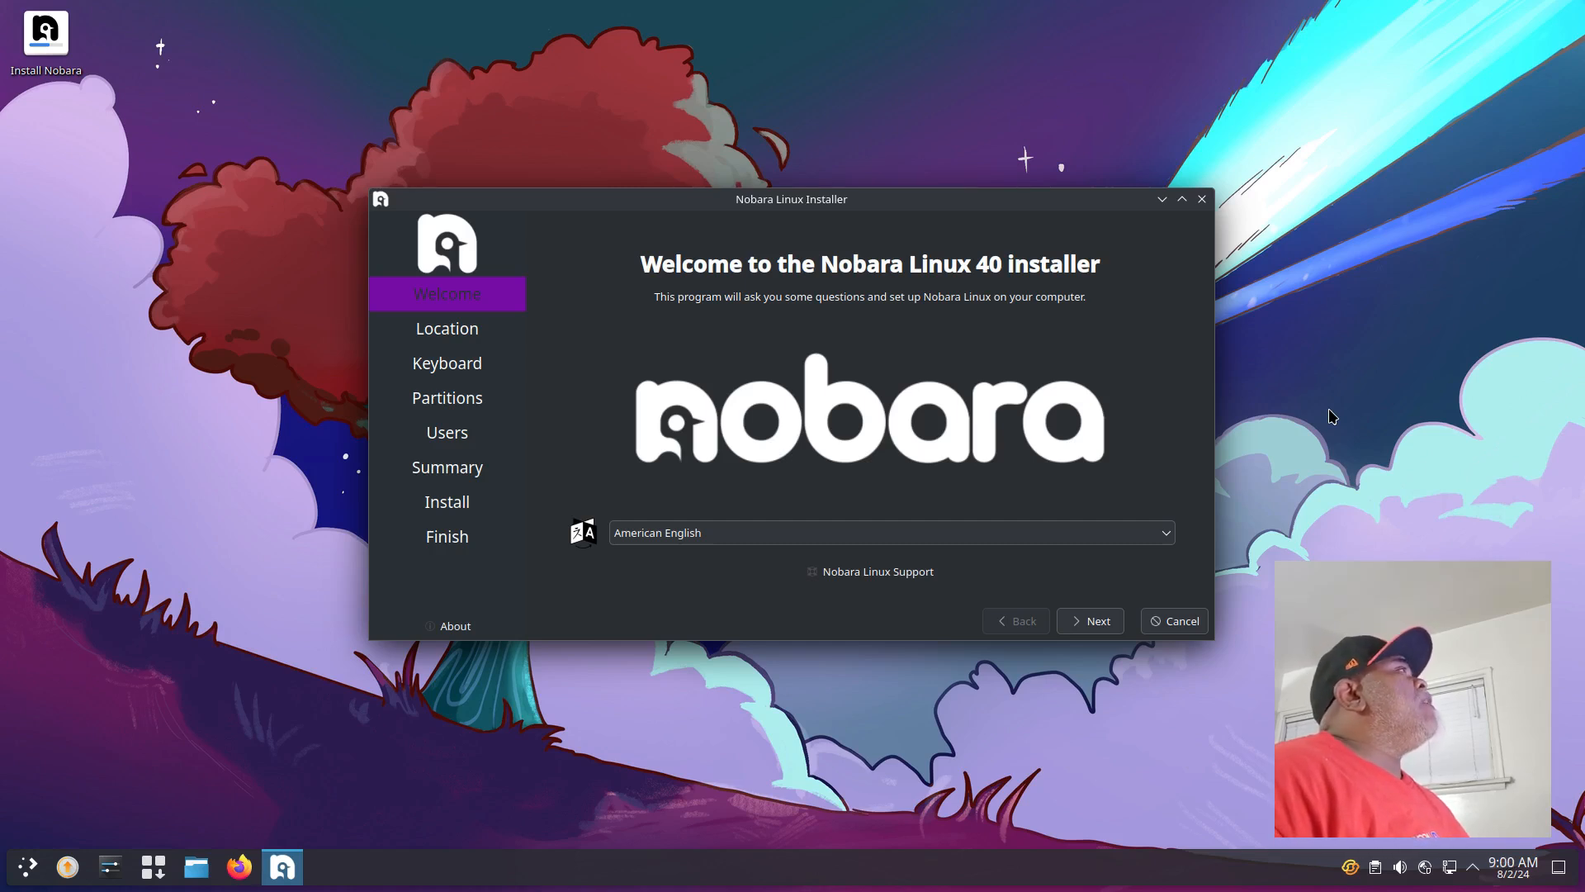
mouse_move(852, 360)
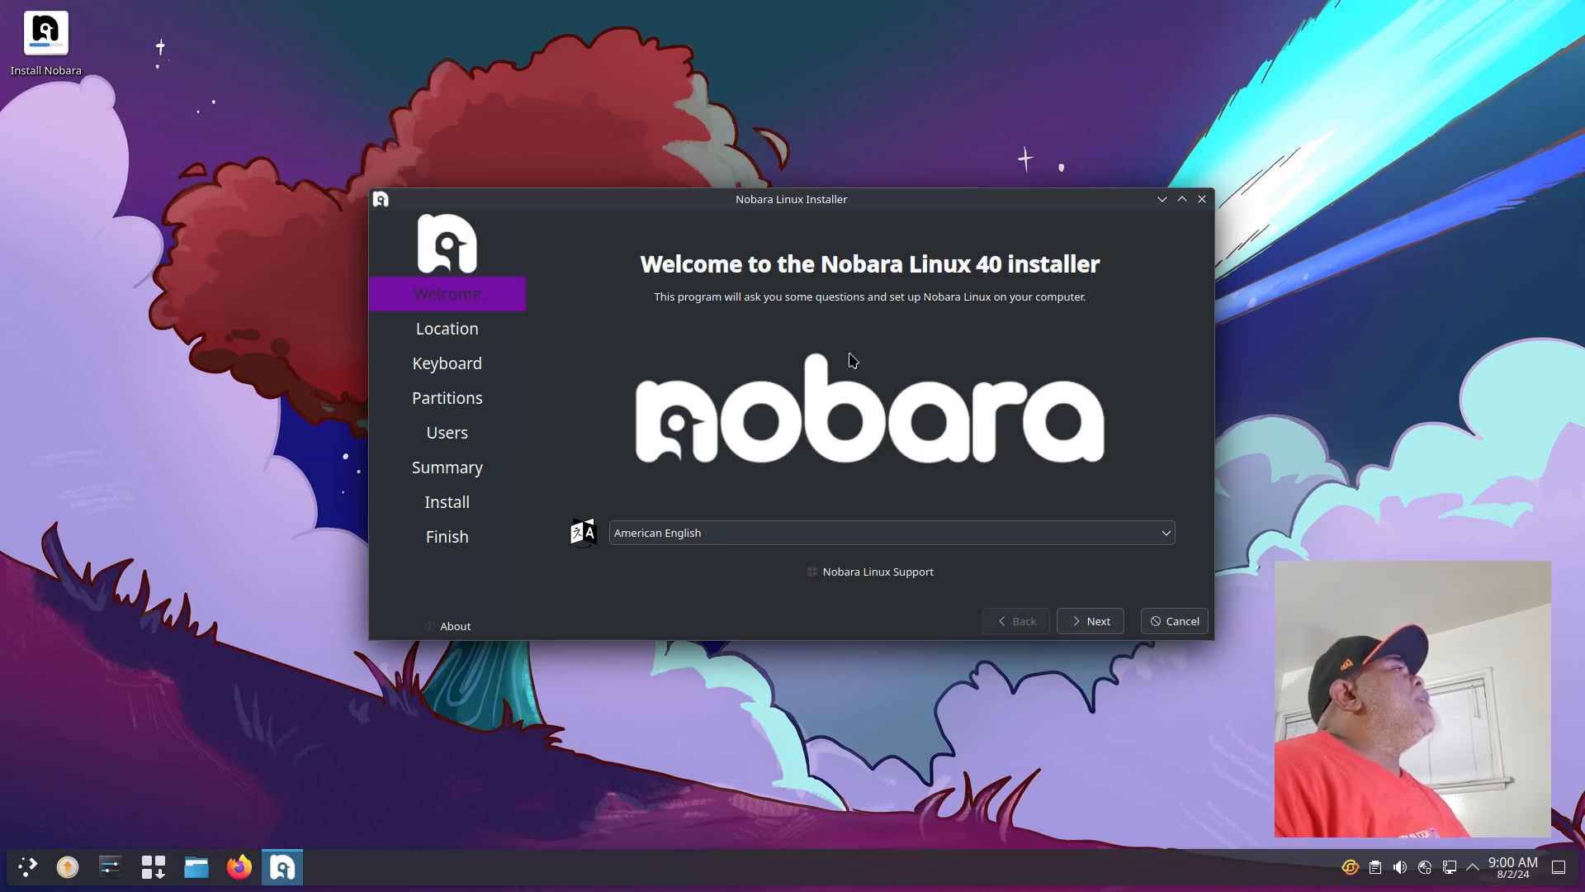
mouse_move(760, 573)
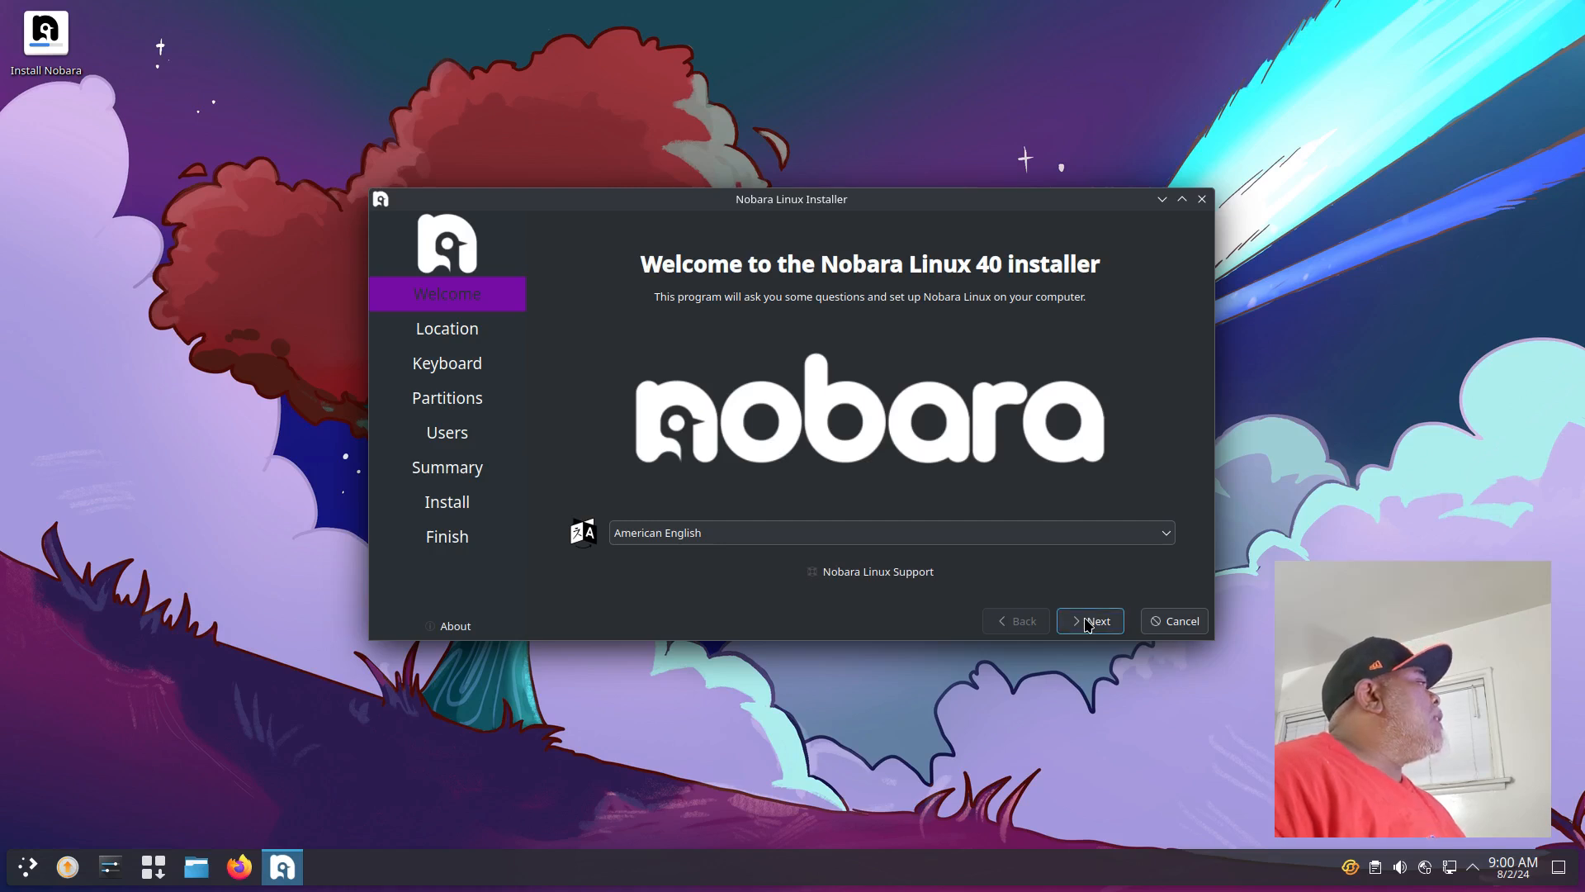
Keep American English, Los Angeles time and the US keyboard layout through the first installer steps.
left_click(1089, 620)
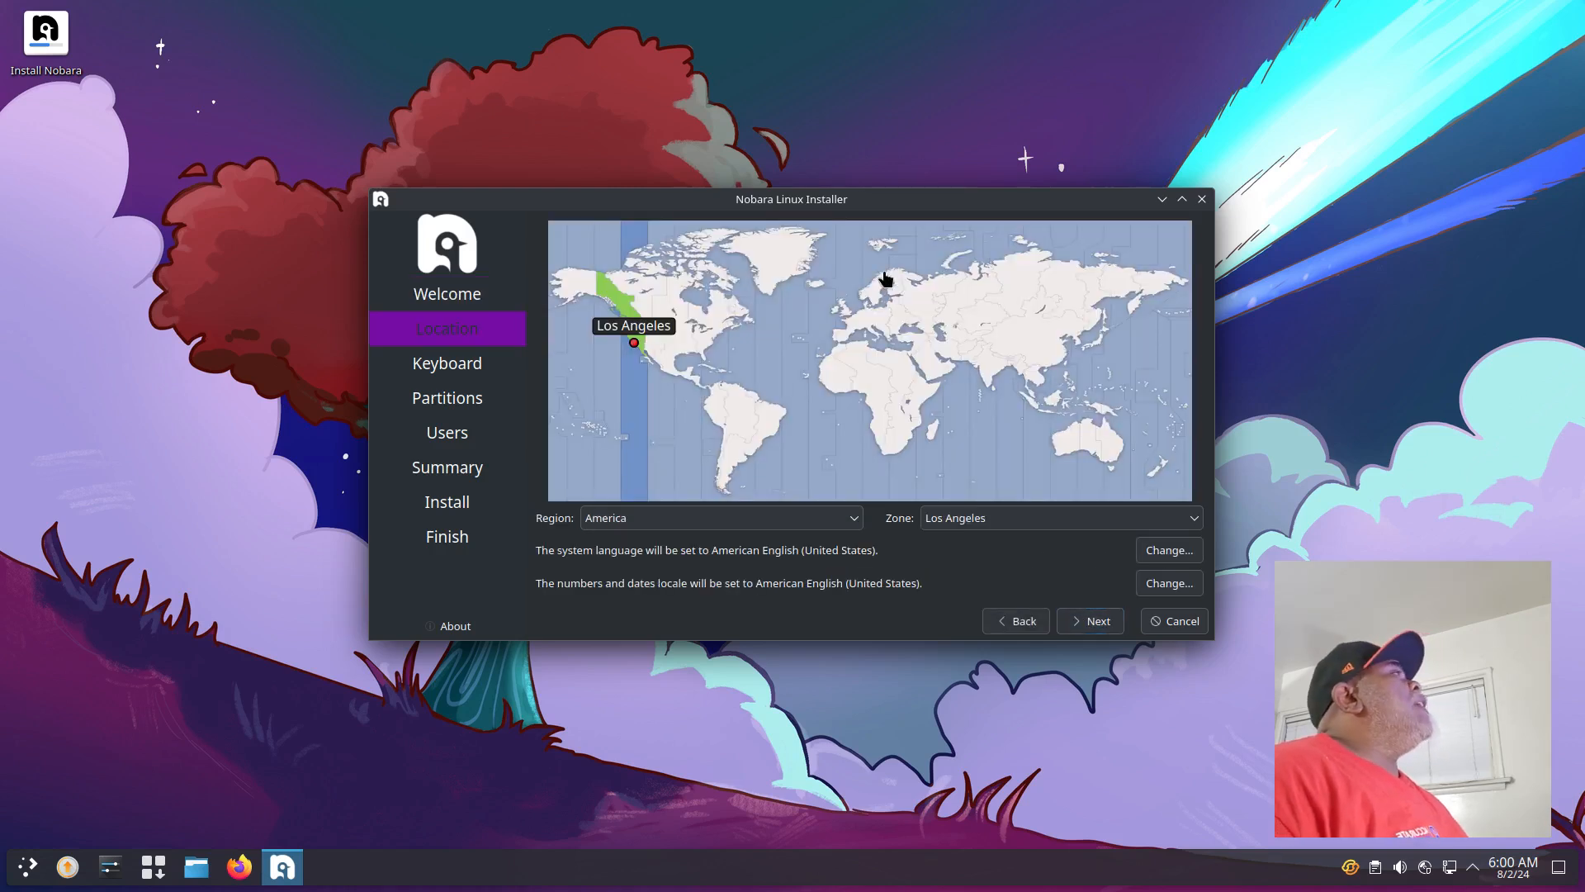
mouse_move(645, 341)
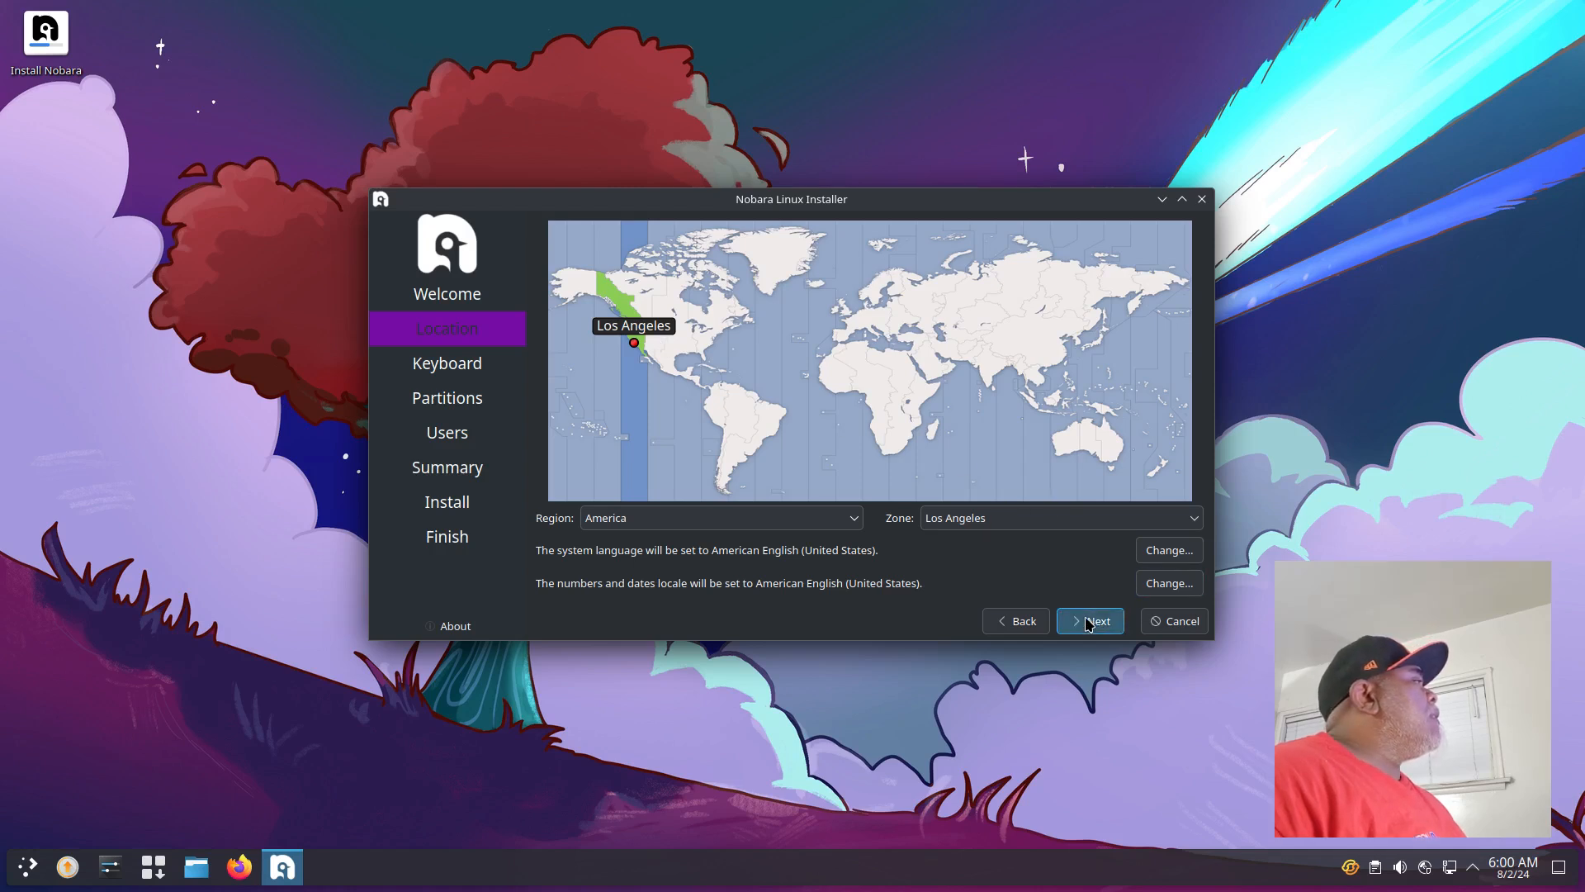
left_click(1090, 619)
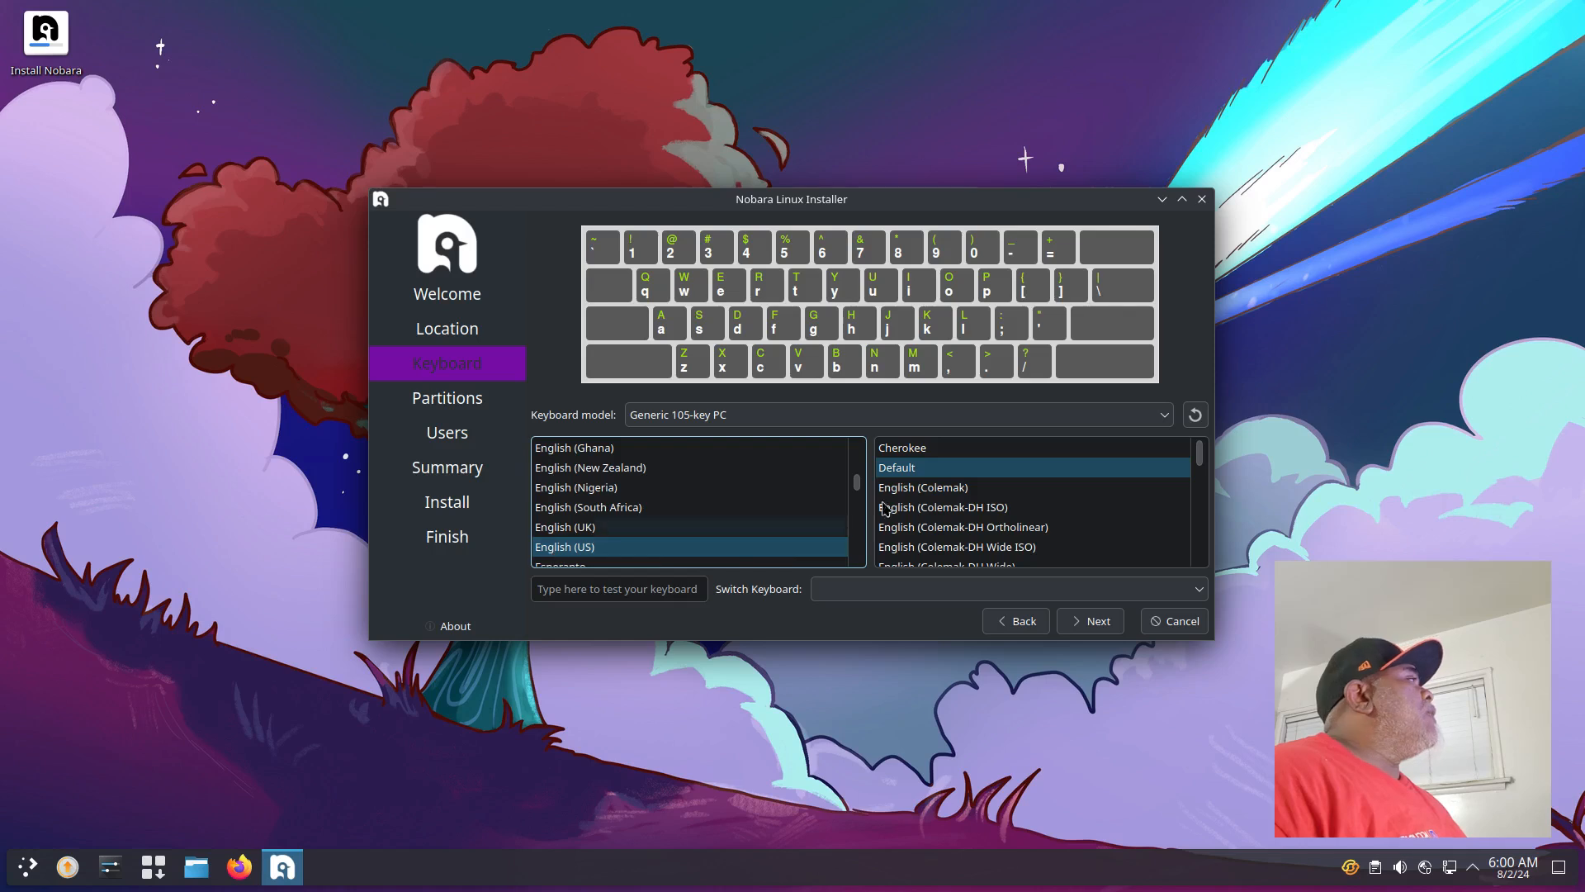
left_click(1089, 619)
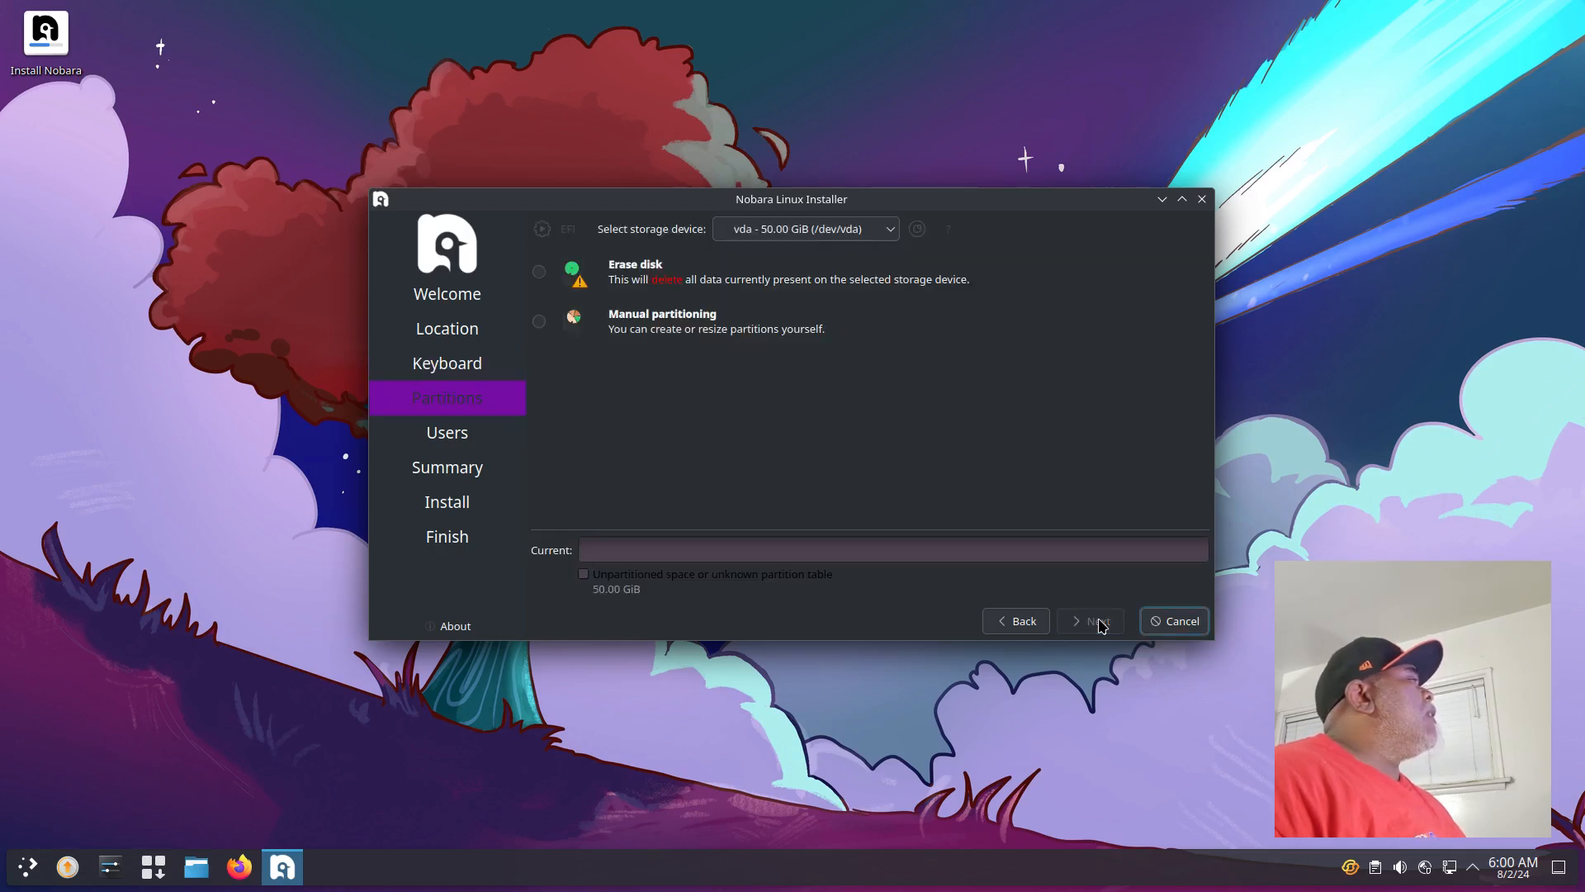
Erase the whole 50 GiB disk with swap stored in a file and continue to user setup.
left_click(538, 271)
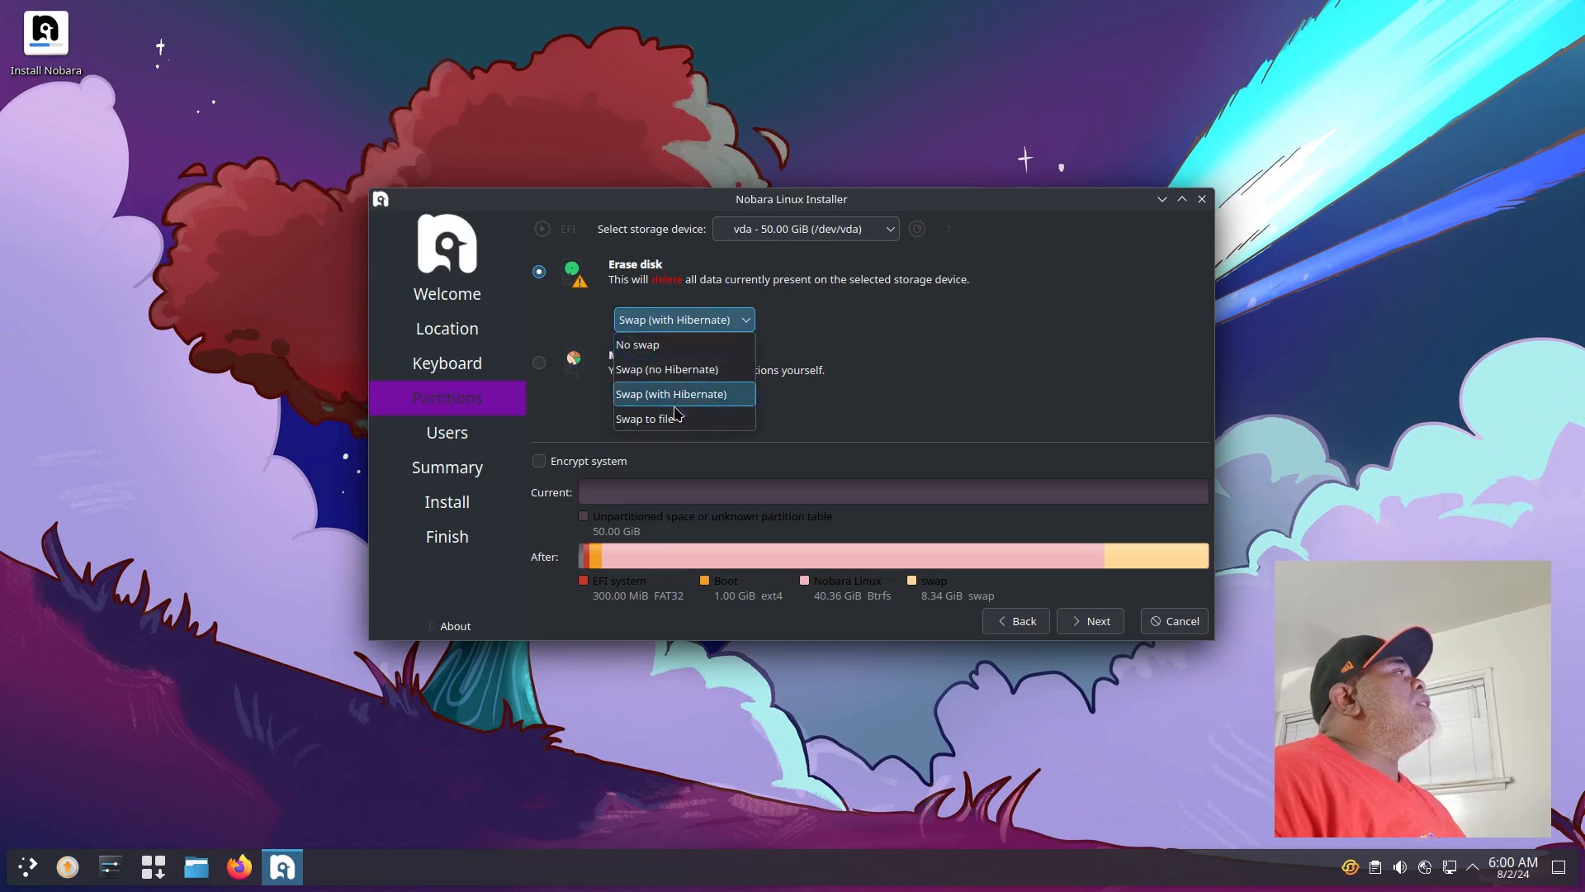
left_click(648, 418)
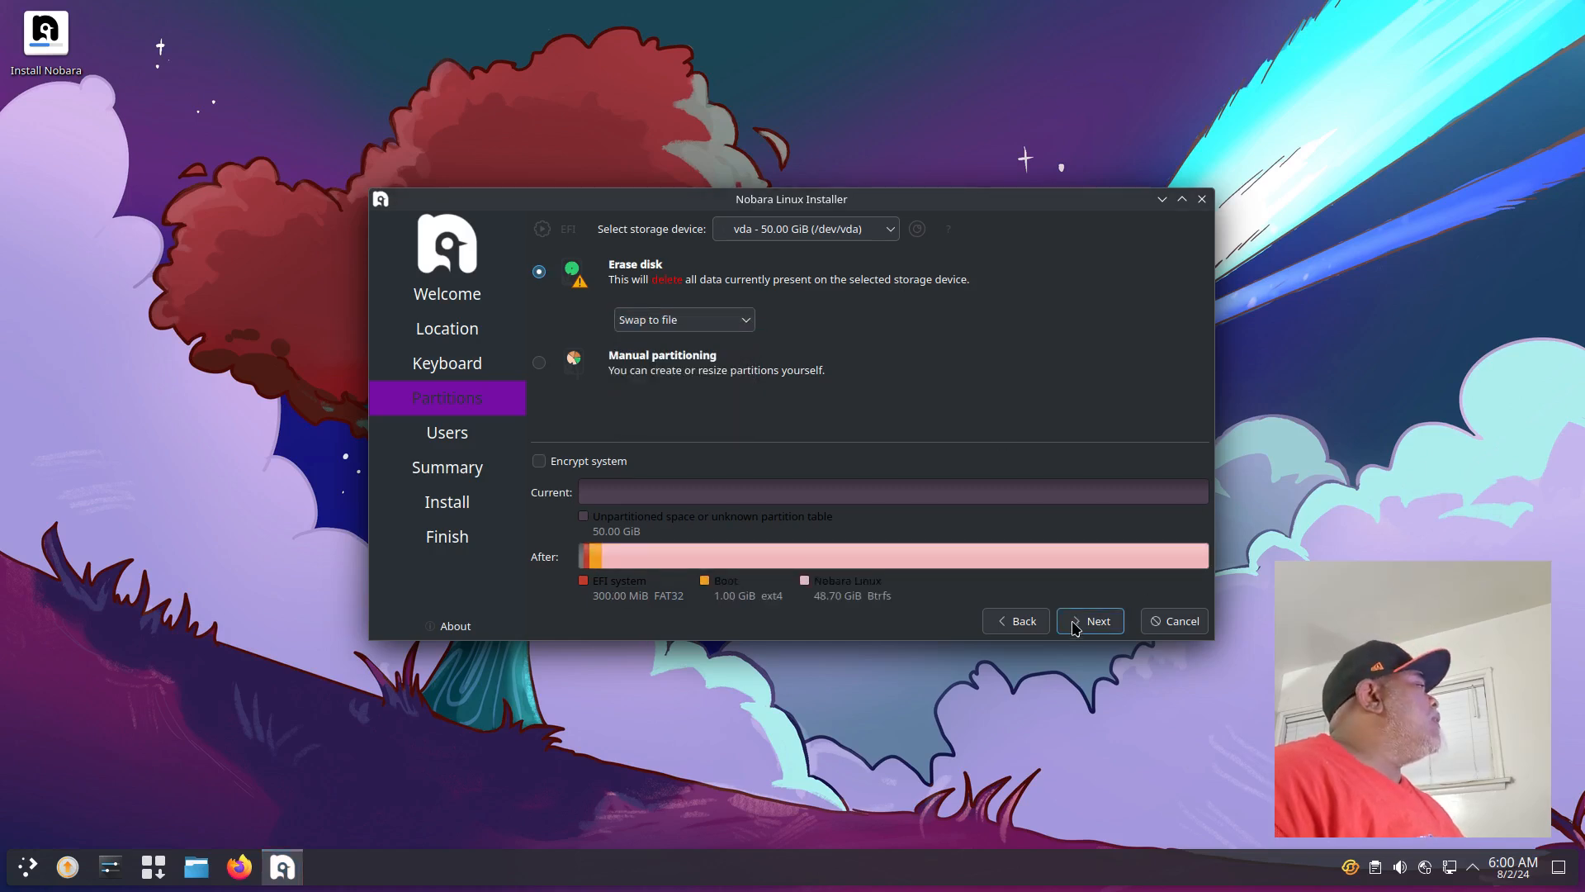
left_click(1090, 619)
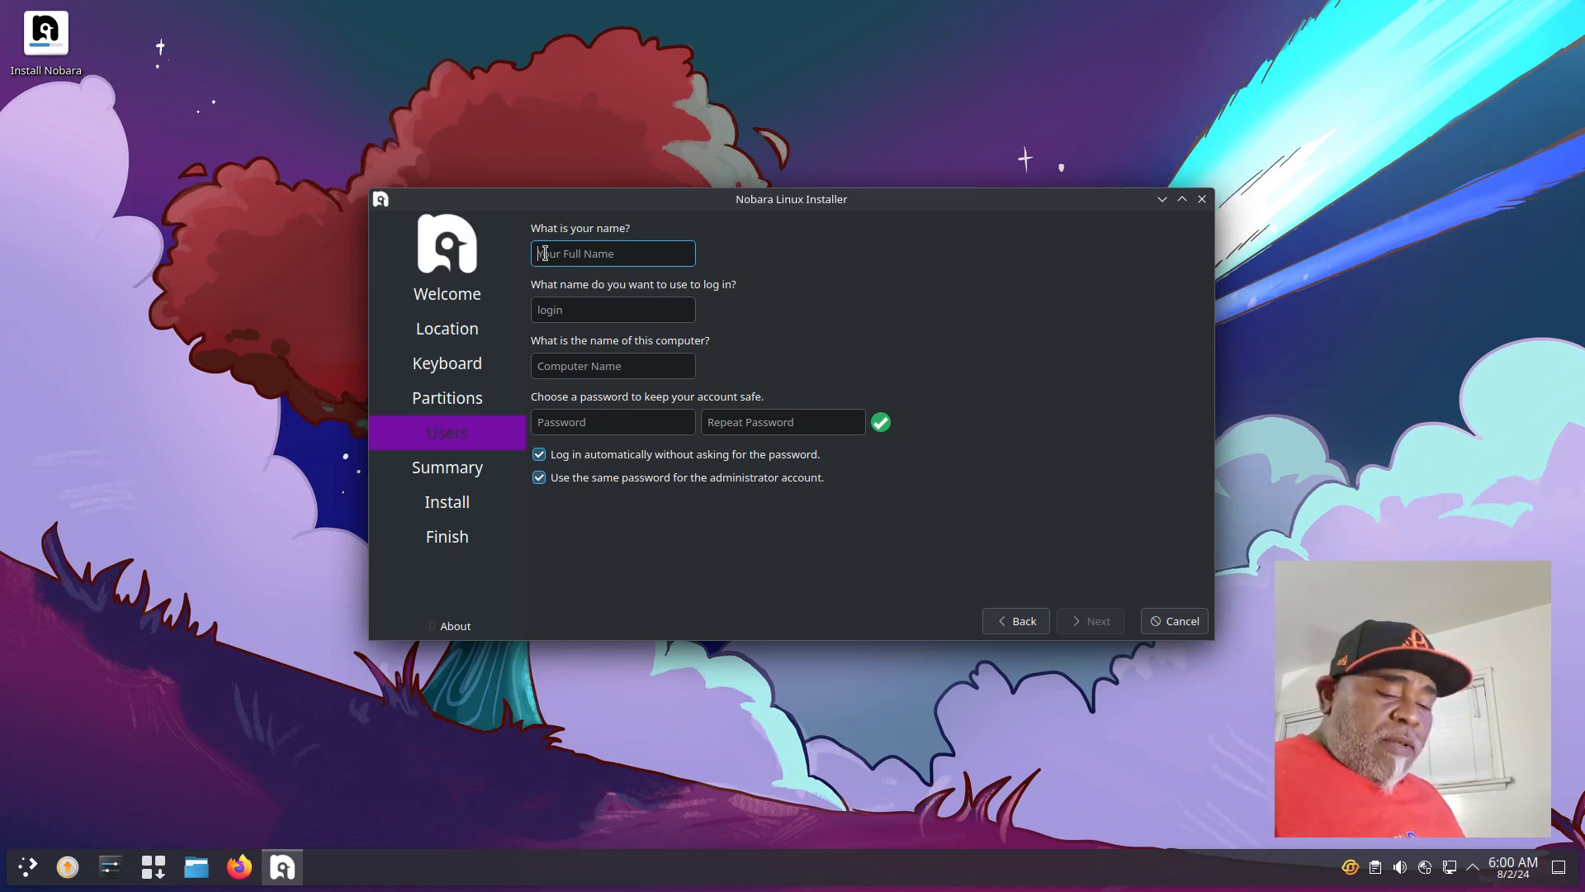
Fill the account form with name LinuxHub, login linuxhub, computer nobara-pc and a matching password twice.
type("Lin")
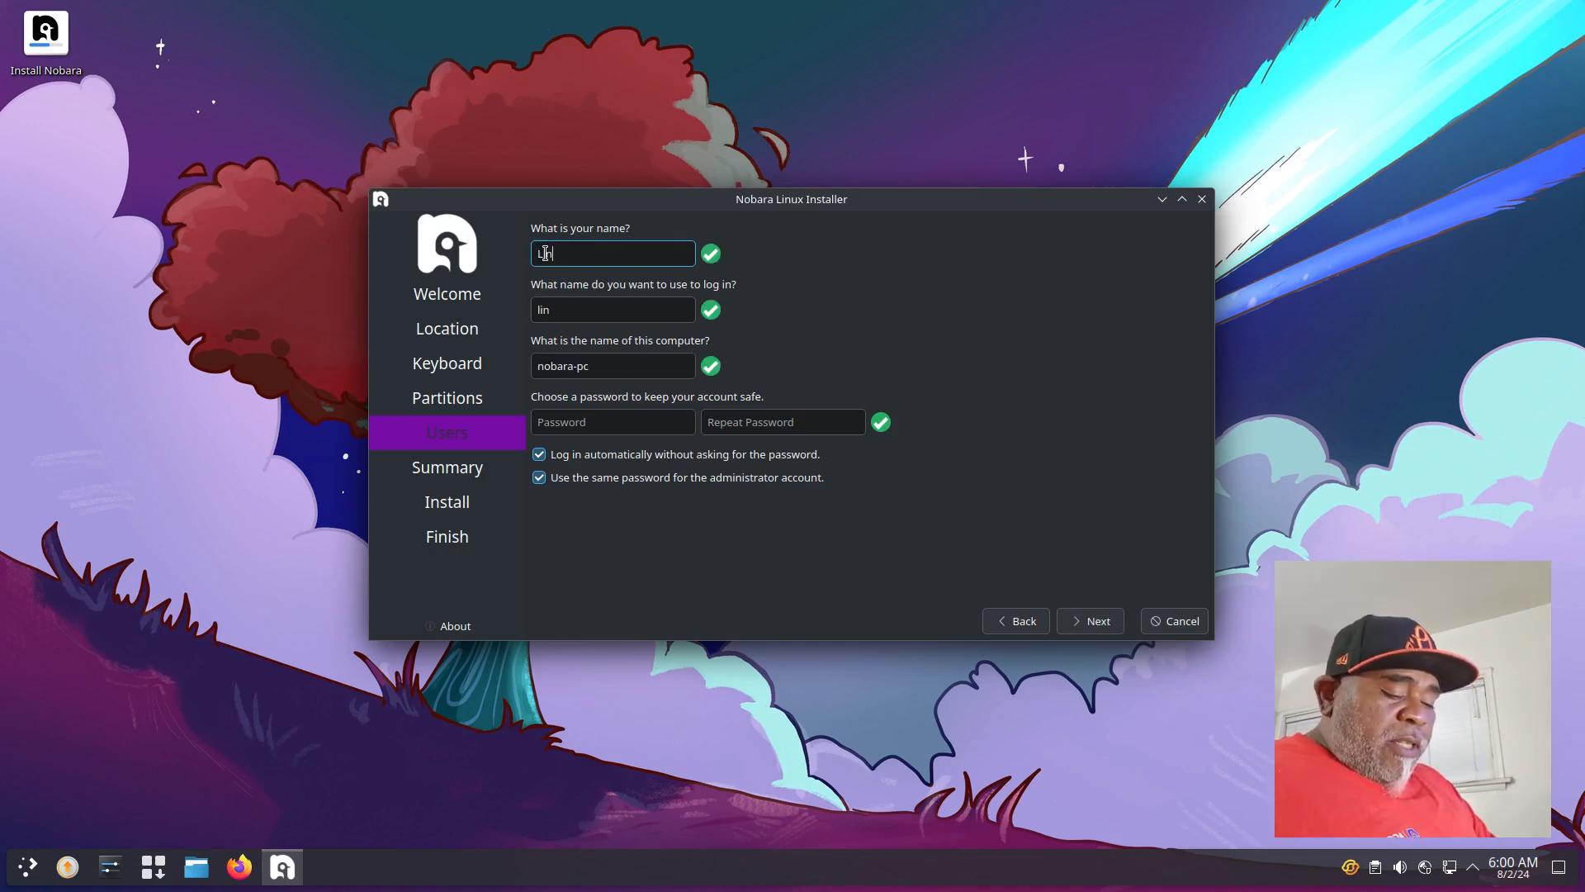
type("LinuxHub")
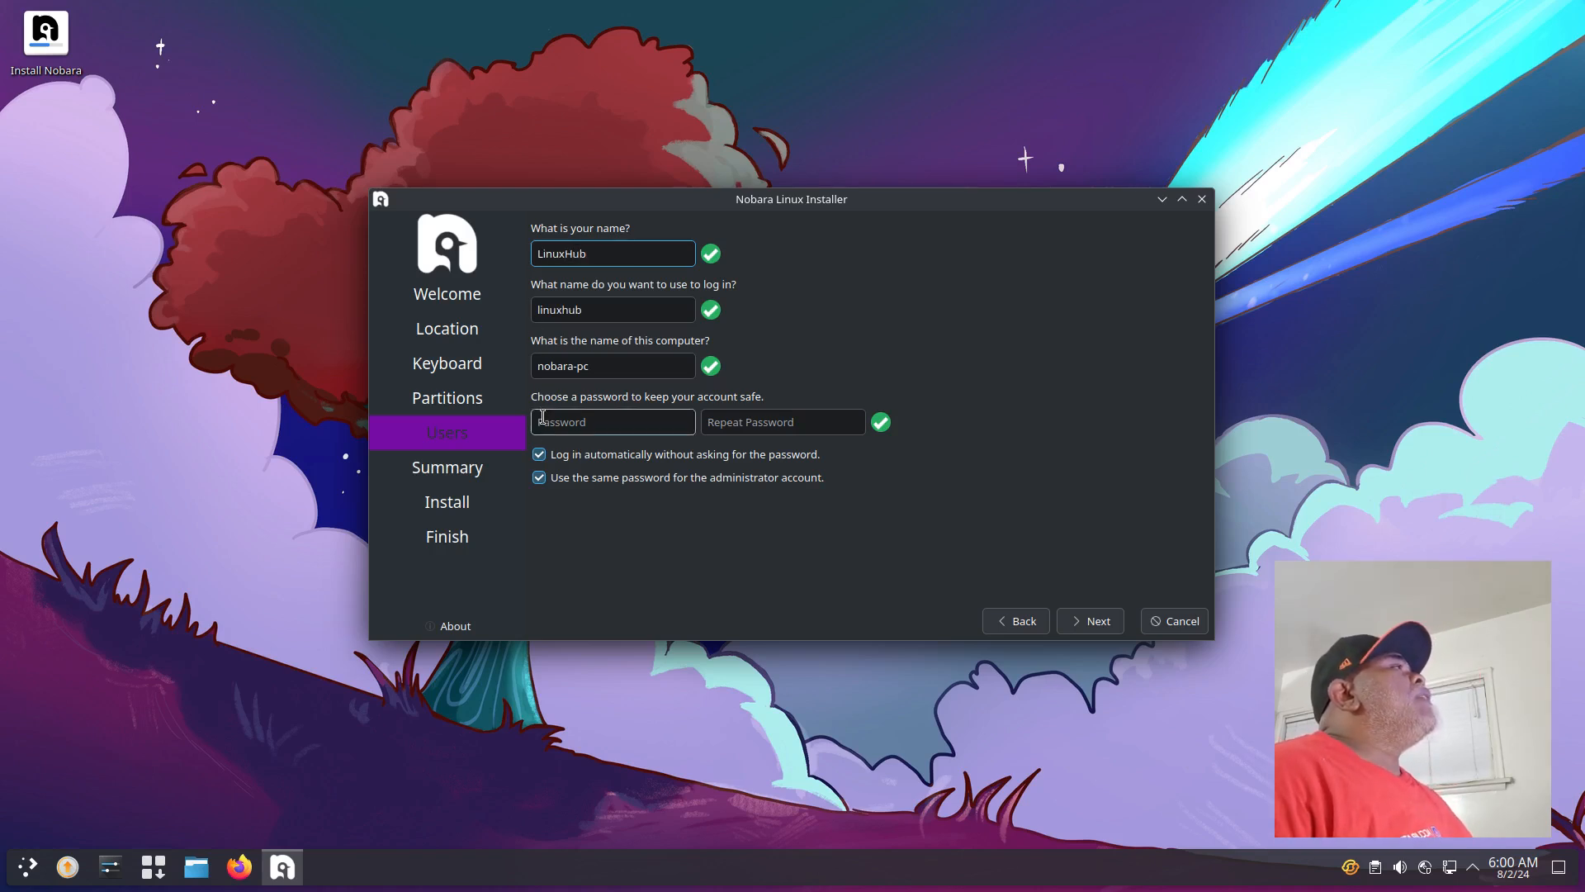
type("password")
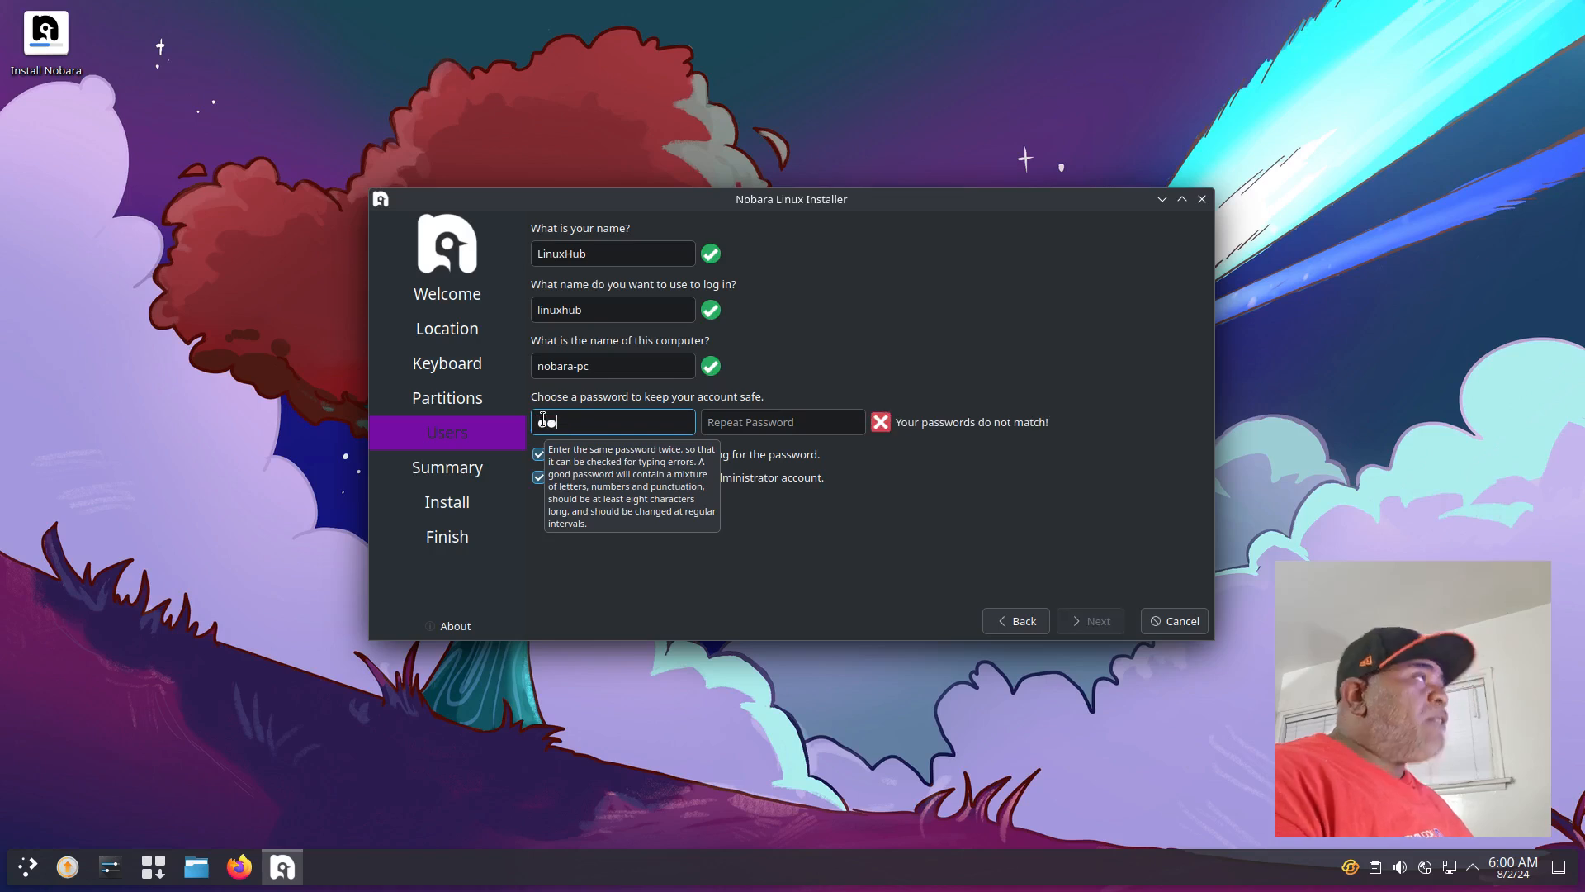
left_click(781, 421)
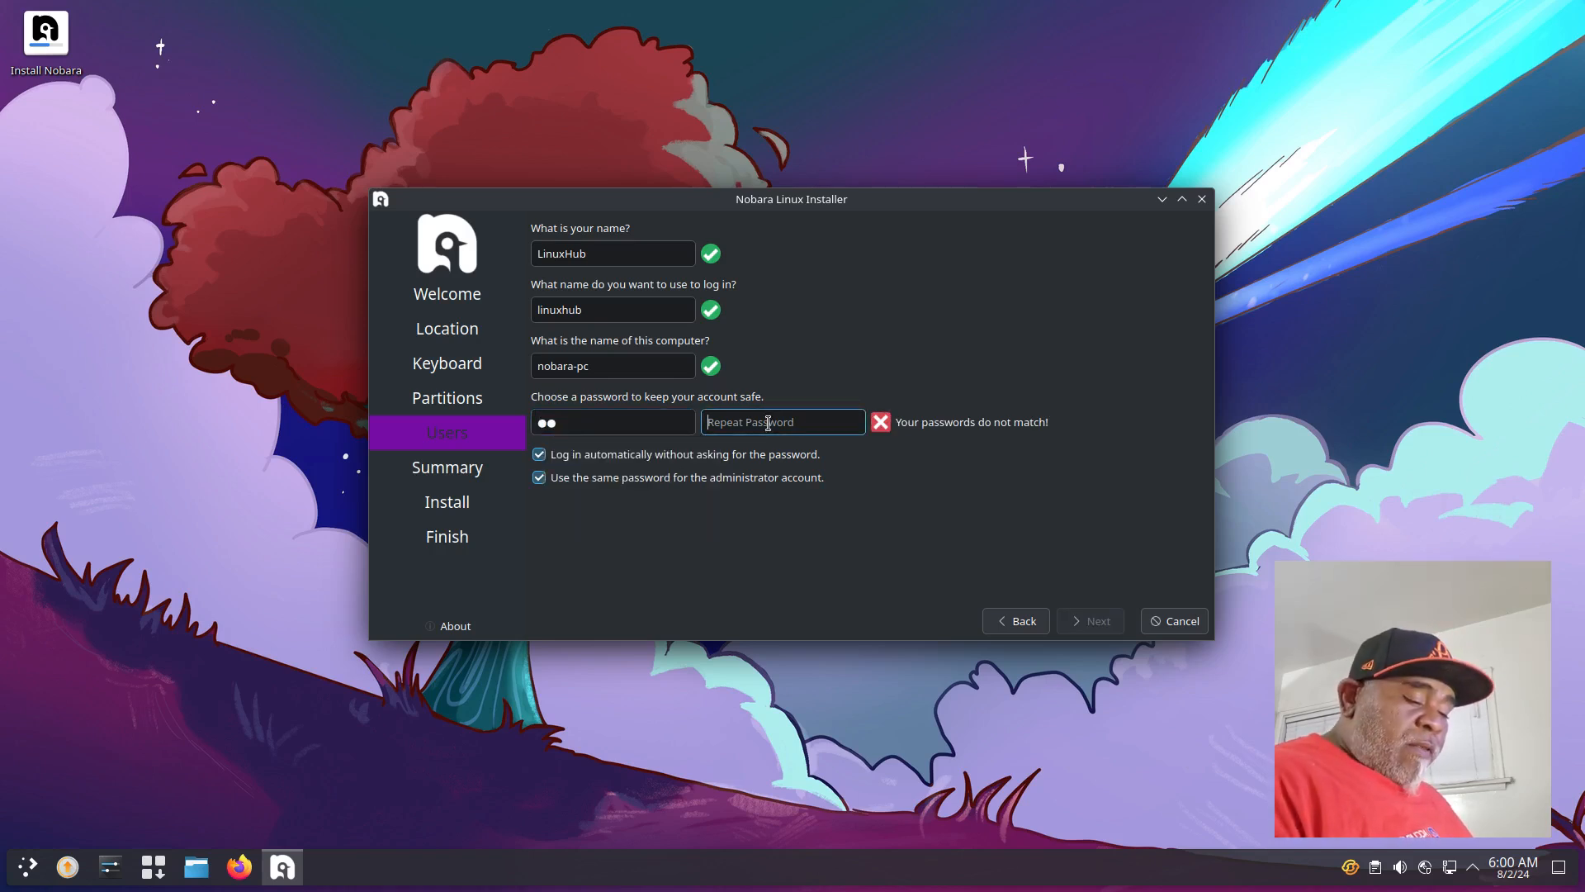
type("••")
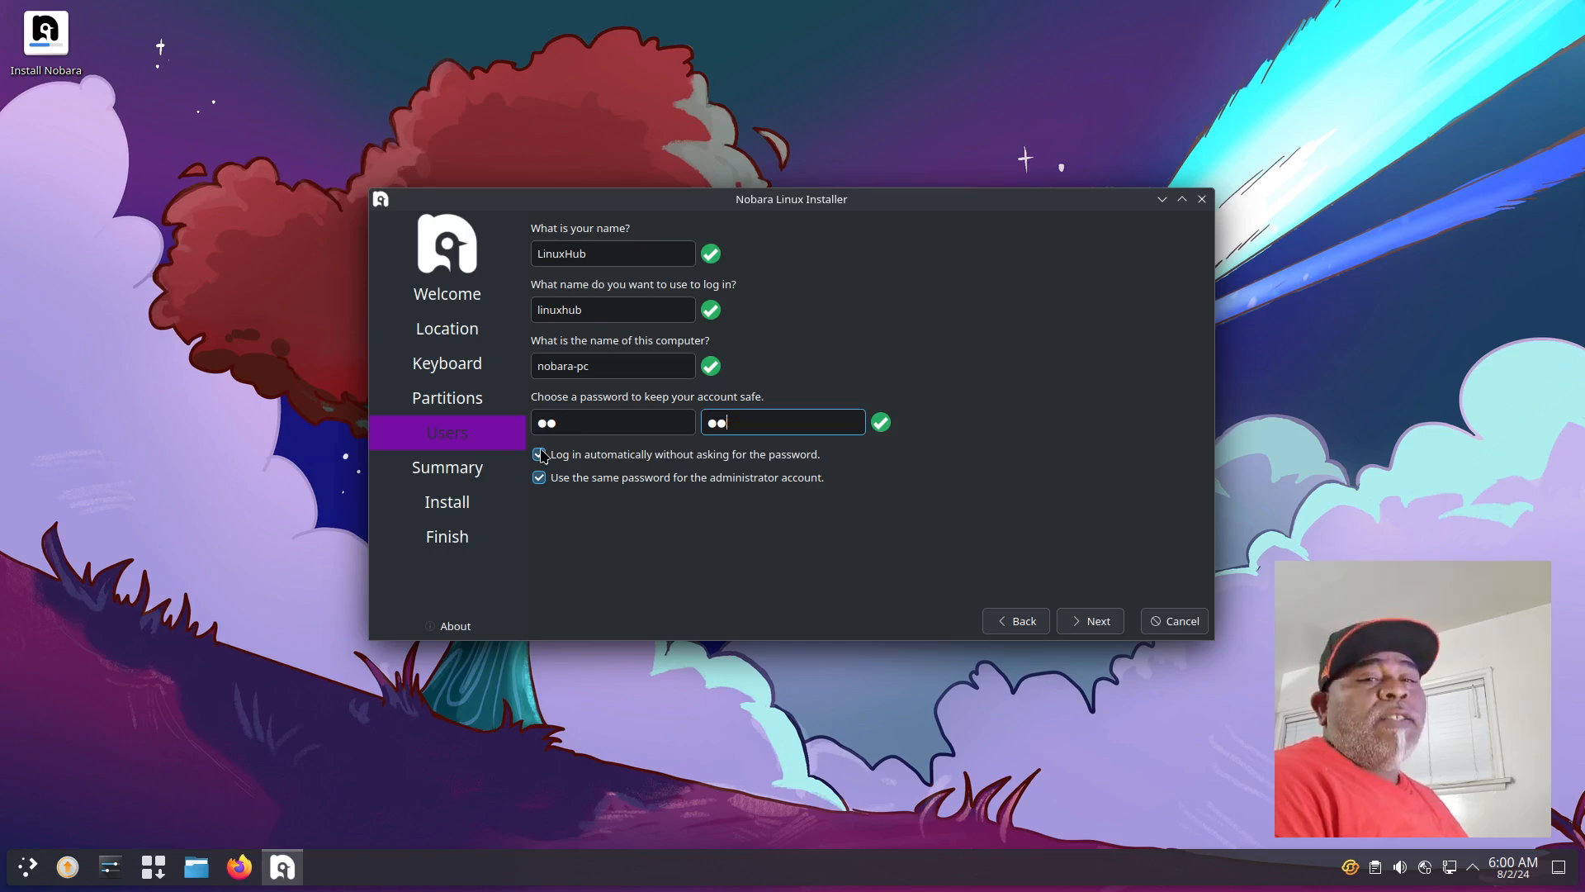
left_click(538, 454)
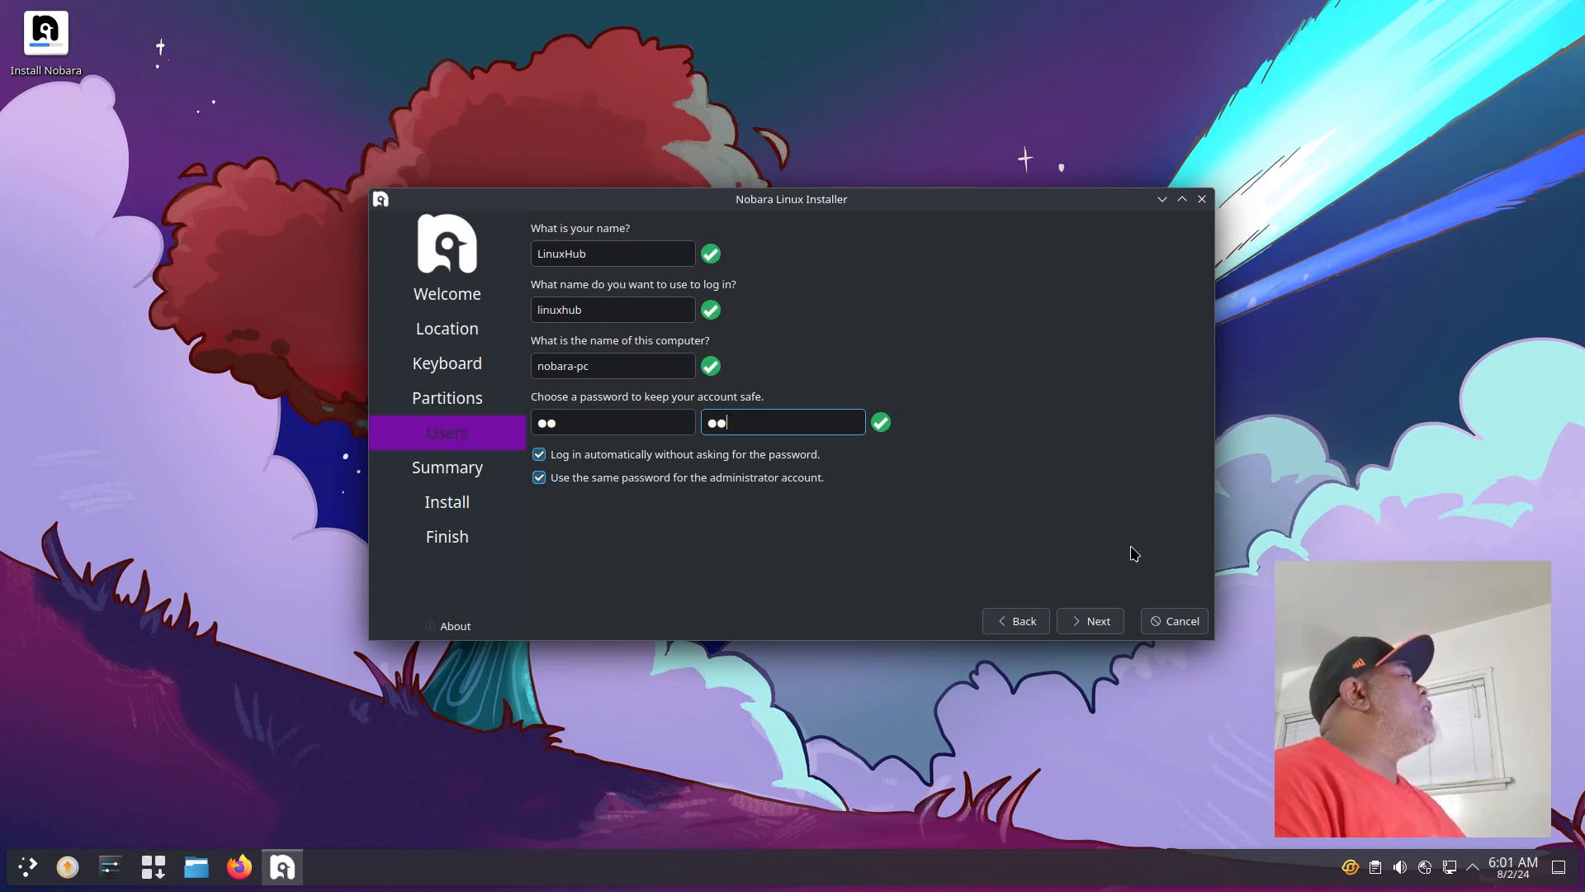
Install Nobara Linux 40 from the summary and restart into the new system when done.
left_click(1090, 619)
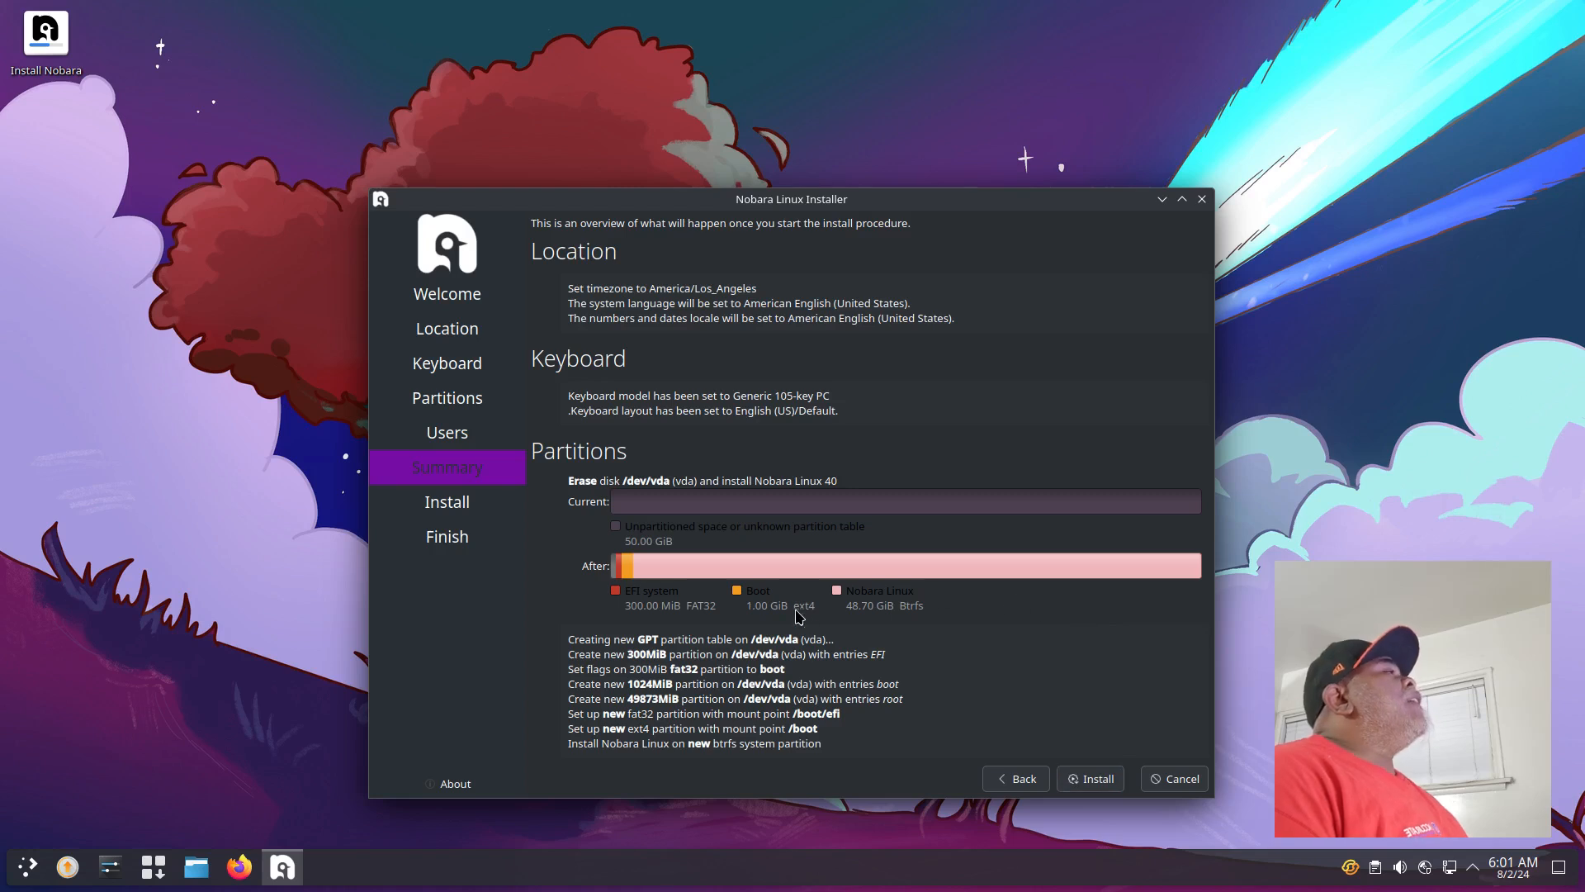
mouse_move(530, 542)
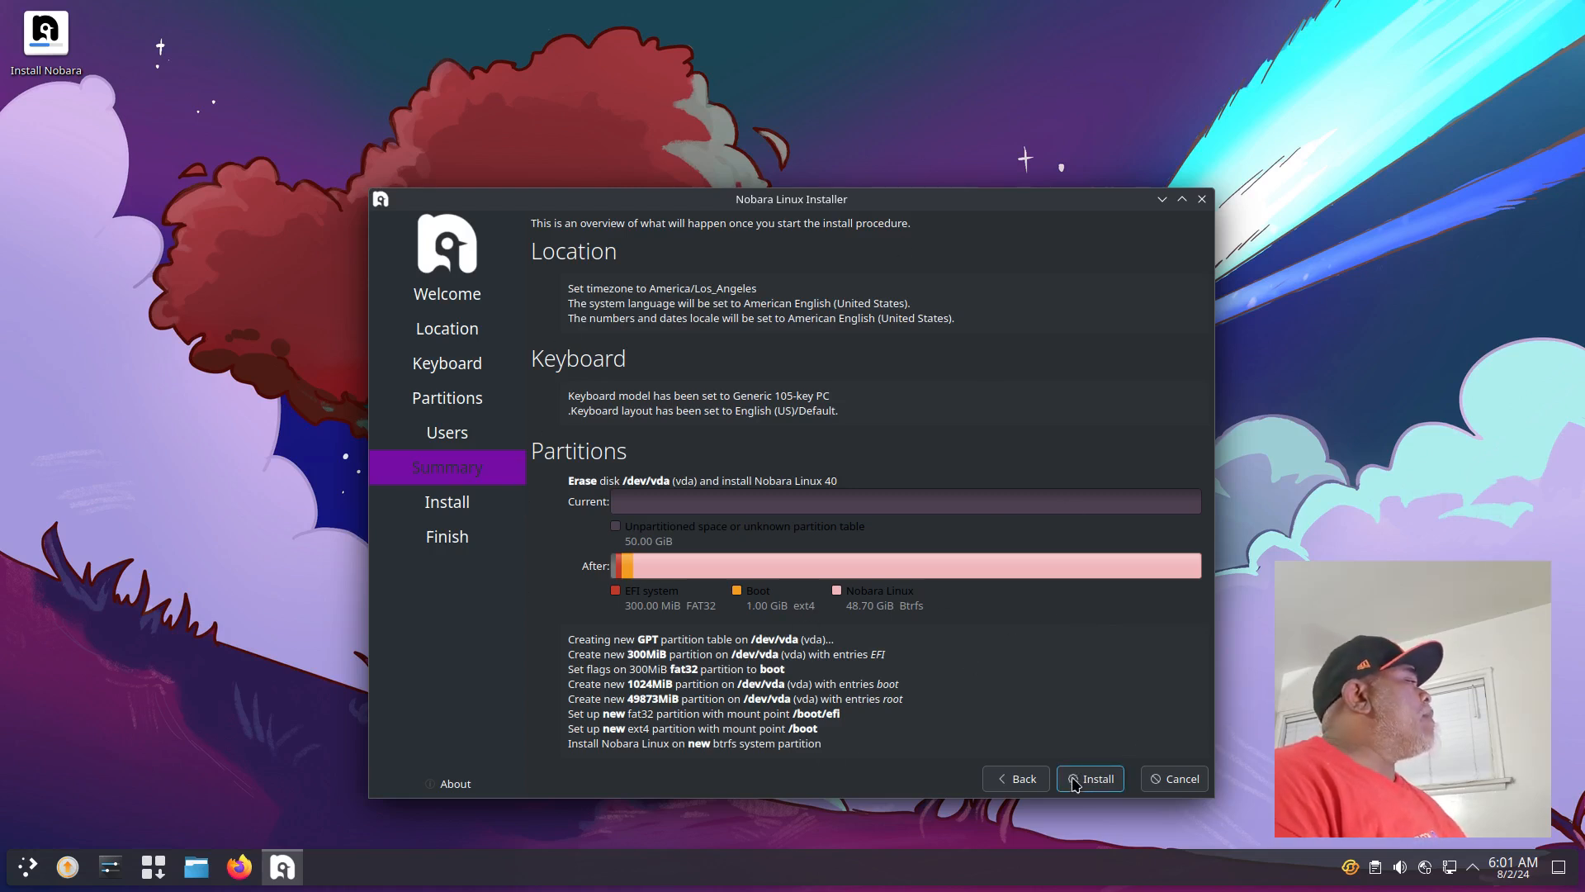
left_click(1090, 777)
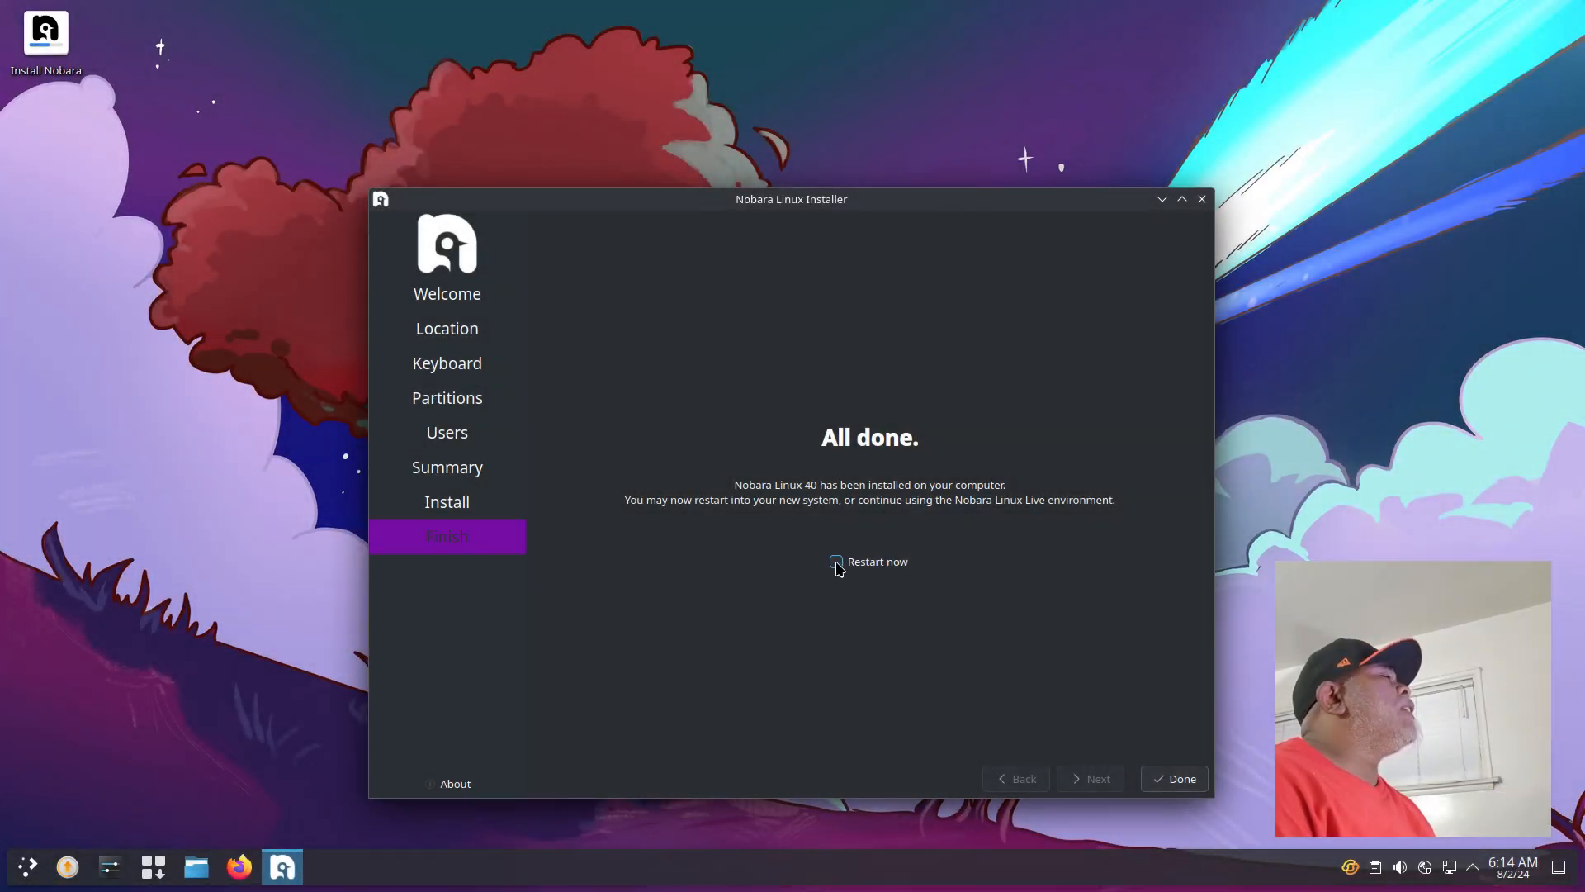
left_click(835, 562)
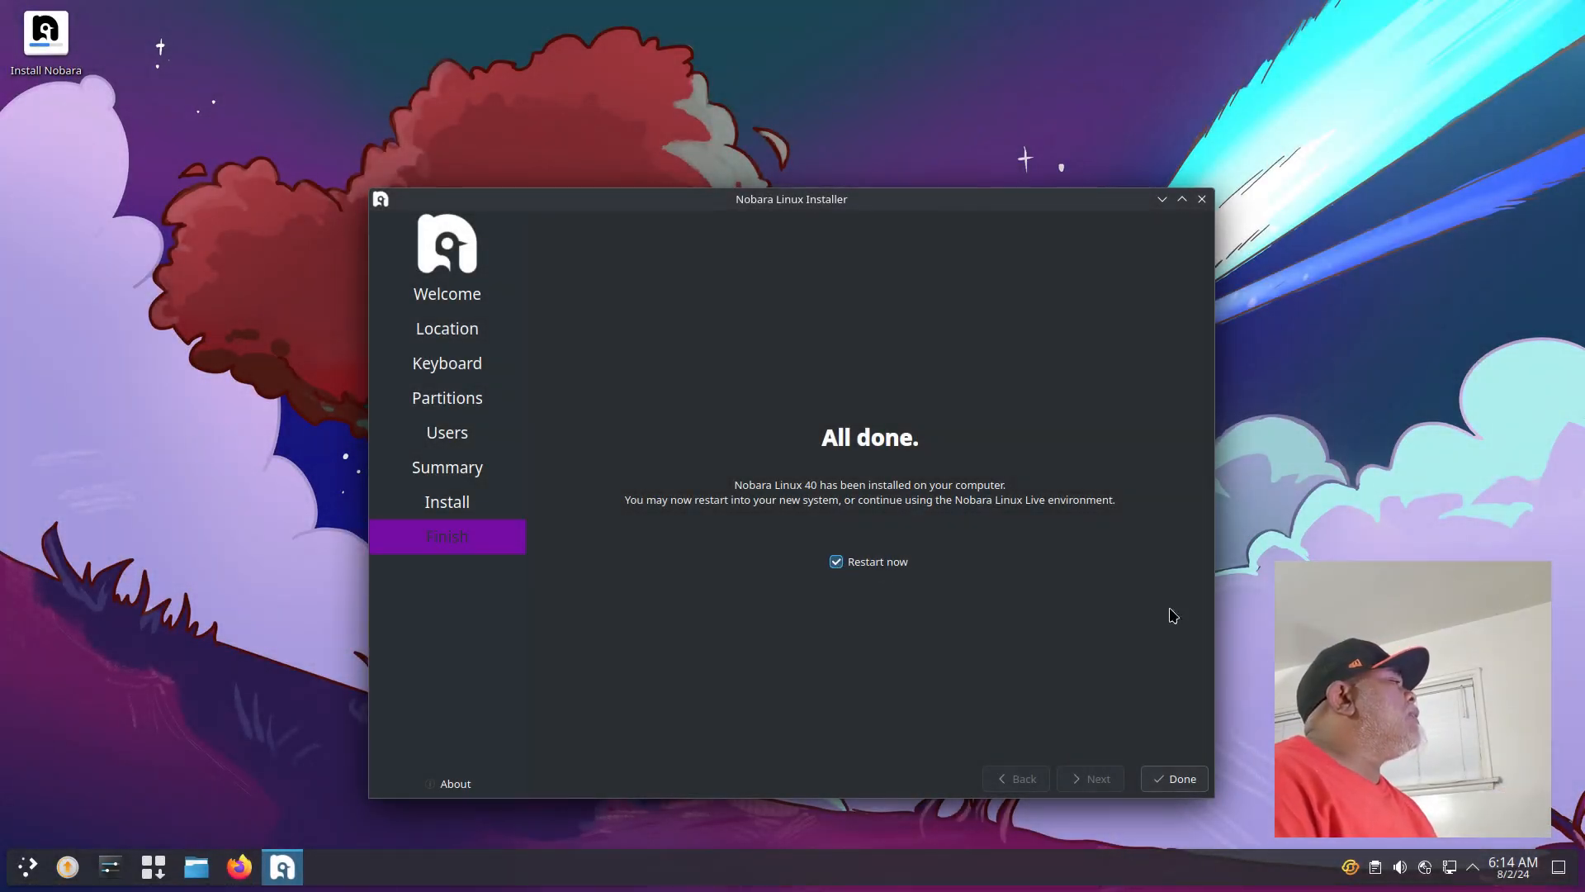
left_click(1172, 777)
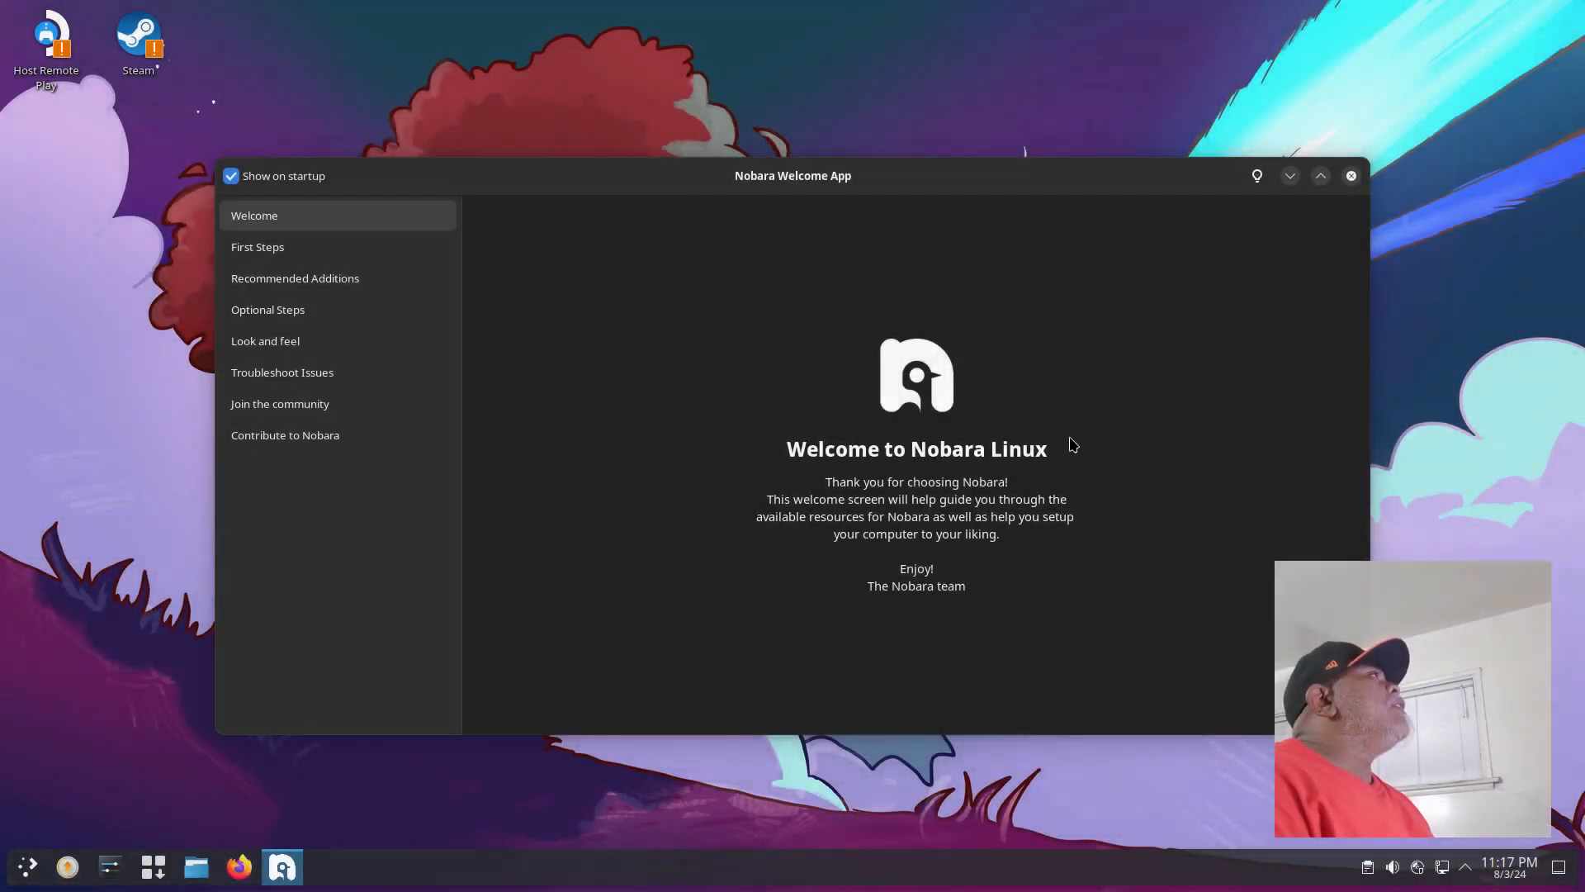
mouse_move(1125, 465)
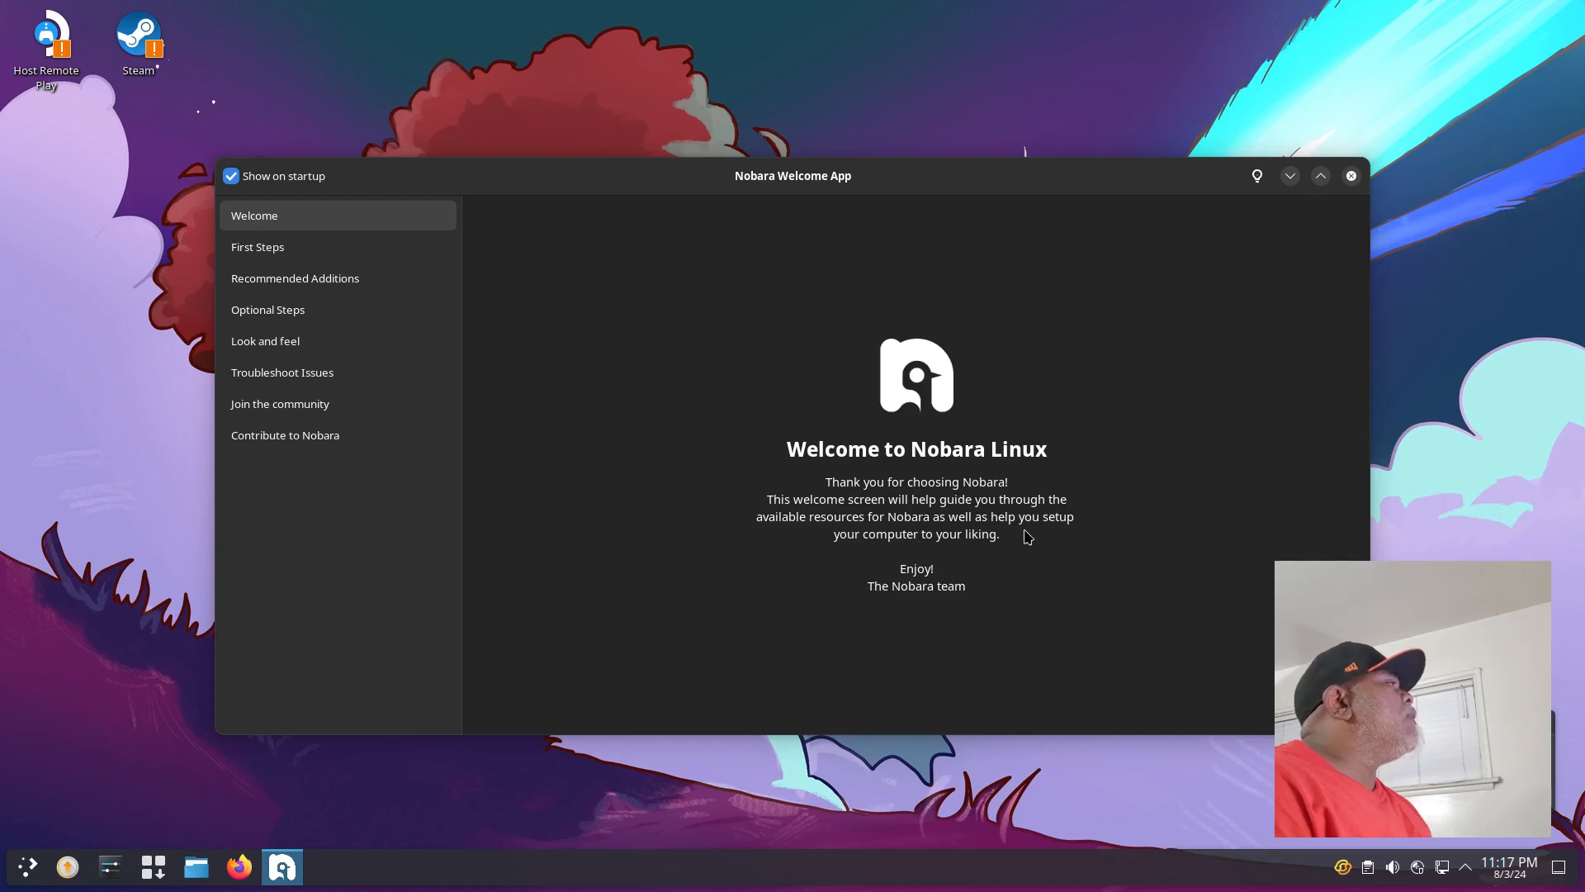
mouse_move(854, 535)
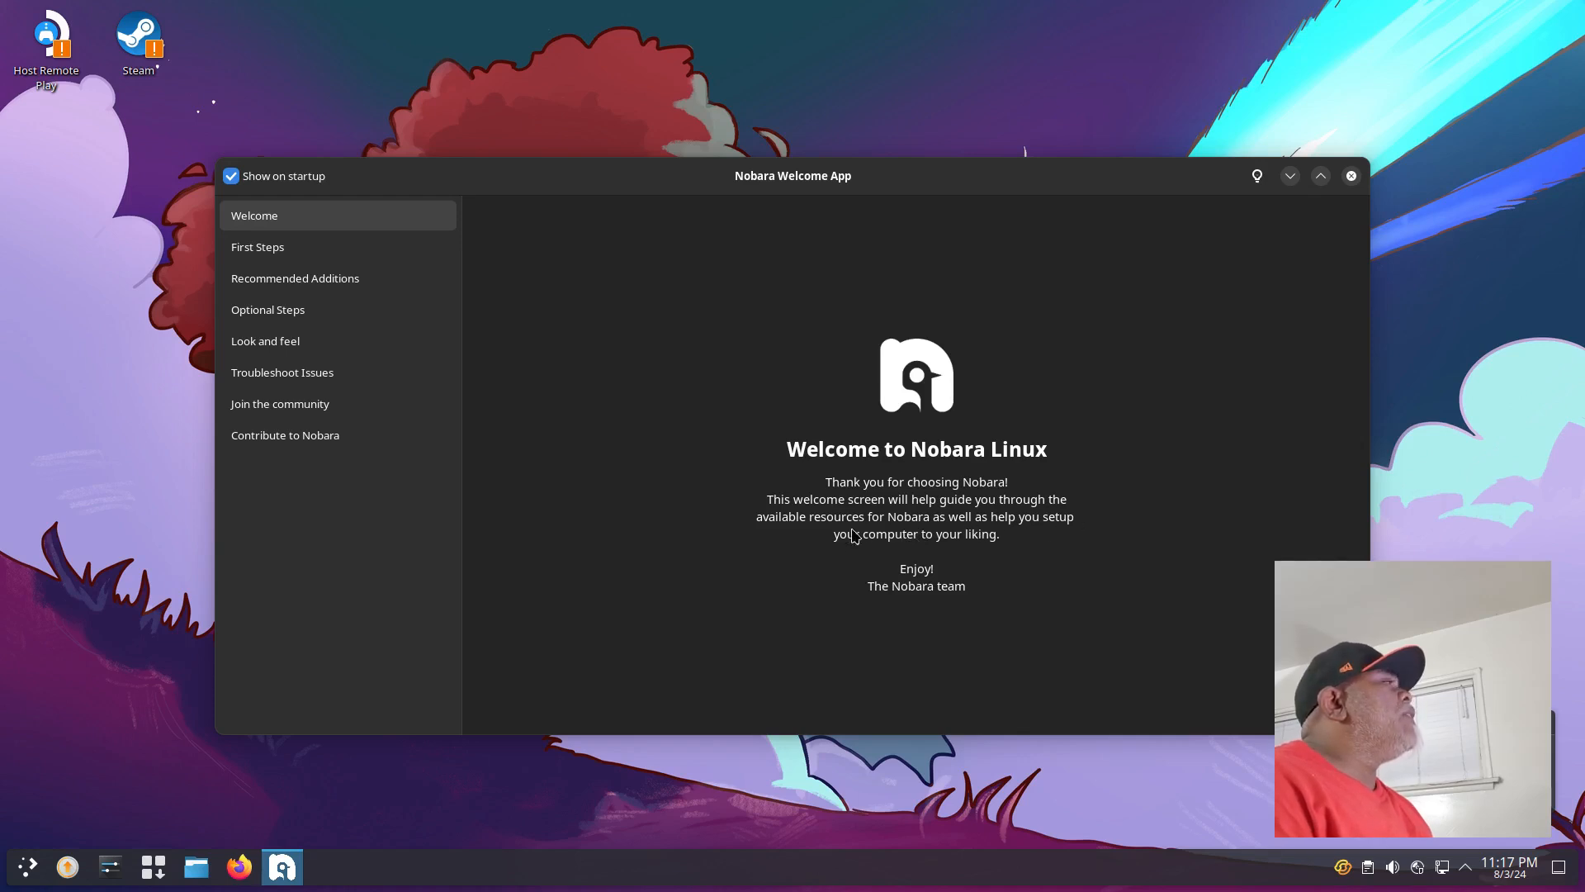
mouse_move(961, 568)
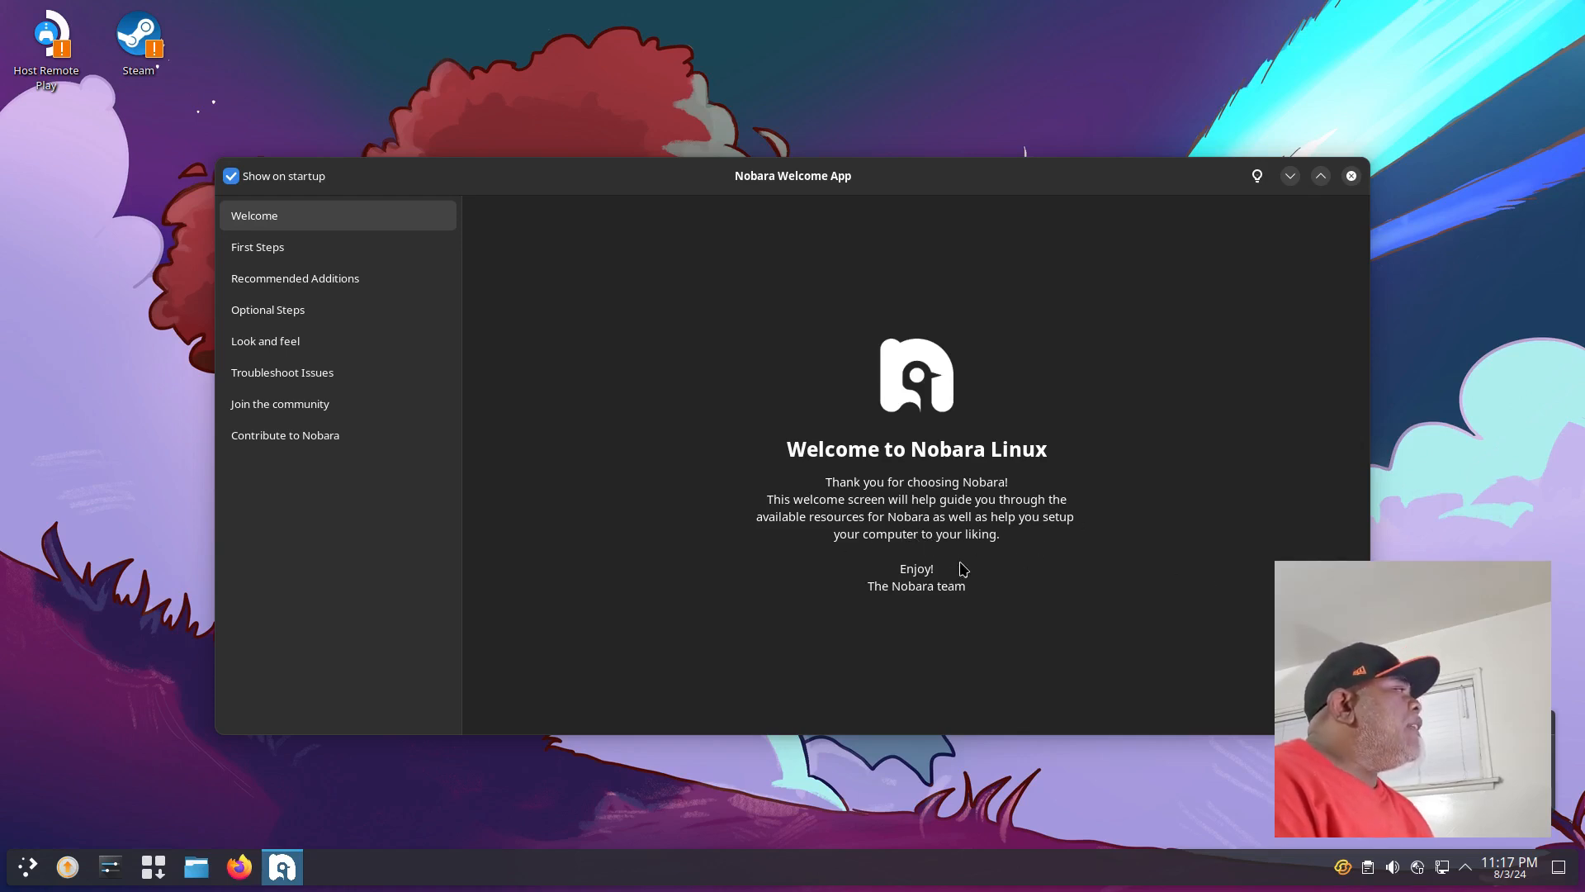
mouse_move(1075, 606)
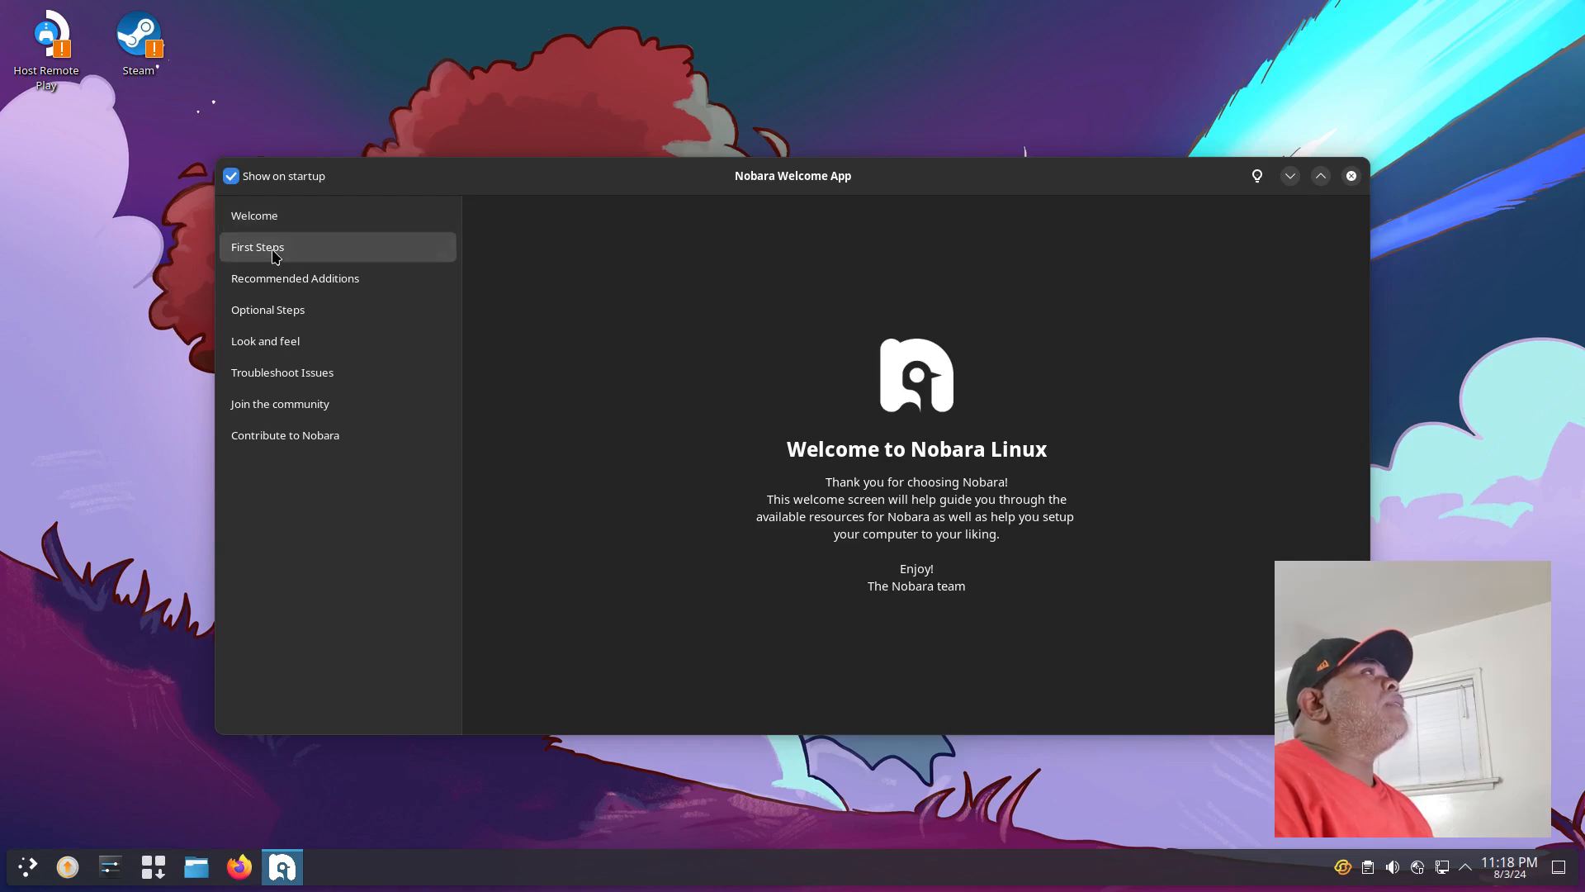
Browse First Steps, then view Recommended Additions with Blender, Kdenlive, OBS Studio and Discord installers.
left_click(258, 246)
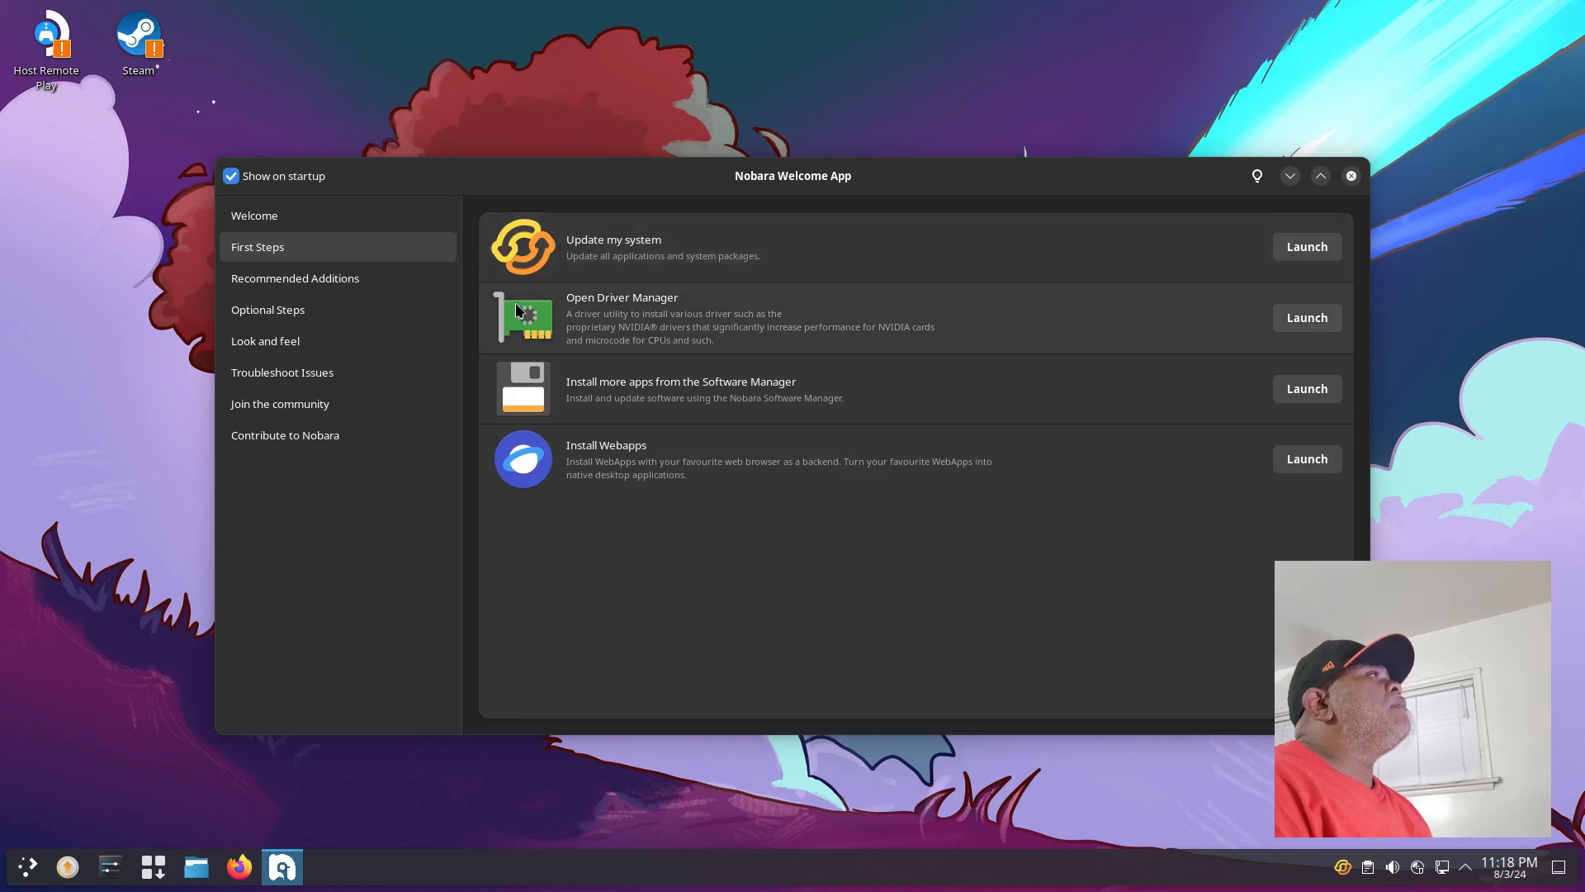
mouse_move(790, 330)
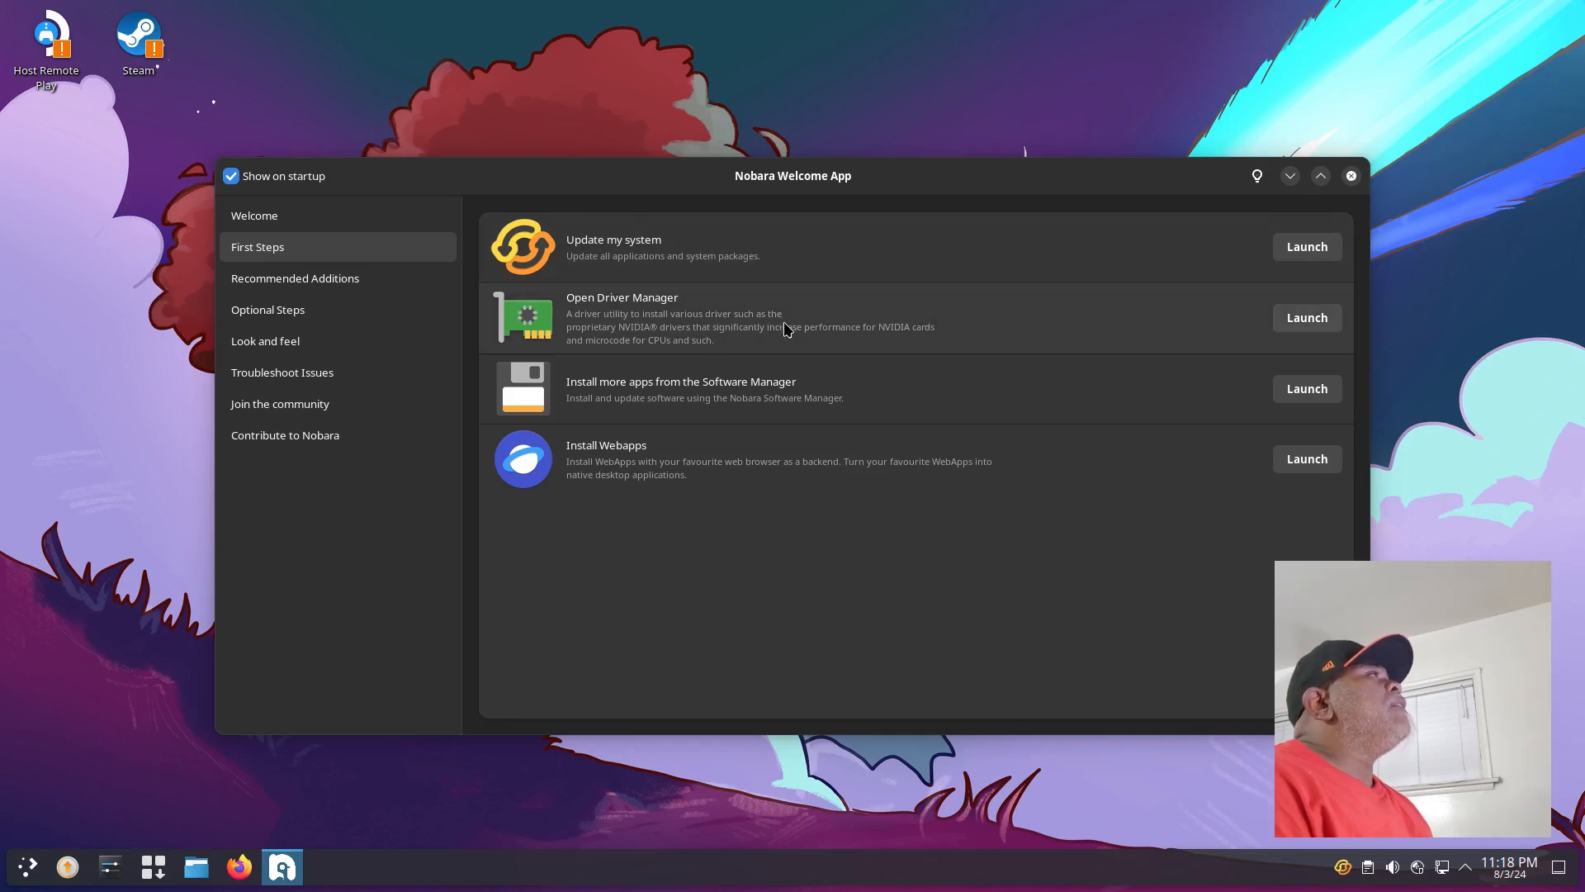
mouse_move(794, 401)
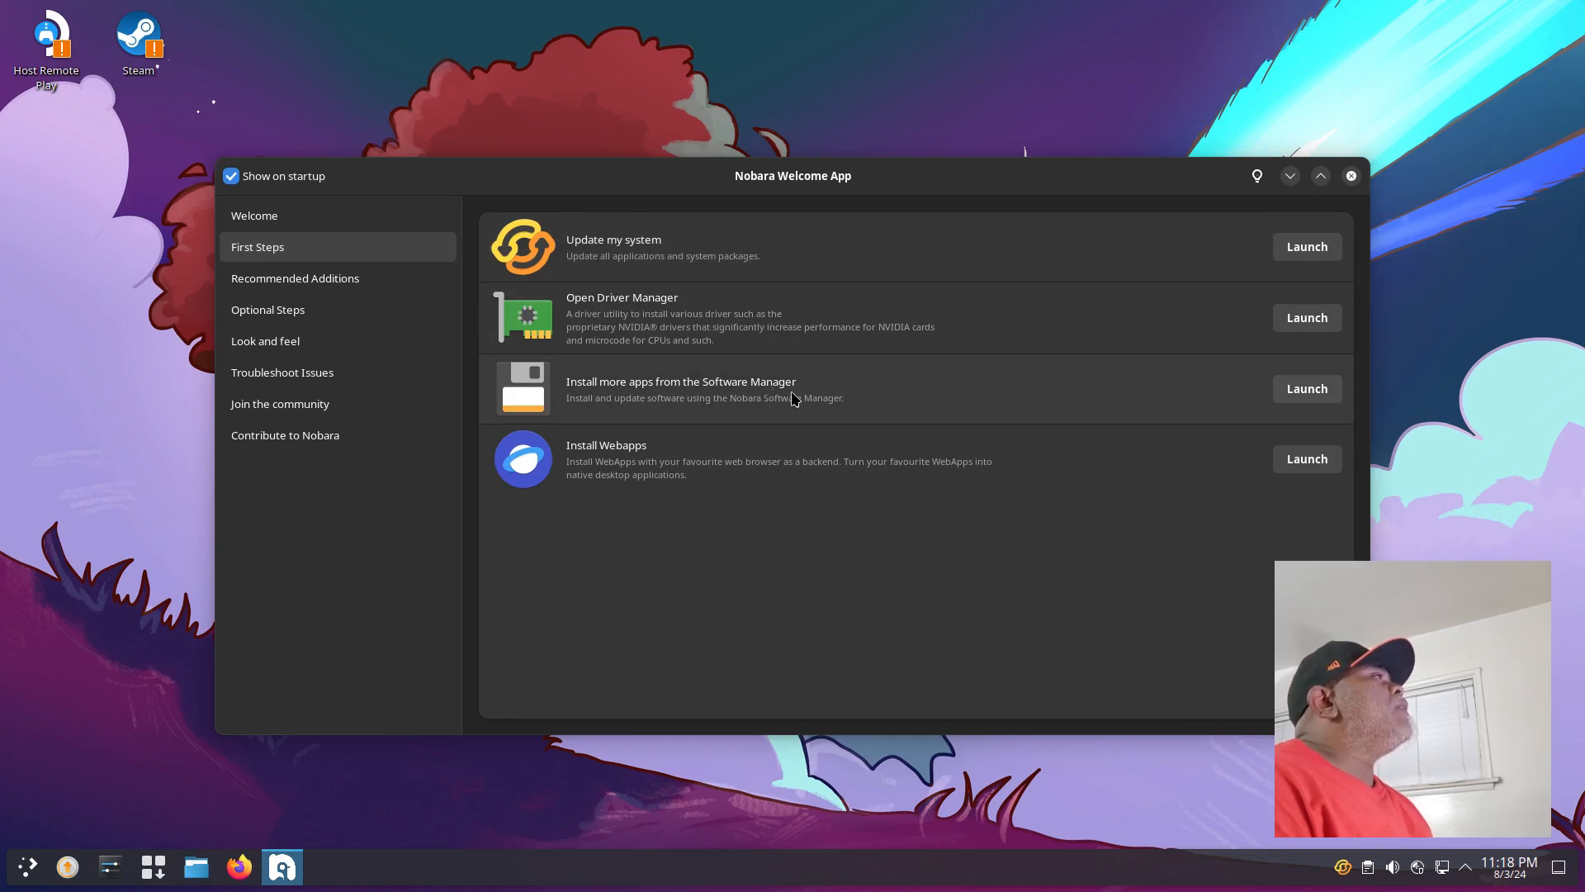
mouse_move(652, 458)
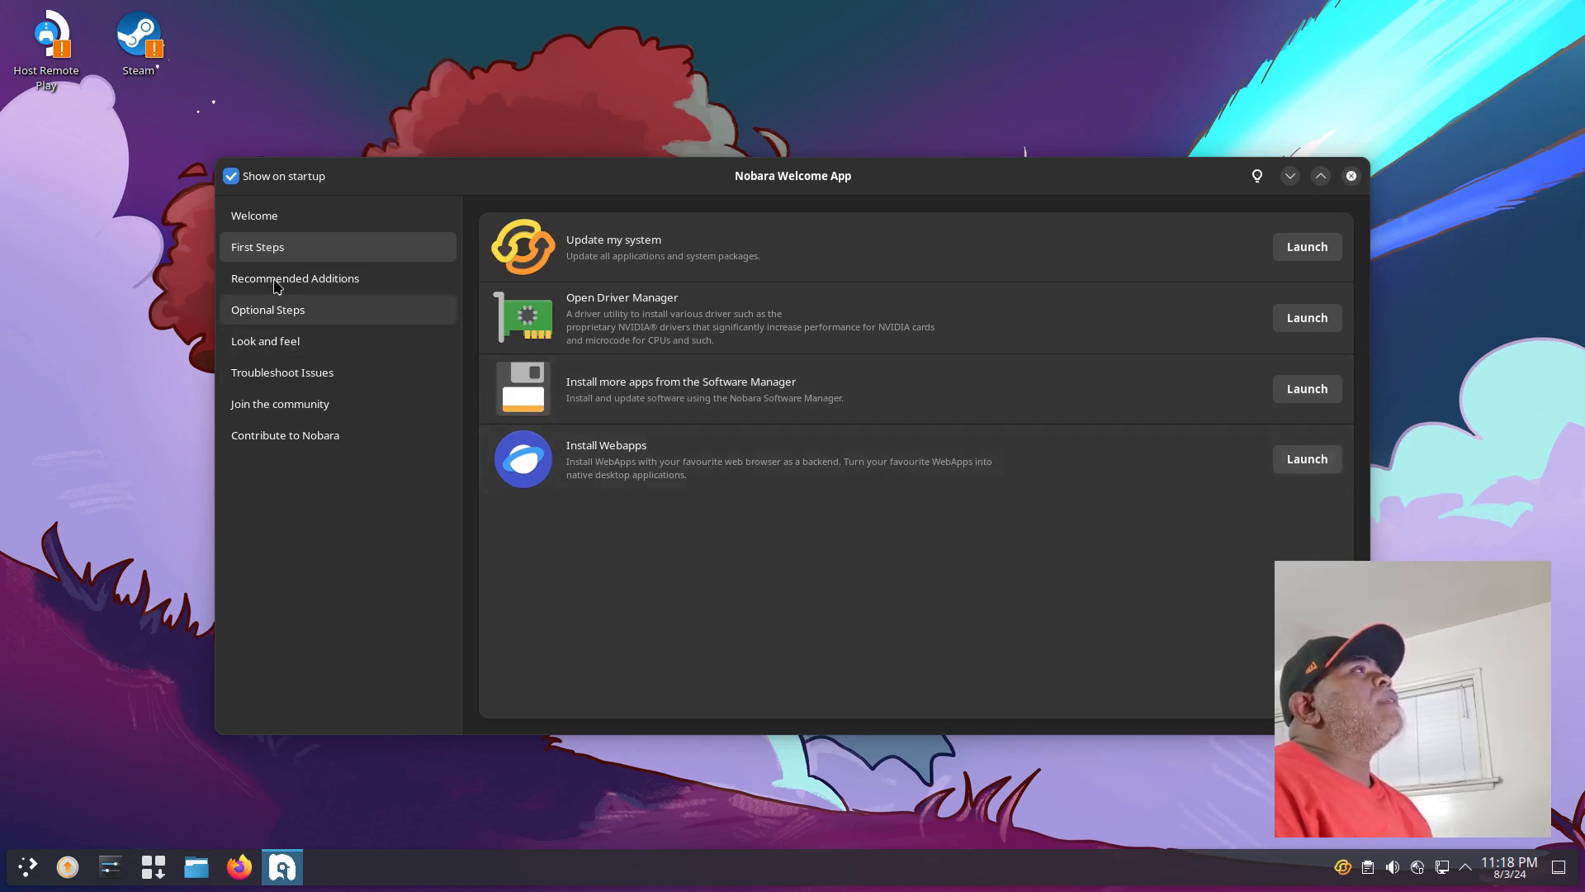
left_click(294, 278)
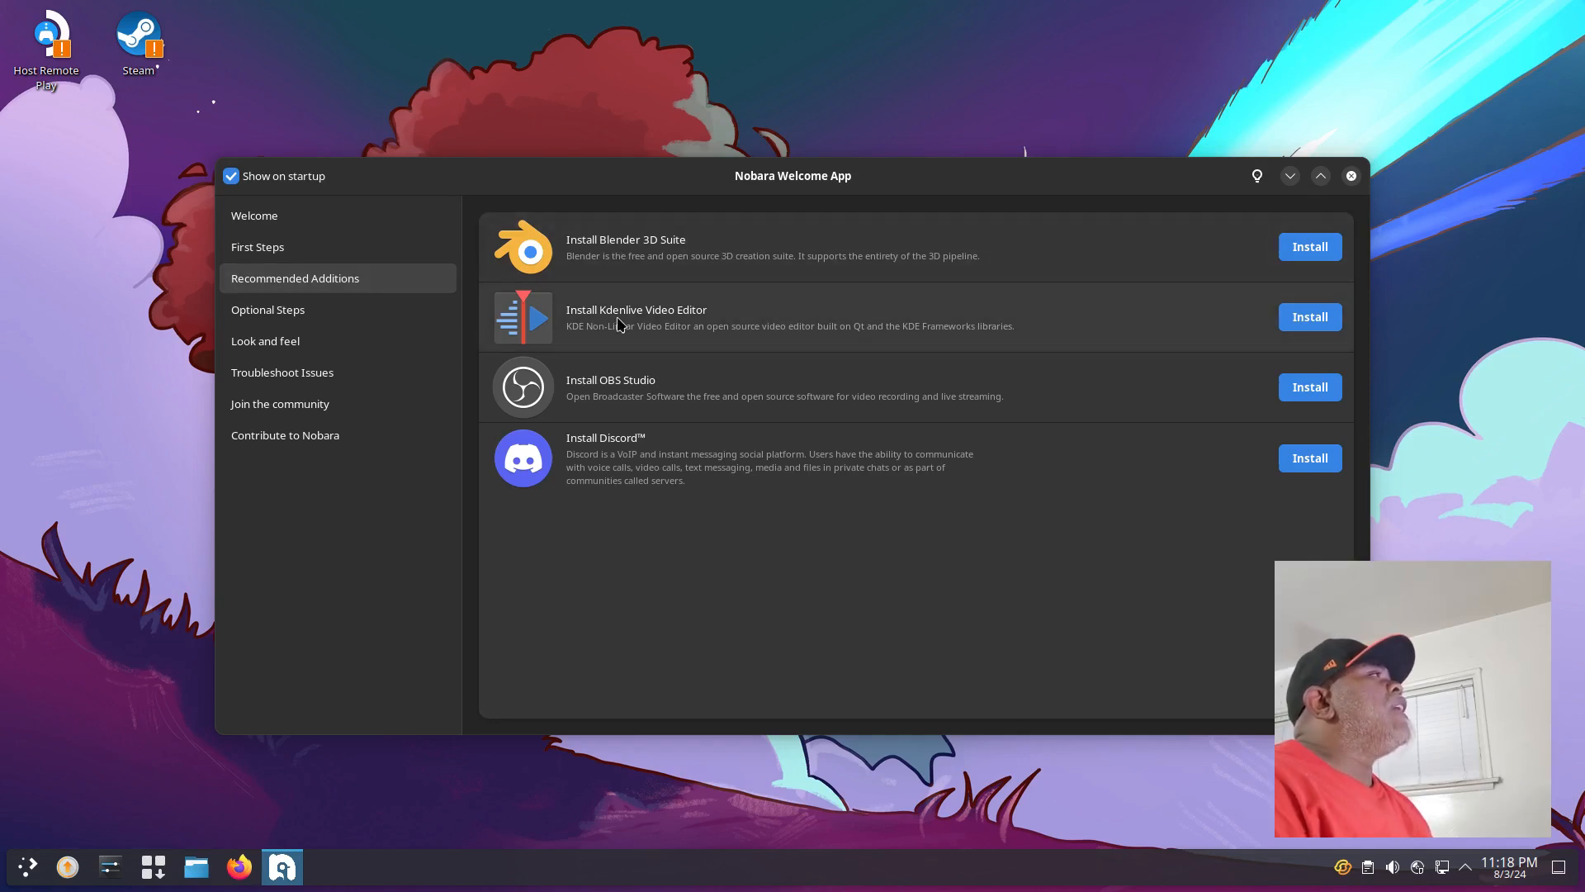
mouse_move(574, 381)
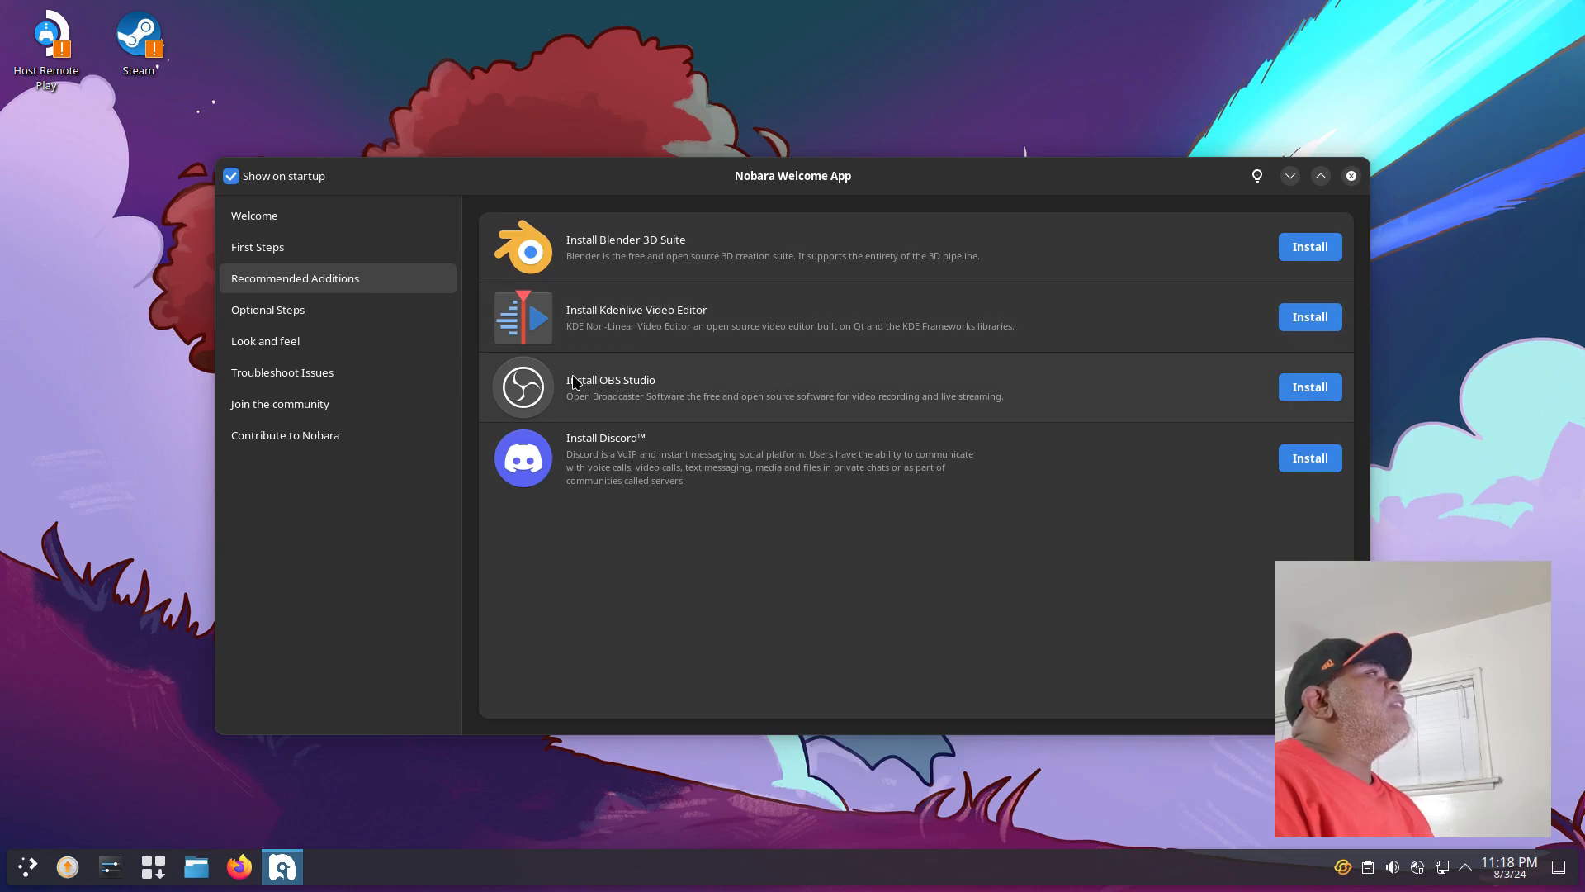
mouse_move(557, 461)
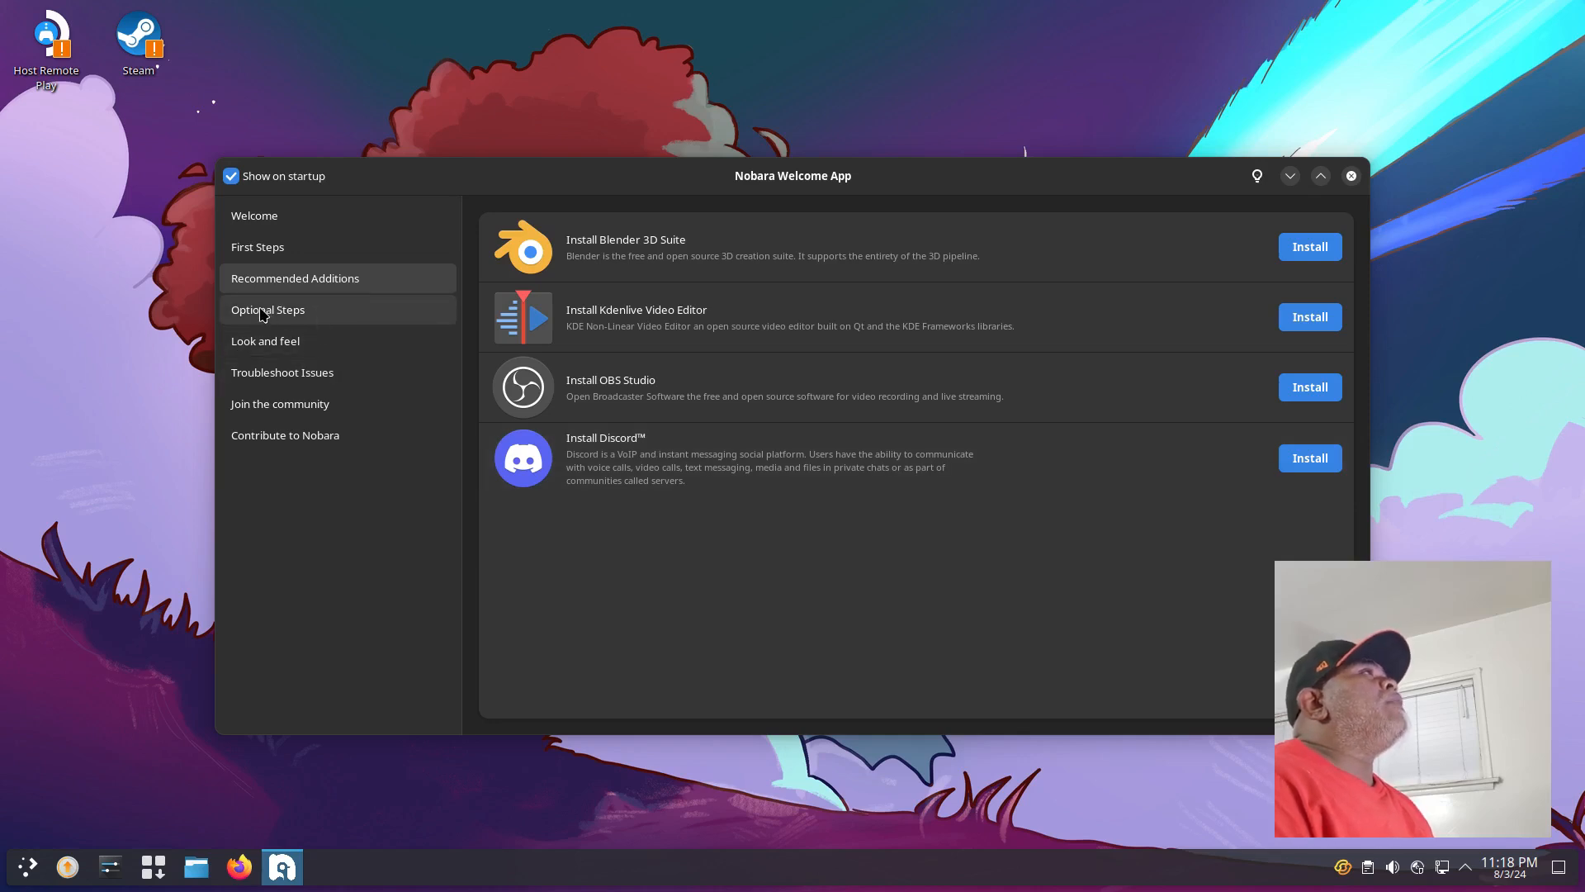
Browse the optional steps, look and feel, troubleshooting, community and contribute pages.
left_click(268, 309)
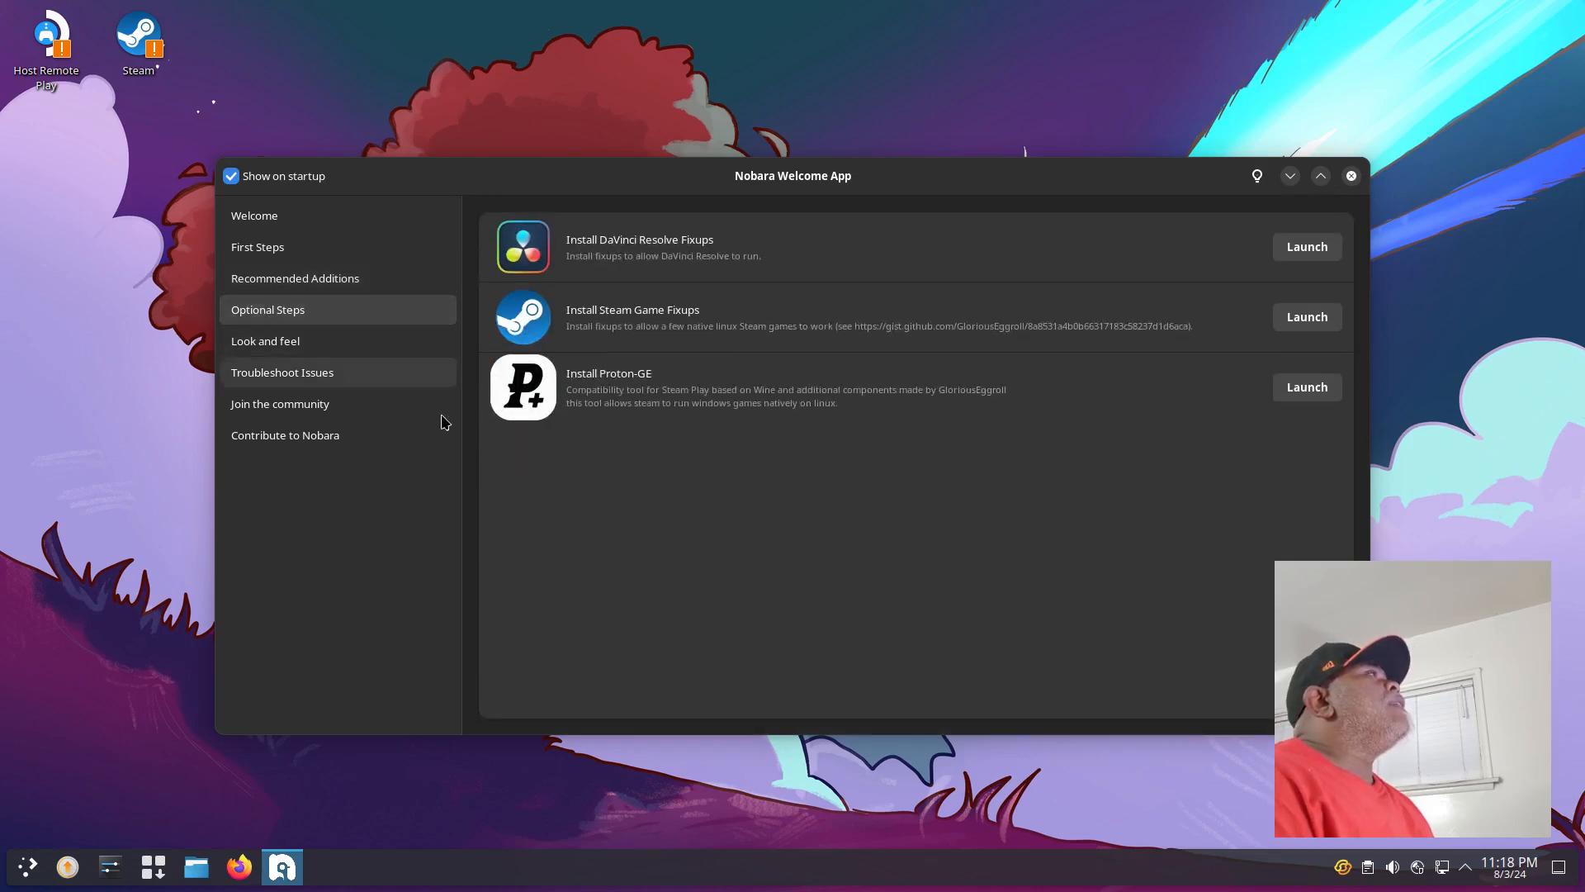
mouse_move(675, 269)
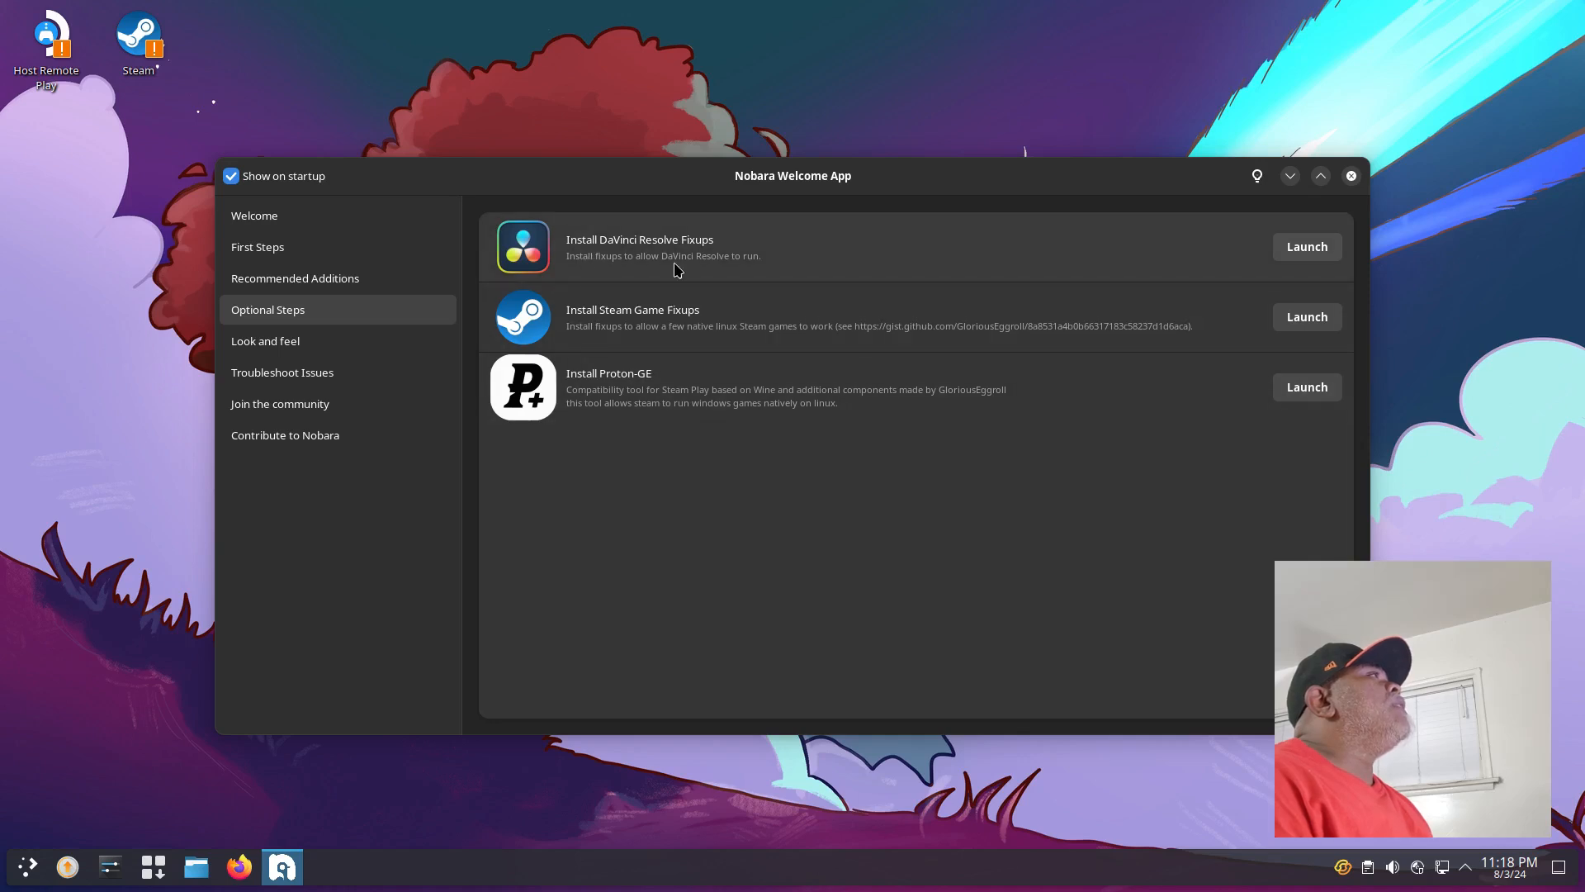
mouse_move(768, 258)
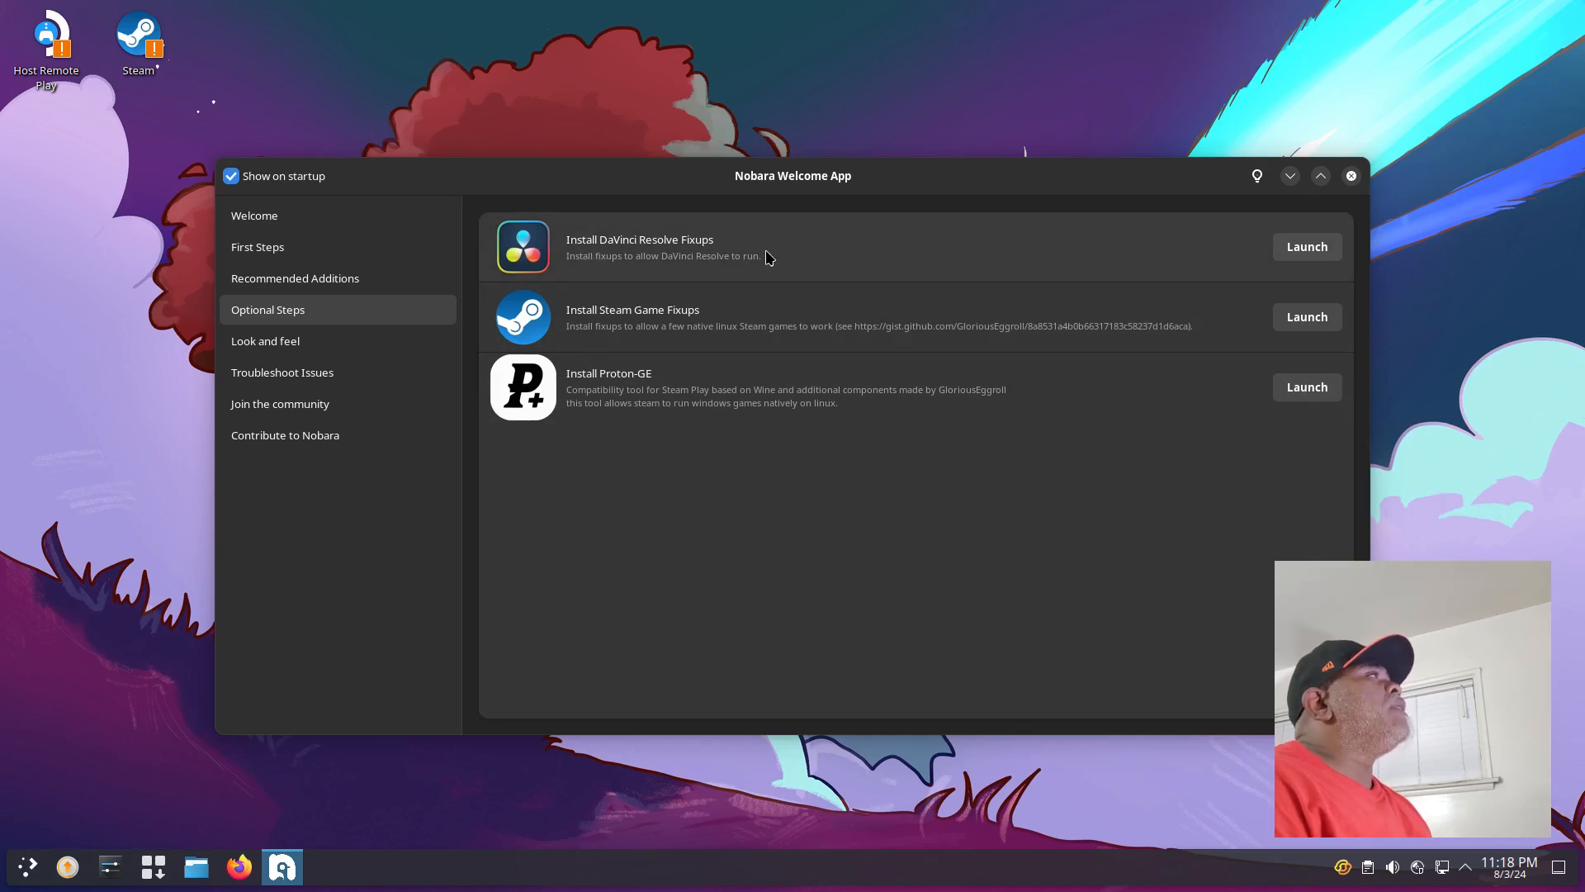
mouse_move(624, 322)
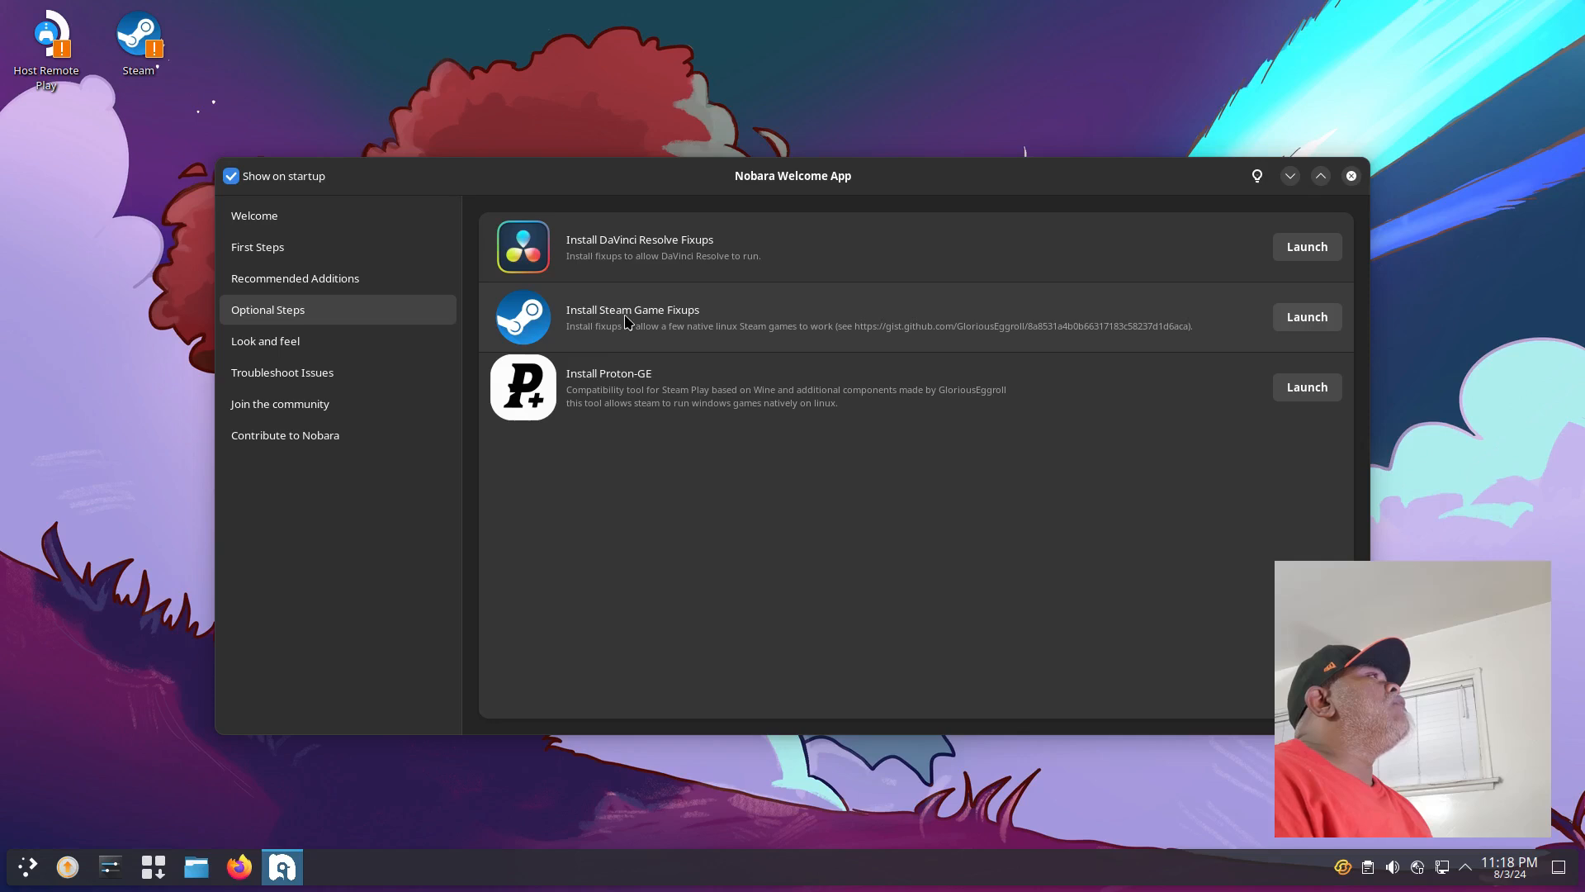
mouse_move(573, 323)
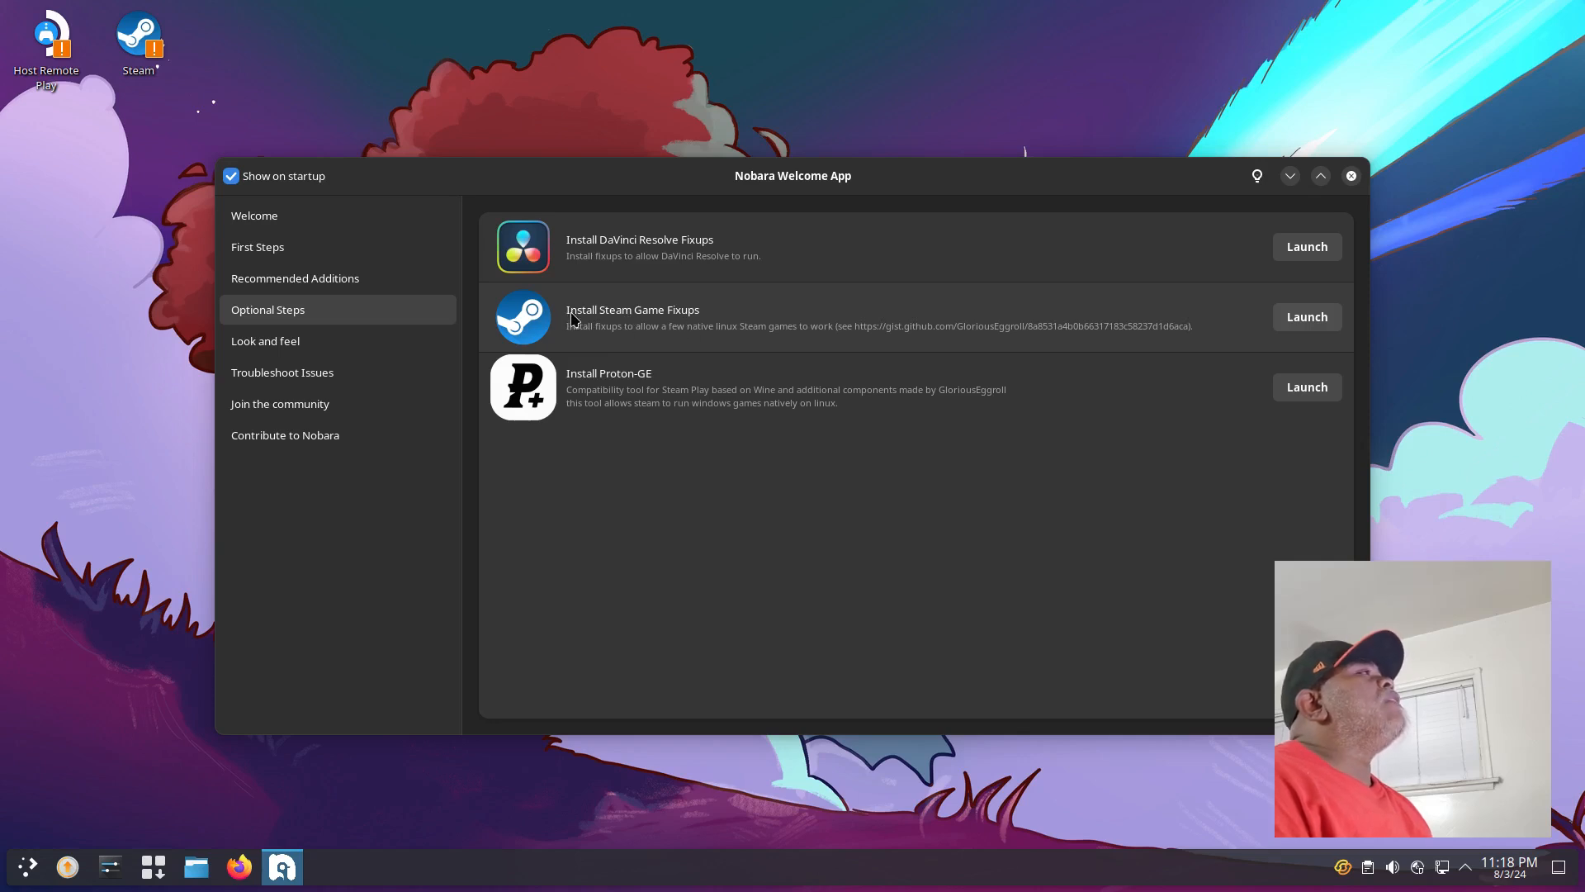
mouse_move(852, 354)
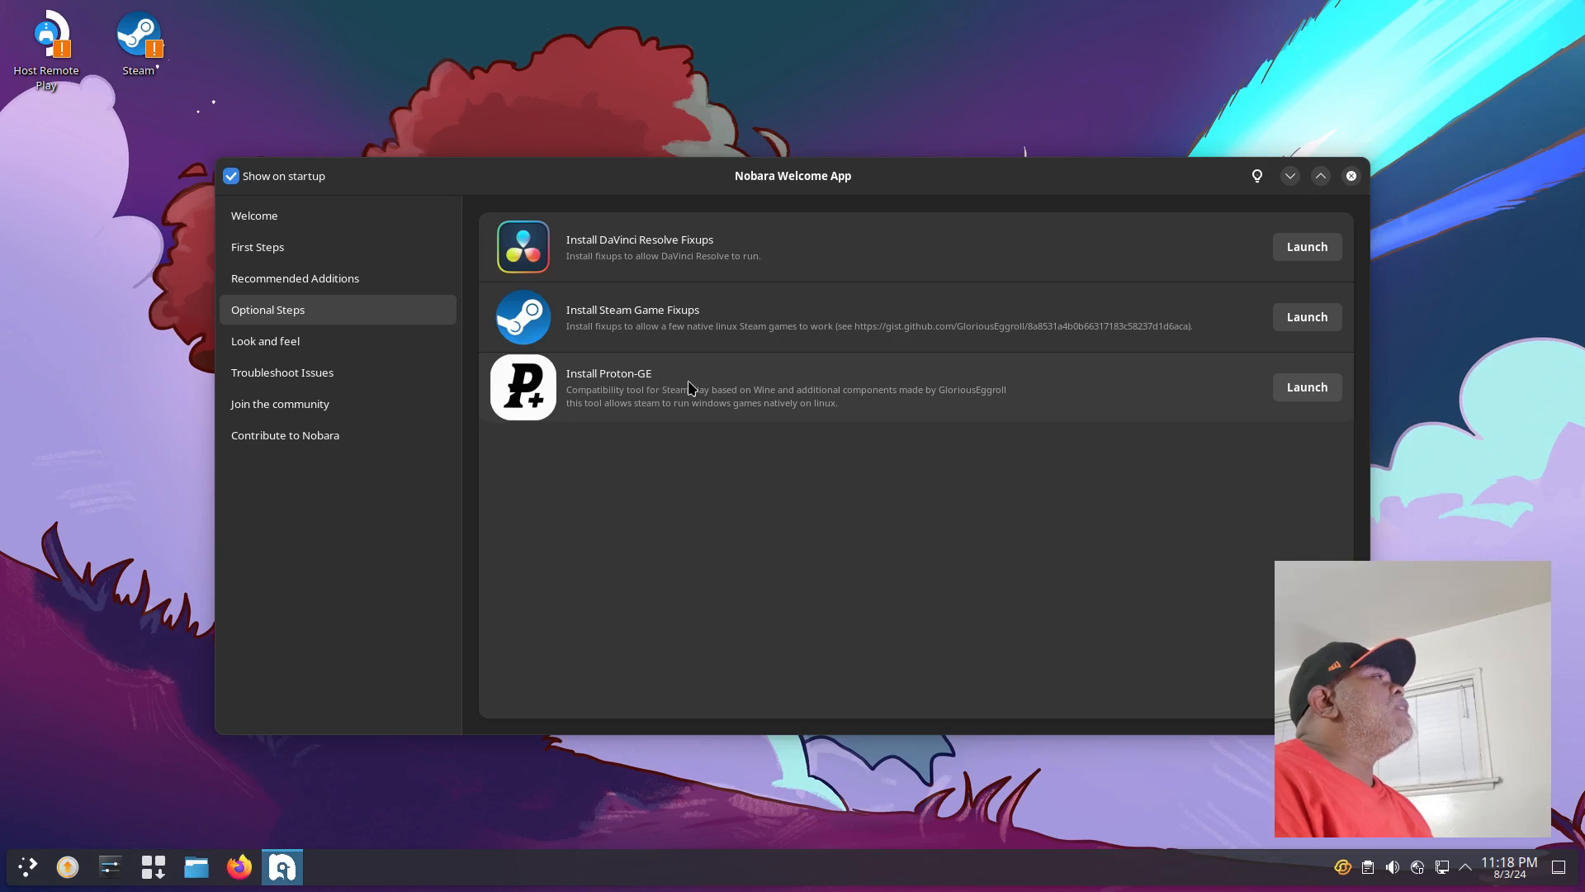
mouse_move(776, 393)
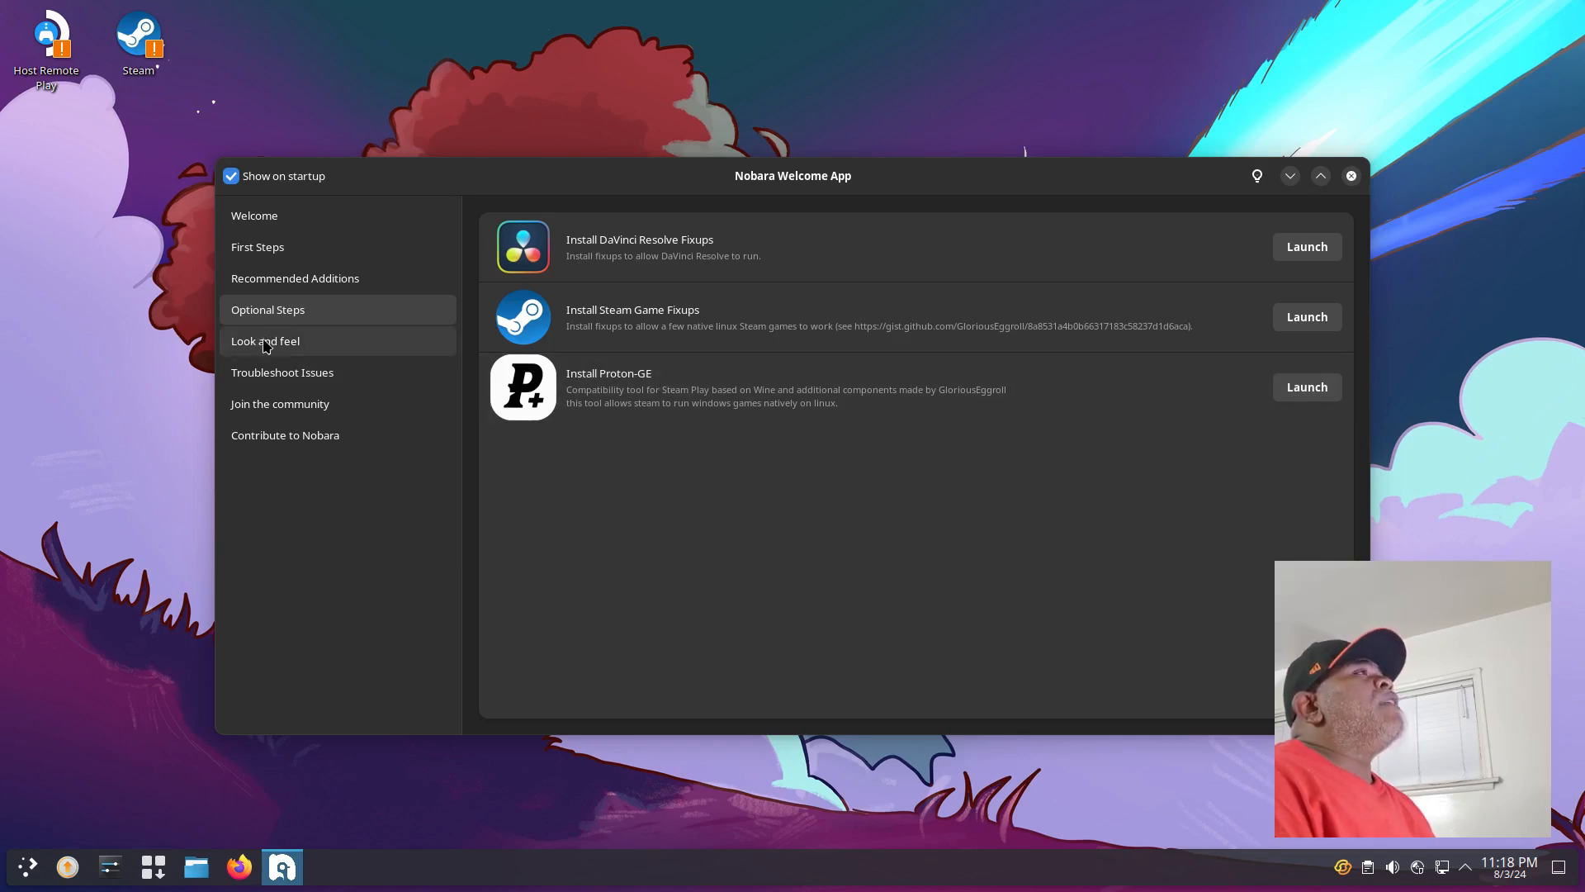
left_click(265, 340)
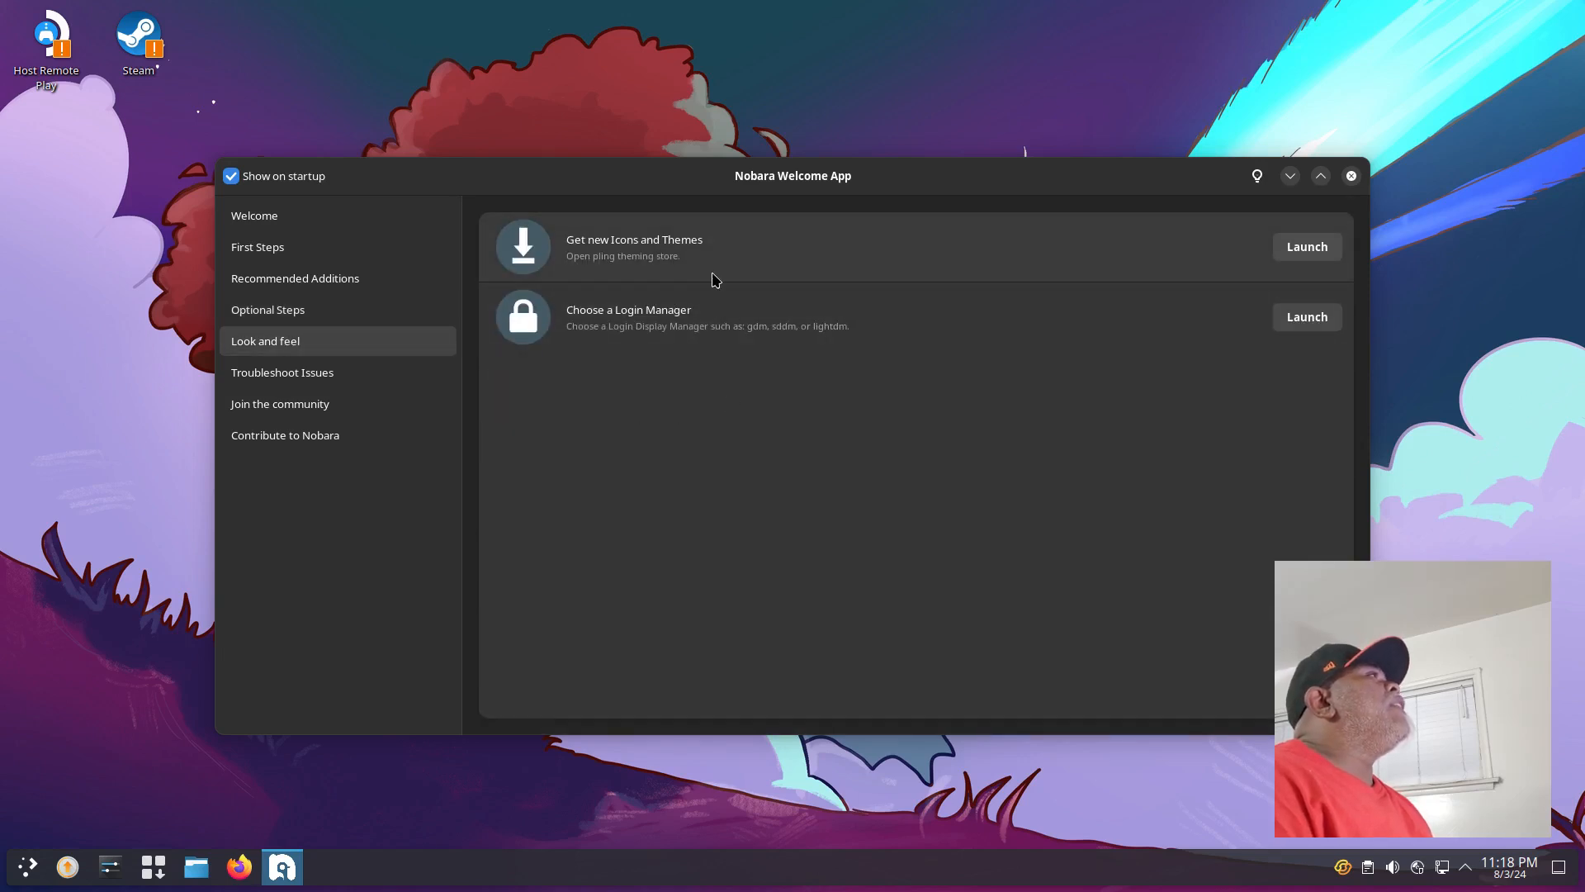
mouse_move(676, 325)
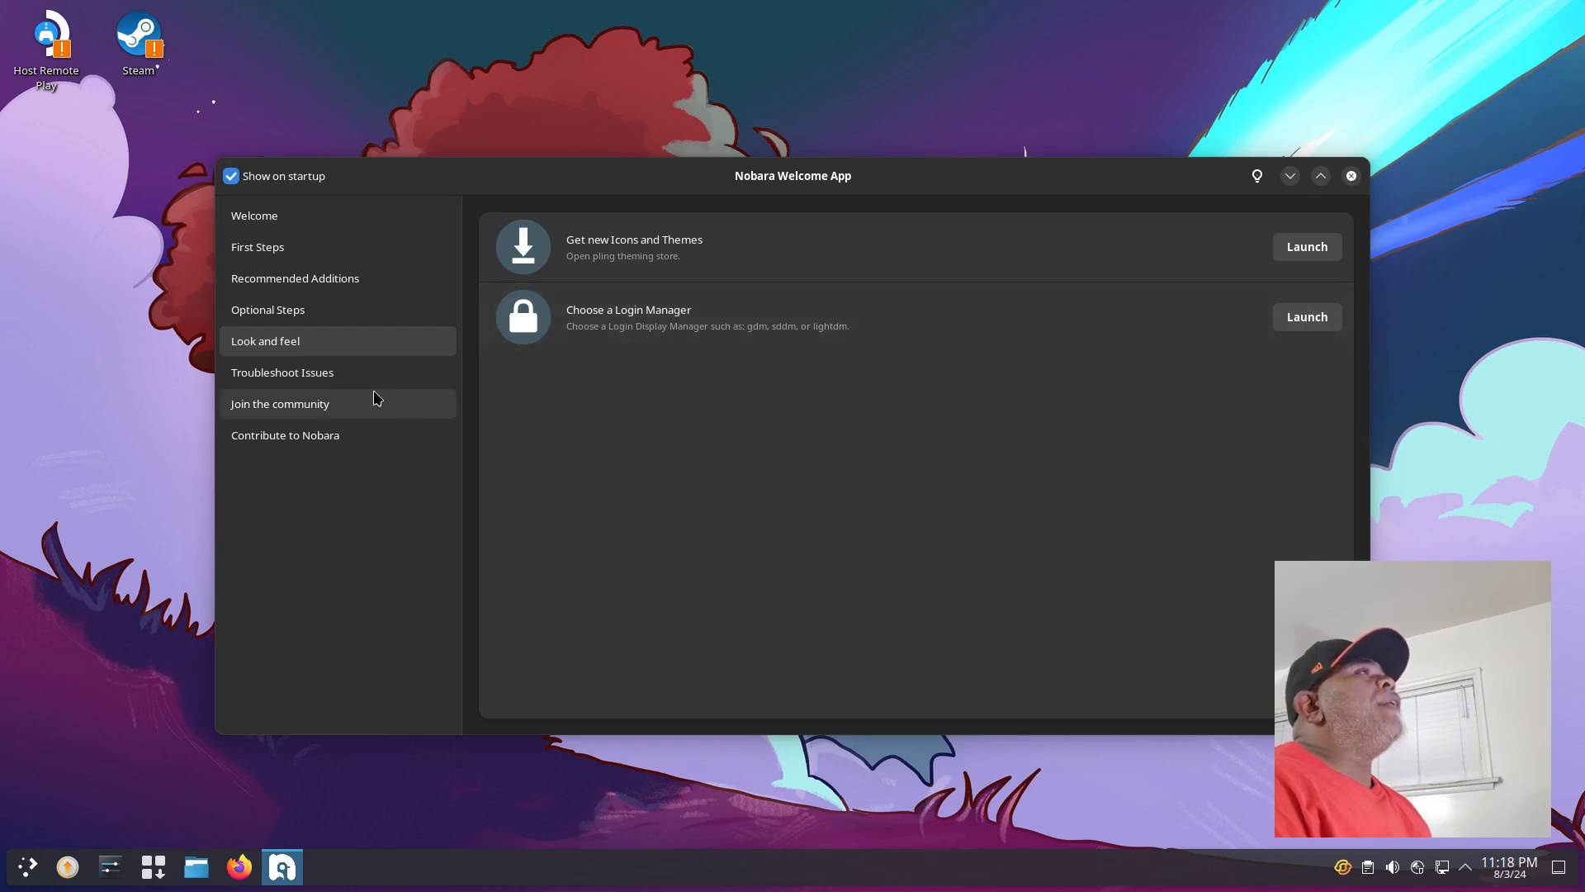
left_click(282, 372)
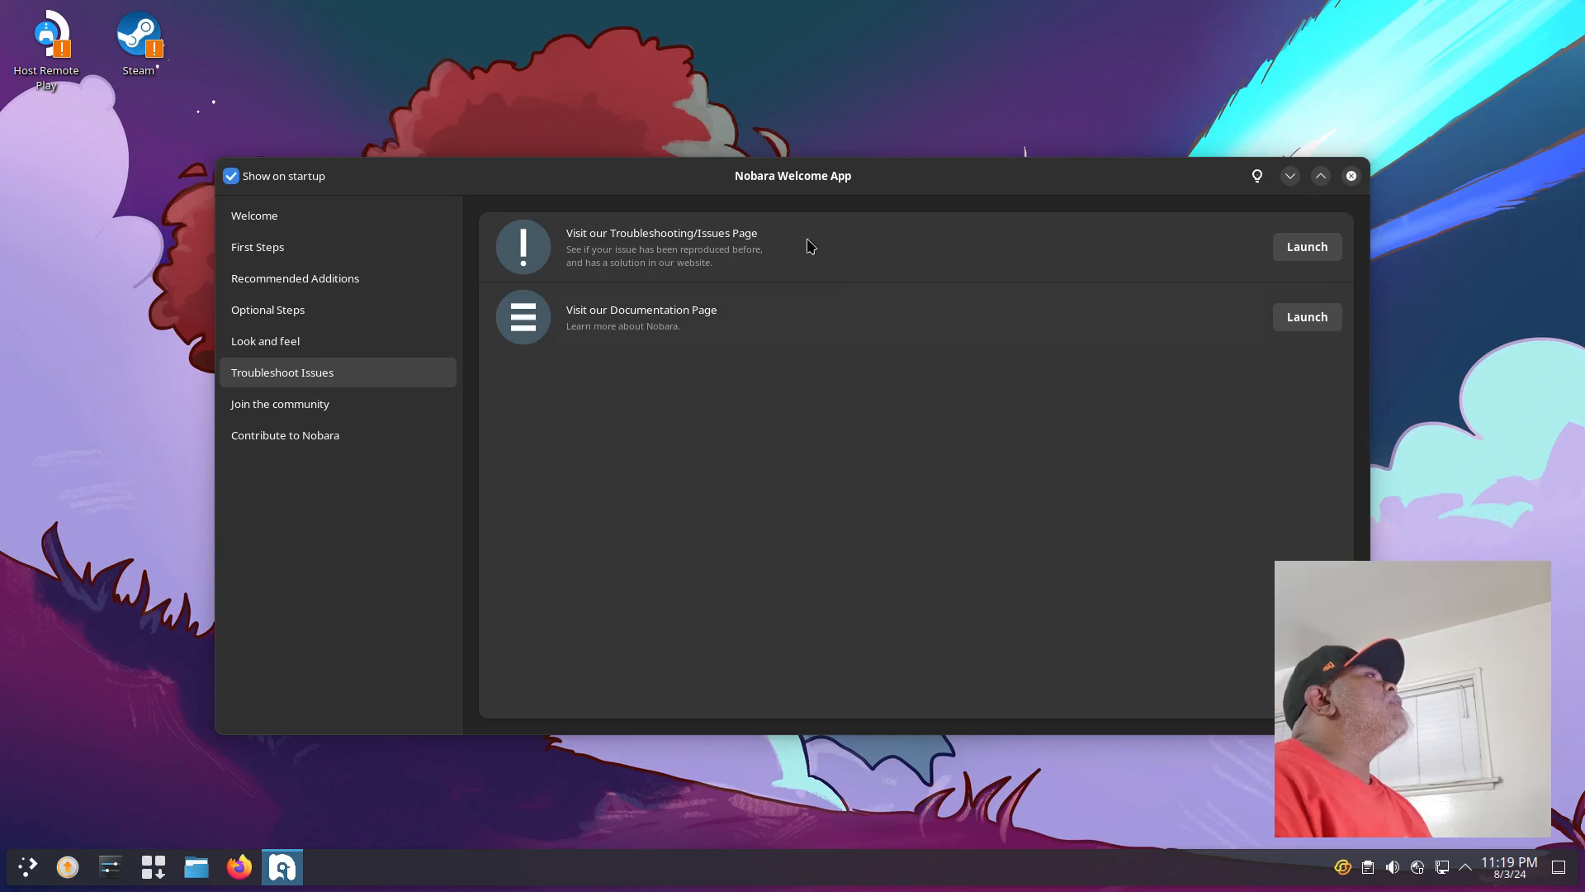
mouse_move(705, 268)
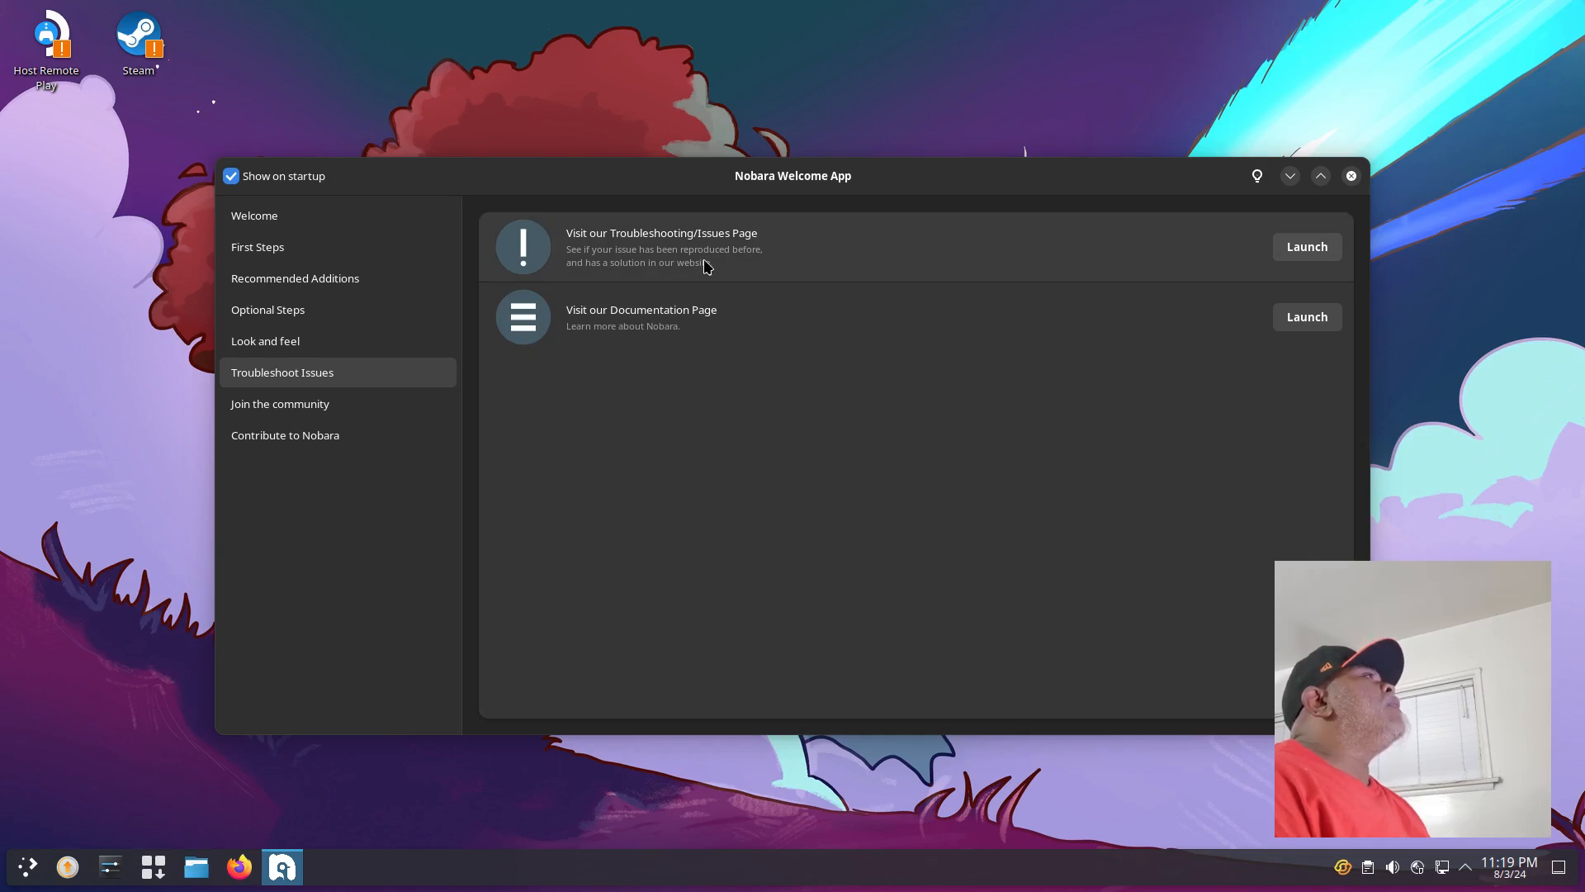
mouse_move(791, 317)
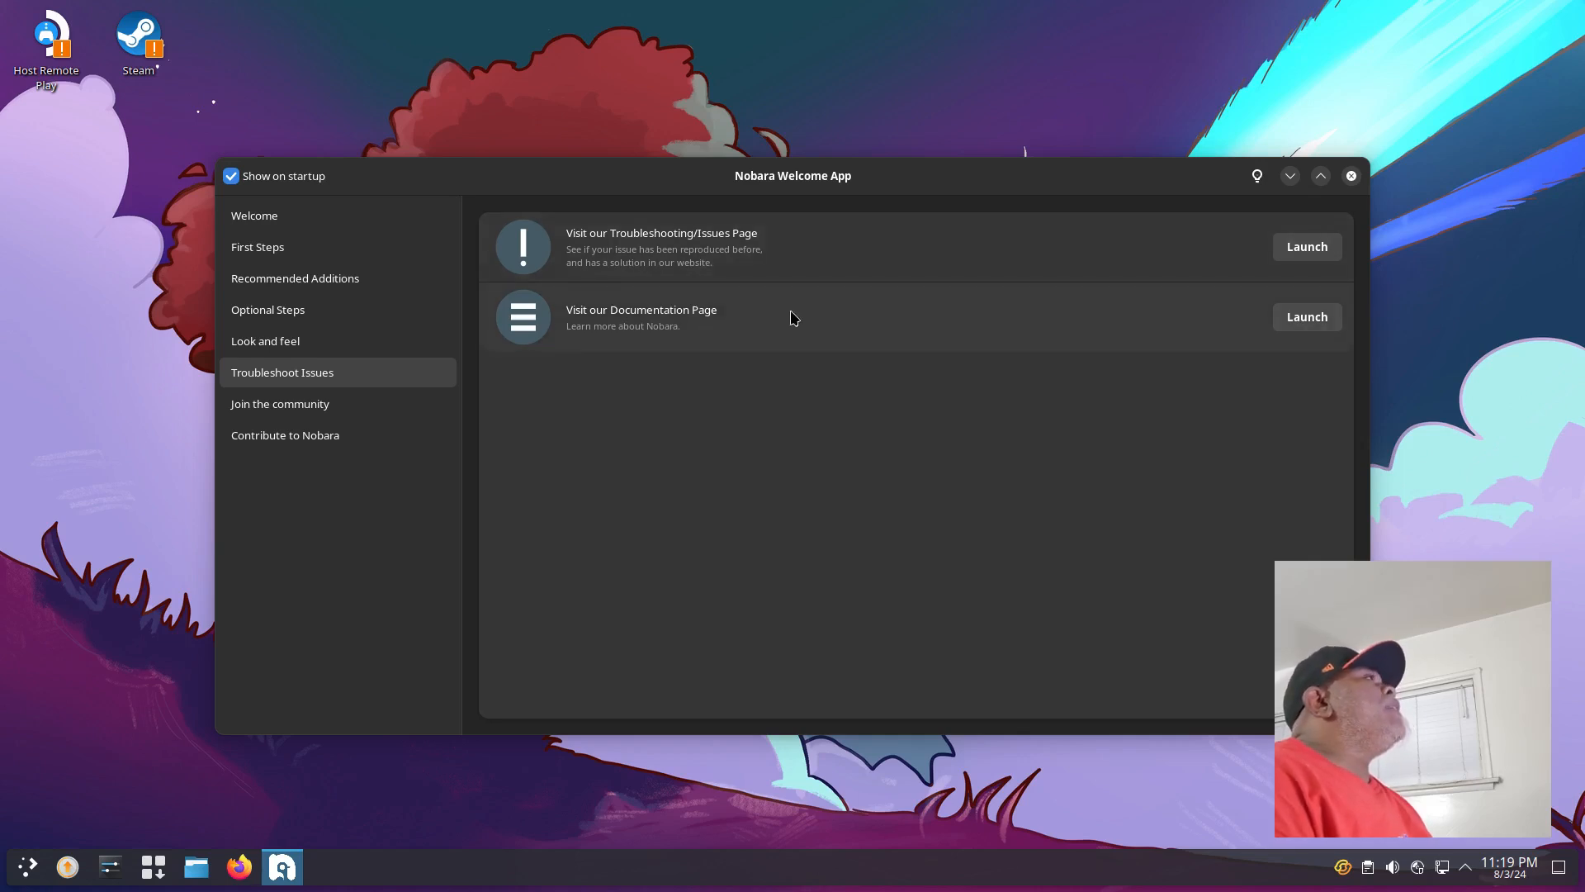
mouse_move(722, 273)
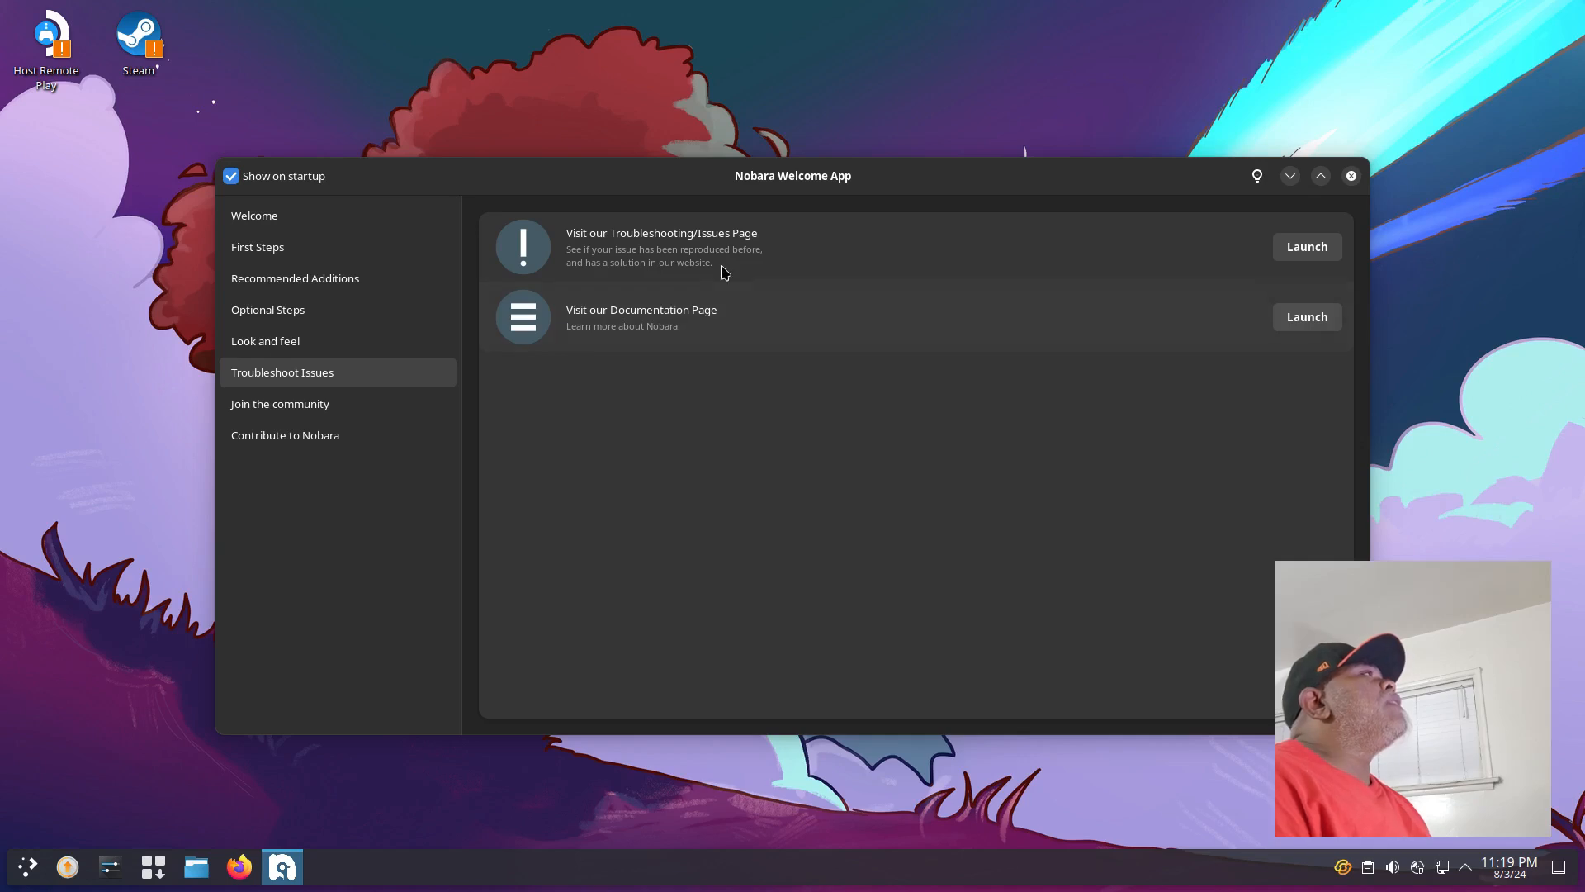
mouse_move(680, 255)
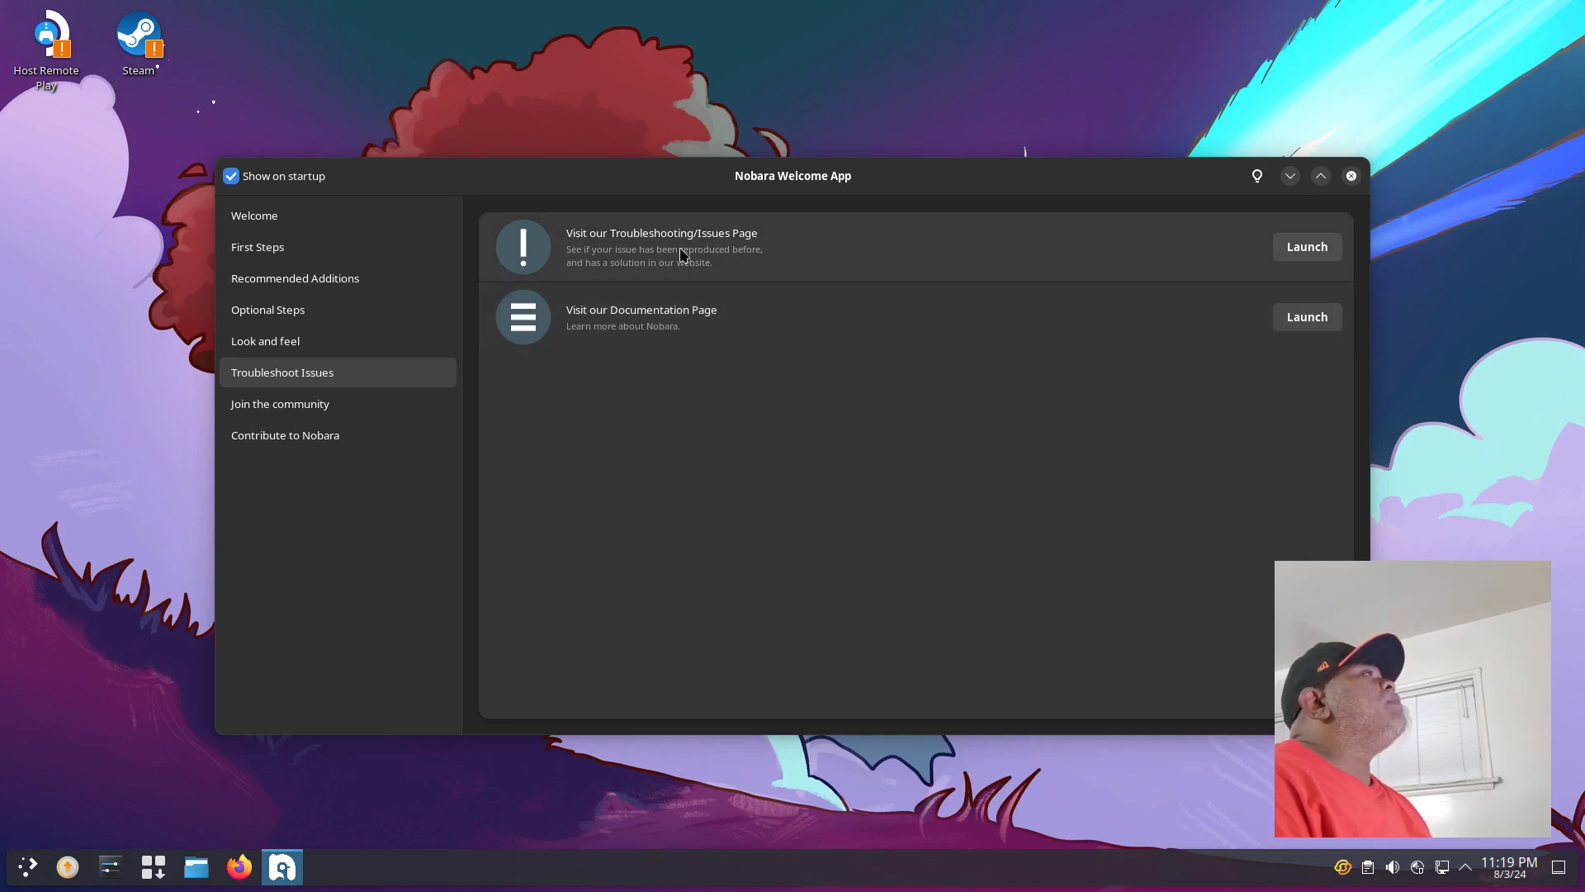
mouse_move(598, 322)
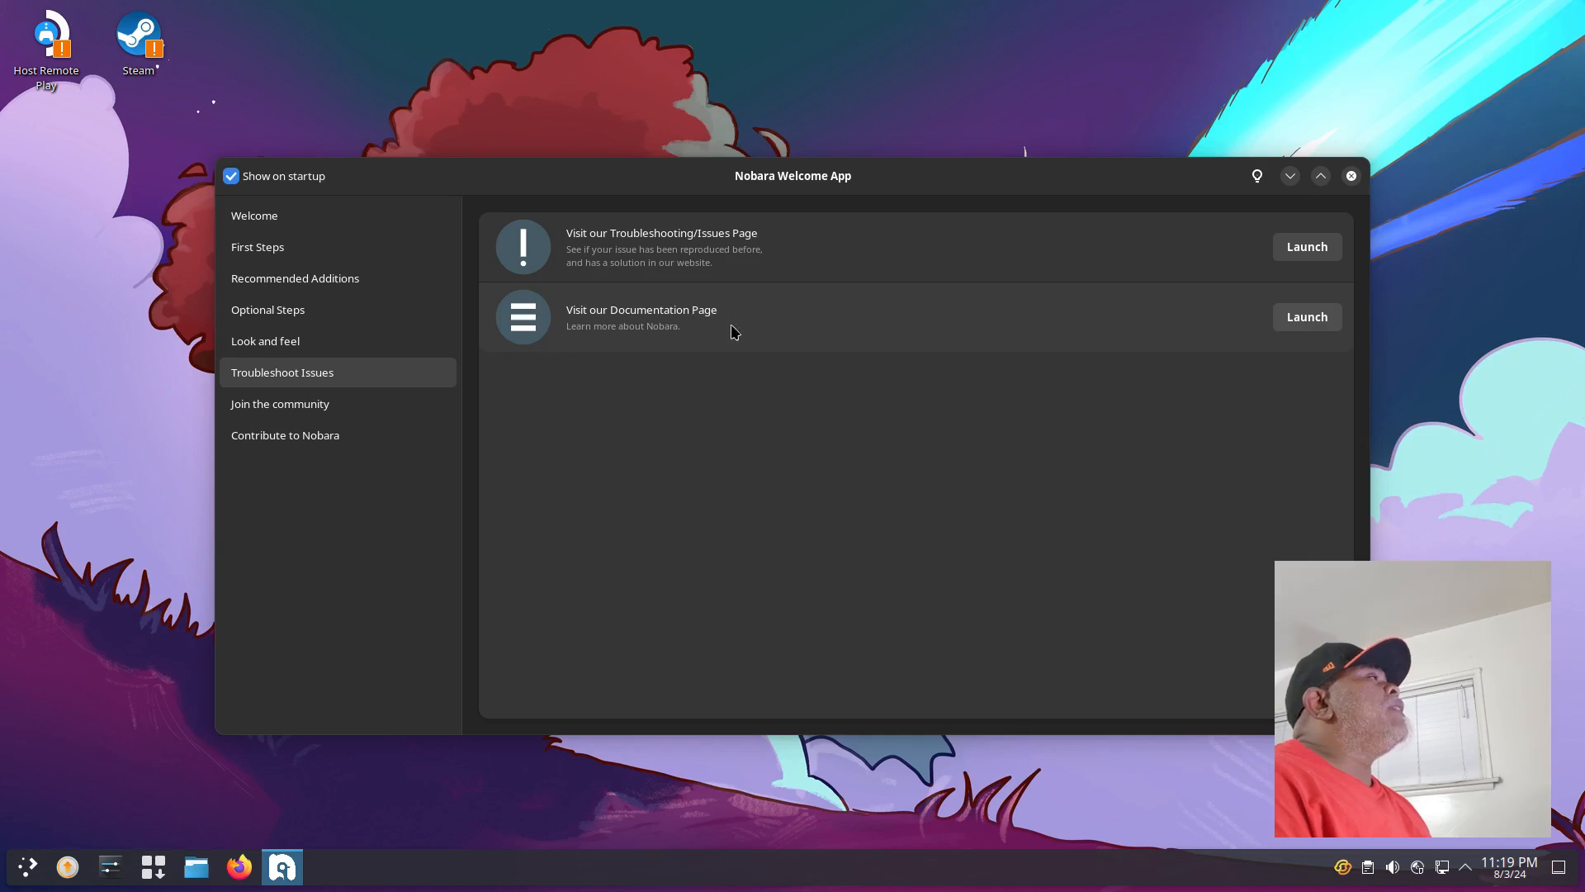
mouse_move(743, 376)
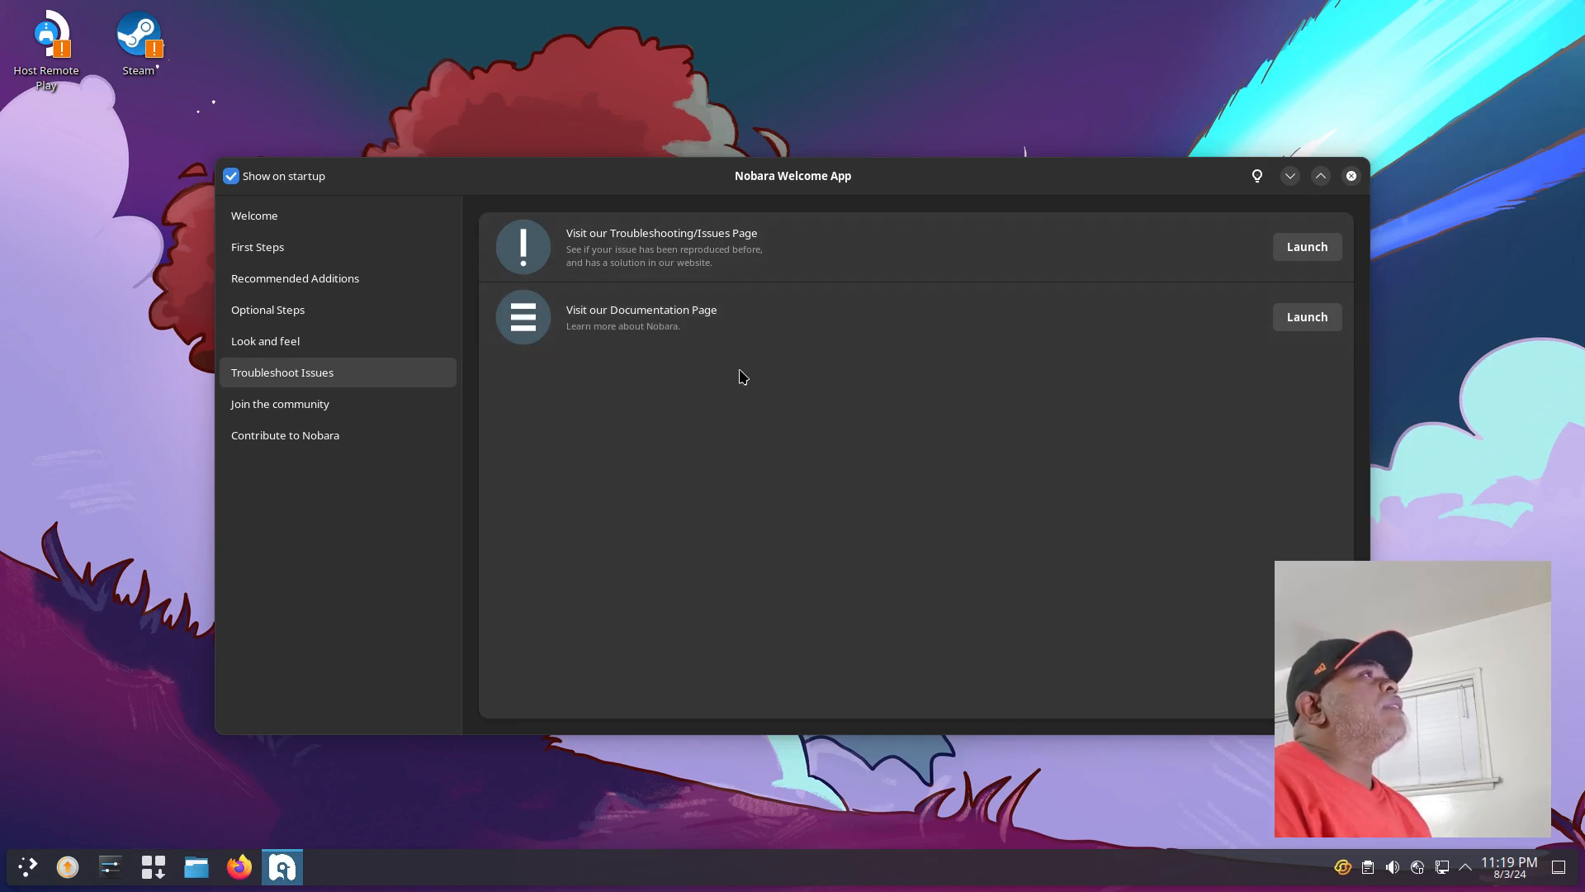
left_click(281, 403)
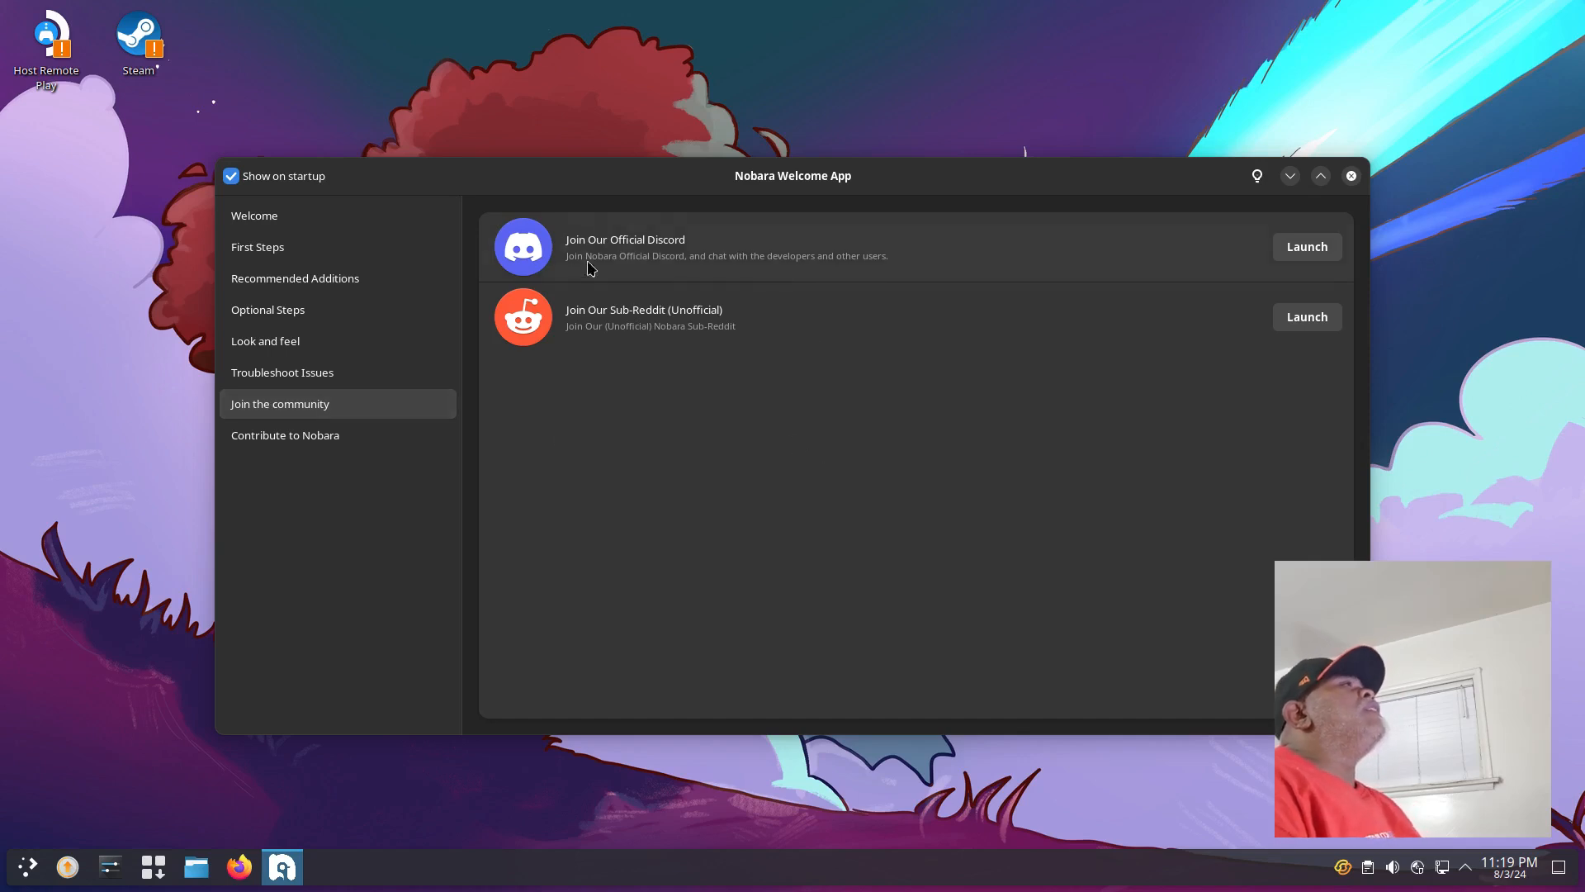
mouse_move(732, 372)
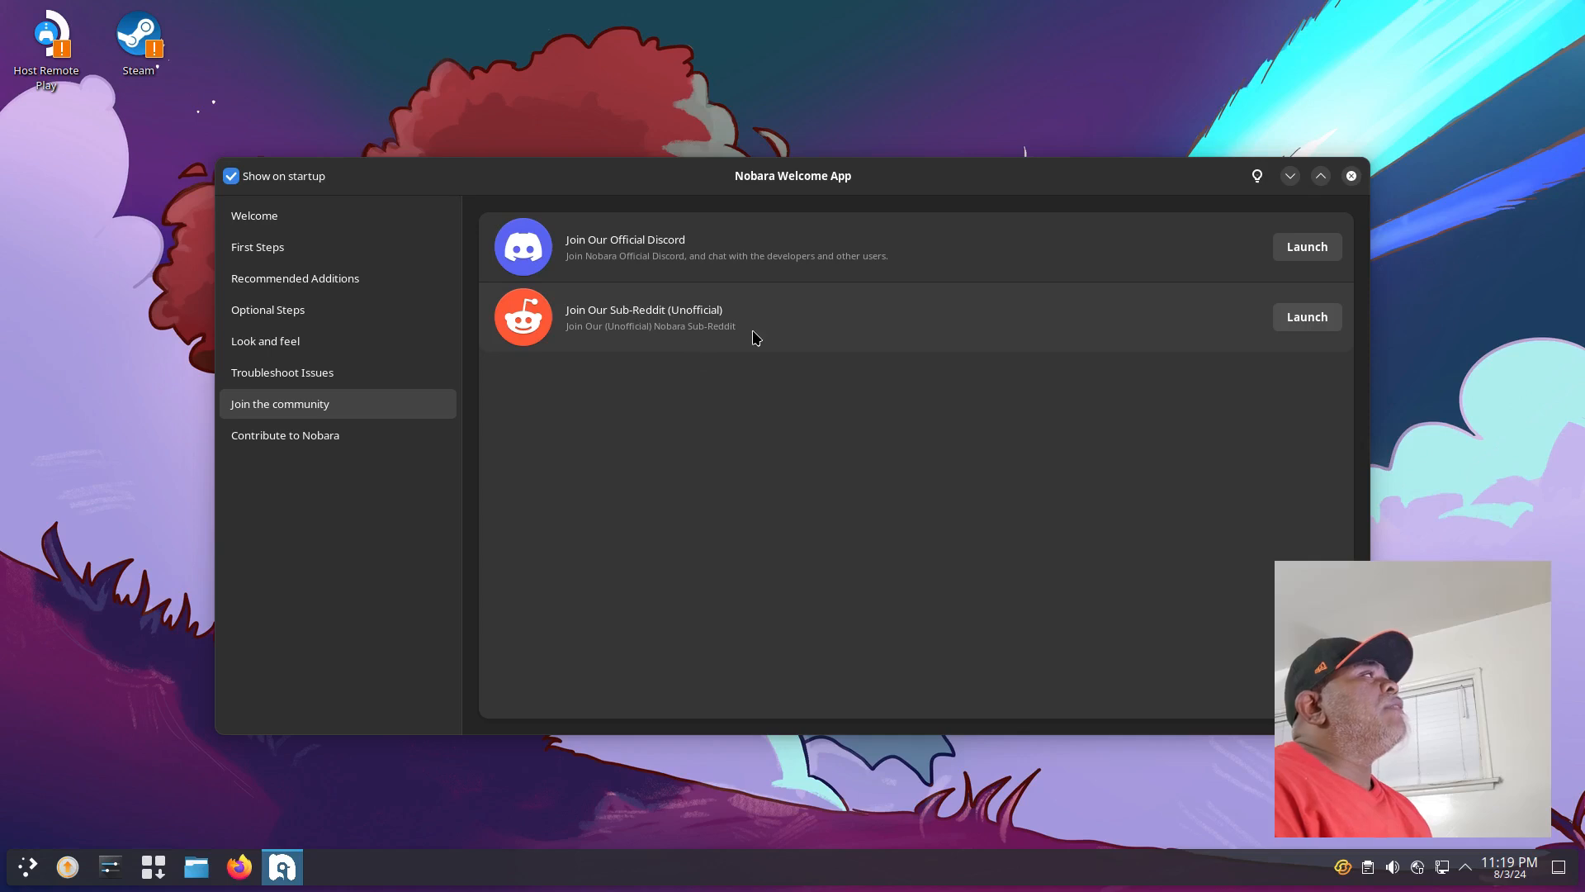
mouse_move(342, 443)
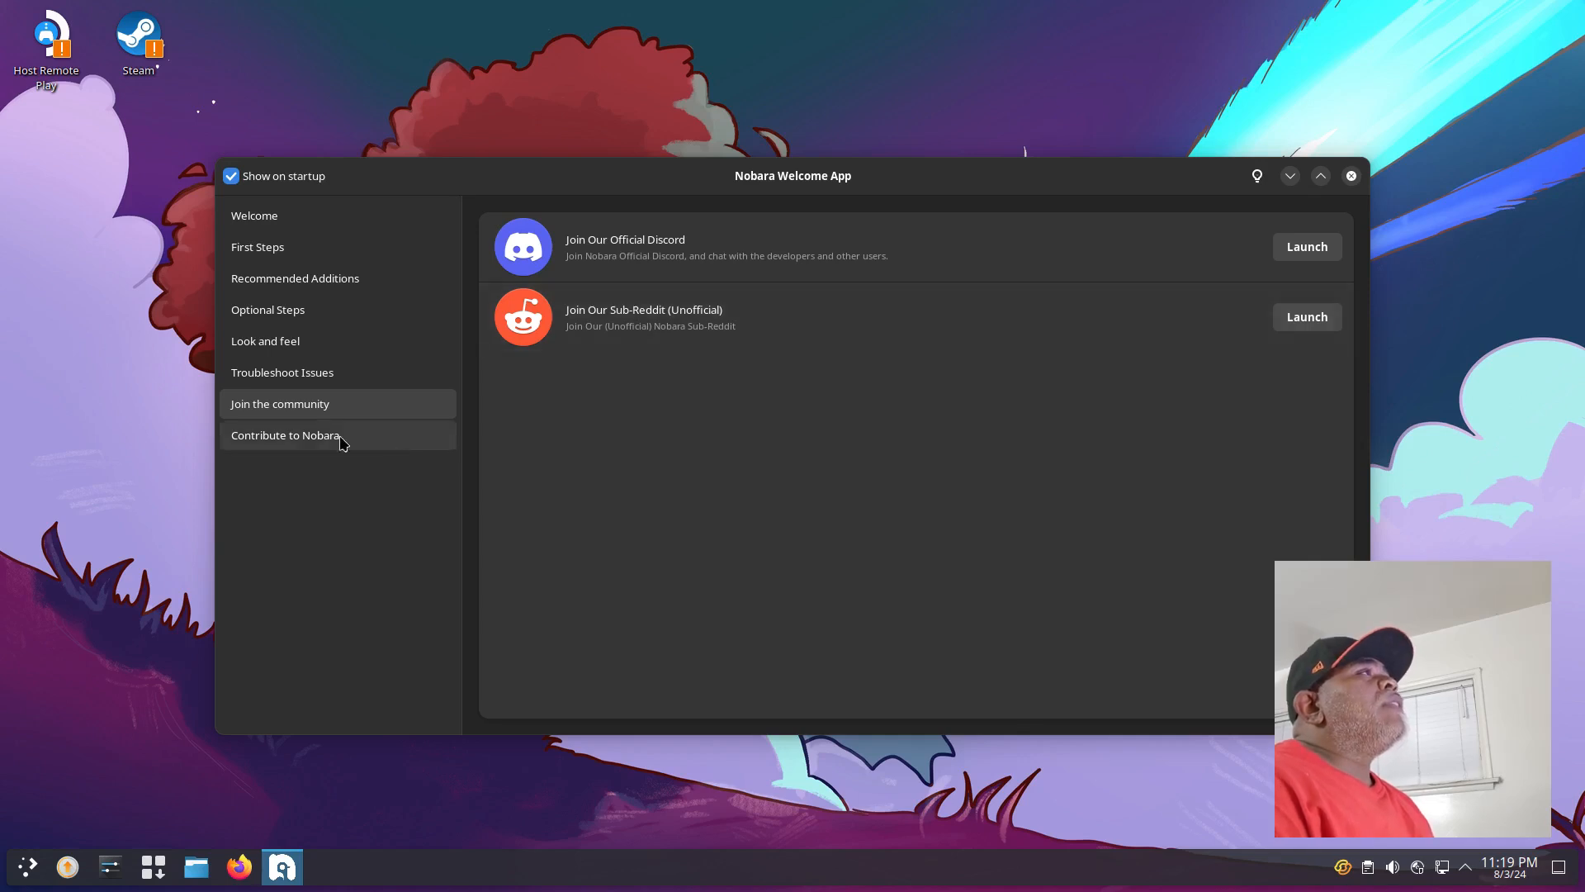
left_click(284, 434)
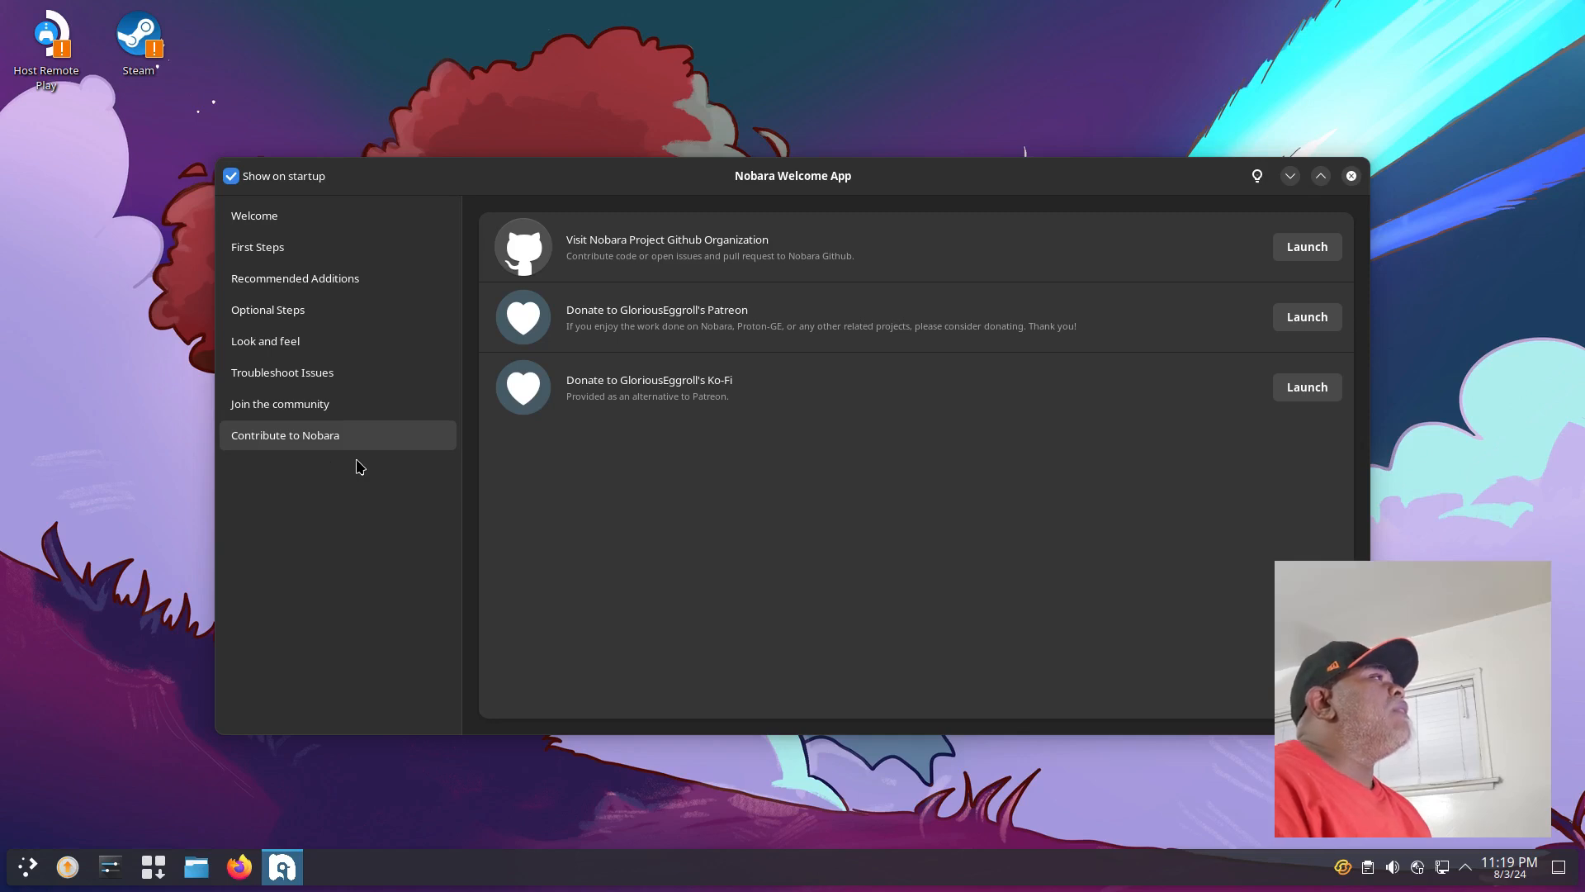
mouse_move(628, 256)
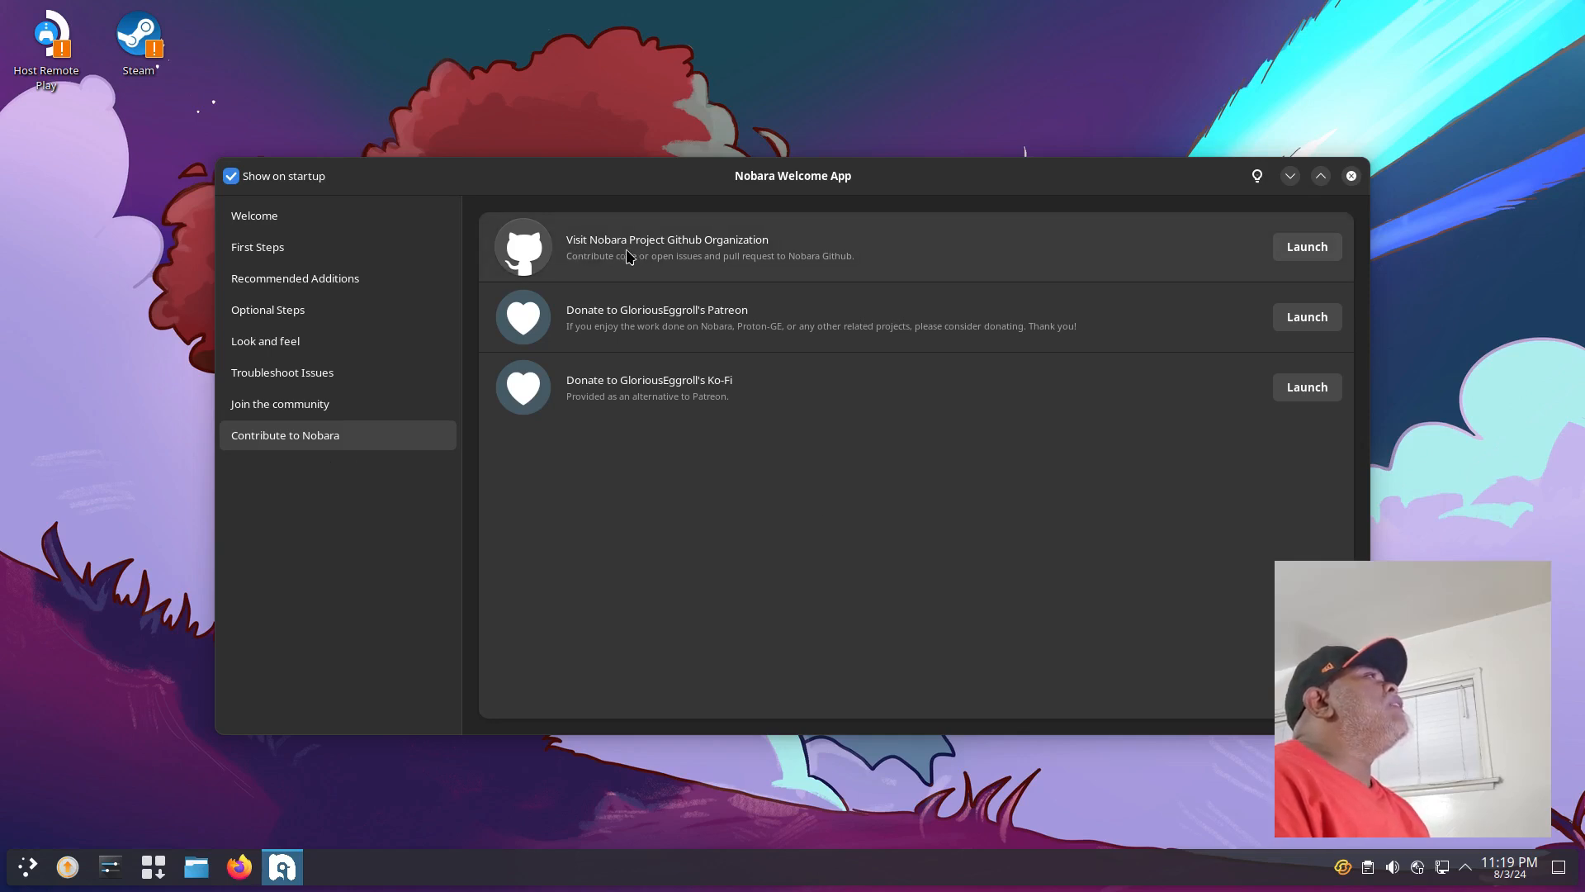
mouse_move(799, 263)
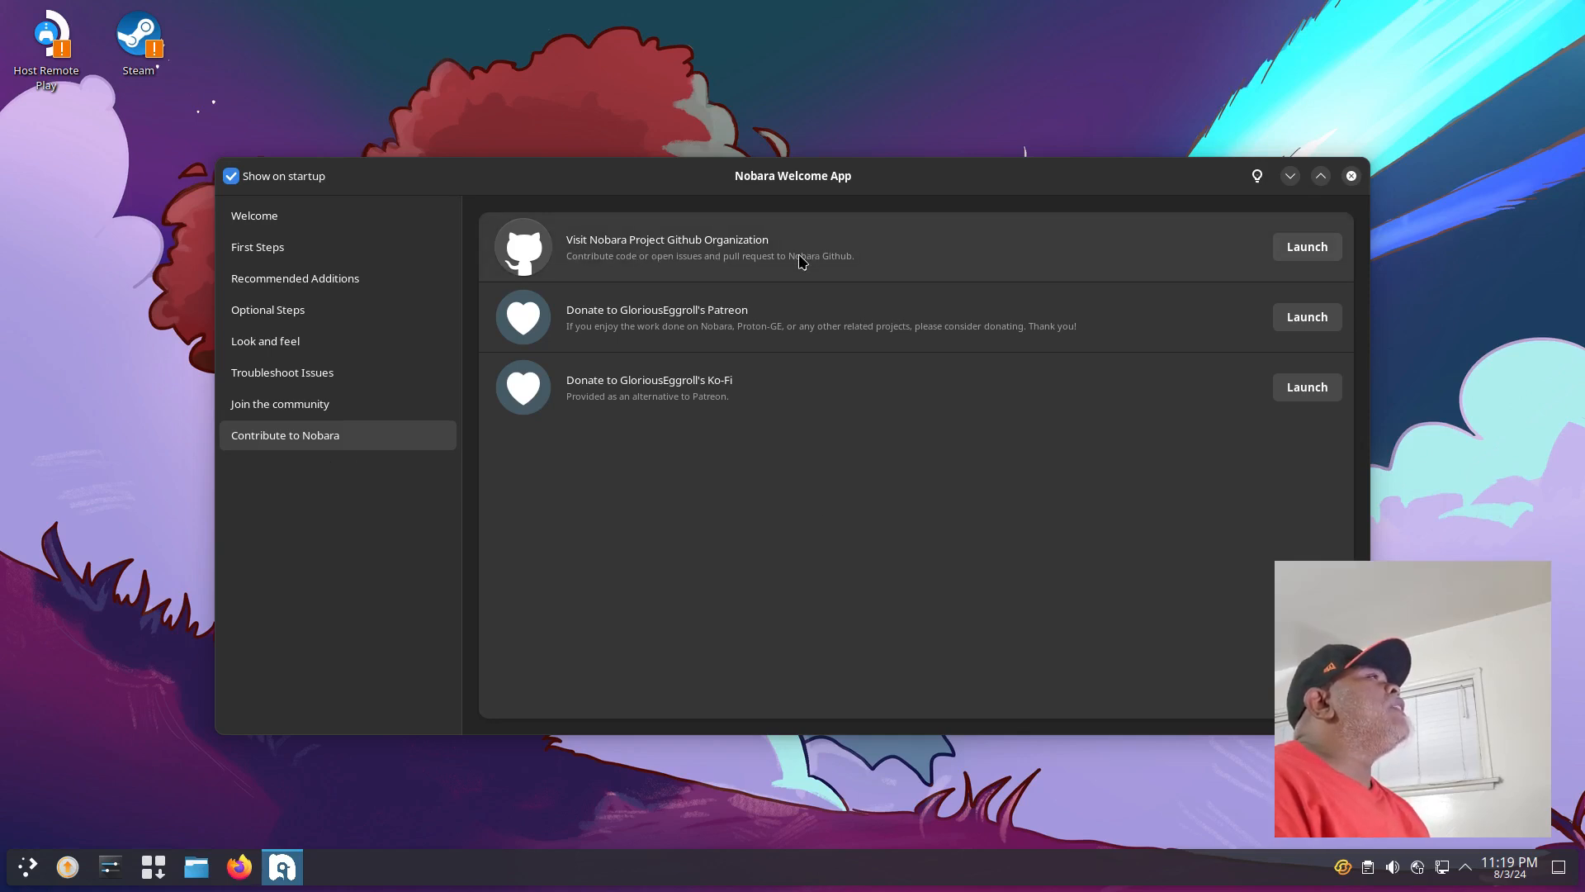
mouse_move(741, 326)
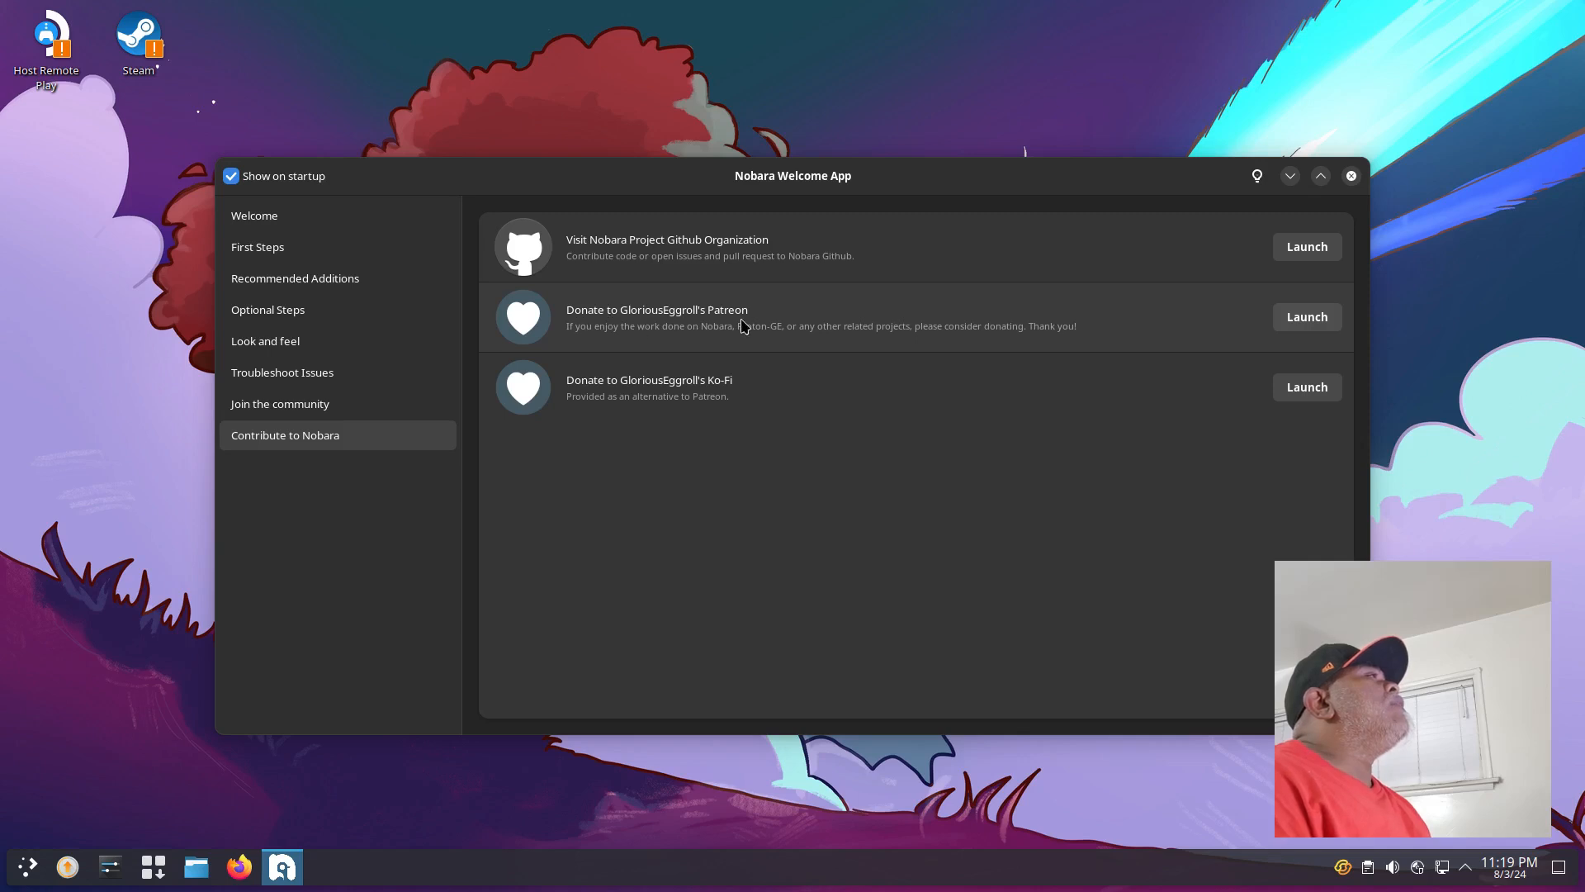
mouse_move(748, 323)
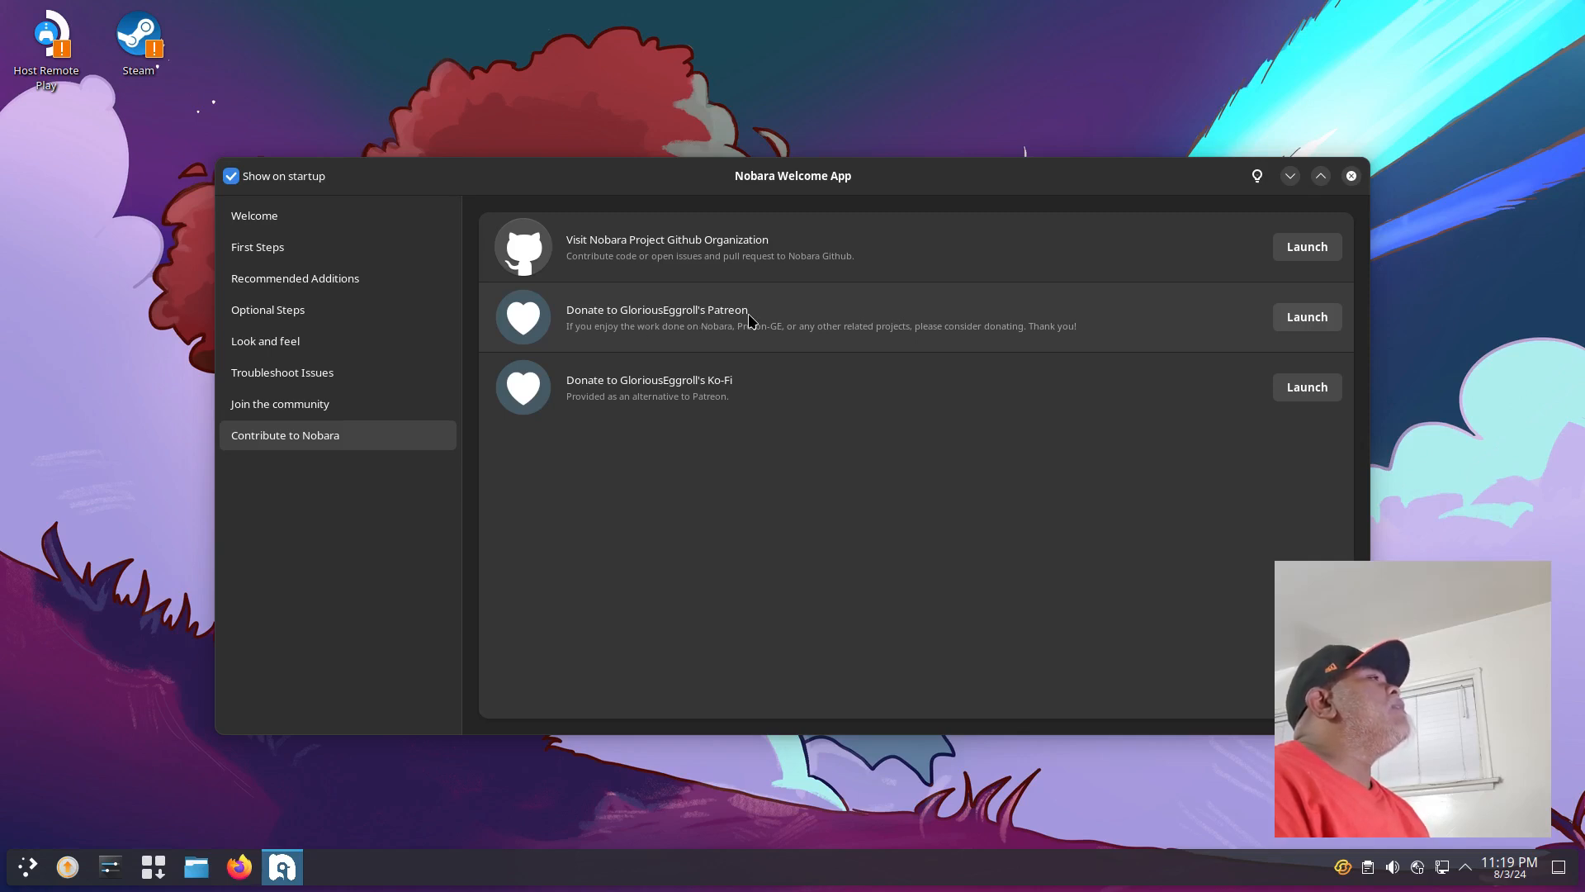
mouse_move(704, 402)
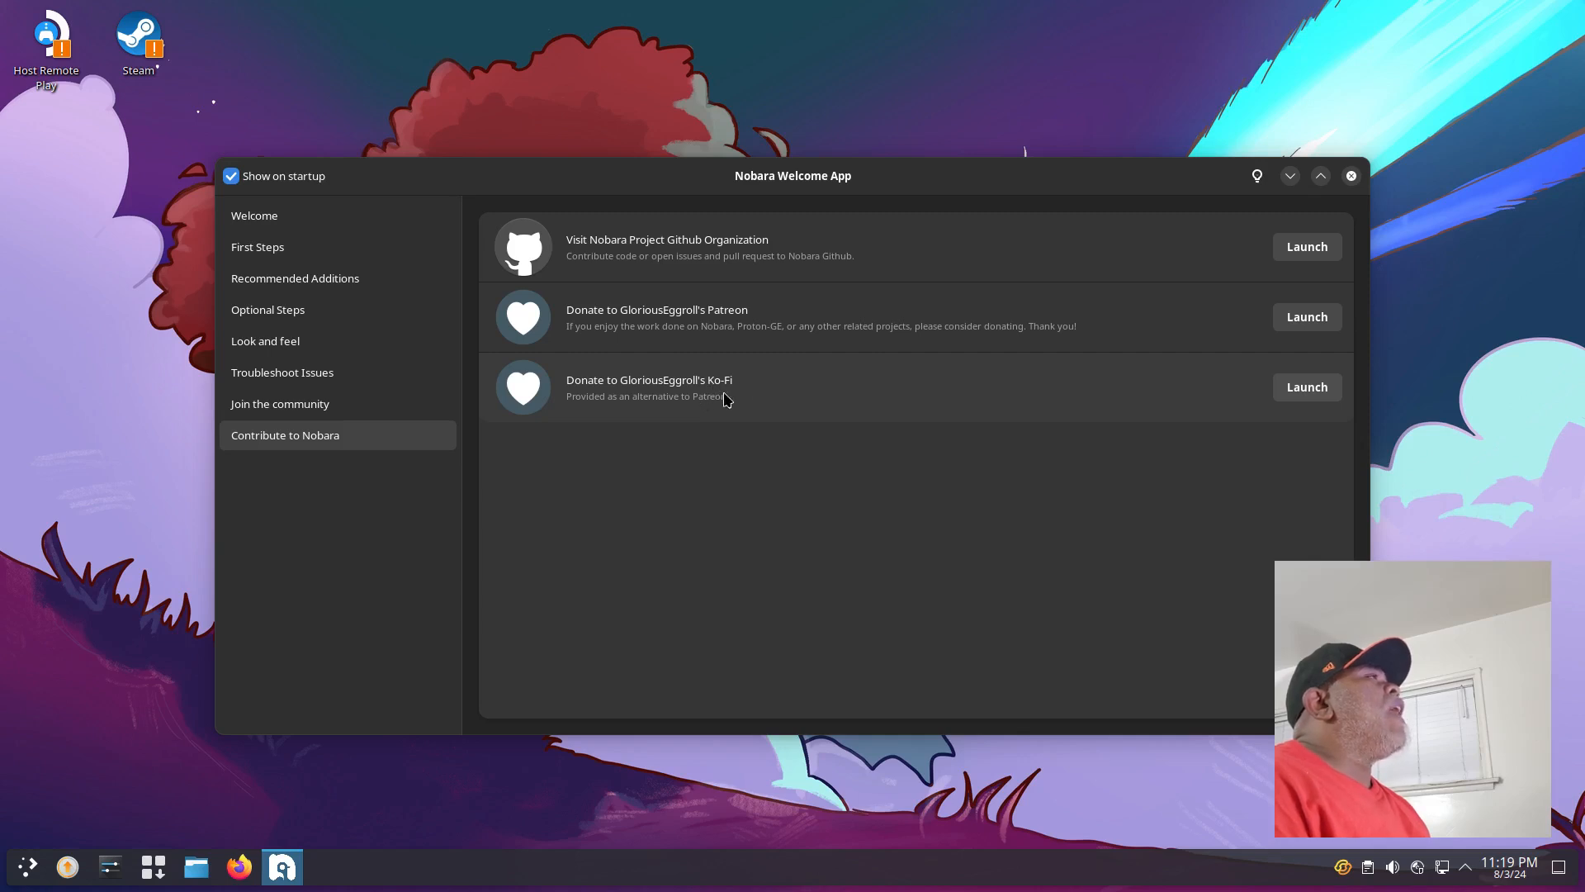
mouse_move(657, 385)
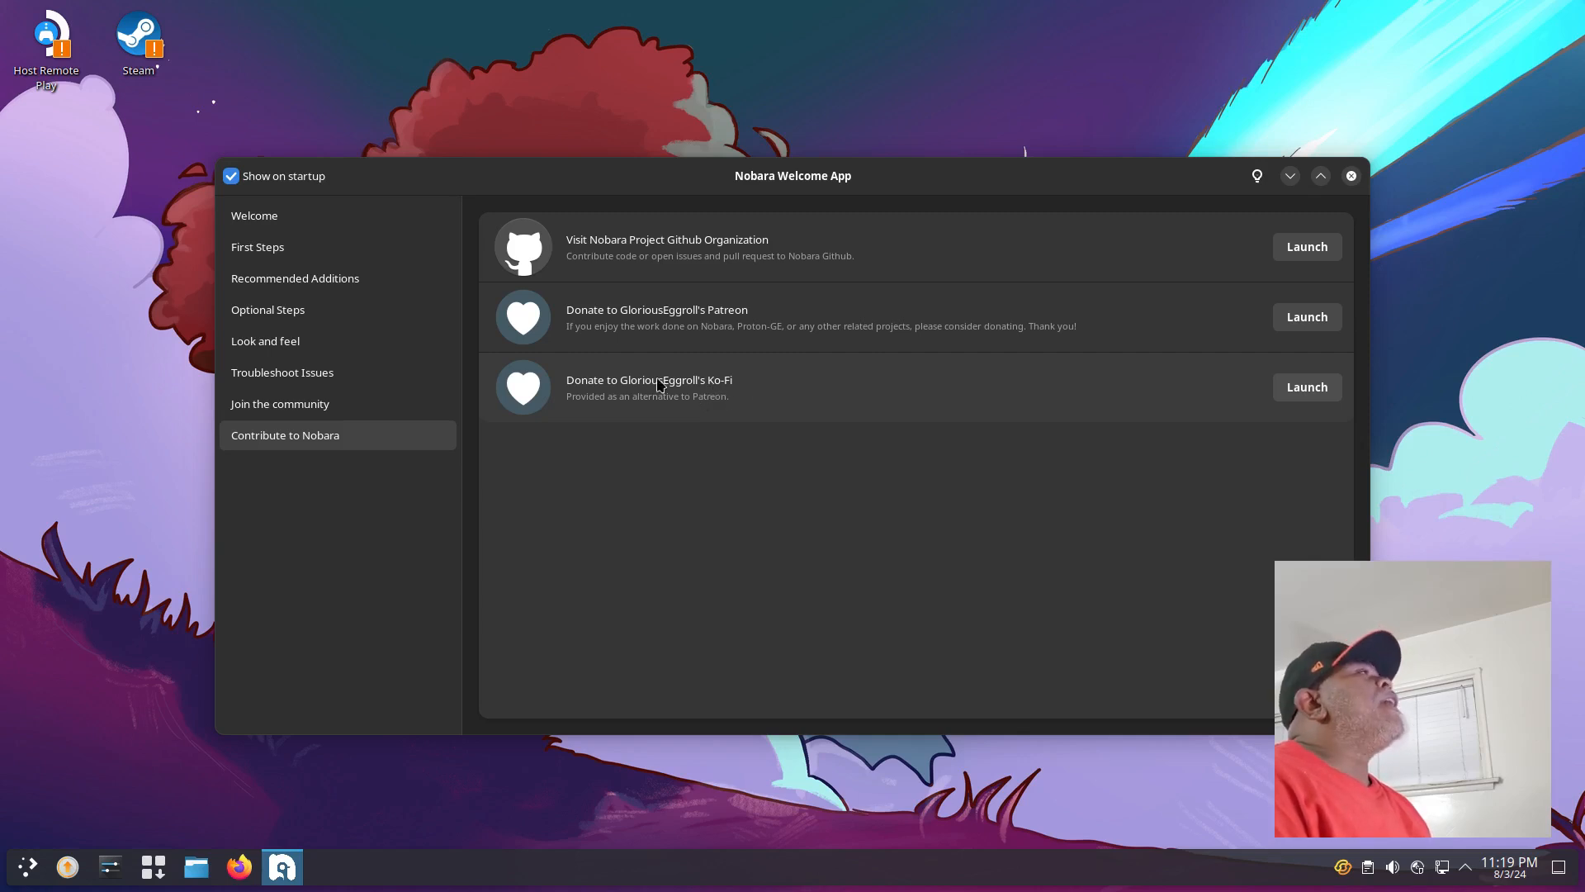
mouse_move(894, 309)
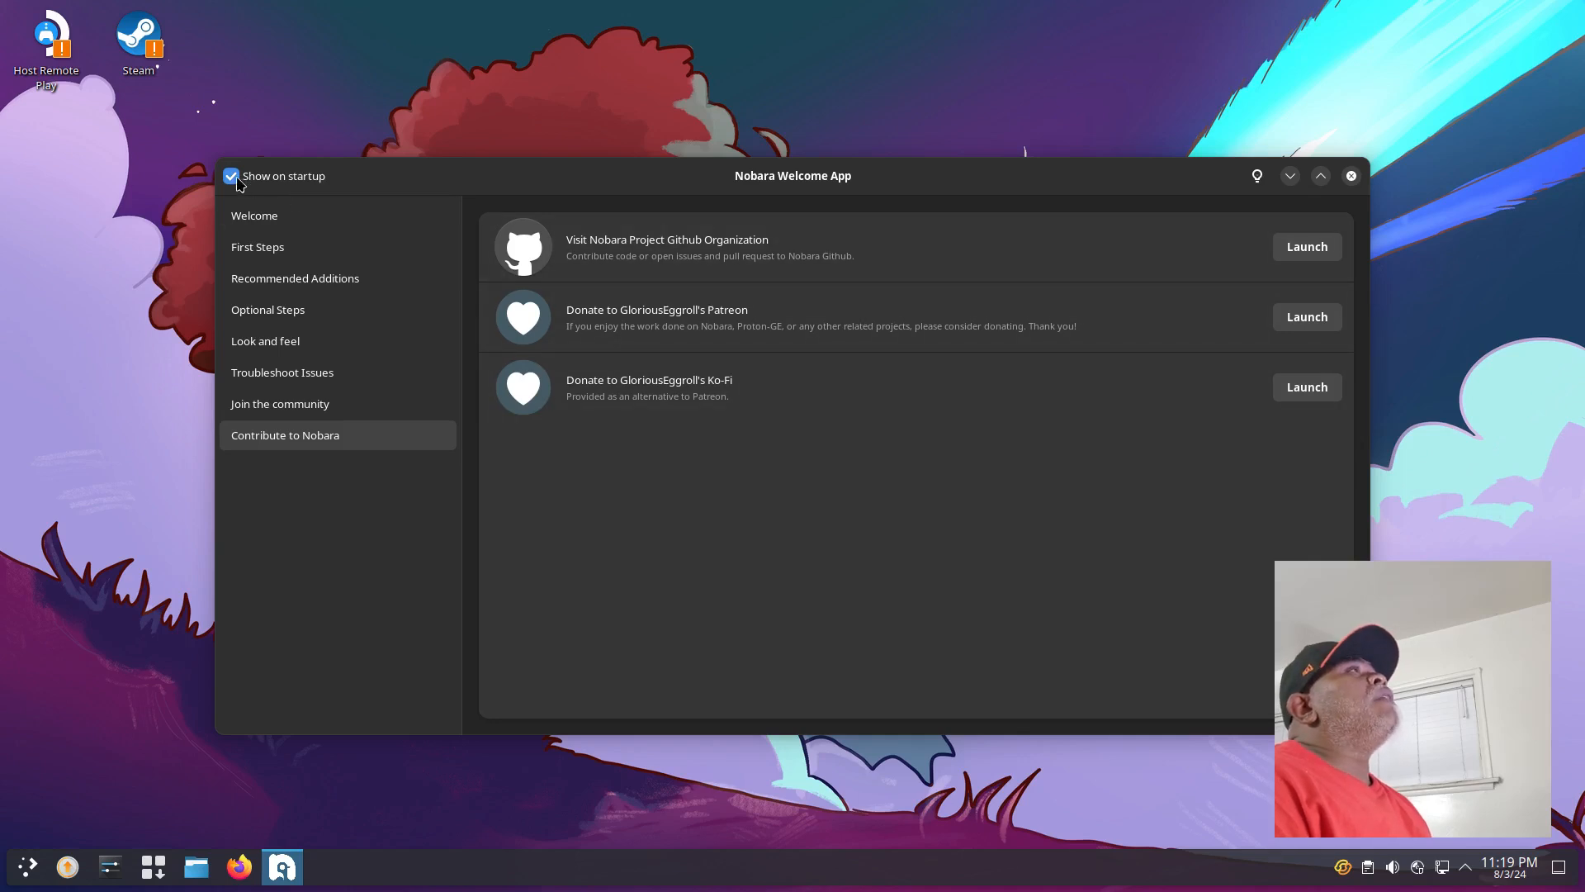
Leave 'Show on startup' unchecked and close the welcome app to reveal the desktop.
left_click(231, 175)
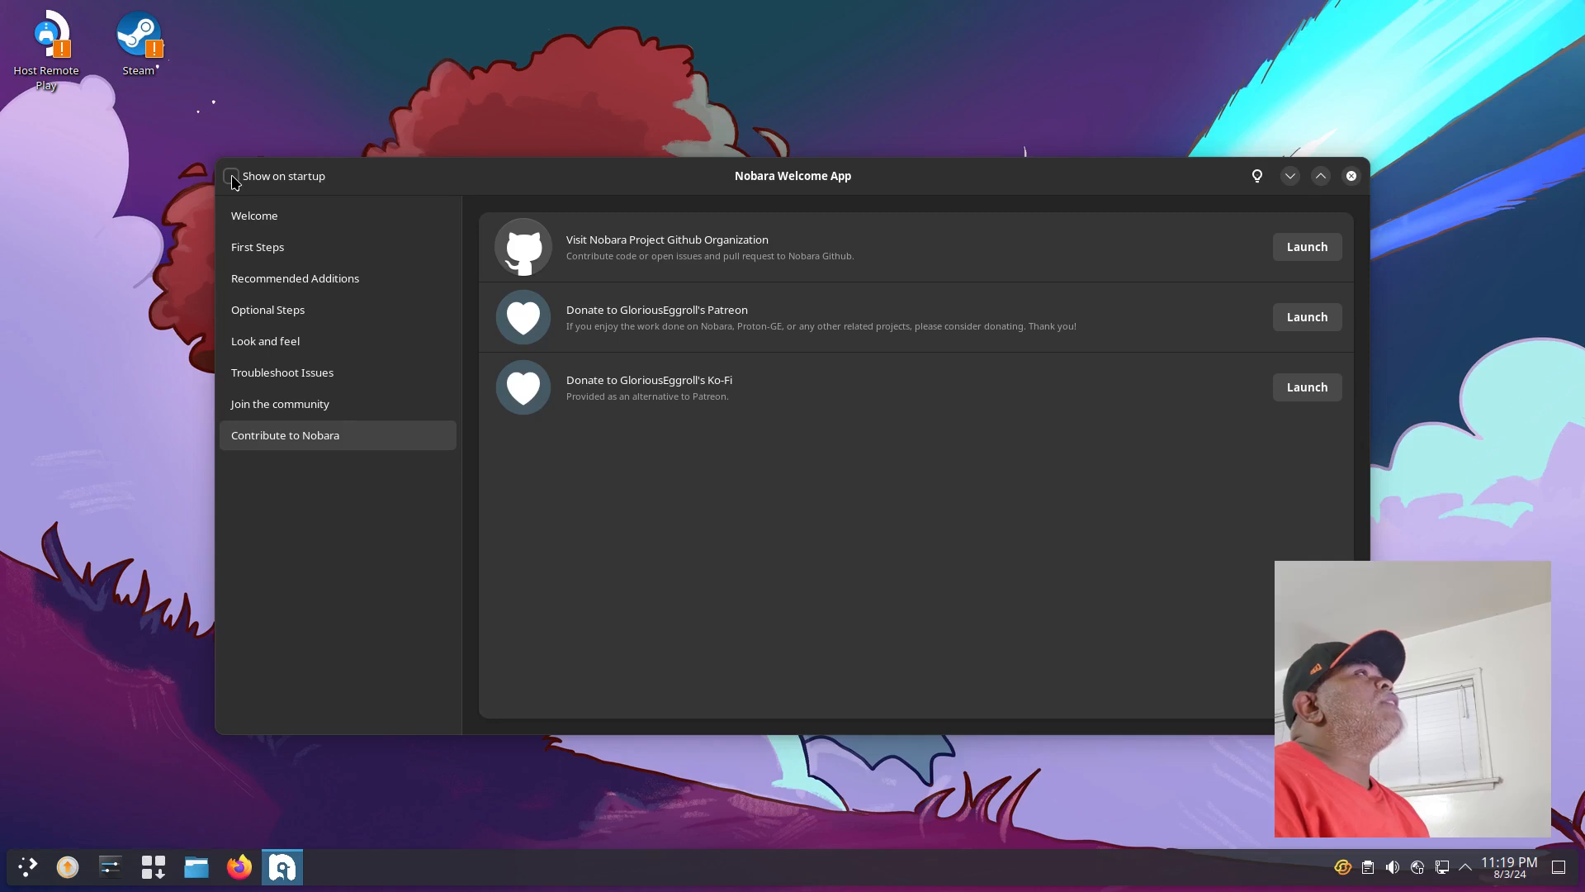
left_click(231, 175)
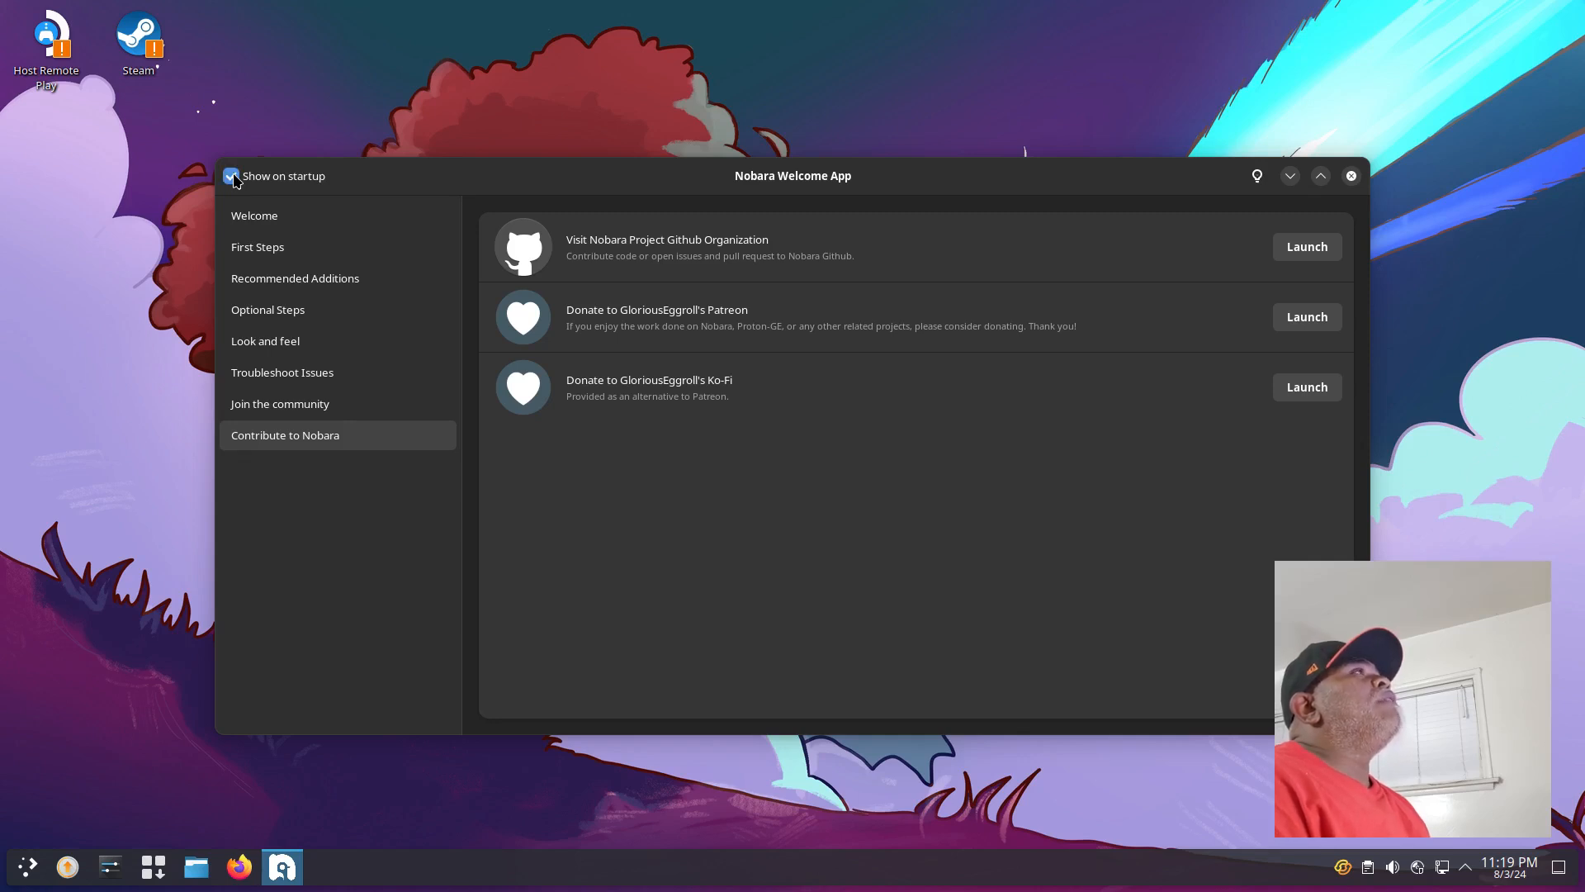
left_click(232, 177)
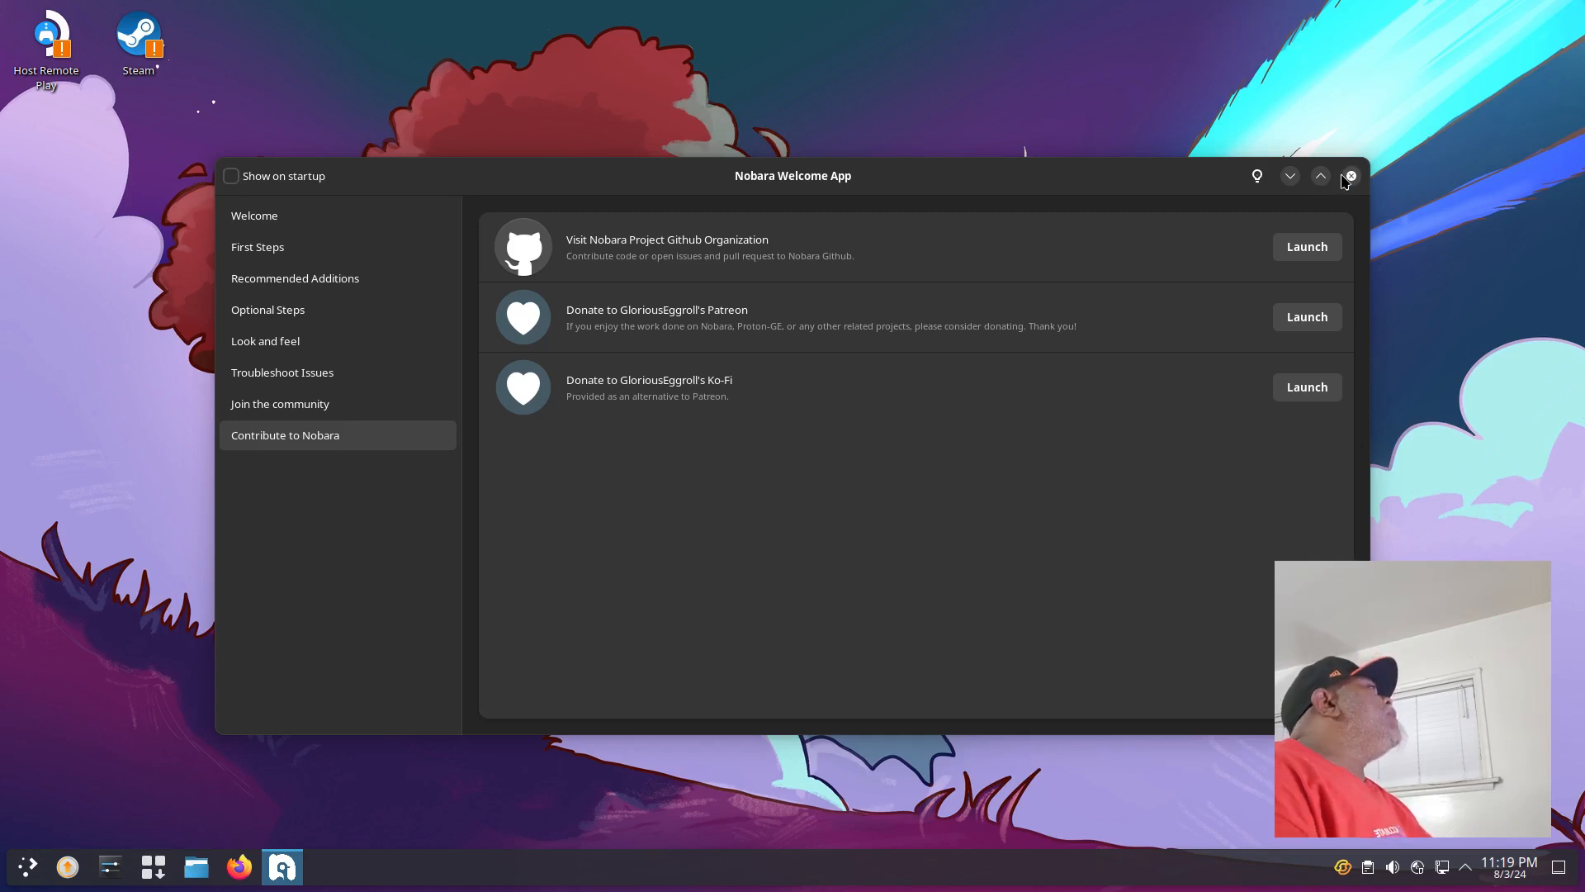
left_click(1351, 175)
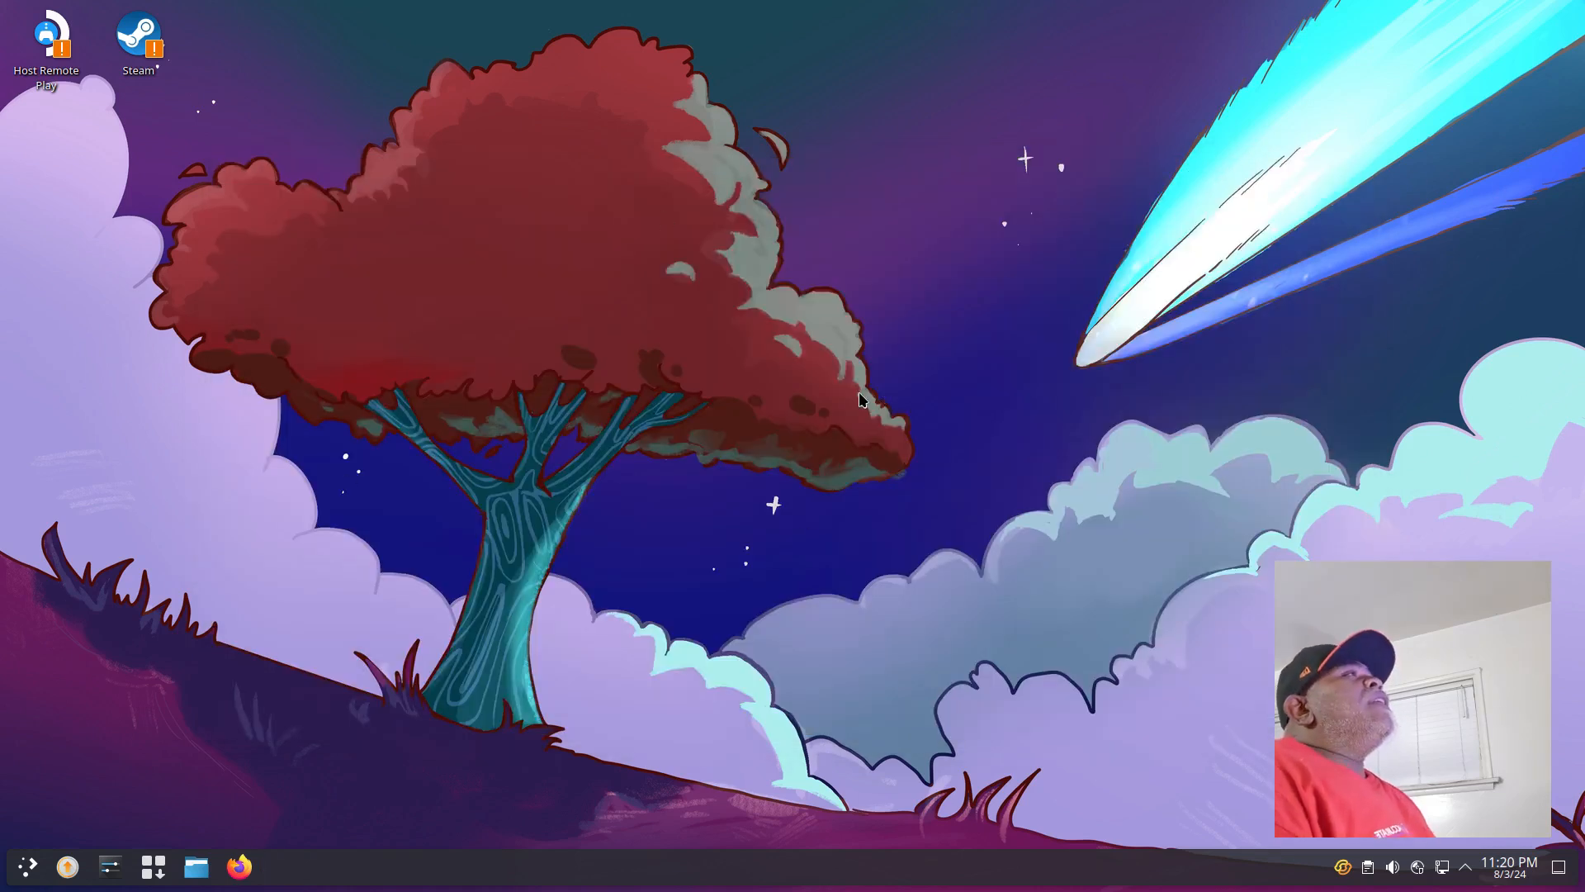
mouse_move(1024, 322)
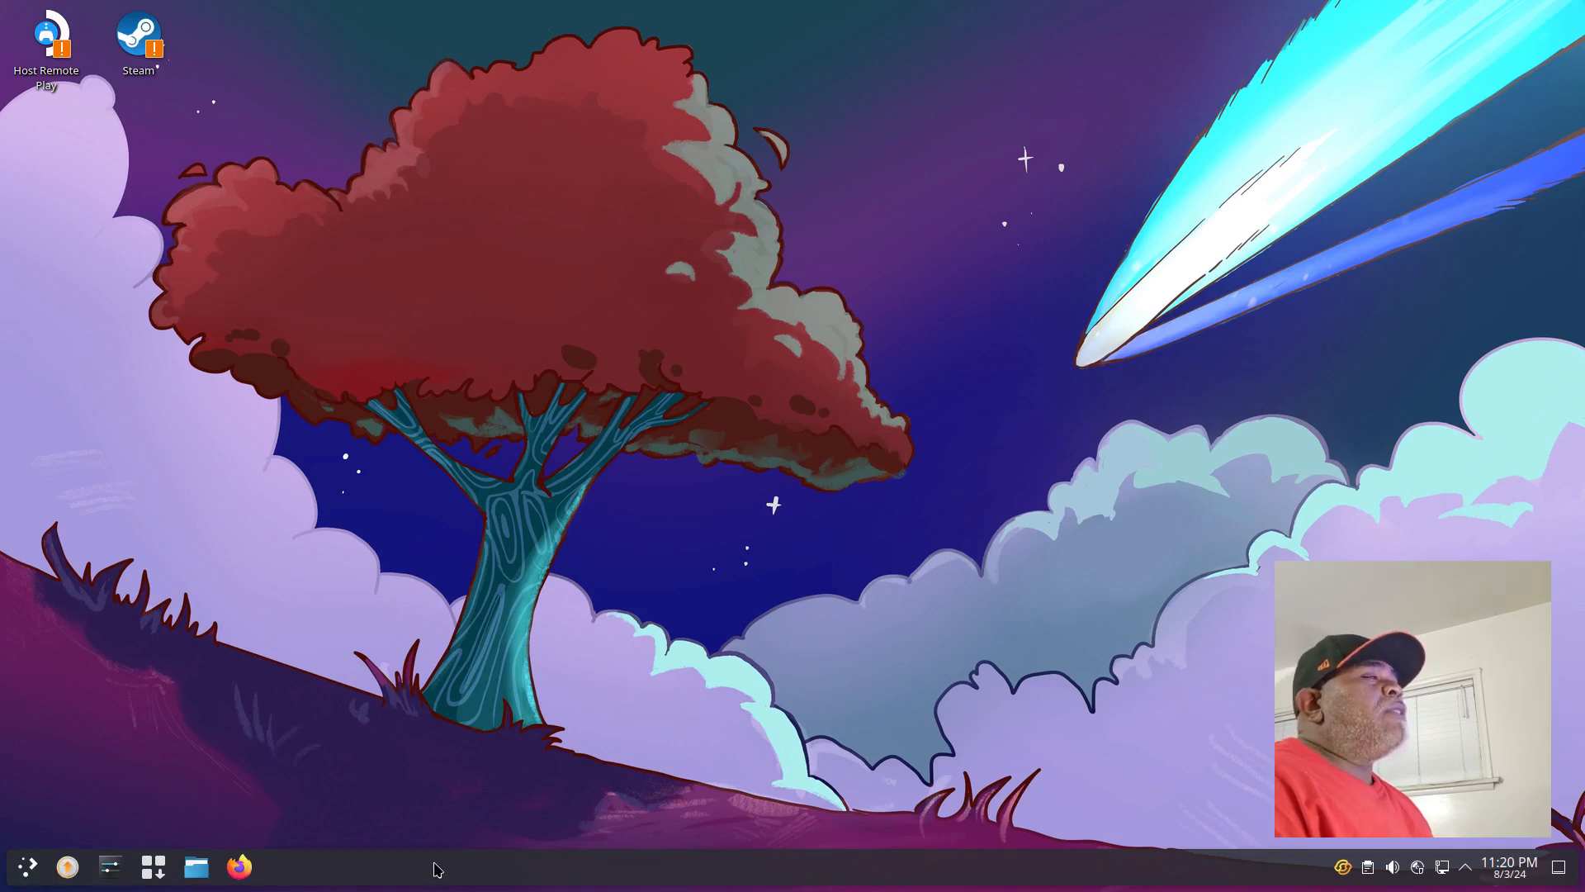
mouse_move(238, 867)
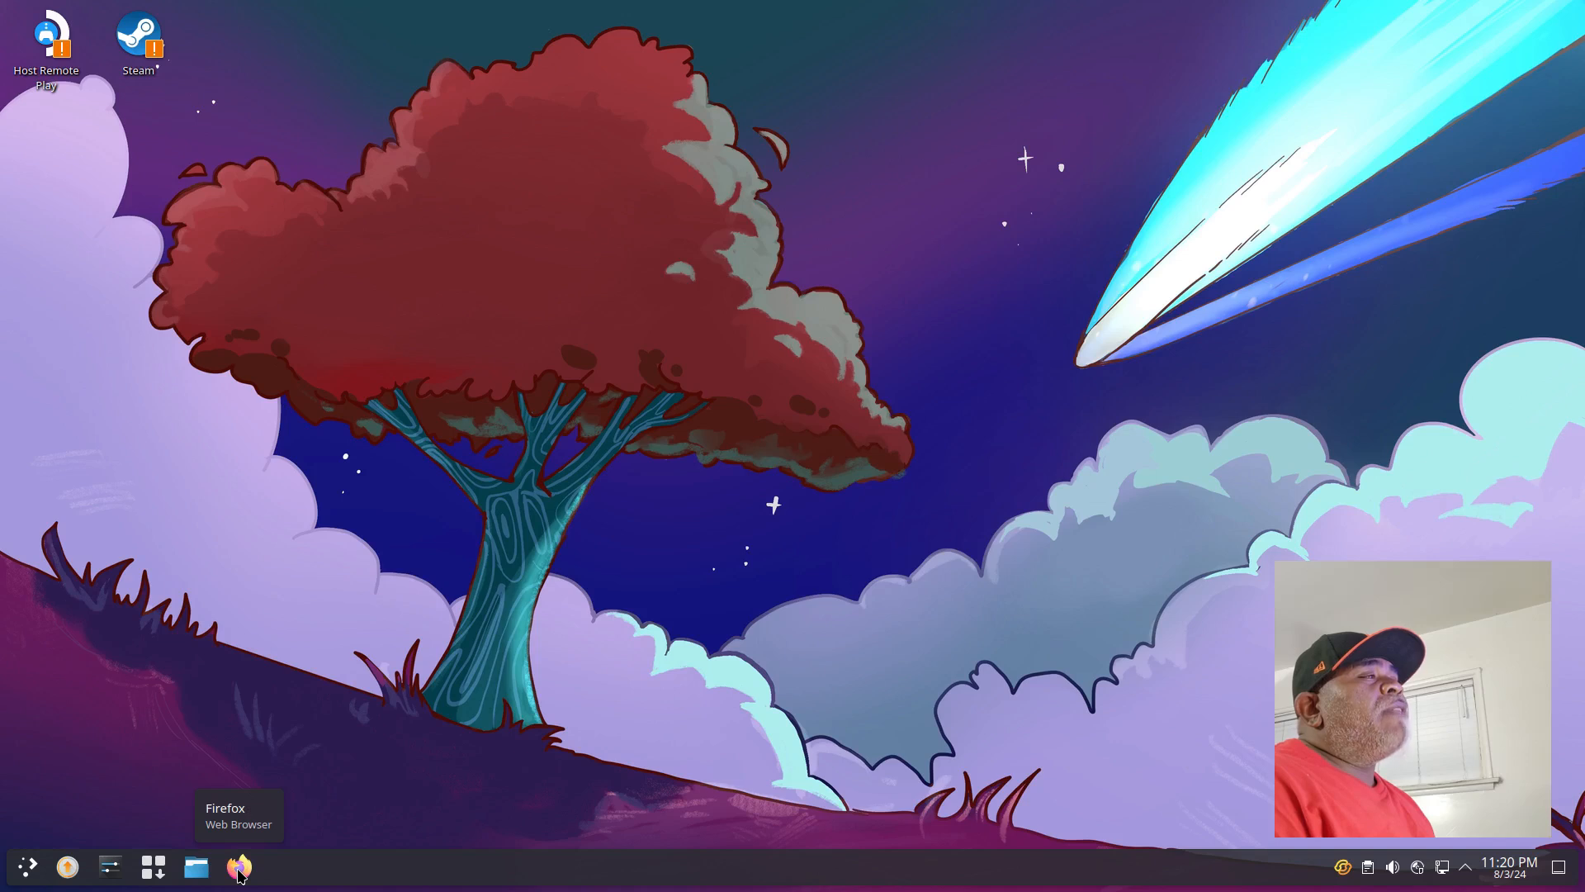
mouse_move(197, 867)
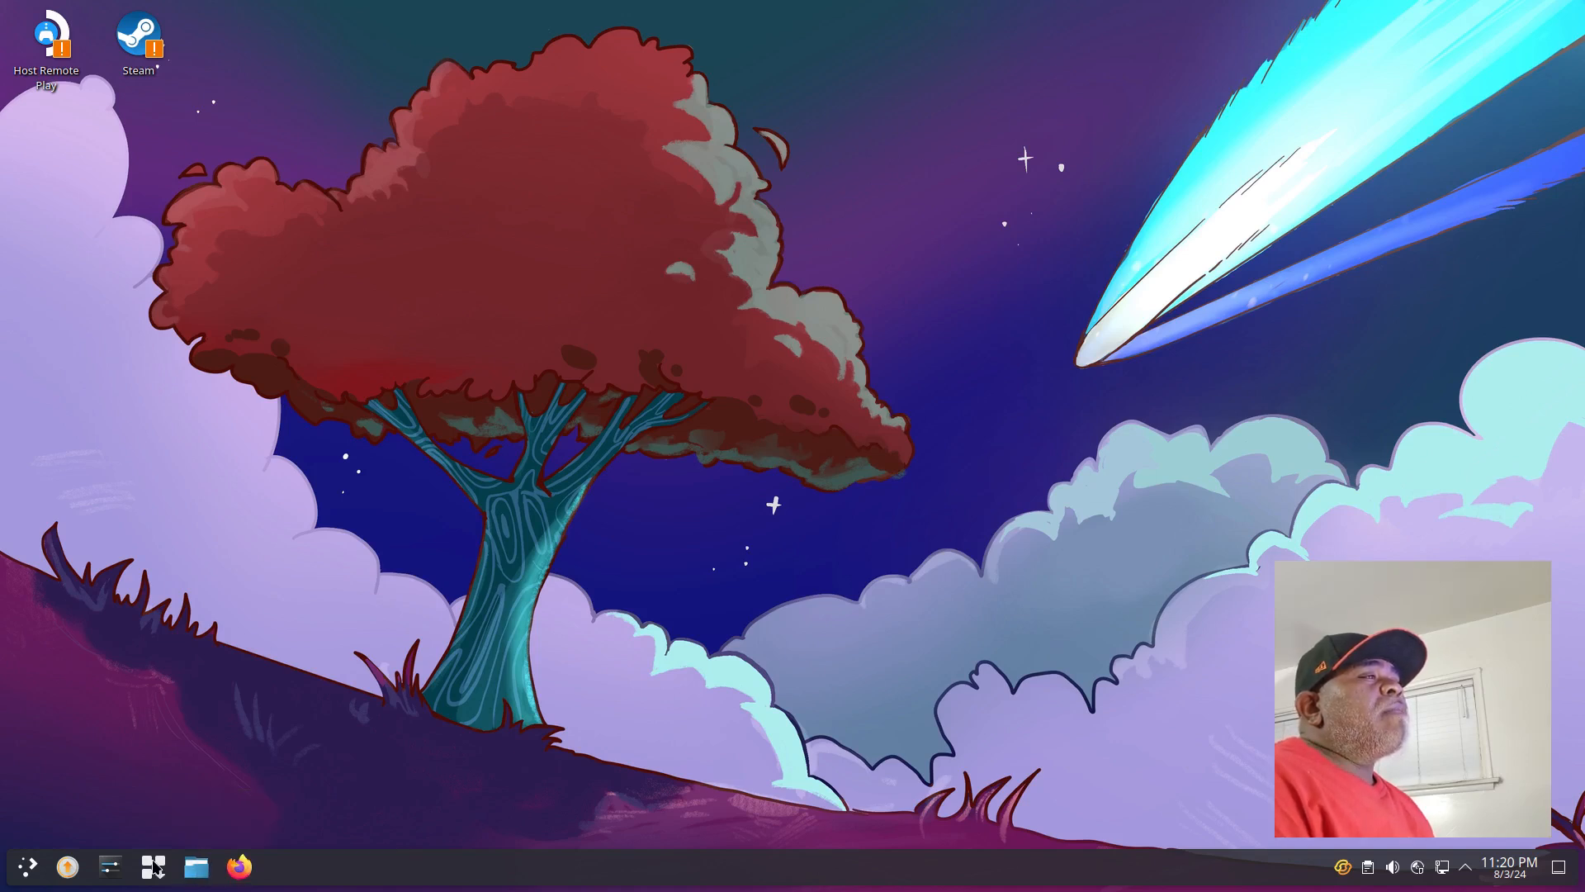
mouse_move(152, 867)
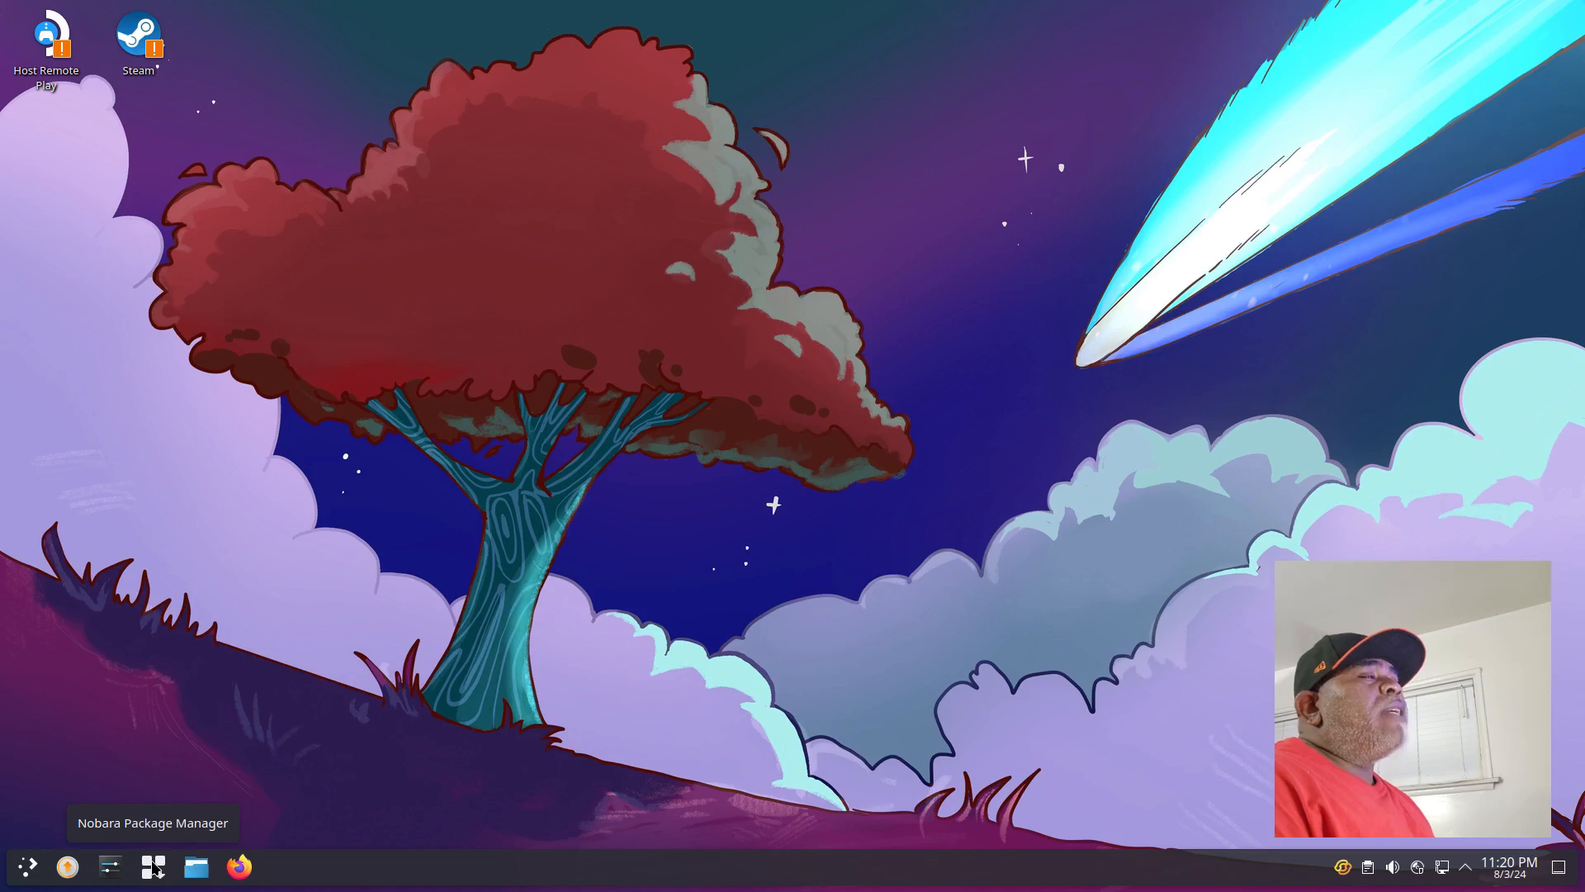
mouse_move(152, 867)
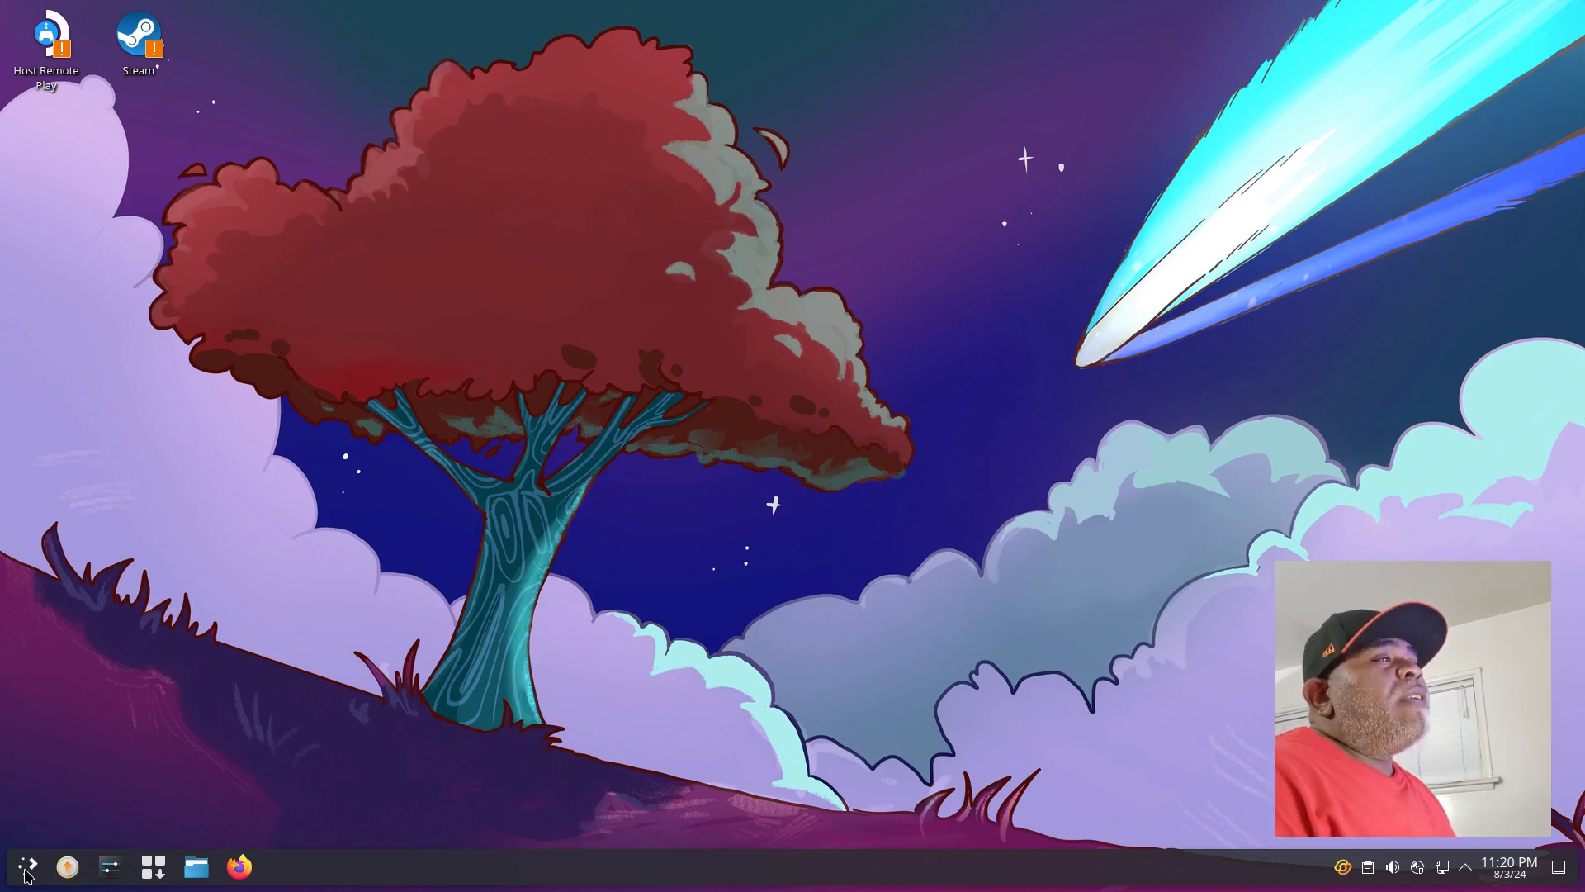
left_click(25, 867)
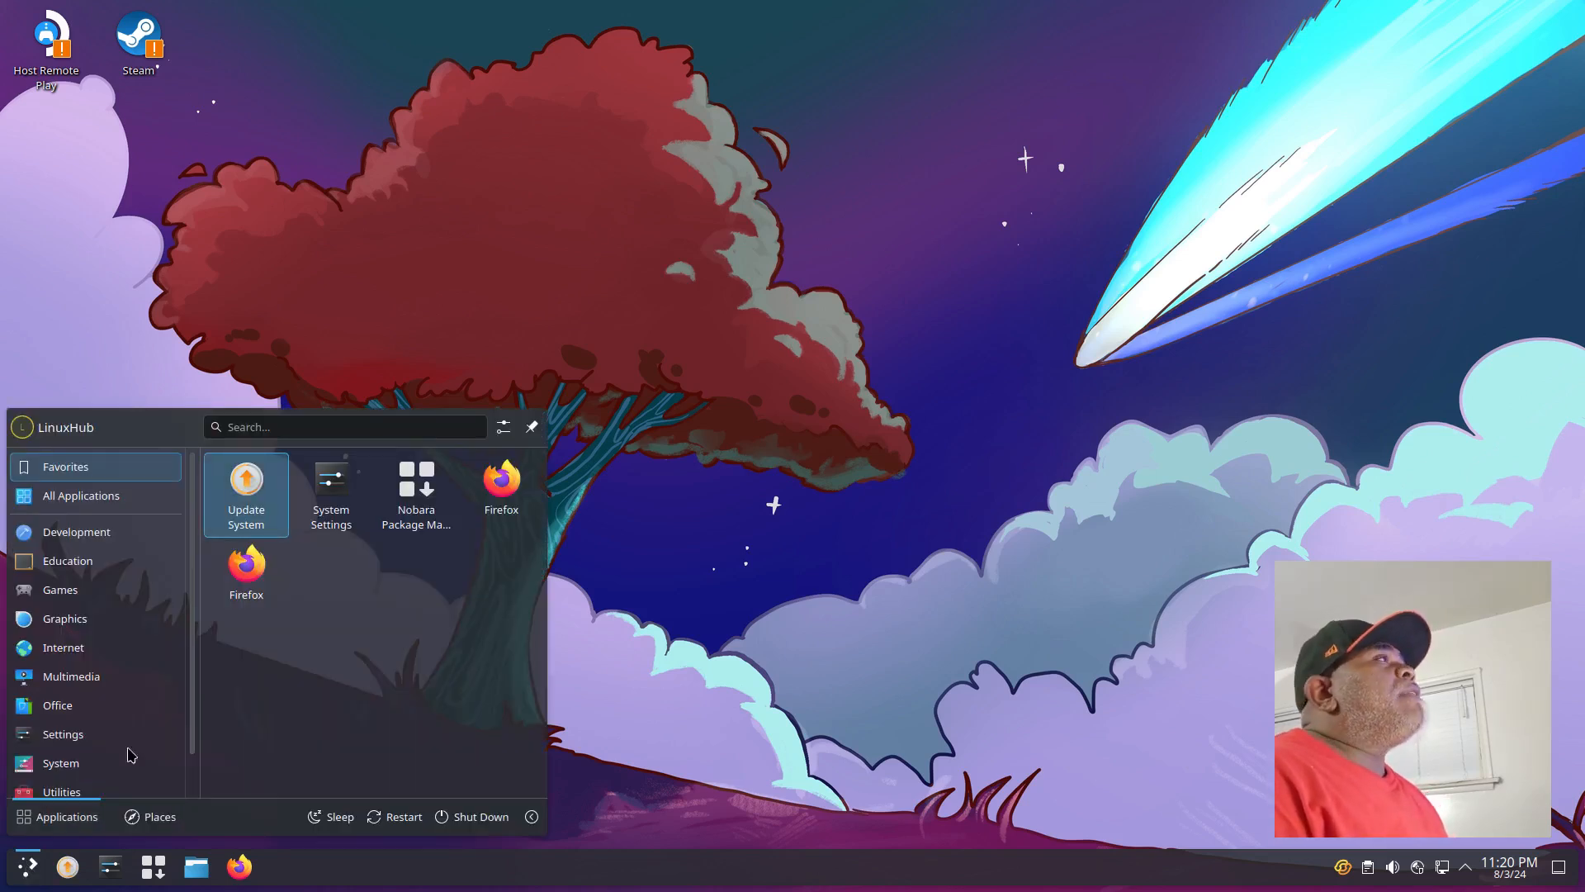
left_click(62, 791)
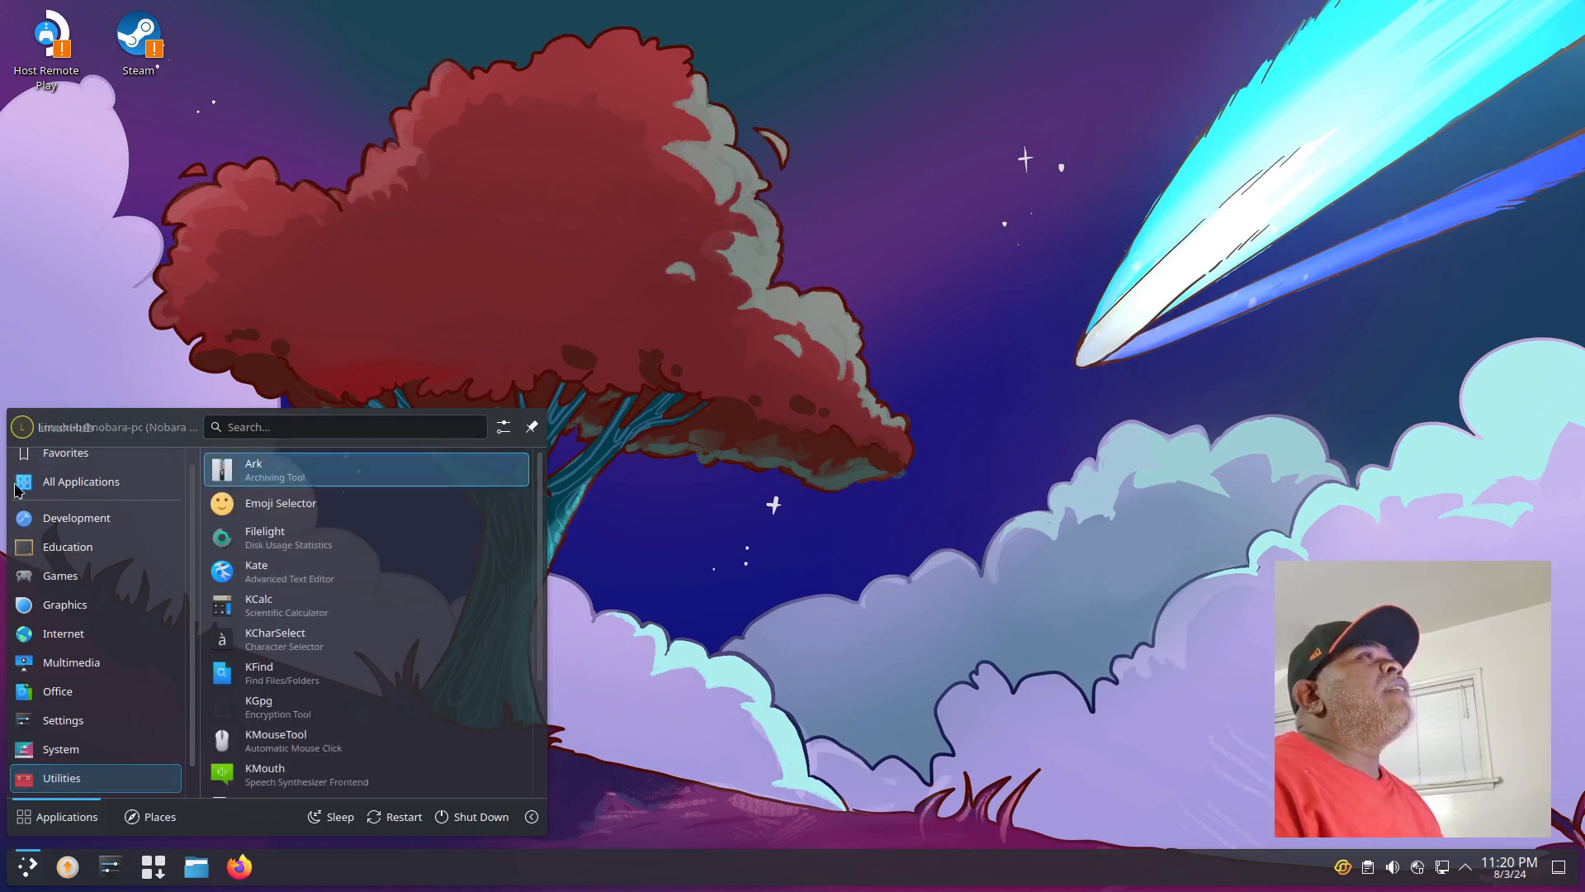
left_click(65, 466)
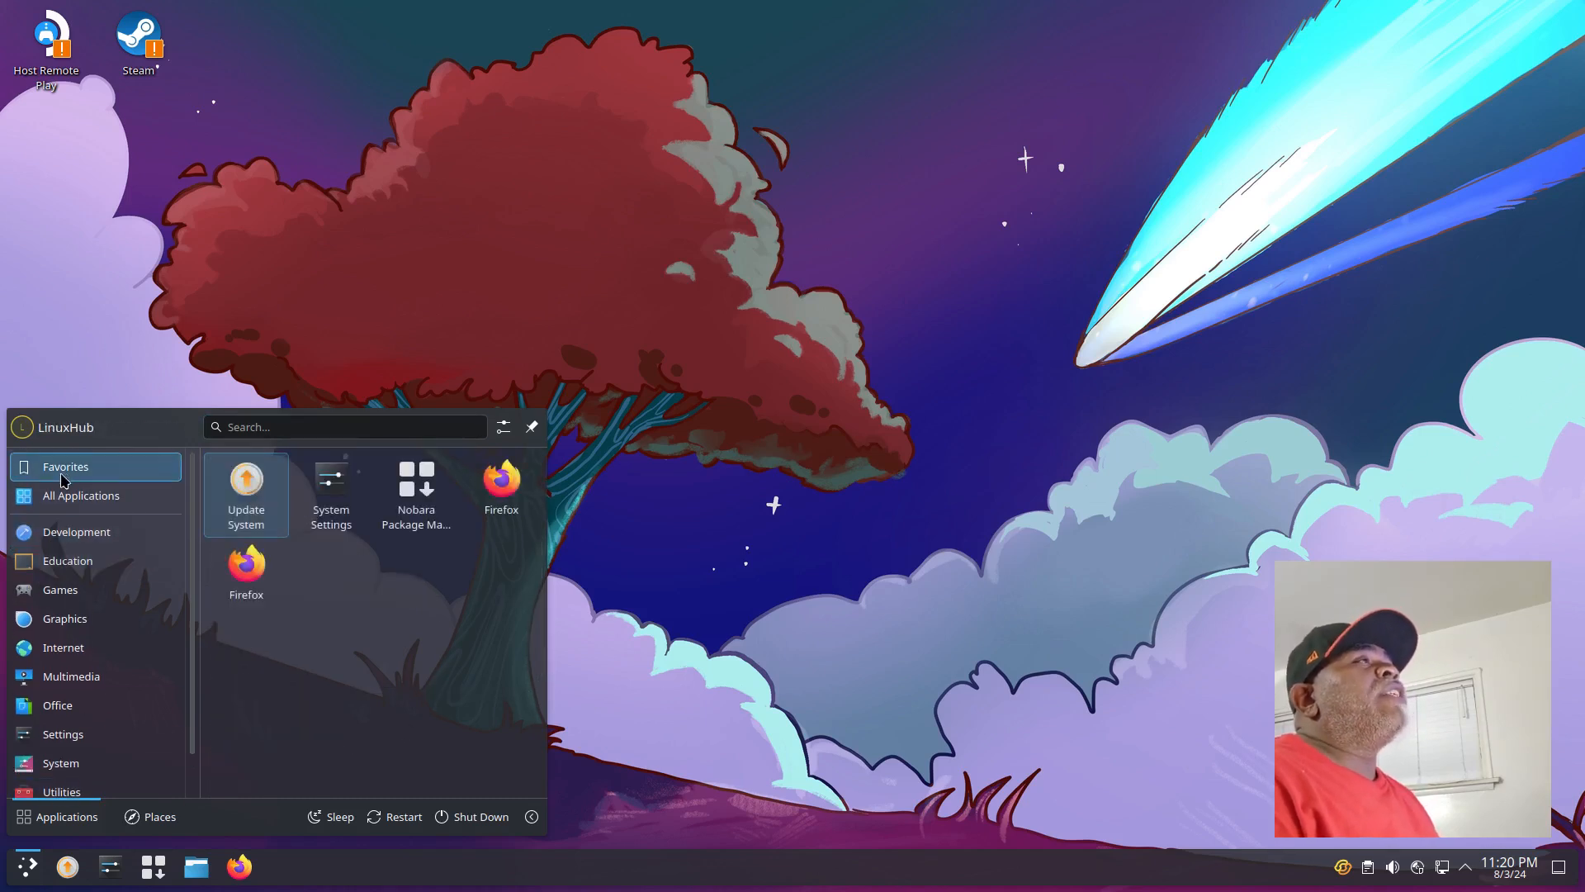
left_click(79, 495)
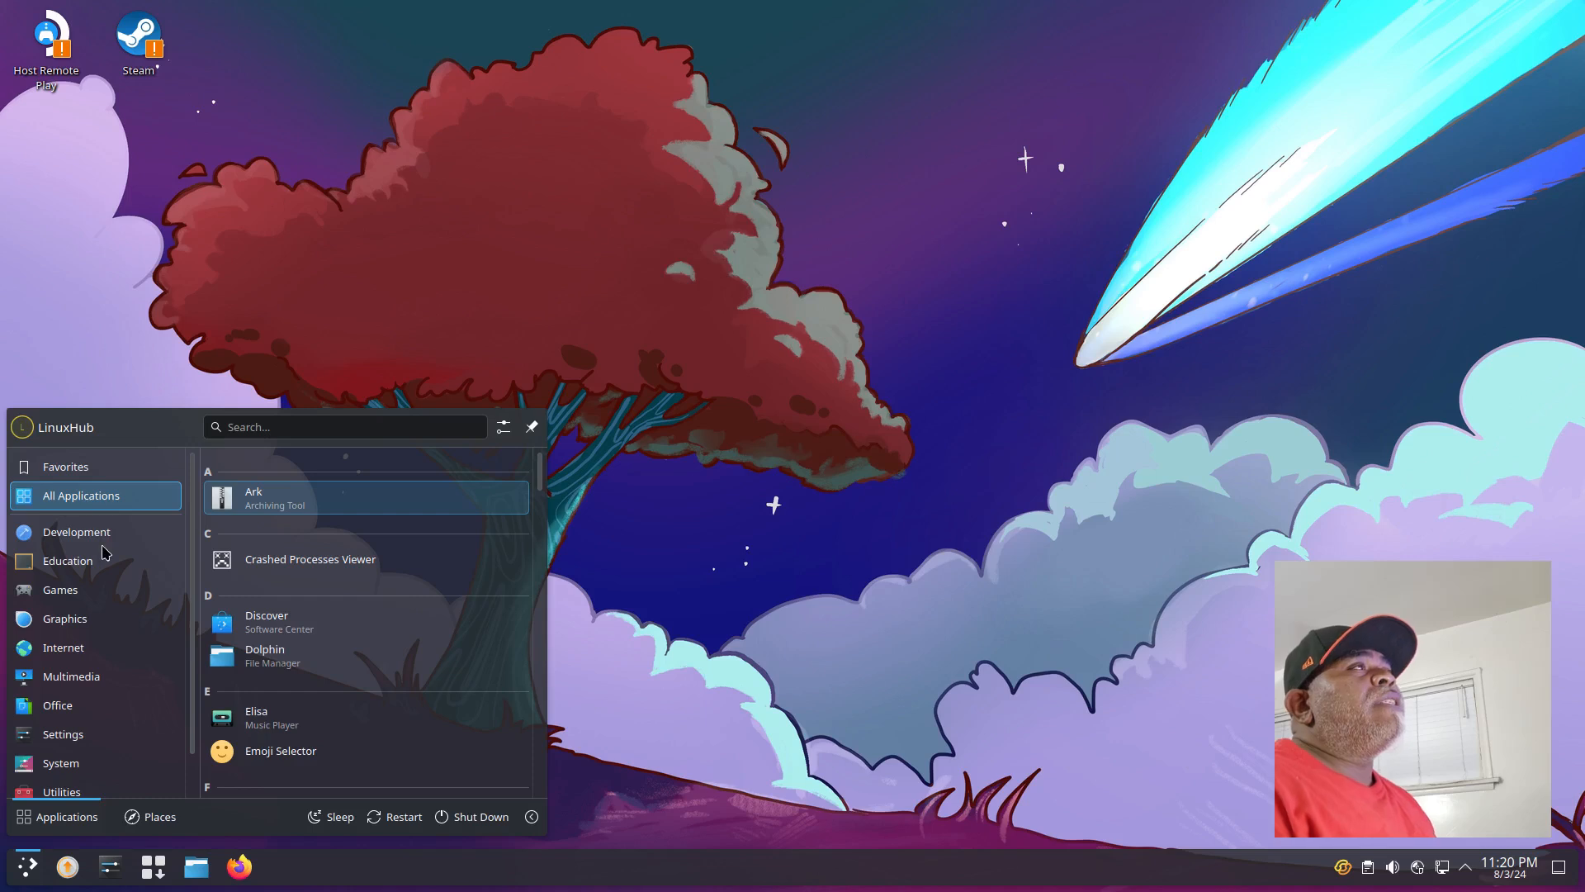
left_click(66, 560)
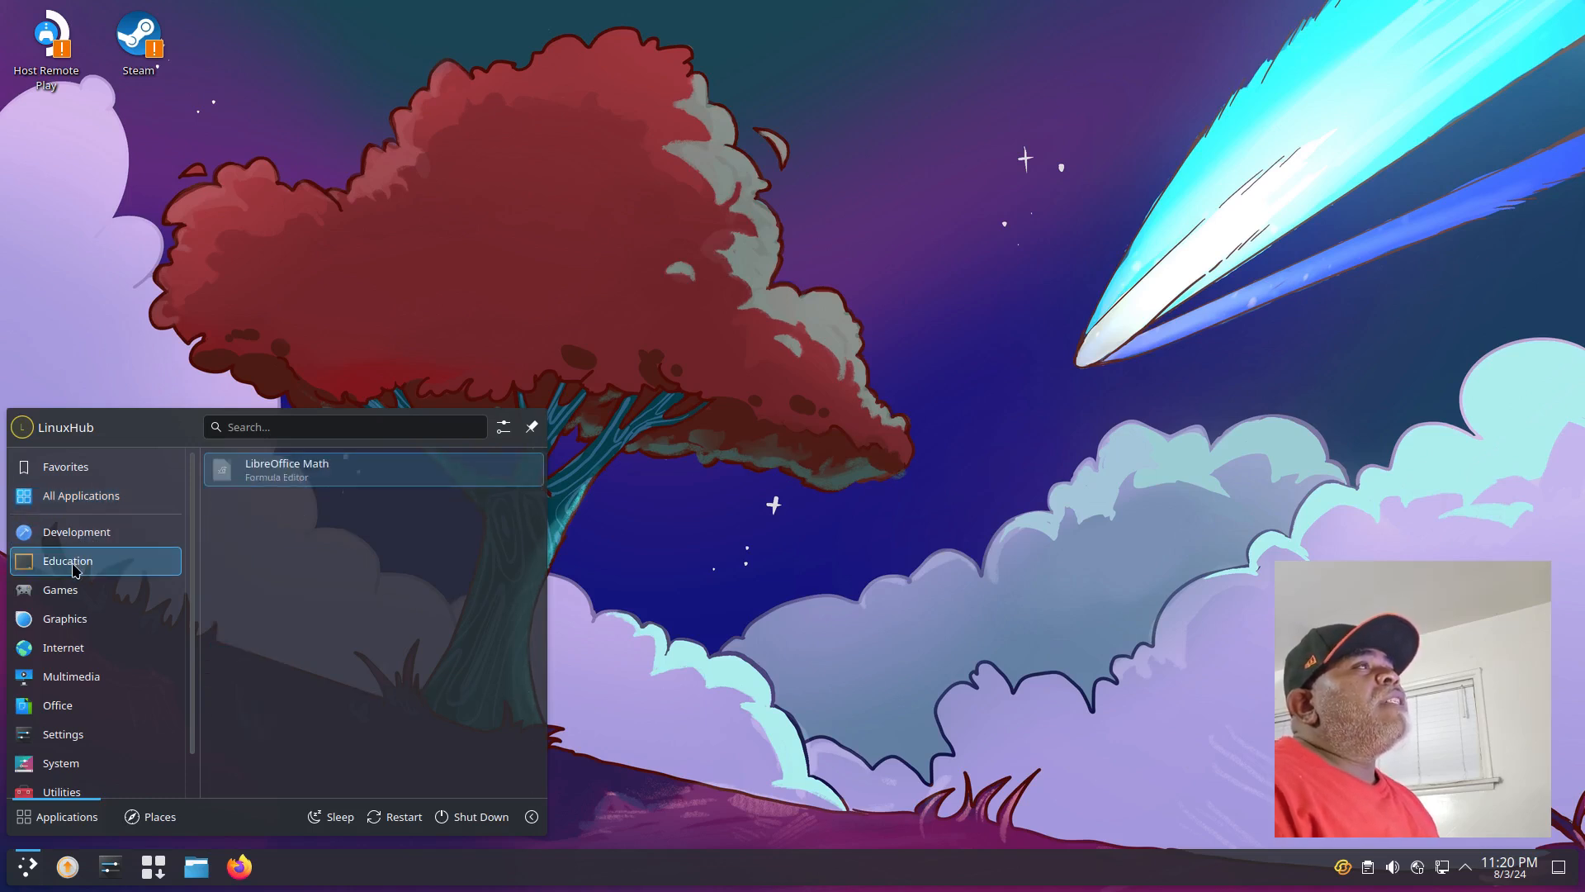
left_click(65, 618)
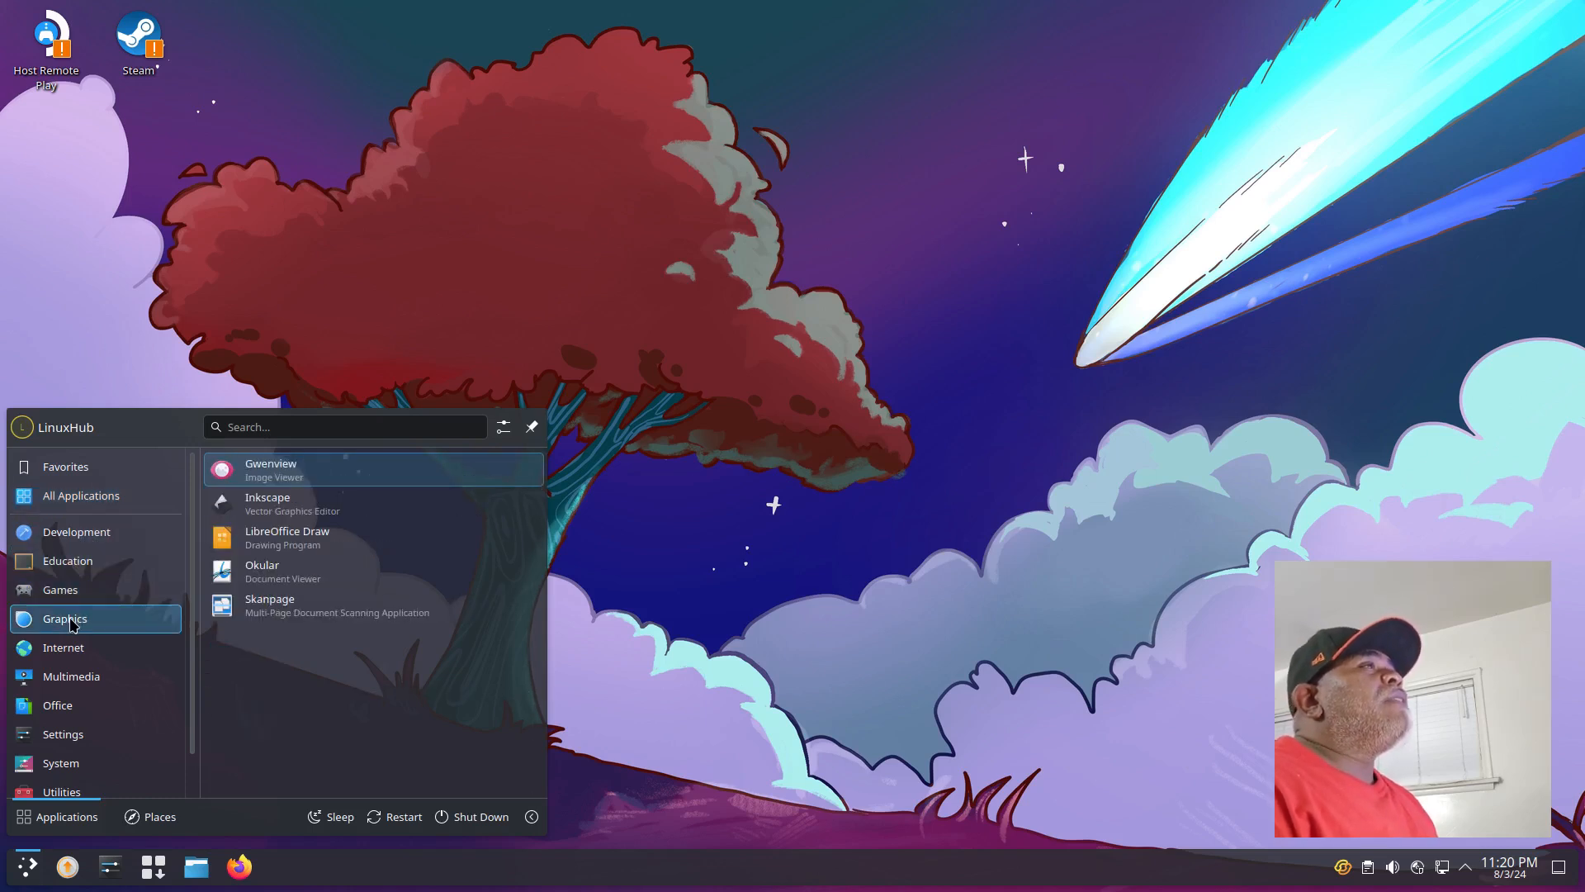
left_click(71, 676)
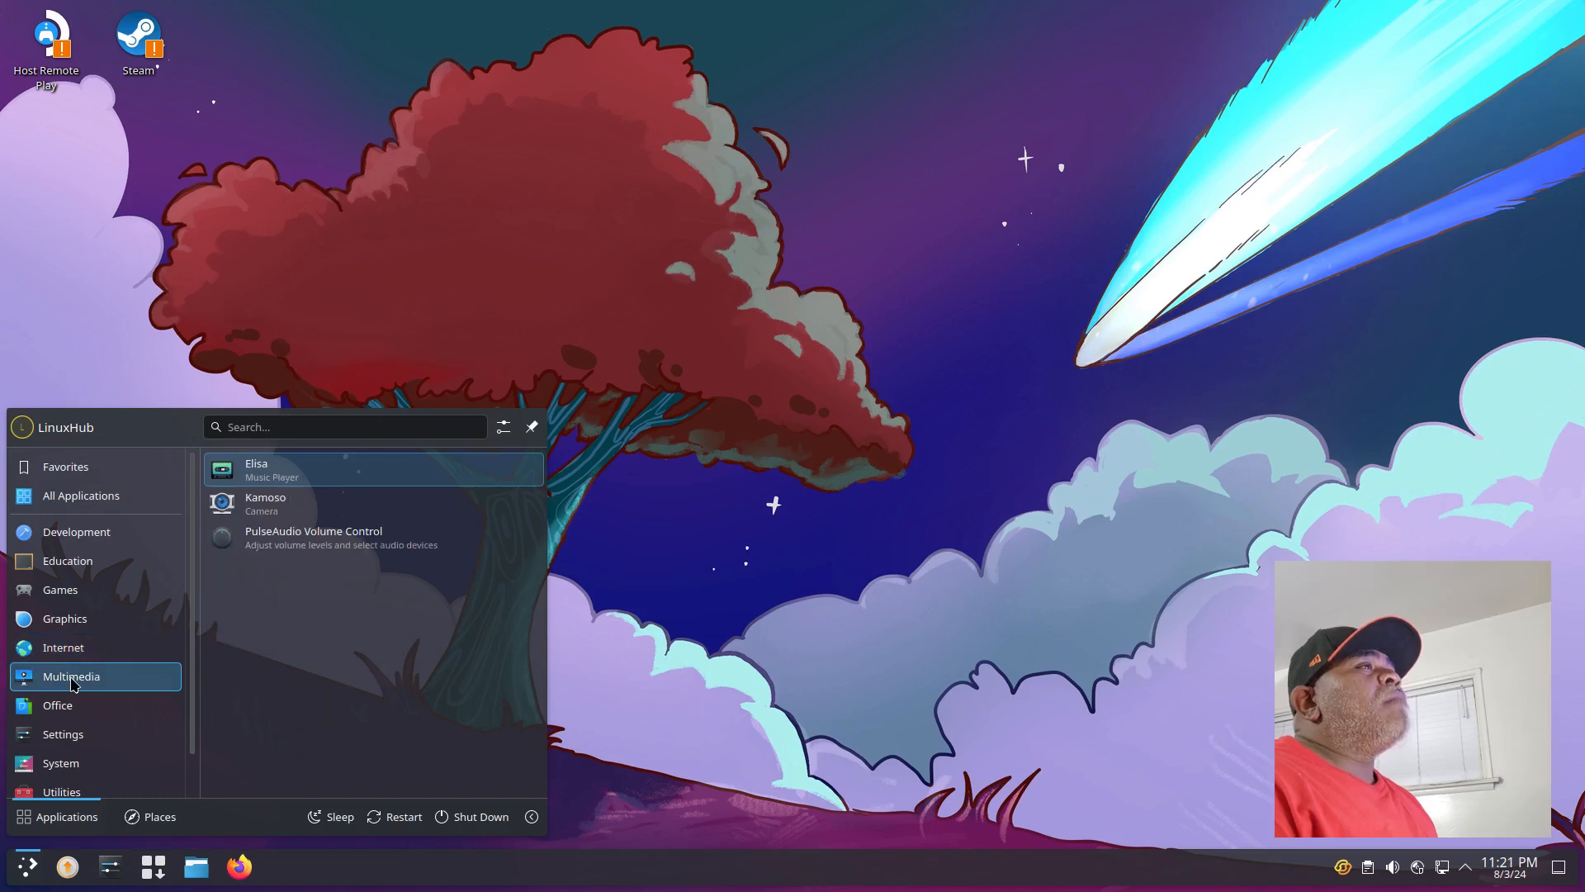
left_click(63, 733)
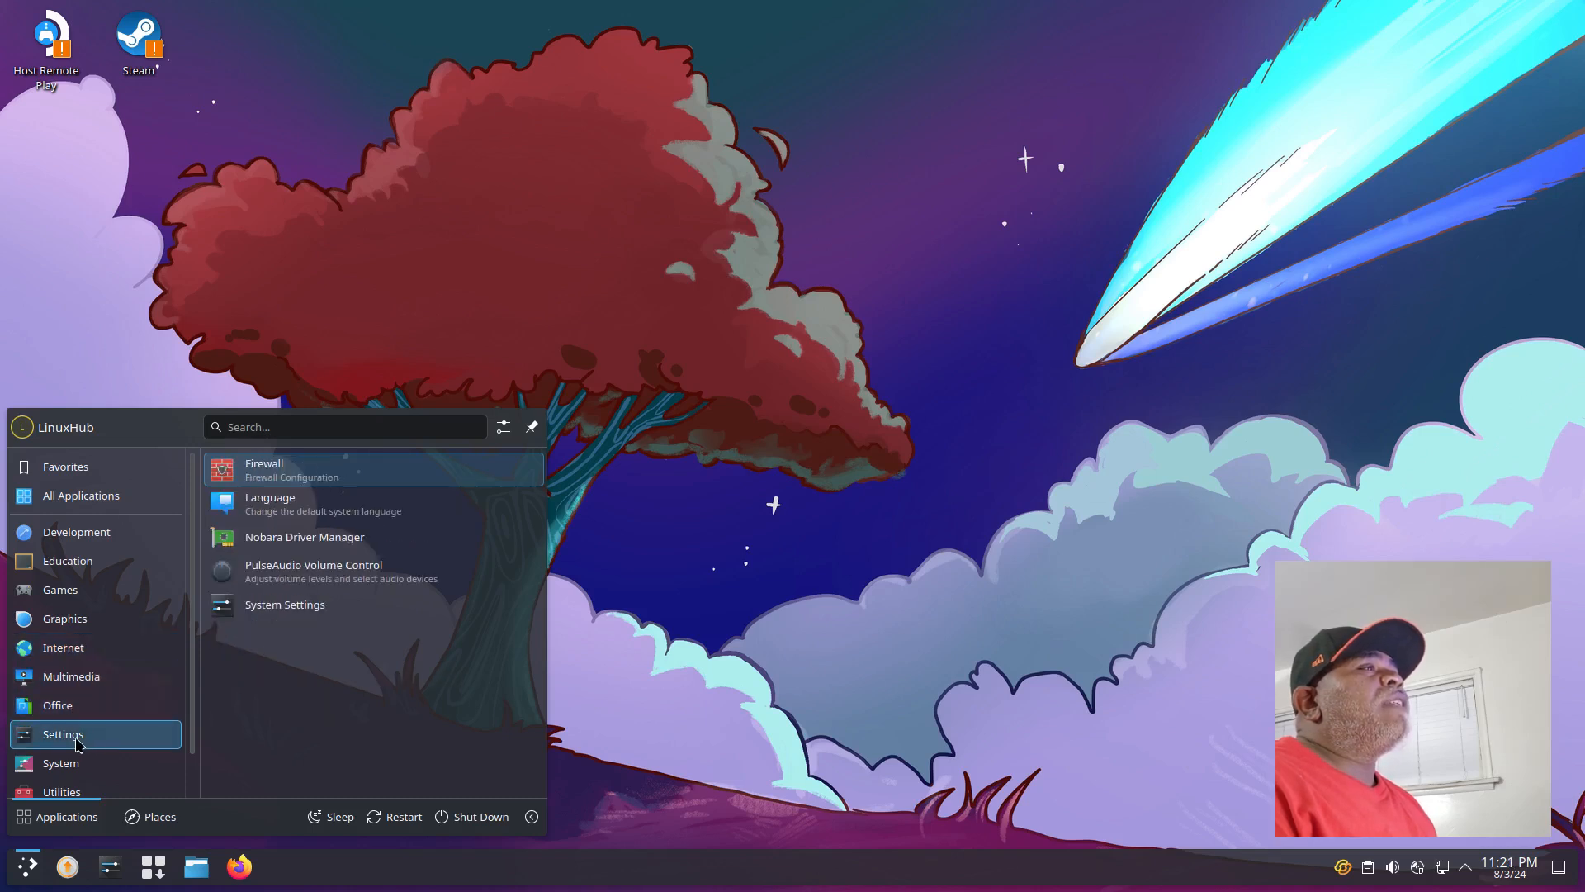
left_click(59, 721)
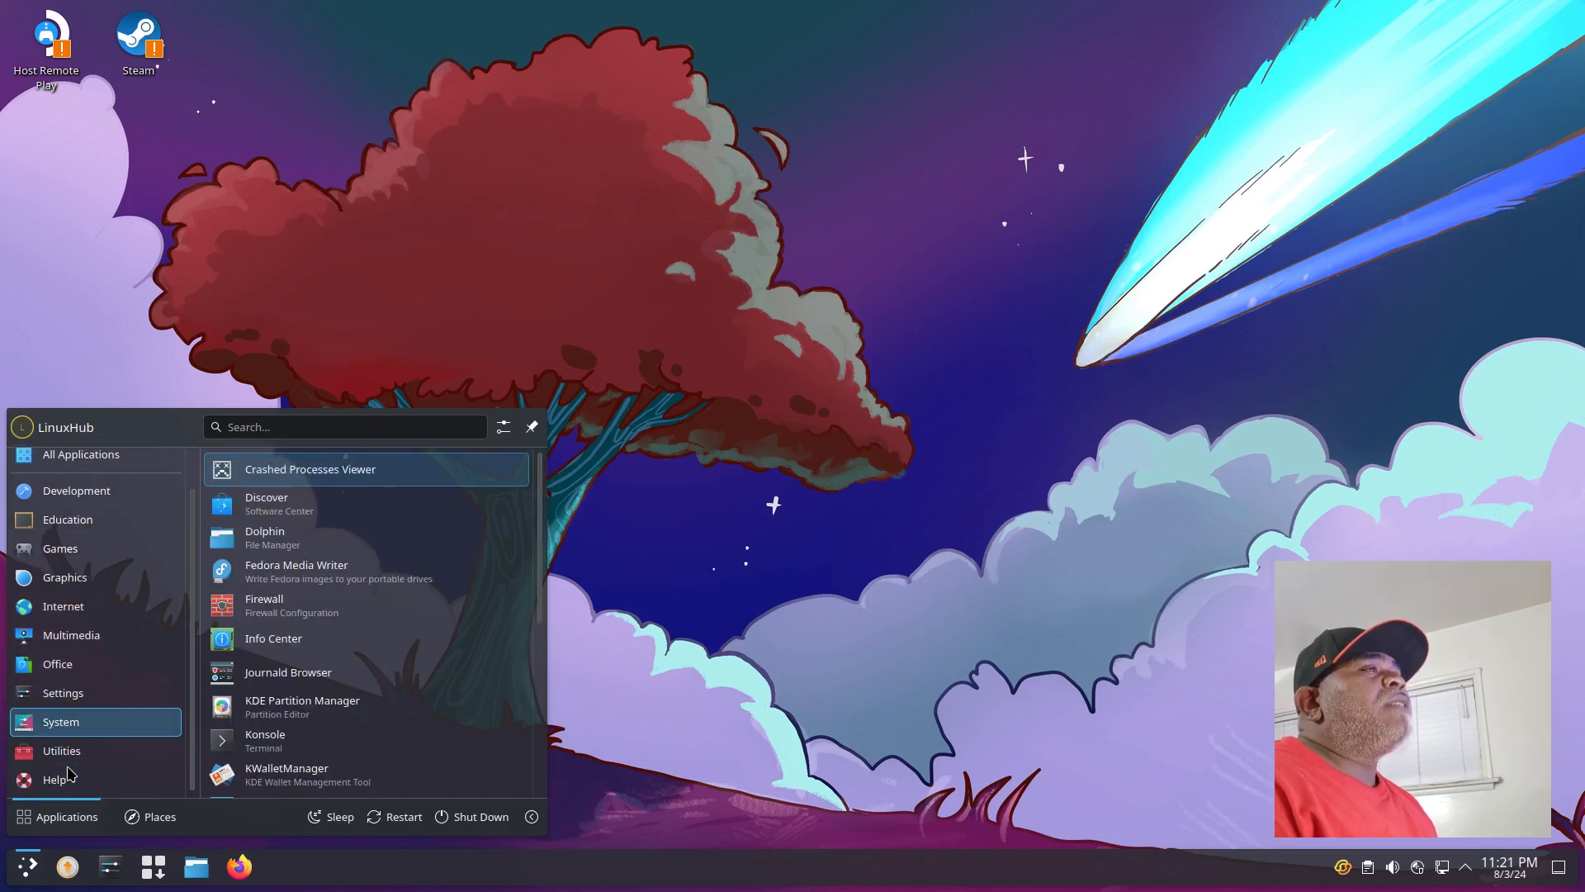
left_click(54, 777)
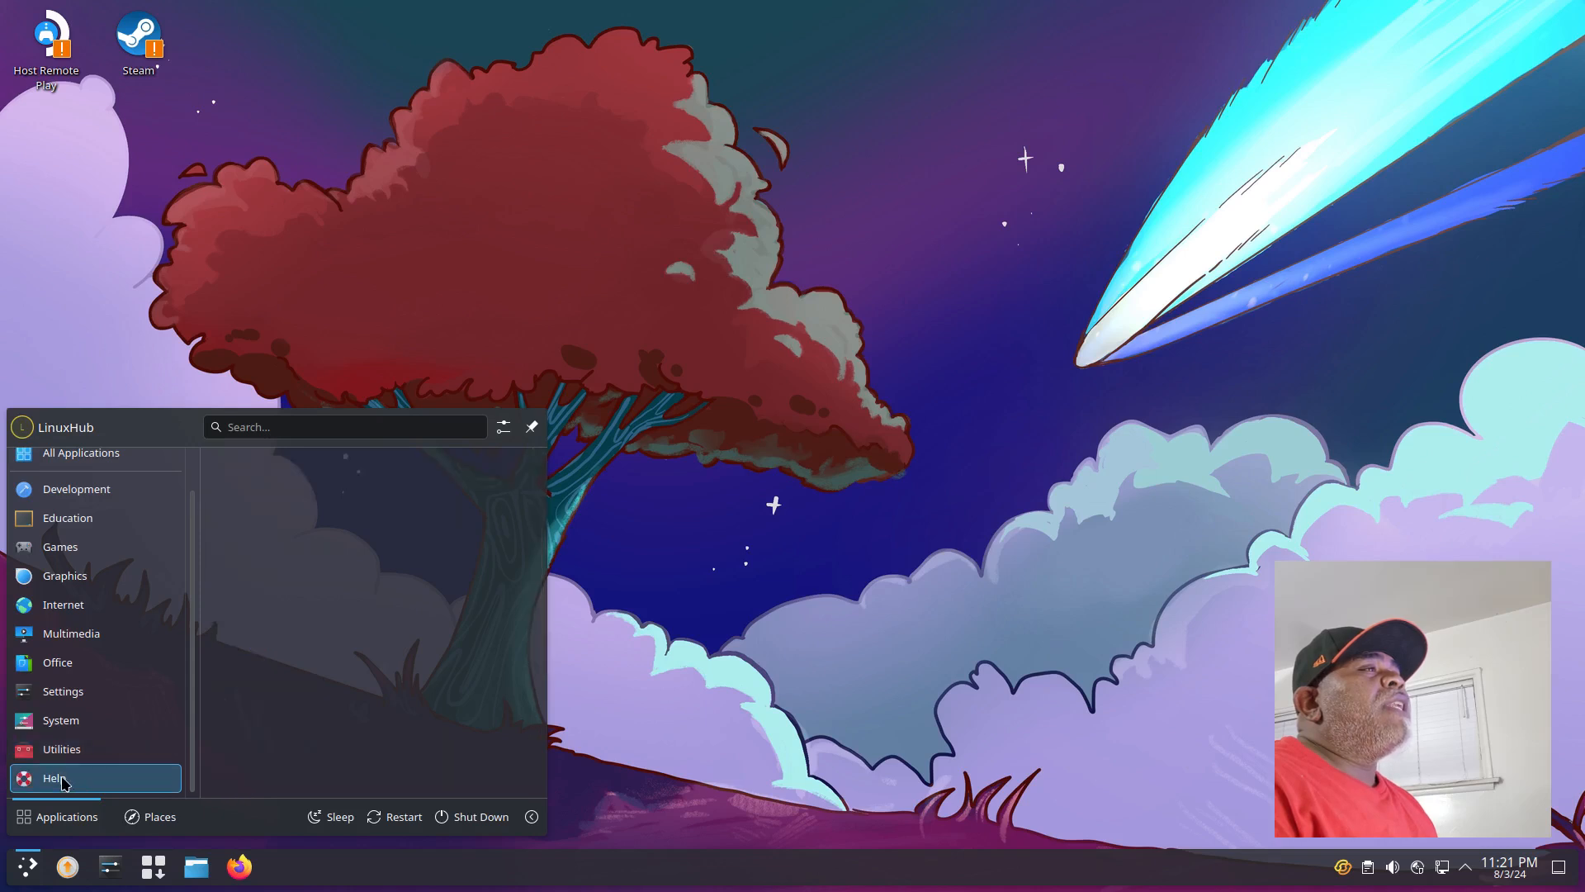
mouse_move(330, 816)
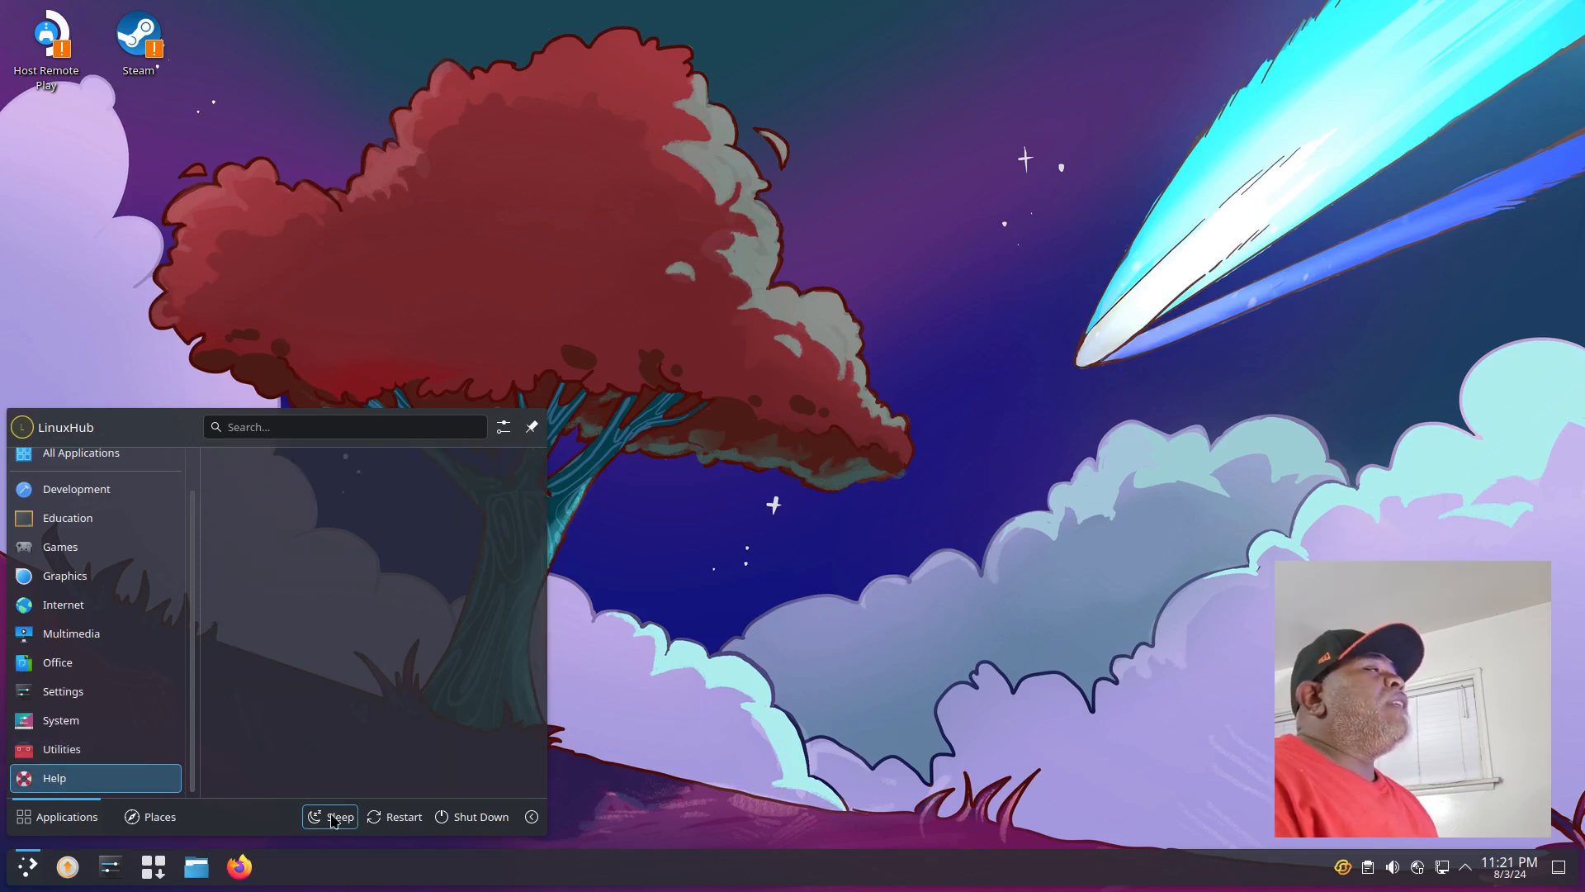
mouse_move(395, 816)
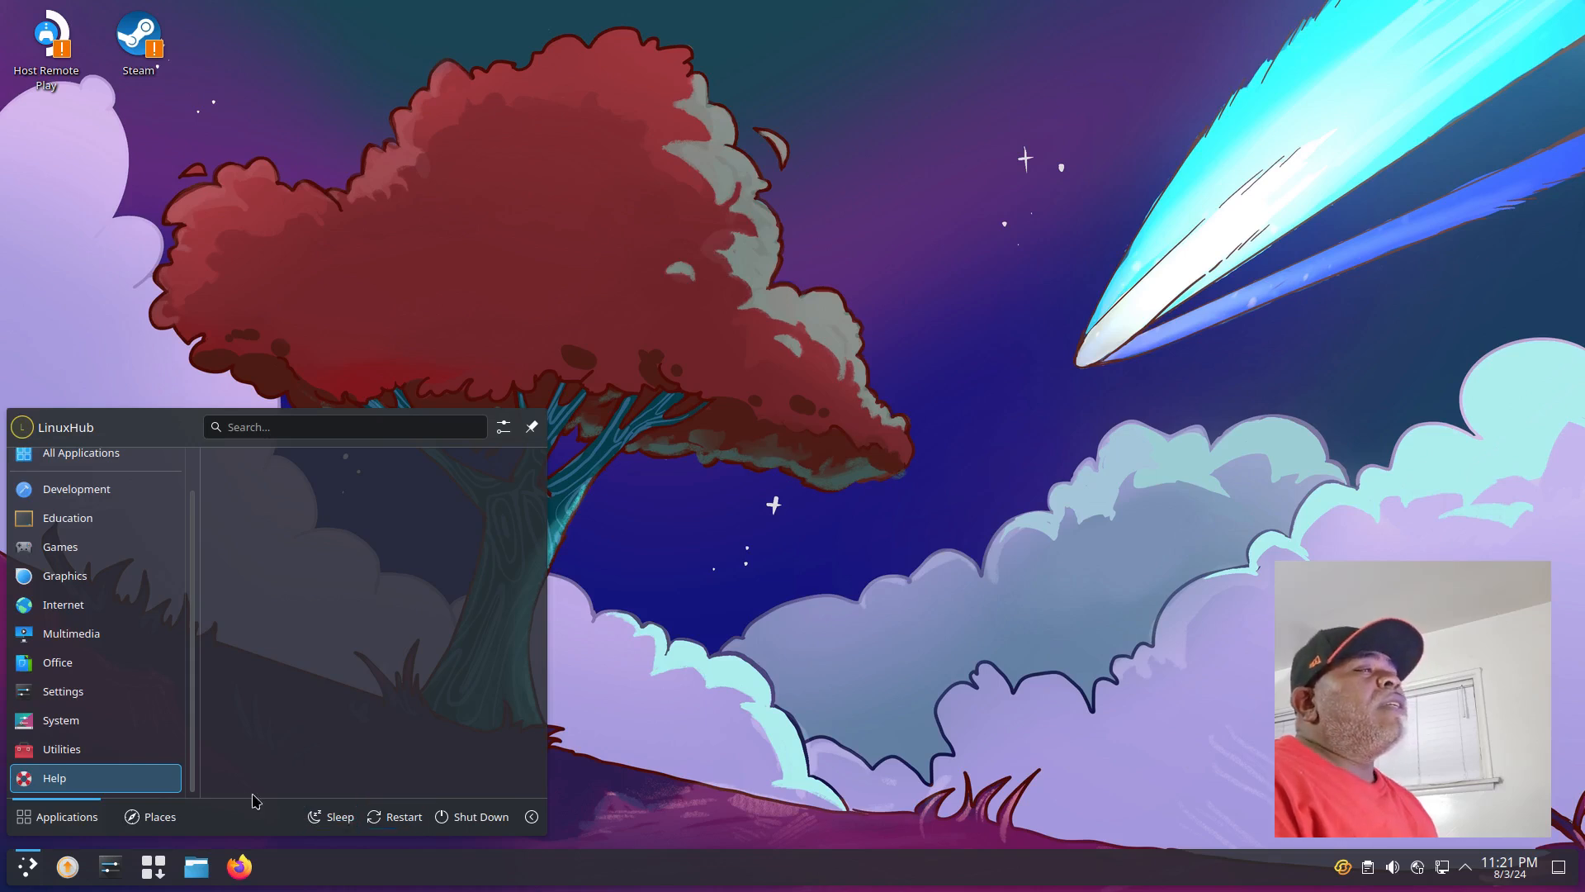
mouse_move(137, 824)
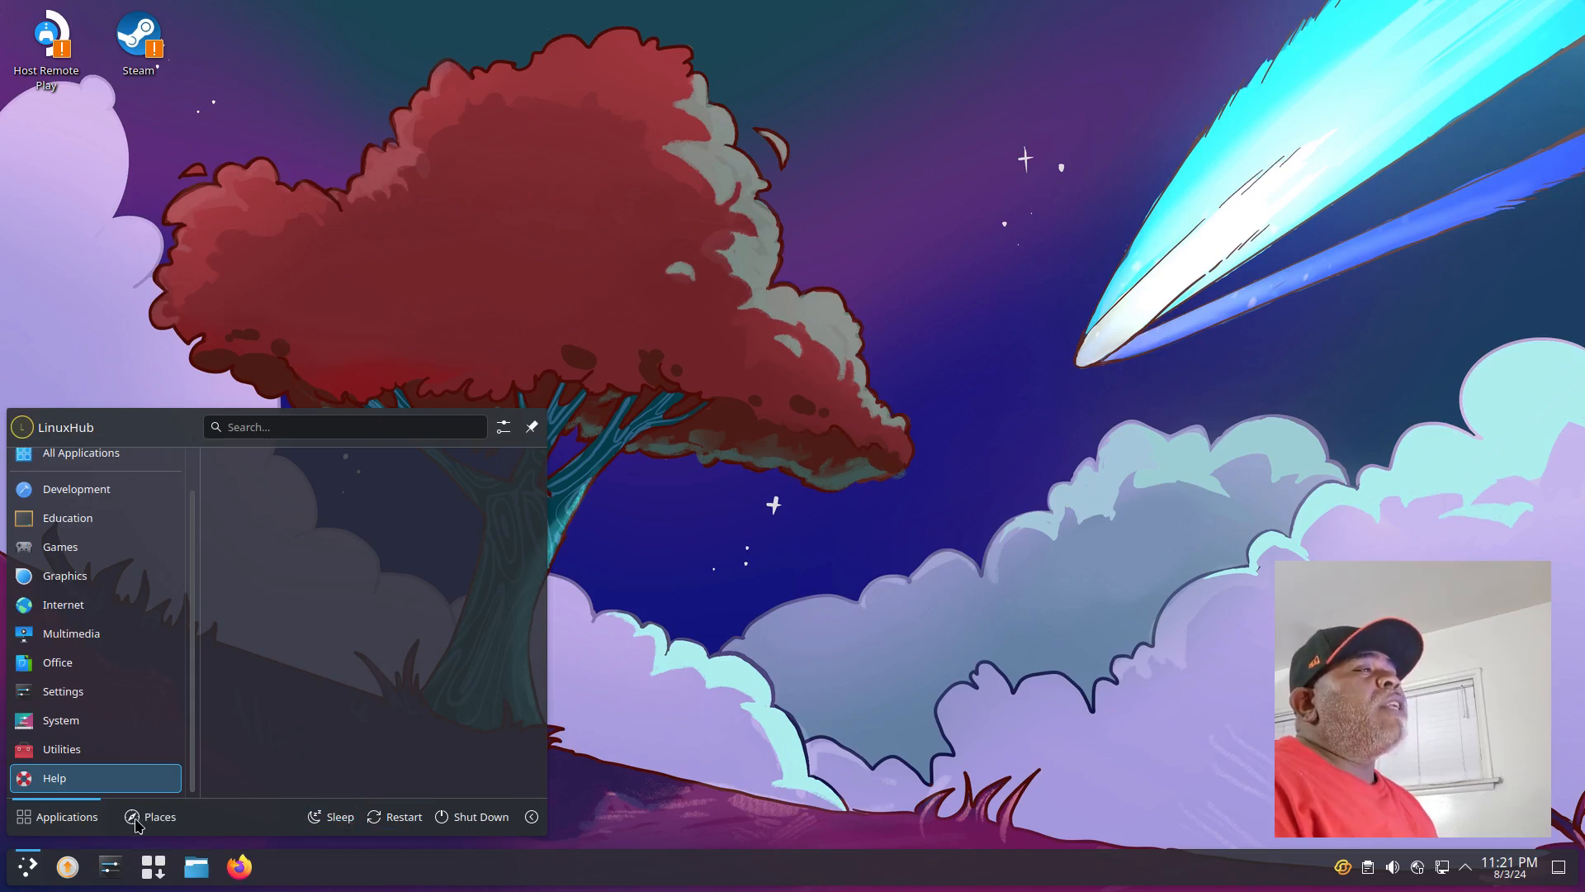
mouse_move(470, 576)
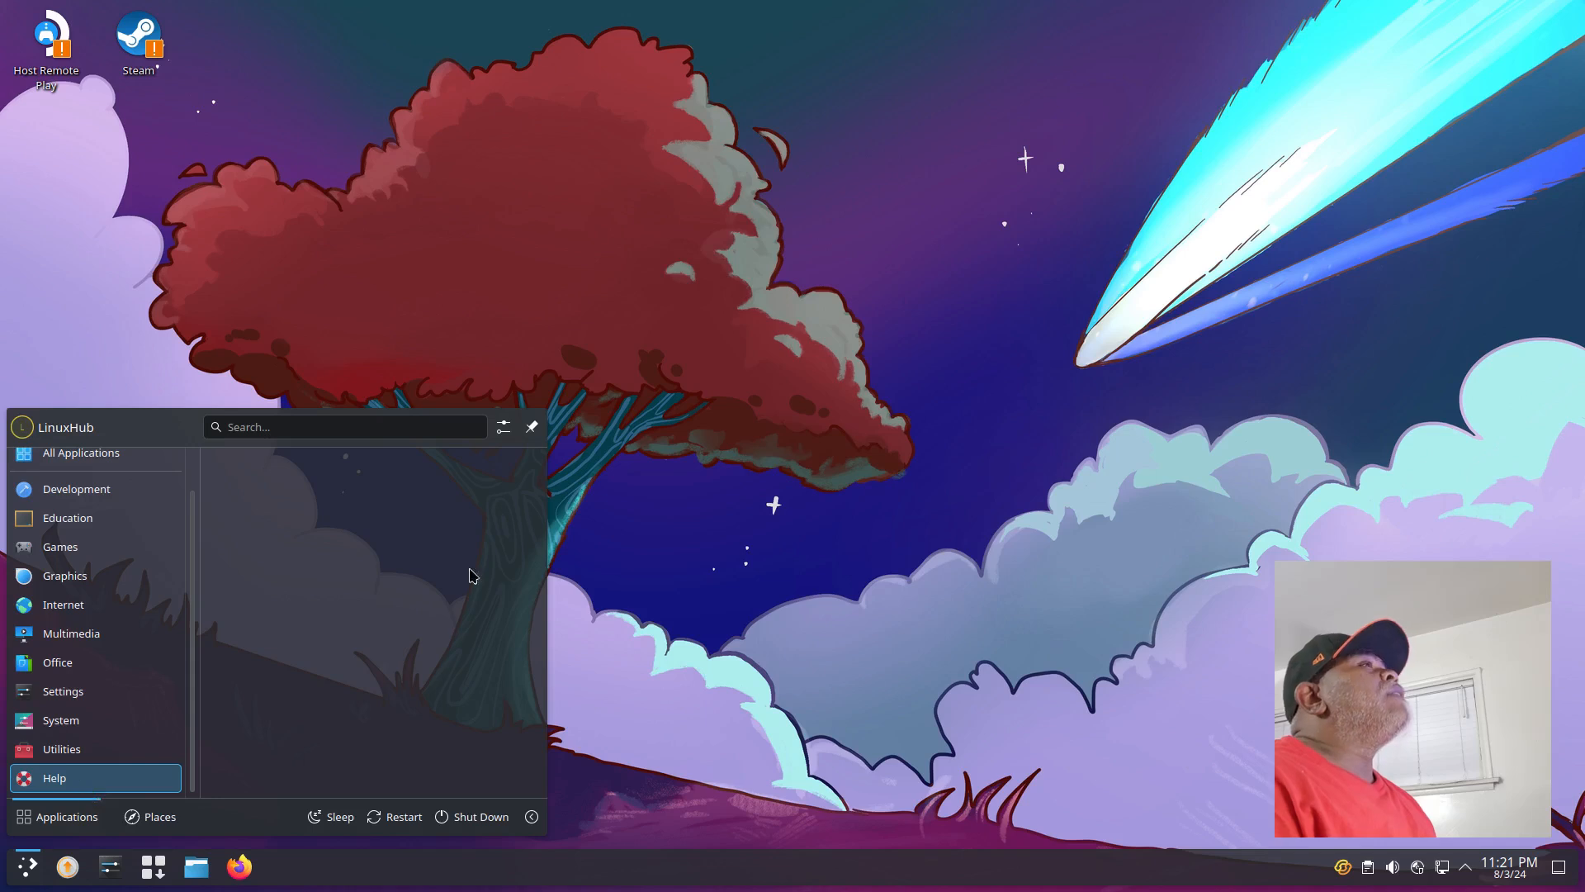
left_click(343, 426)
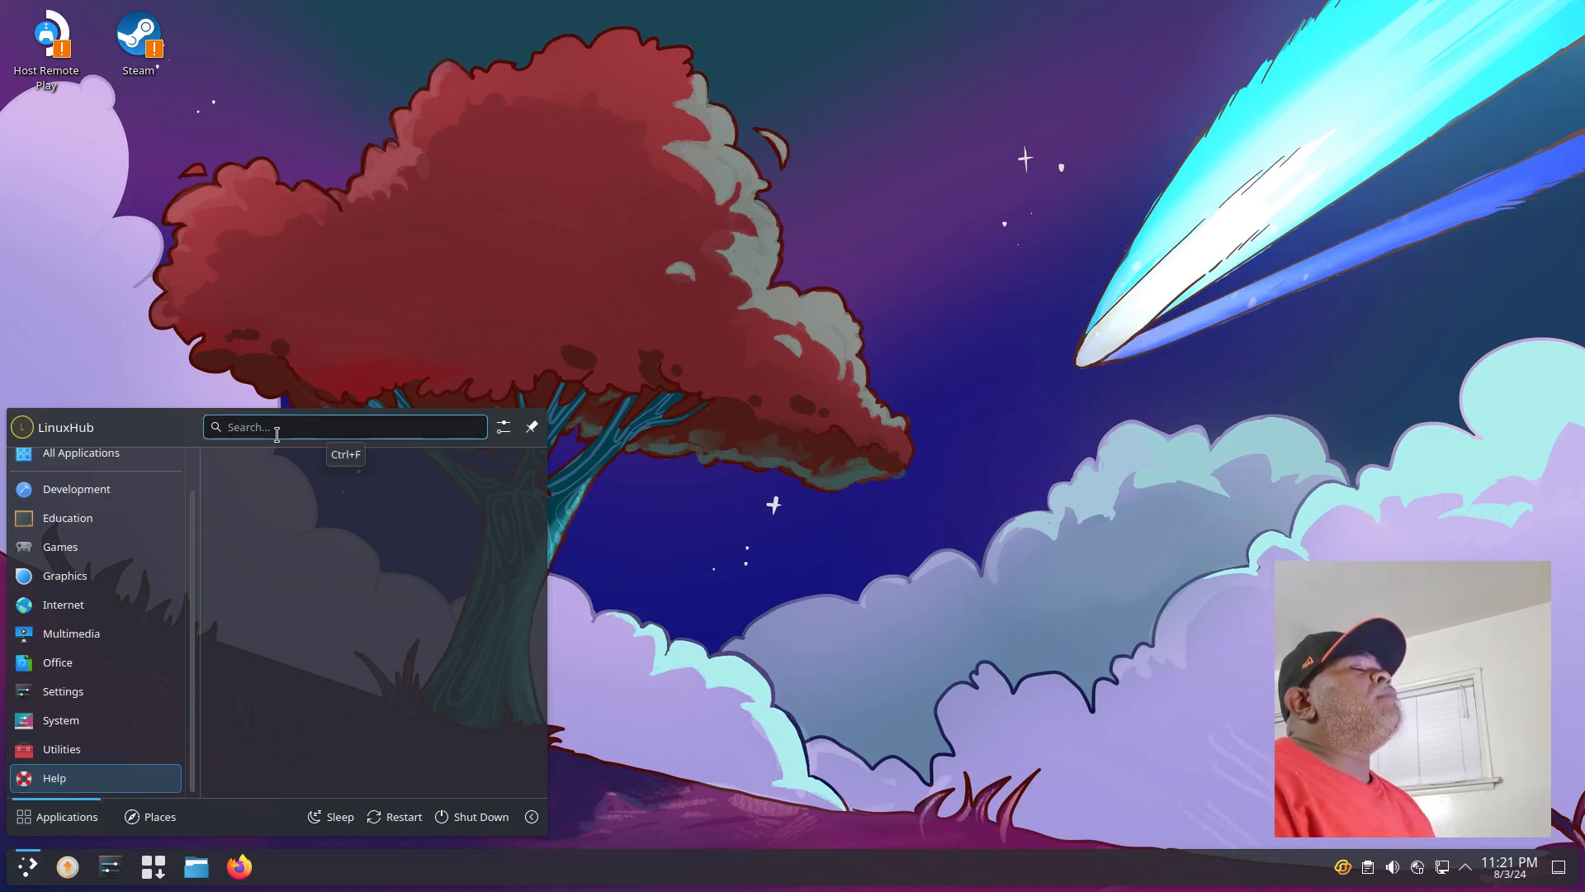
mouse_move(864, 414)
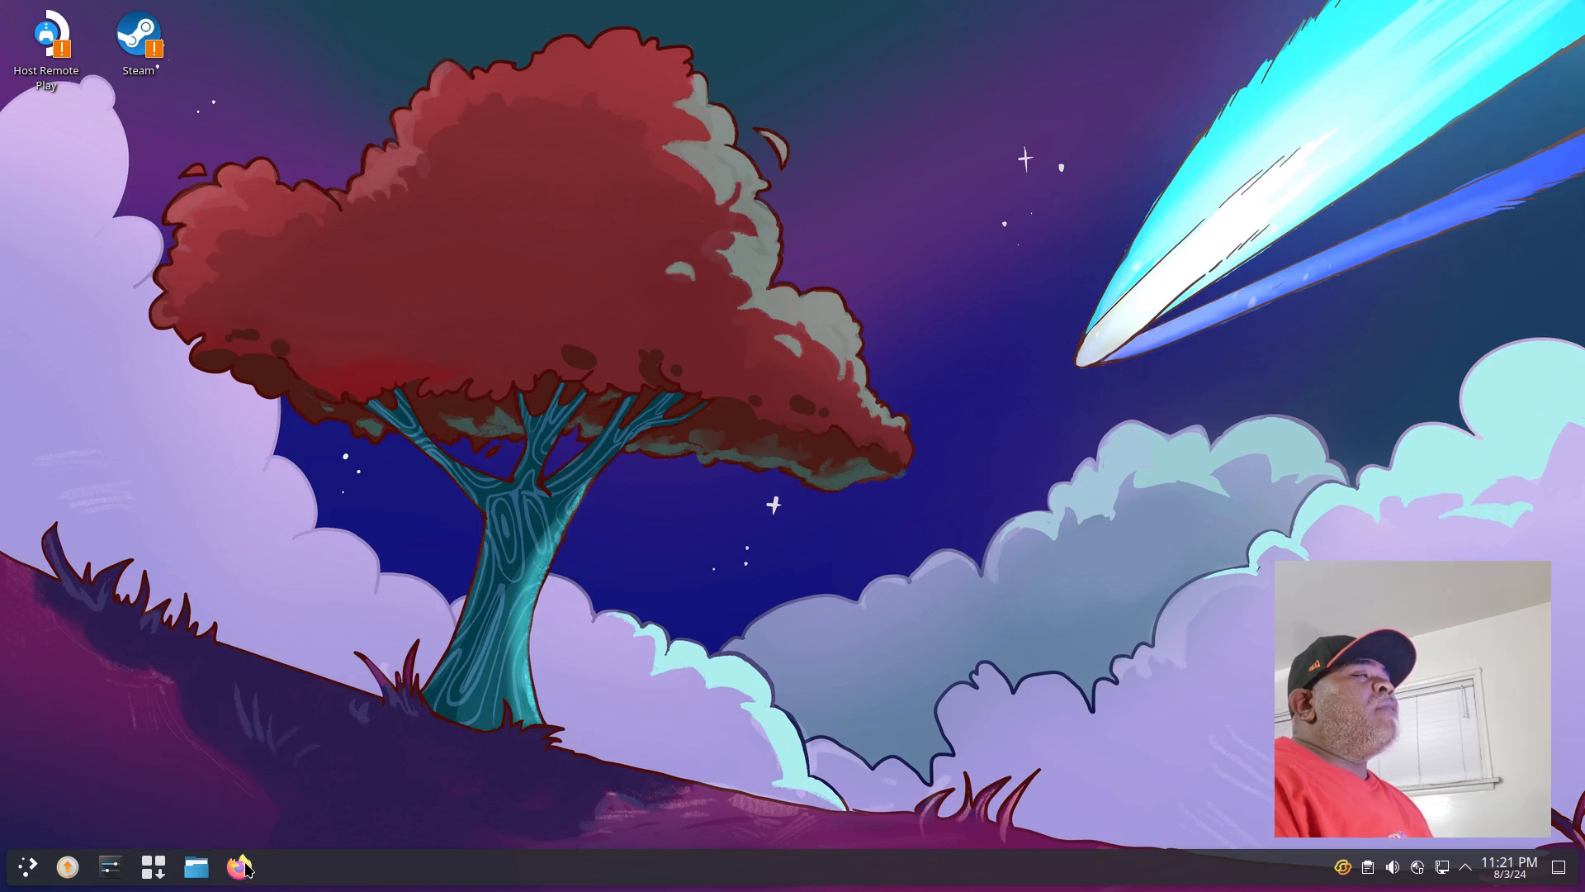
Launch Firefox, skim the nobaraproject.org home page and go to its Changelog page.
left_click(240, 867)
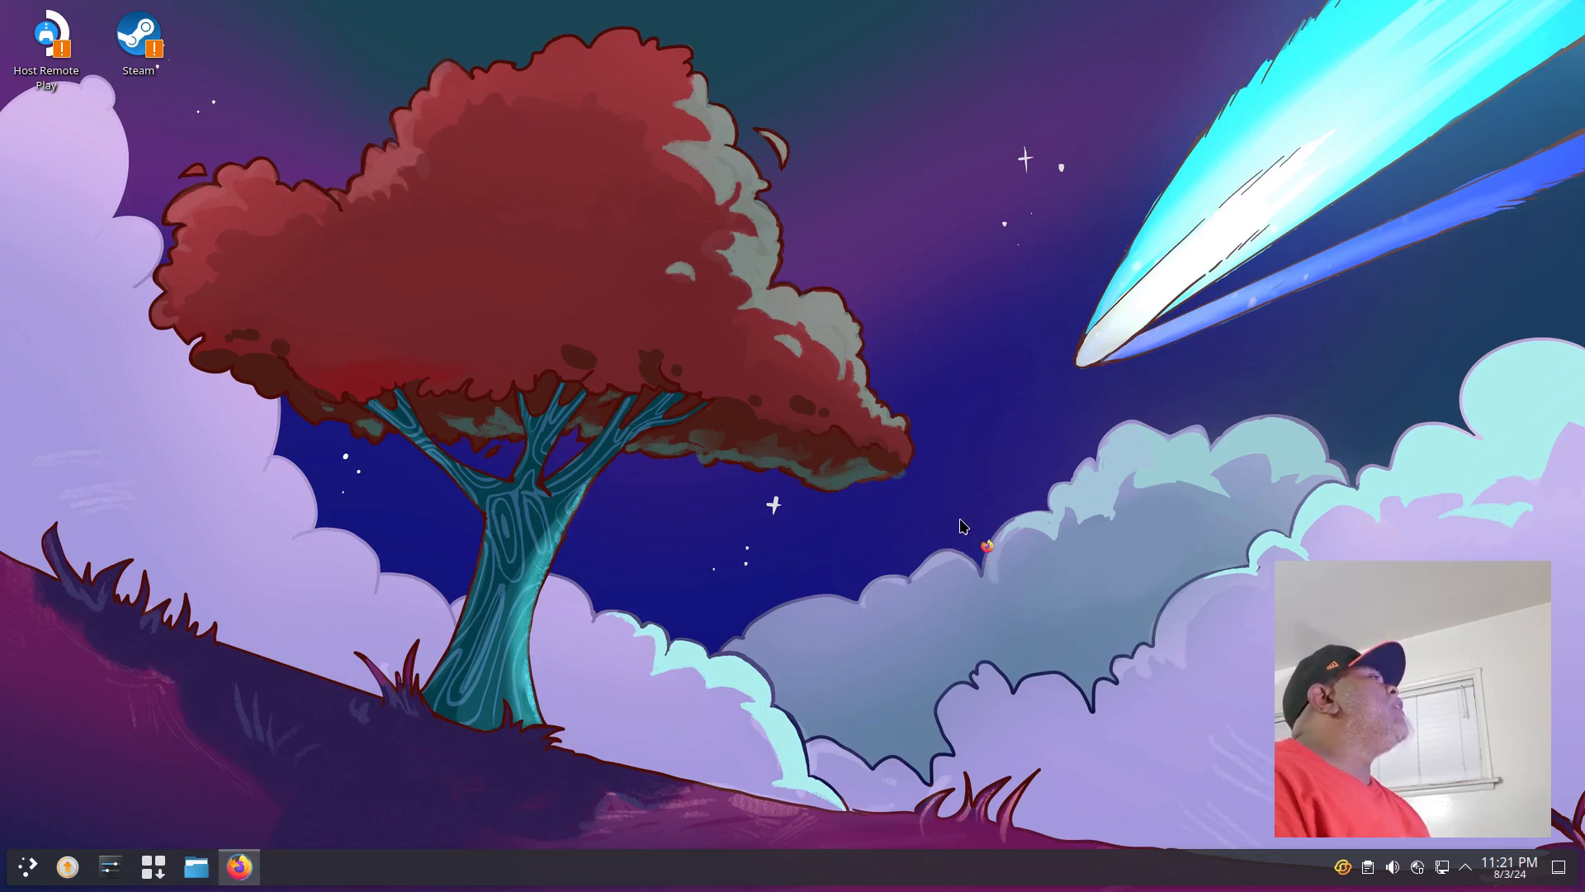
left_click(240, 867)
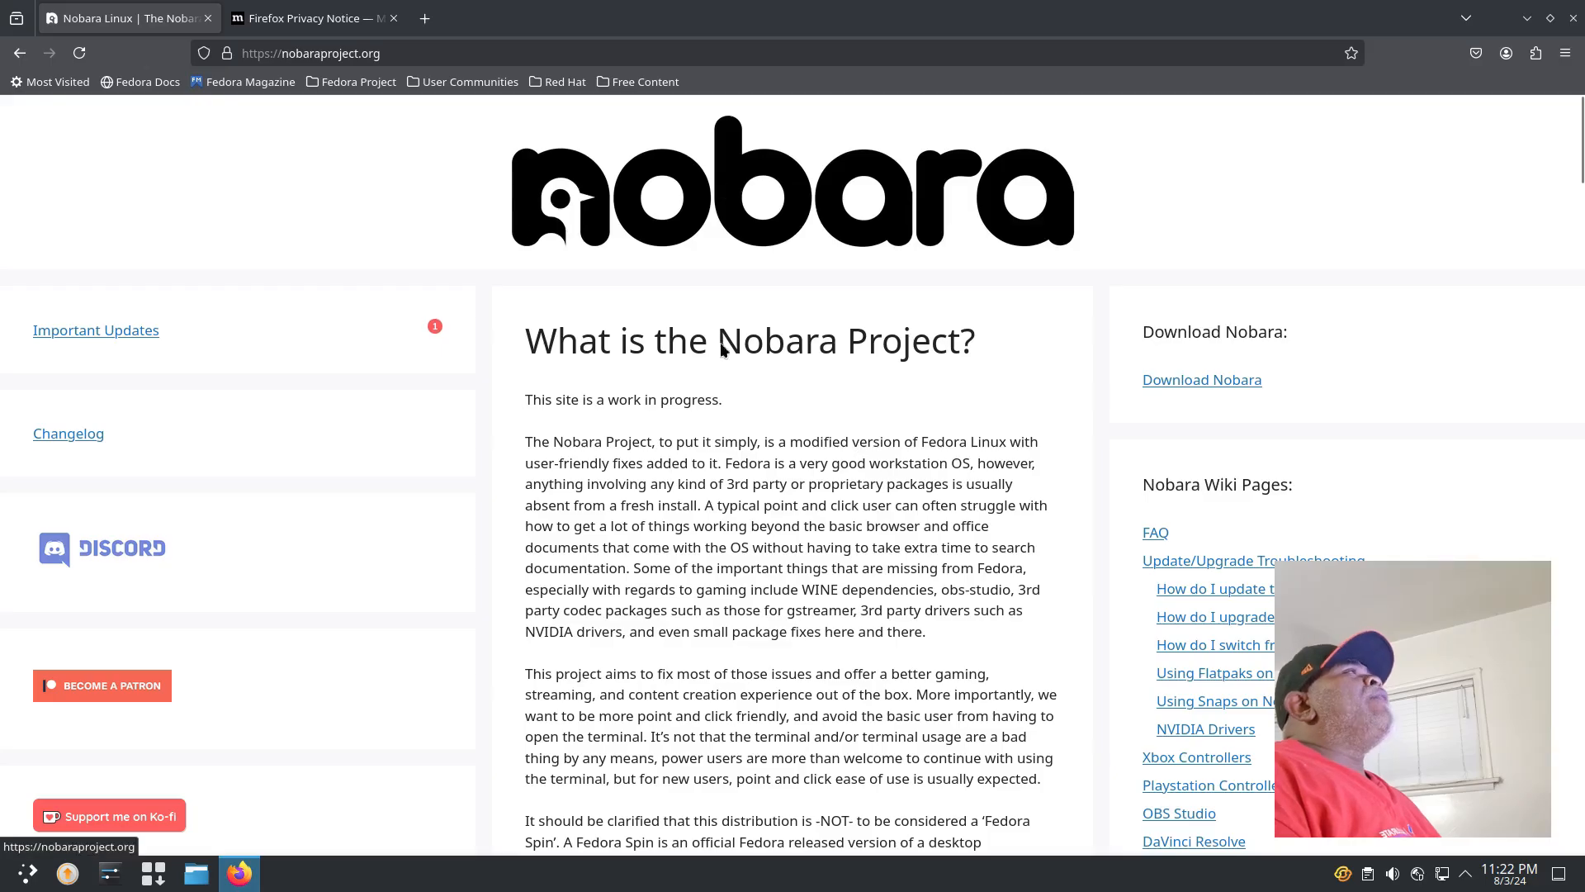
mouse_move(958, 374)
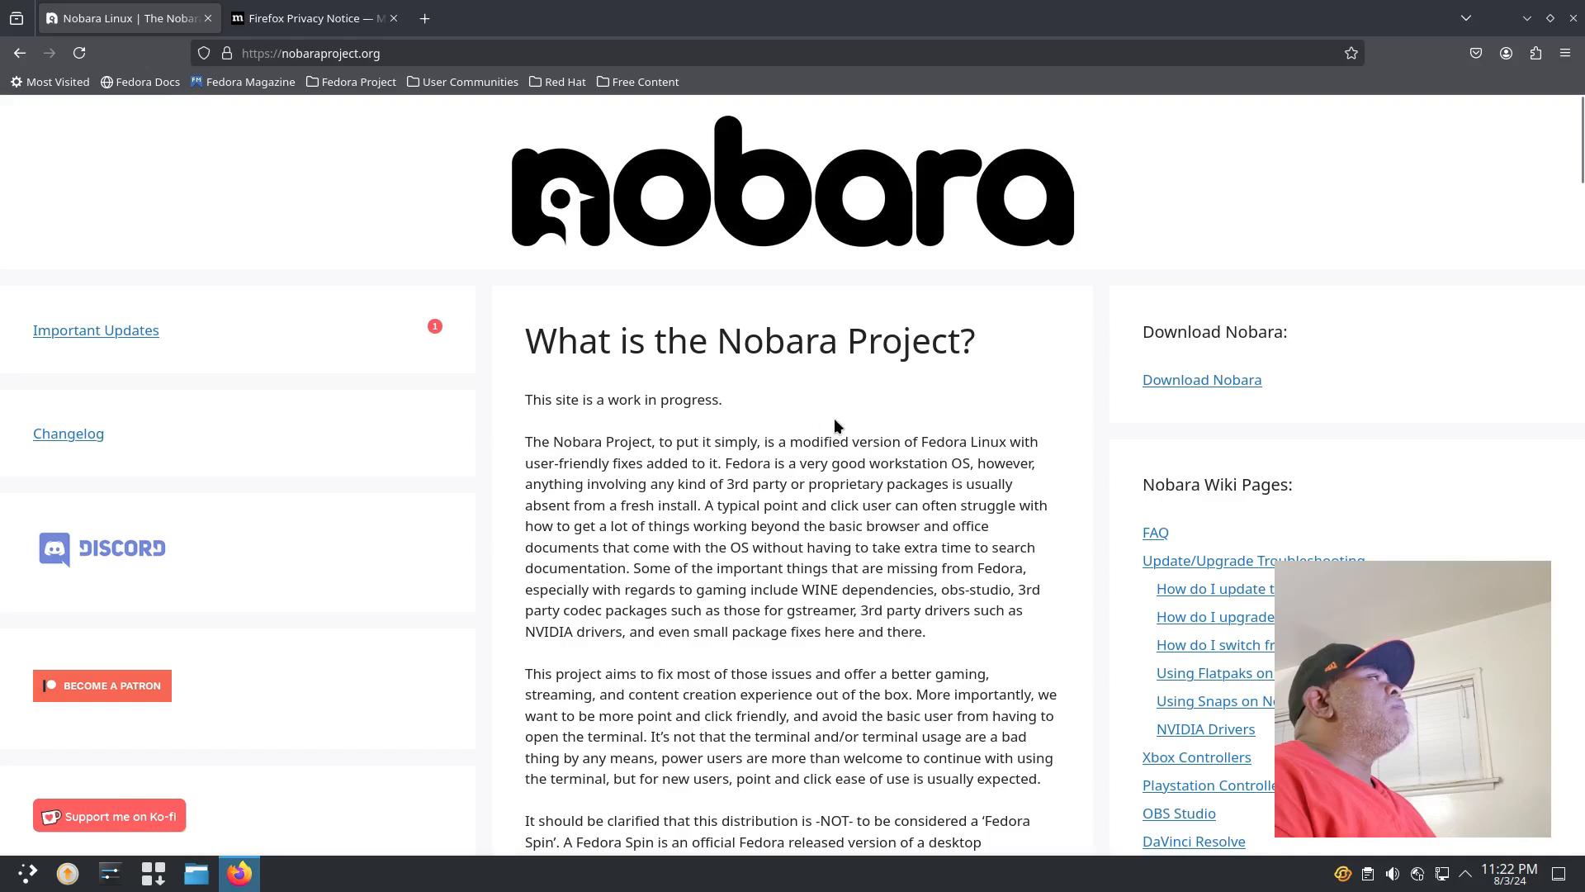
scroll("down", 3)
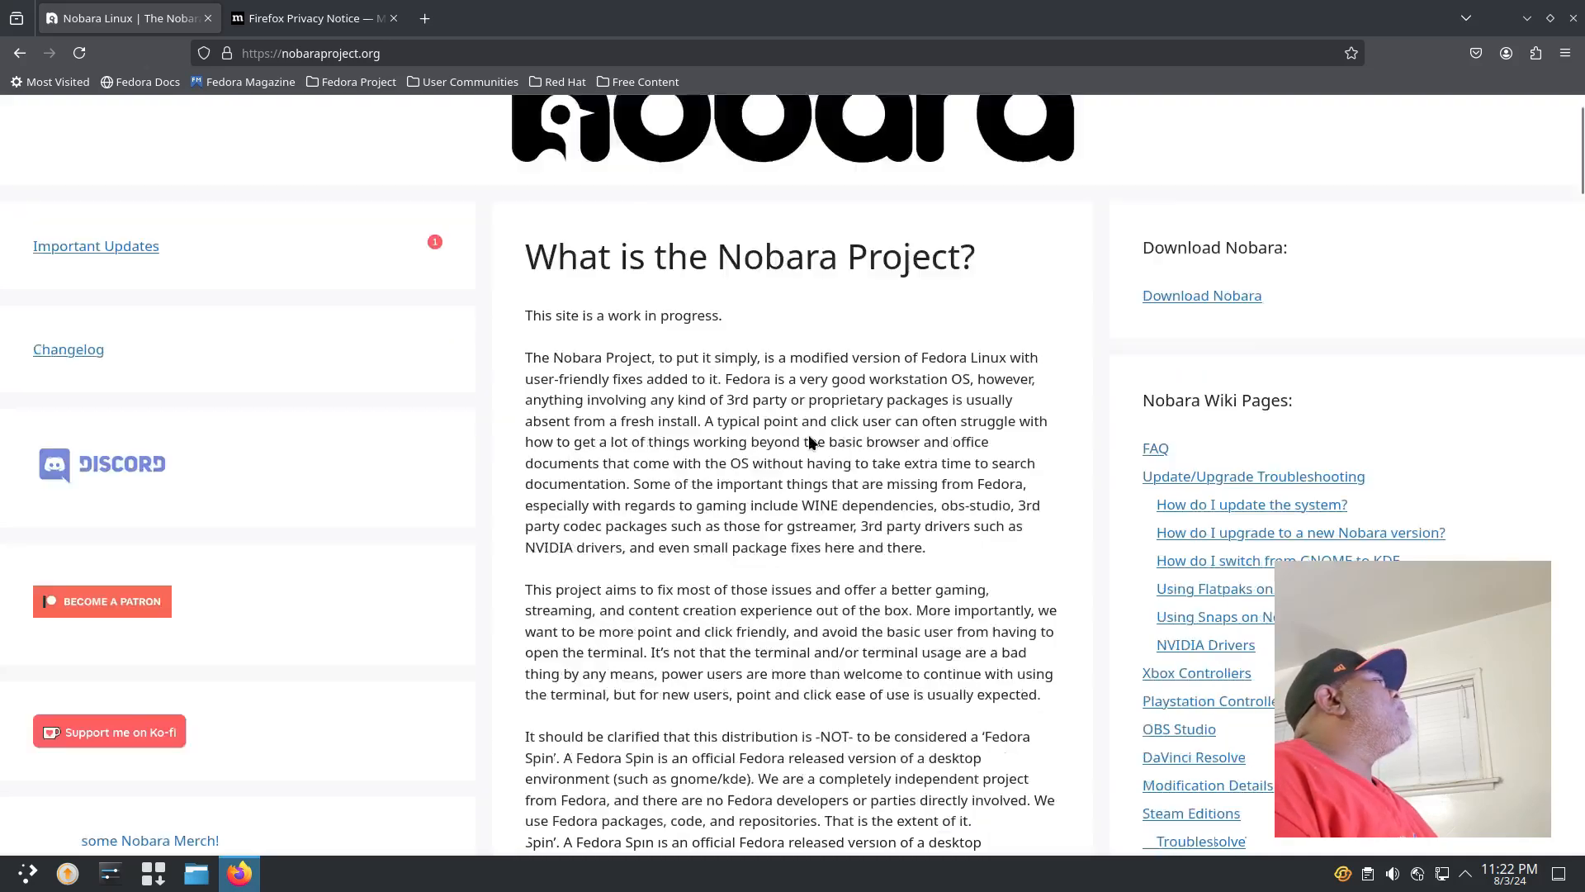
scroll("down", 3)
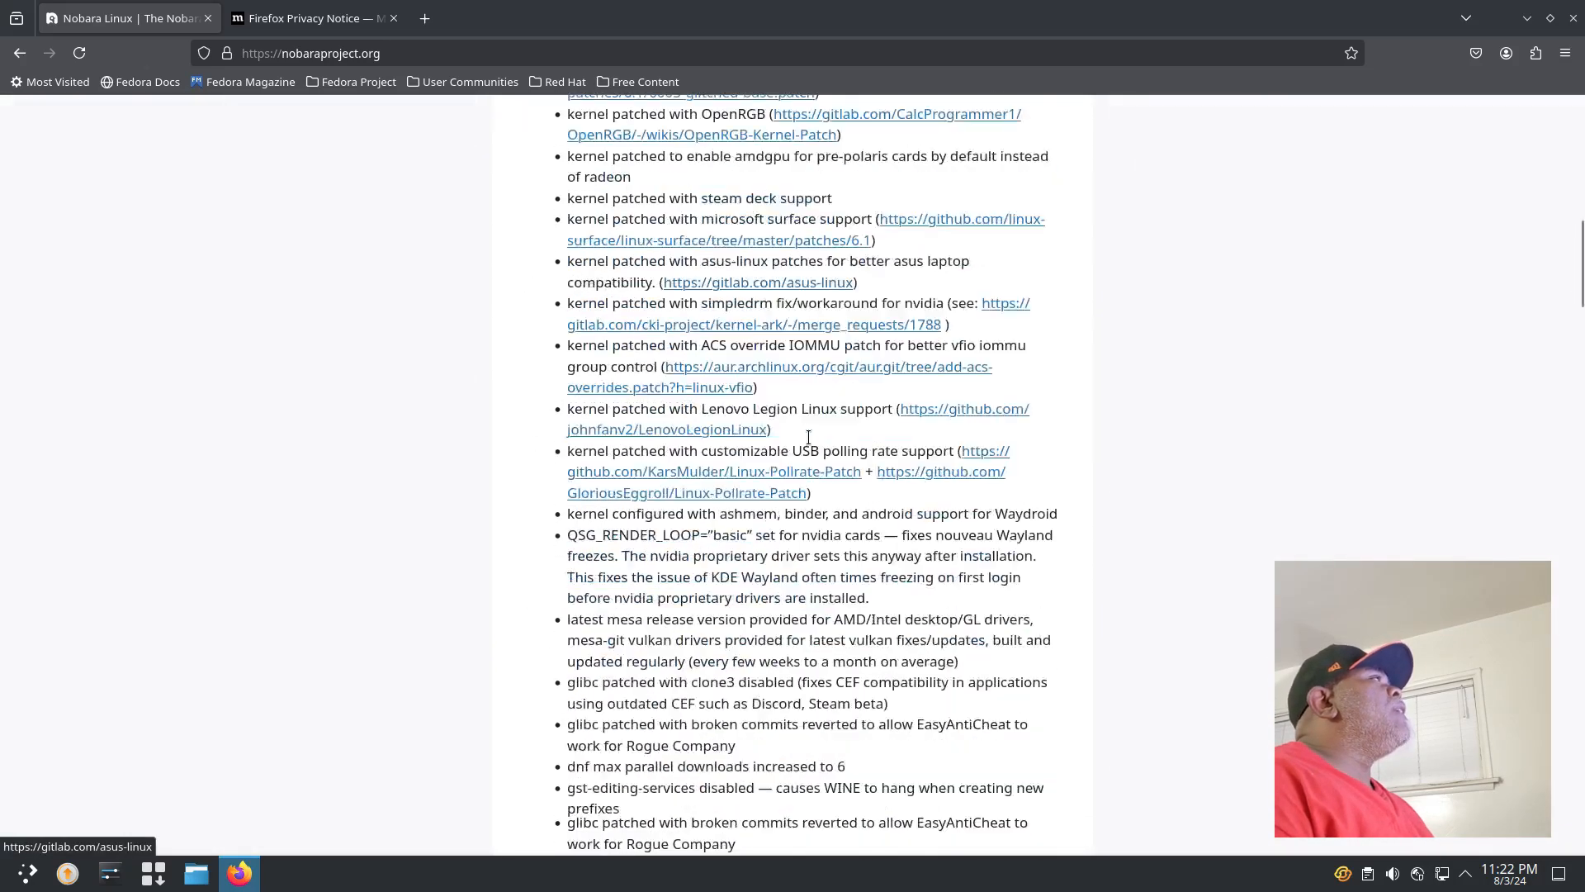
scroll("up", 3)
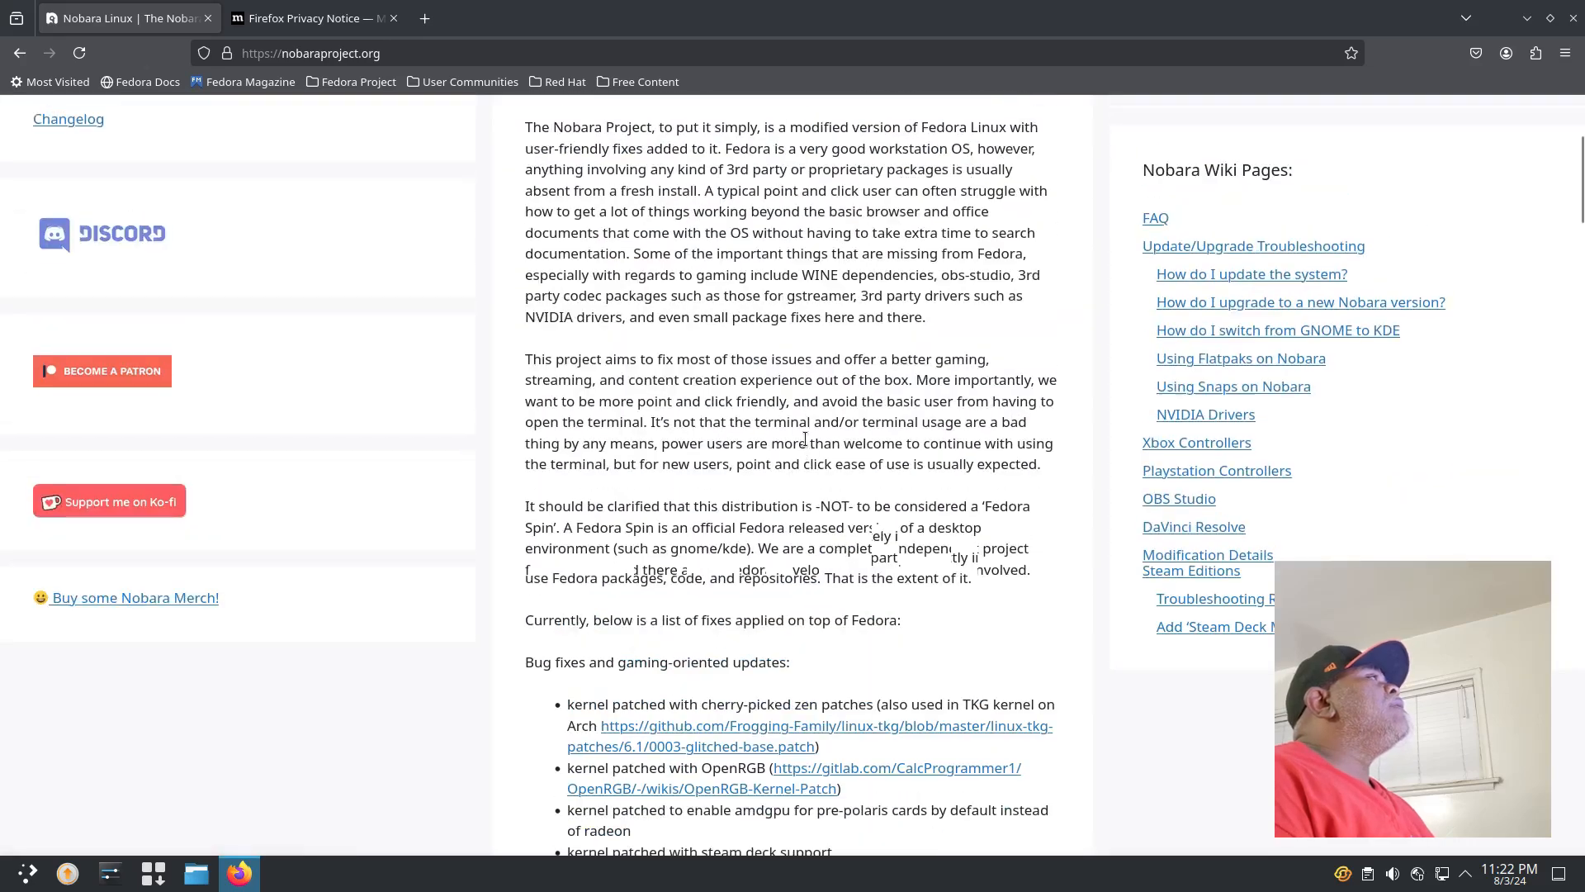
scroll("up", 3)
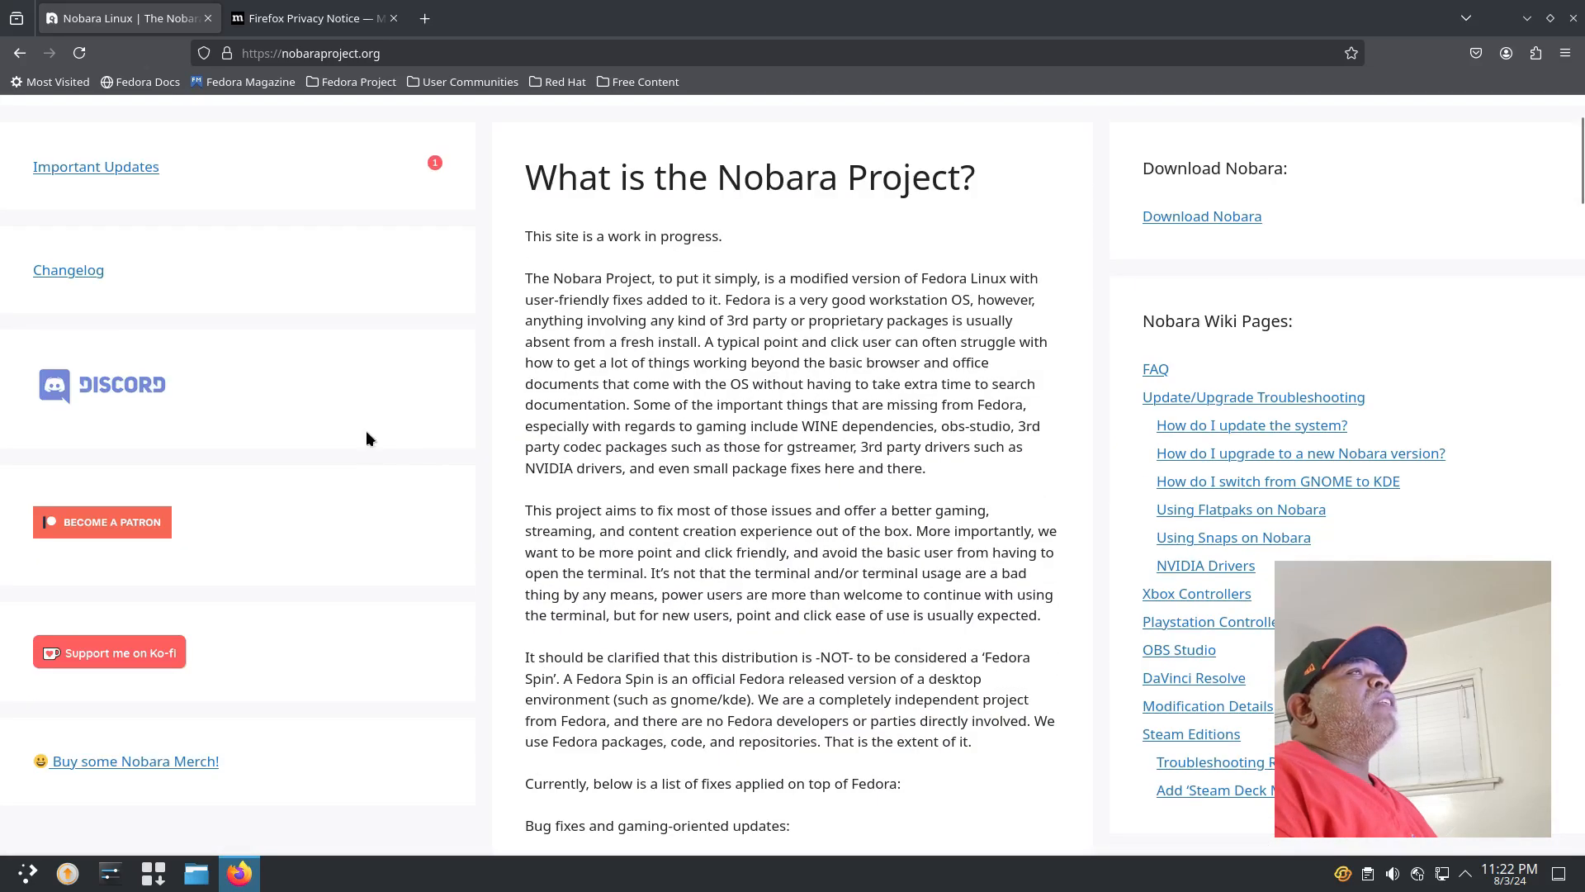
mouse_move(5, 680)
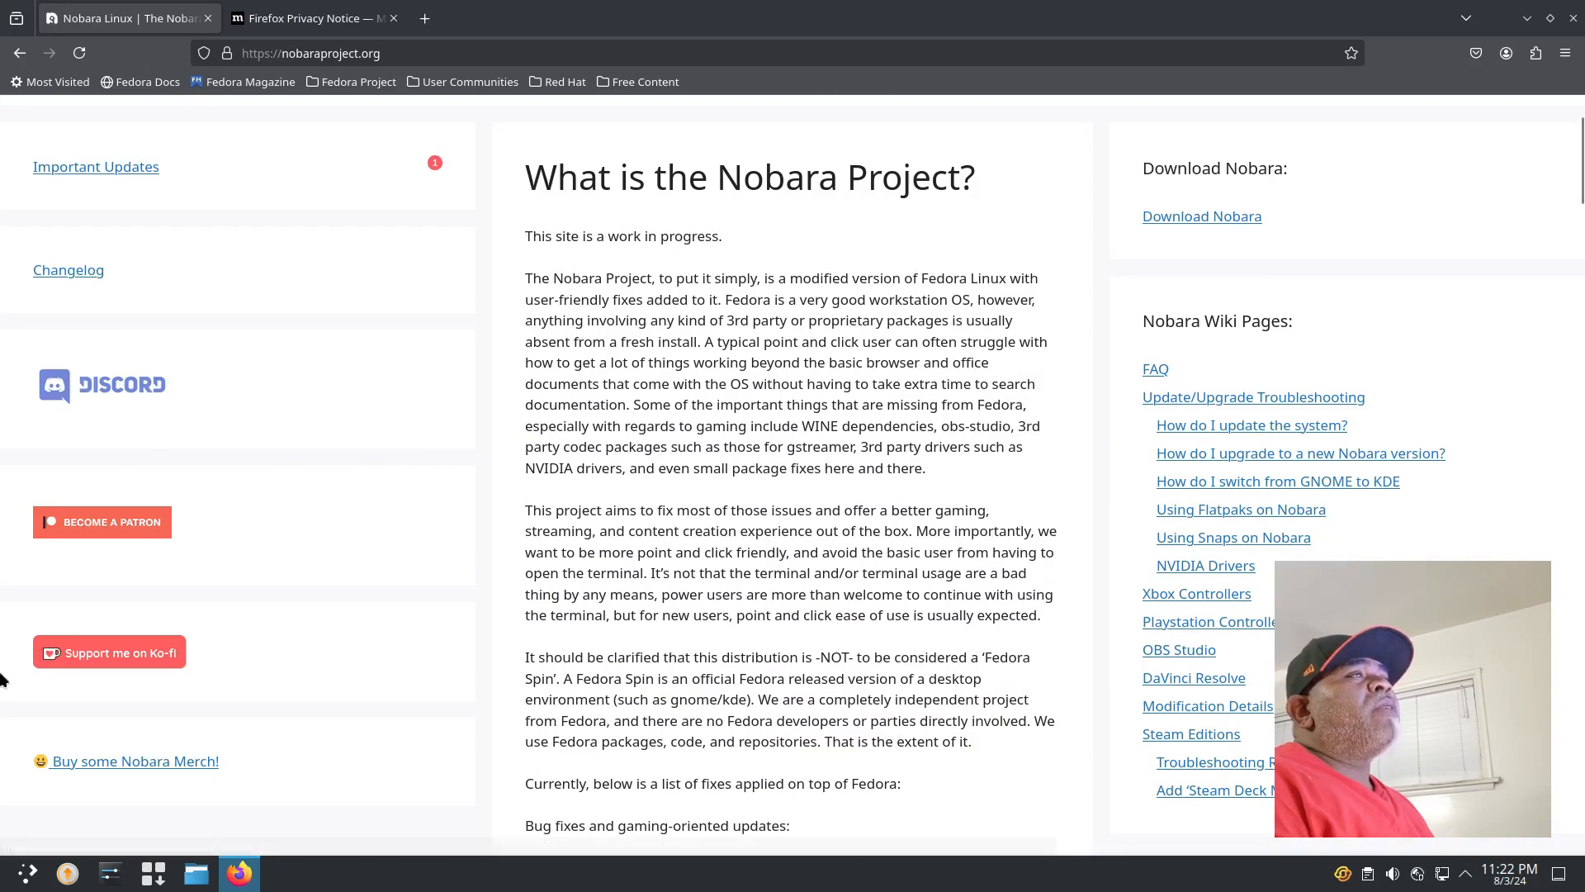
mouse_move(294, 718)
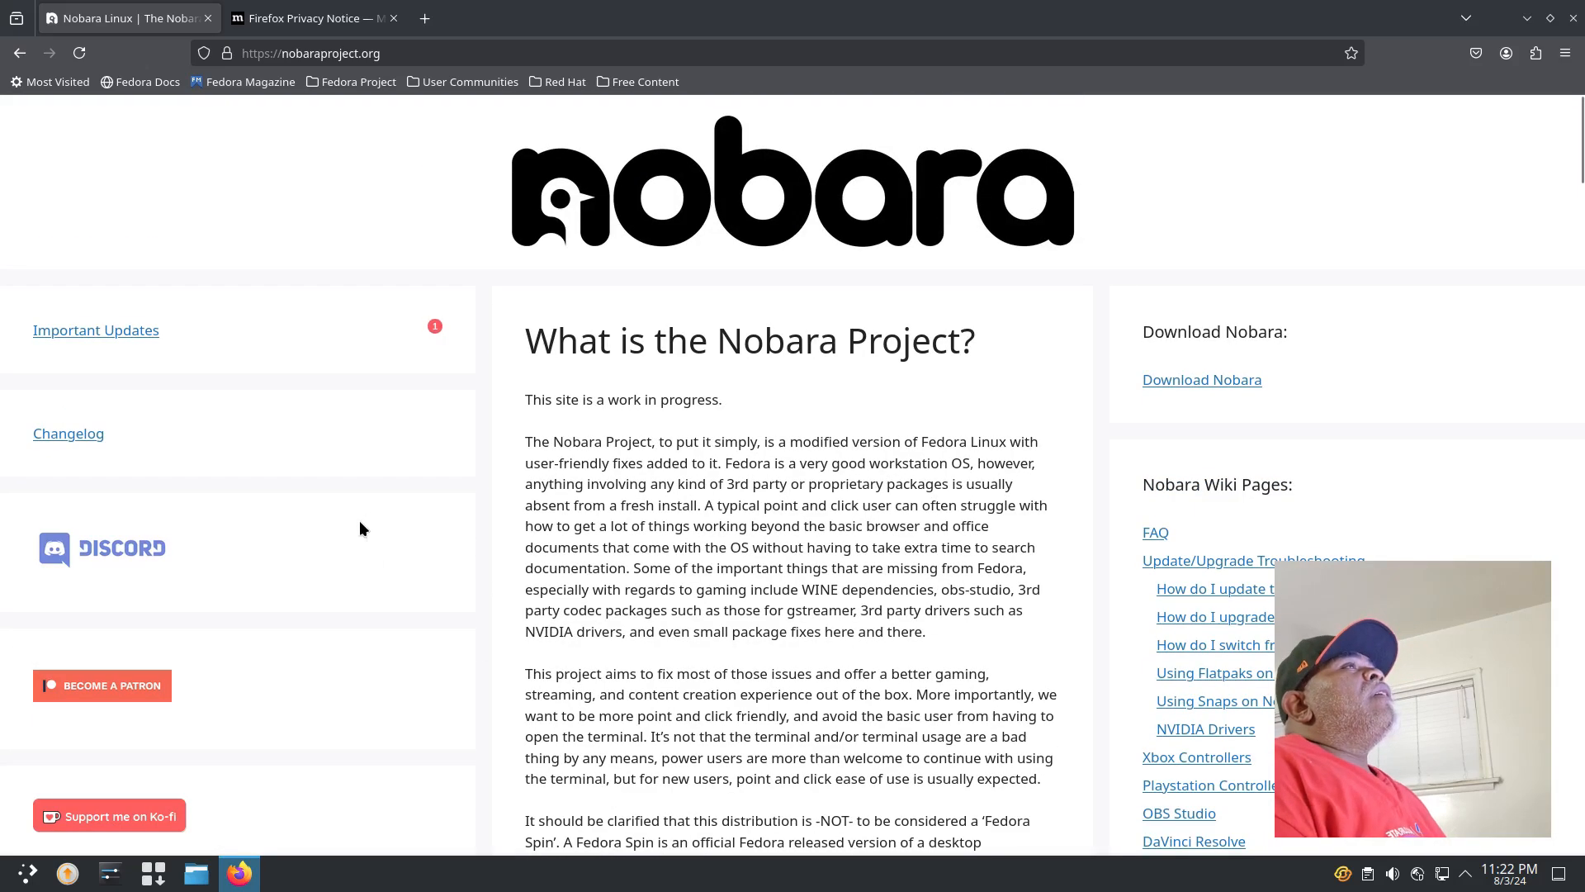
mouse_move(67, 434)
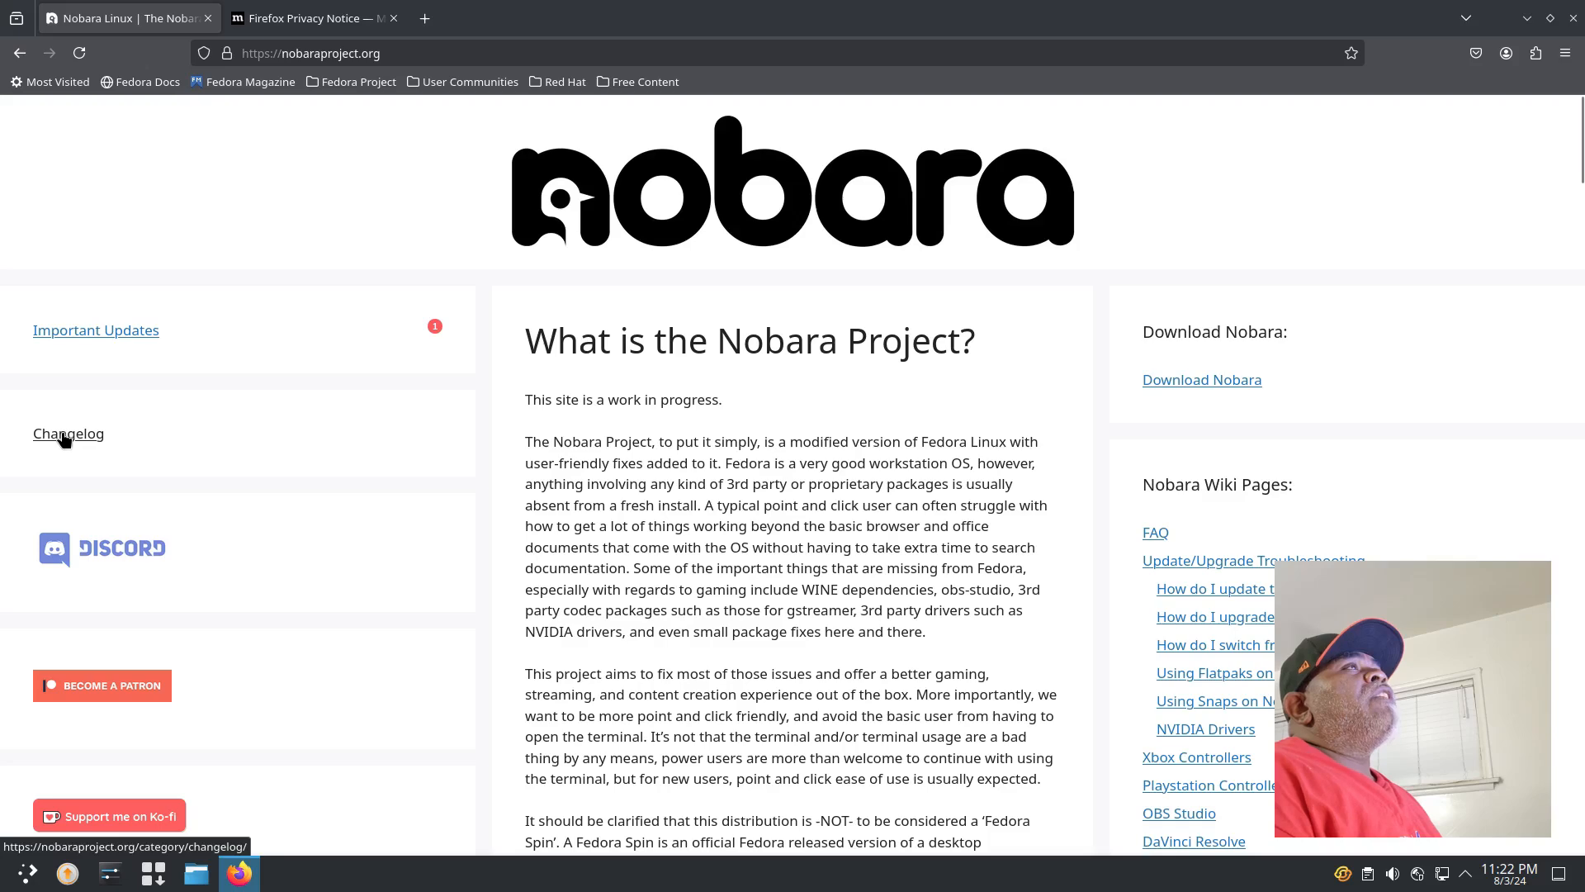
left_click(68, 434)
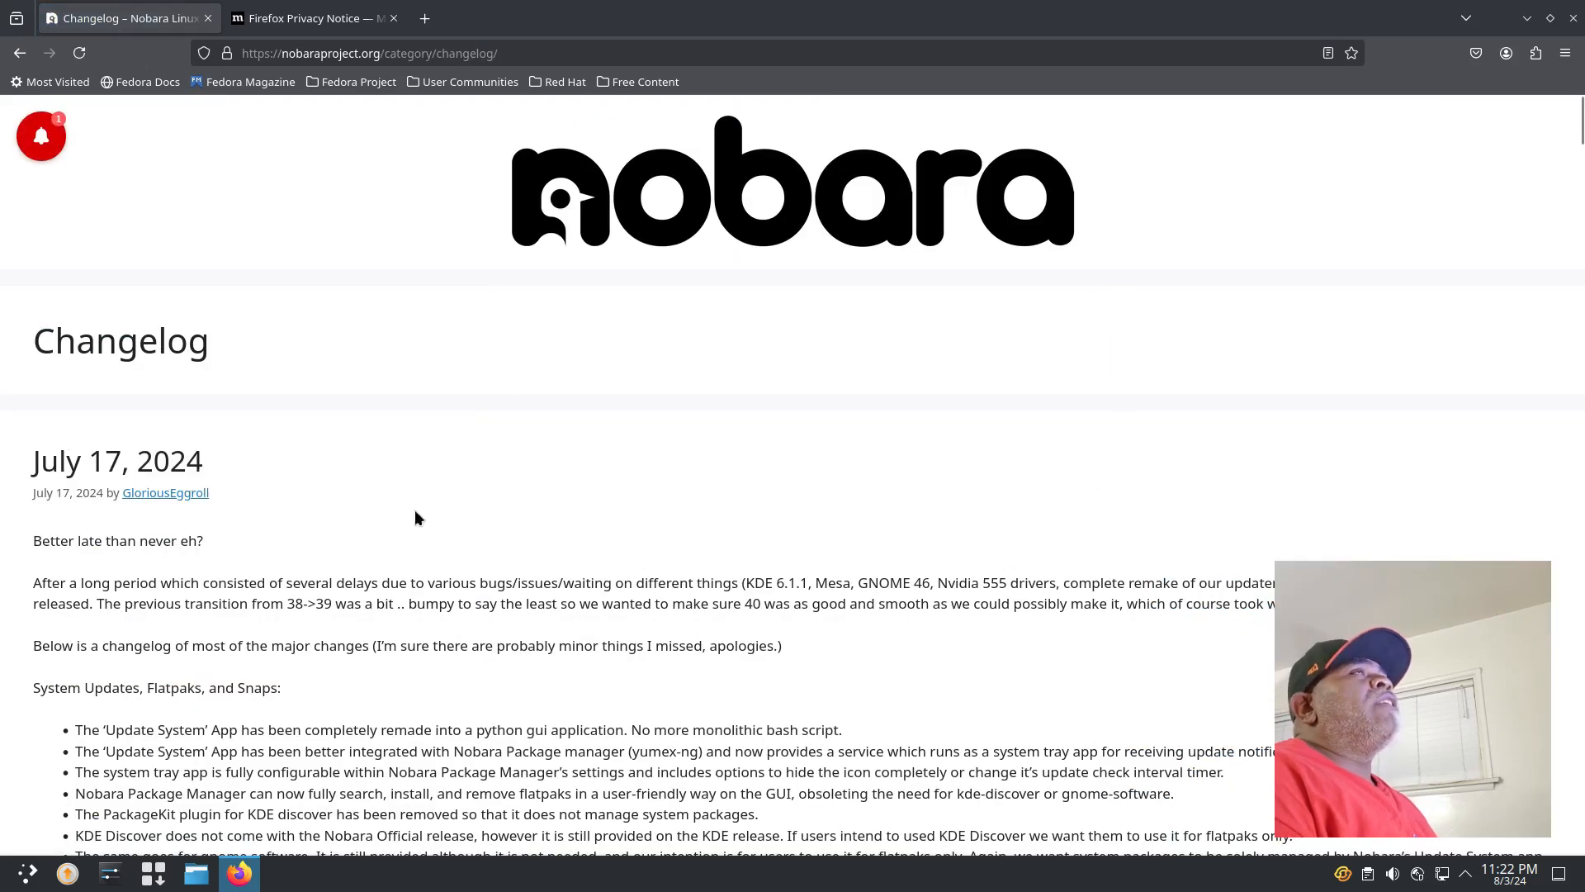
View the July 17, 2024 Nobara 40 release post on its own page, clearing the text selection.
left_click(117, 461)
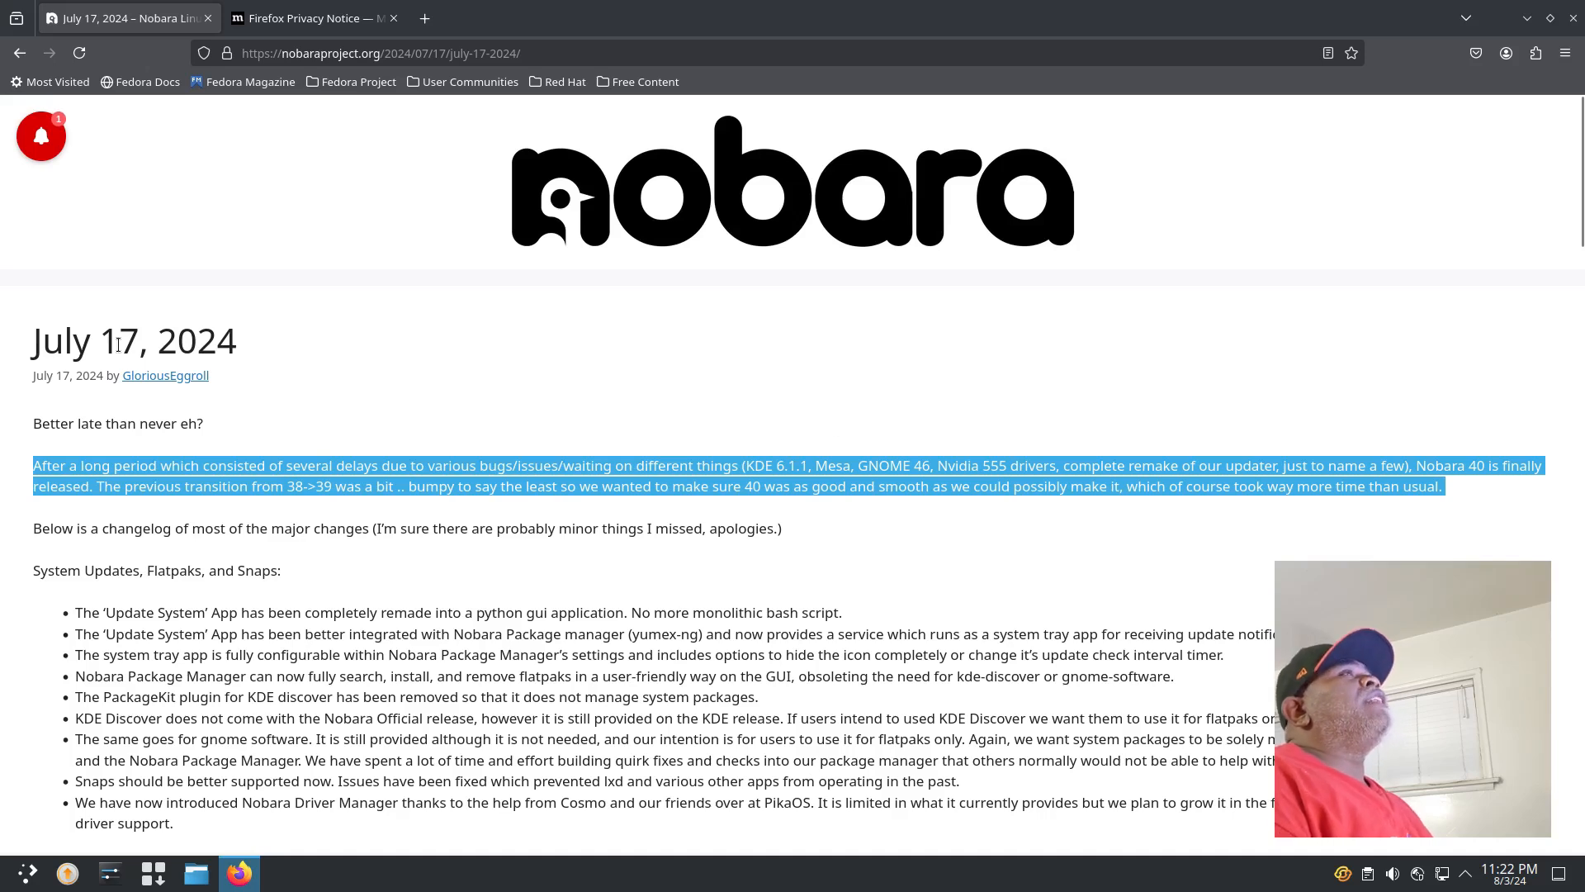
left_click(621, 386)
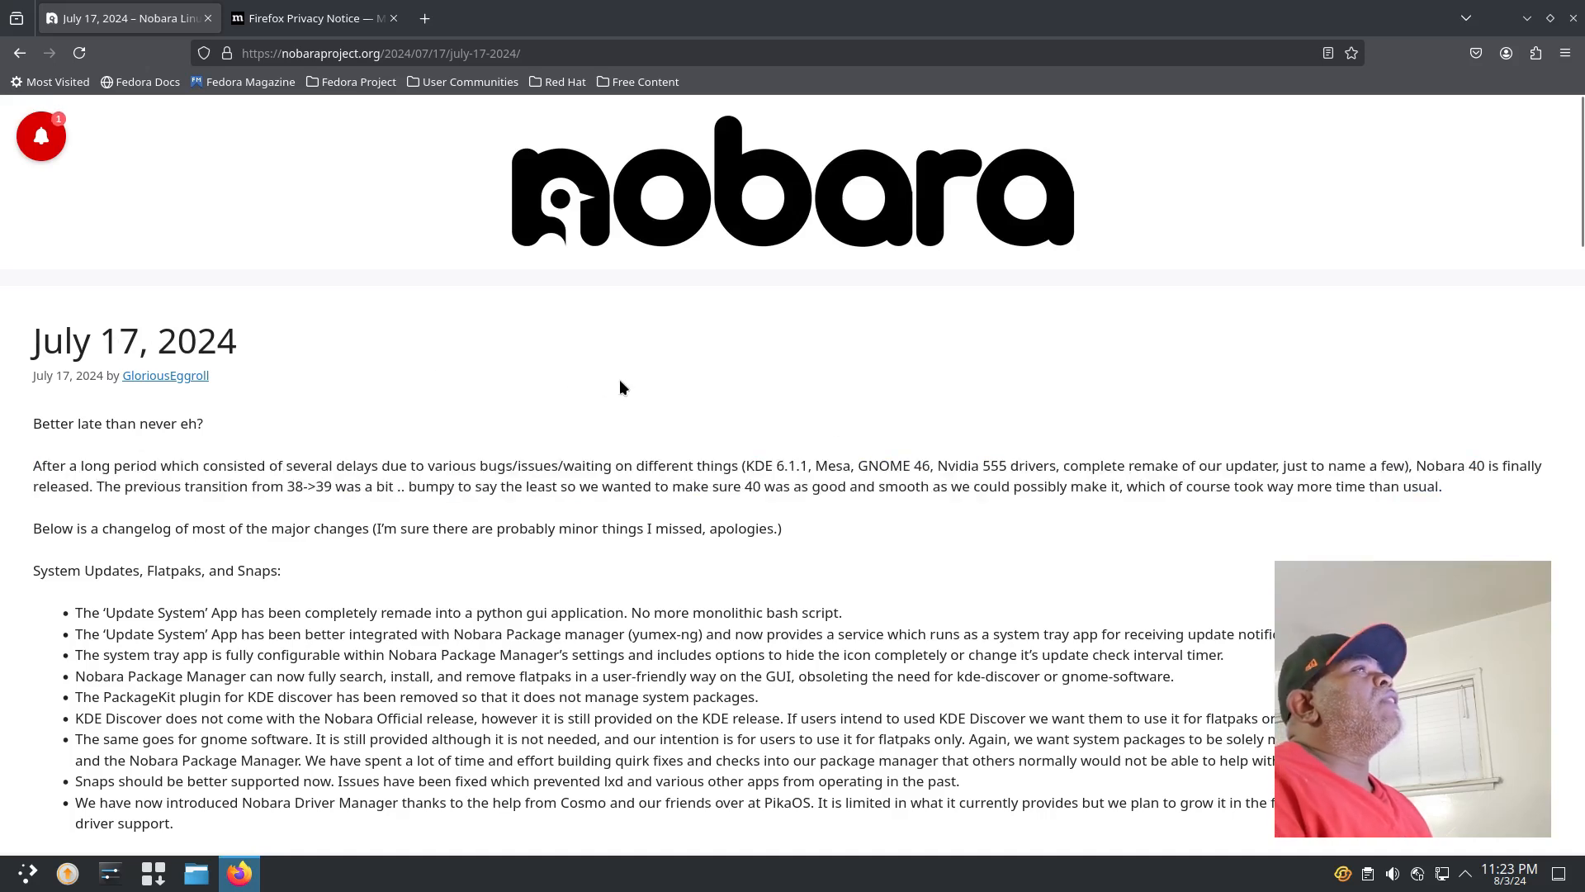
mouse_move(211, 440)
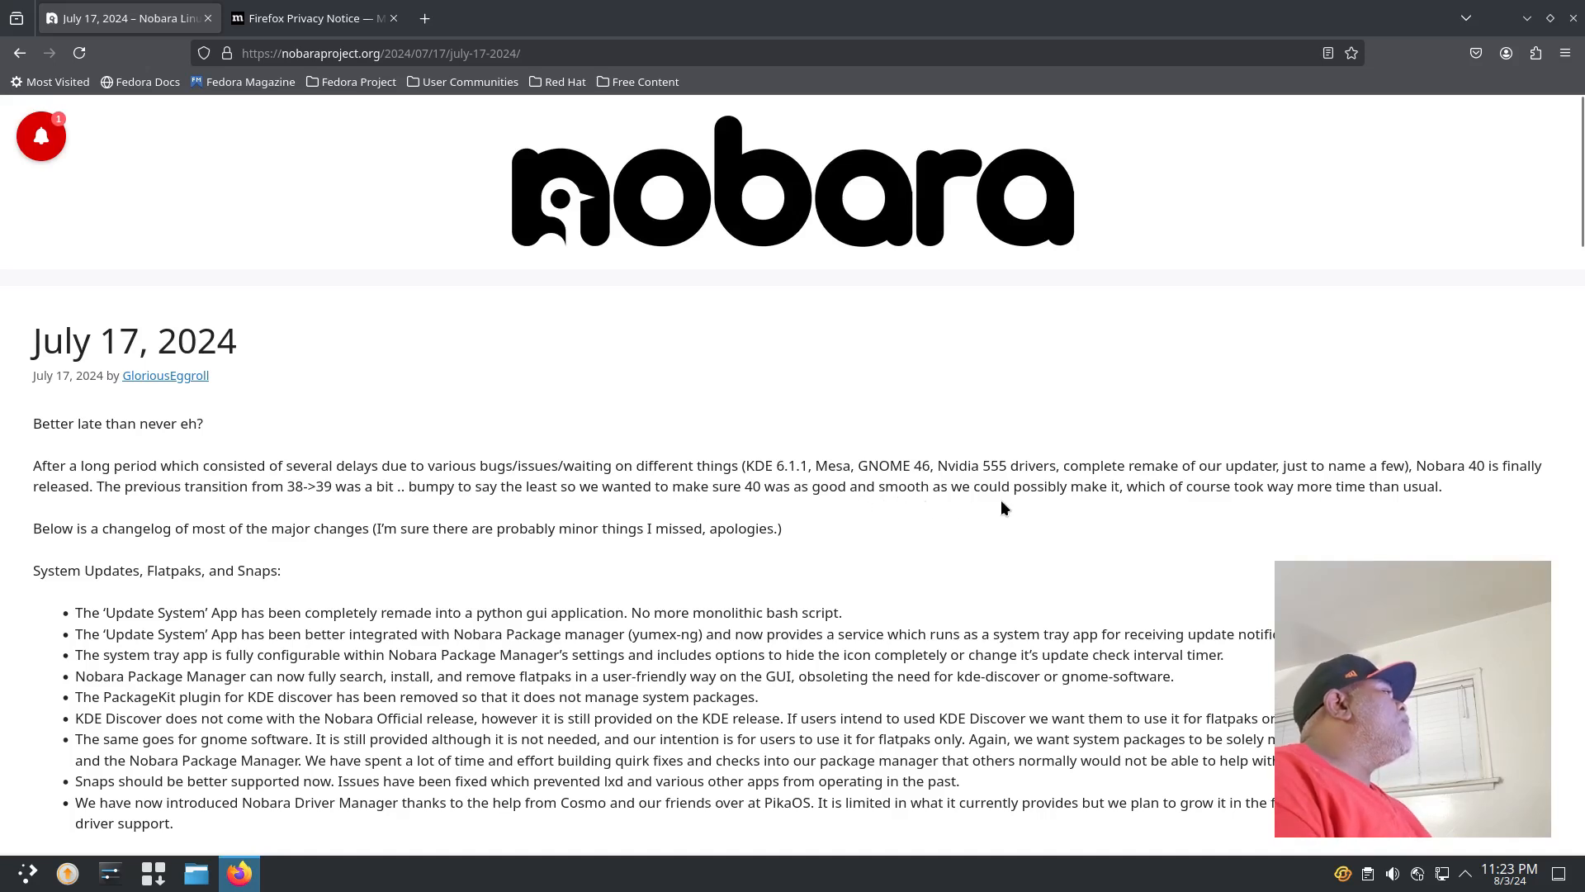
mouse_move(1245, 485)
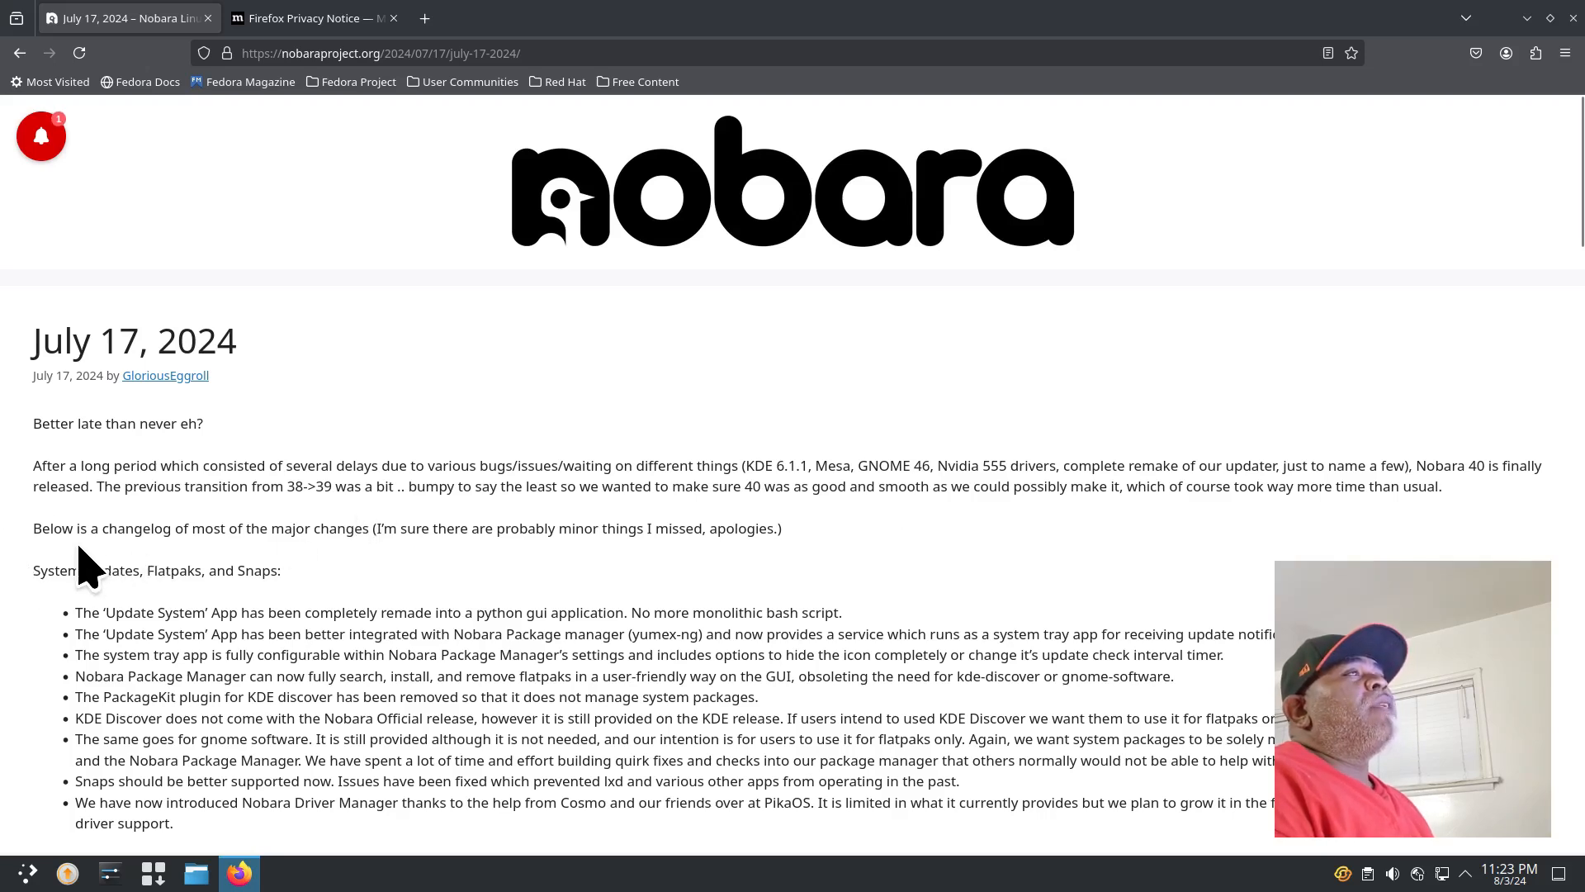
mouse_move(358, 547)
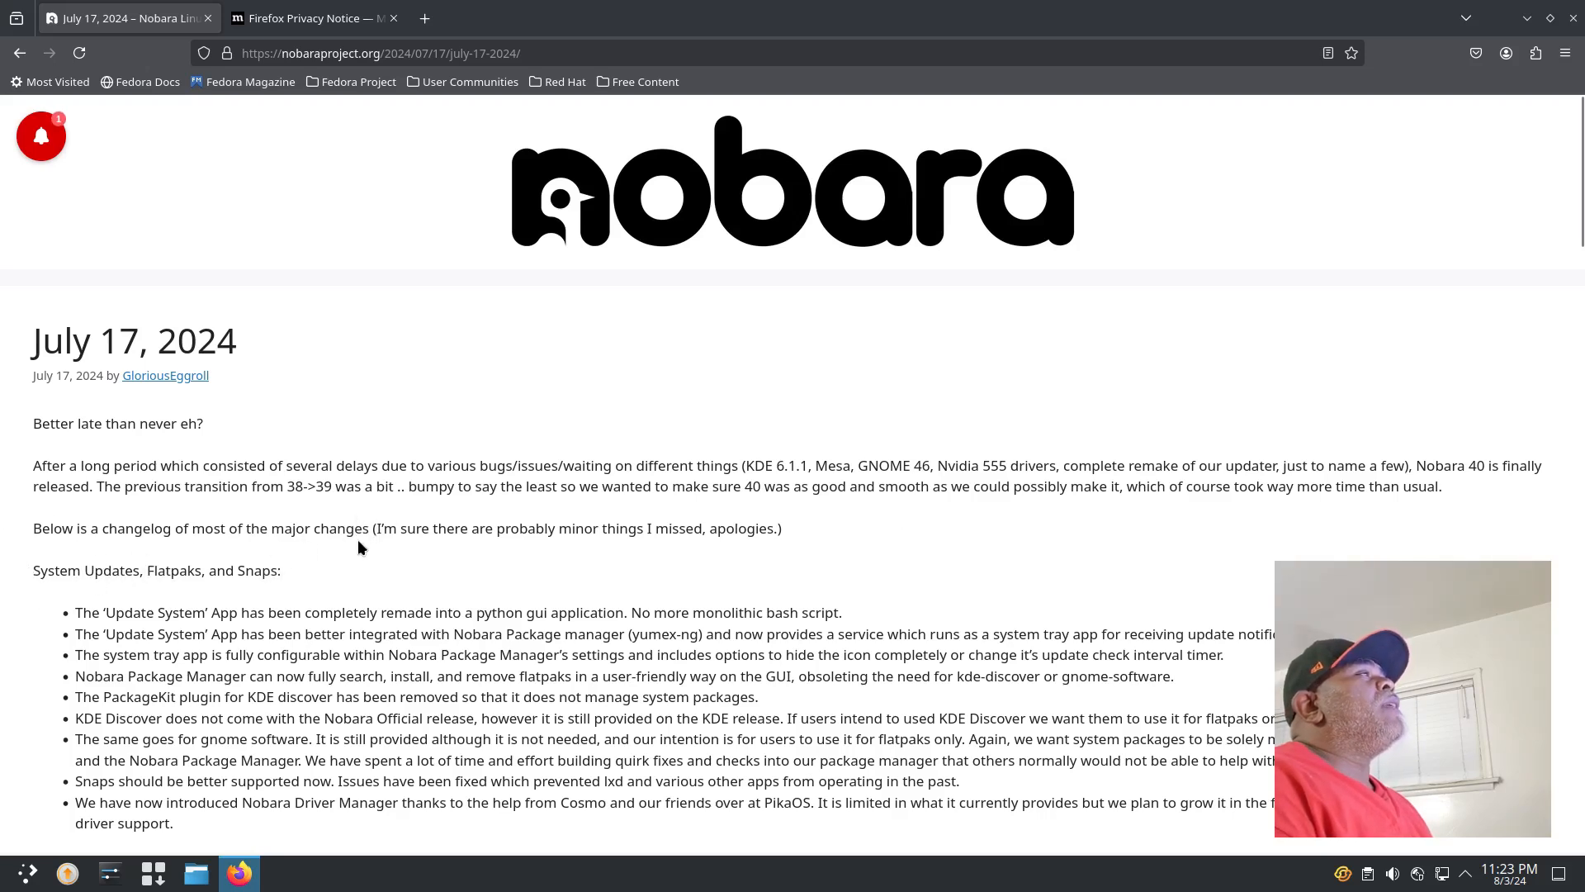
mouse_move(616, 566)
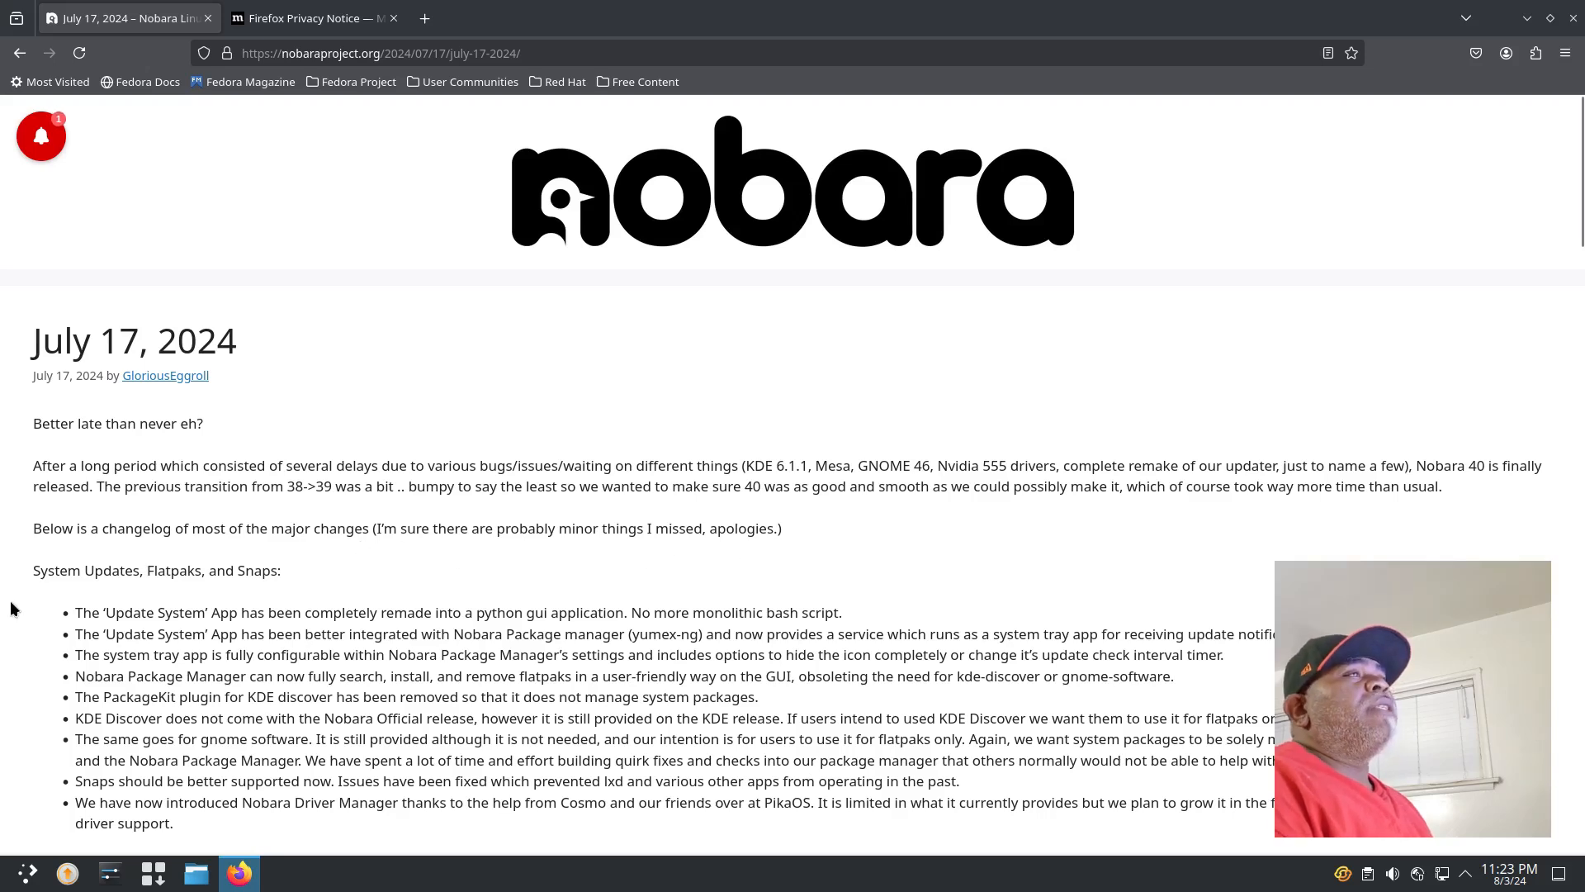
mouse_move(195, 589)
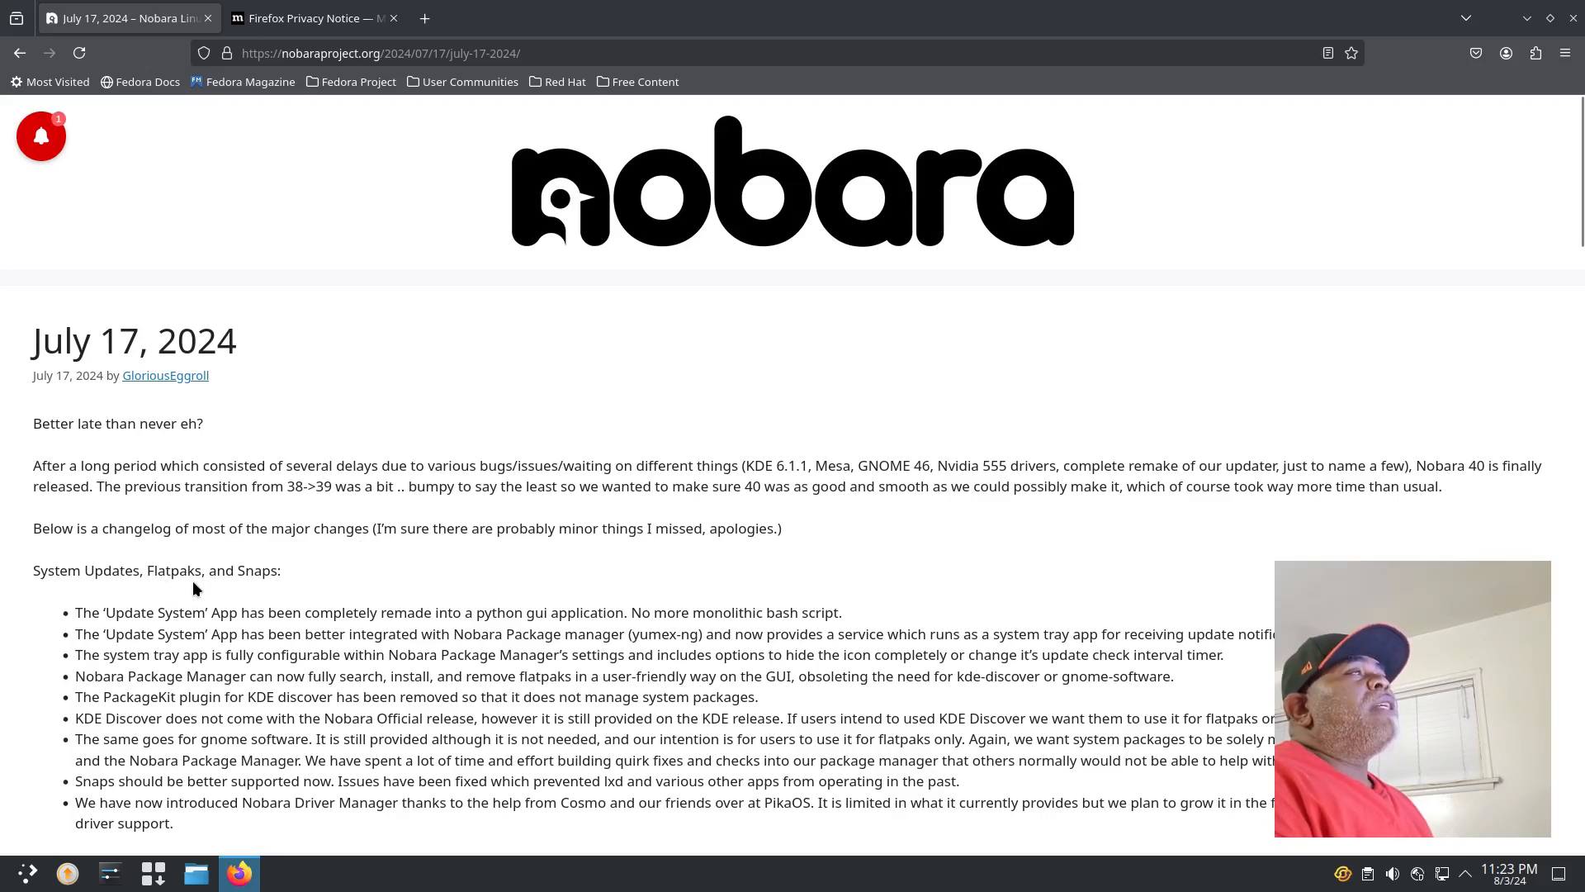
scroll("down", 3)
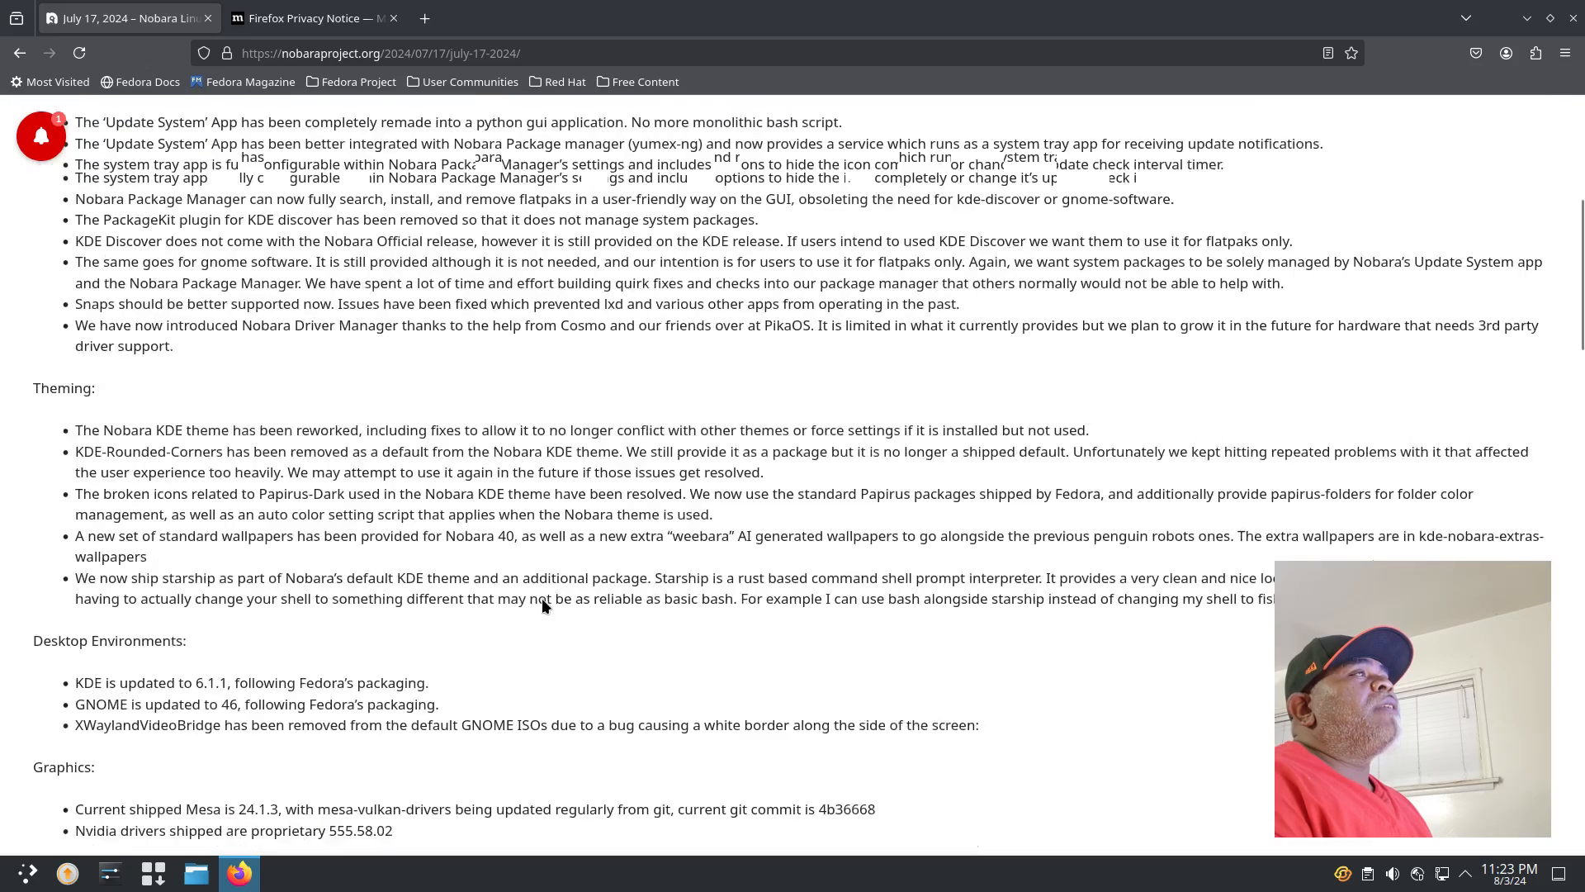
scroll("down", 3)
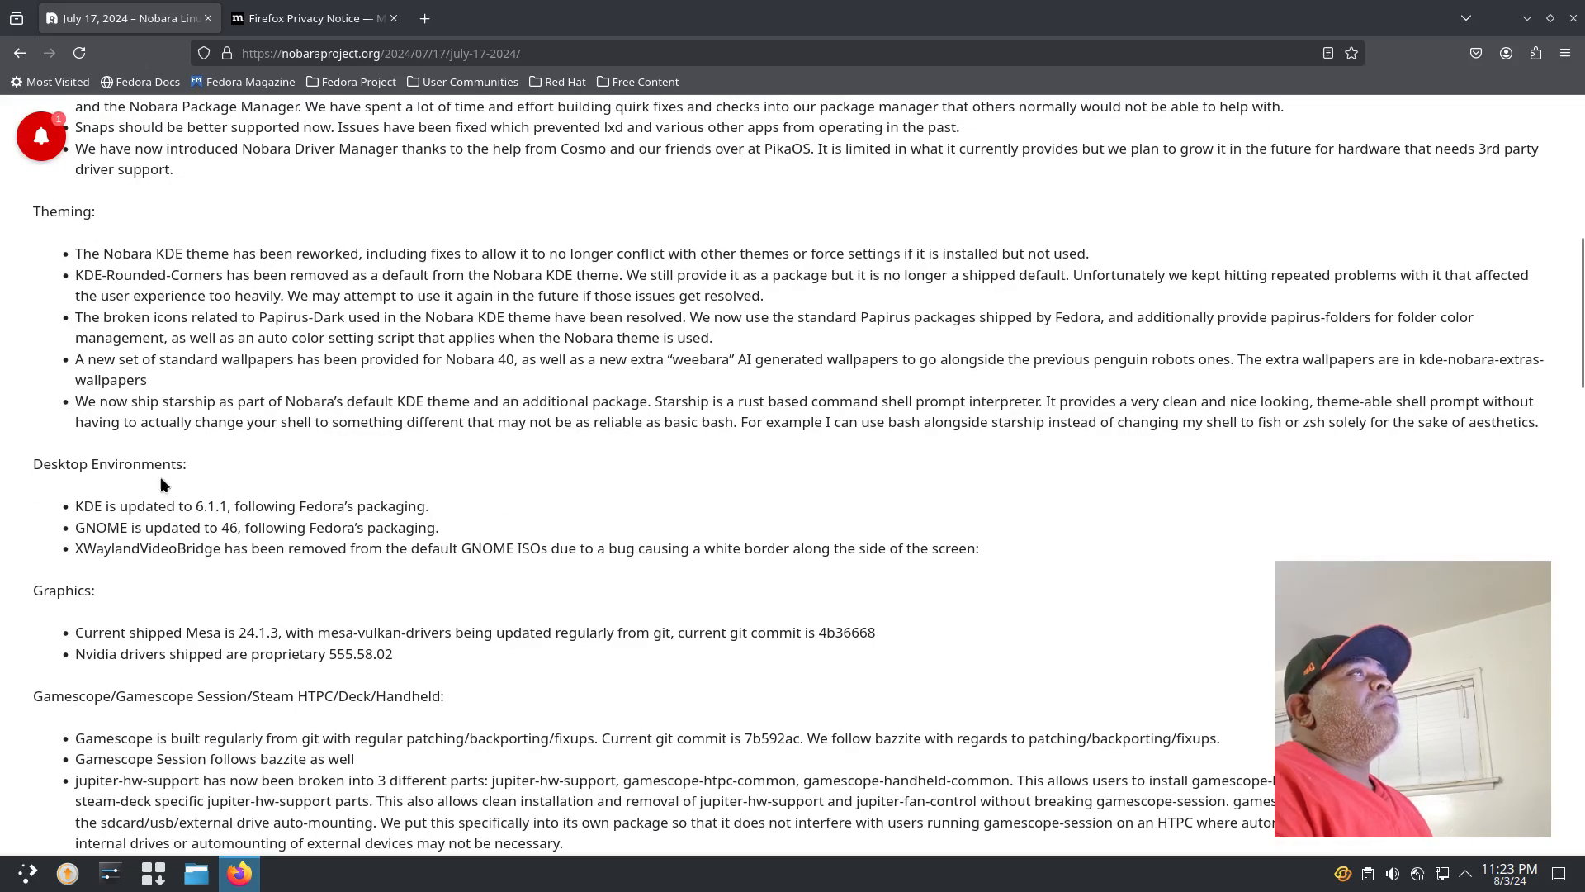
scroll("down", 3)
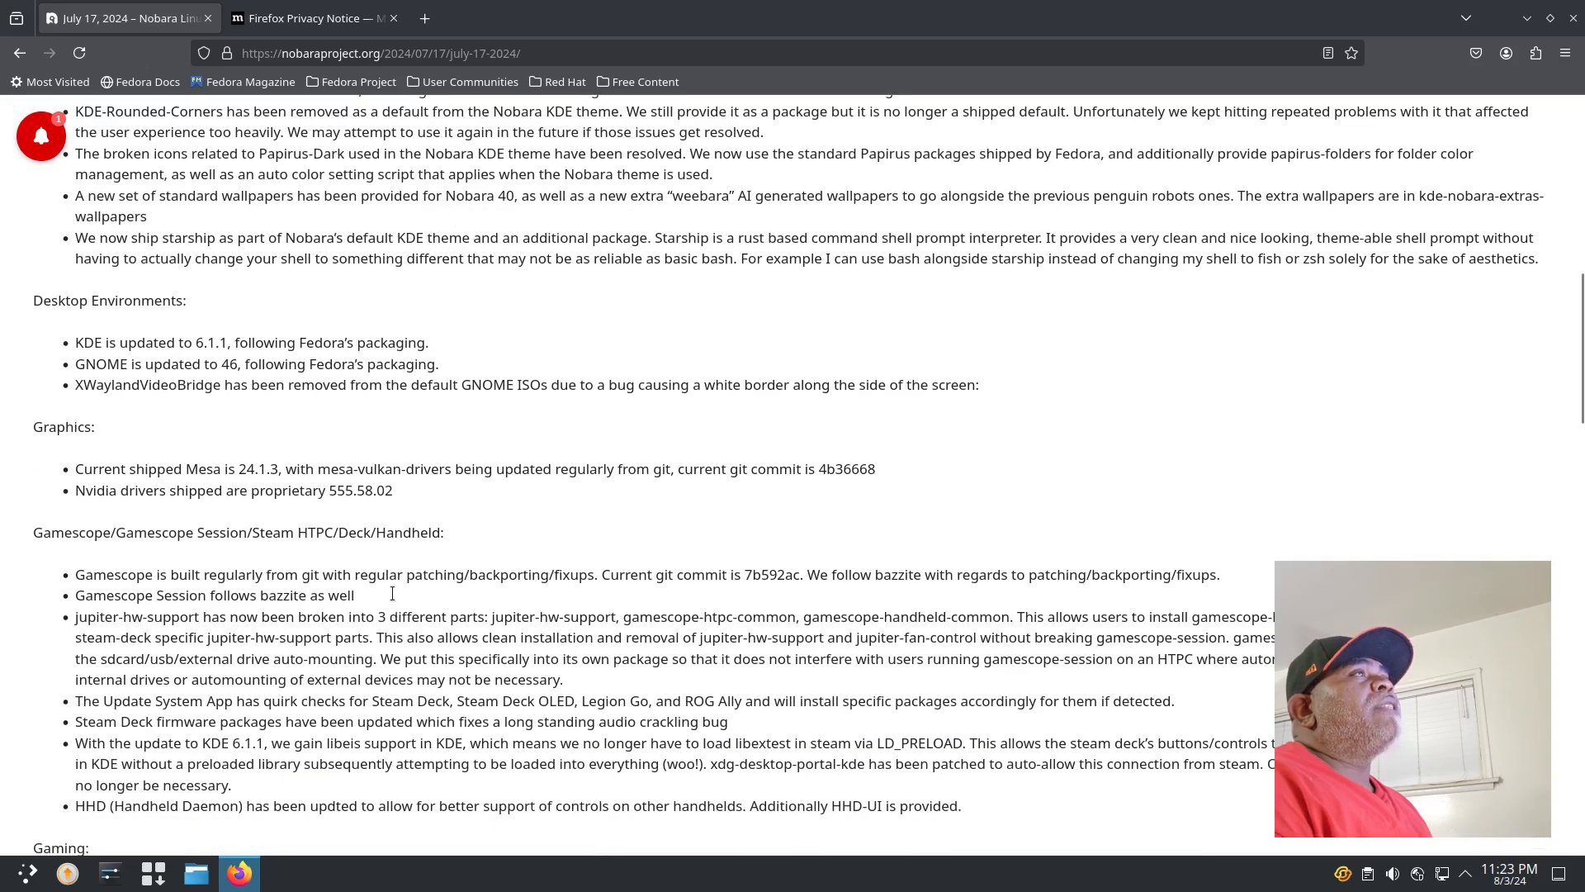
scroll("down", 3)
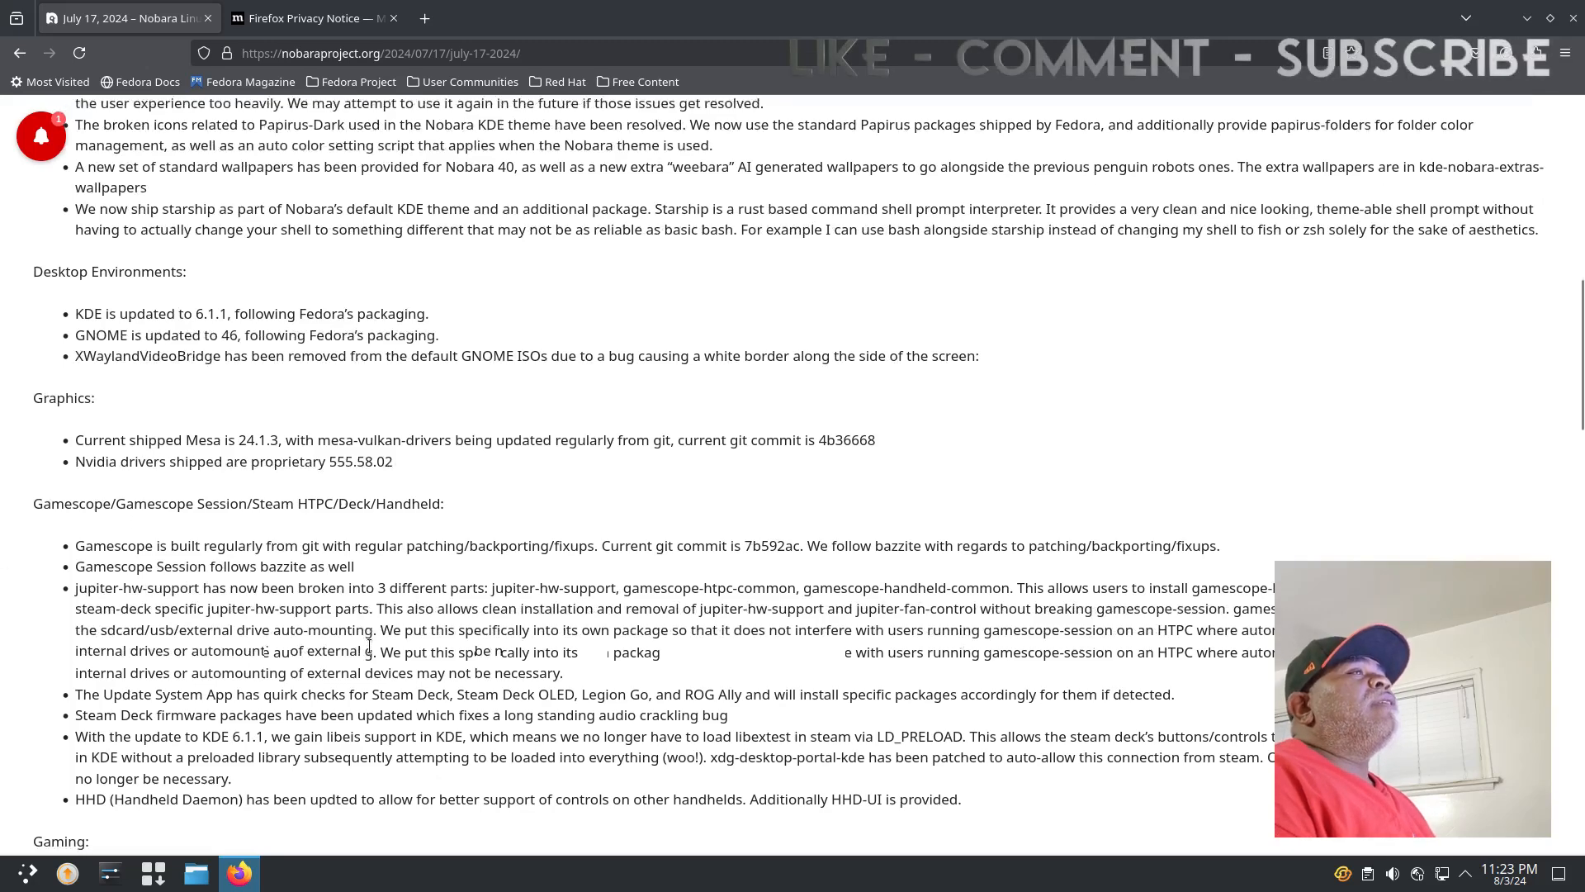
scroll("down", 3)
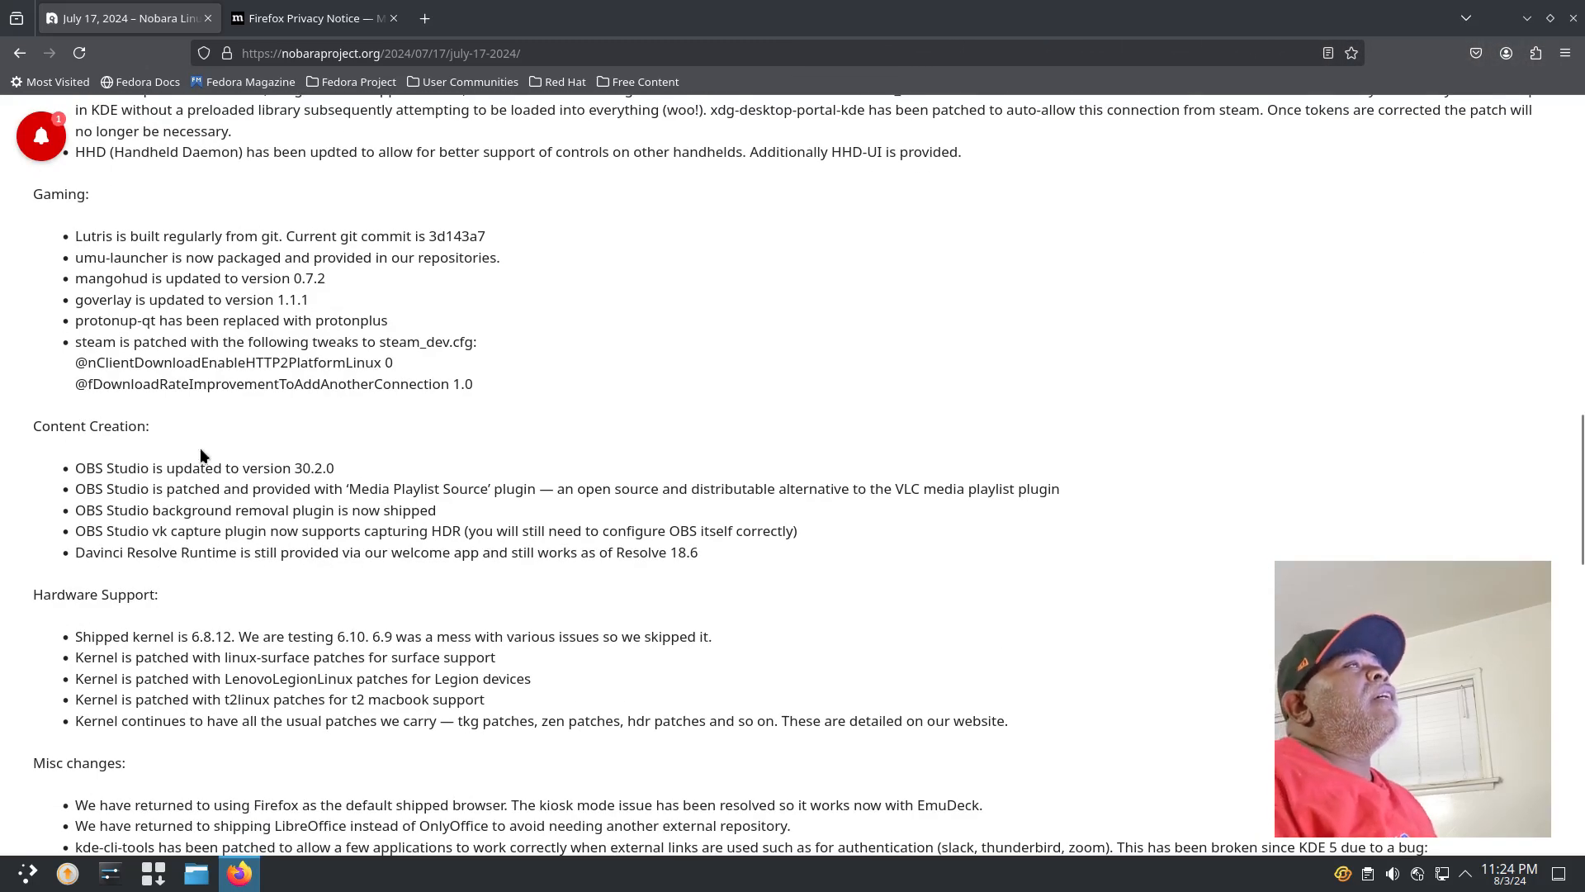
scroll("down", 3)
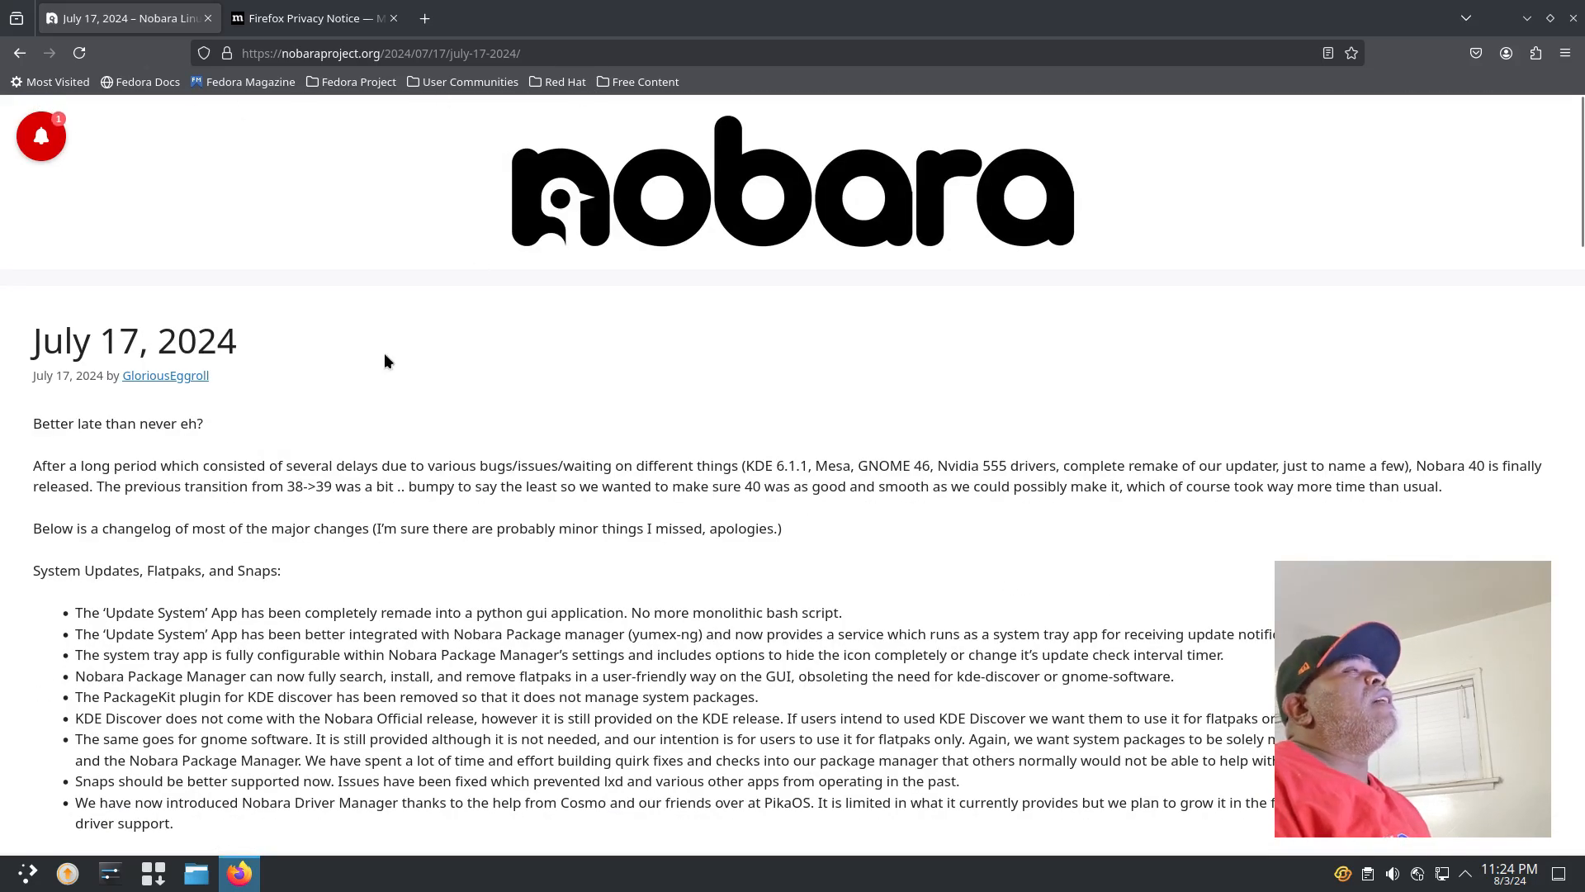
mouse_move(1033, 431)
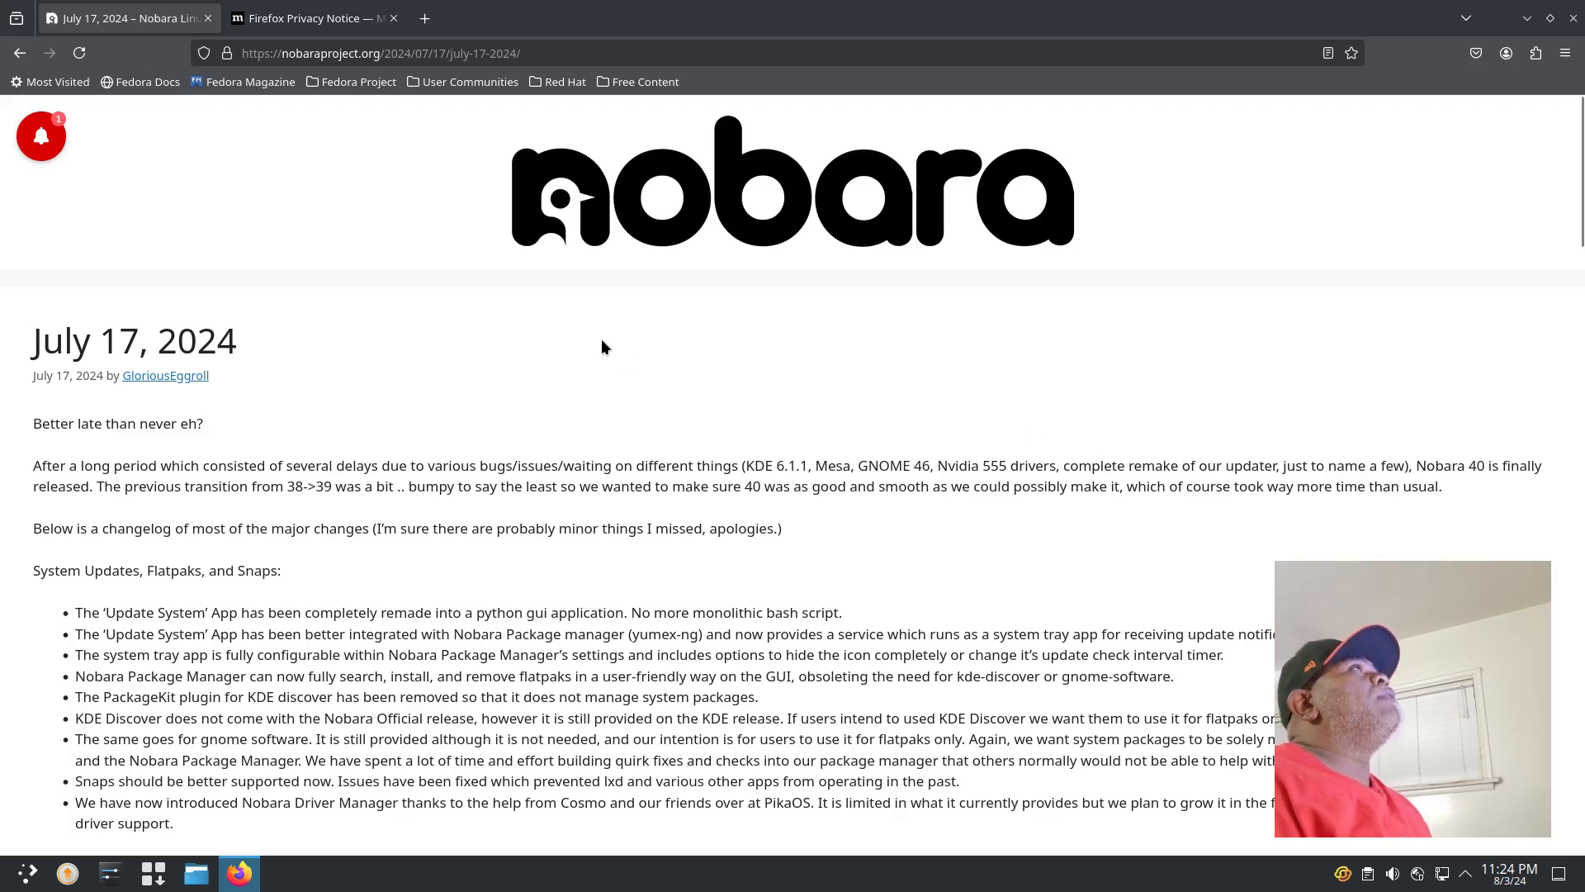
scroll("down", 3)
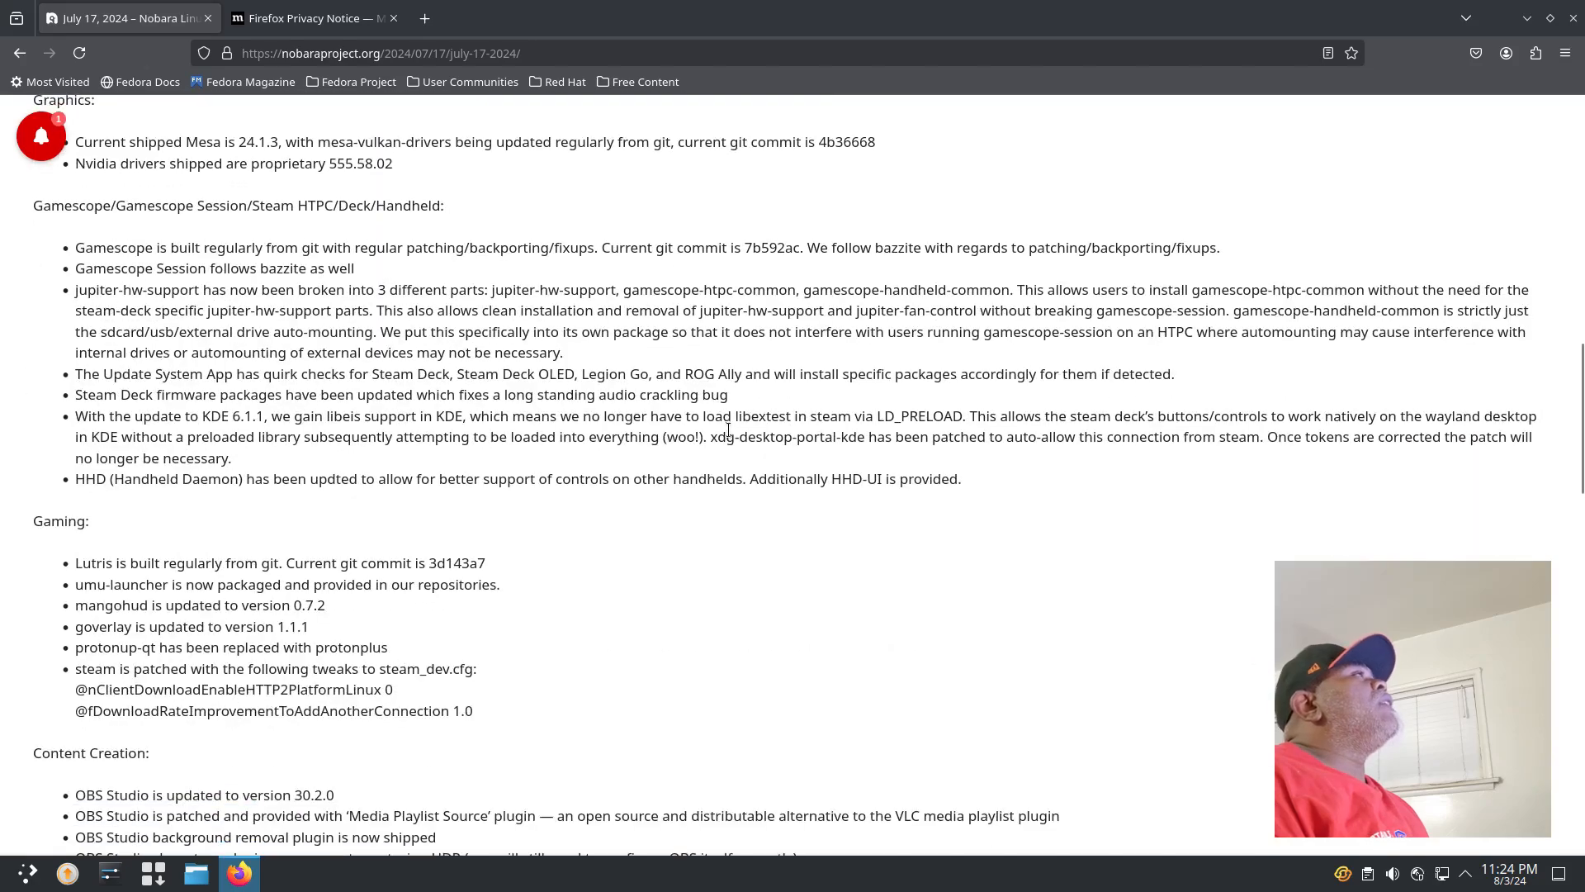
scroll("down", 3)
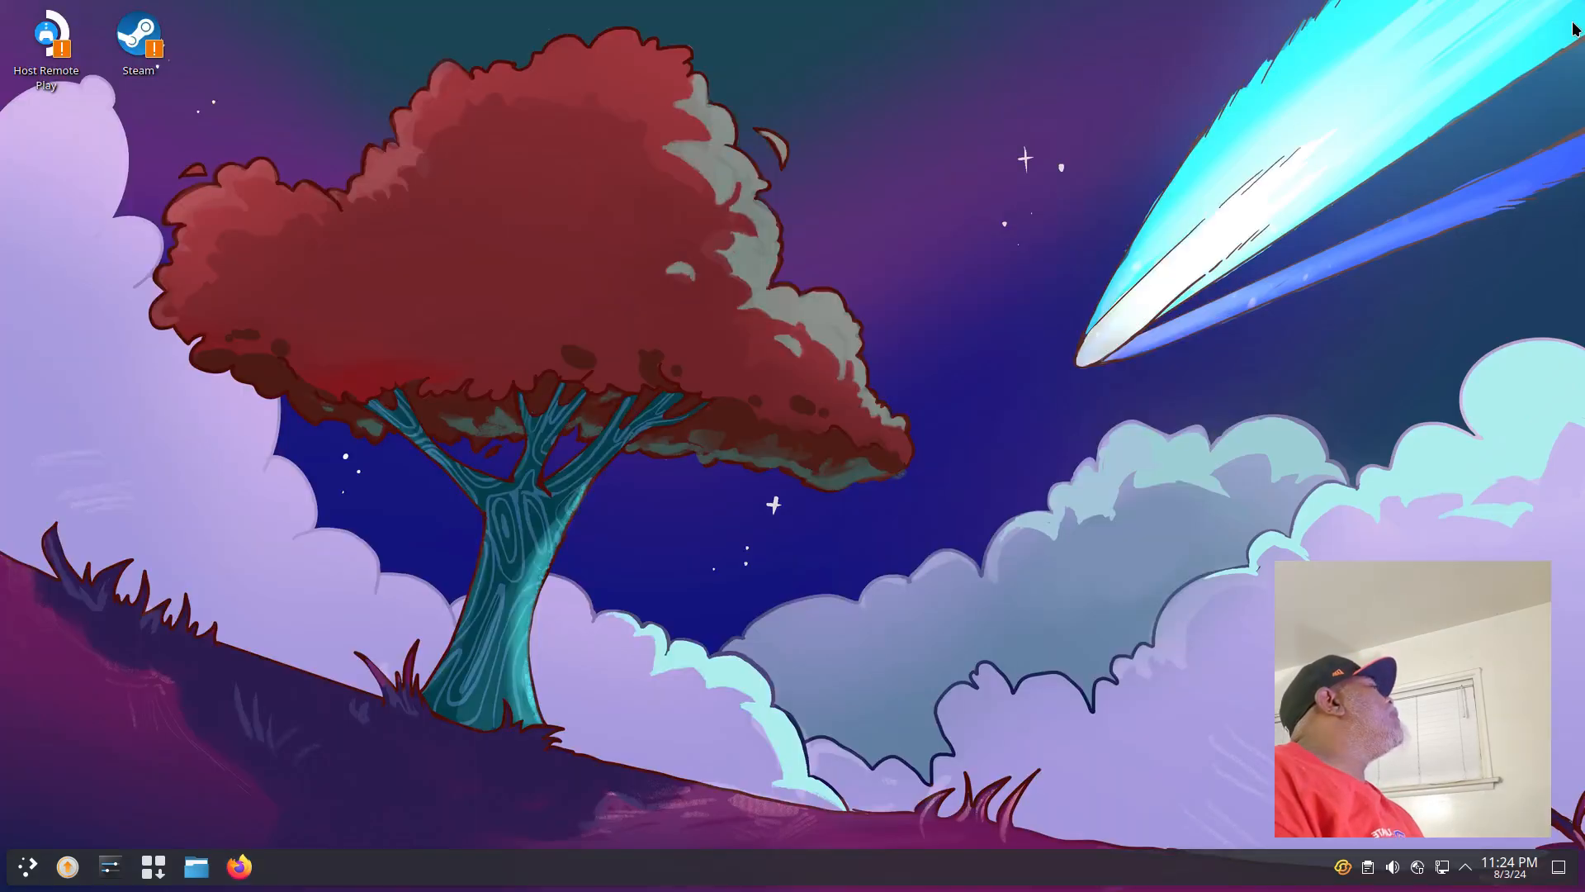
mouse_move(171, 794)
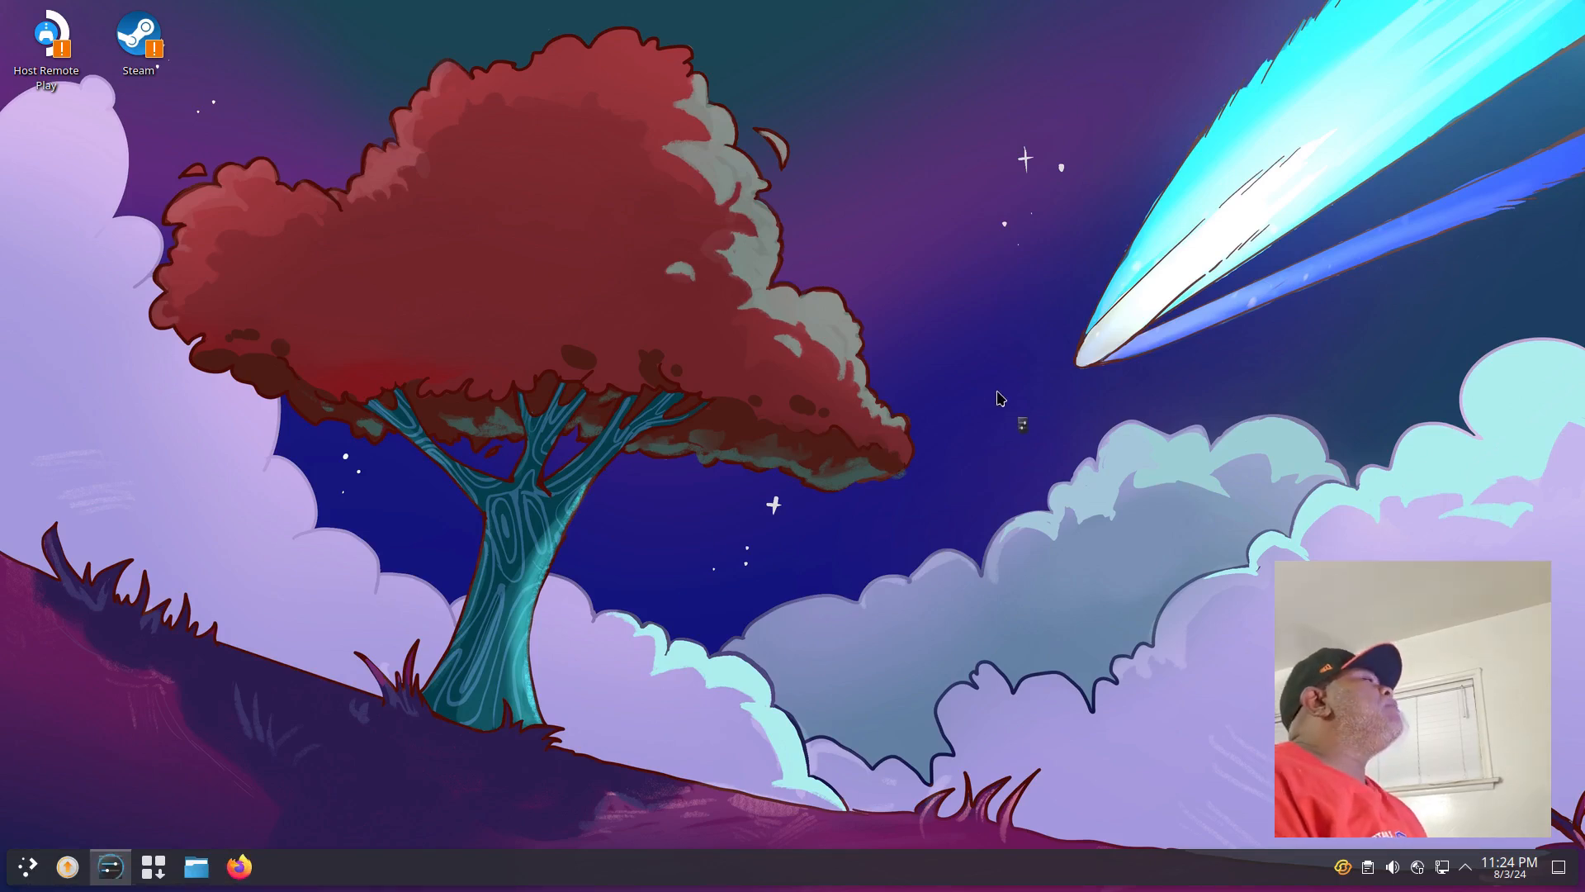
Launch KDE System Settings from the taskbar and maximize it on the Quick Settings page.
left_click(109, 867)
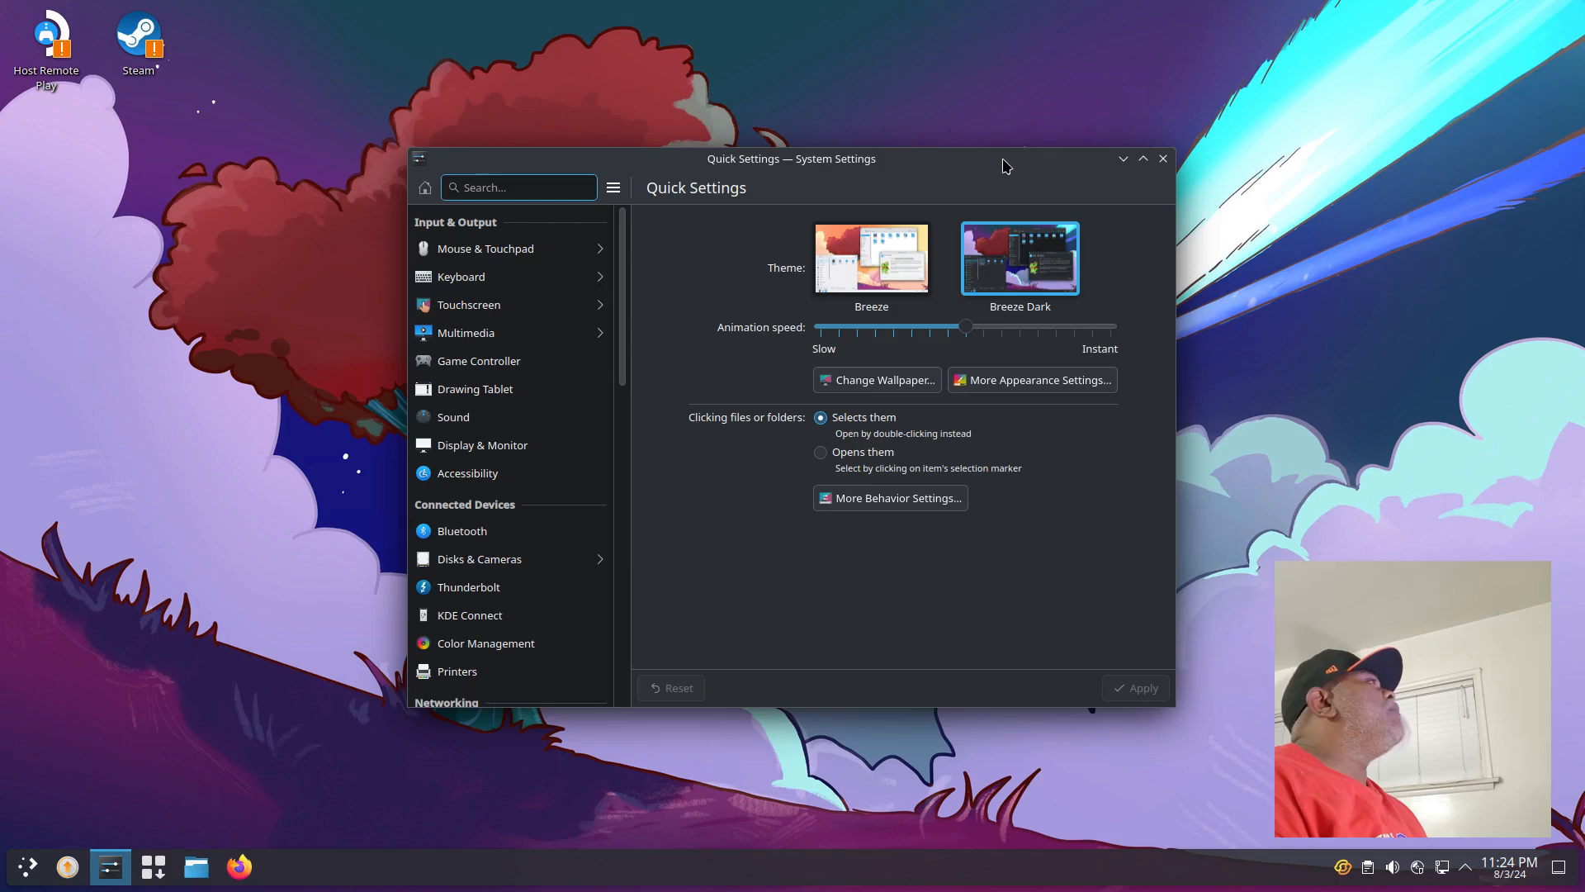
left_click(1143, 159)
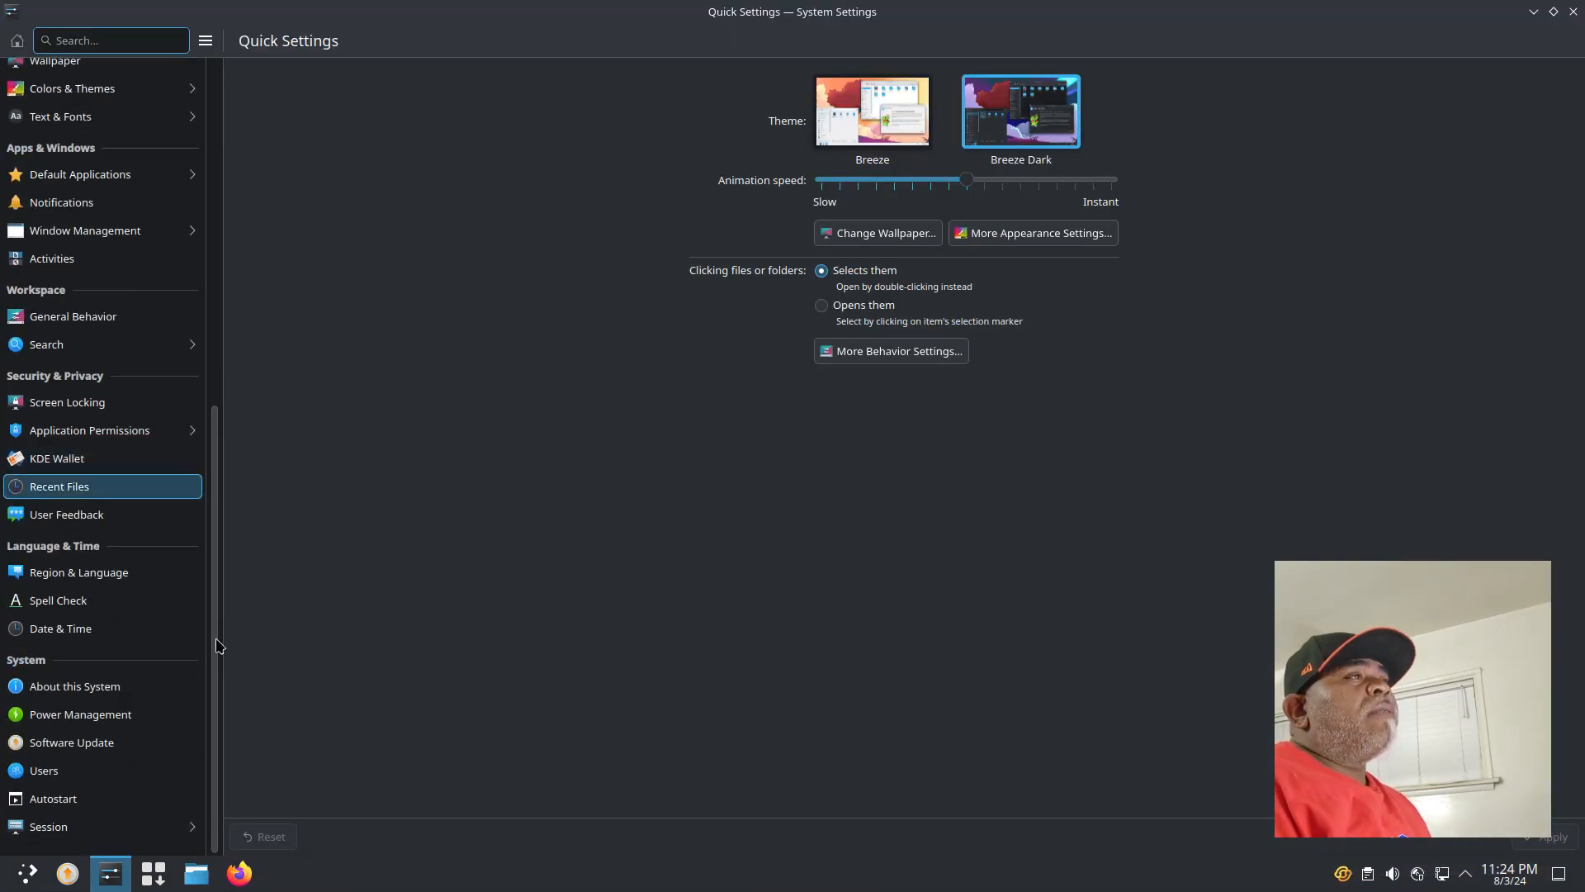
left_click(74, 685)
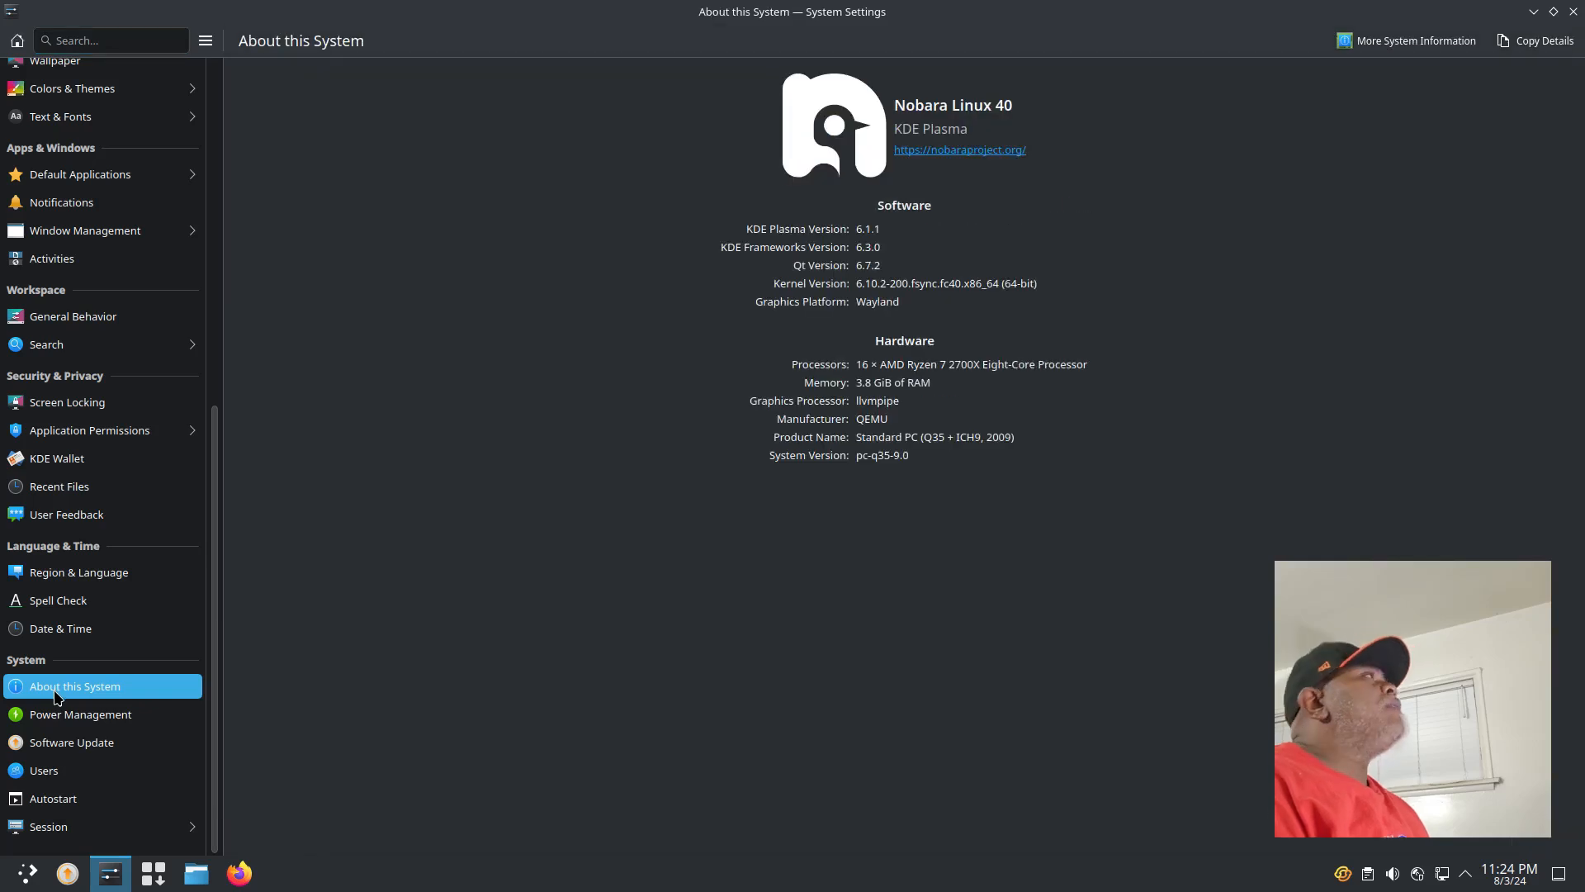
mouse_move(1042, 116)
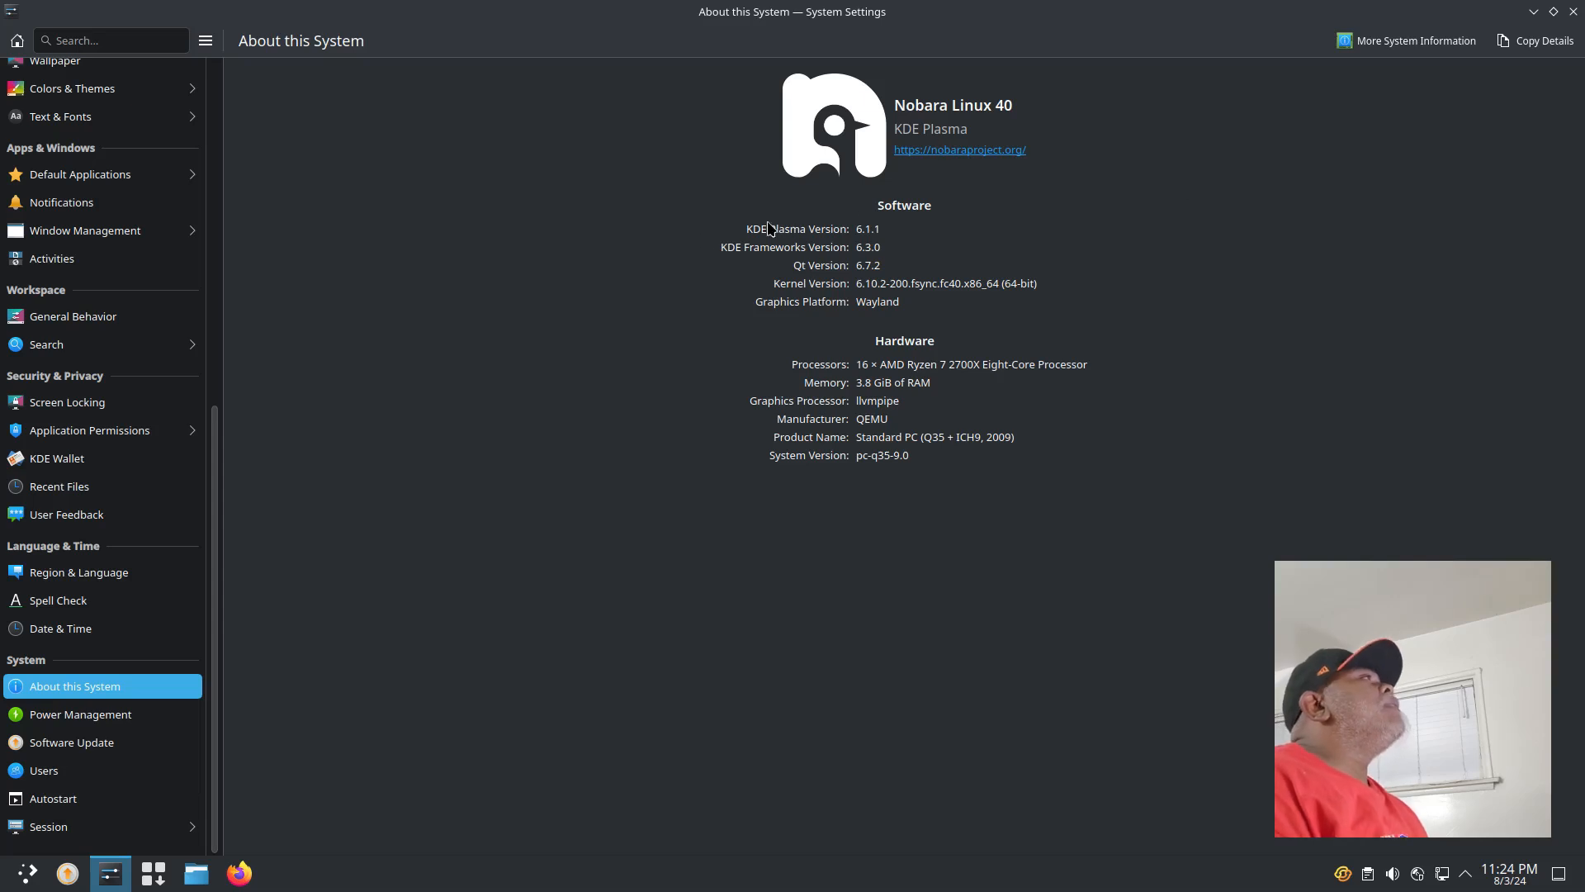
mouse_move(887, 240)
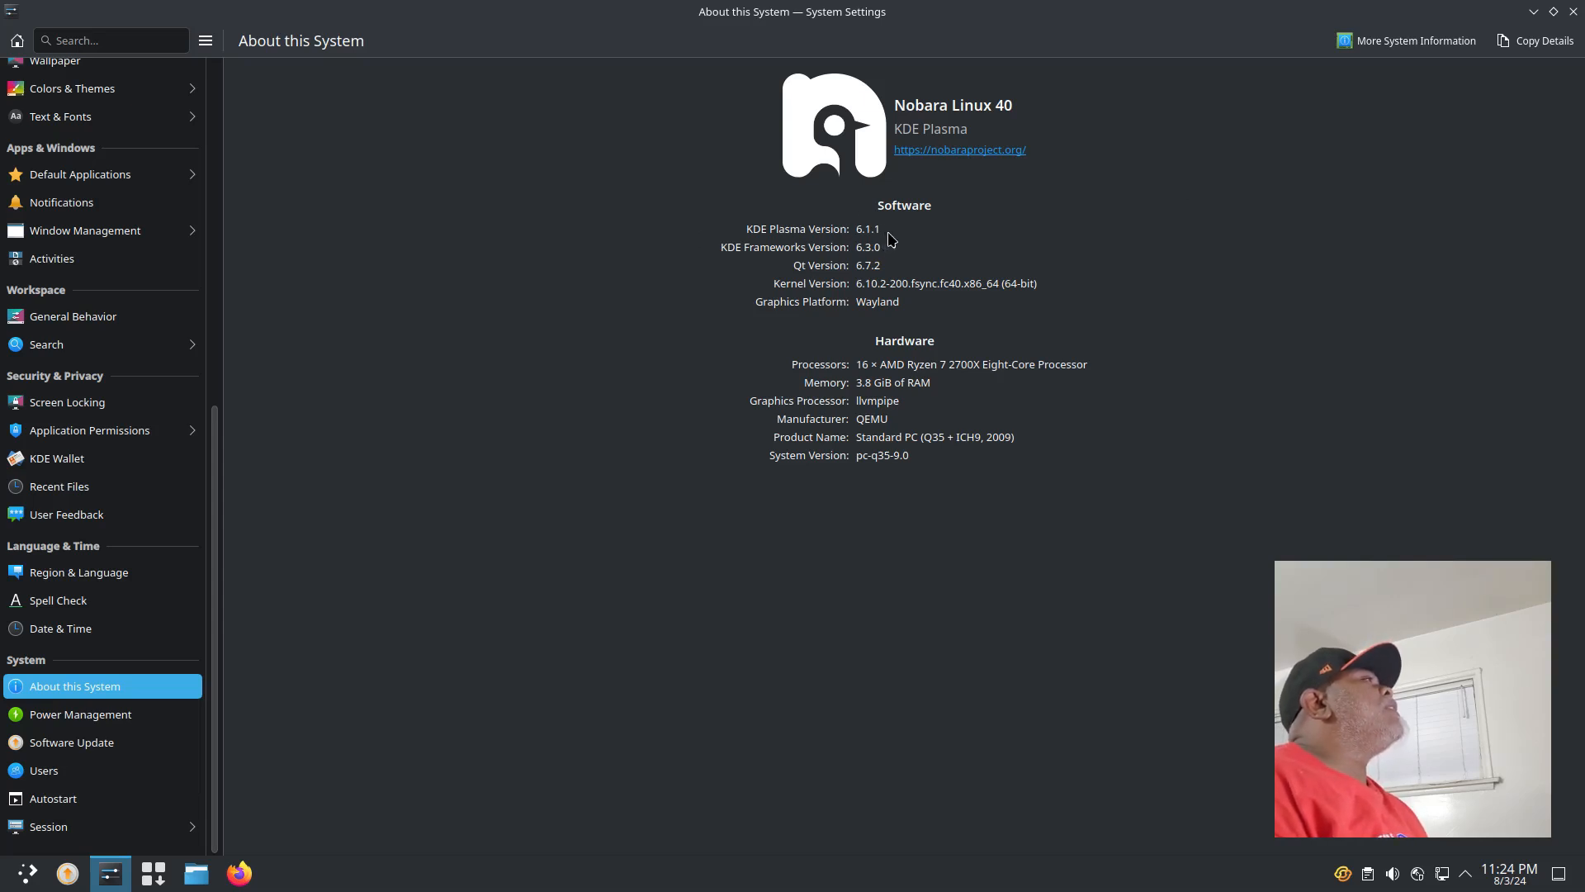
mouse_move(1110, 287)
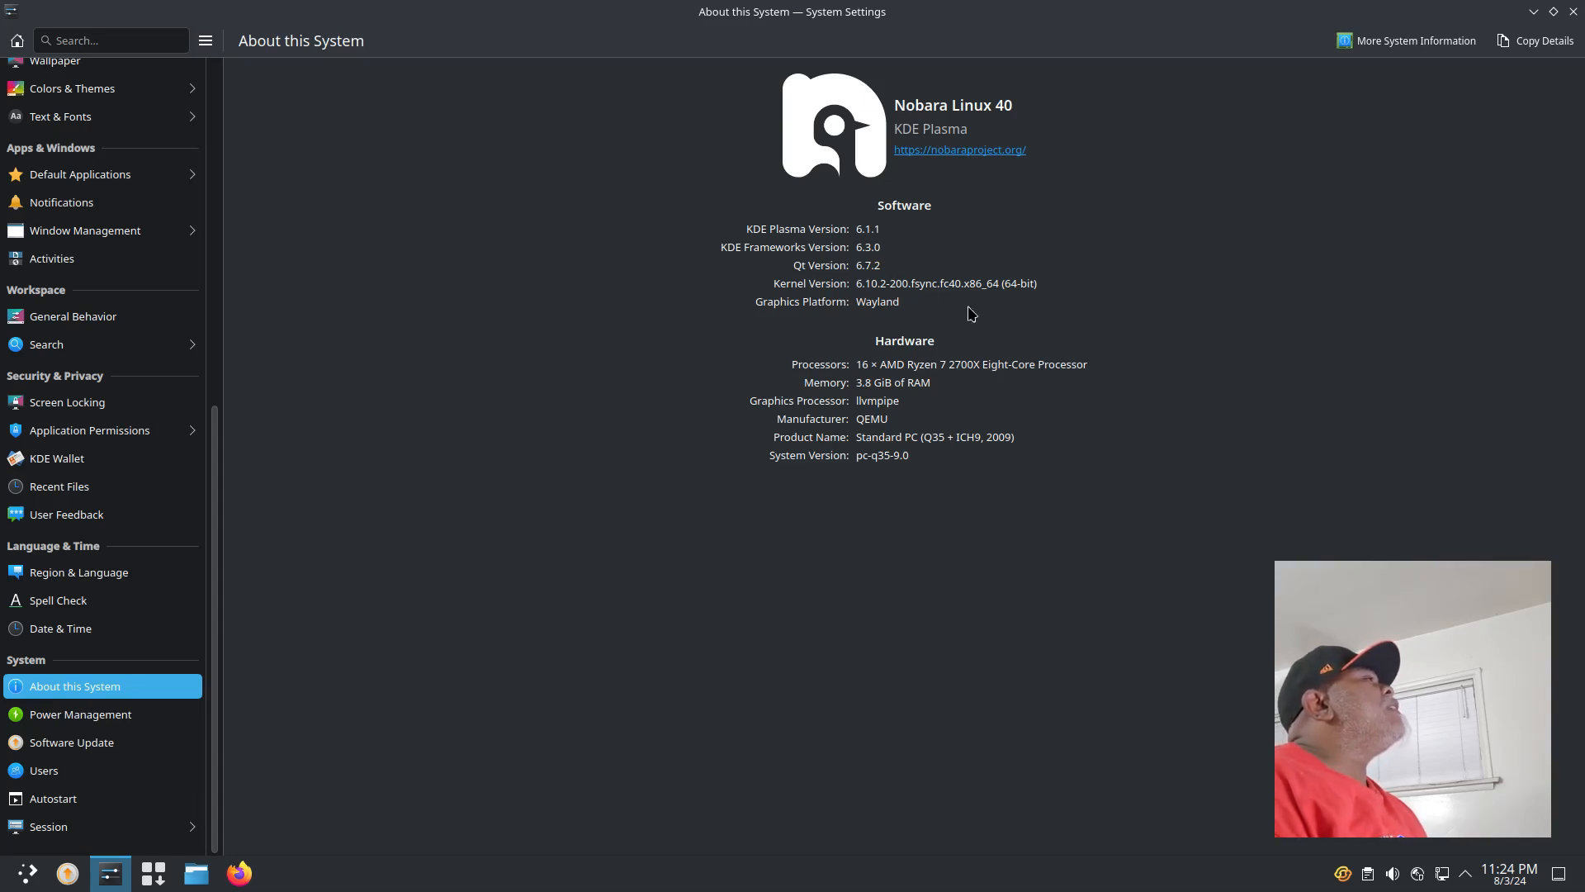
mouse_move(874, 306)
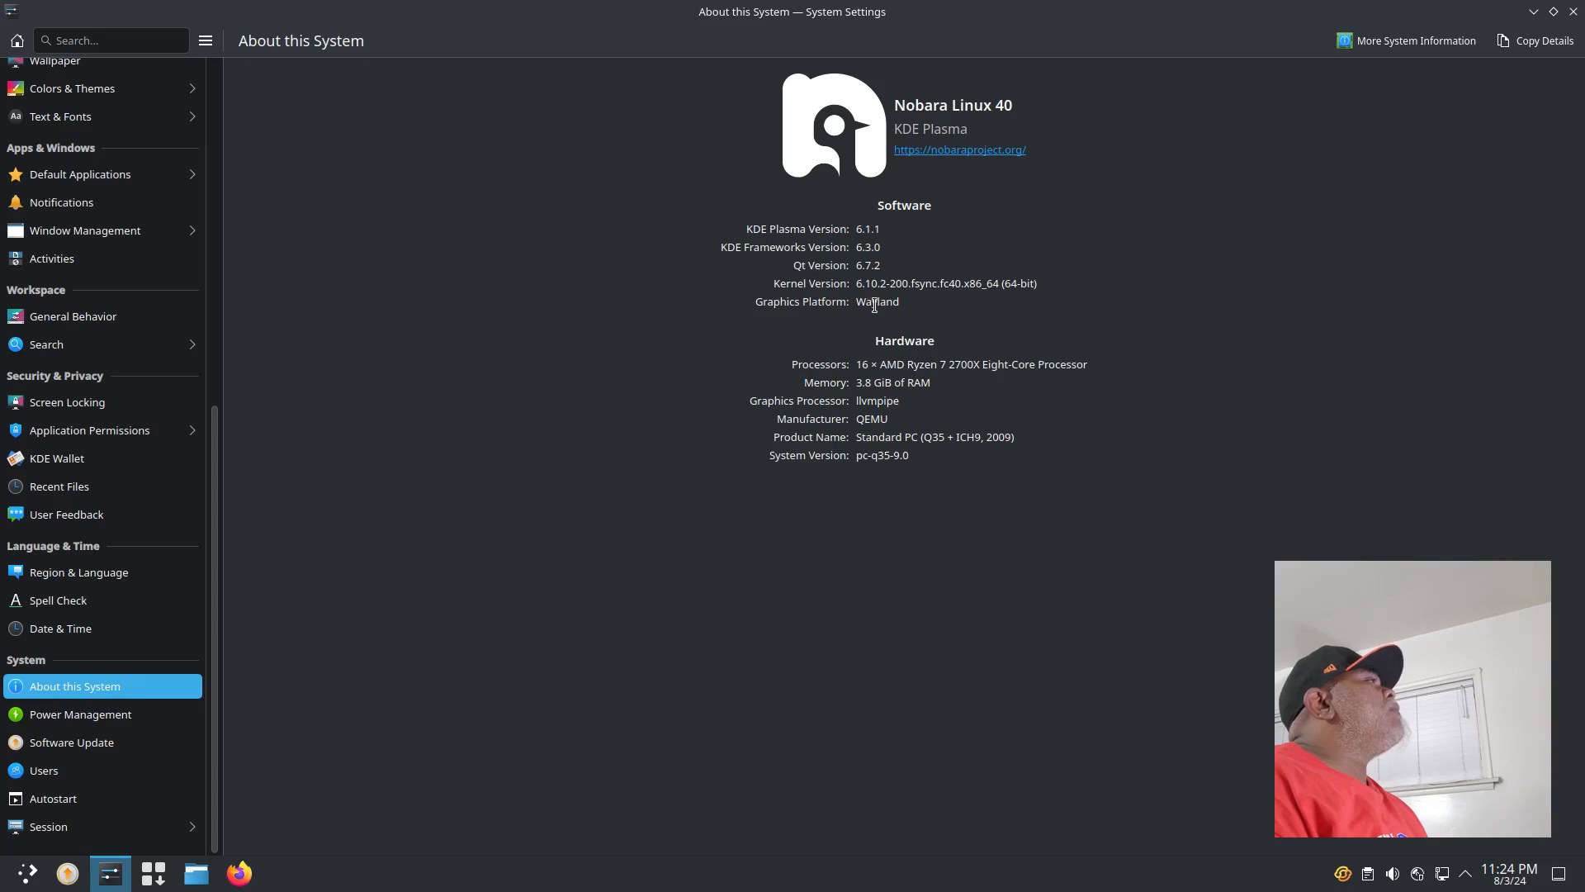
mouse_move(800, 361)
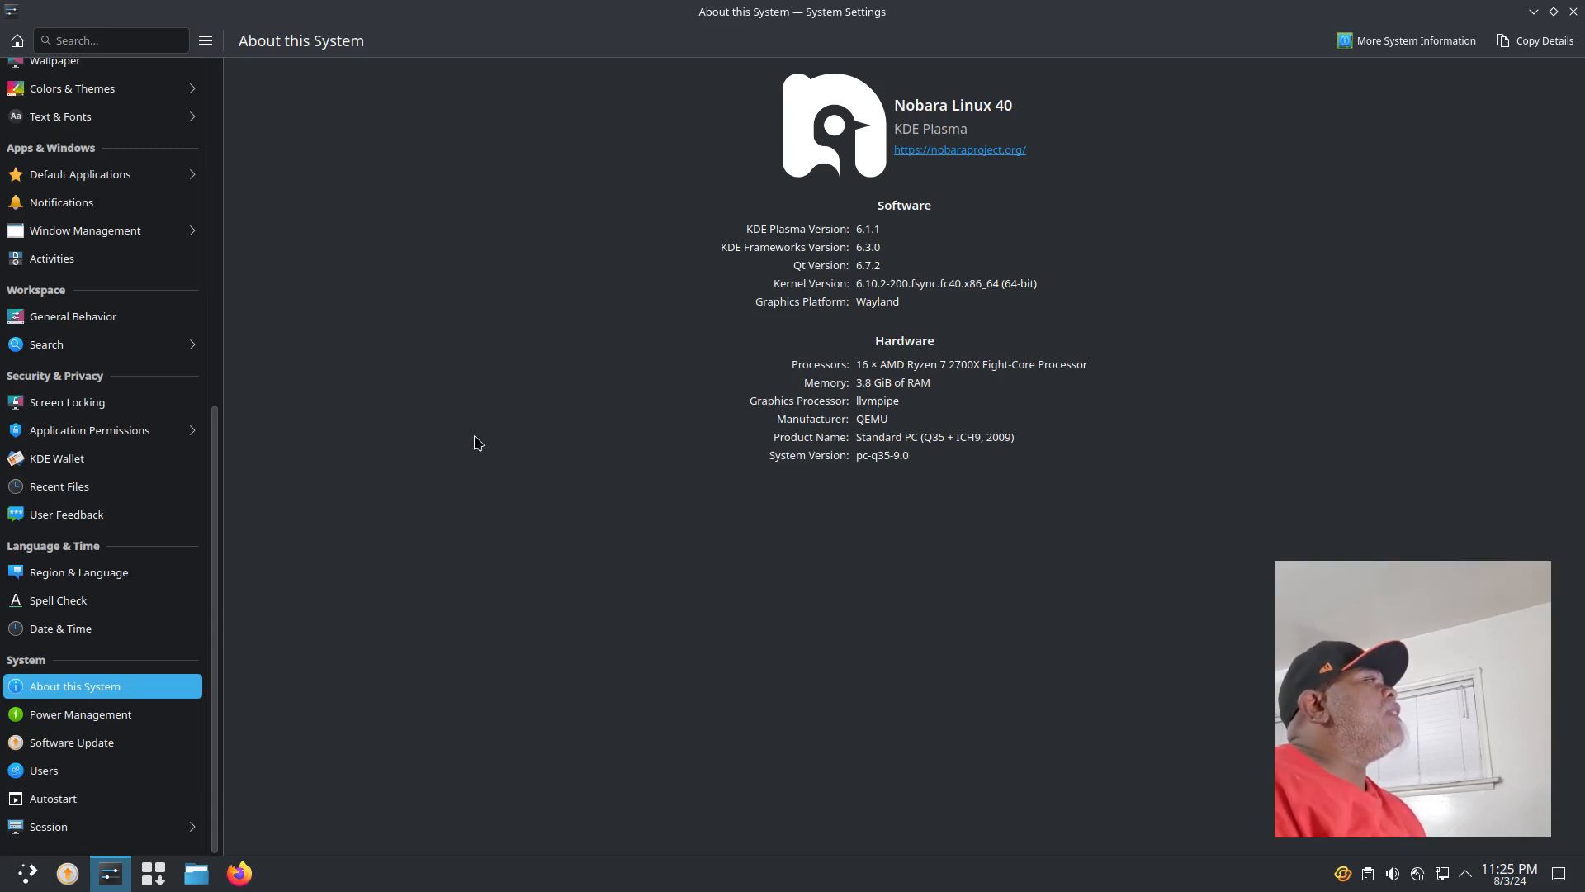
mouse_move(1076, 495)
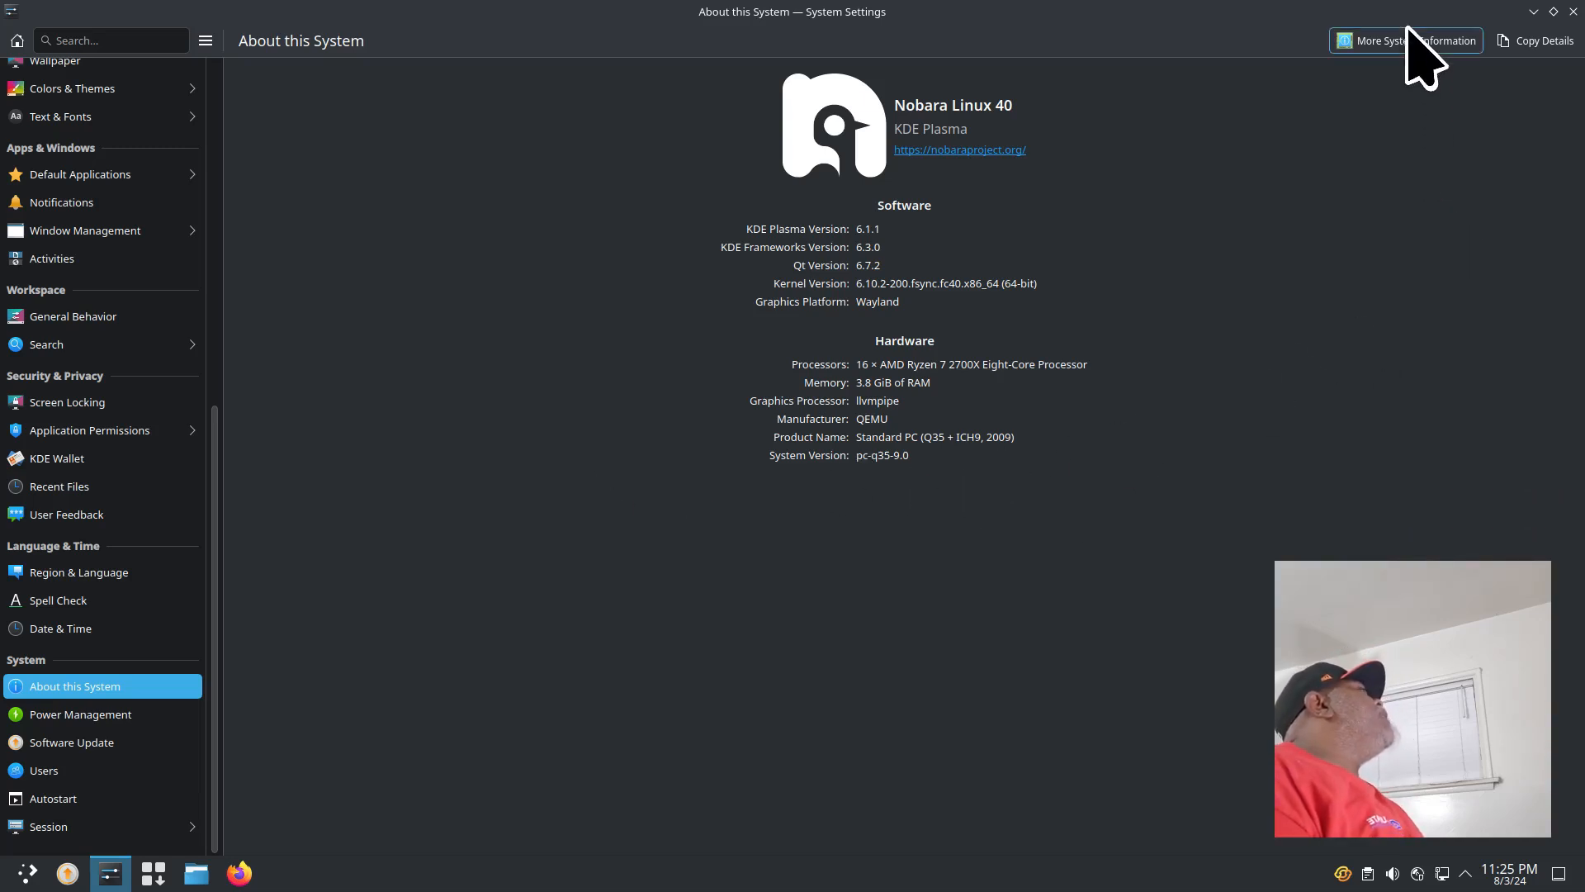
mouse_move(1406, 39)
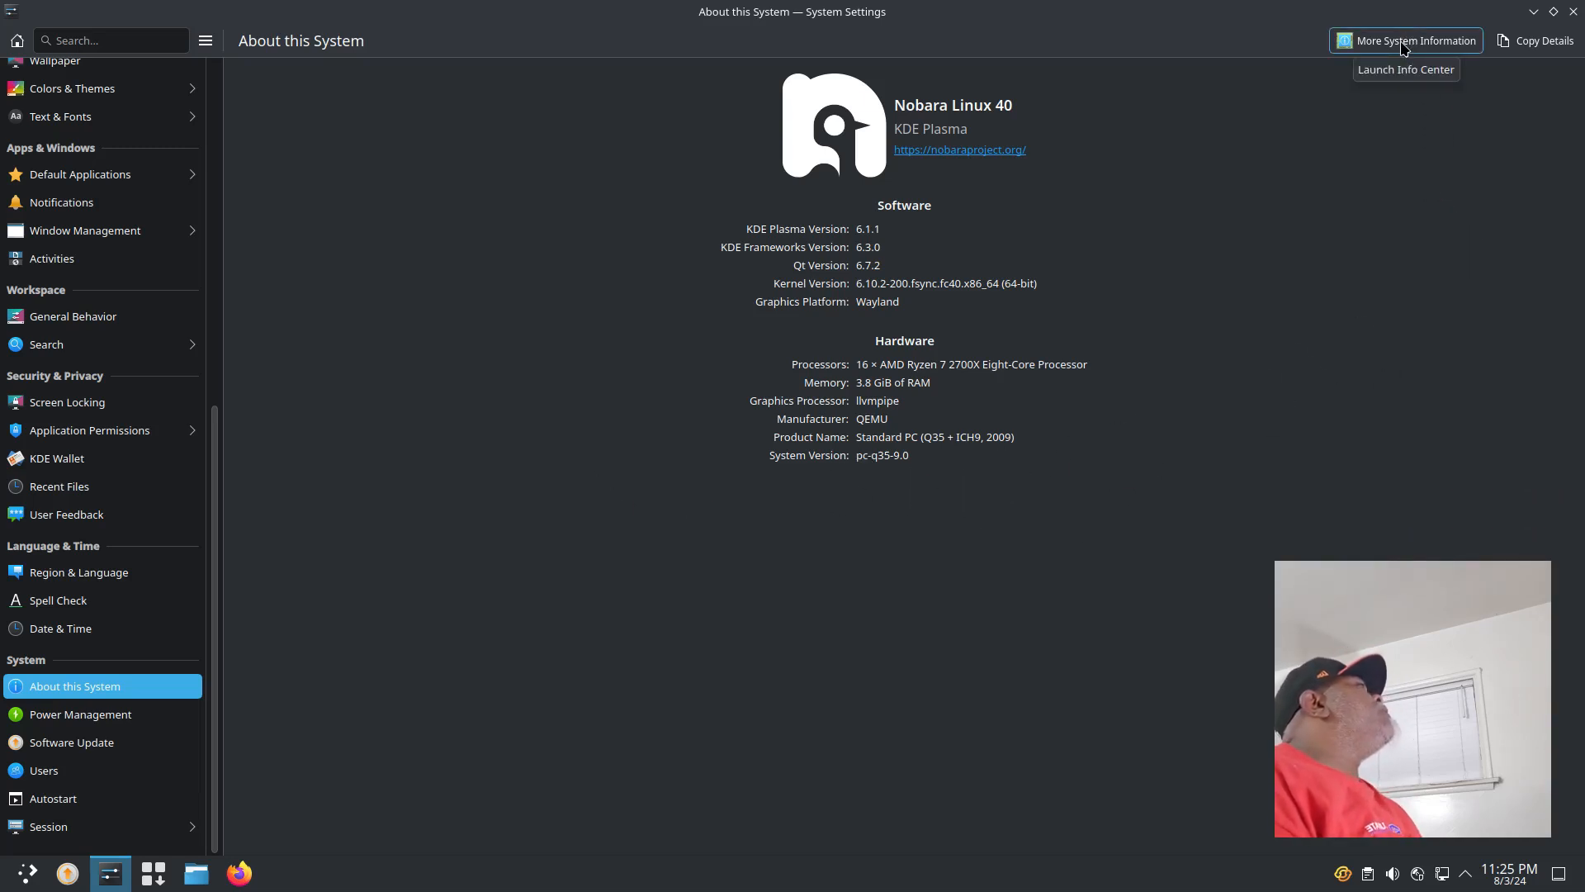
Launch Info Center via More System Information and view About this System for Nobara Linux 40.
left_click(1407, 40)
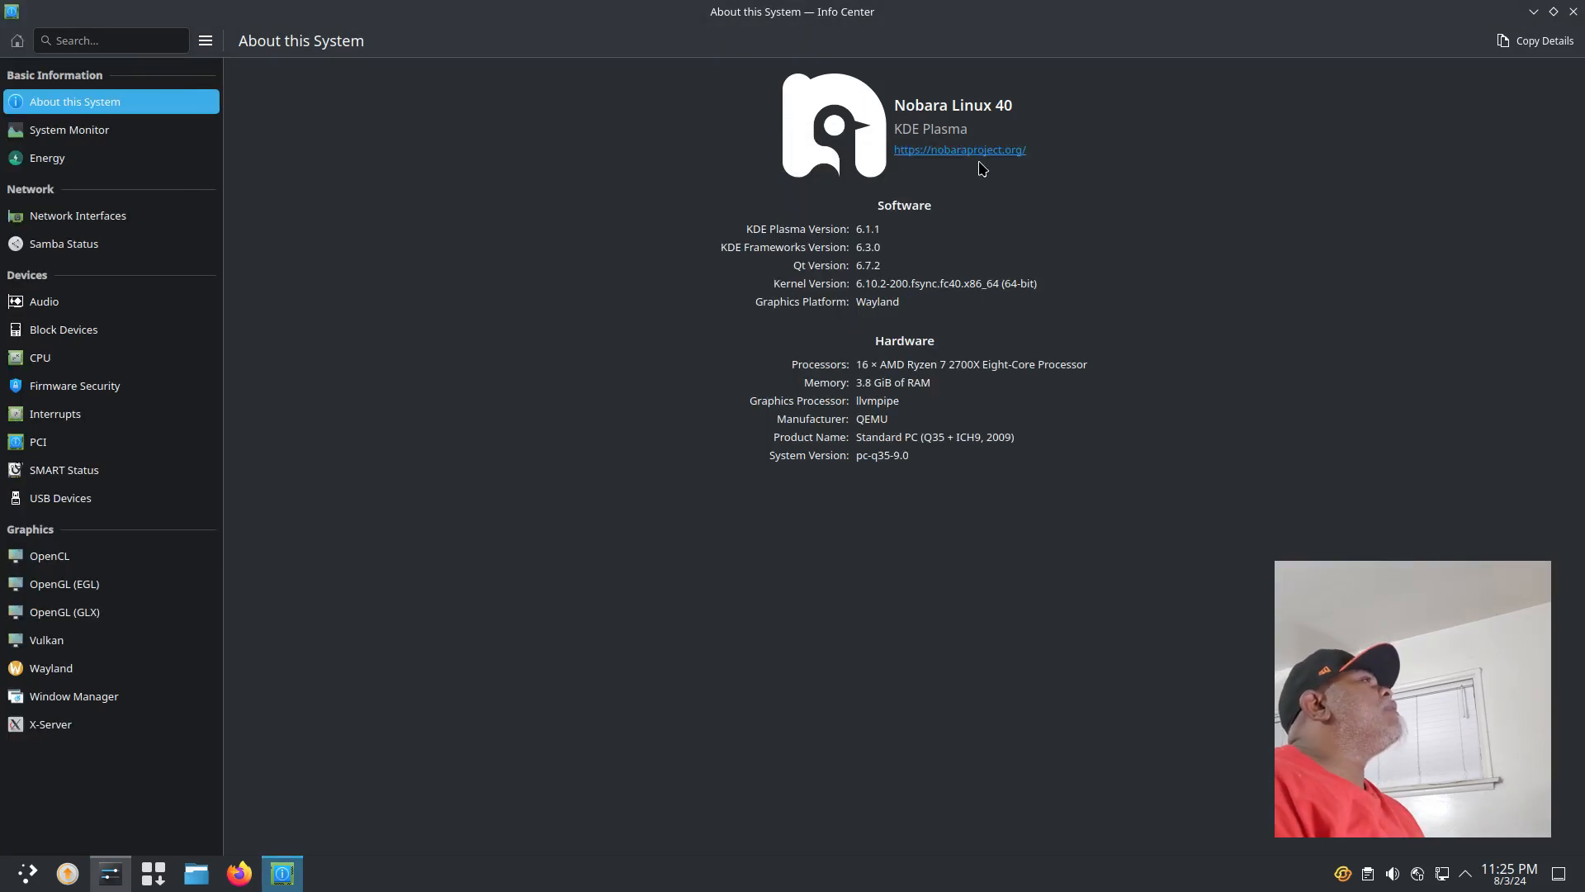
mouse_move(992, 467)
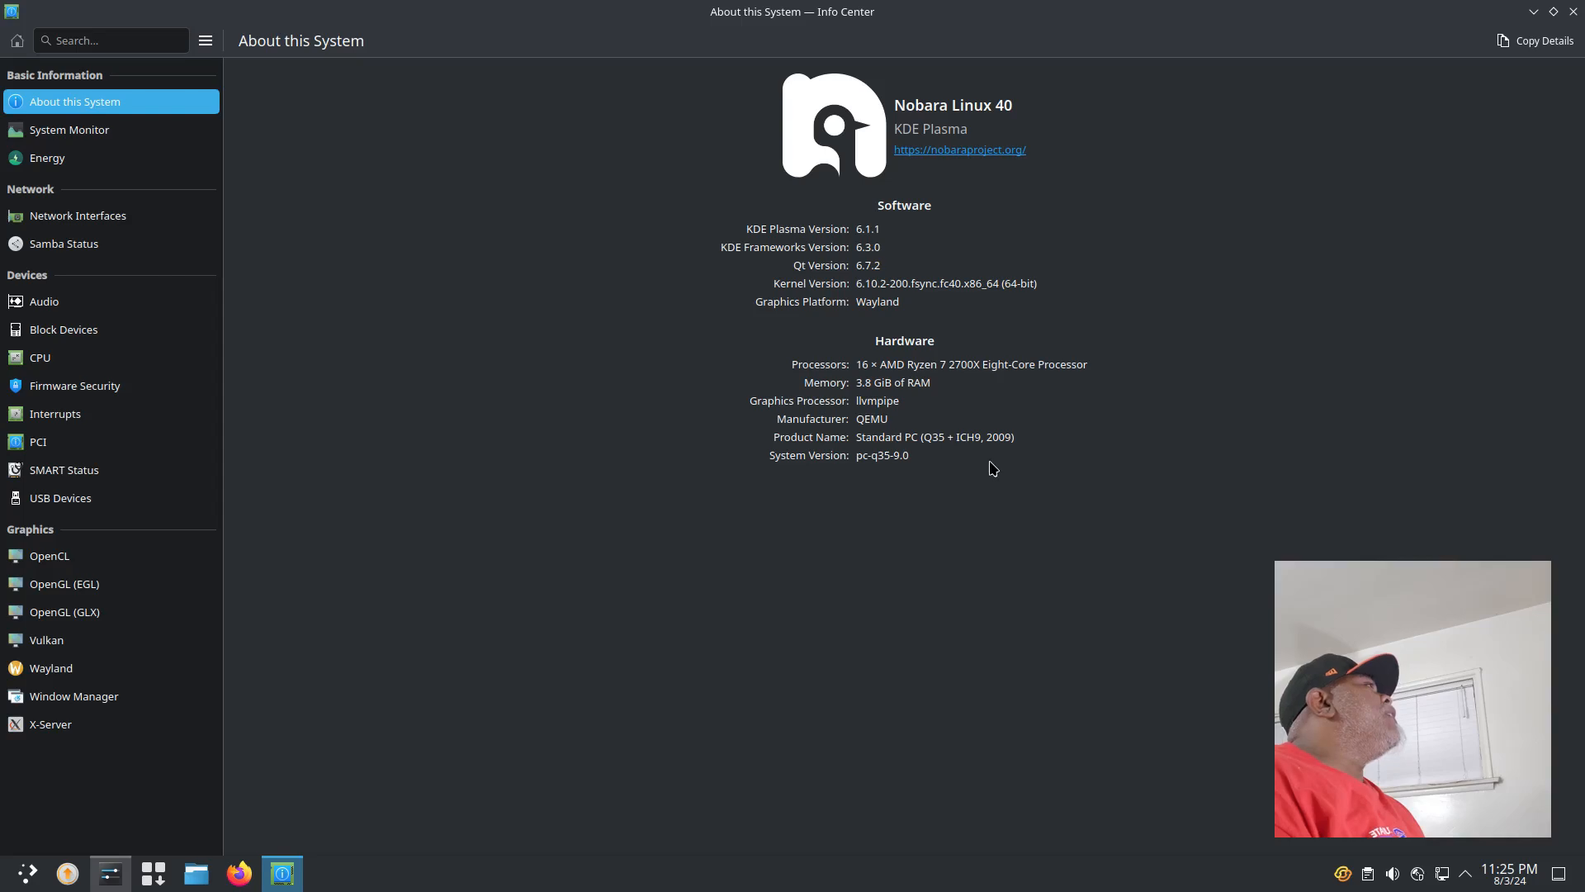
mouse_move(489, 278)
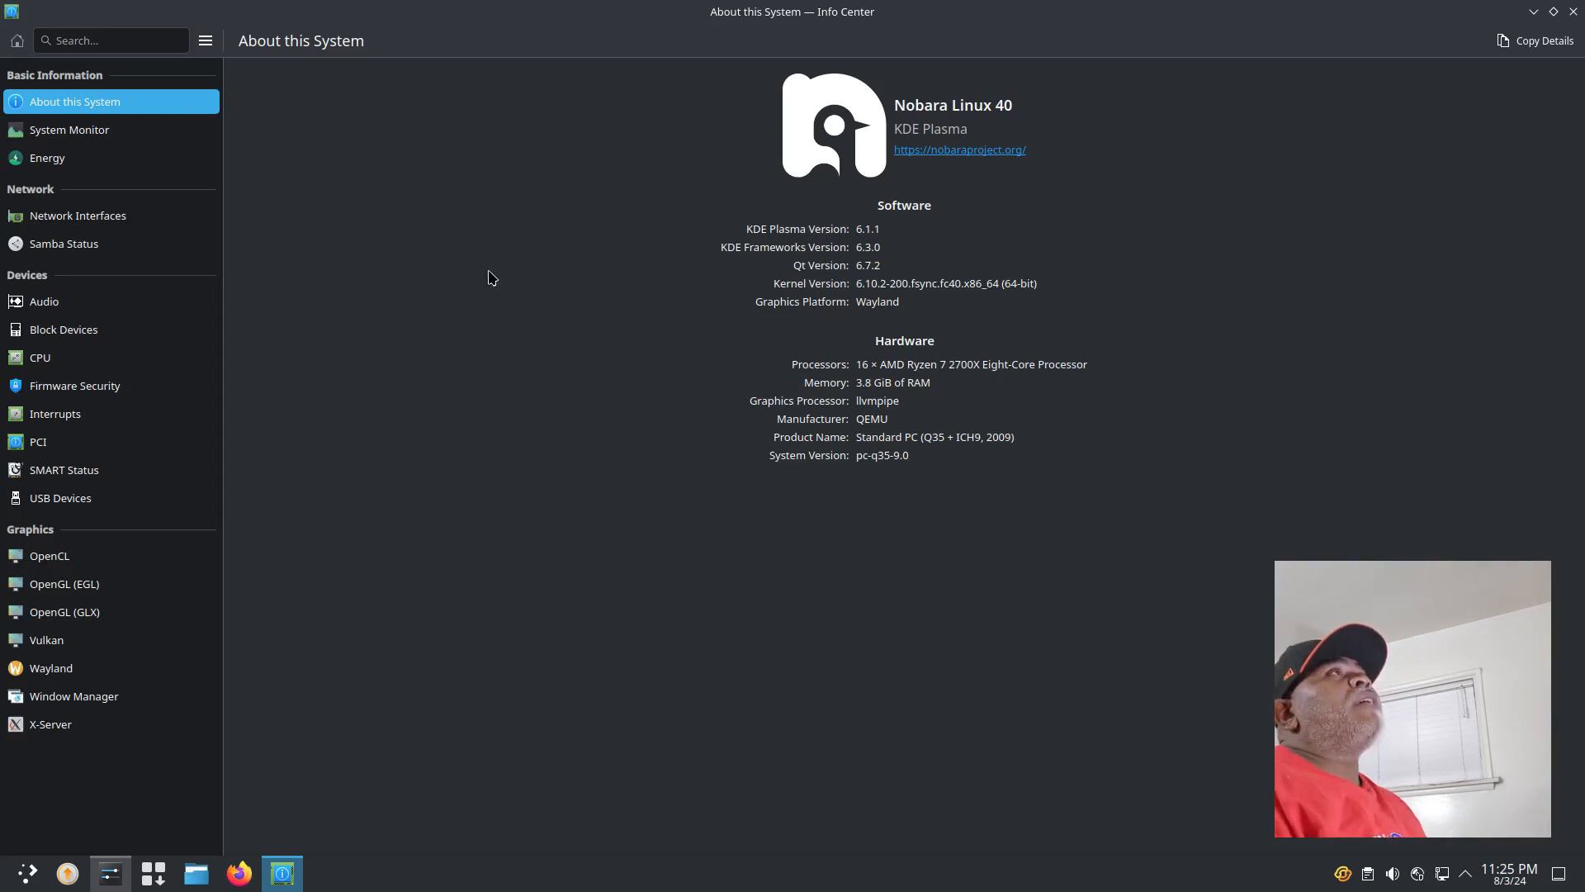
left_click(51, 724)
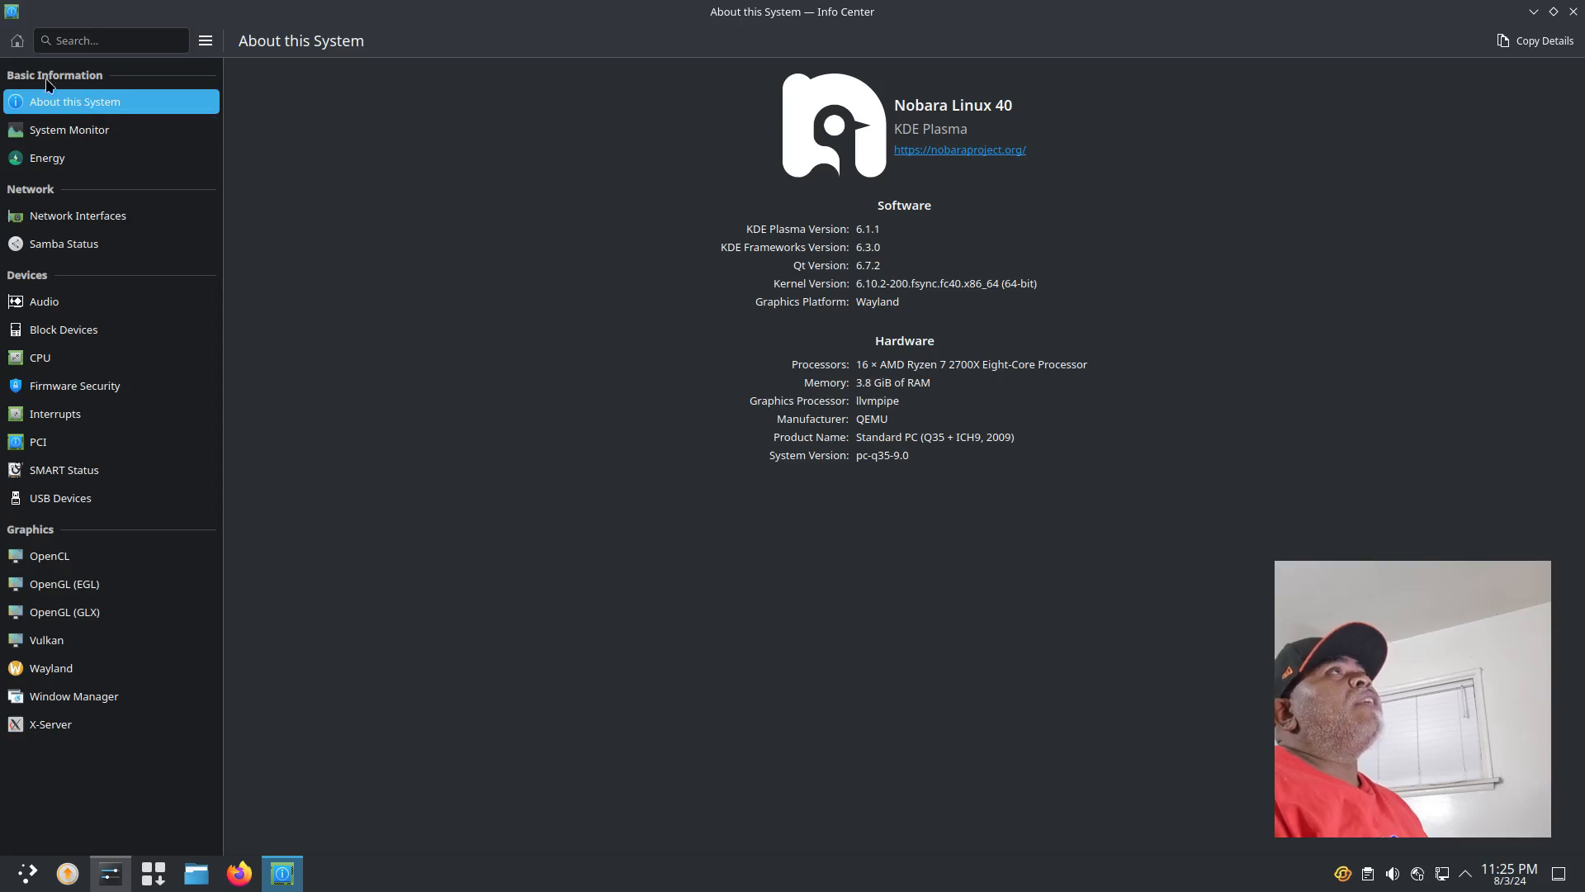
mouse_move(65, 328)
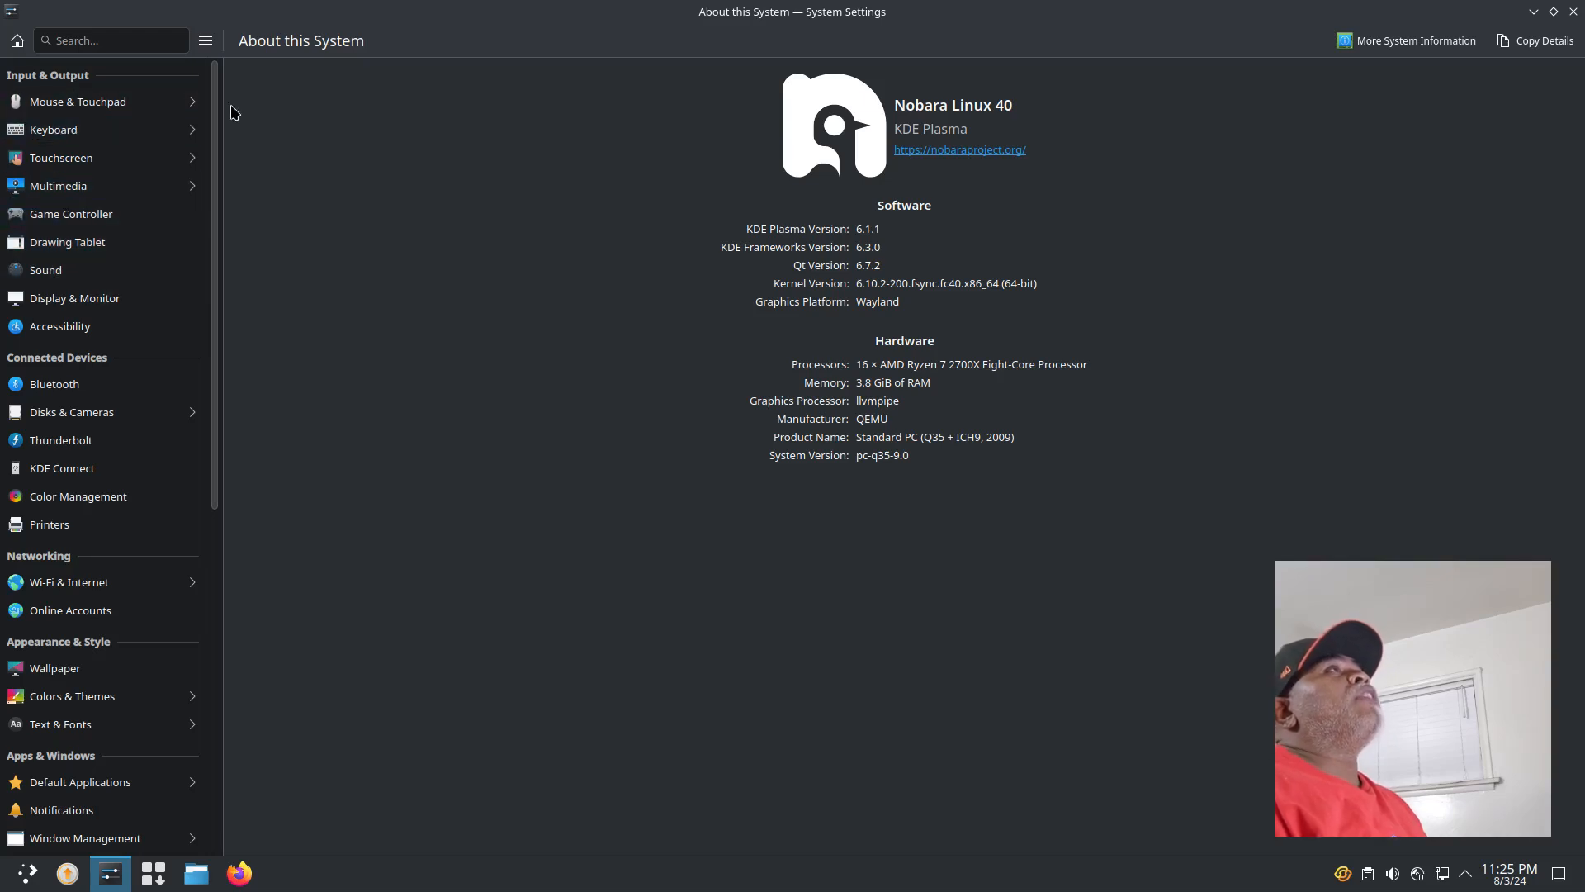
Scroll through the System Settings sidebar and close the window, returning to the plain desktop.
left_click(70, 610)
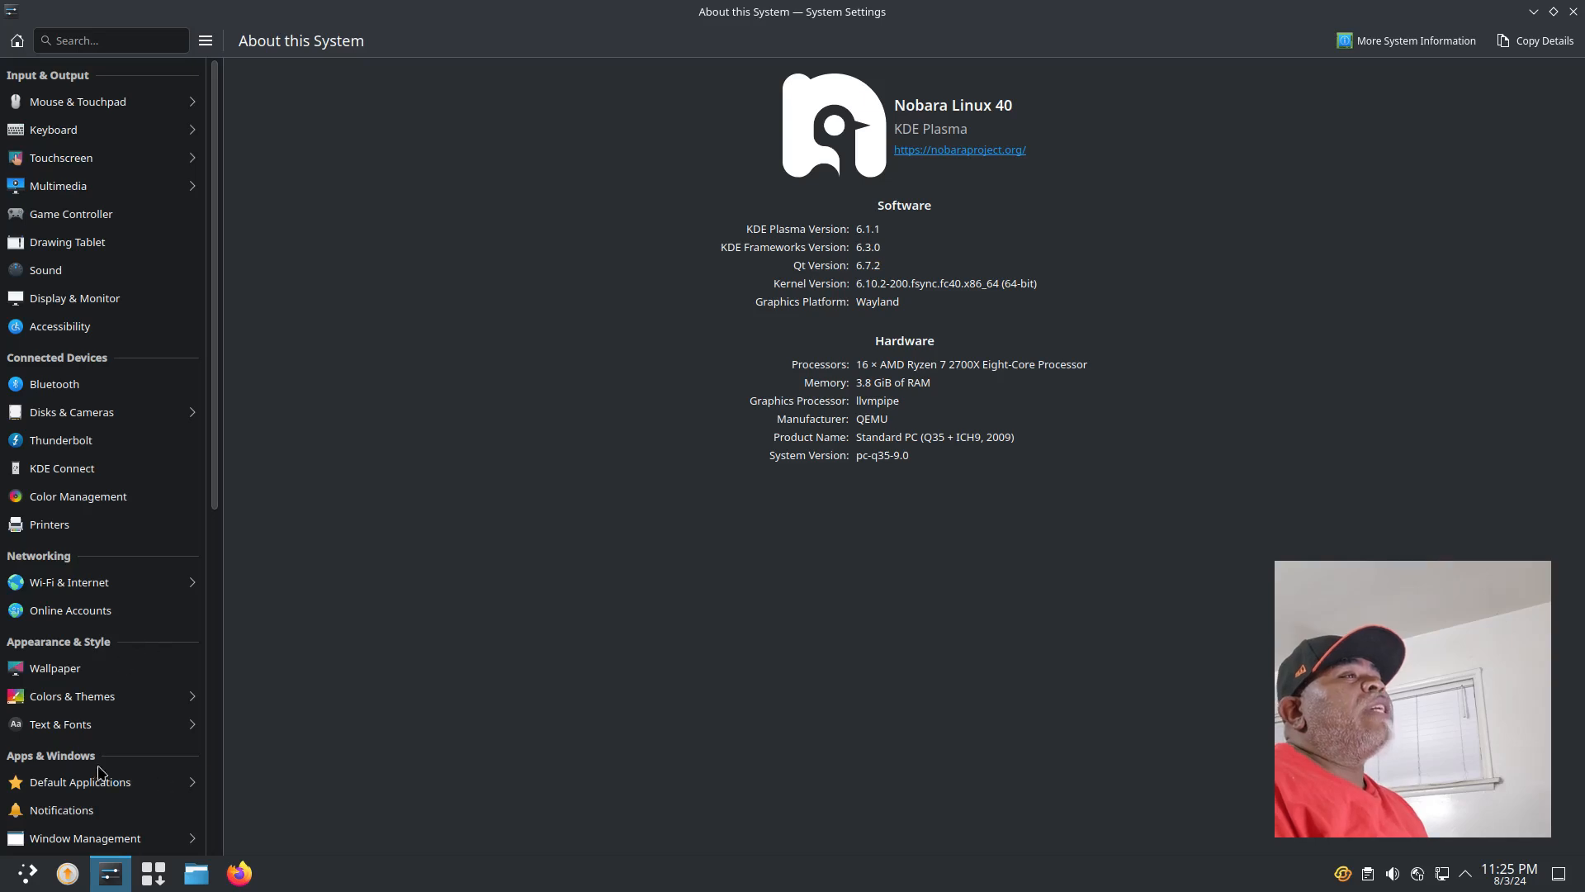
scroll("down", 3)
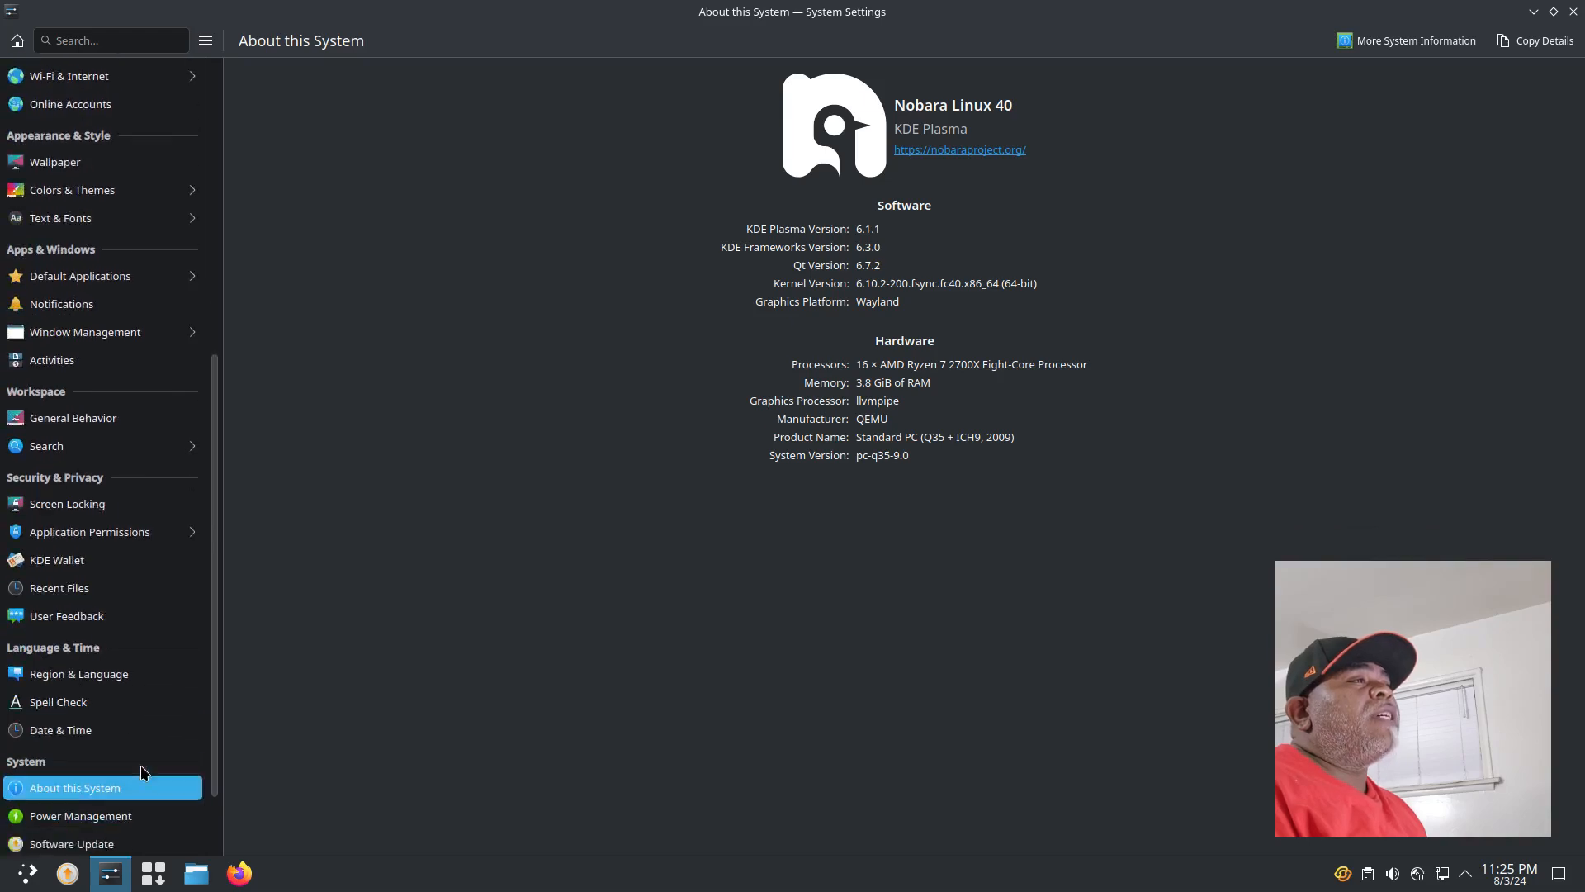
scroll("down", 3)
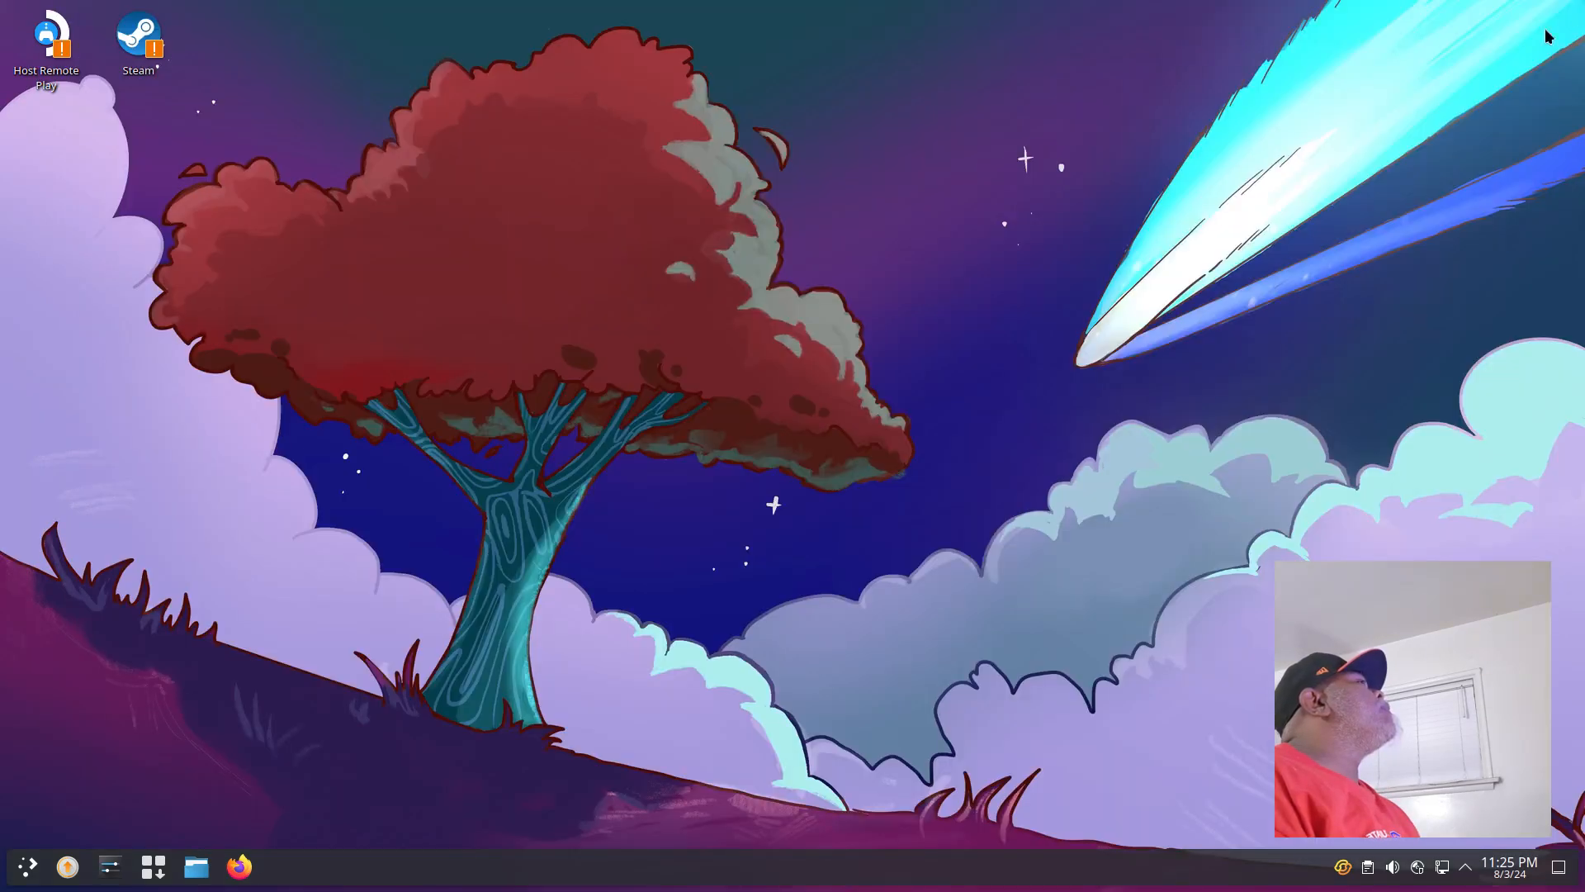
mouse_move(28, 867)
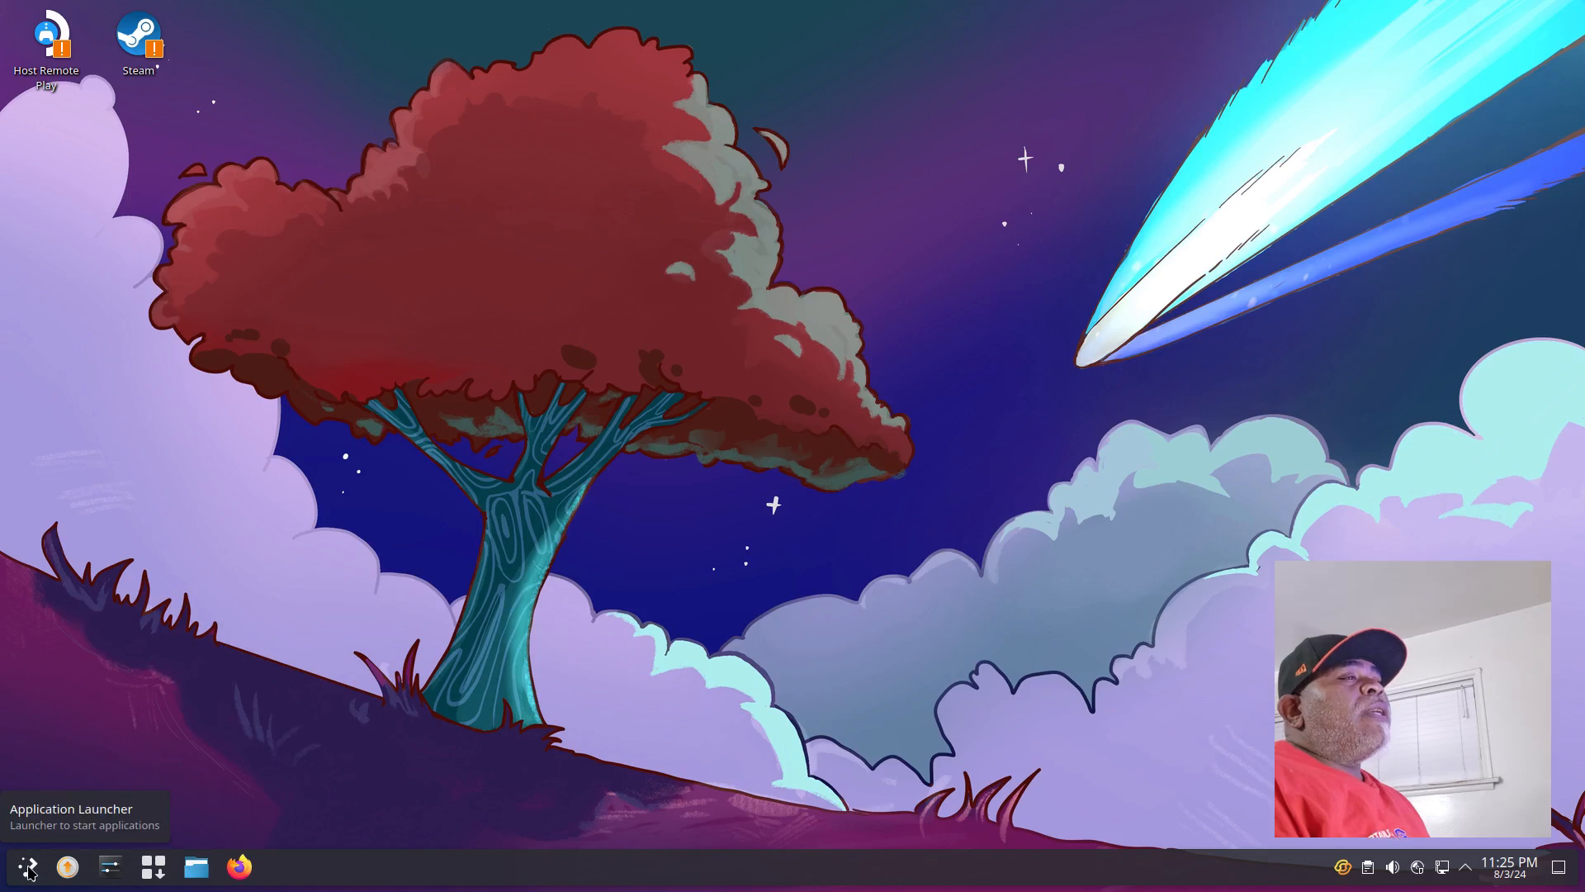
Reopen the application launcher and browse the Games, Internet and Multimedia categories.
left_click(27, 867)
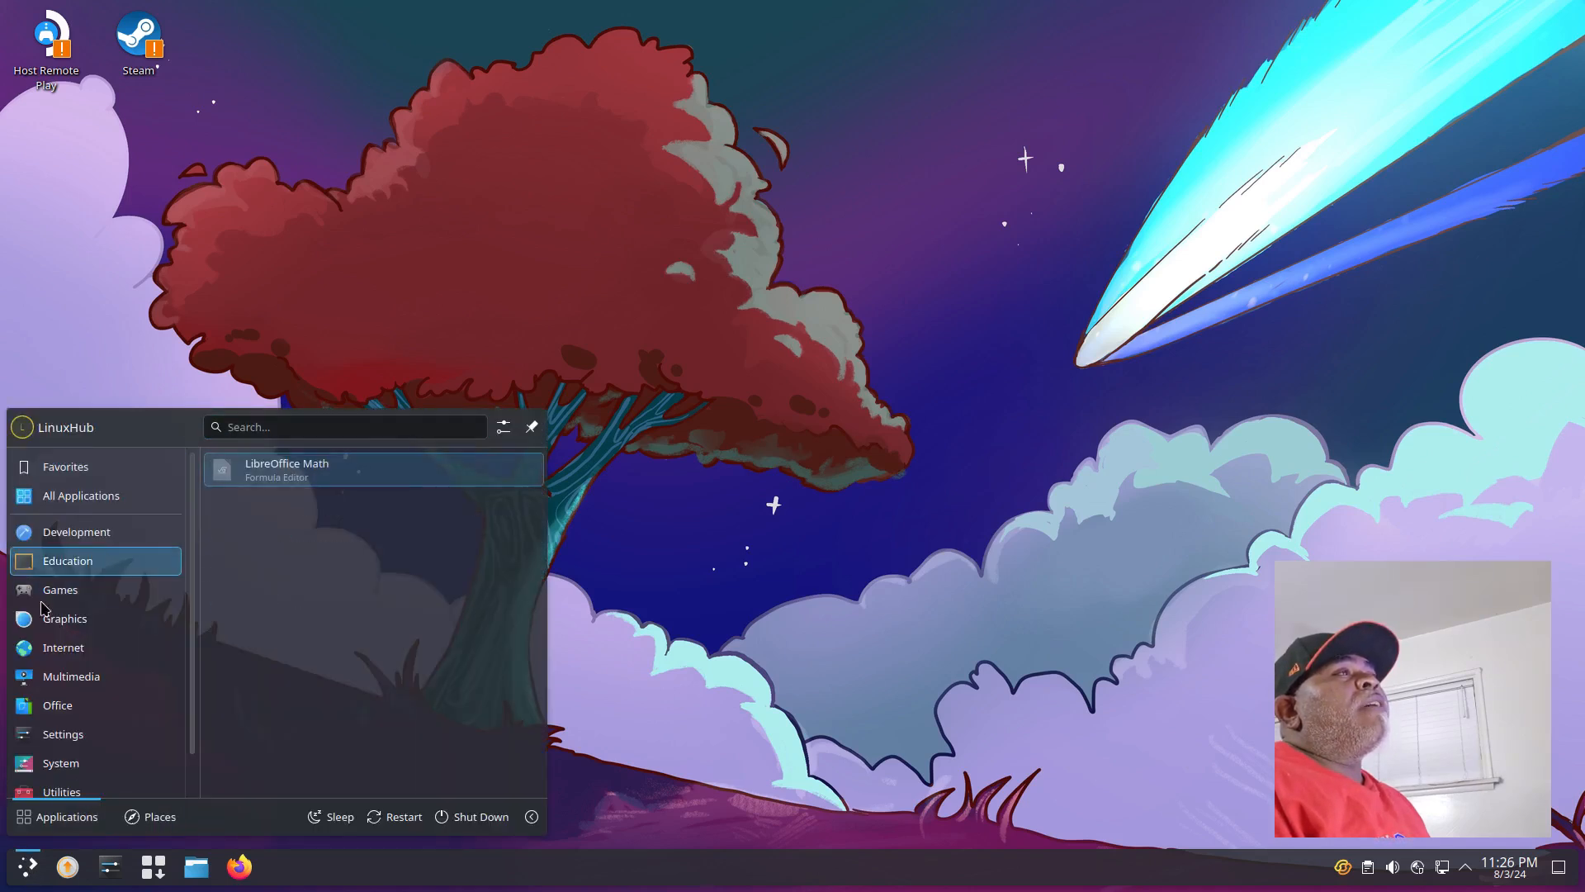
left_click(59, 589)
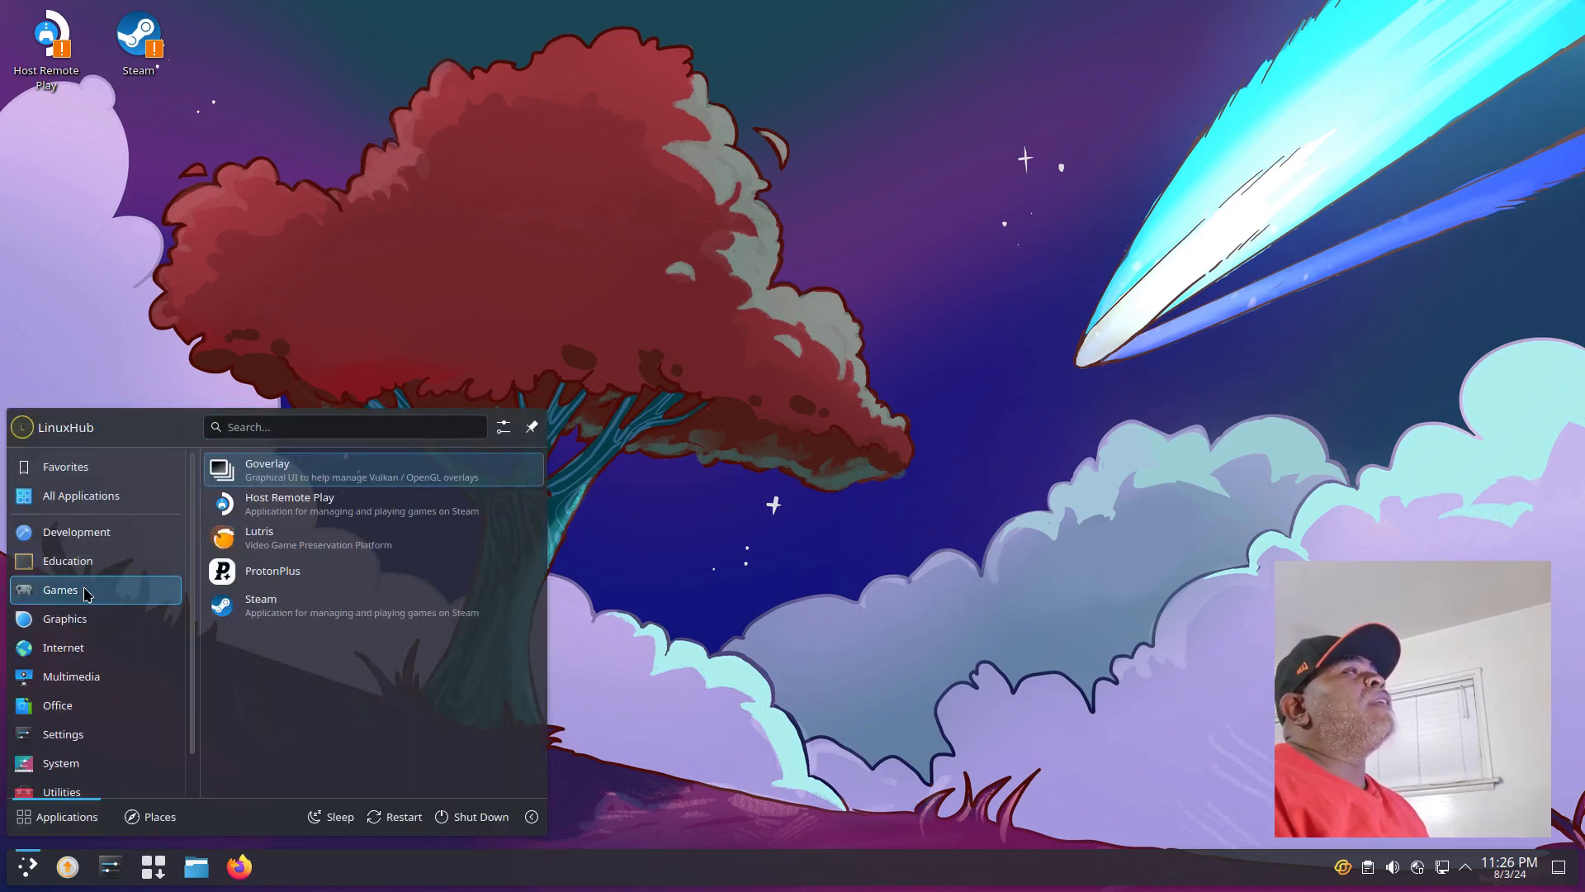
mouse_move(272, 569)
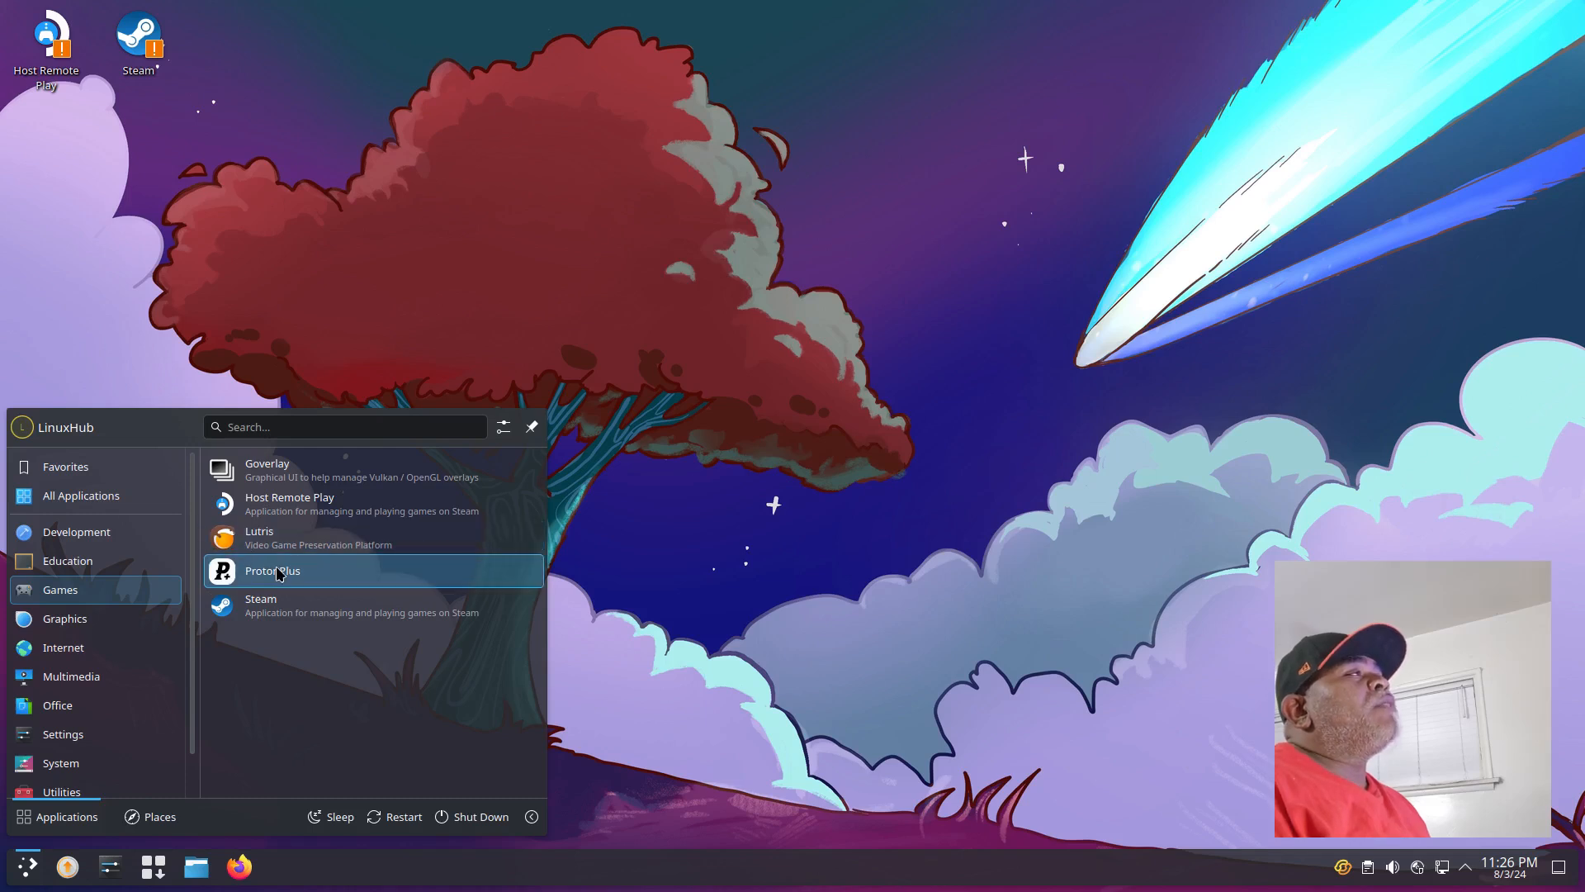
mouse_move(288, 502)
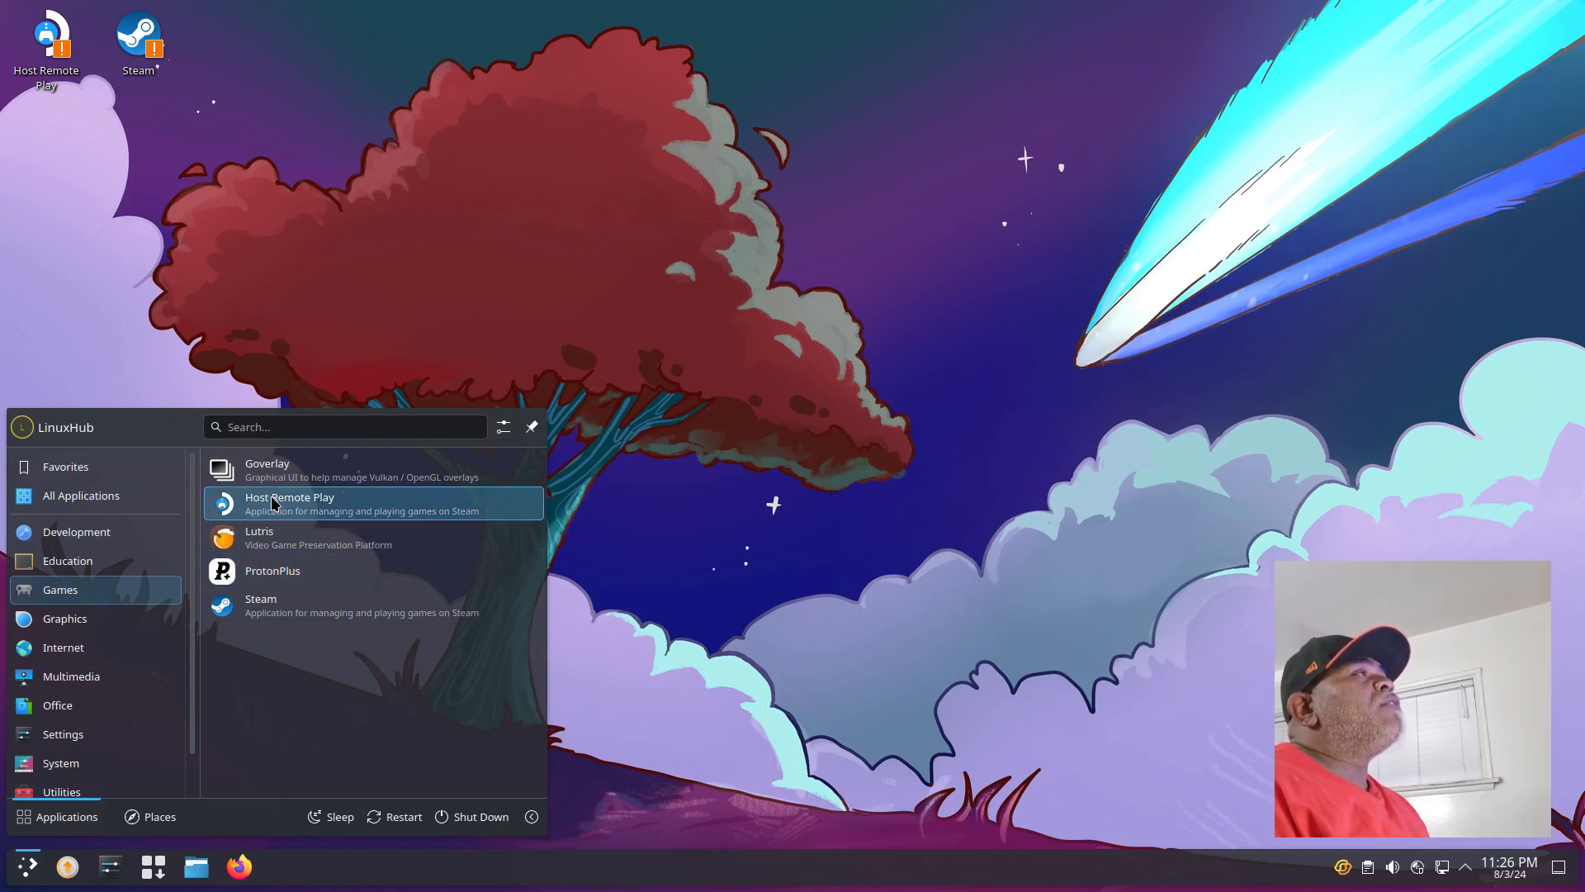
mouse_move(268, 605)
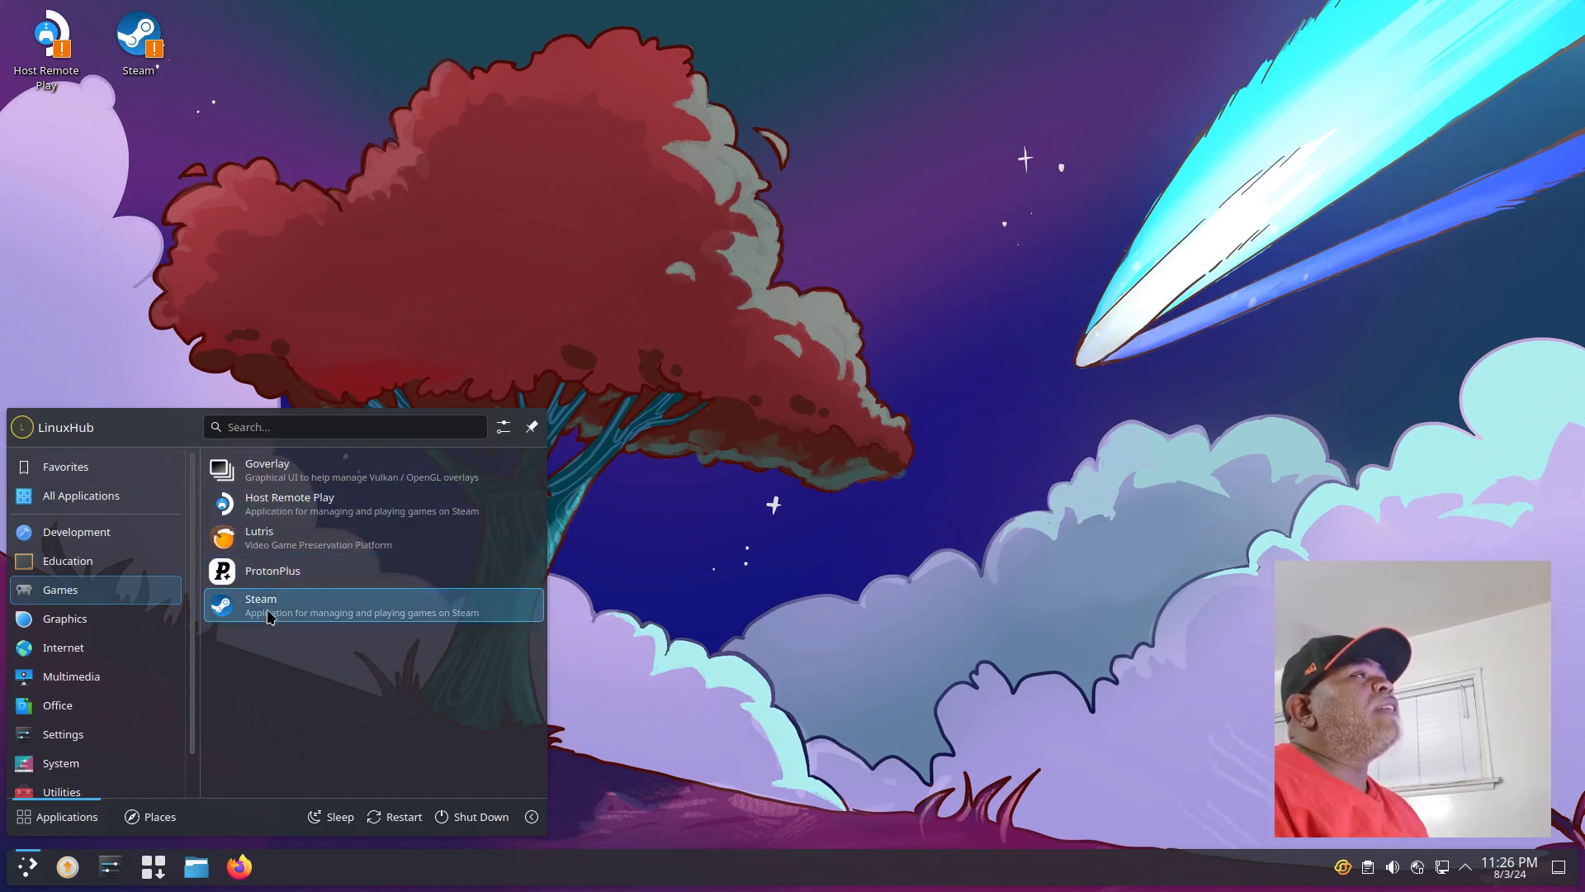
mouse_move(347, 624)
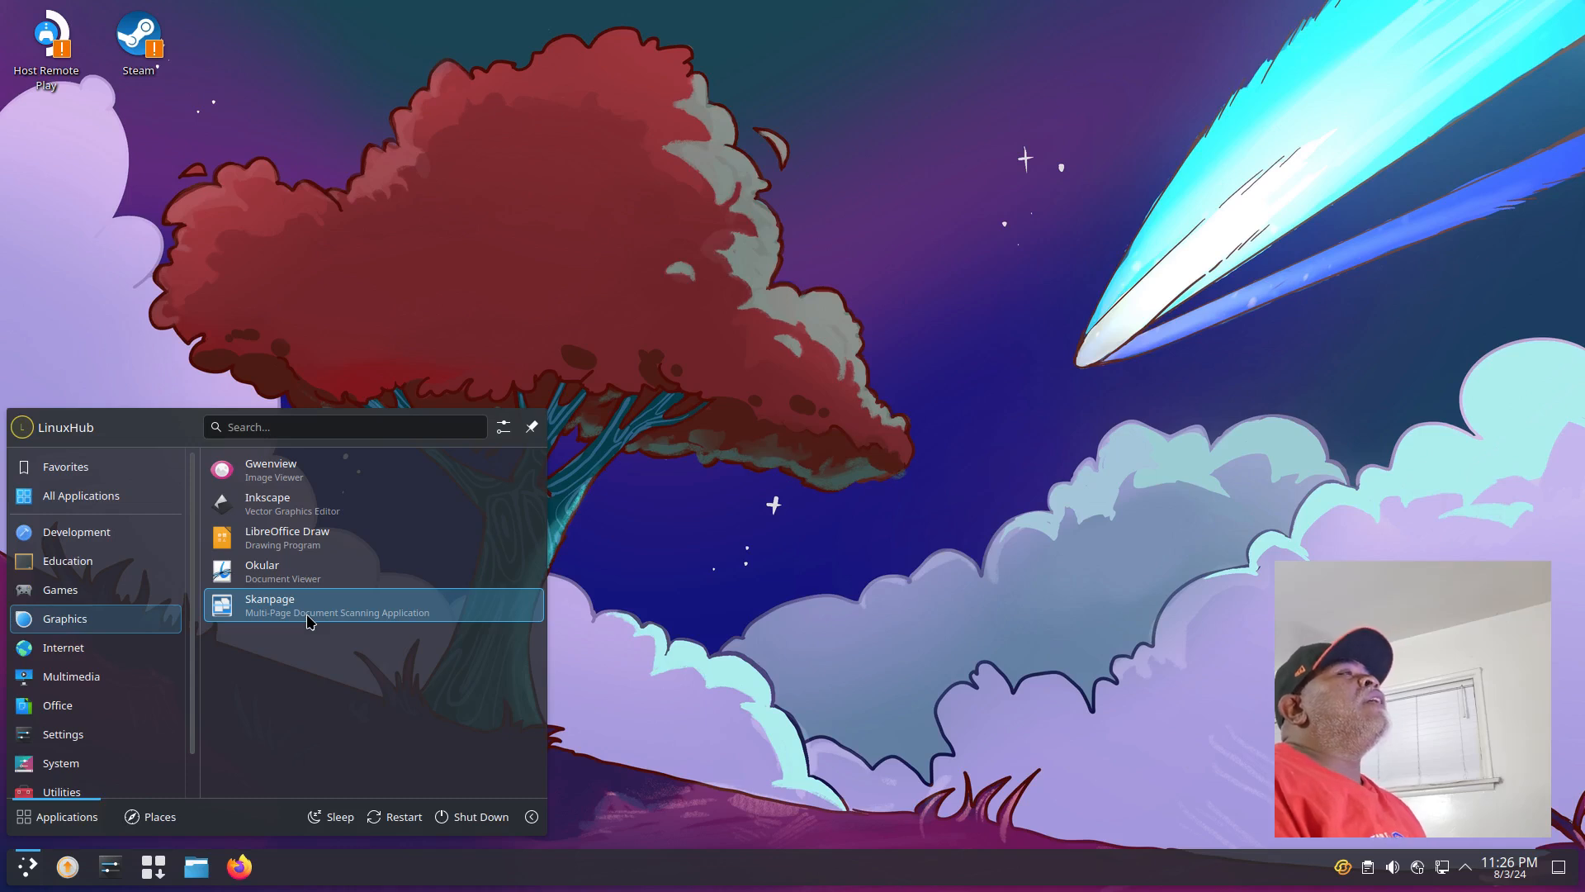
mouse_move(431, 671)
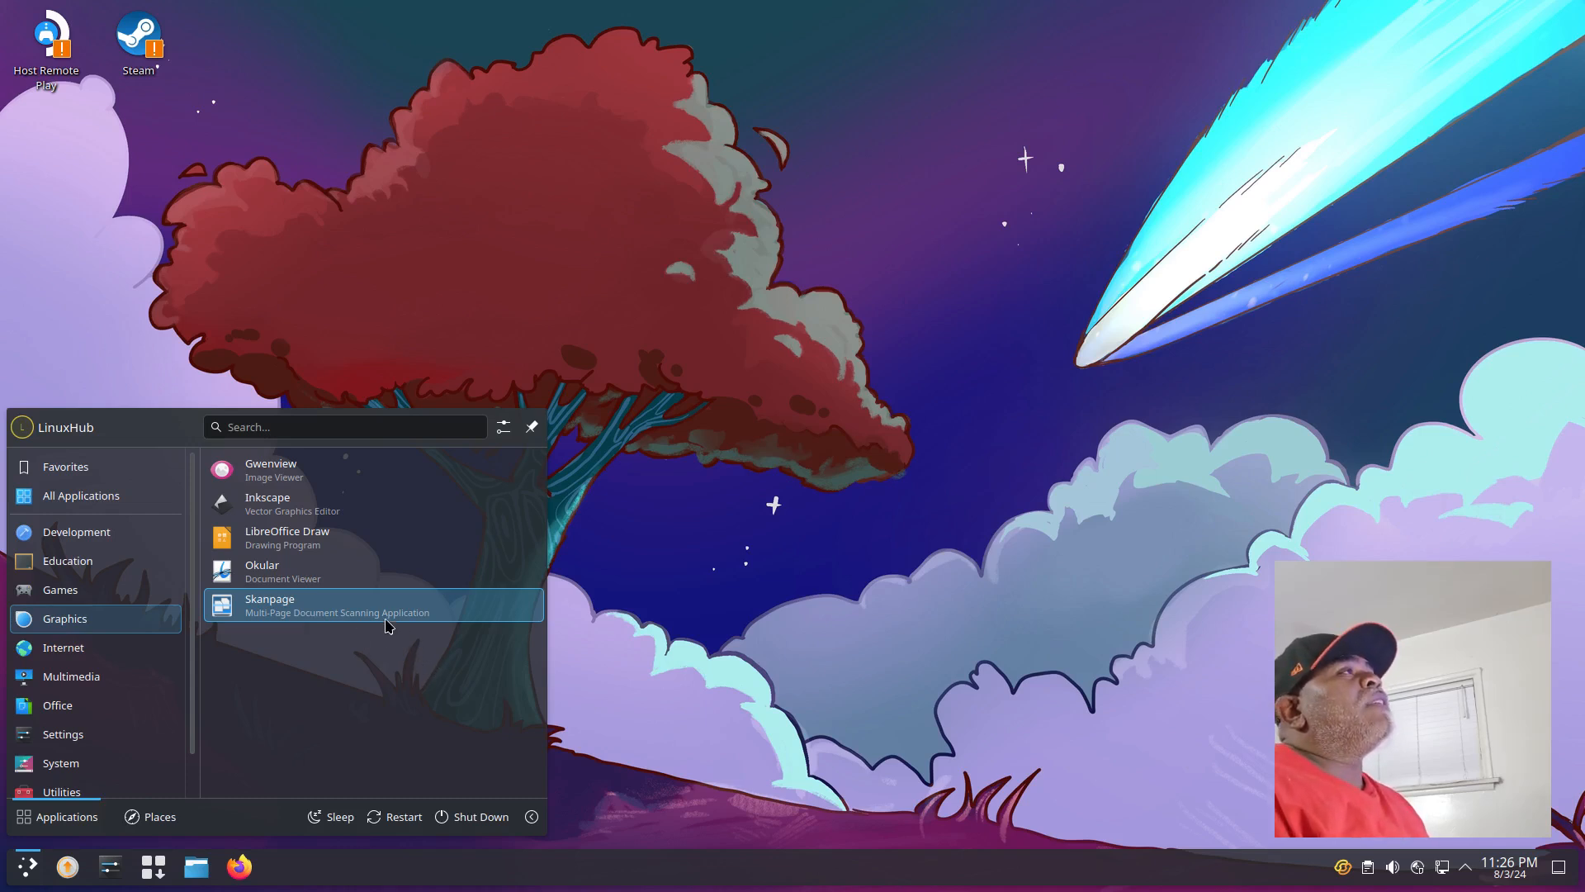
mouse_move(233, 471)
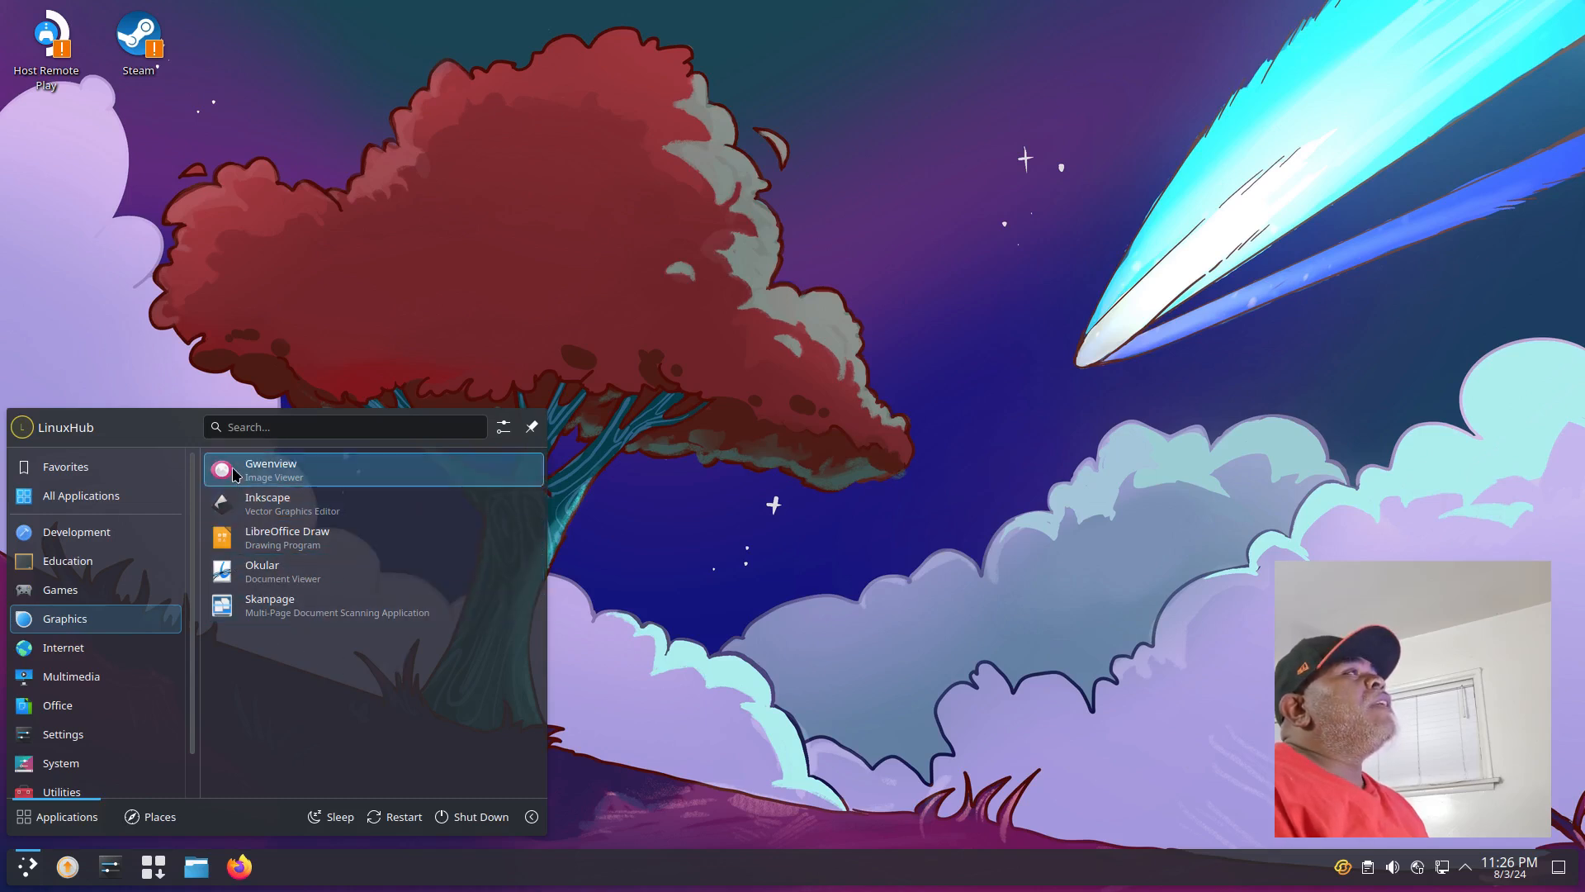
left_click(63, 647)
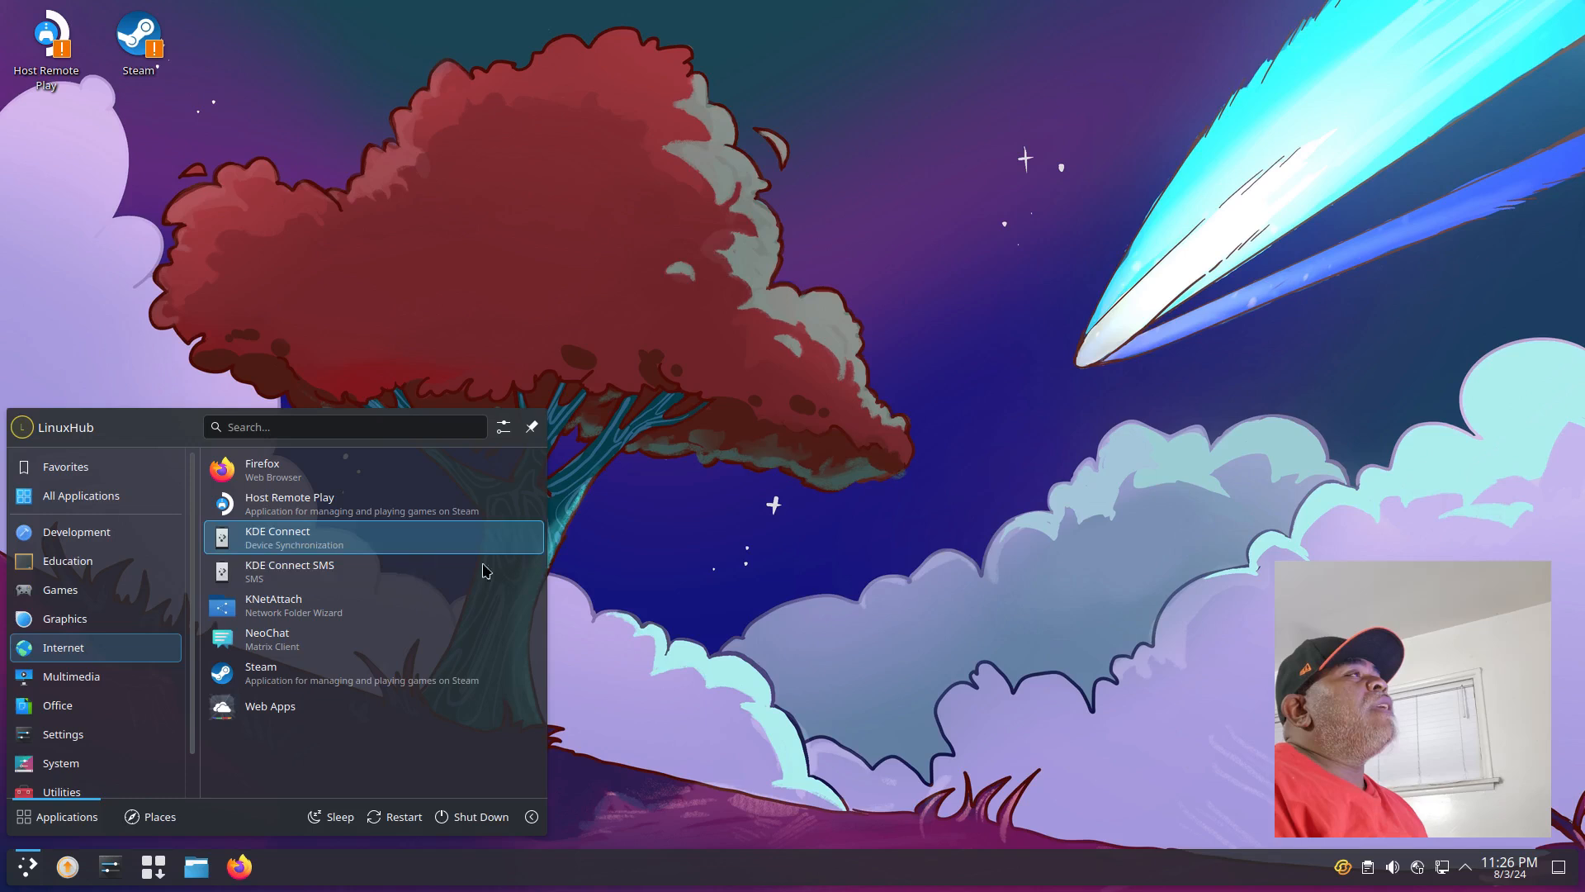
mouse_move(373, 605)
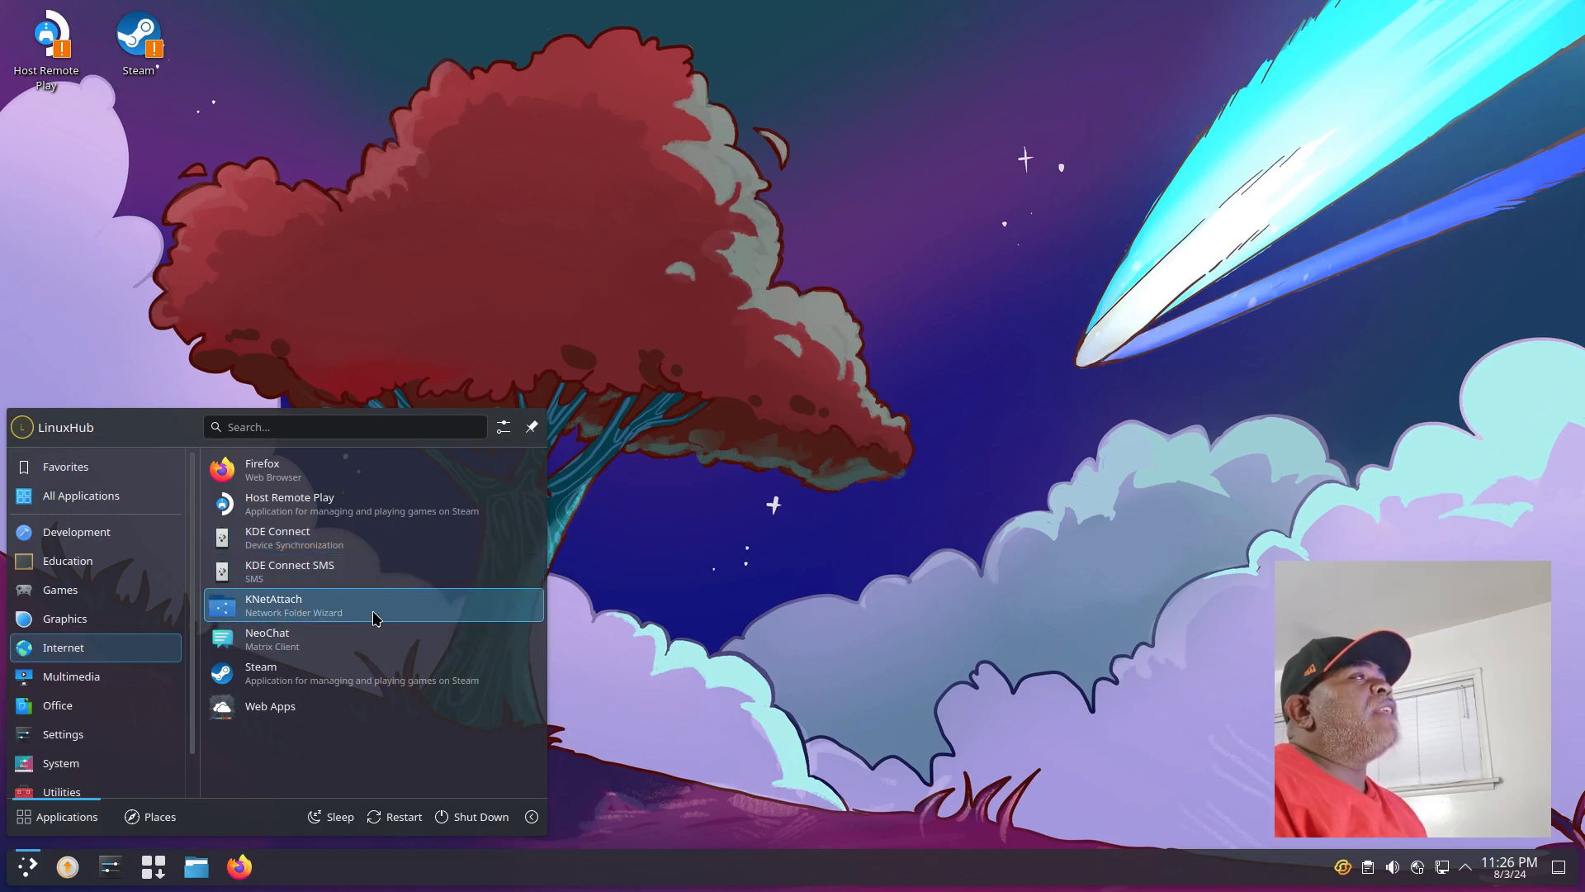
mouse_move(461, 705)
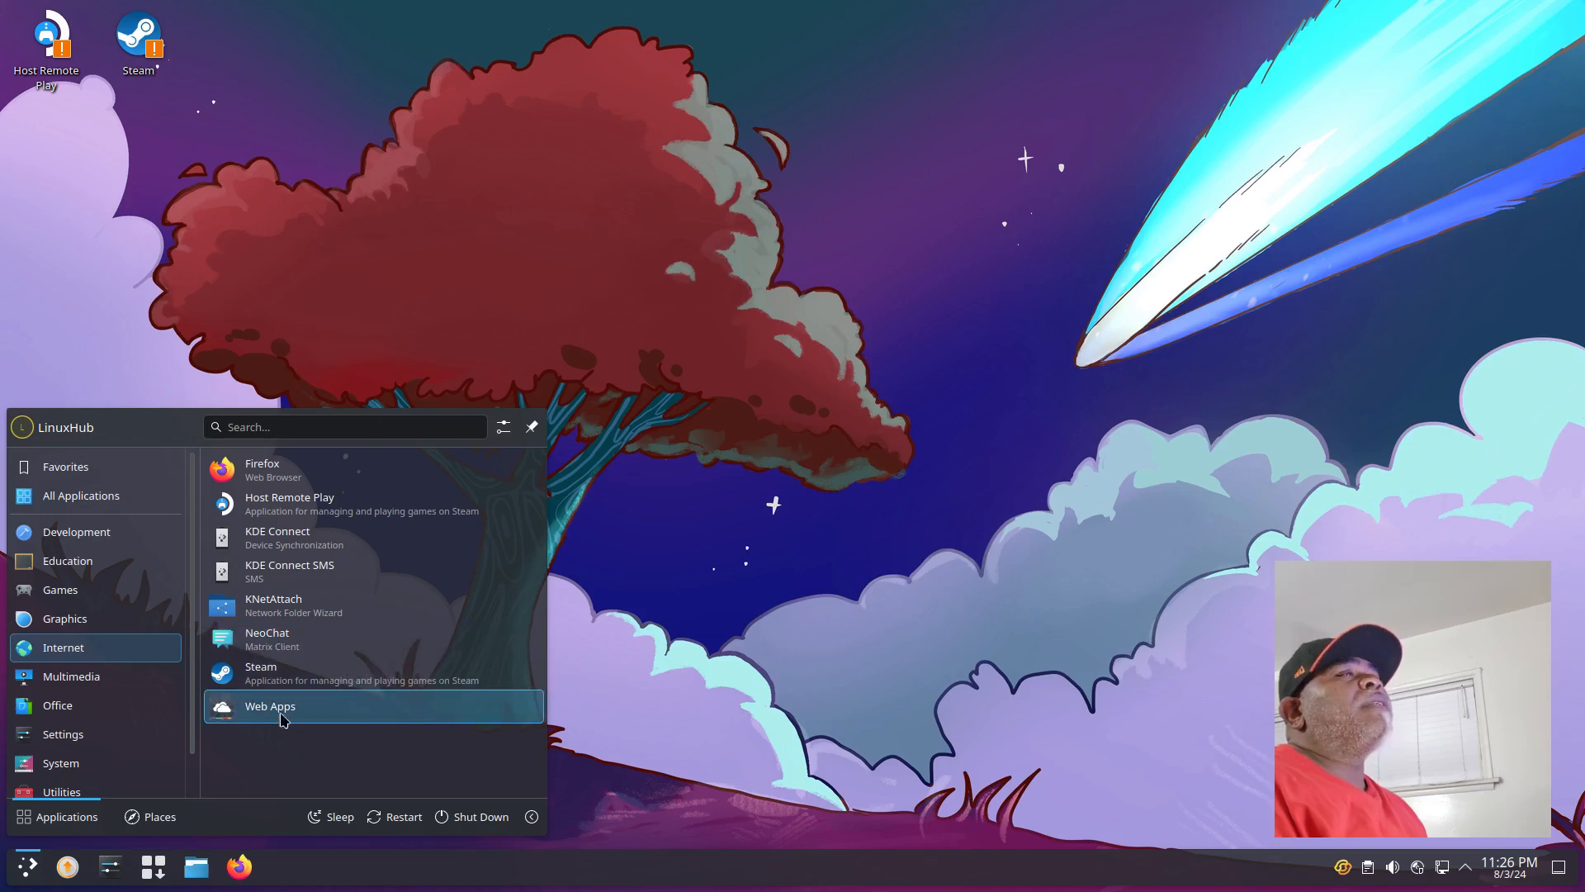
left_click(71, 676)
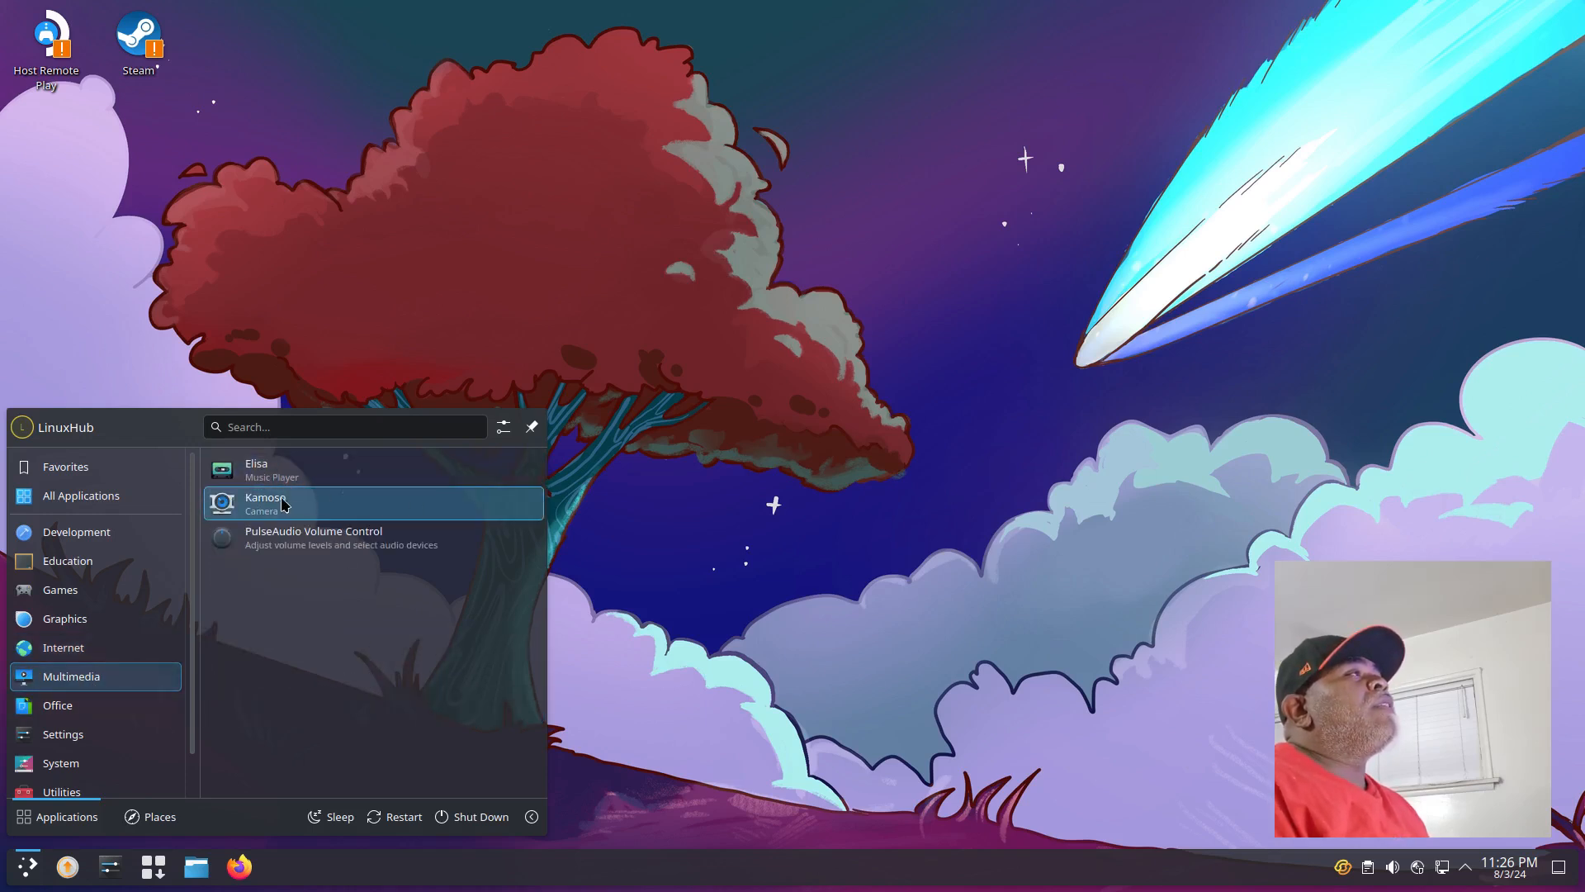
mouse_move(294, 537)
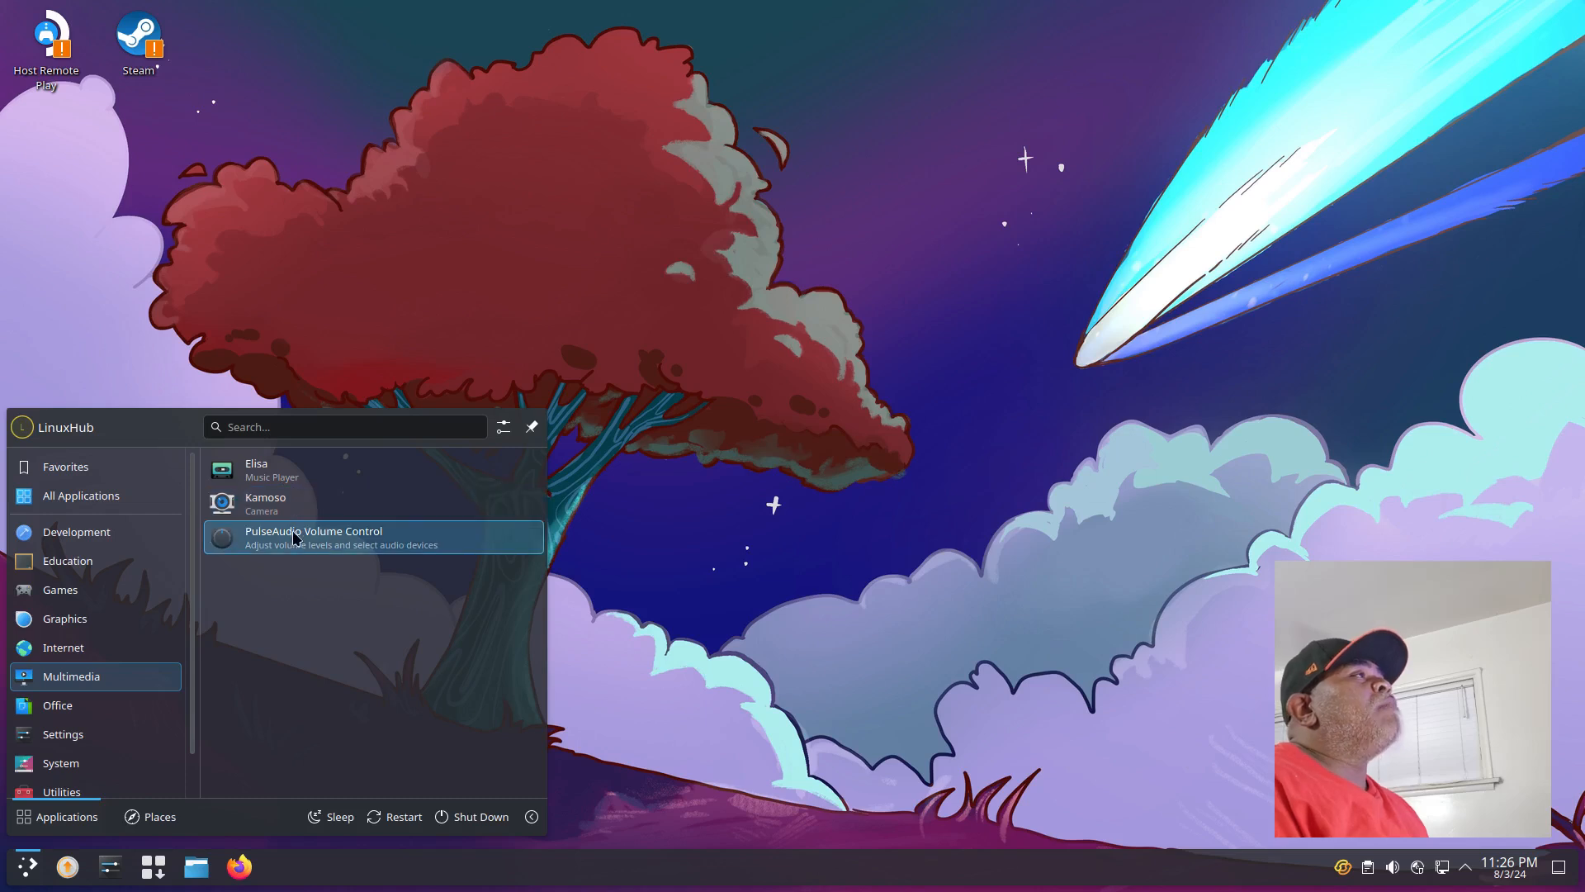
mouse_move(398, 547)
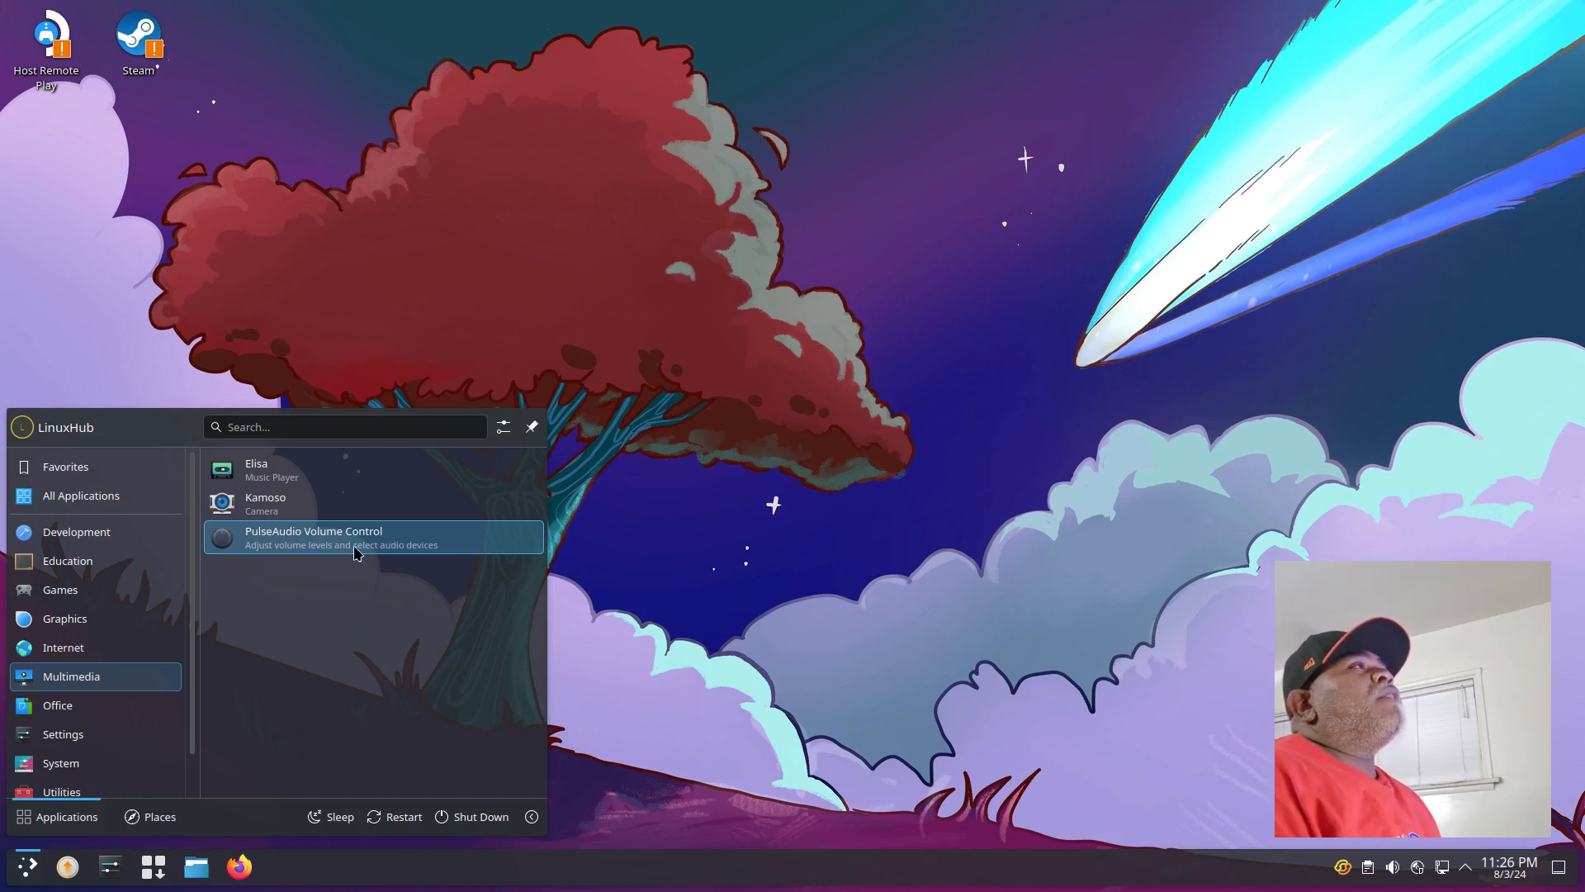
Browse the Office, System and Games categories, then close the launcher.
left_click(58, 705)
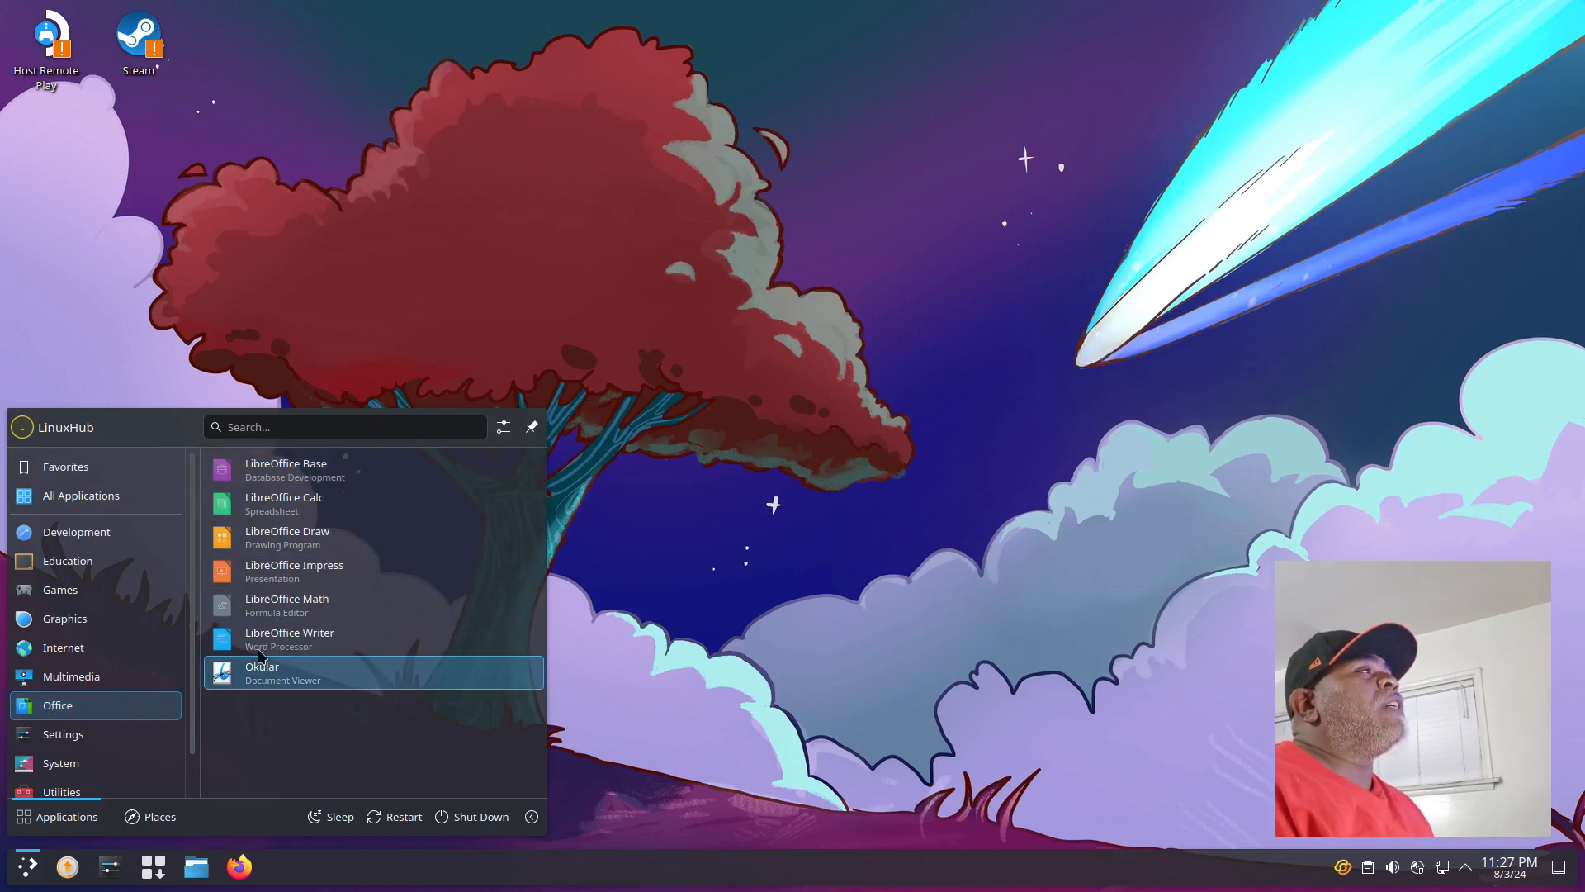
left_click(59, 748)
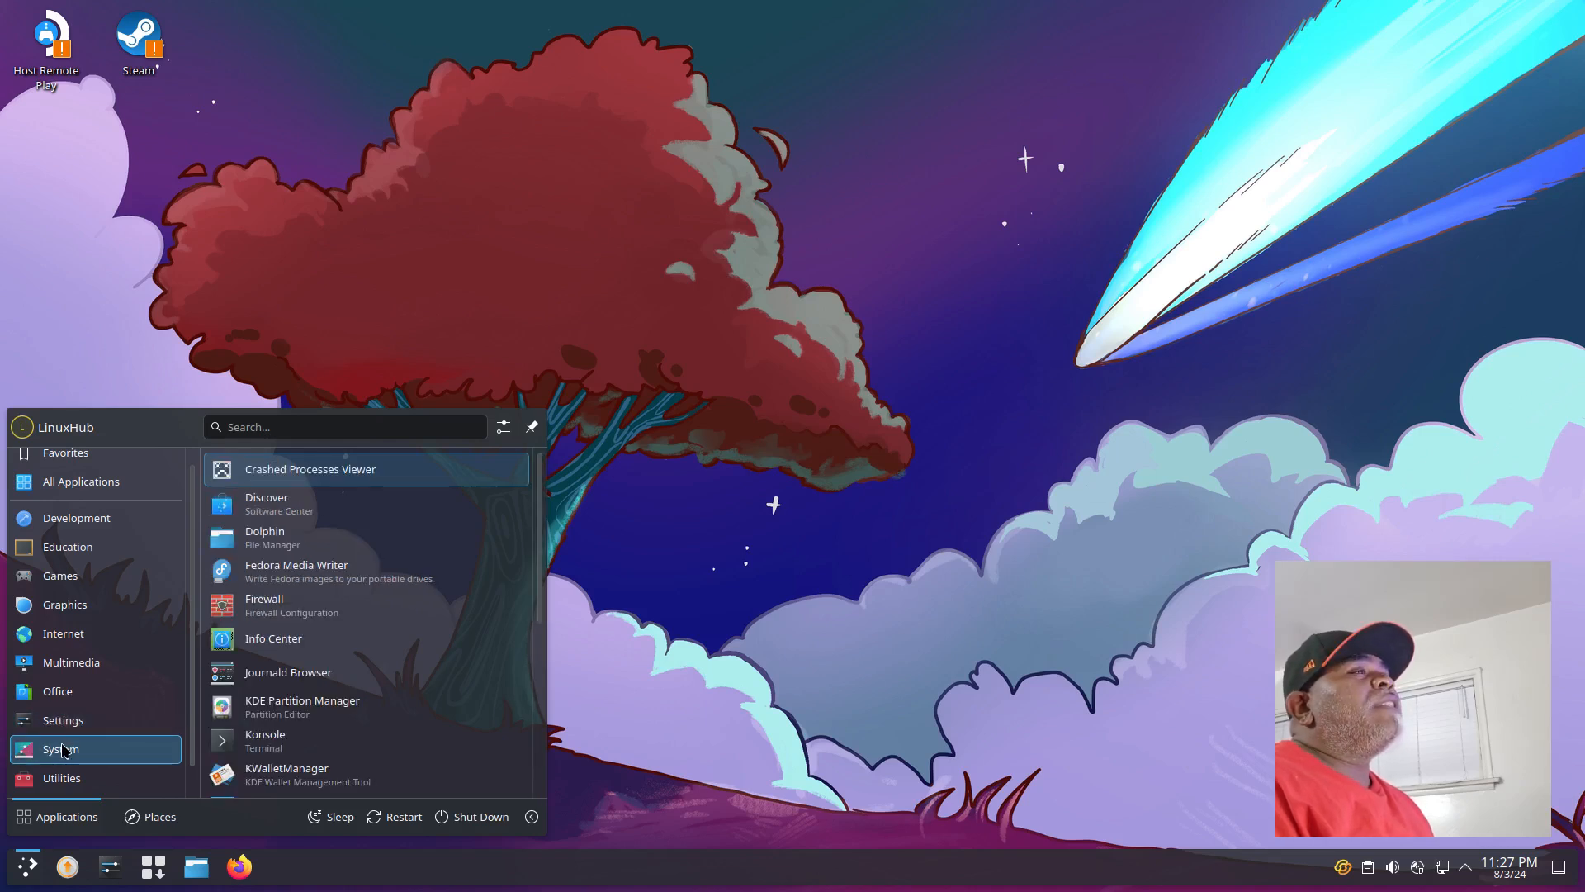
left_click(61, 749)
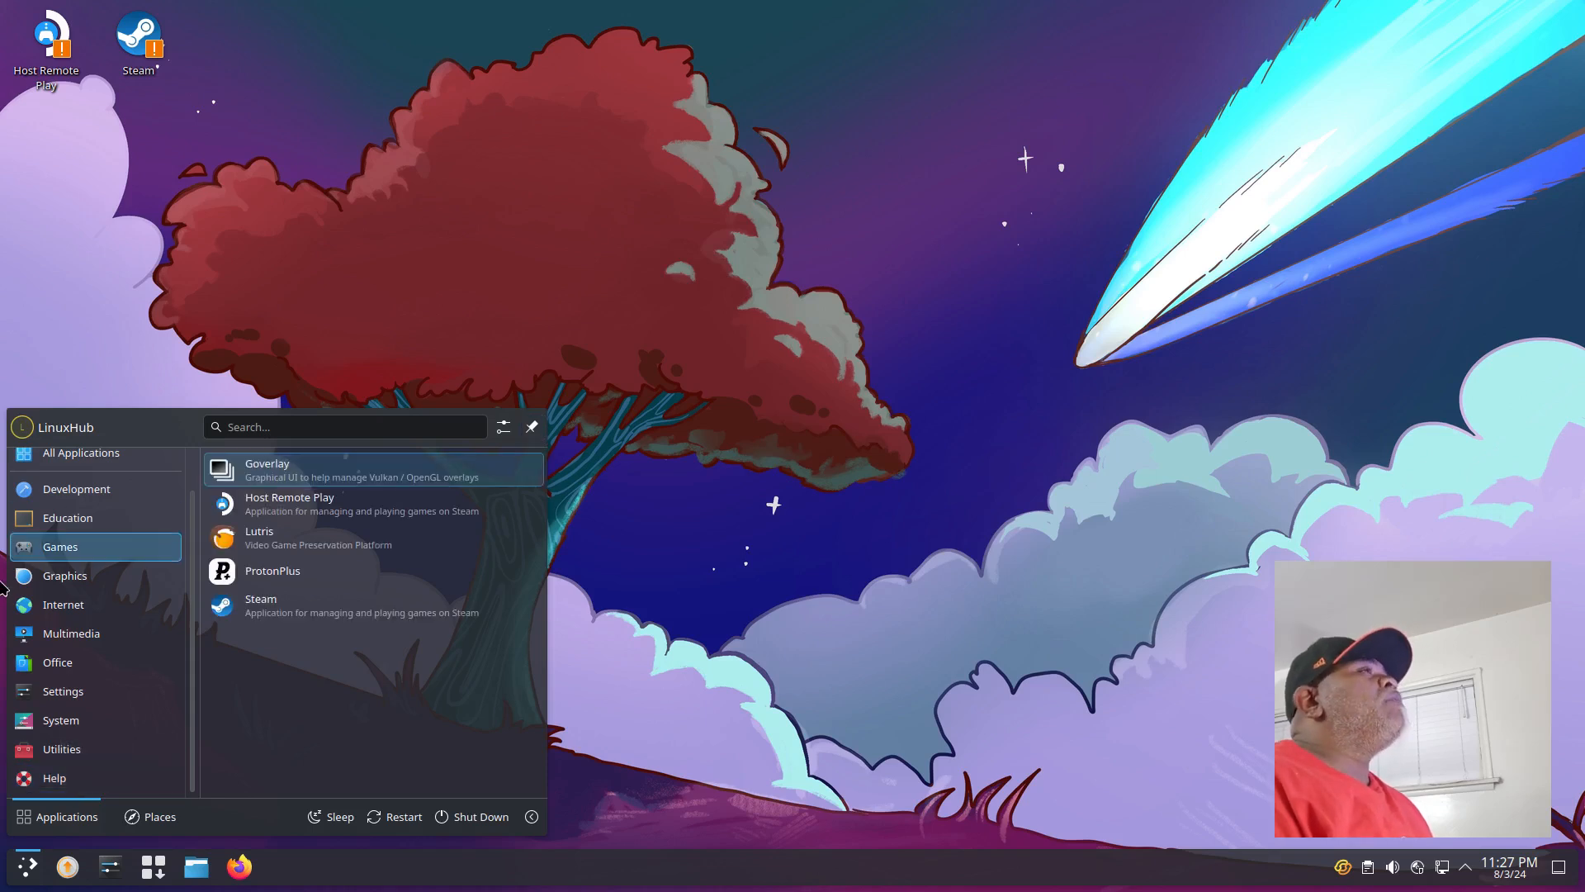
left_click(829, 448)
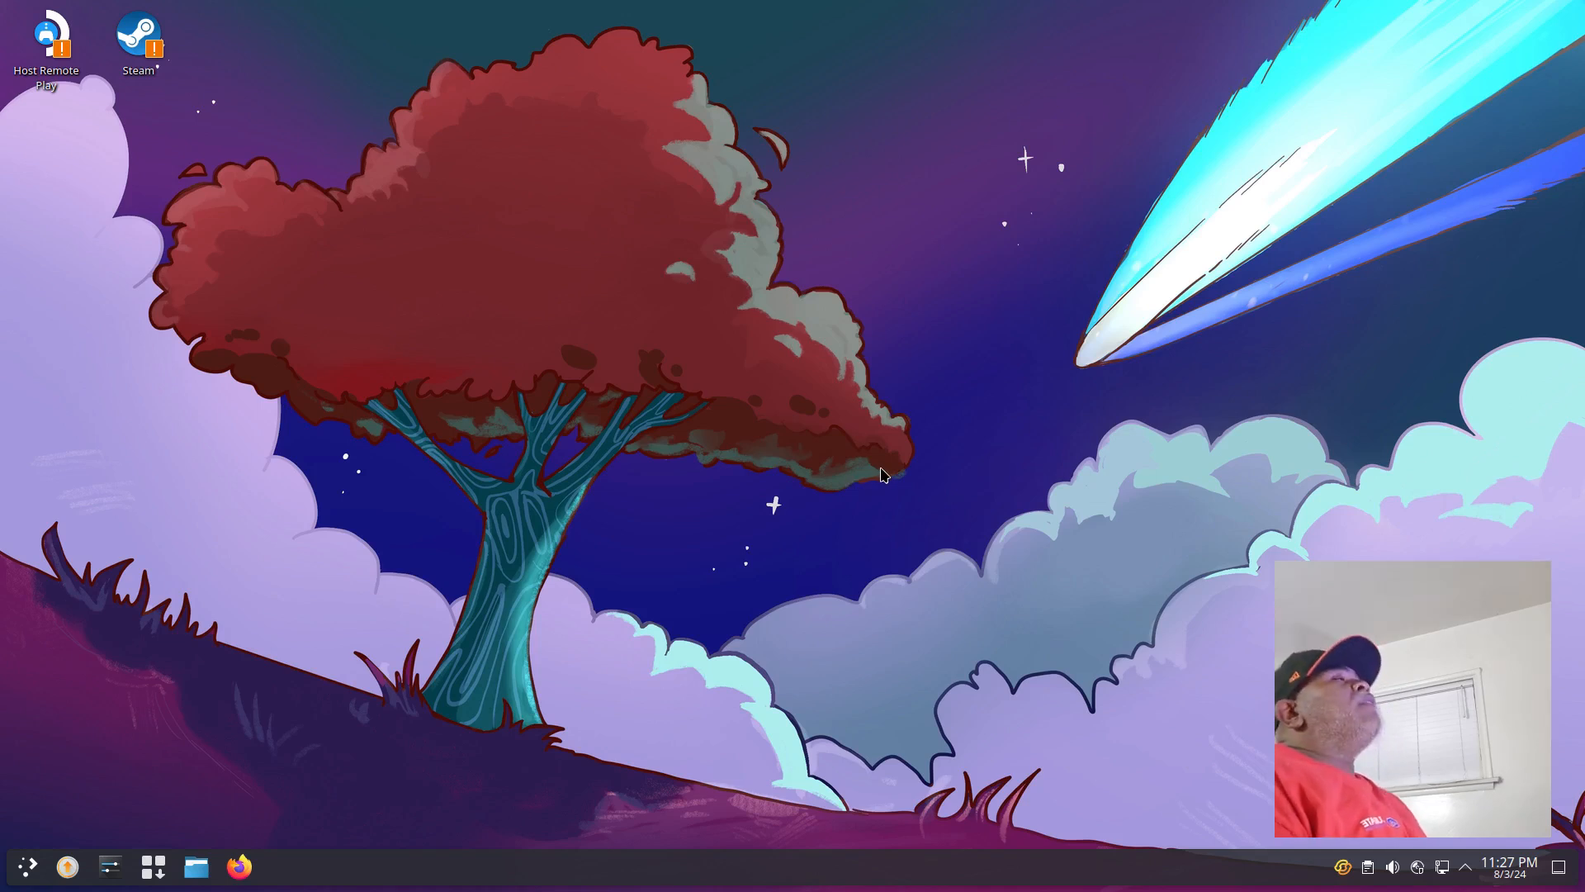
mouse_move(616, 461)
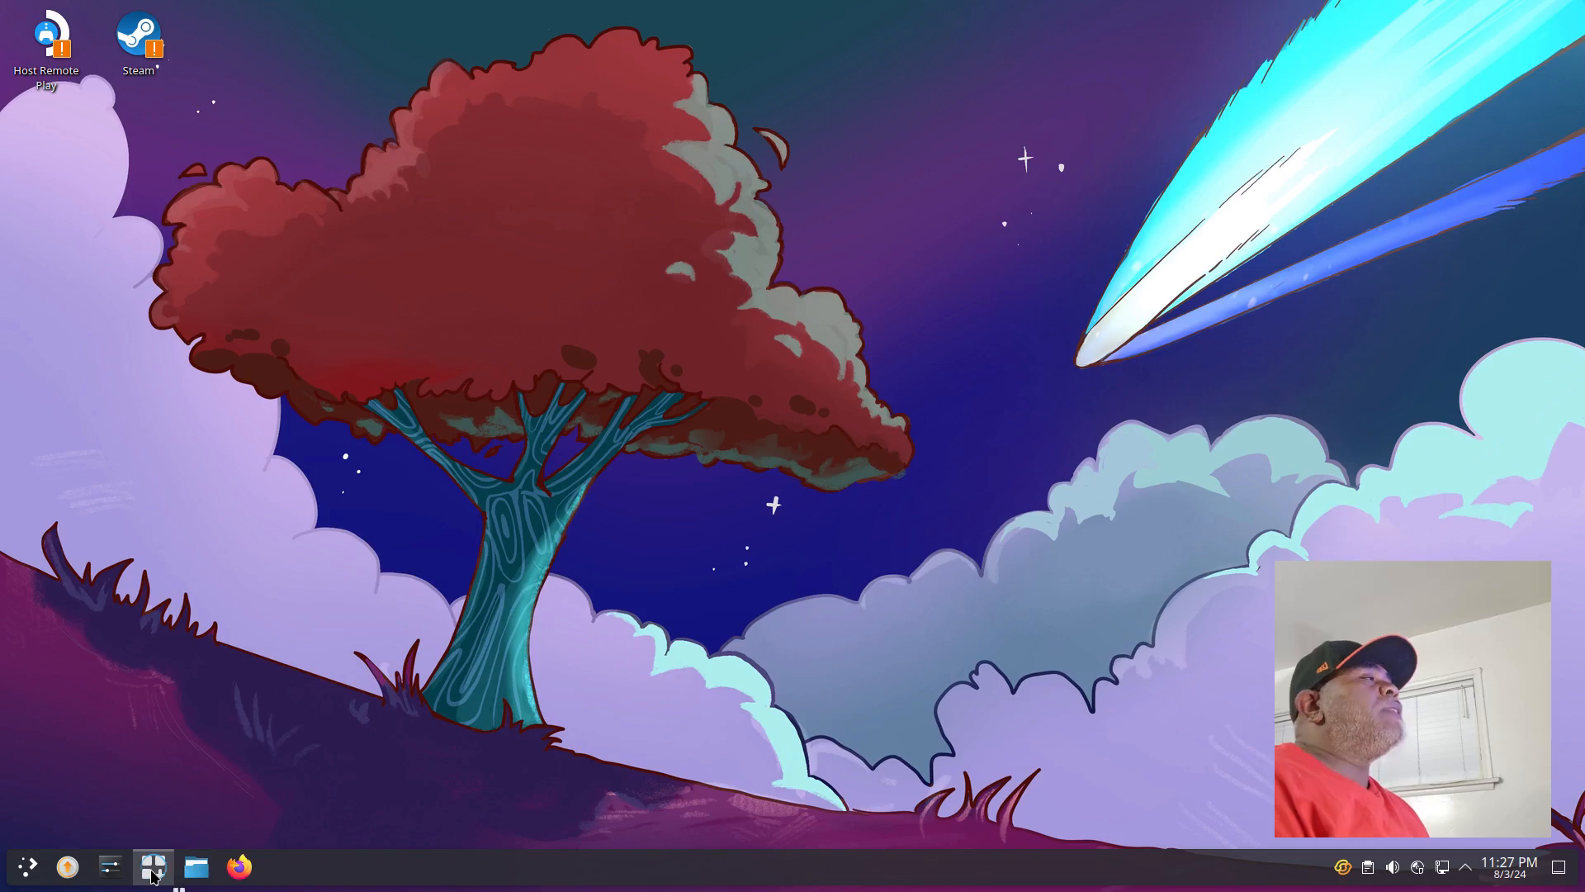
Launch Yum Extender, search for gimp and mark the gimp package for installation.
left_click(152, 867)
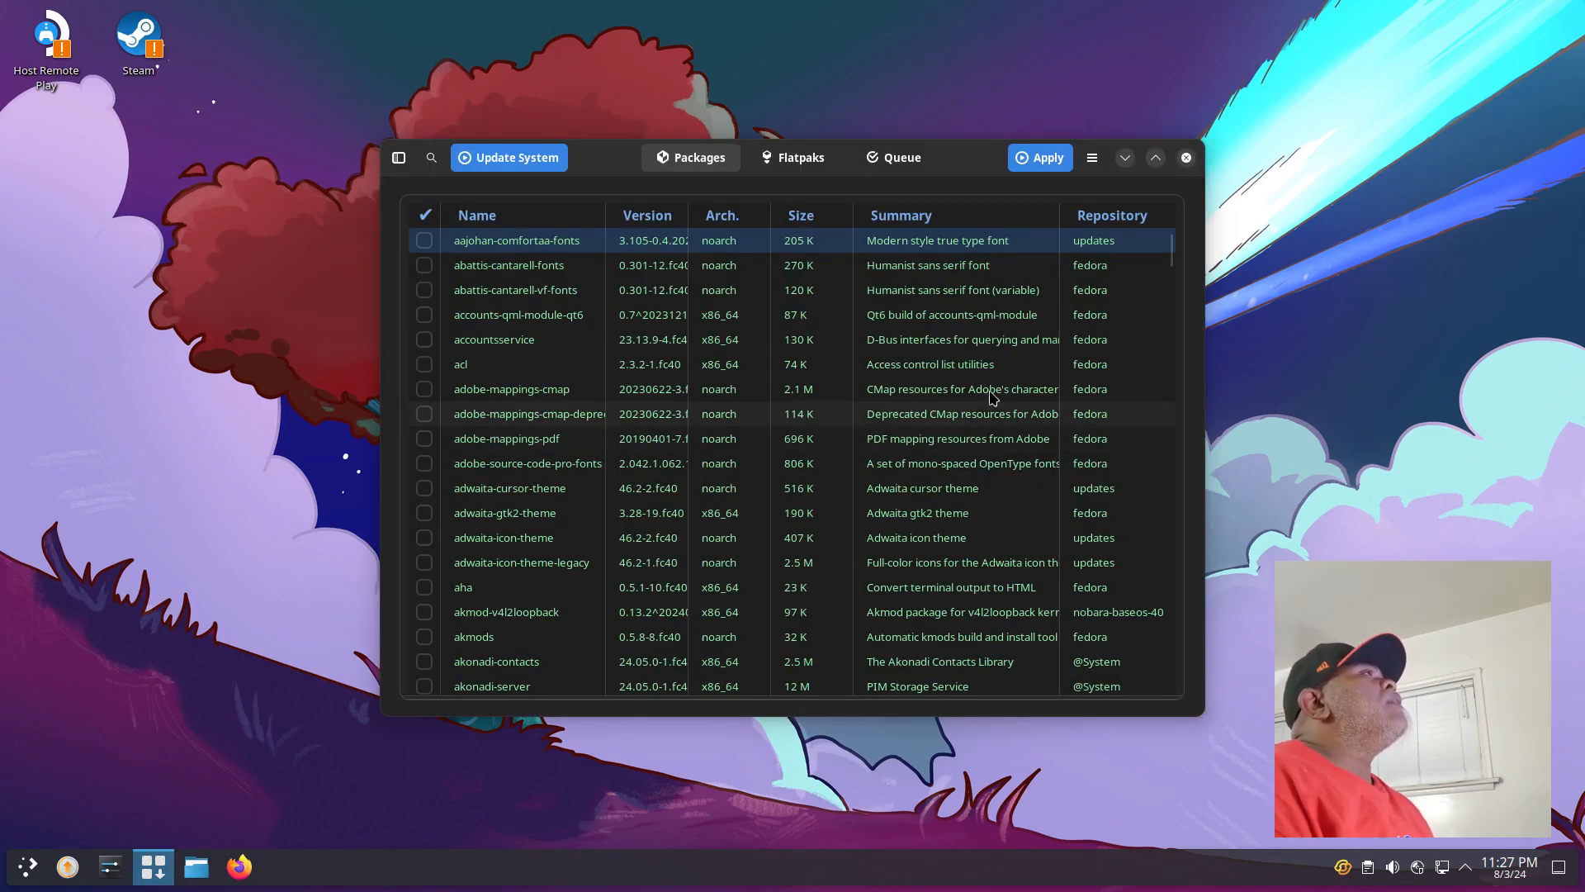
mouse_move(763, 338)
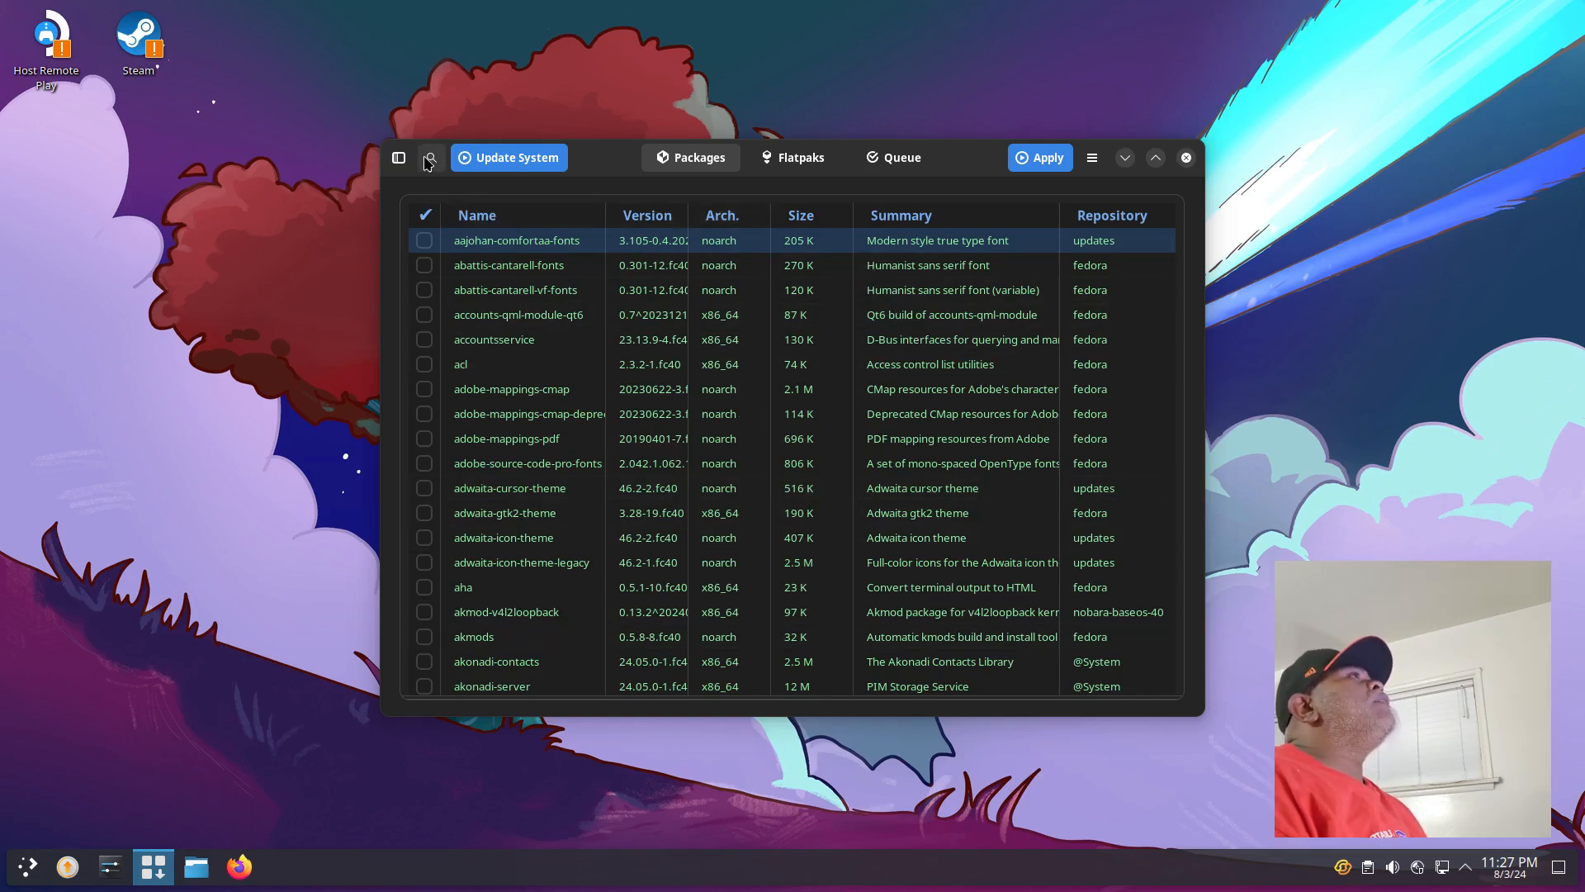
left_click(431, 157)
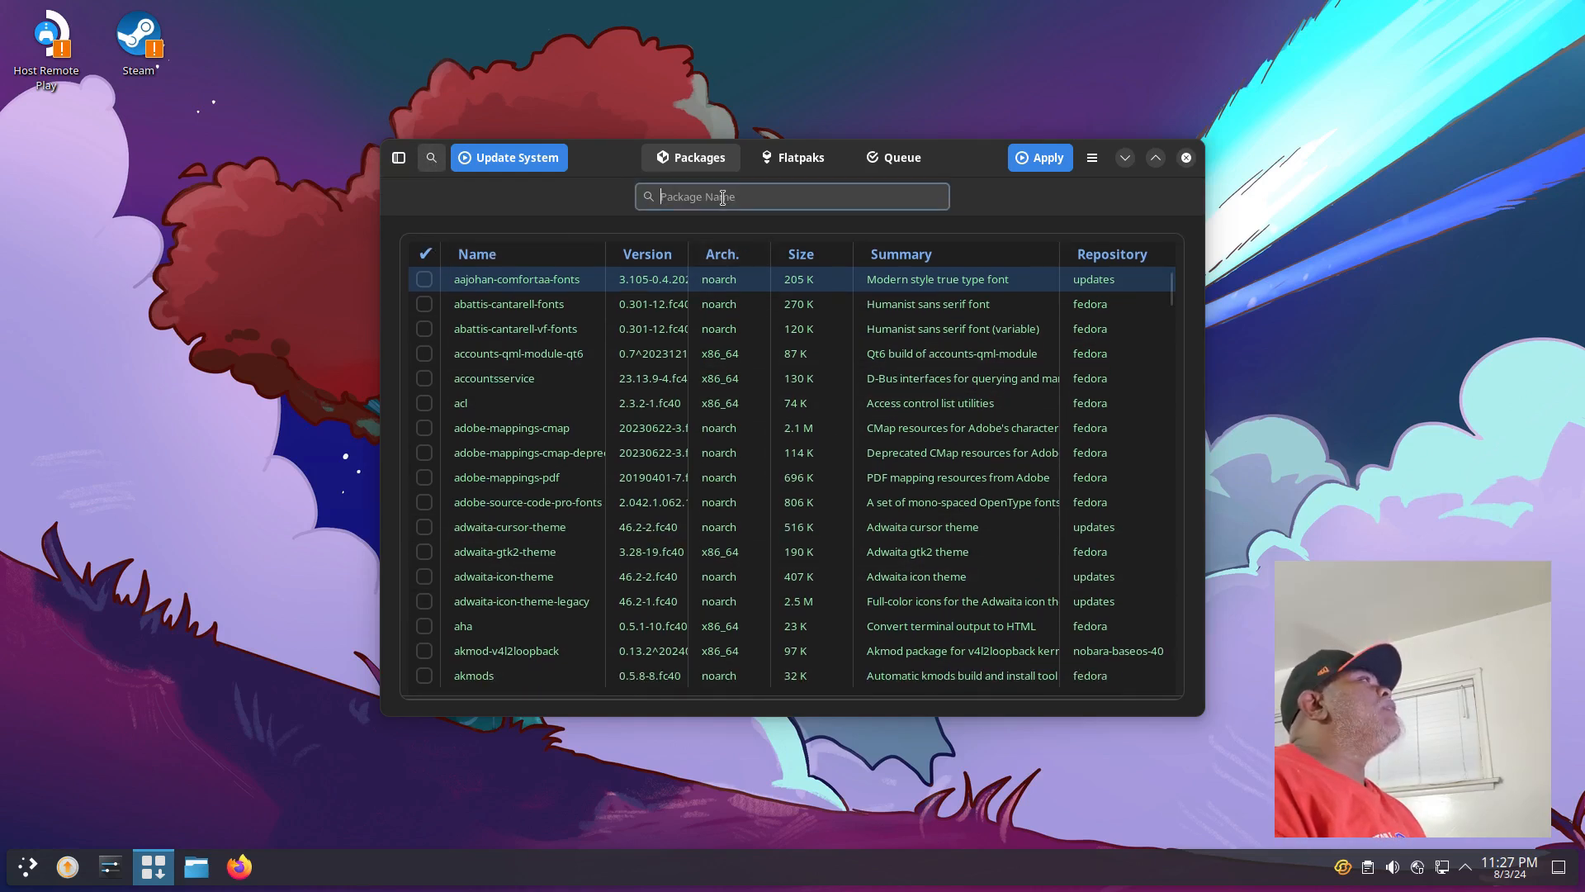
type("gimp")
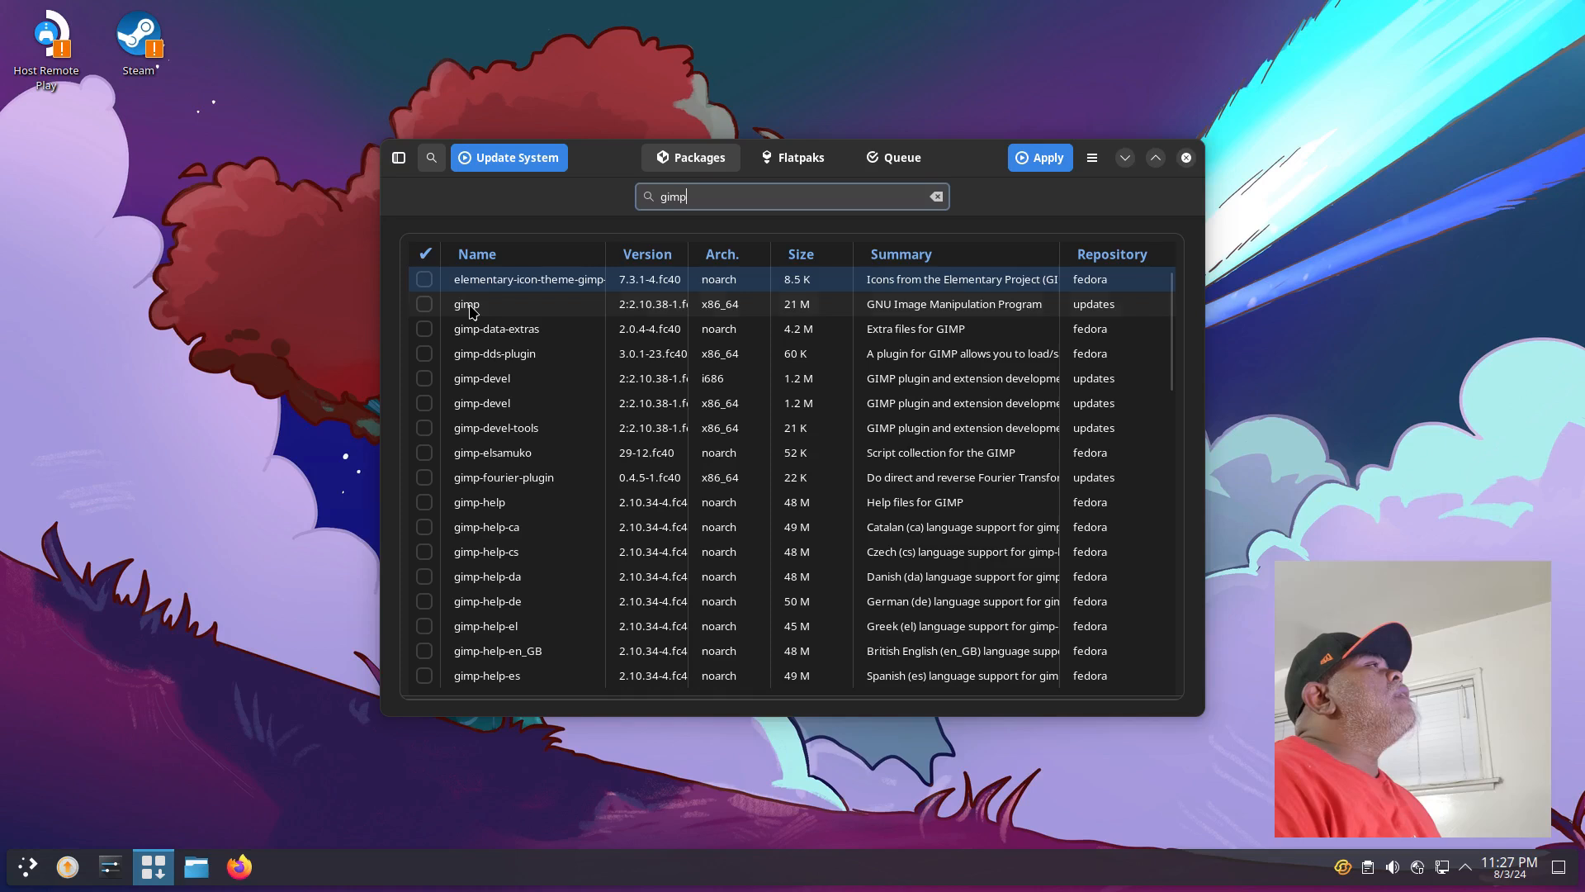
left_click(425, 304)
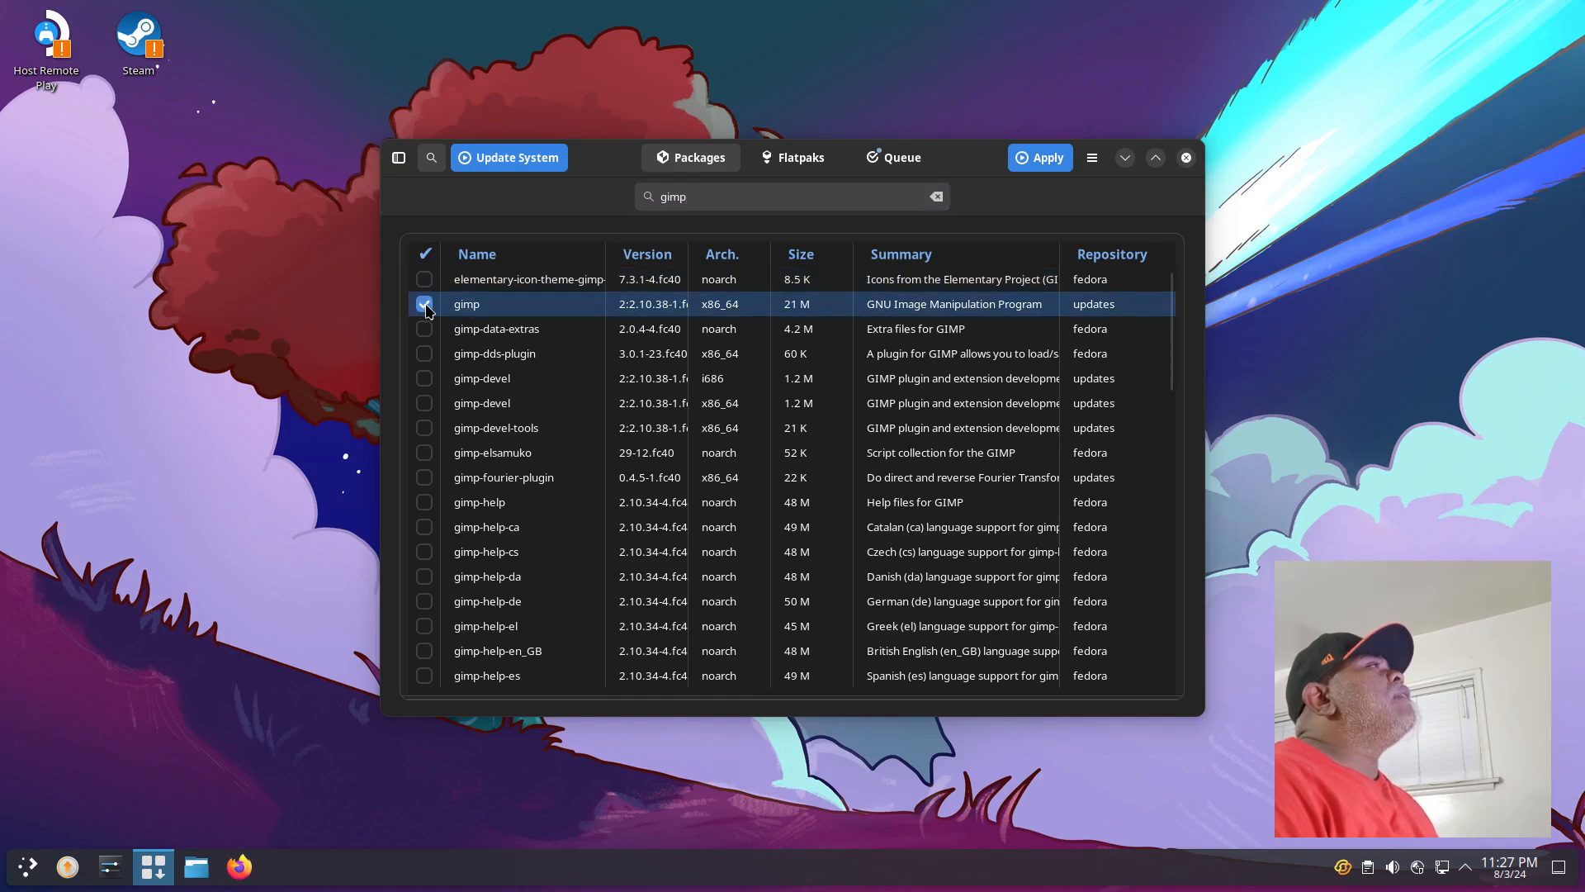
left_click(424, 304)
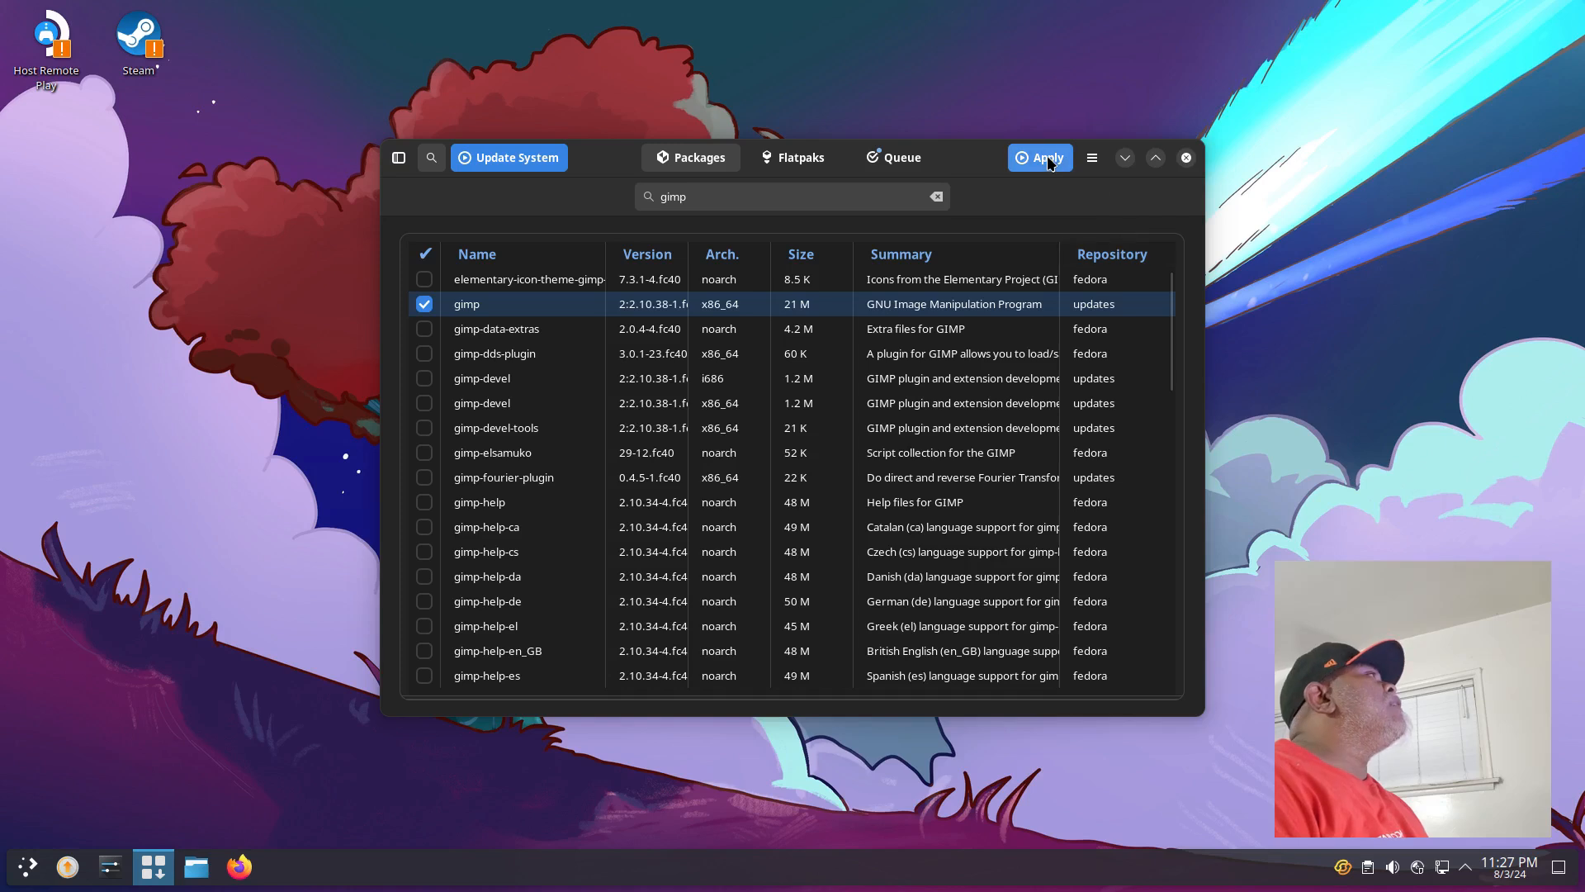
Apply the queued change to bring up the transaction list of GIMP and its dependencies.
left_click(1038, 157)
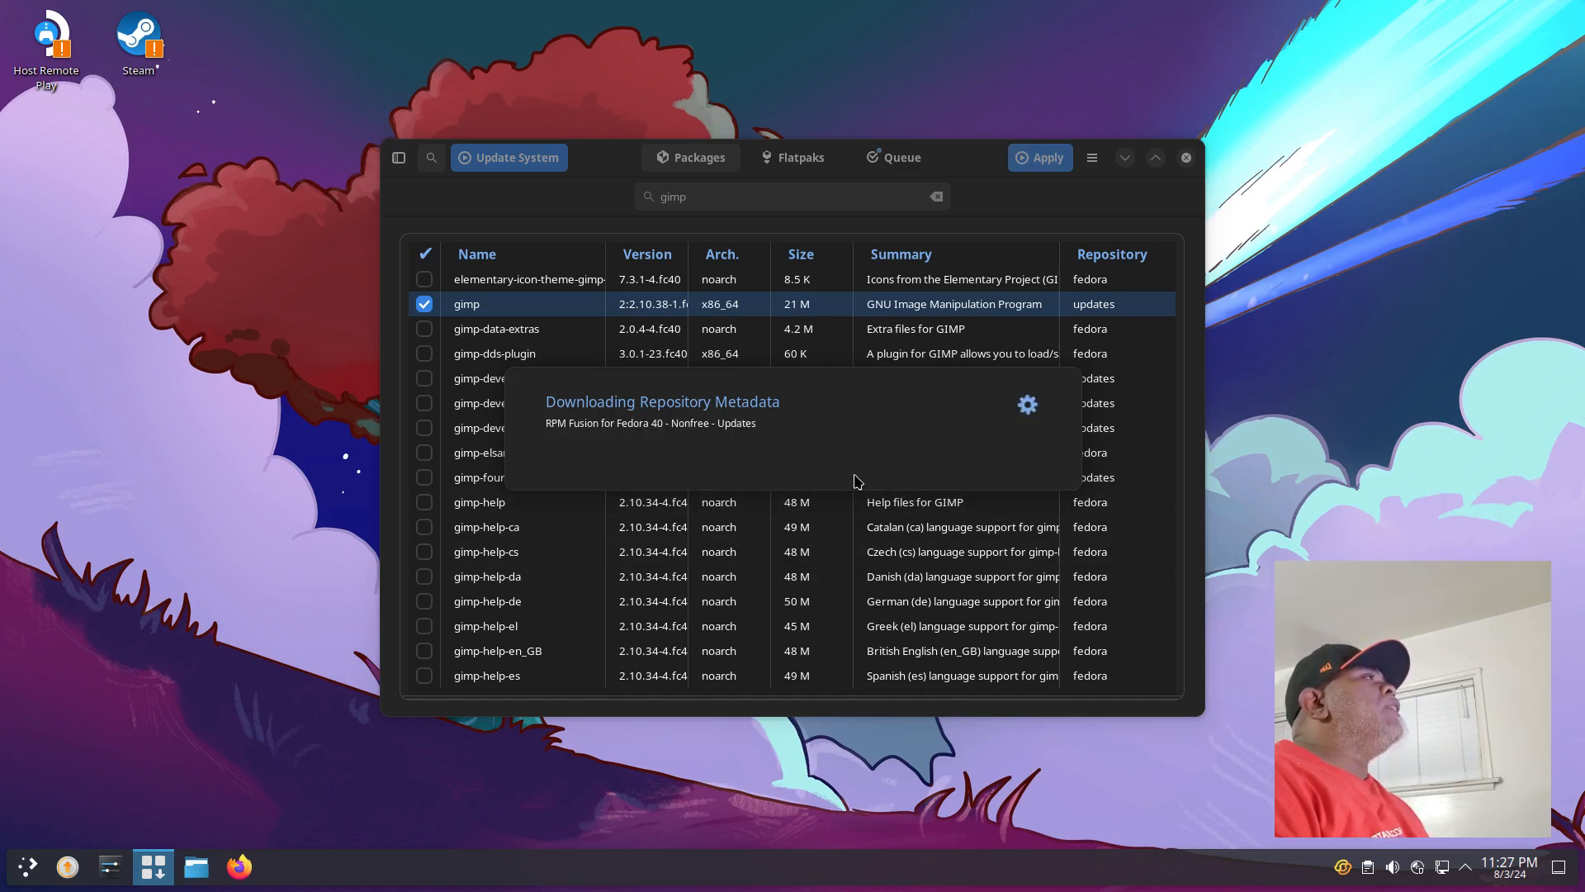
mouse_move(846, 483)
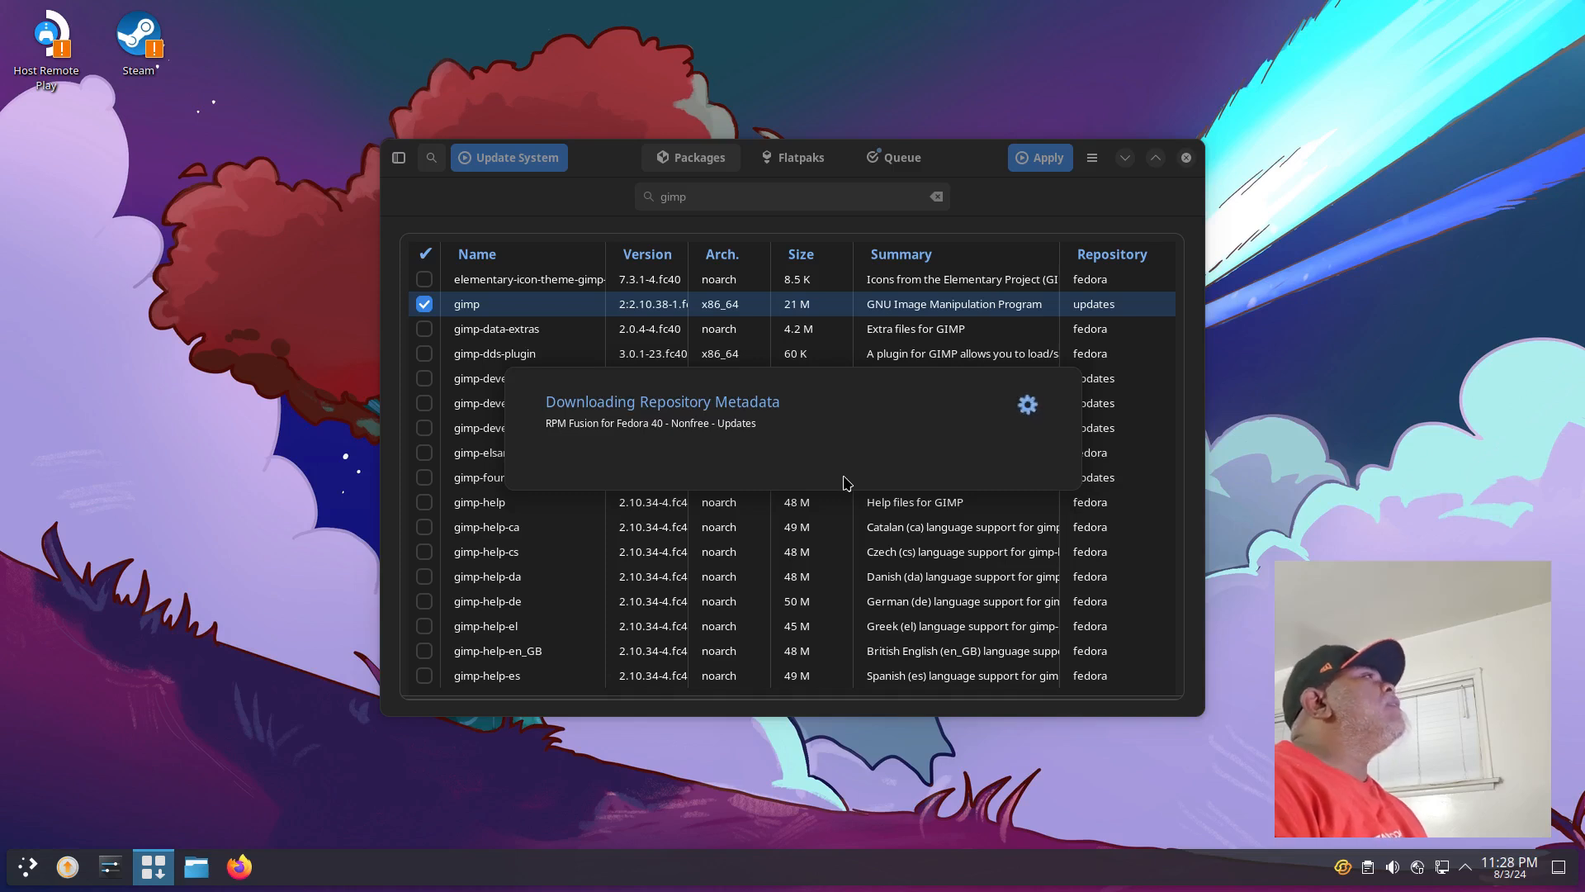
left_click(1039, 157)
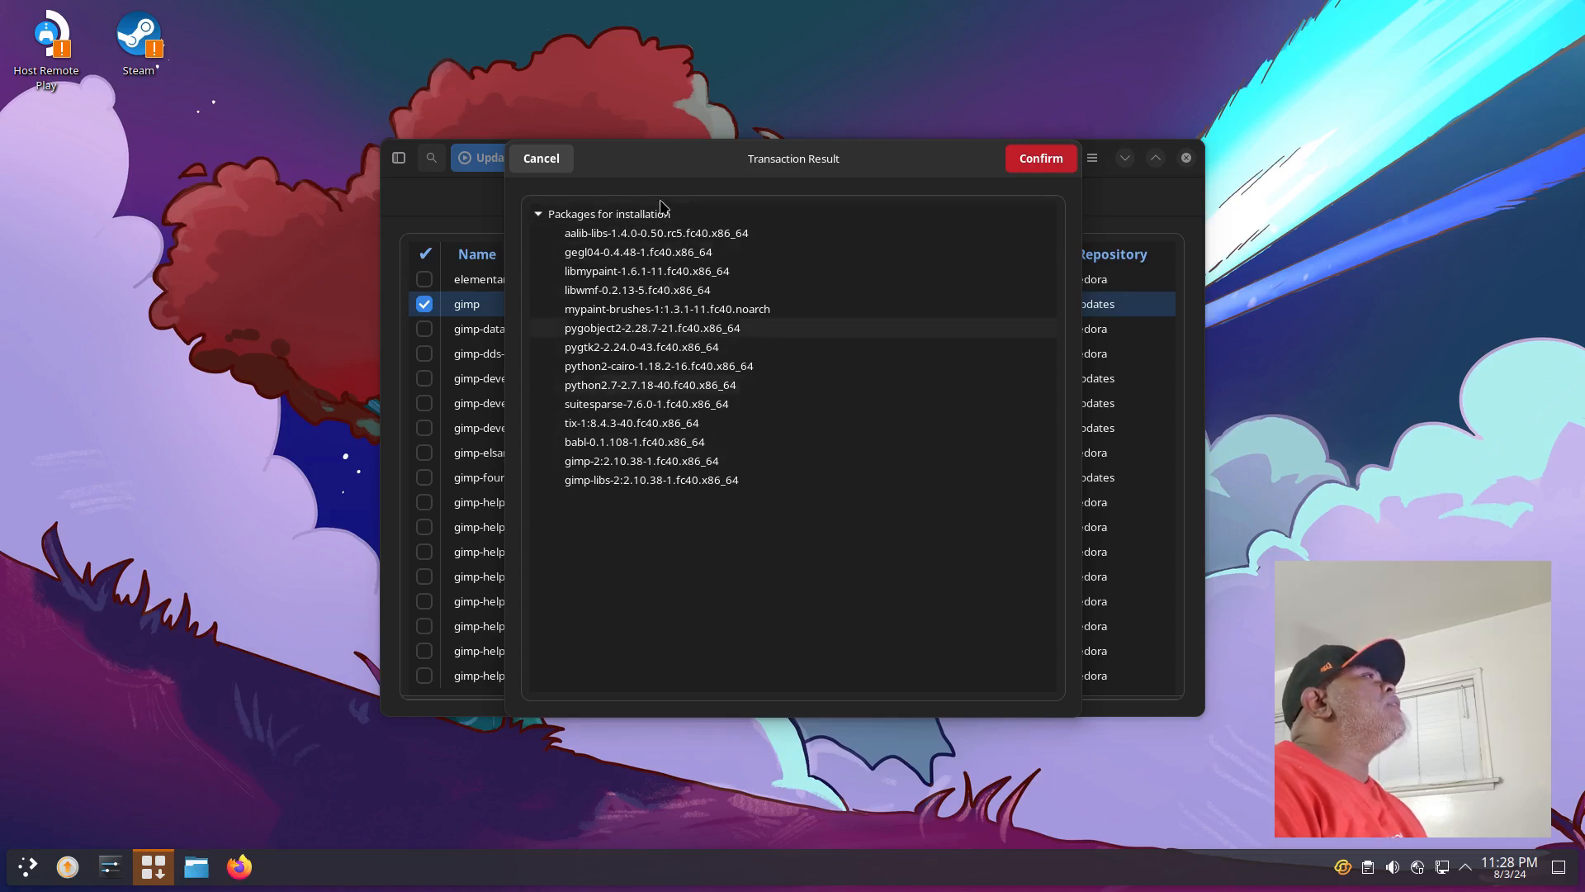
Confirm the GIMP transaction, authenticate, and accept the Fedora GPG signing key.
left_click(1039, 159)
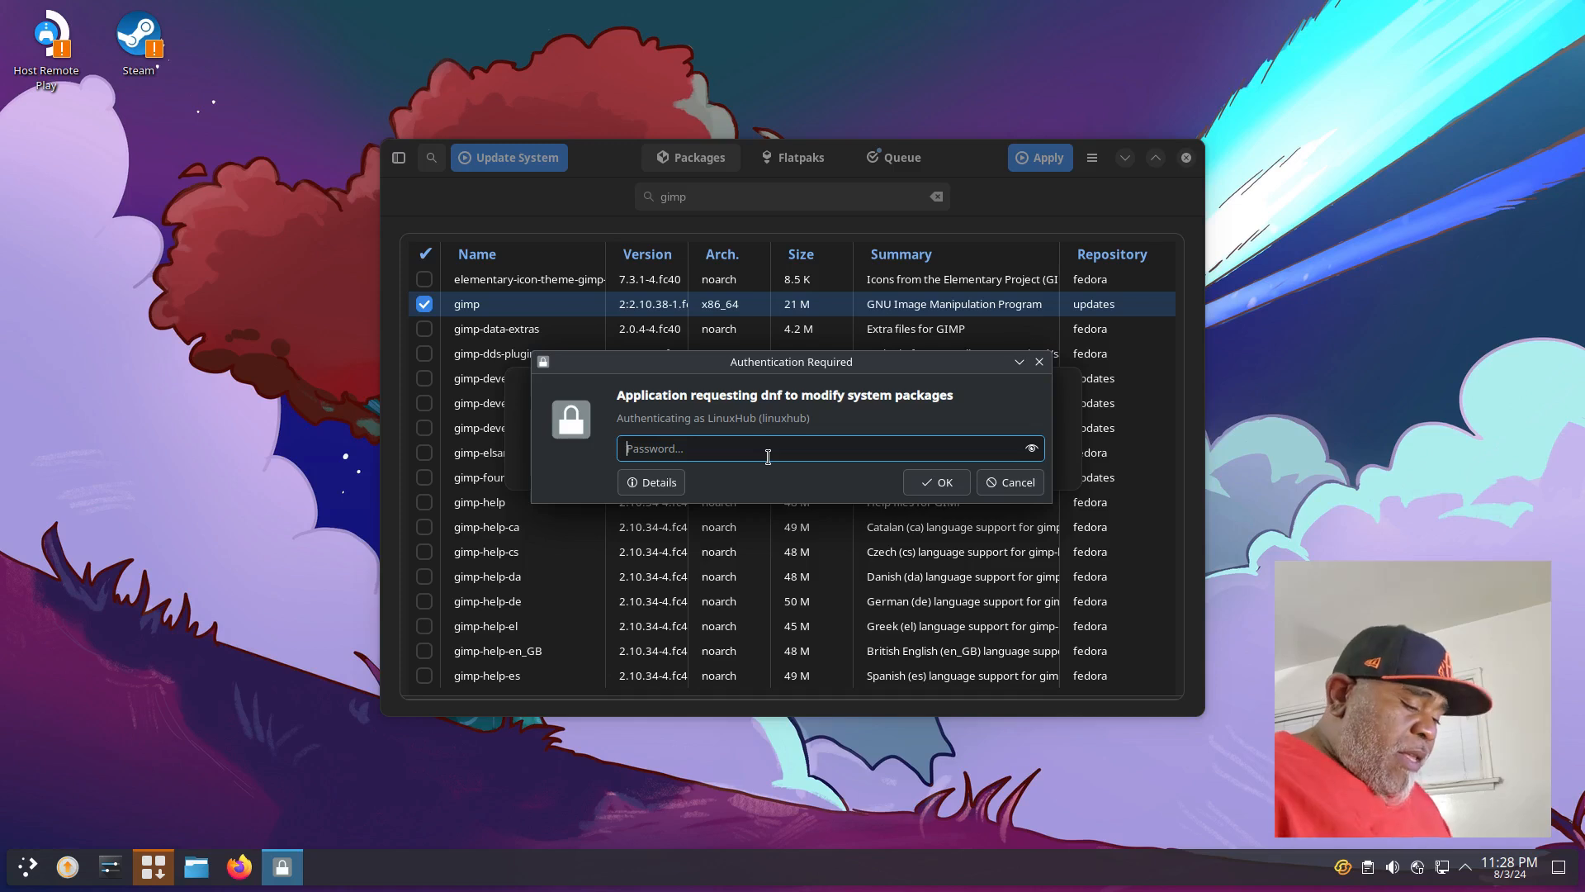
left_click(934, 482)
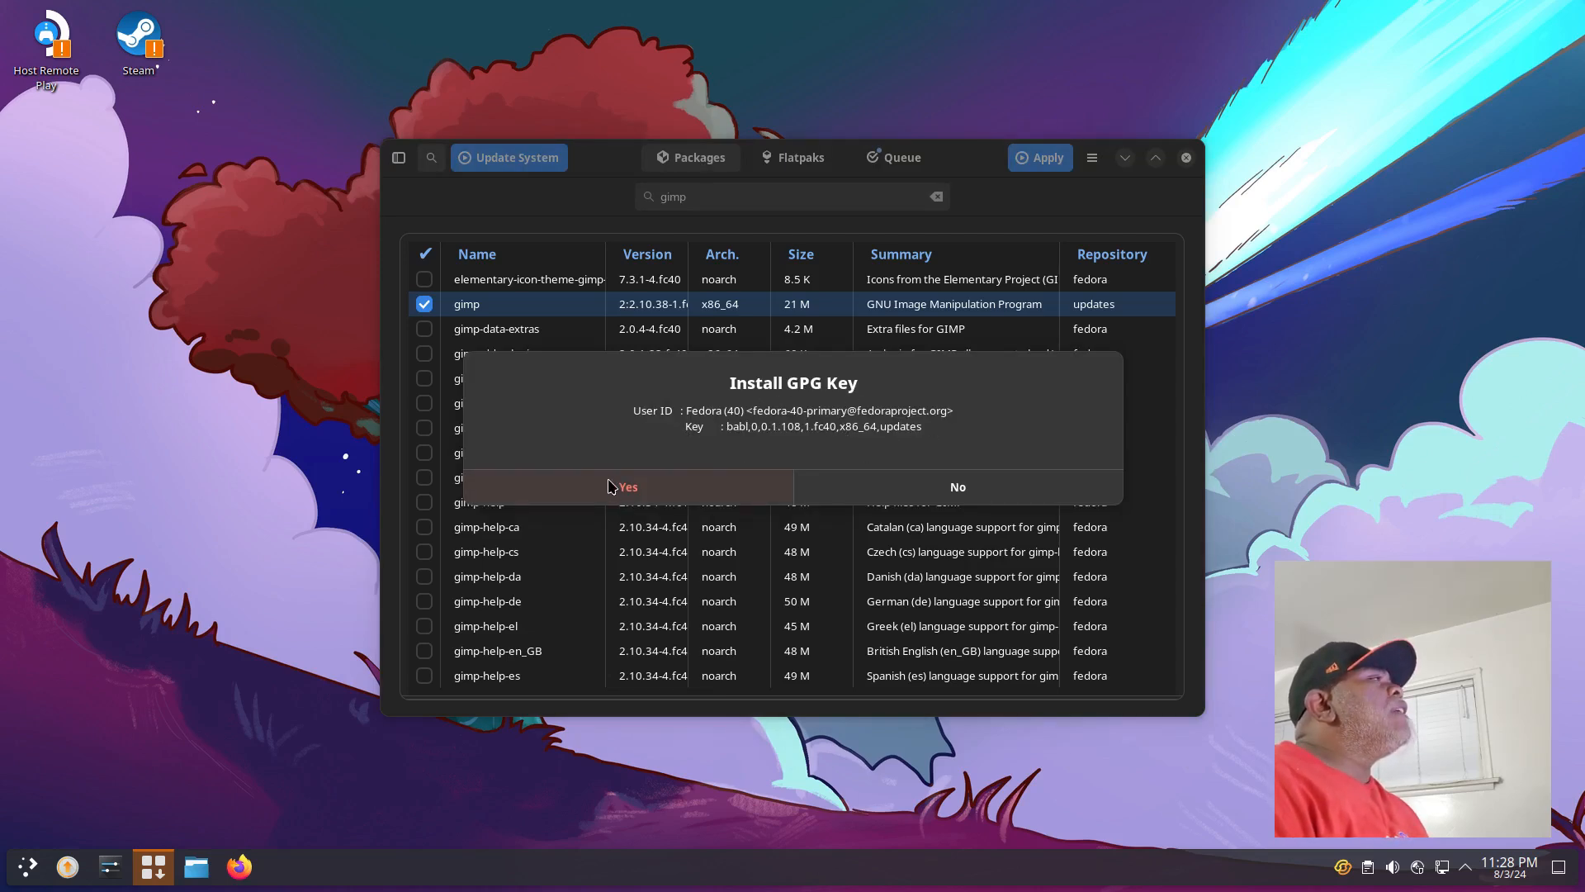
left_click(628, 485)
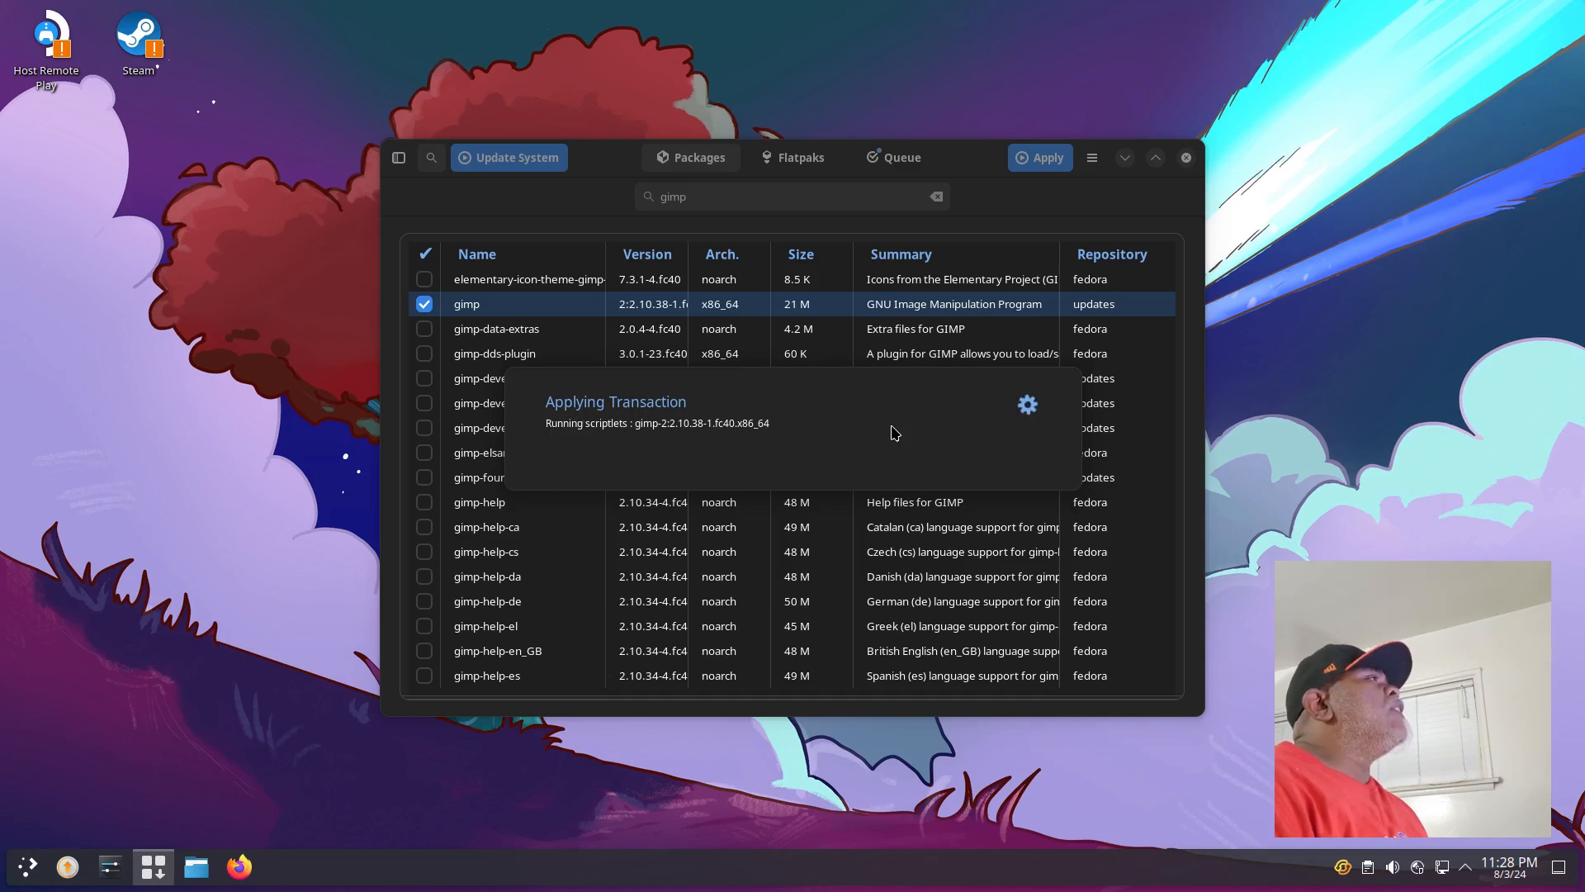
mouse_move(872, 418)
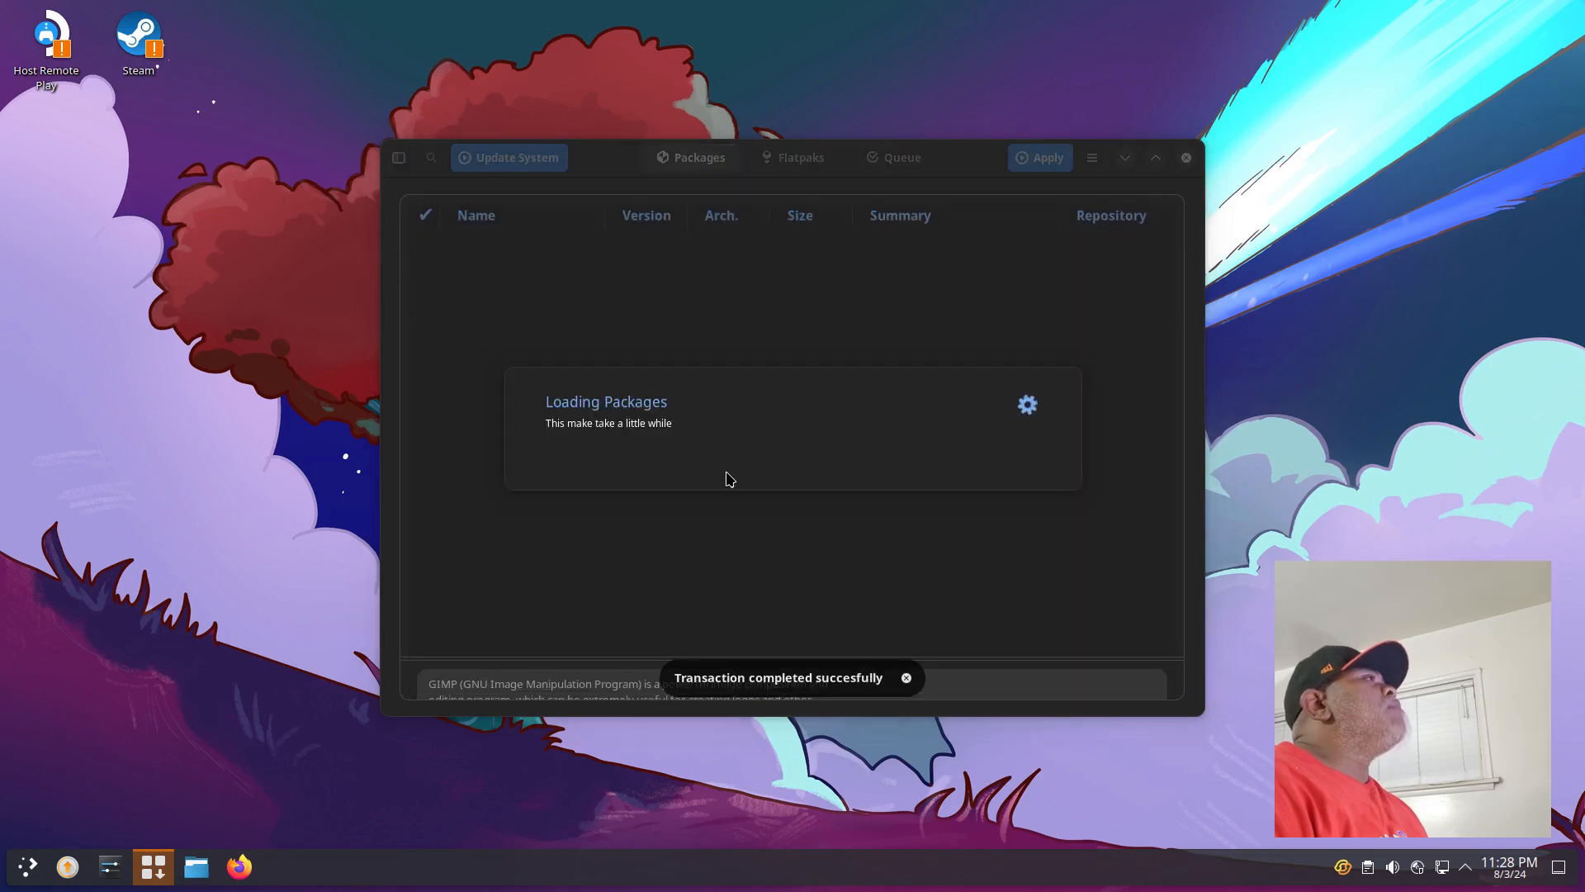
mouse_move(872, 616)
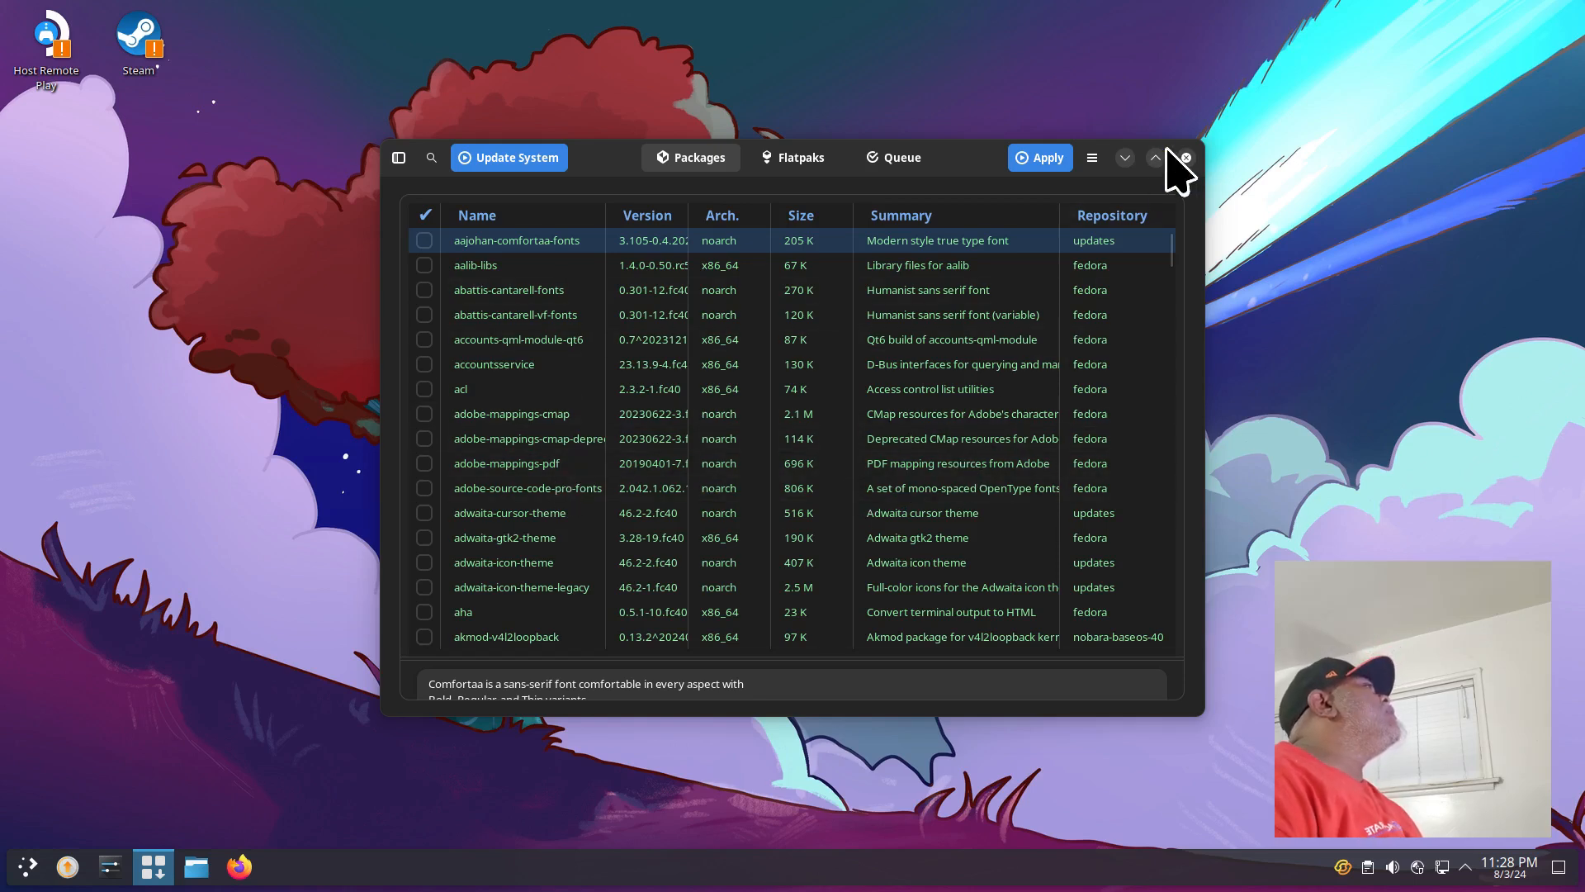
View the About Yum Extender version information from the main menu and close it.
left_click(1091, 156)
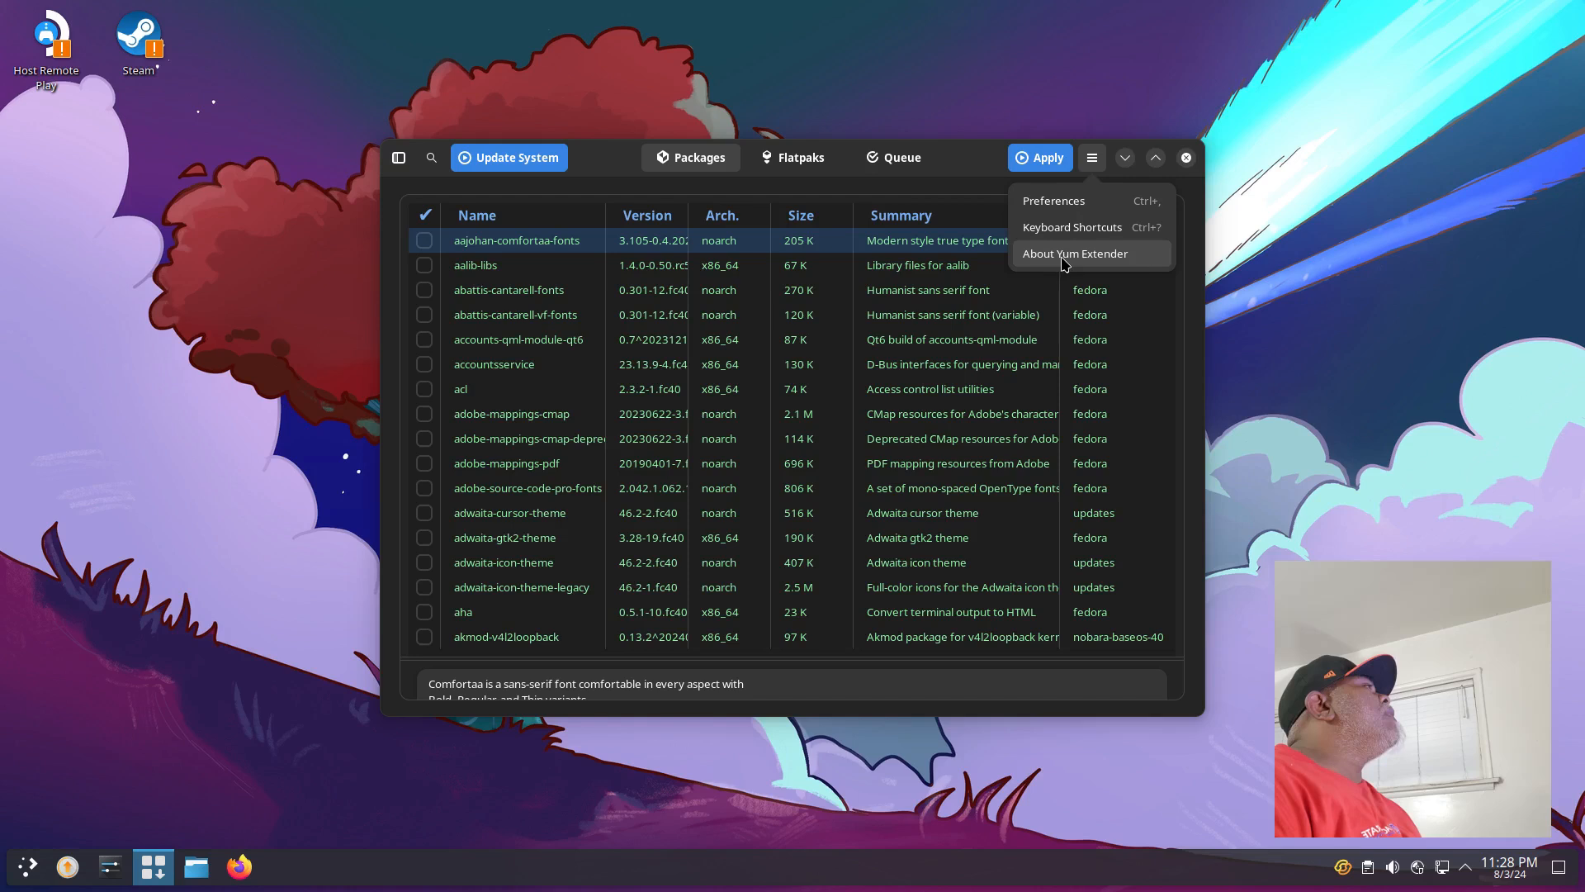
left_click(1075, 253)
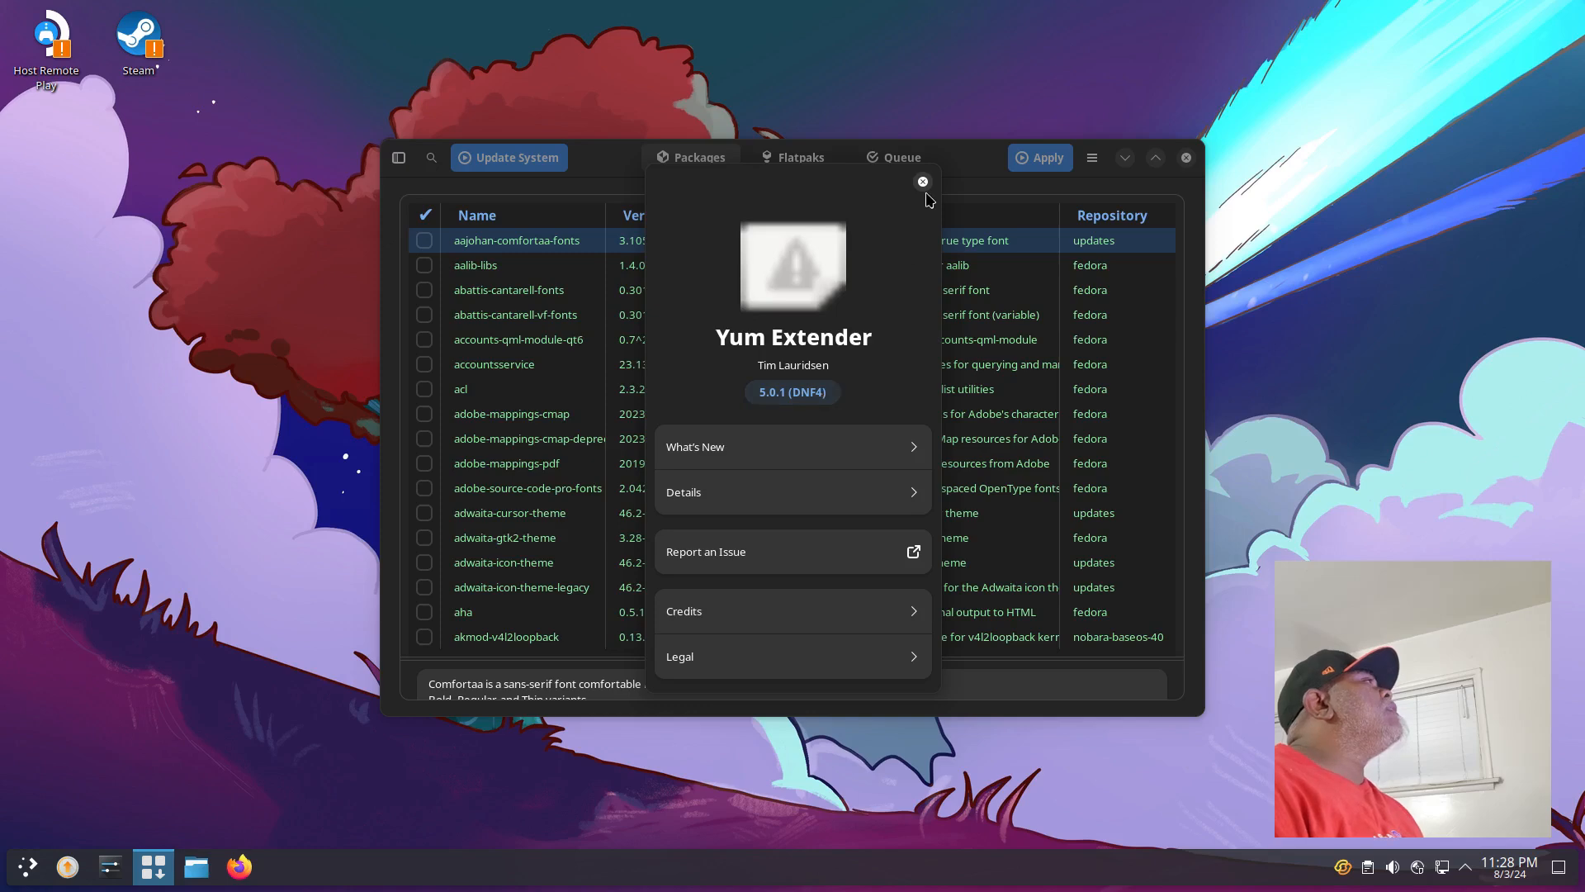
left_click(922, 181)
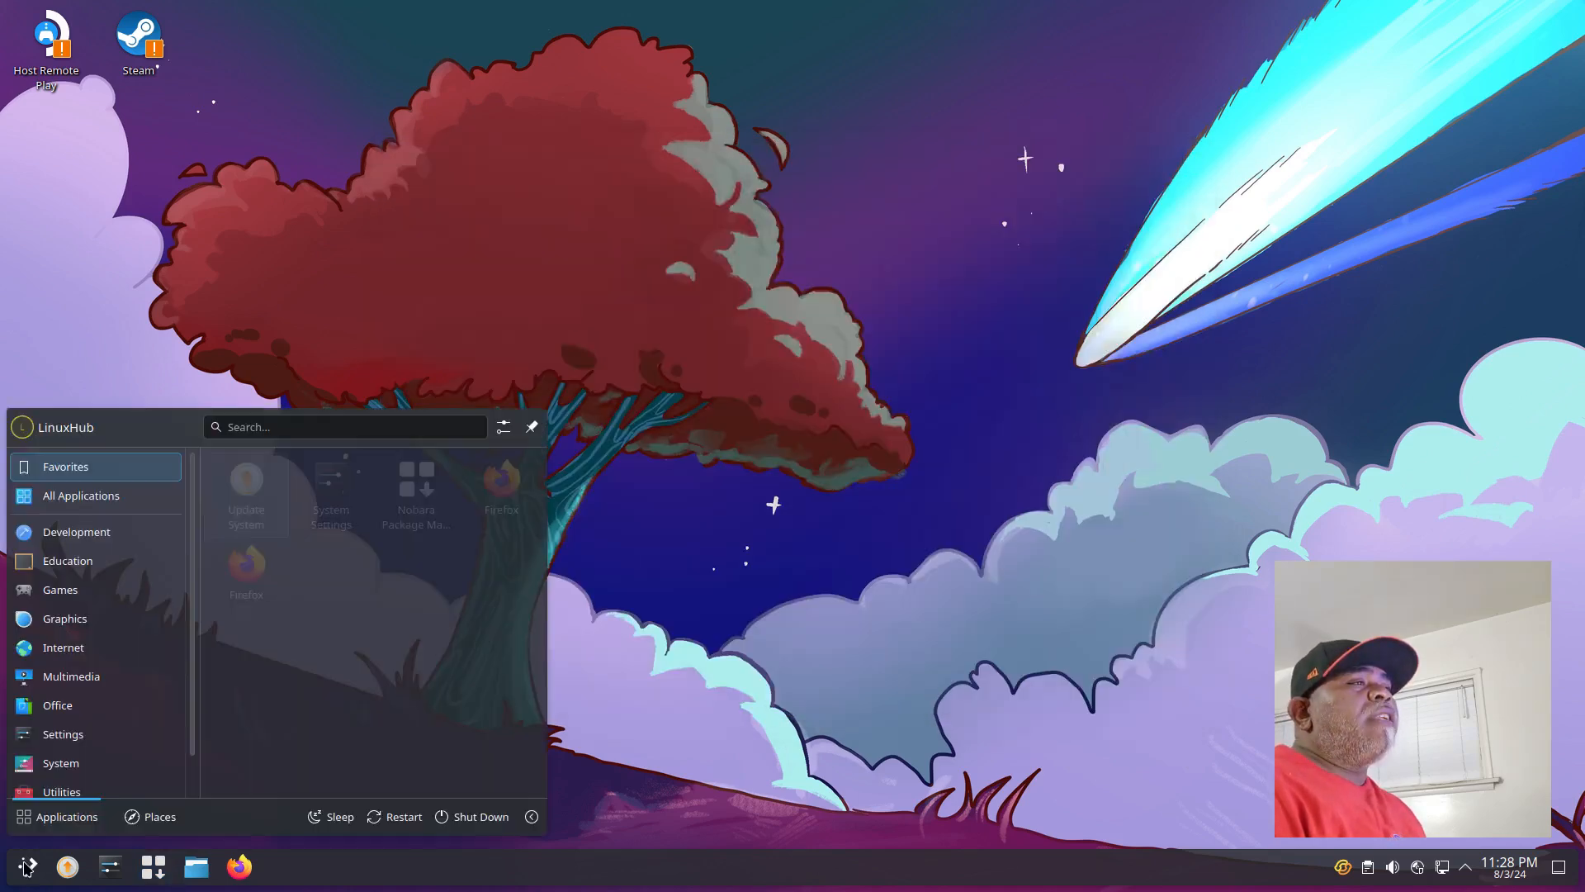
Launch GNU Image Manipulation Program from the Graphics category.
left_click(64, 618)
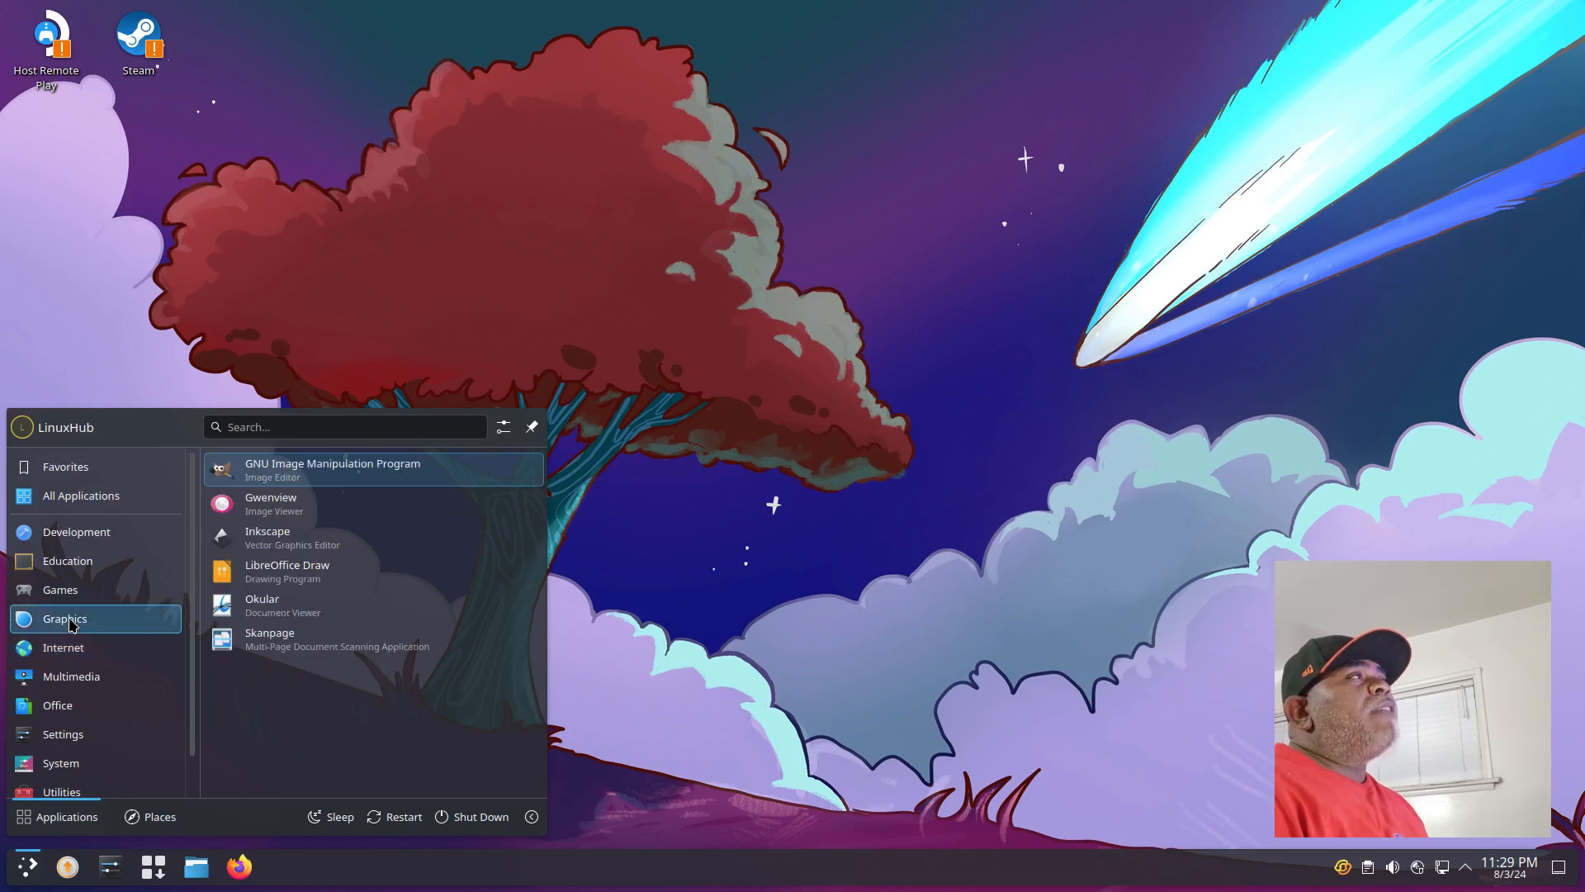
left_click(332, 467)
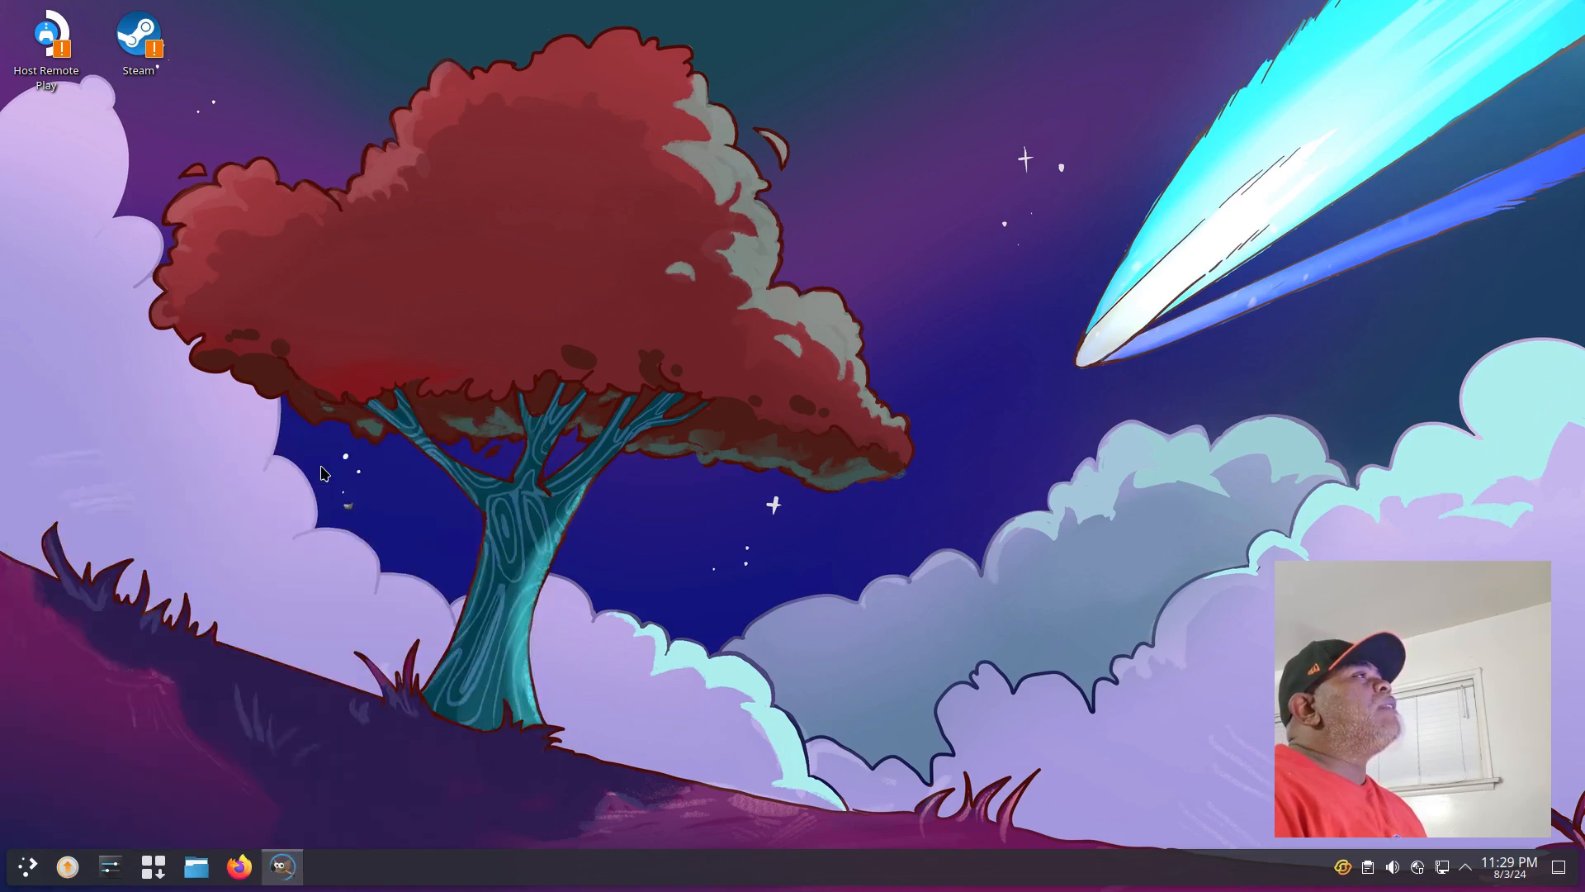
left_click(283, 867)
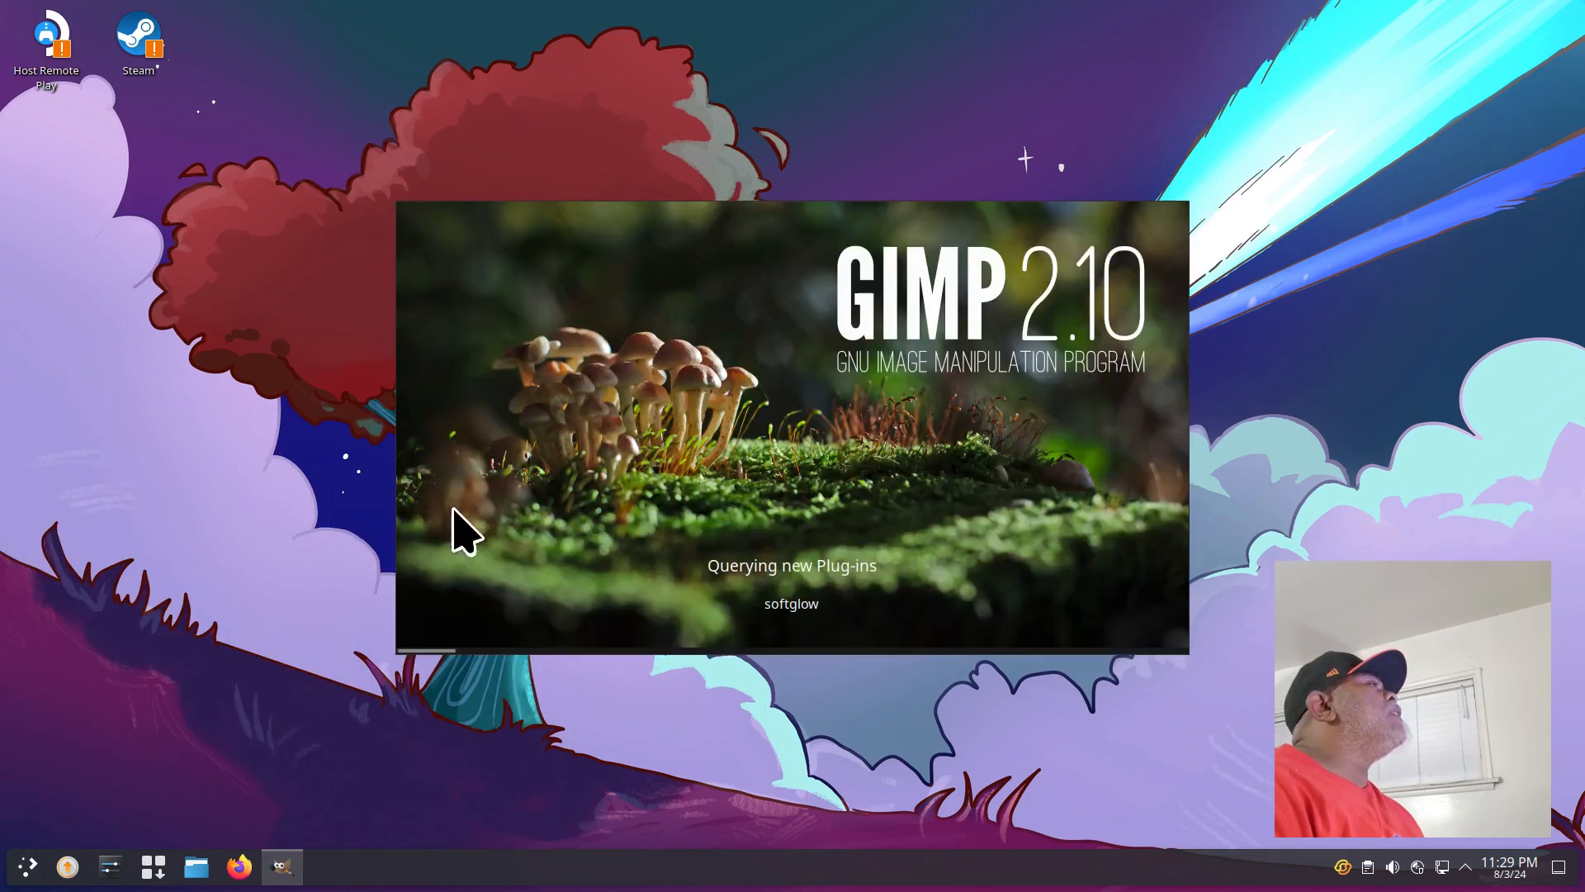
mouse_move(979, 653)
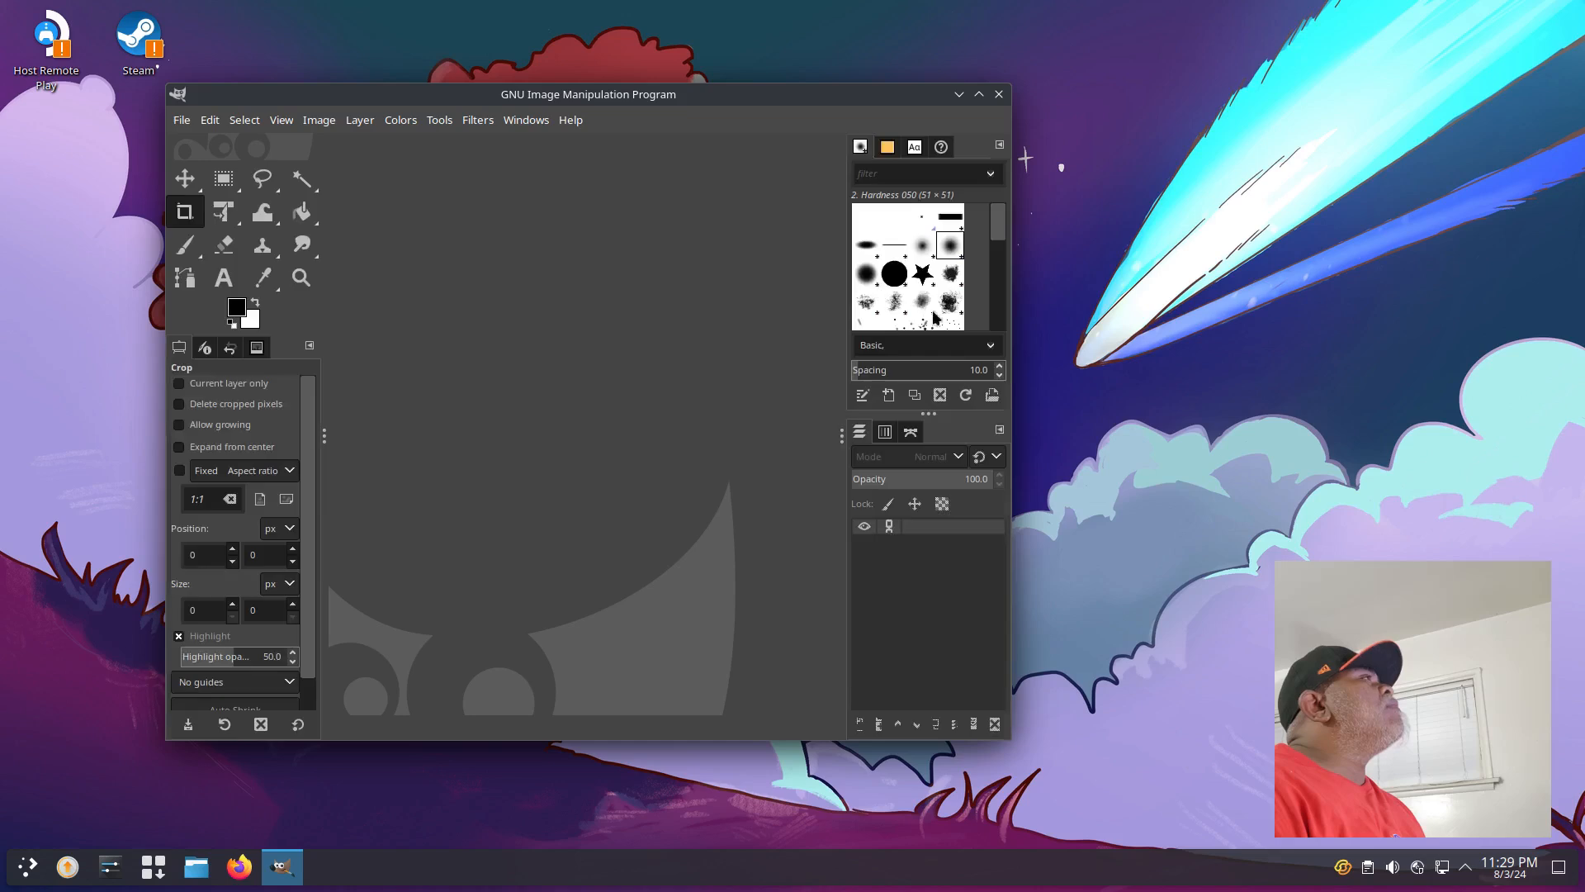
View GIMP 2.10.38's About dialog from Help, then close GIMP so Yum Extender reloads.
left_click(569, 119)
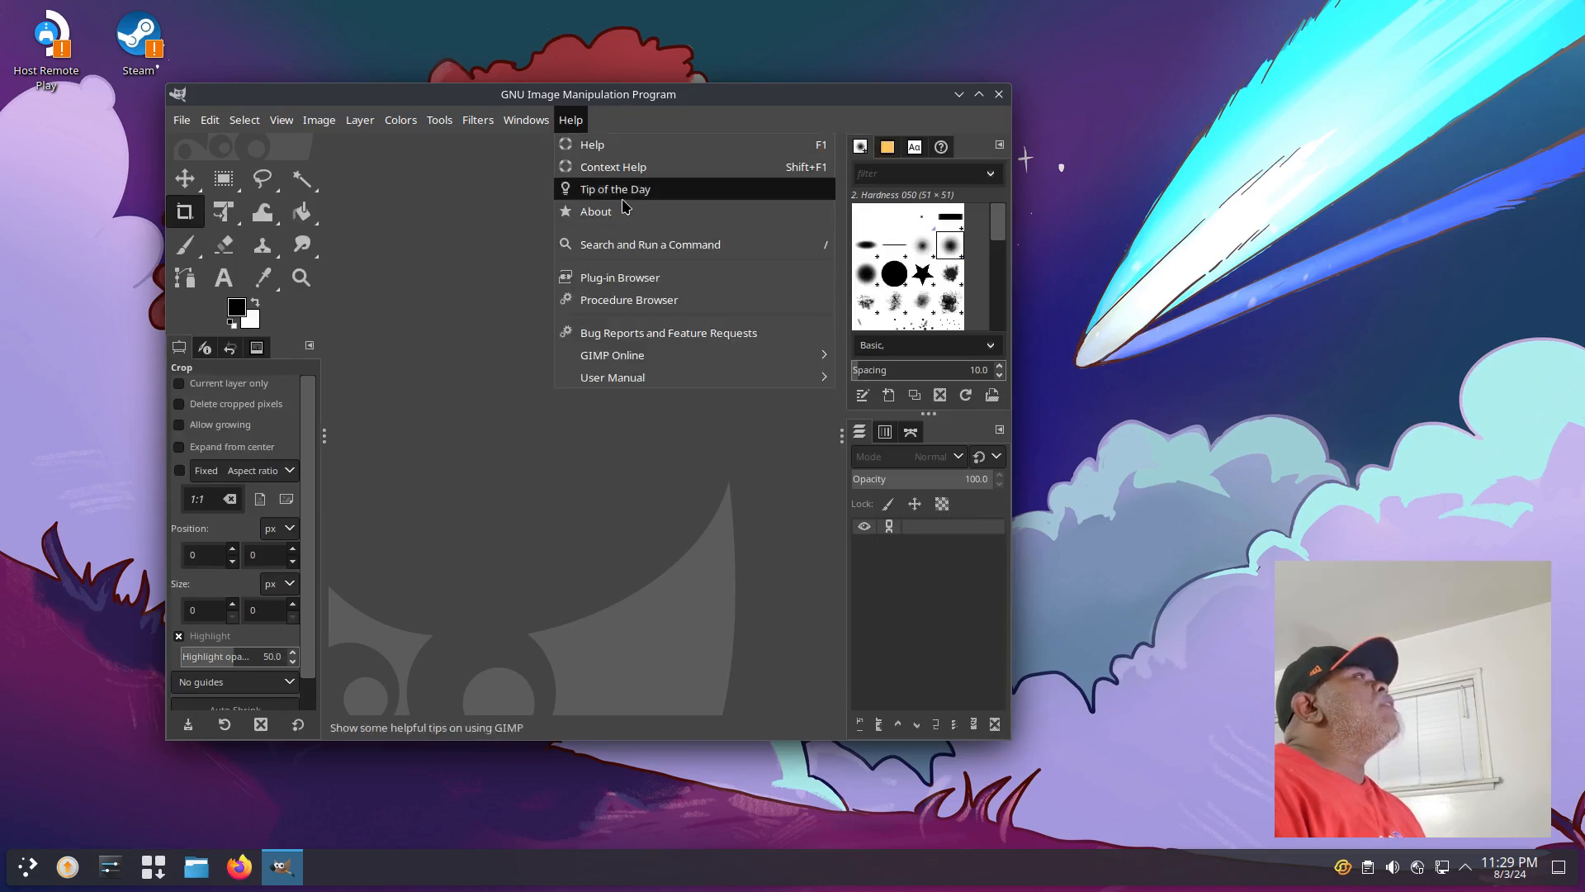
left_click(596, 209)
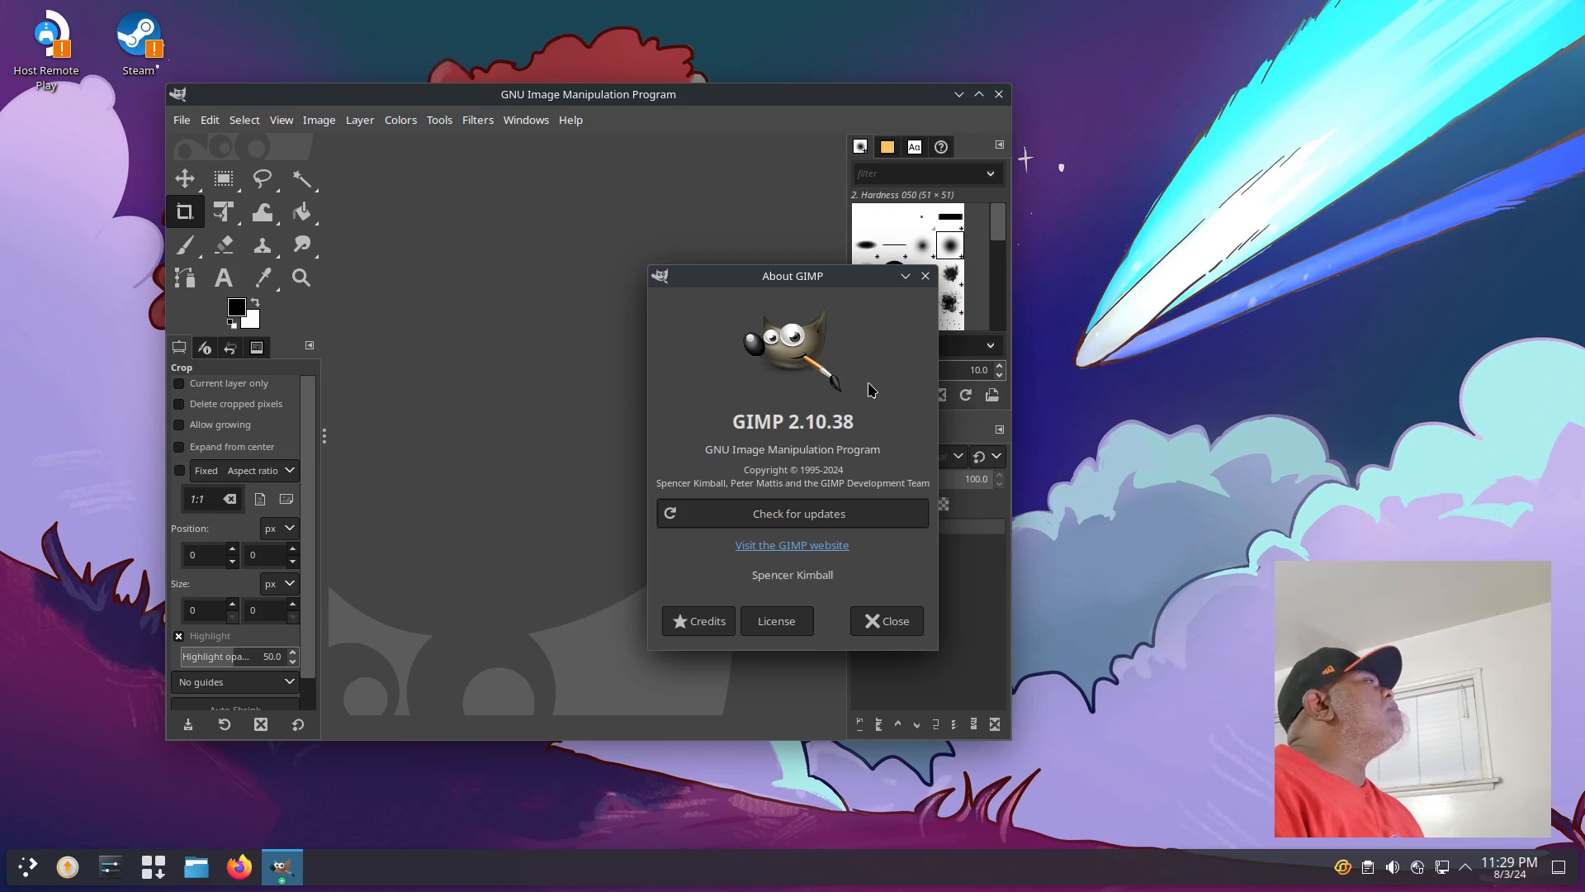
left_click(886, 620)
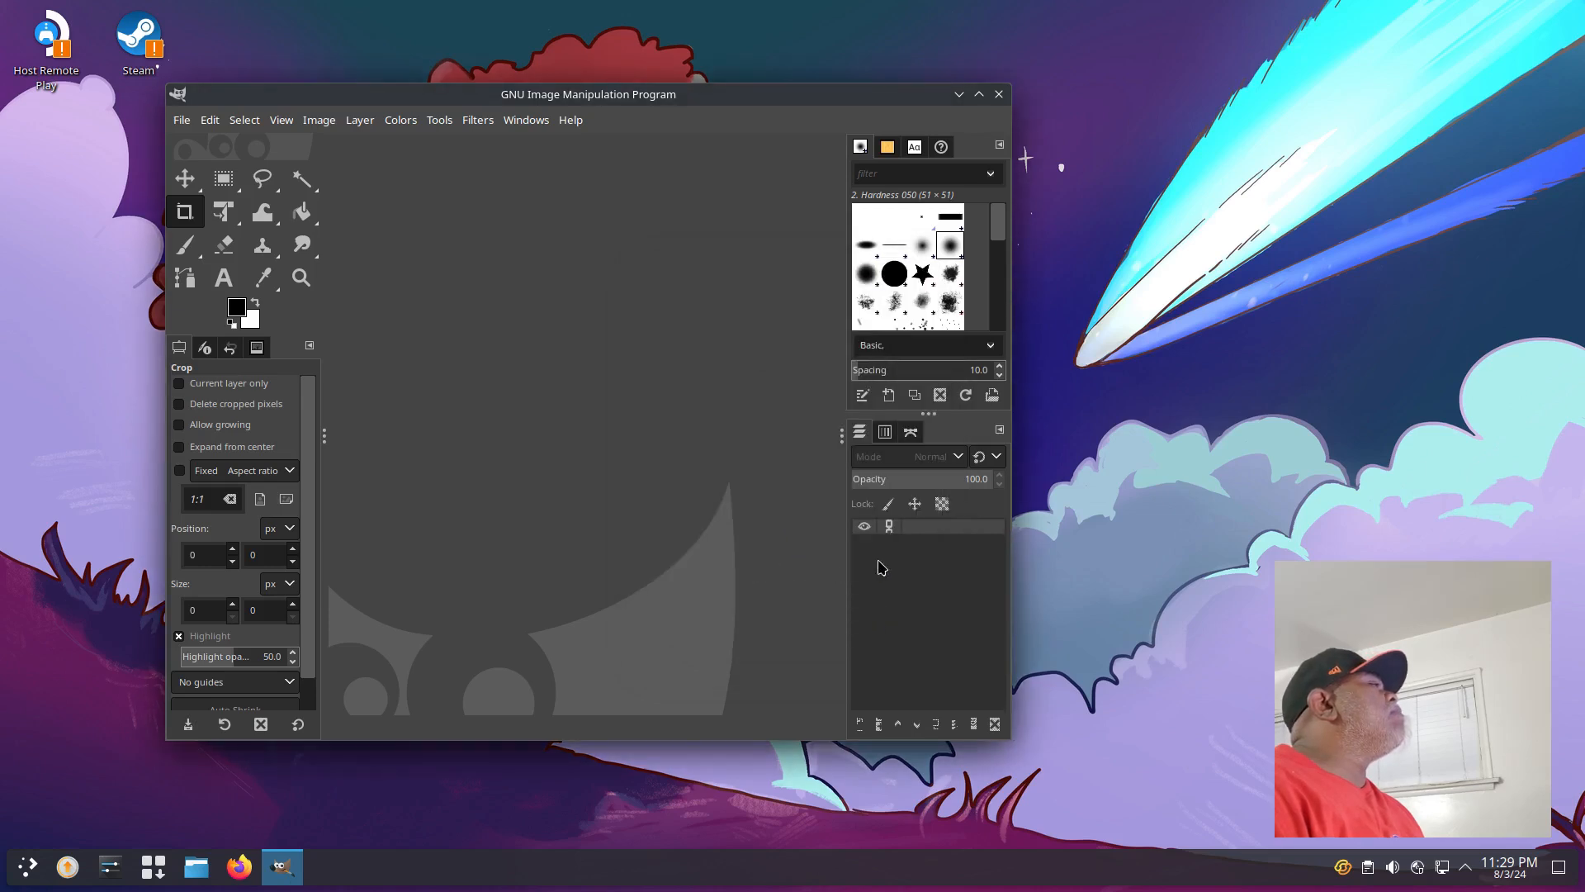
left_click(958, 94)
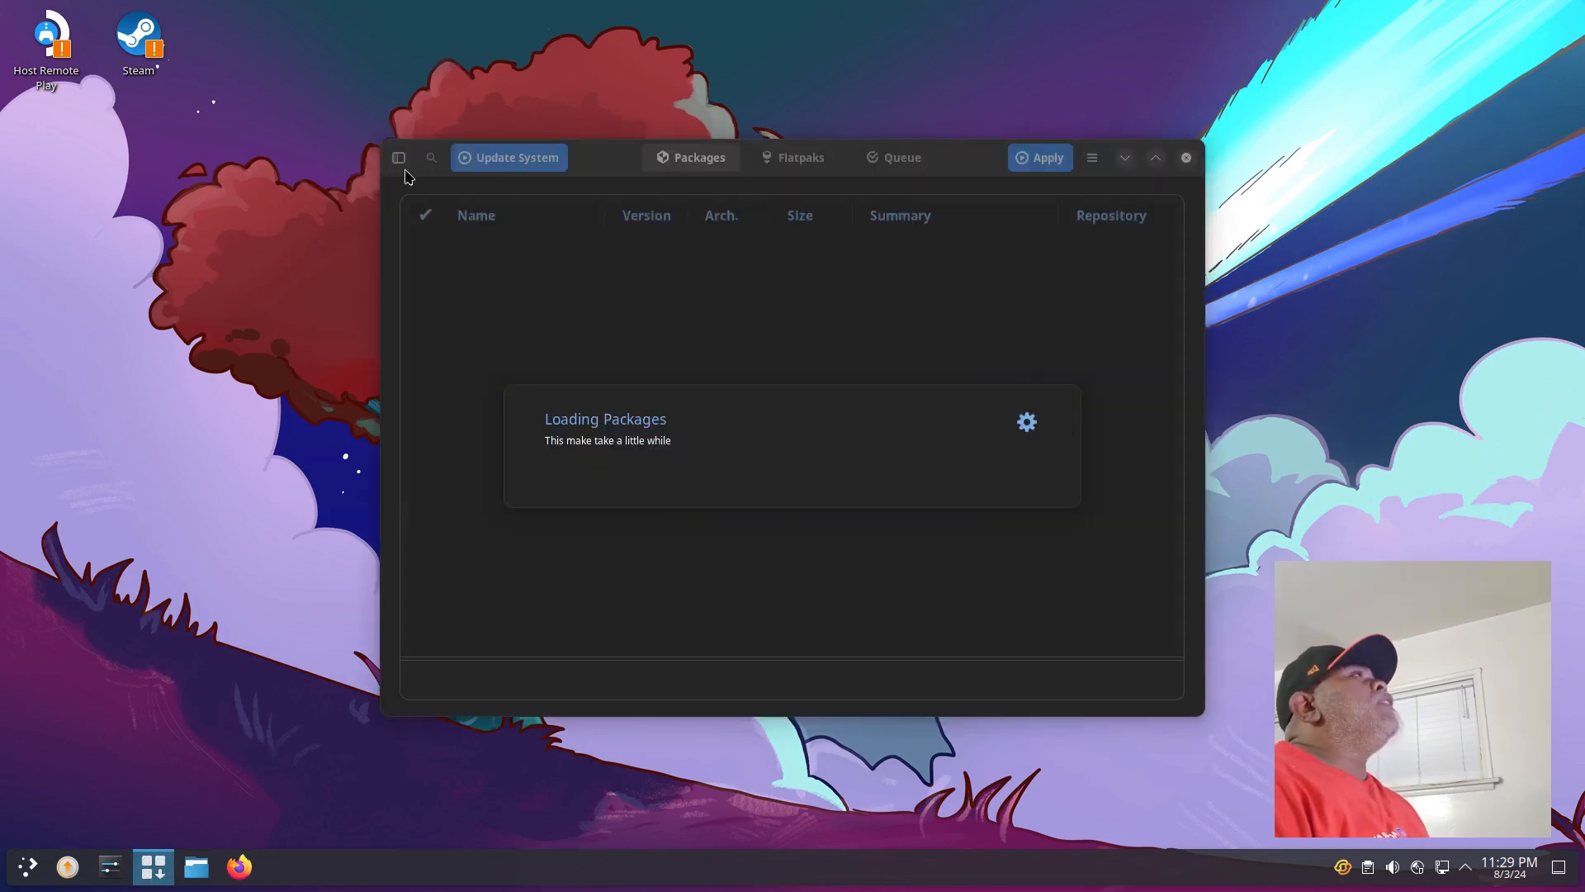
Search for vlc, mark the vlc packages for install and apply to show the transaction summary.
left_click(431, 159)
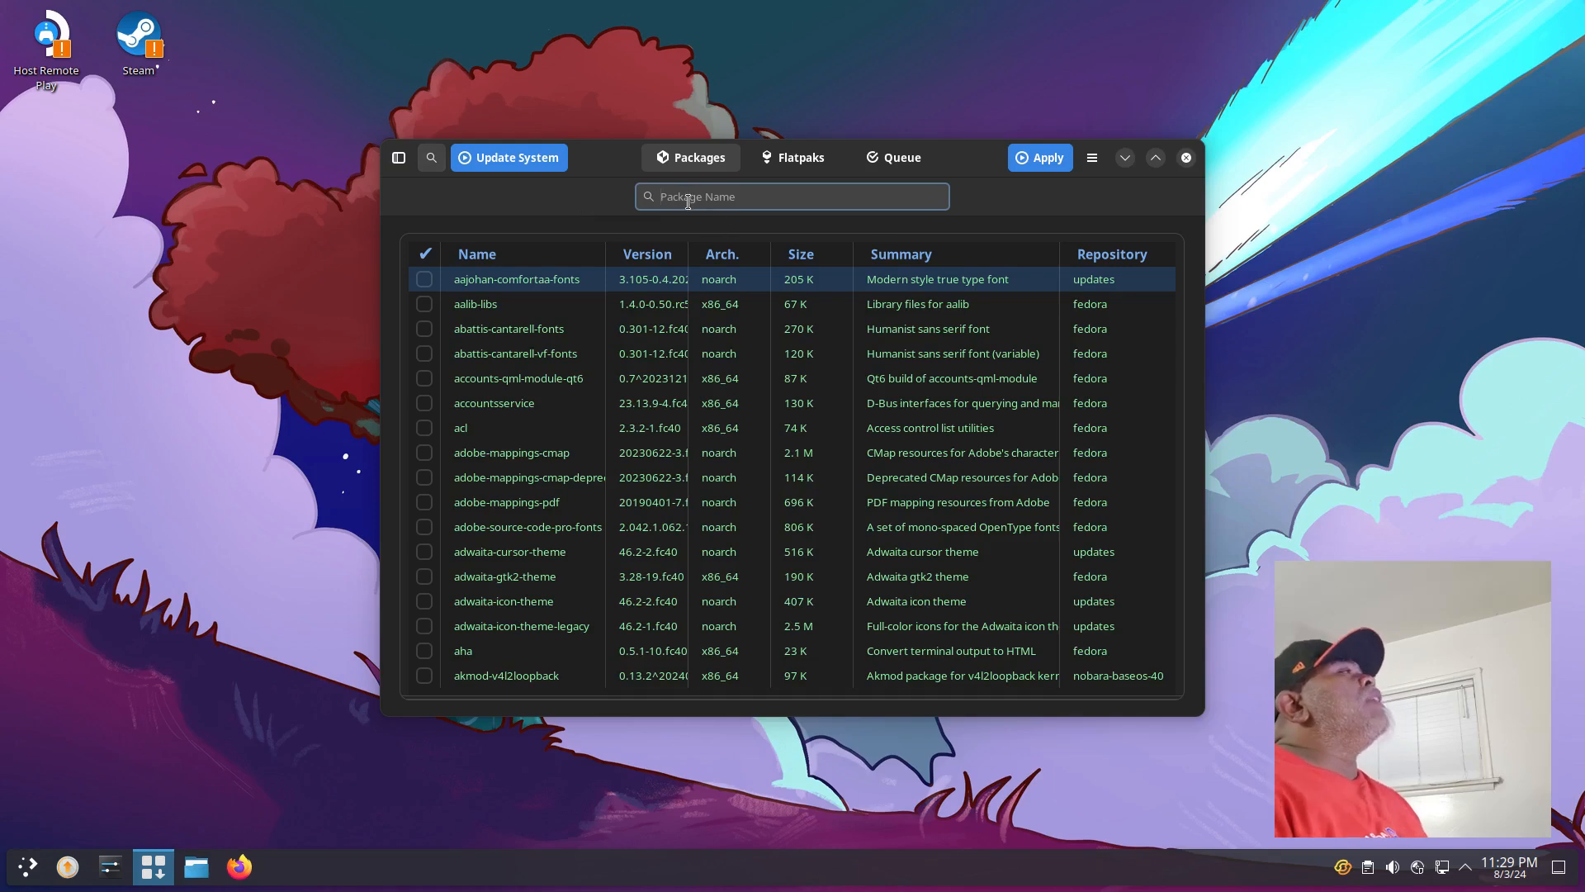
type("v")
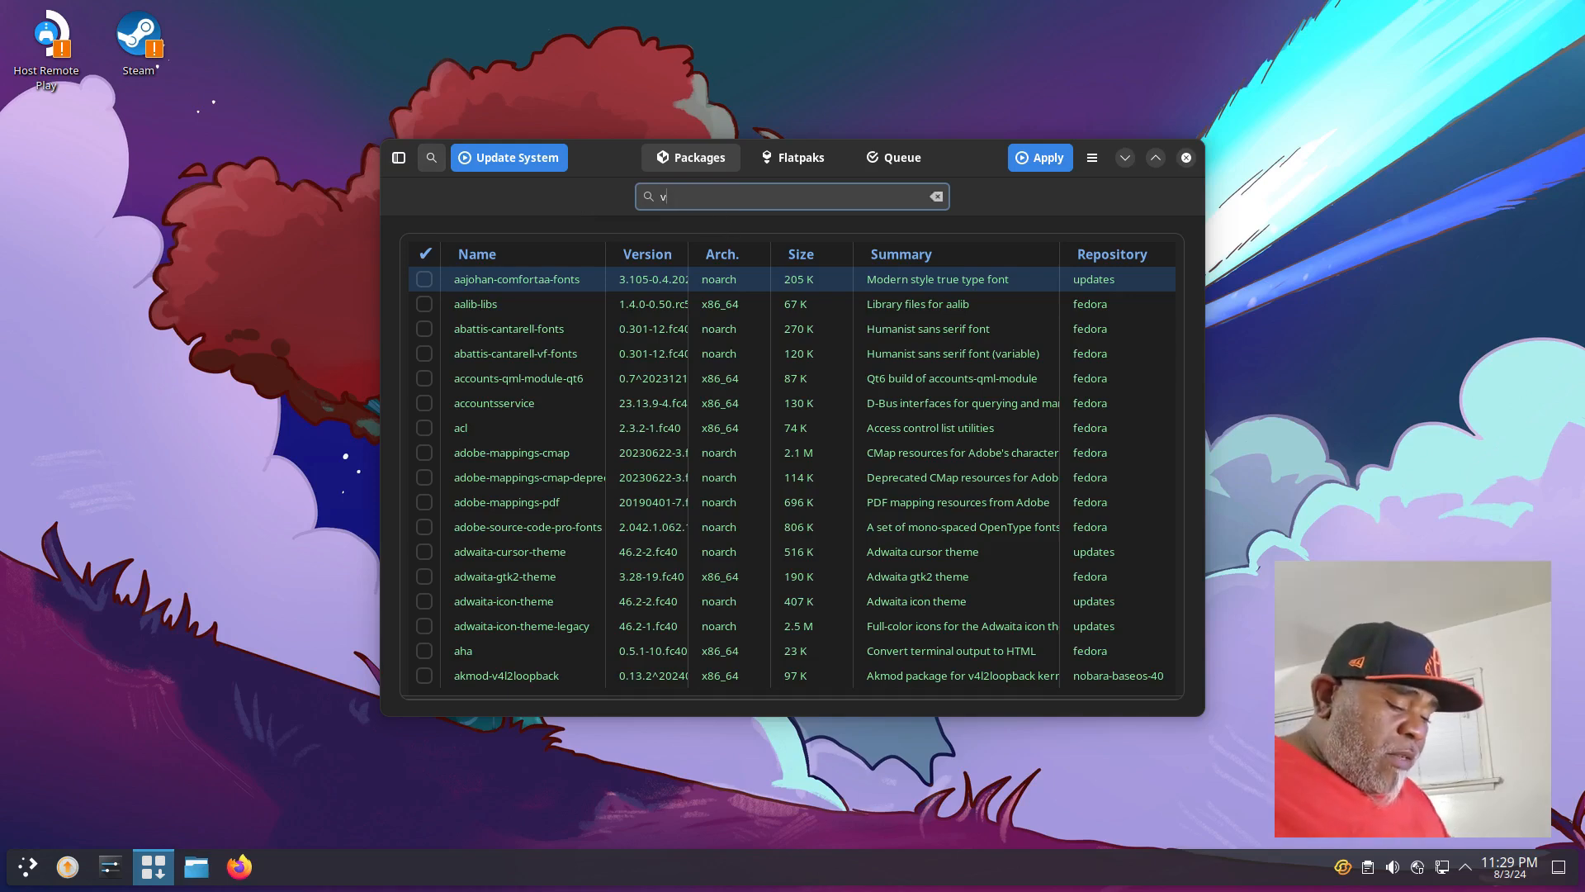
type("lc")
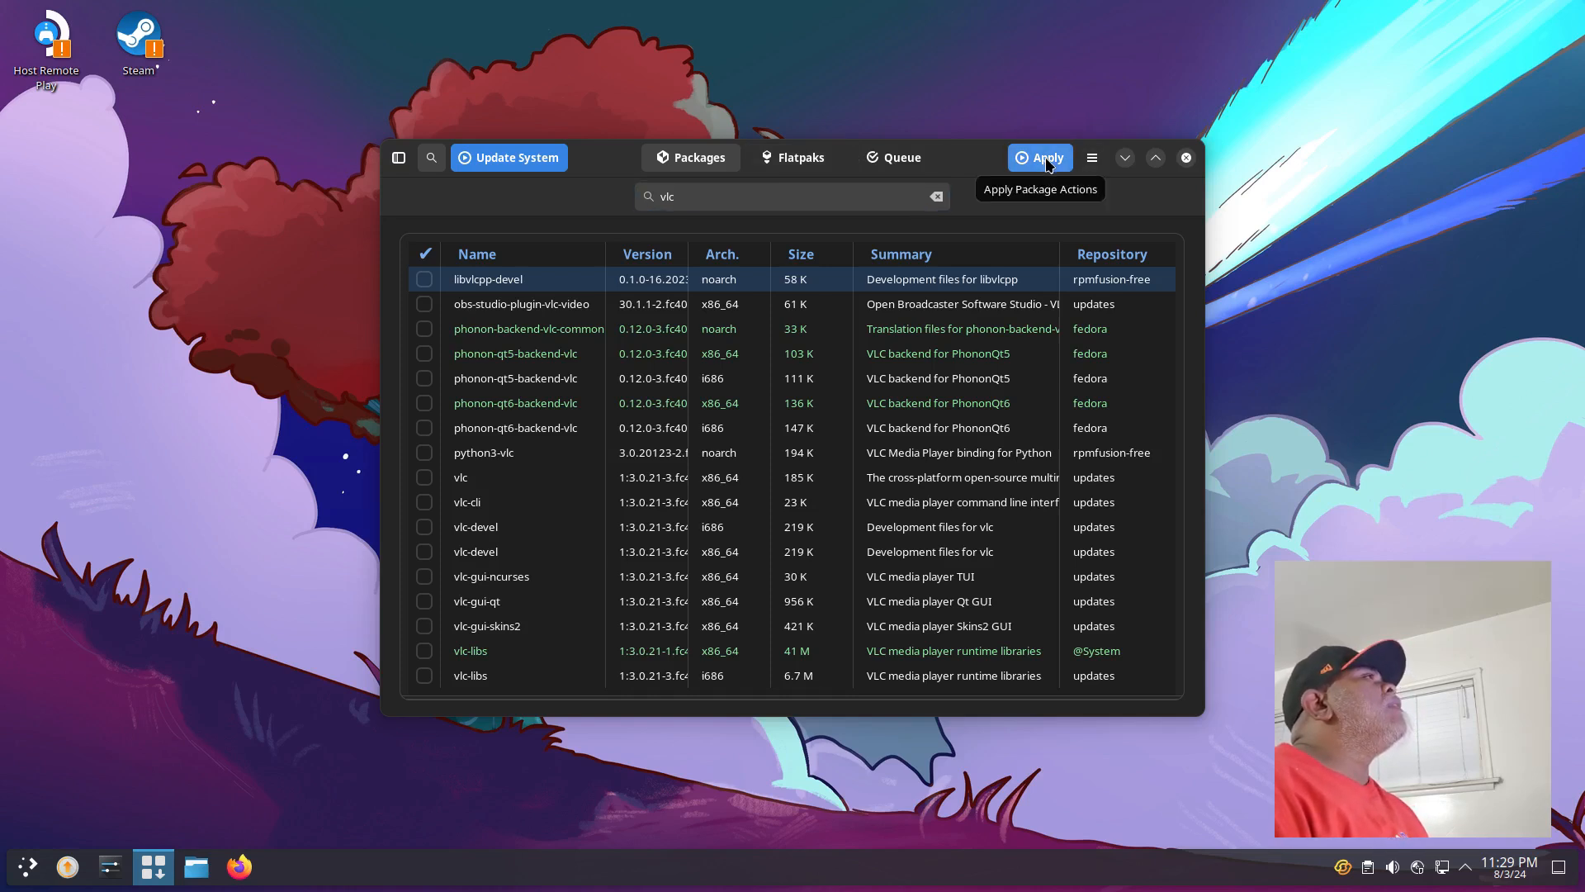
left_click(424, 477)
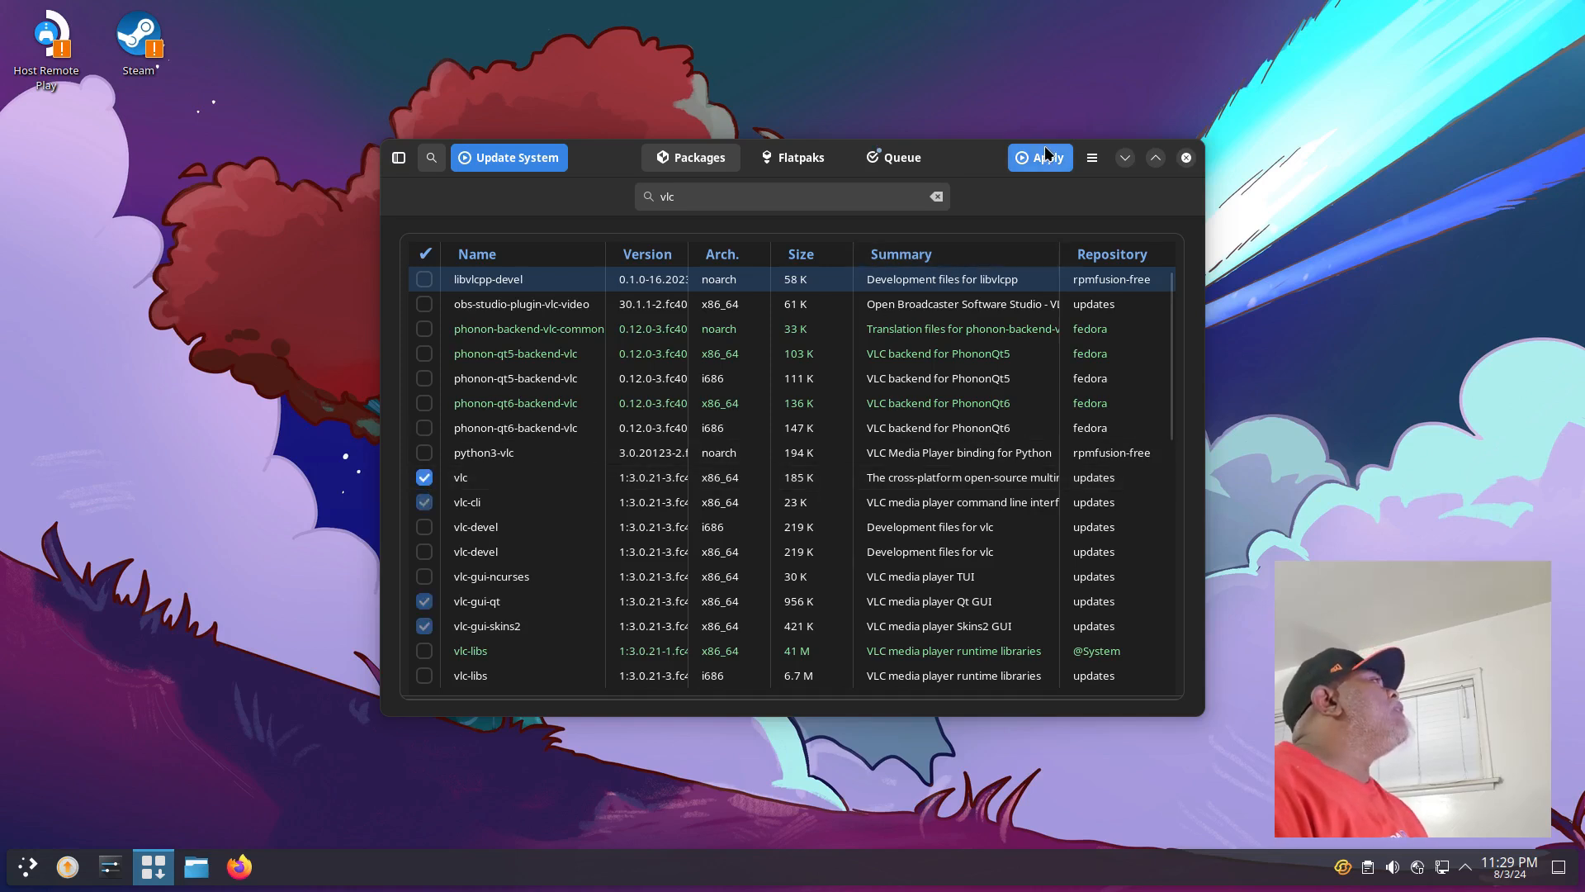
left_click(1040, 157)
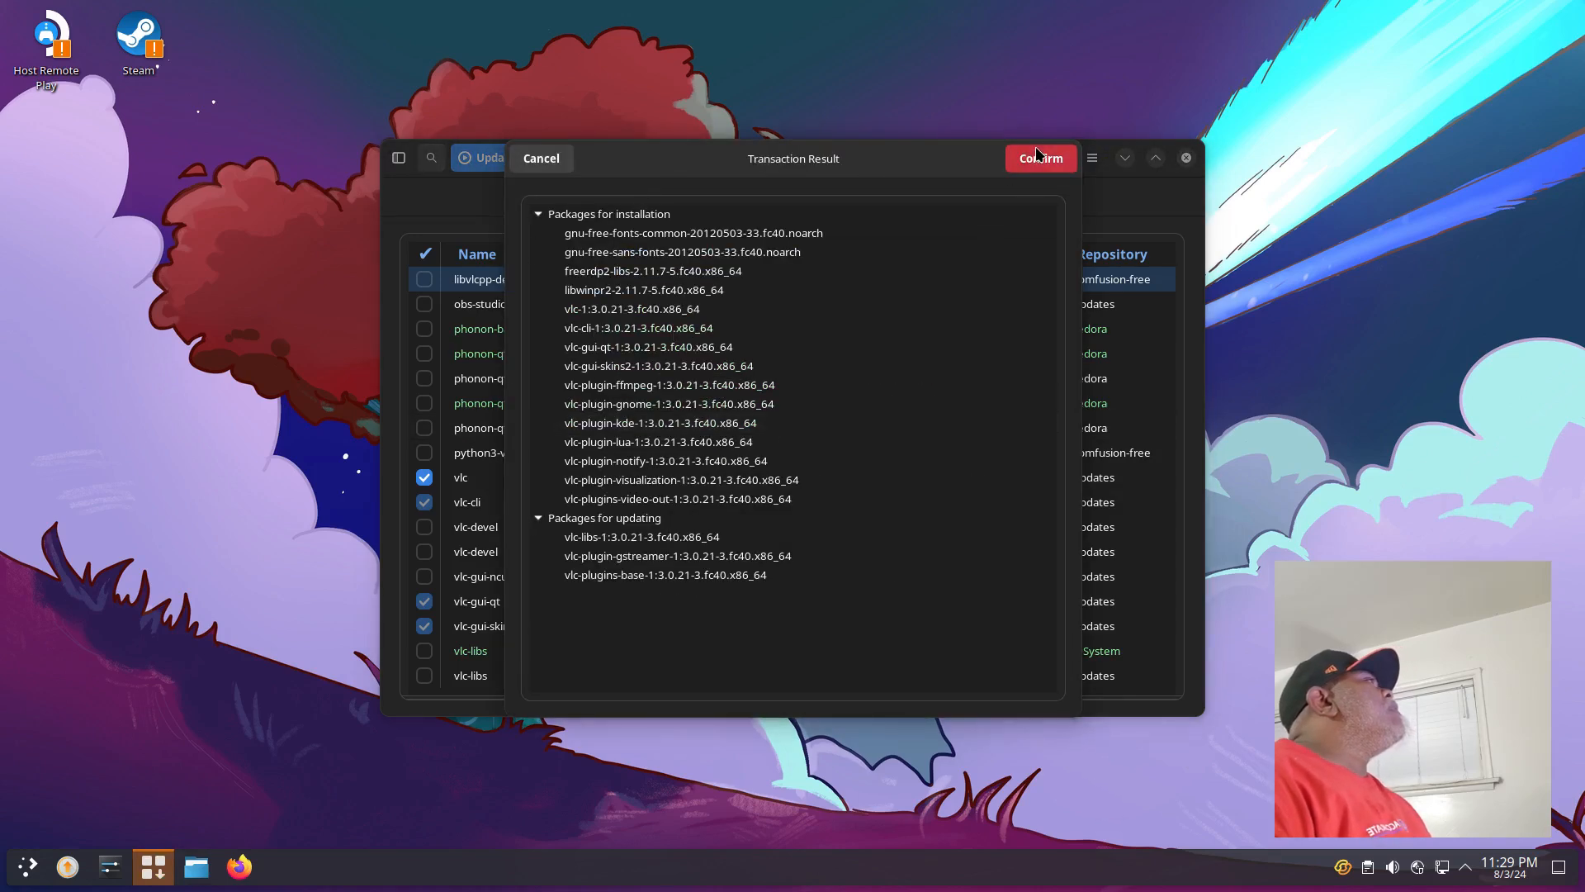
Confirm and authenticate the VLC installation, then close Yum Extender once it completes.
left_click(1041, 158)
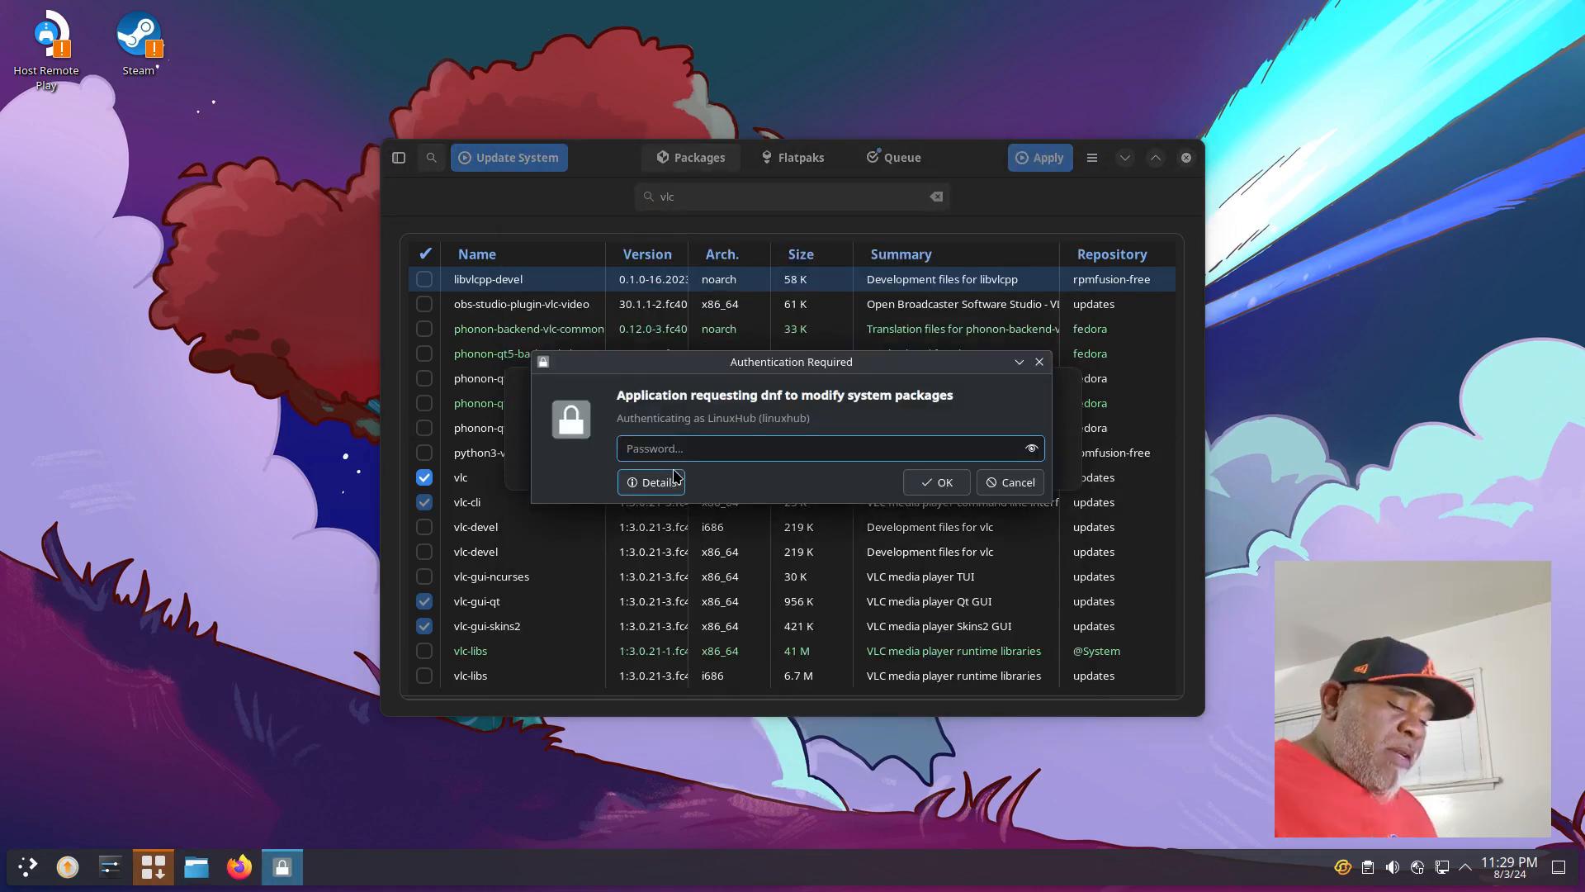
type("••")
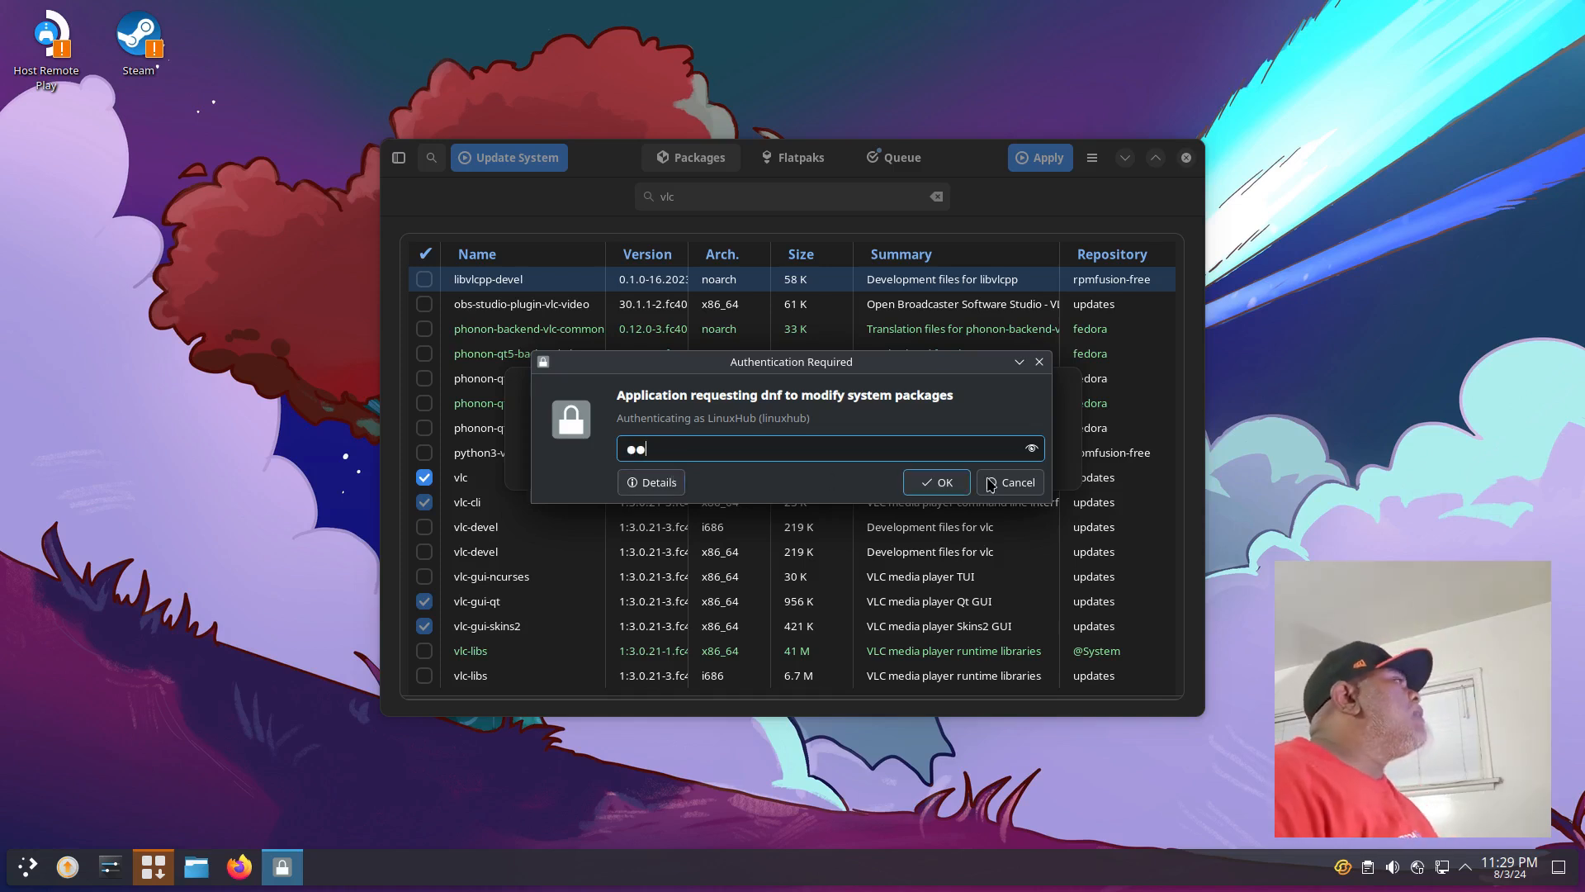
left_click(934, 480)
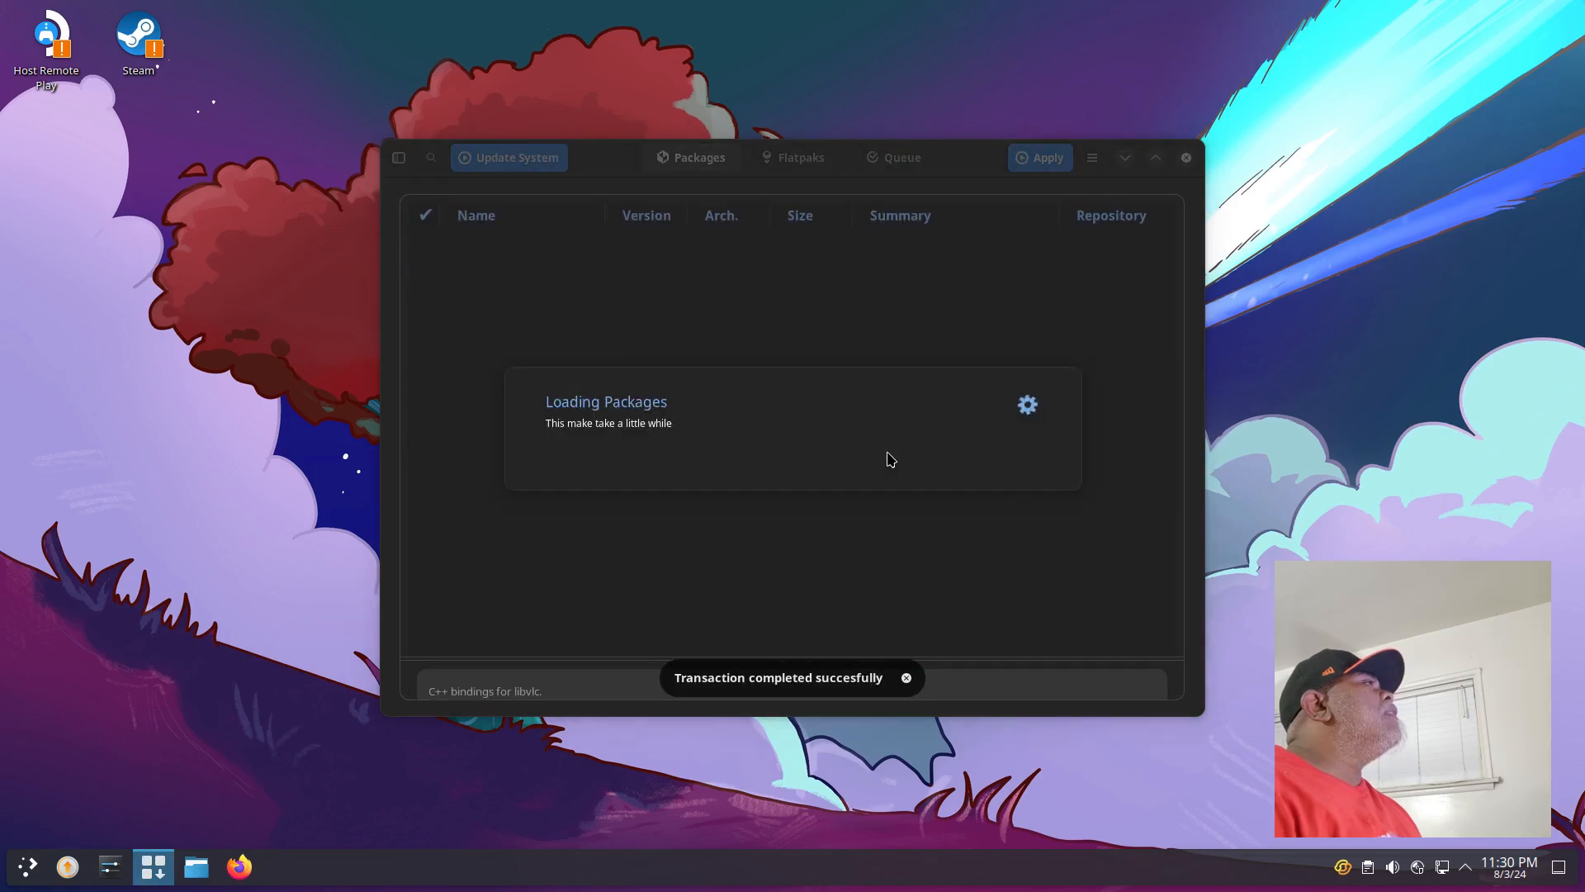
mouse_move(713, 724)
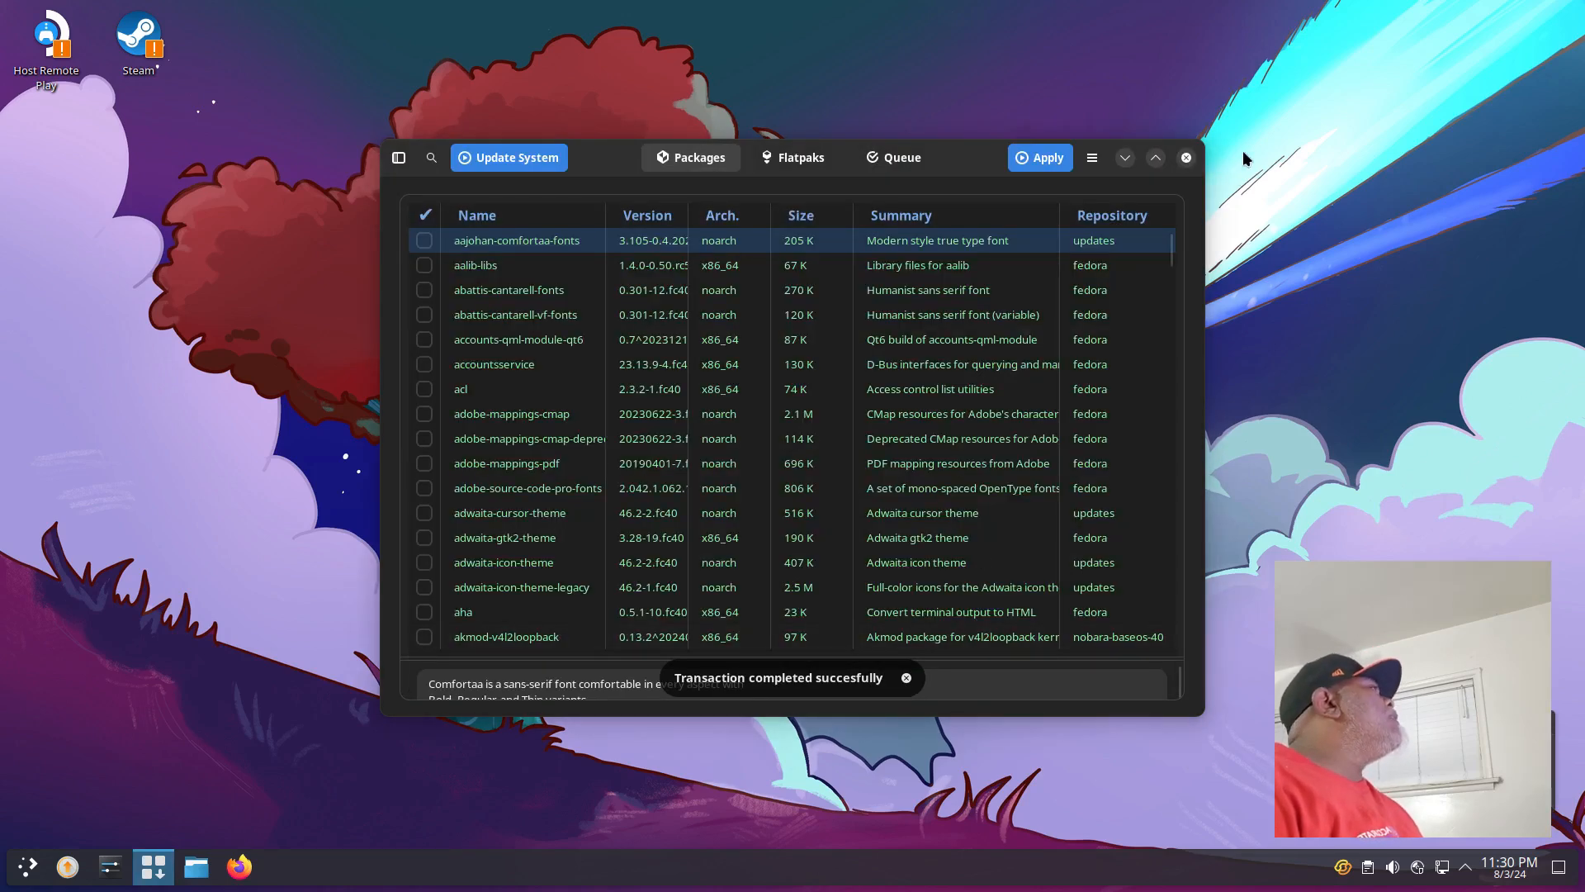
left_click(1186, 157)
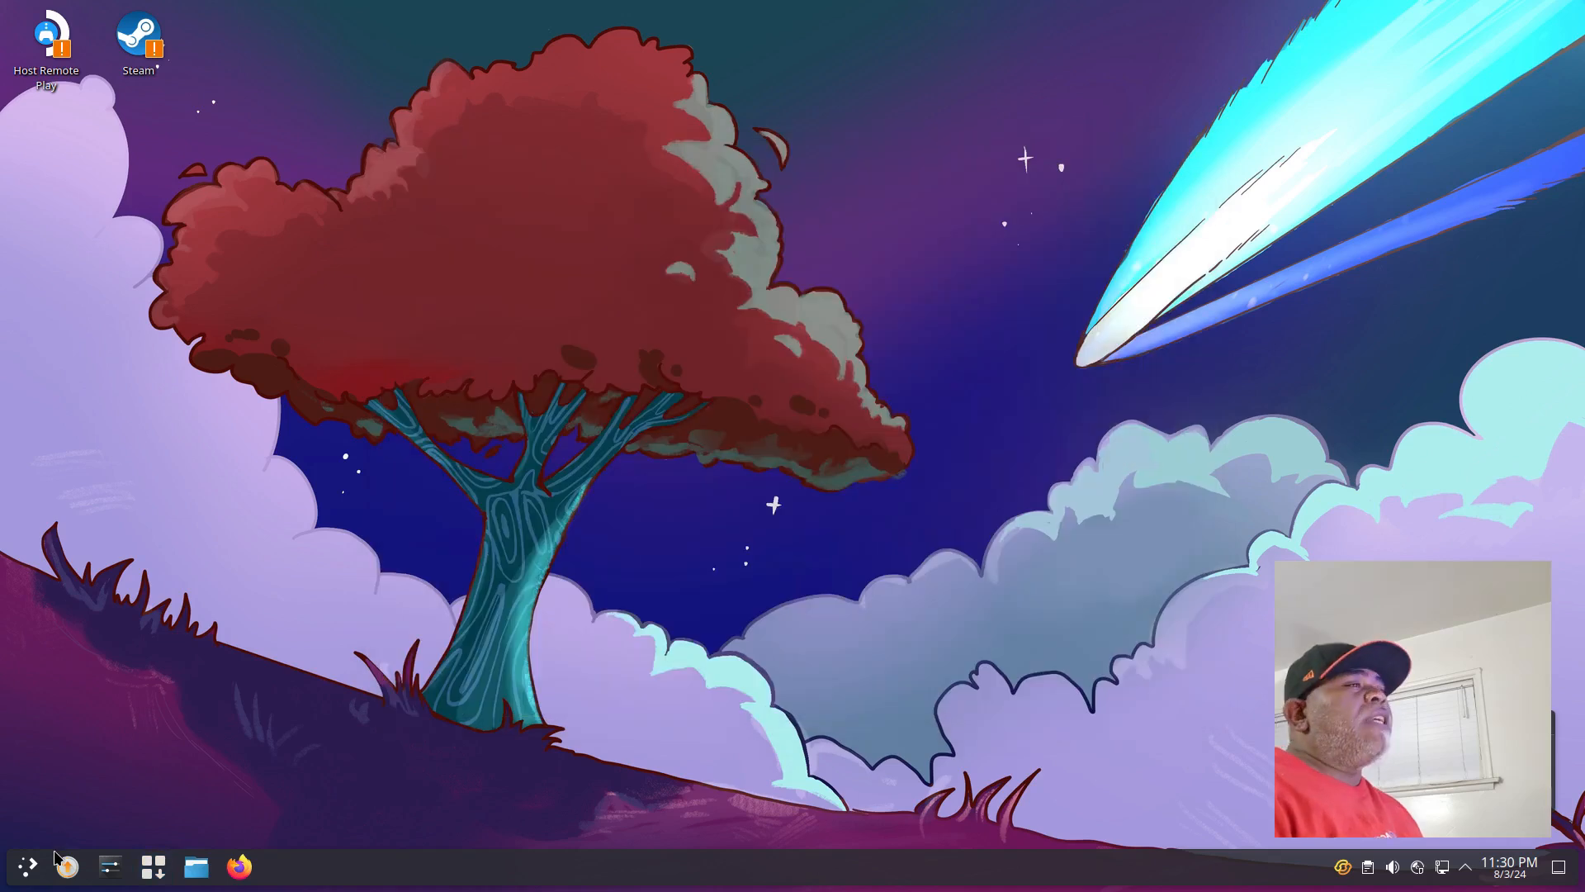
Launch VLC media player from the Multimedia category and accept its network access policy.
left_click(25, 864)
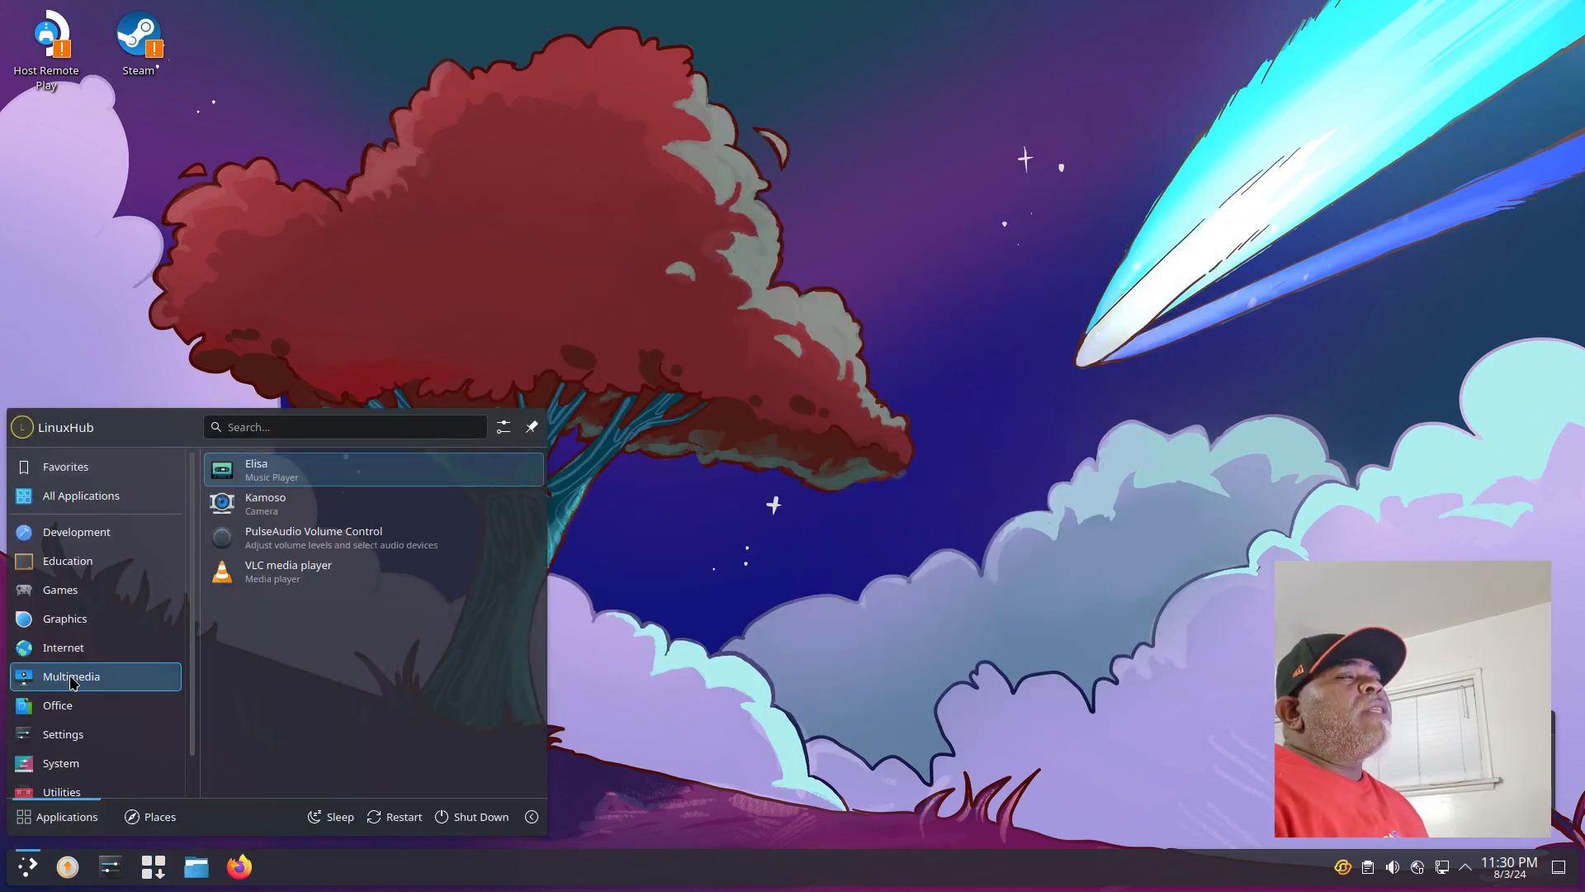
mouse_move(268, 571)
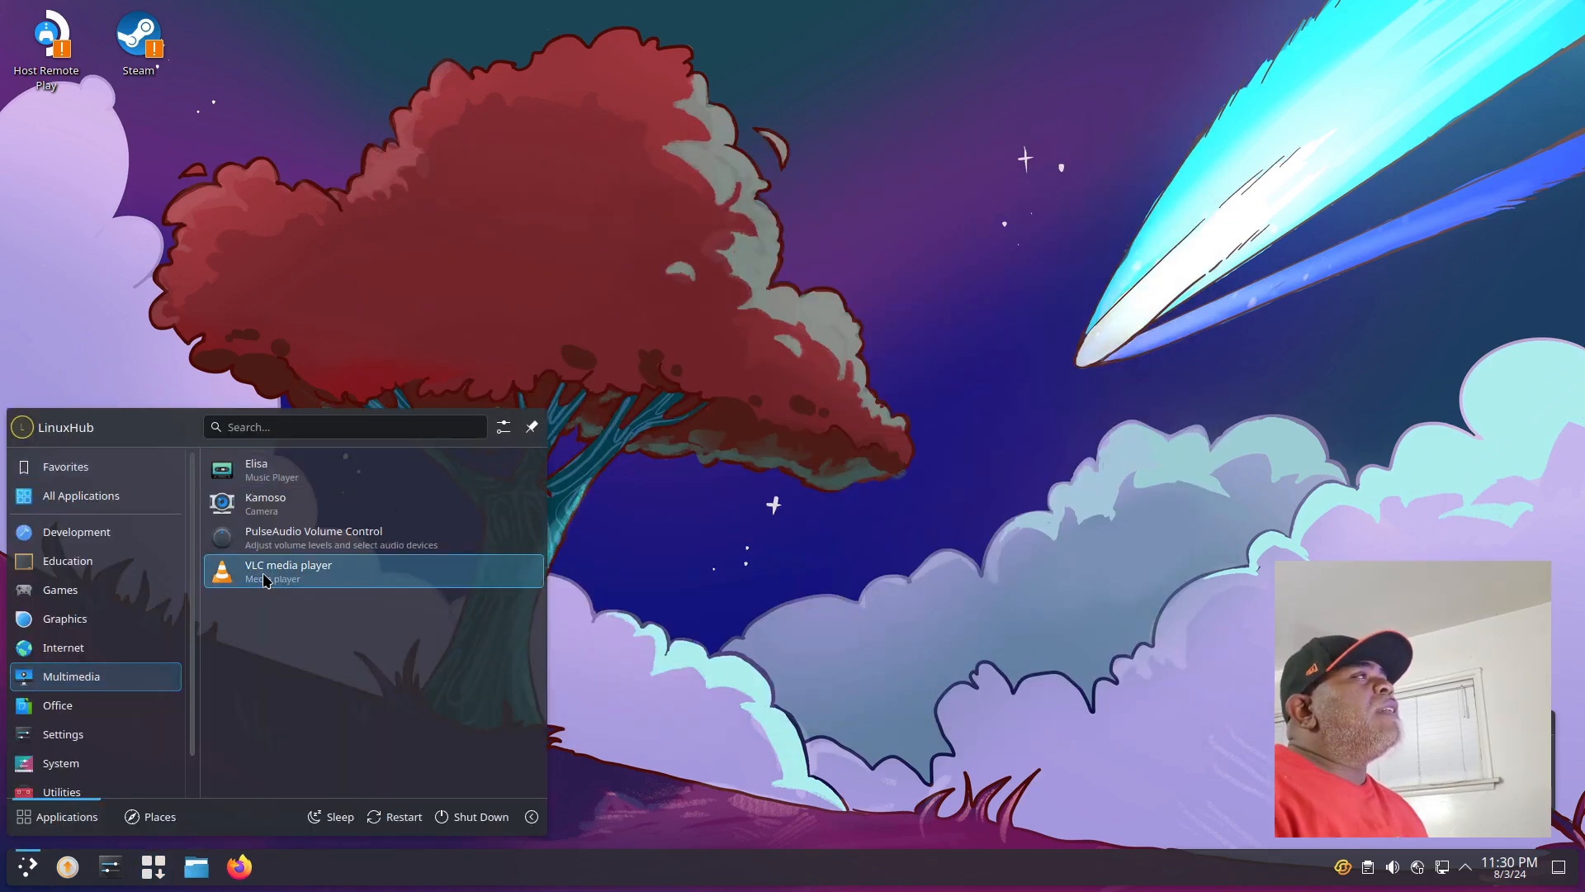
left_click(288, 569)
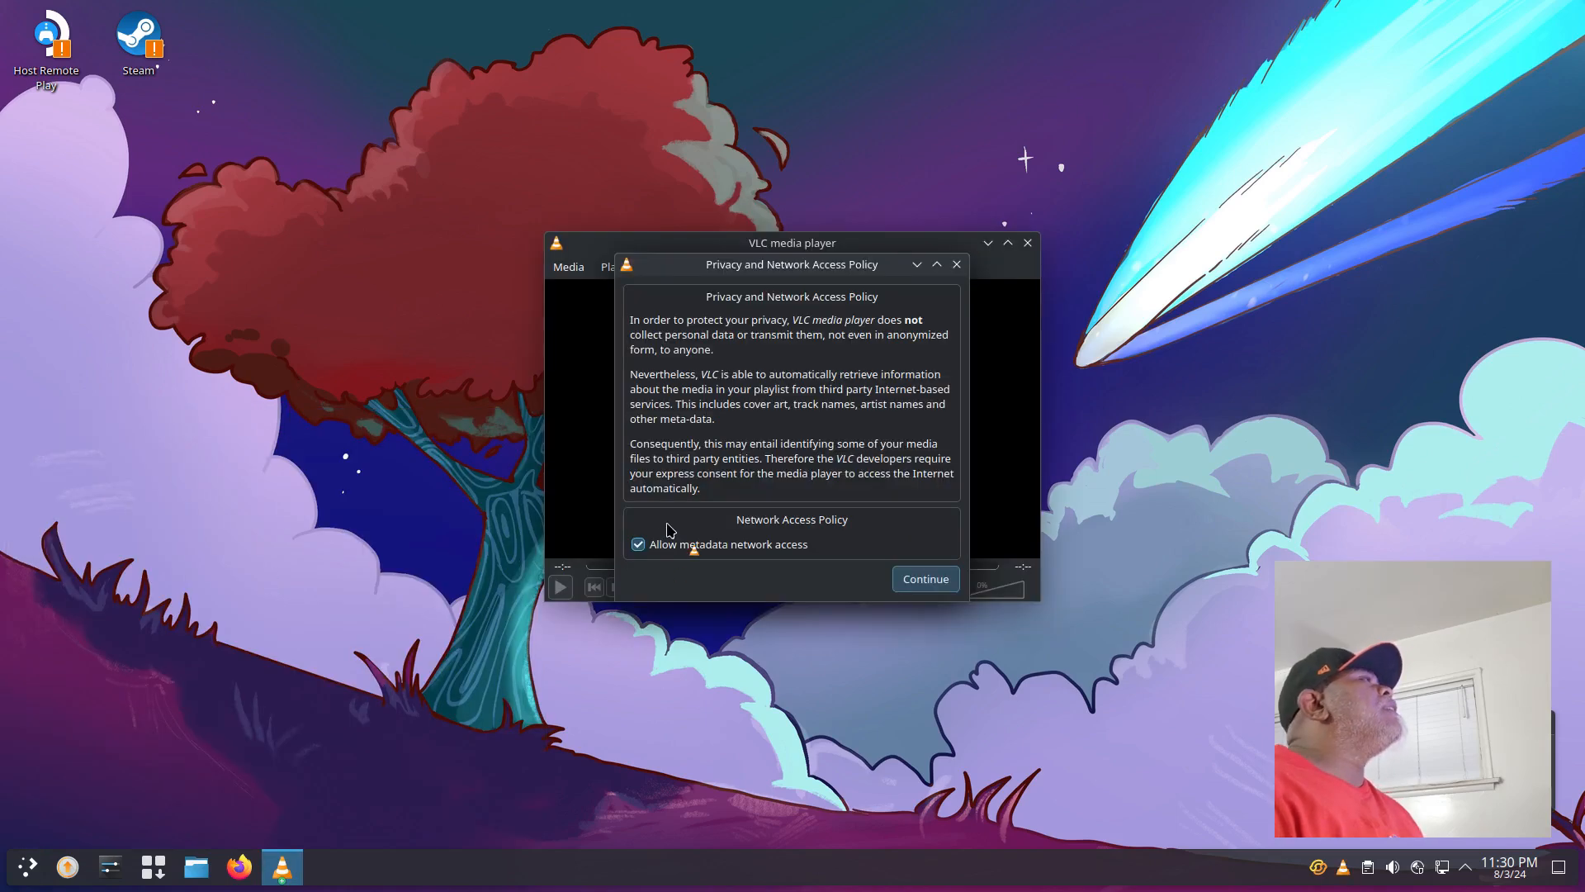
left_click(923, 578)
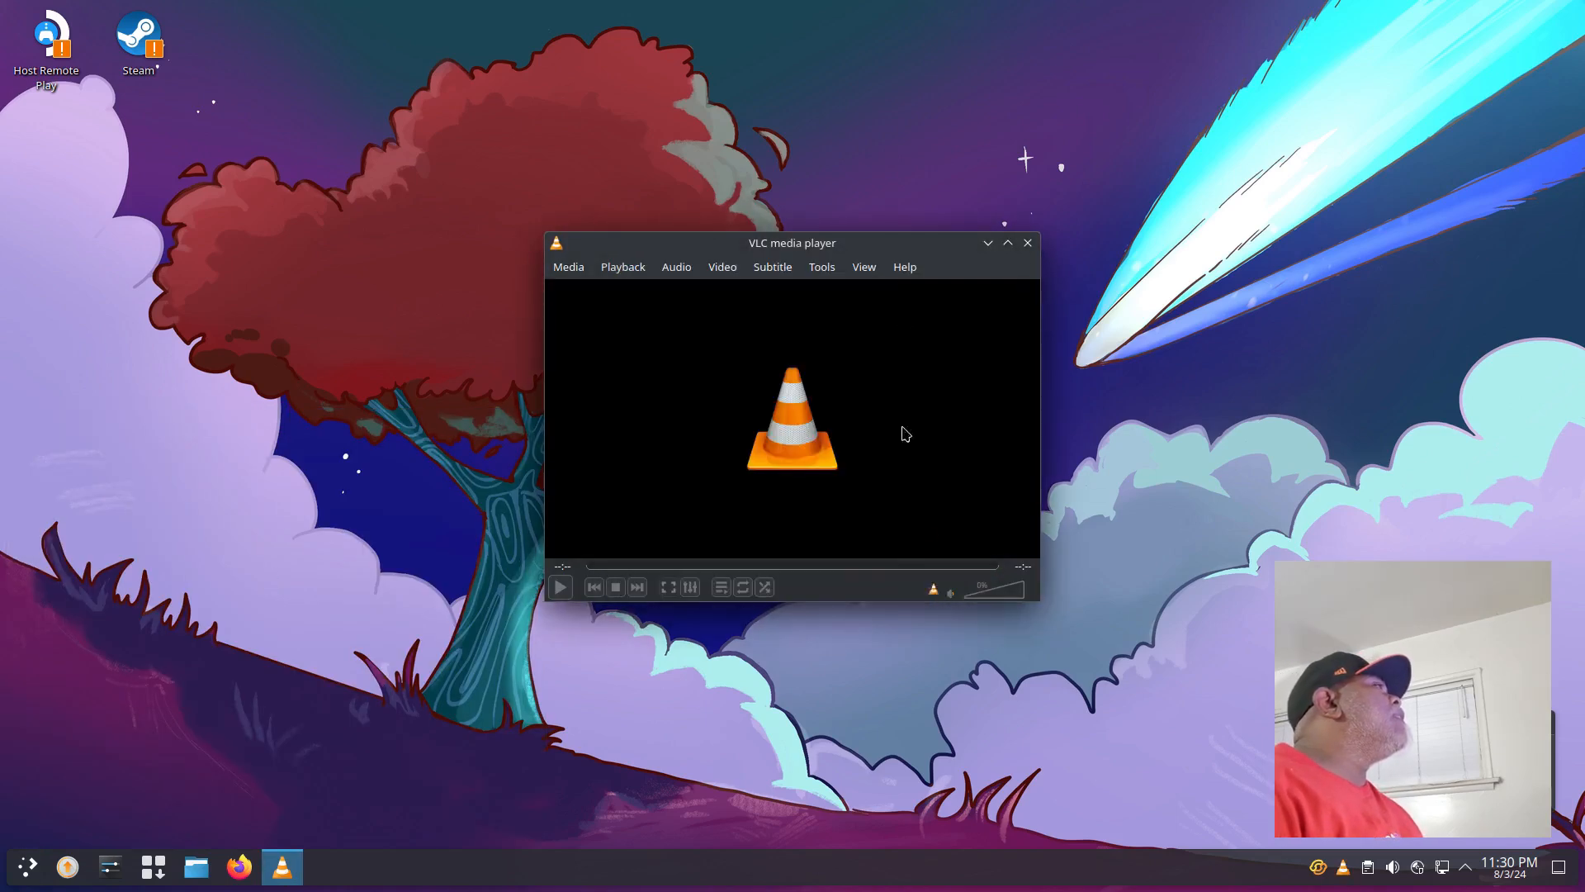
View the VLC 3.0.21 Vetinari About information, then quit VLC.
left_click(903, 268)
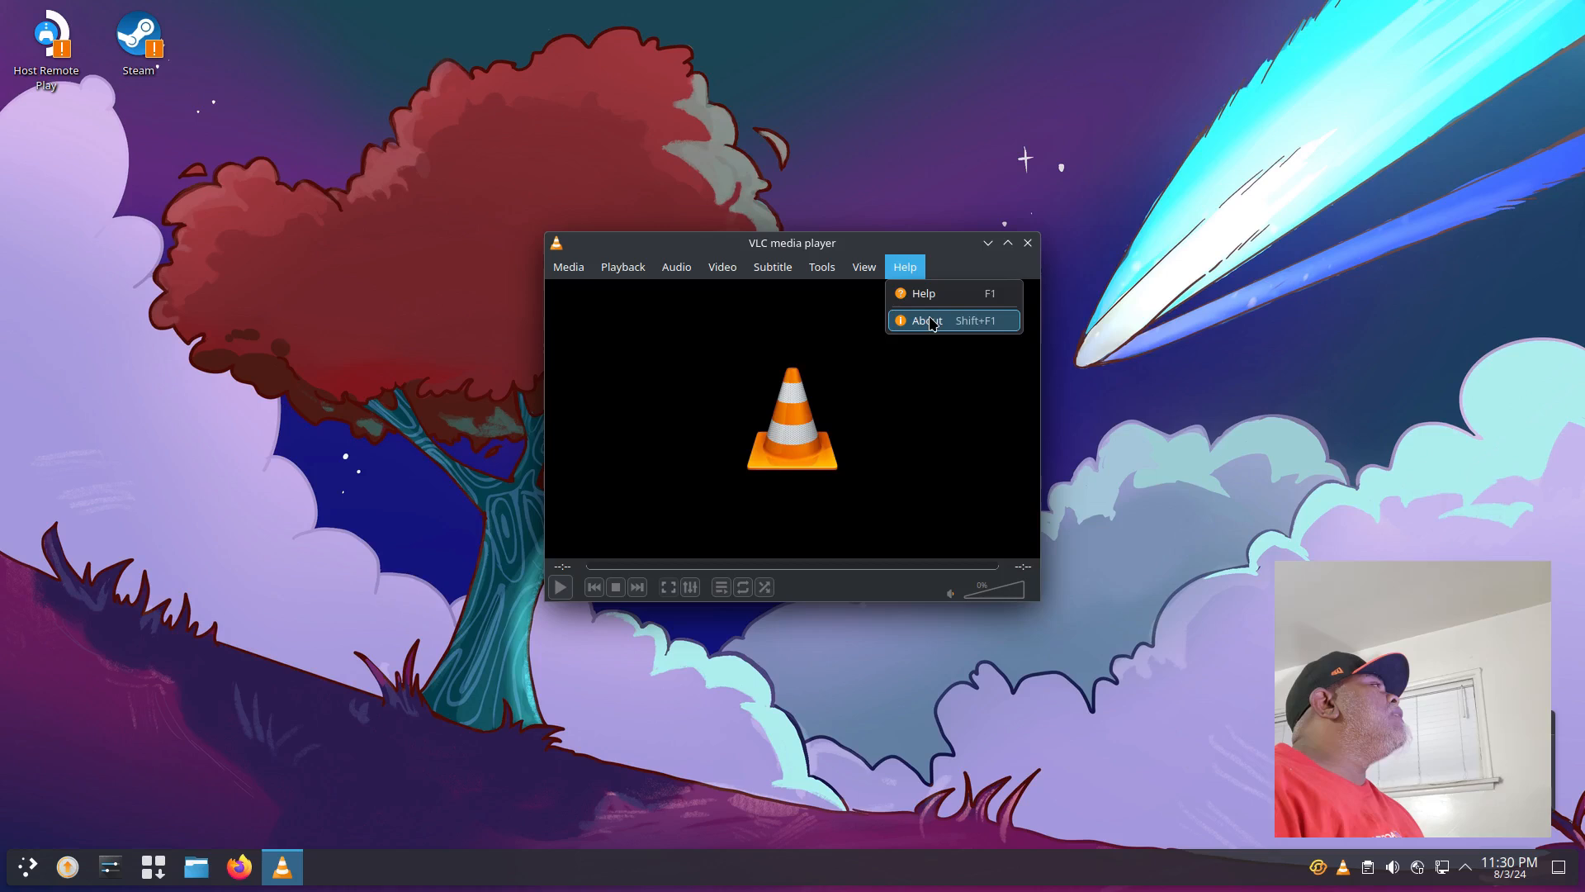
left_click(921, 320)
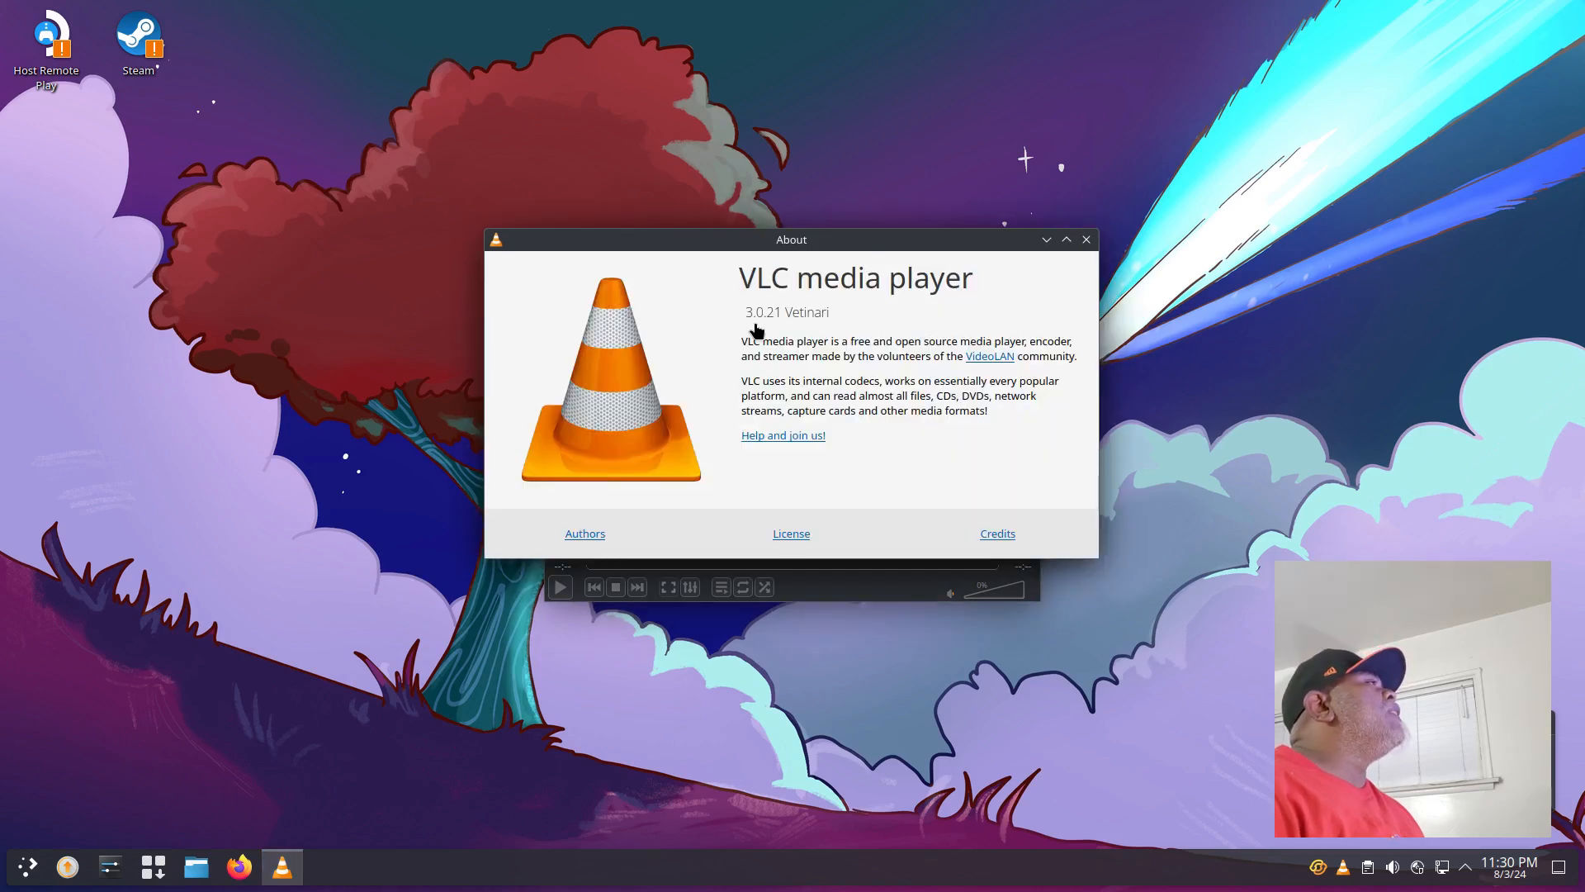
mouse_move(958, 342)
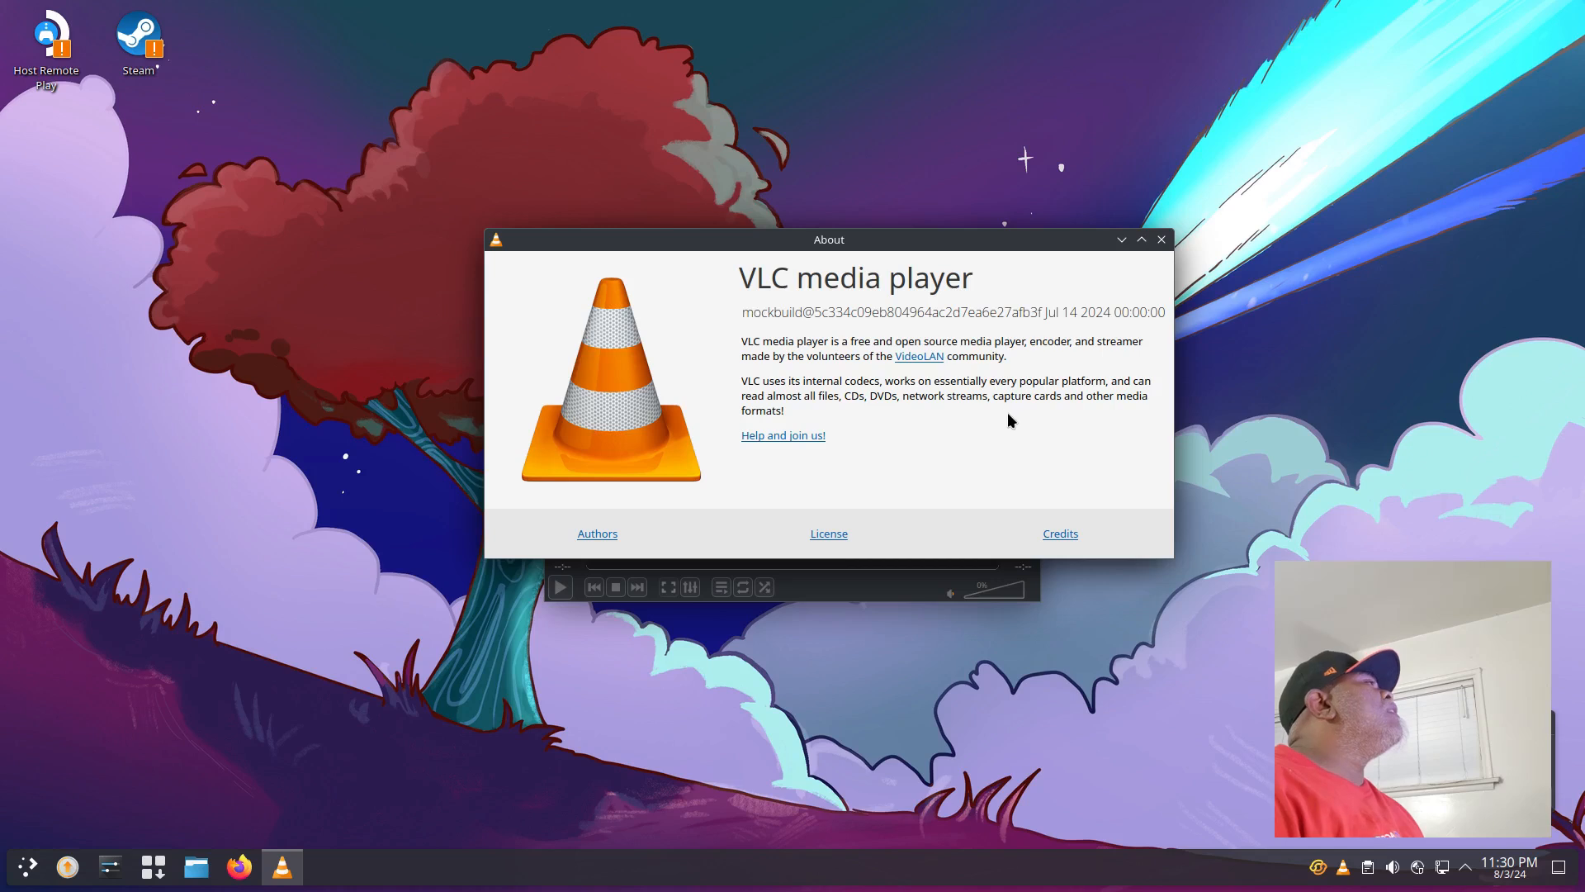
mouse_move(1133, 253)
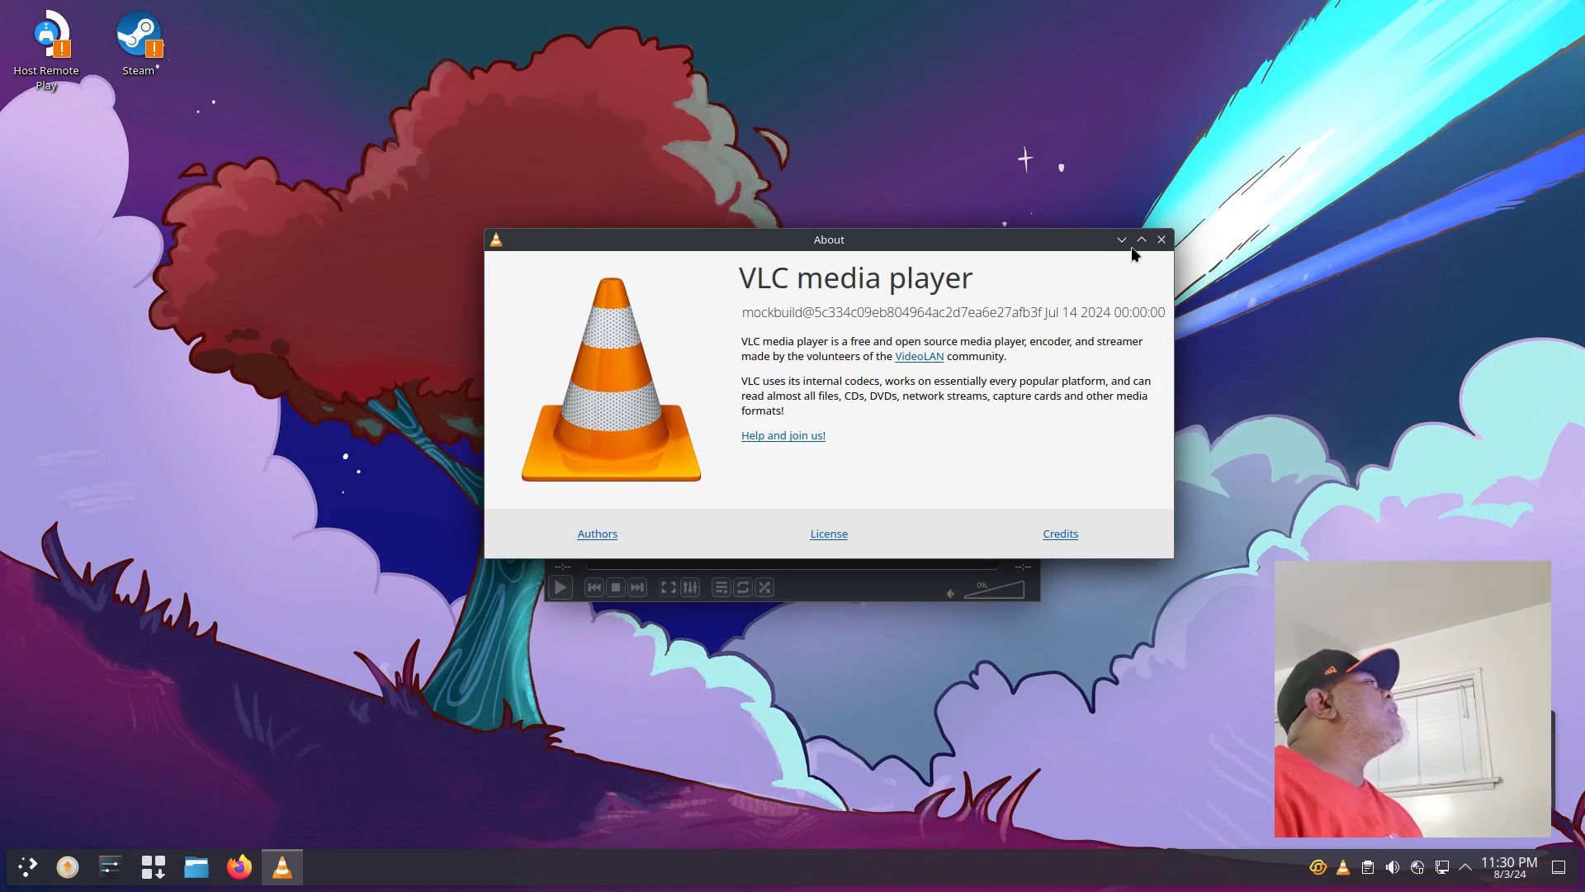
left_click(1161, 239)
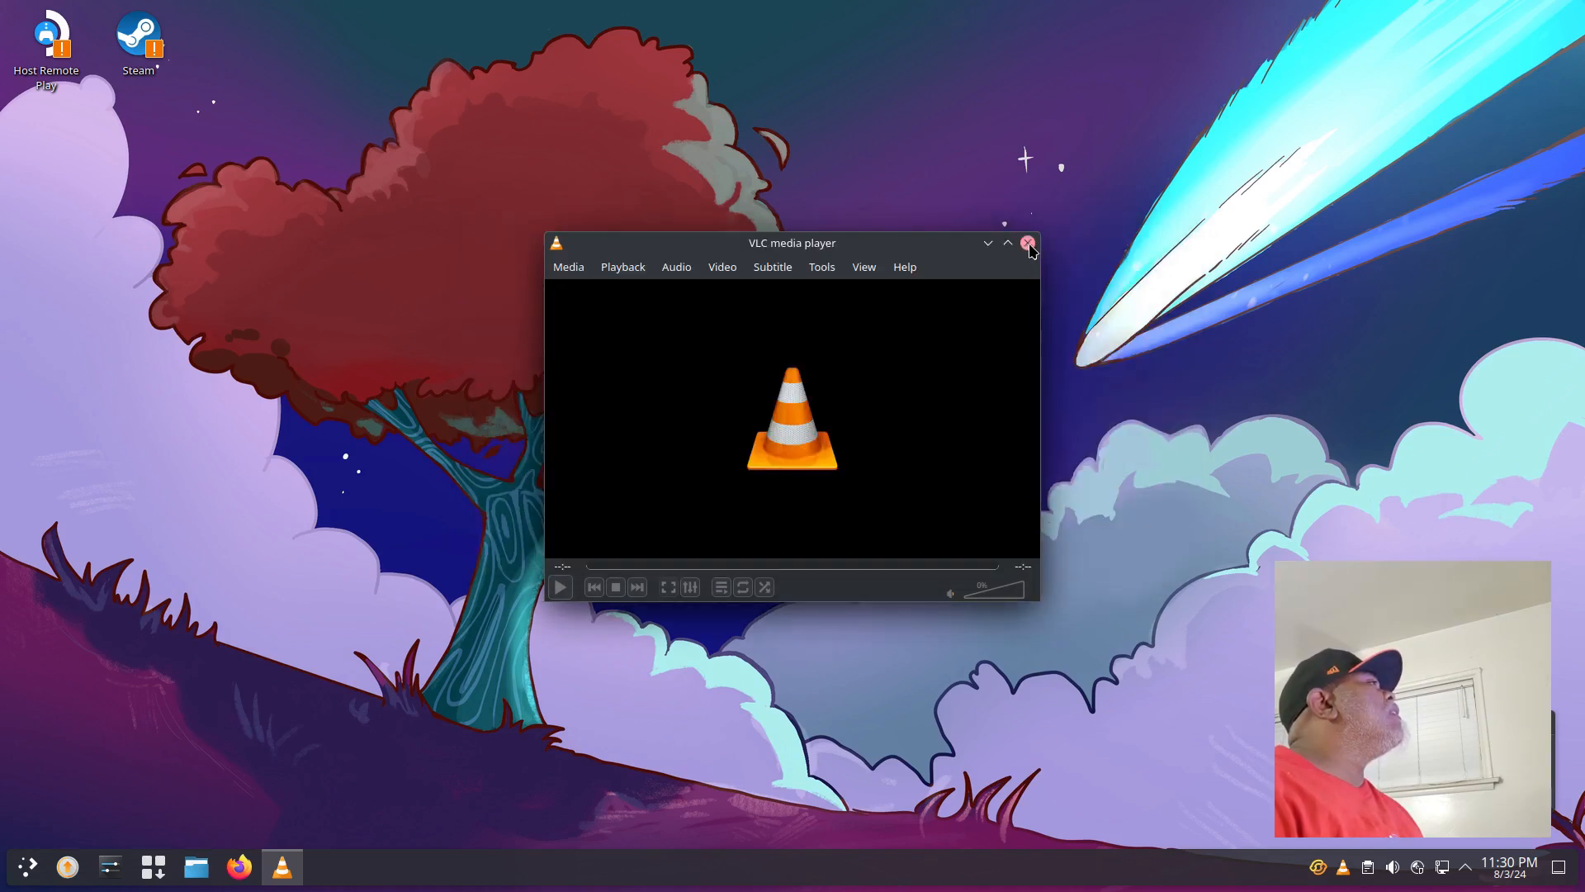
left_click(1027, 243)
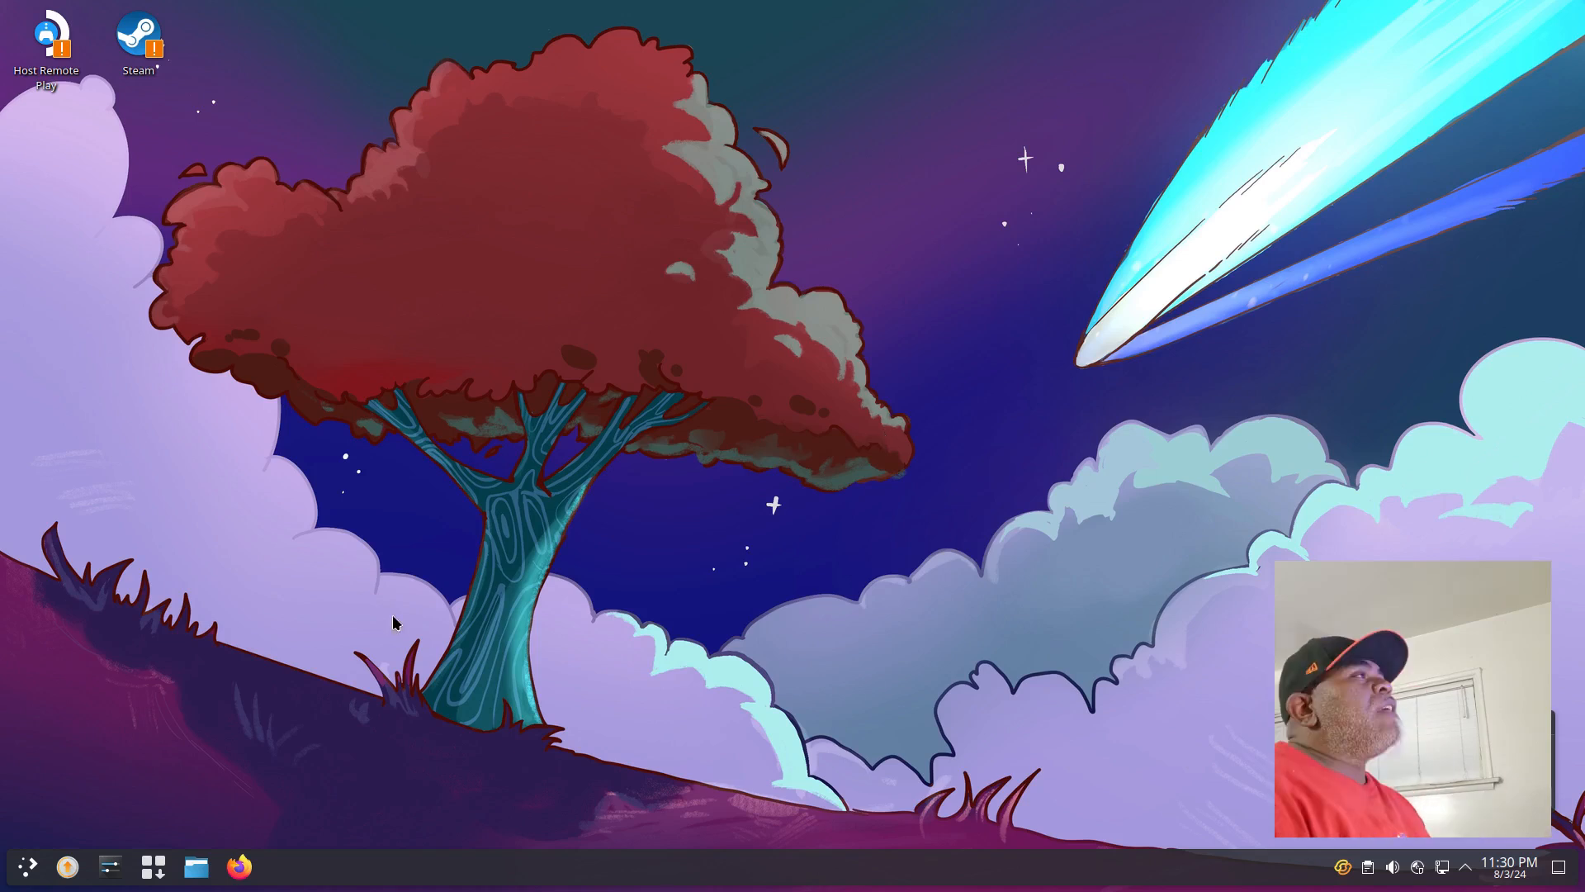
mouse_move(913, 554)
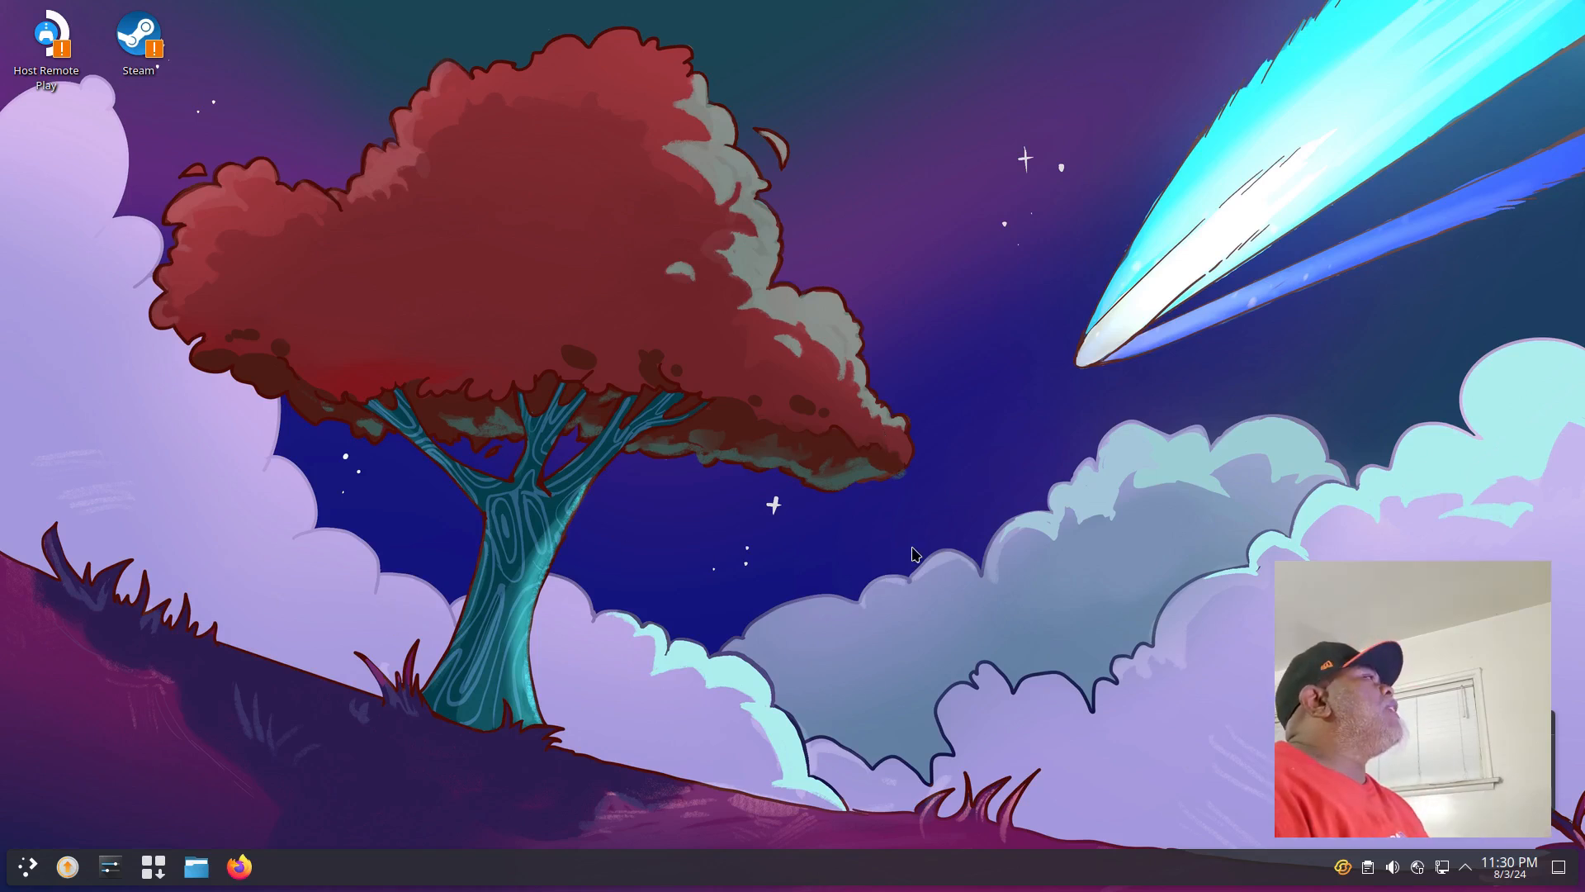
mouse_move(1075, 507)
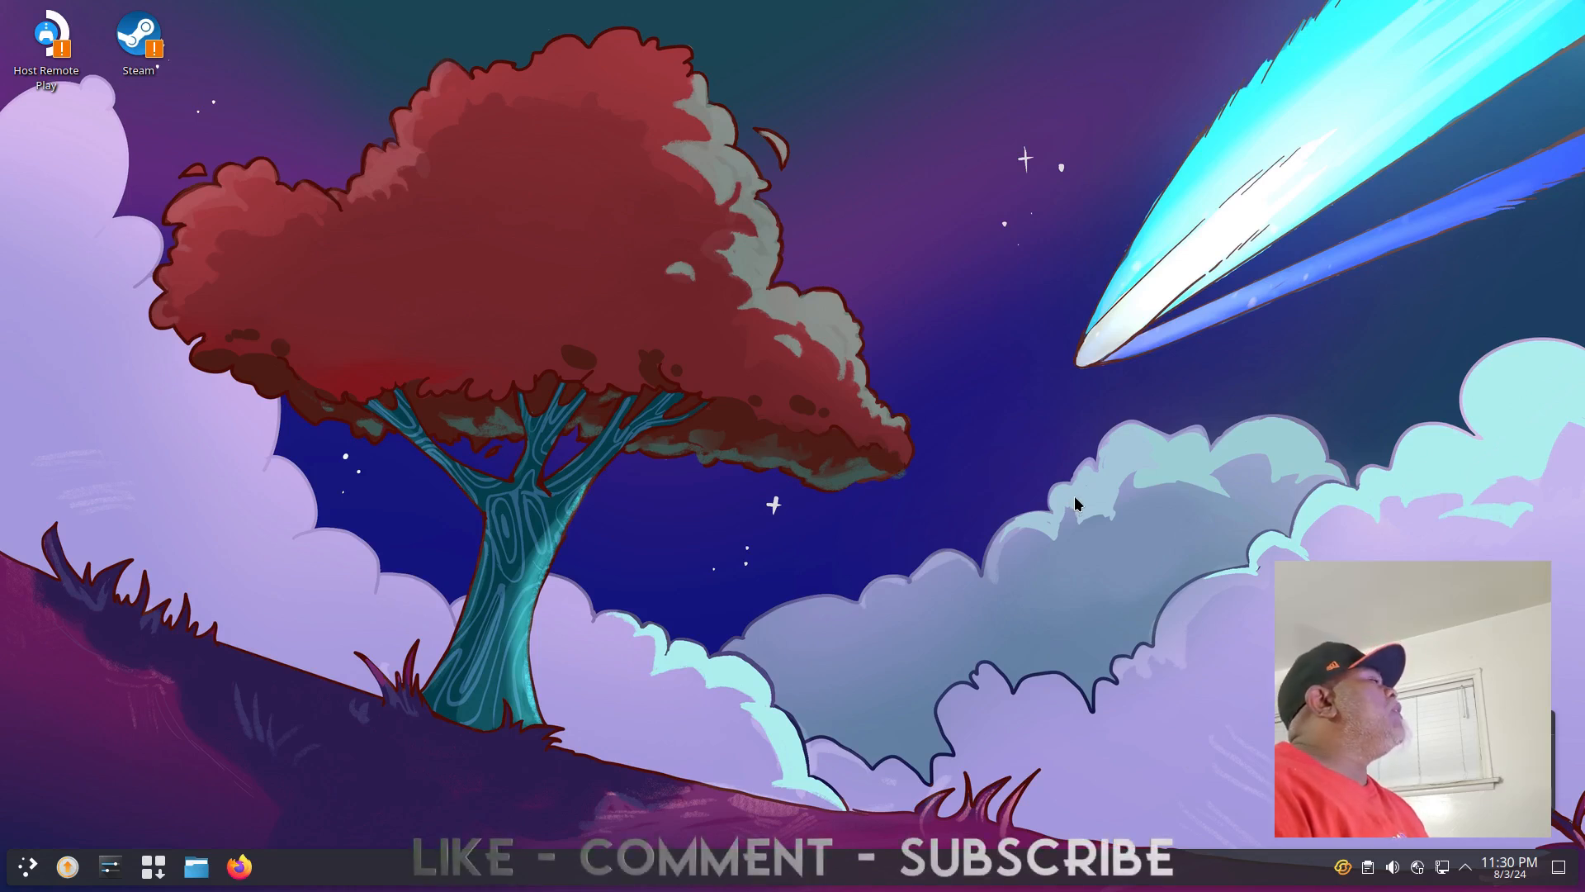
mouse_move(146, 241)
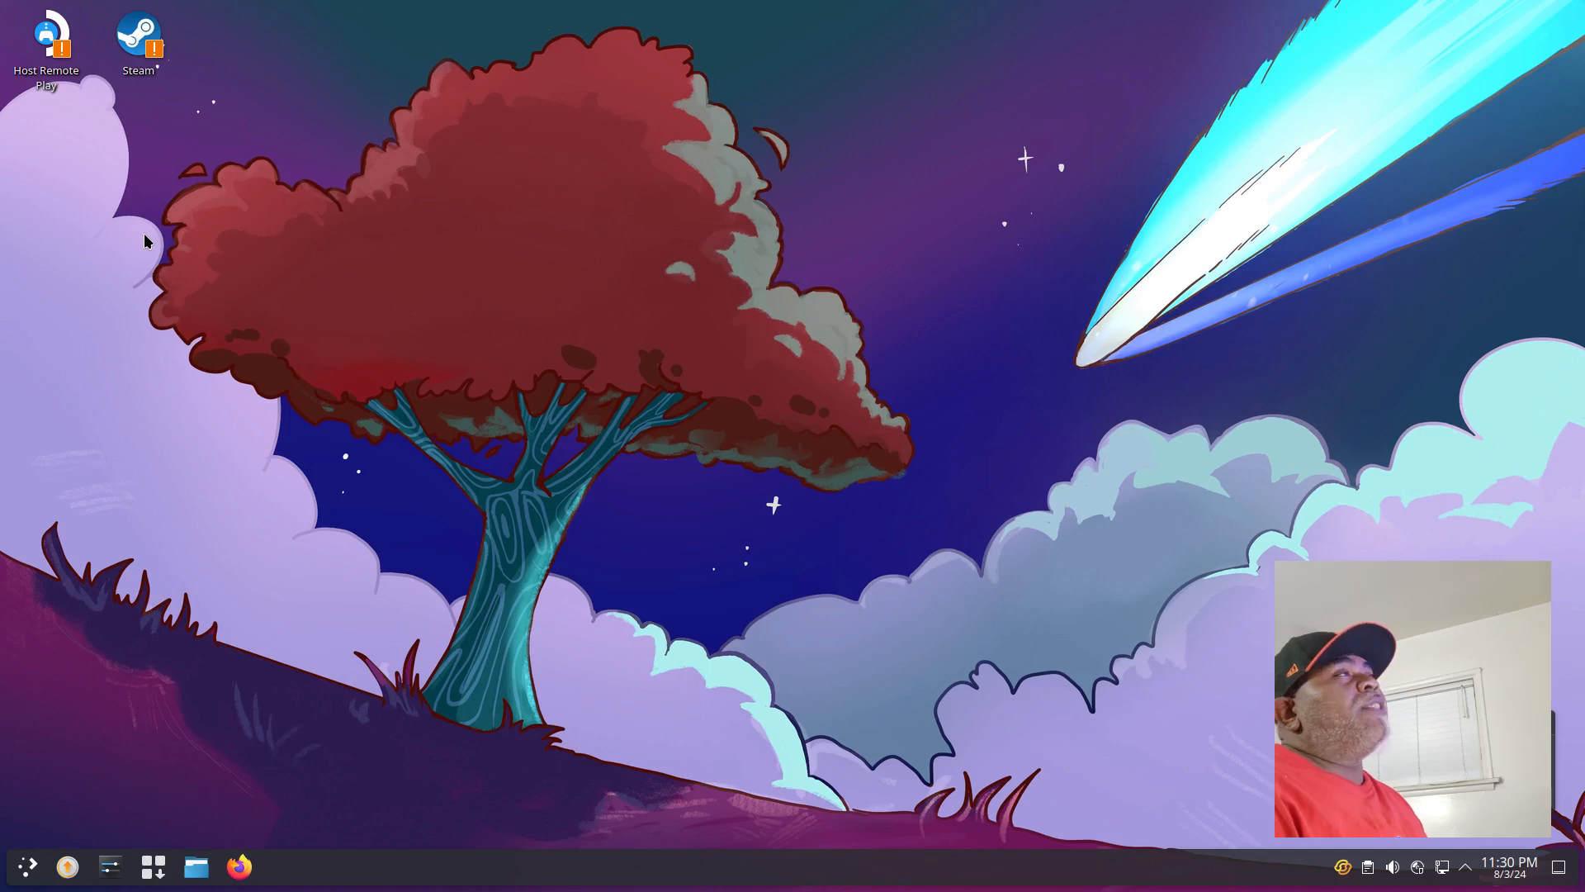
mouse_move(146, 134)
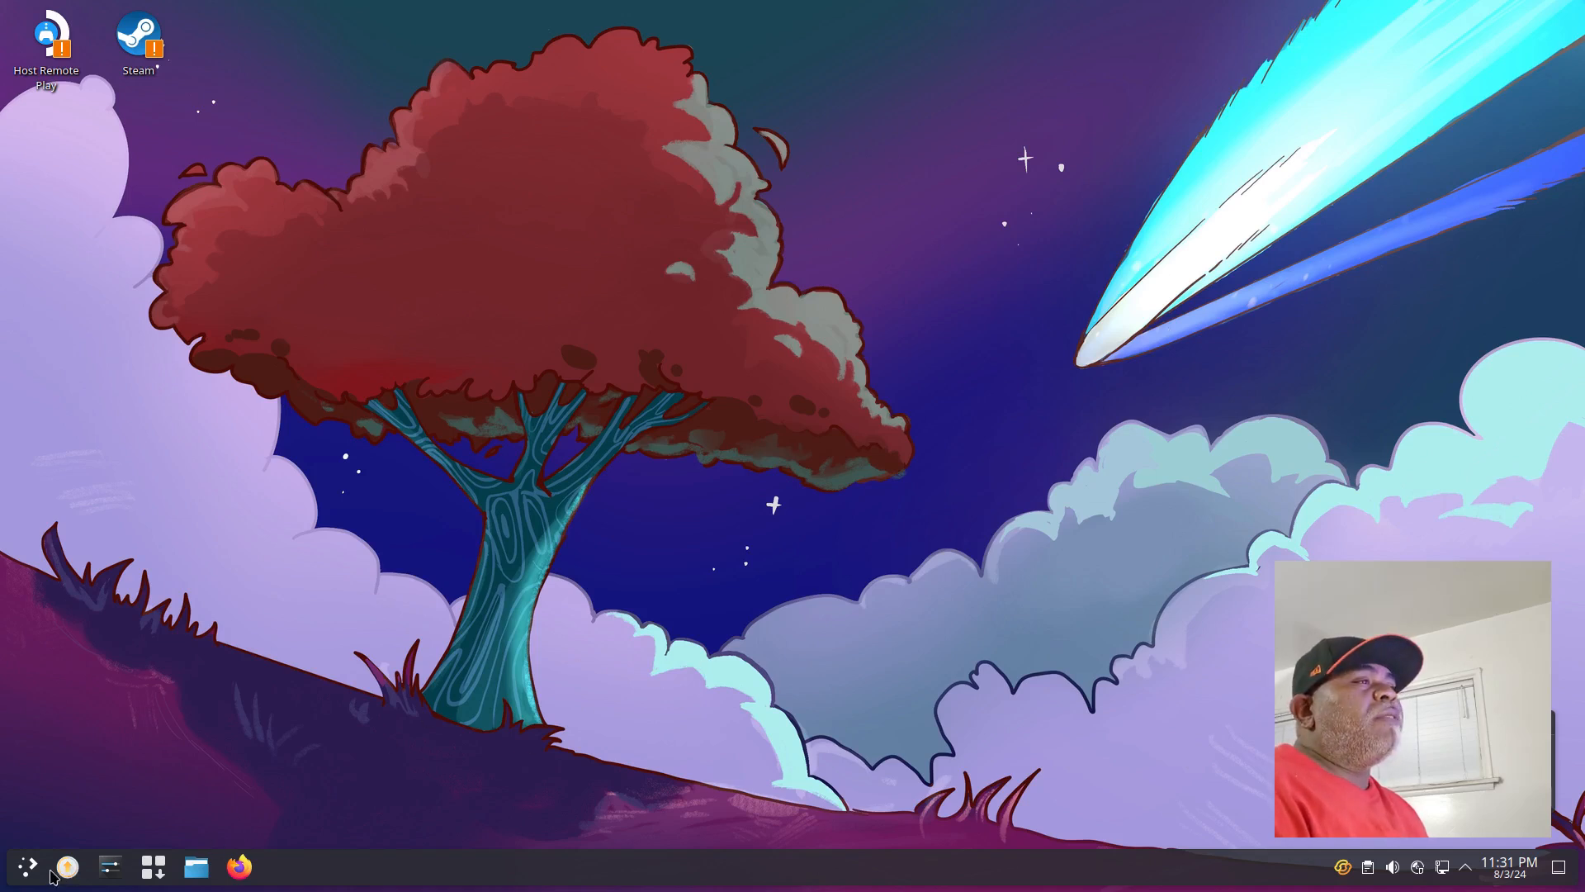
Bring up the application launcher from the panel.
left_click(24, 867)
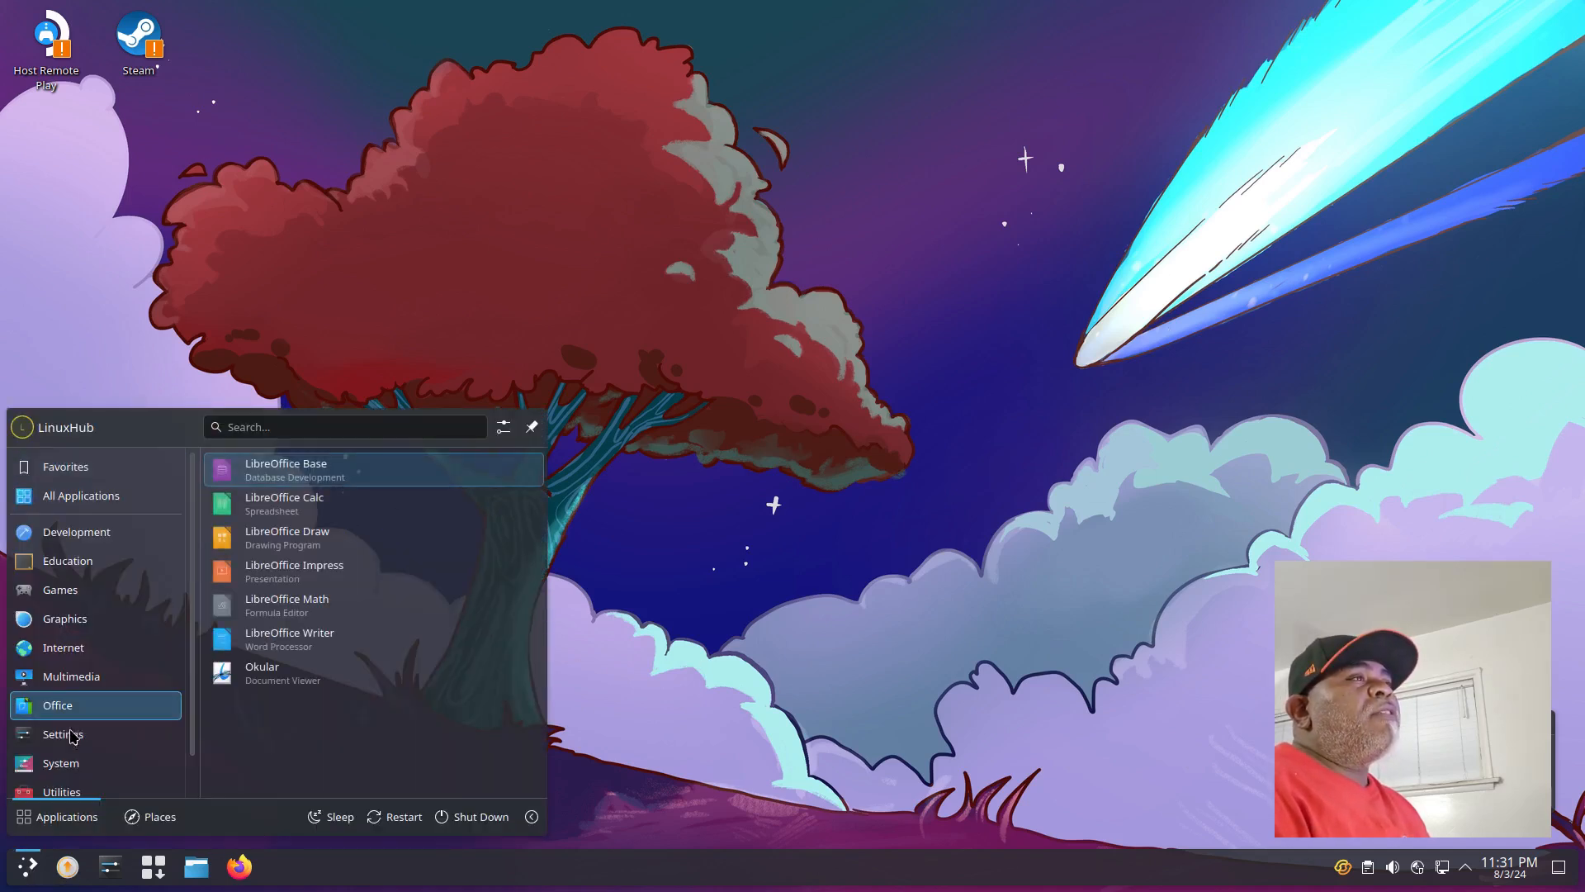
left_click(59, 763)
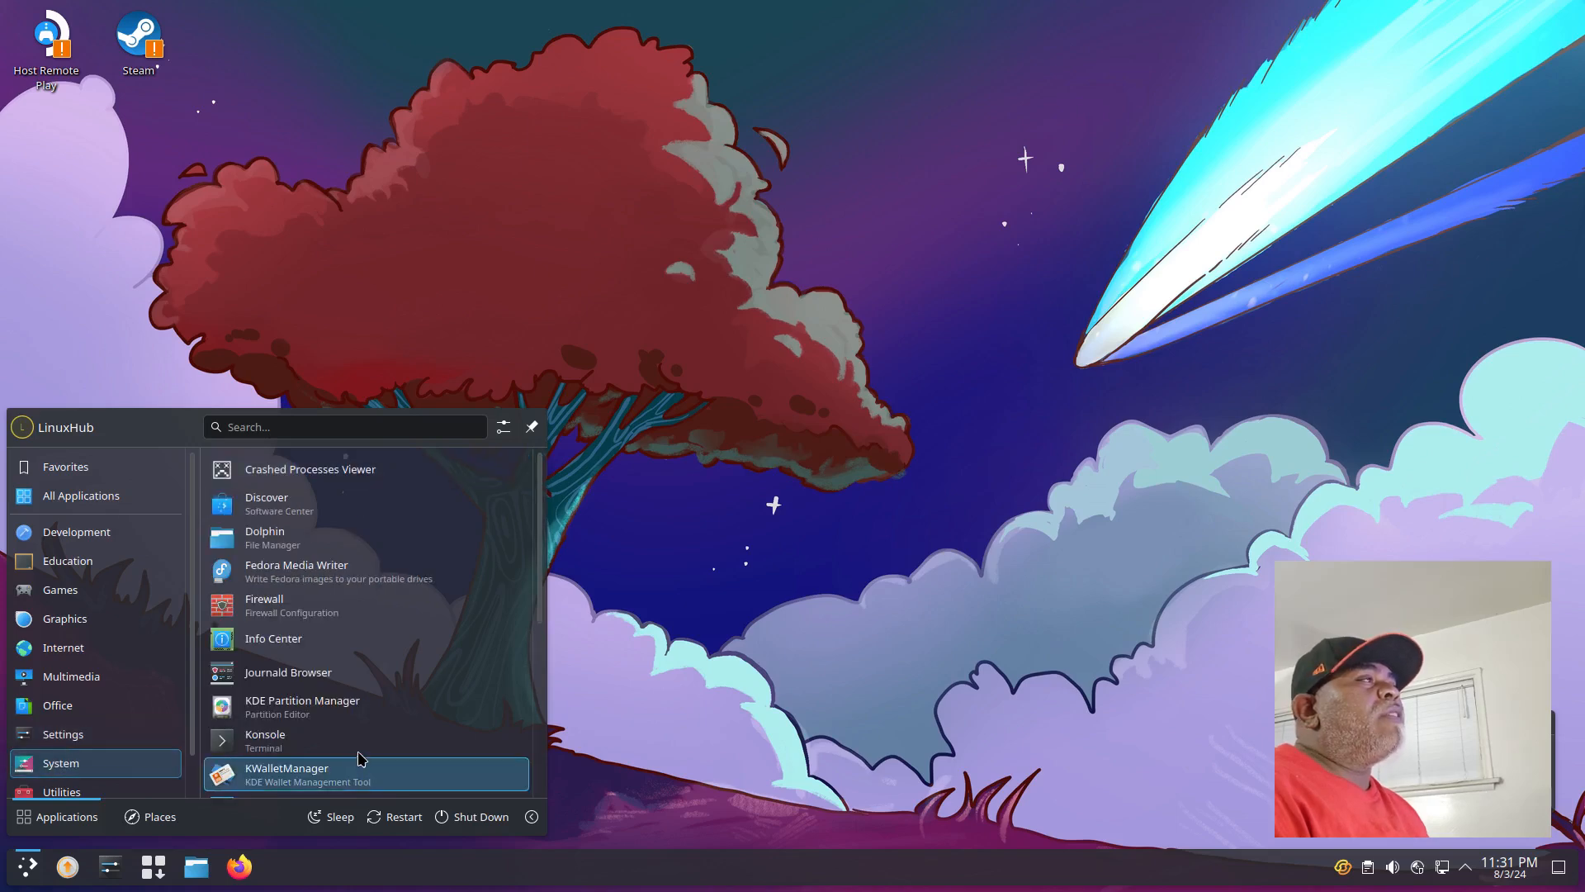
left_click(265, 740)
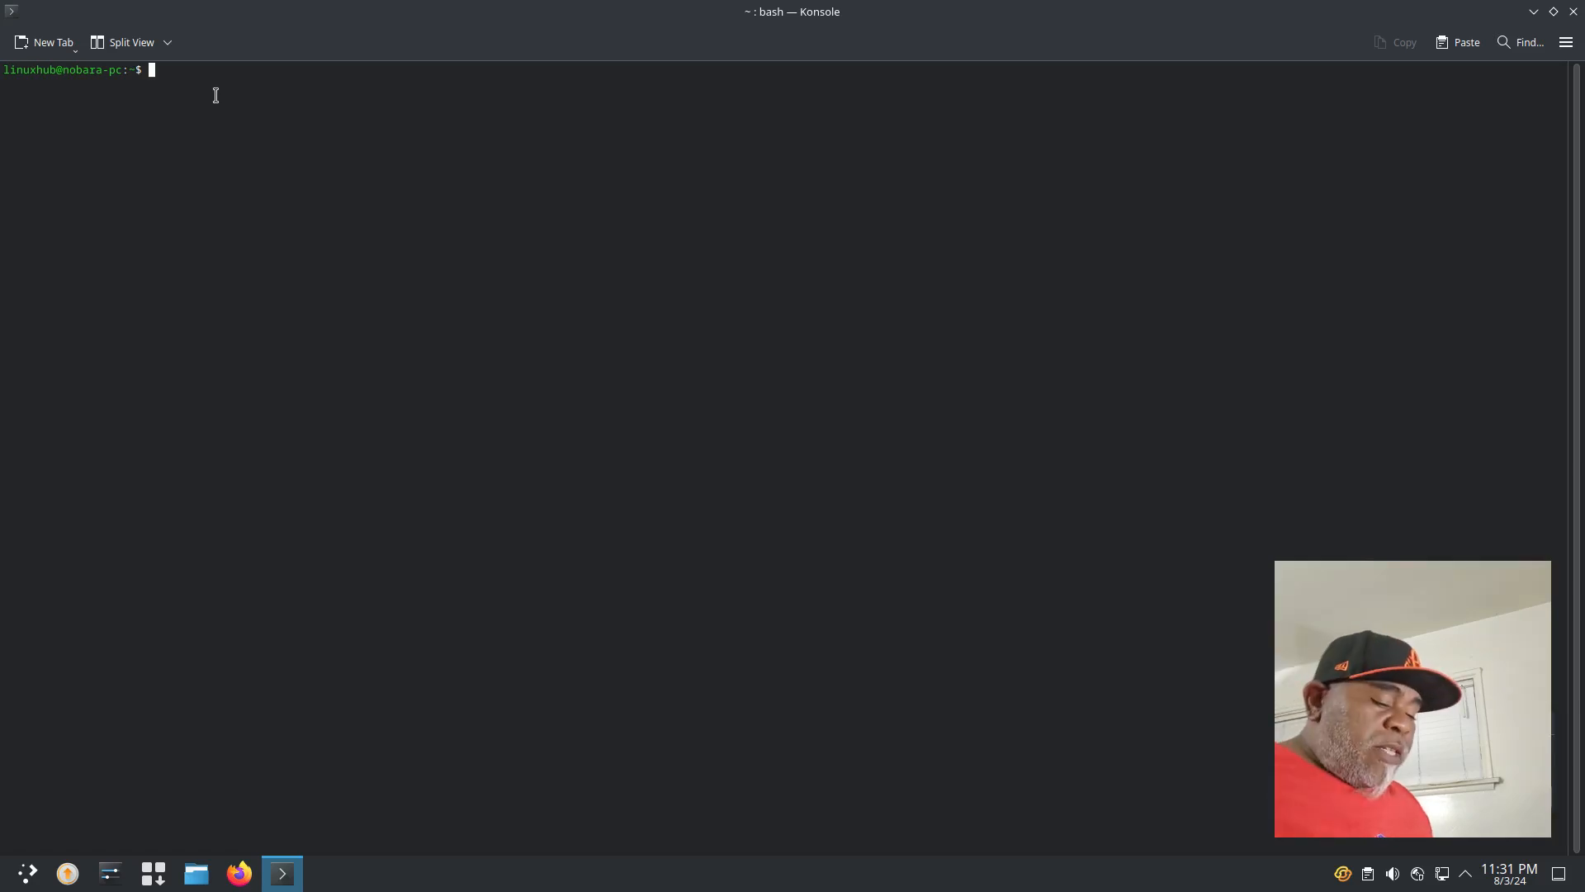
type("htop")
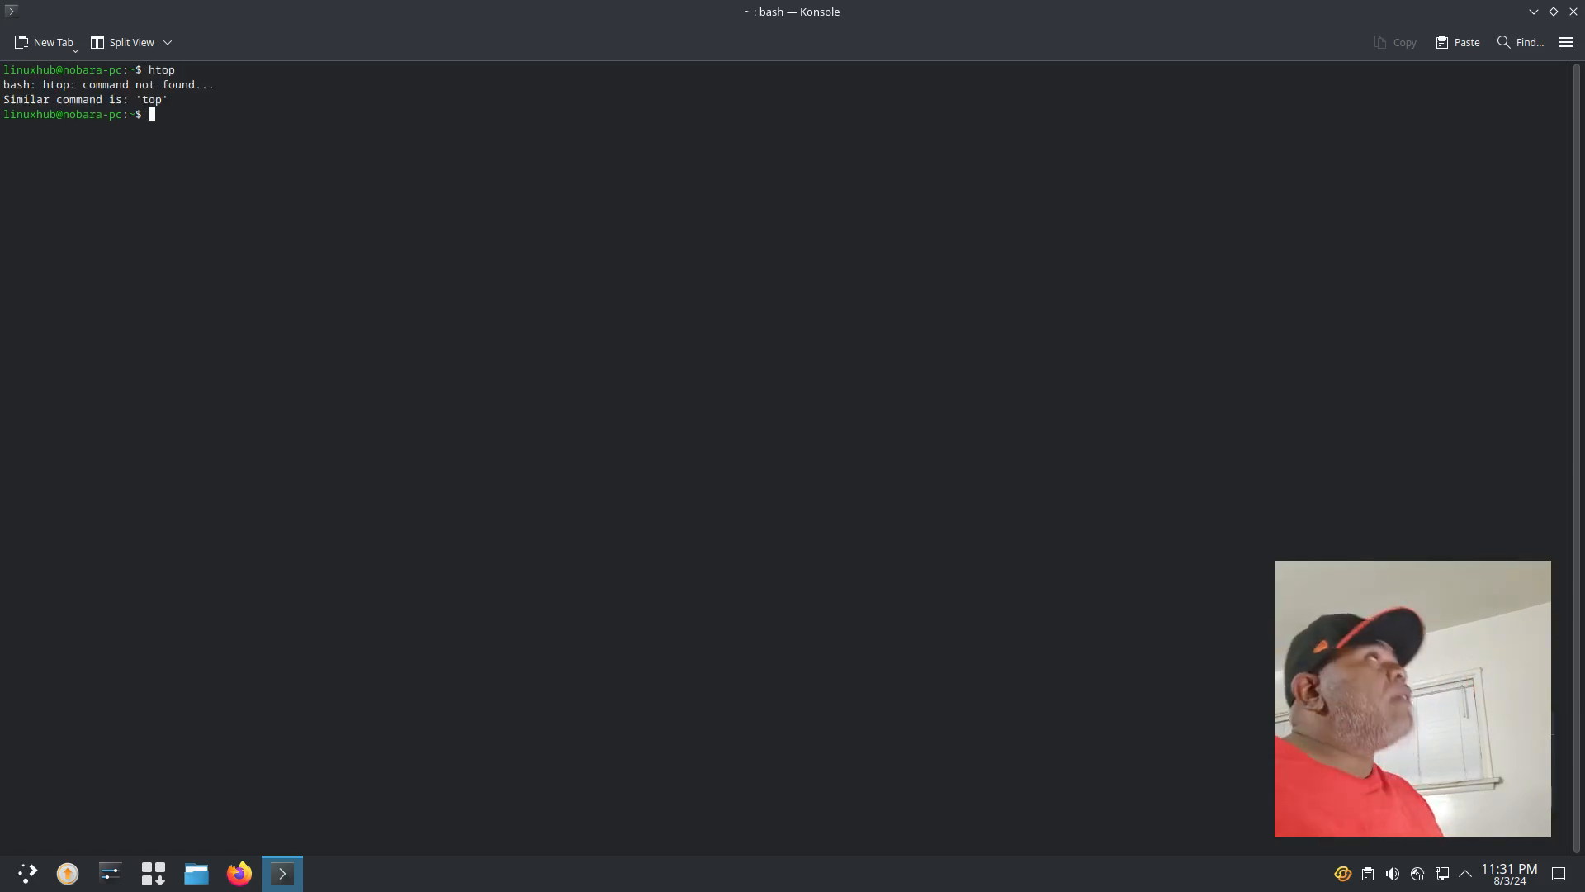
type("neofetch")
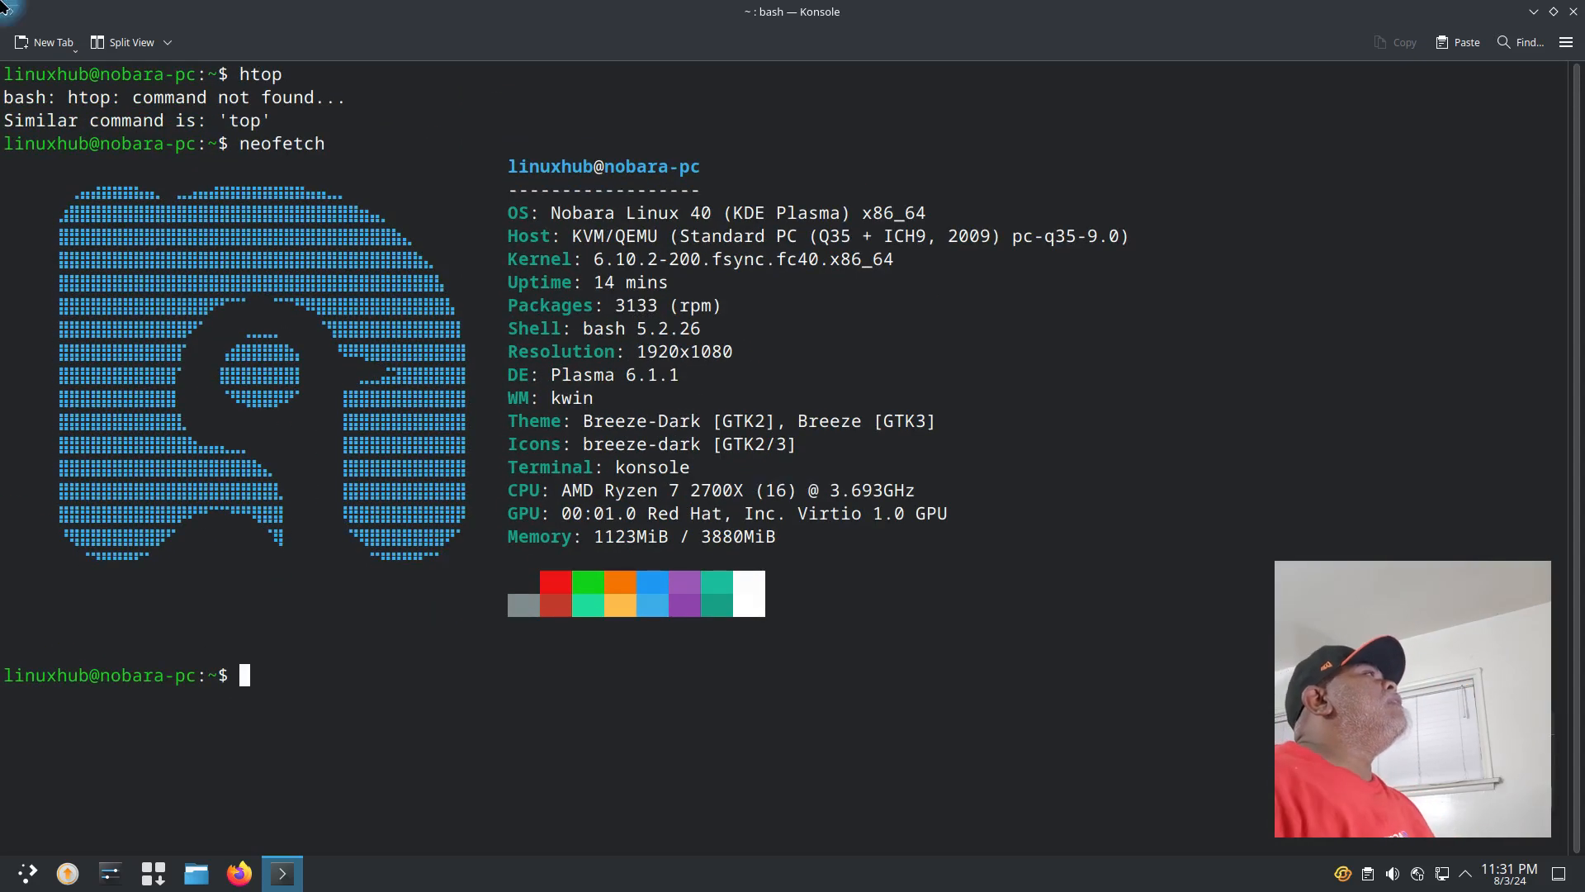
double_click(653, 213)
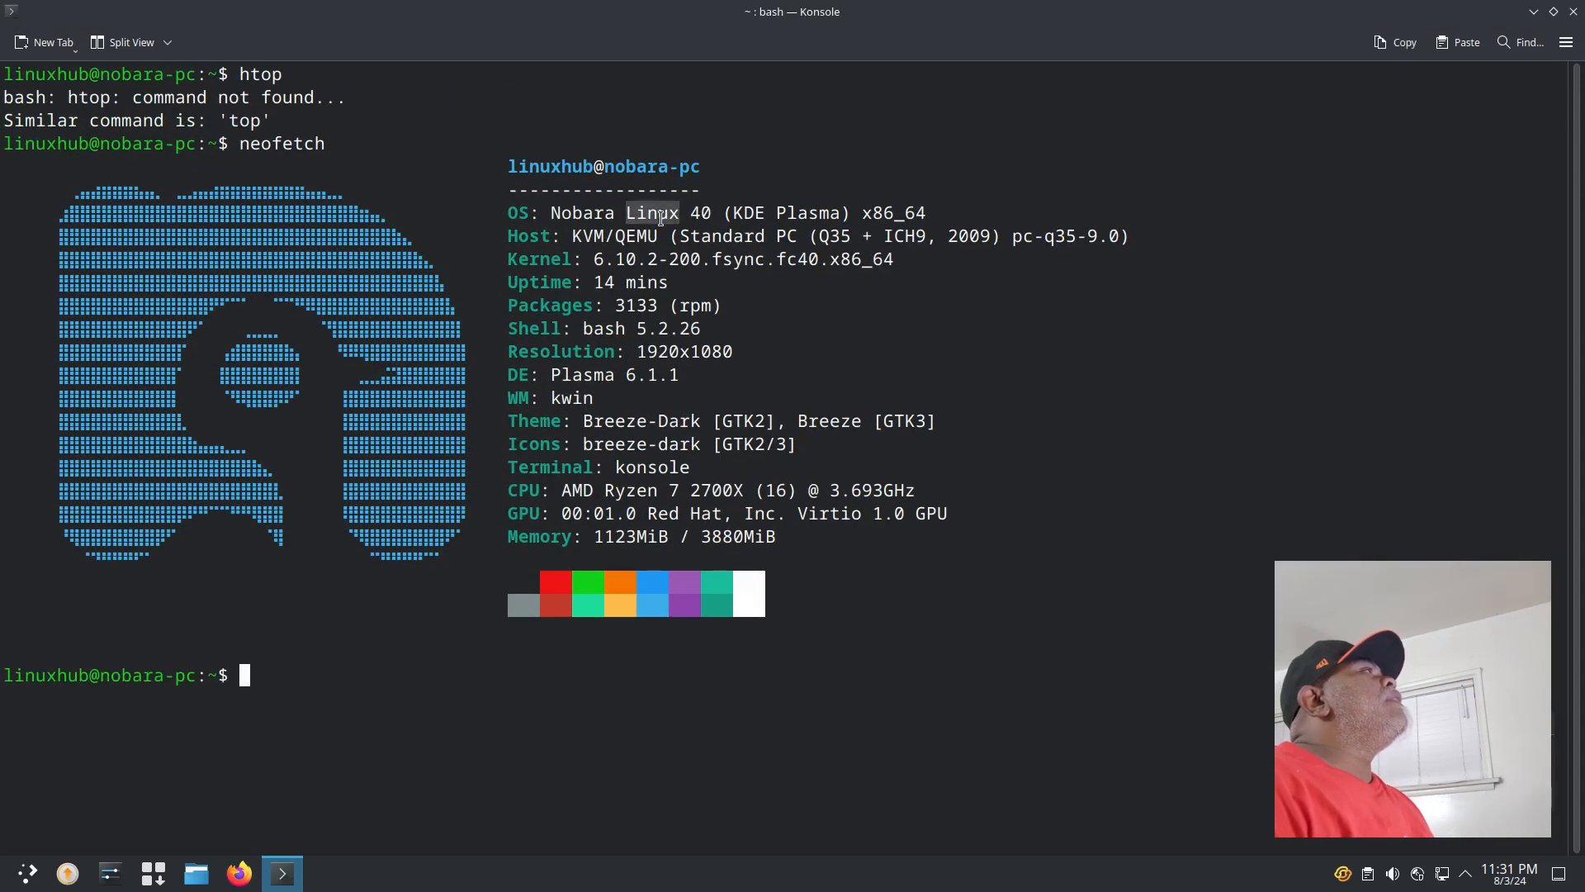
triple_click(657, 213)
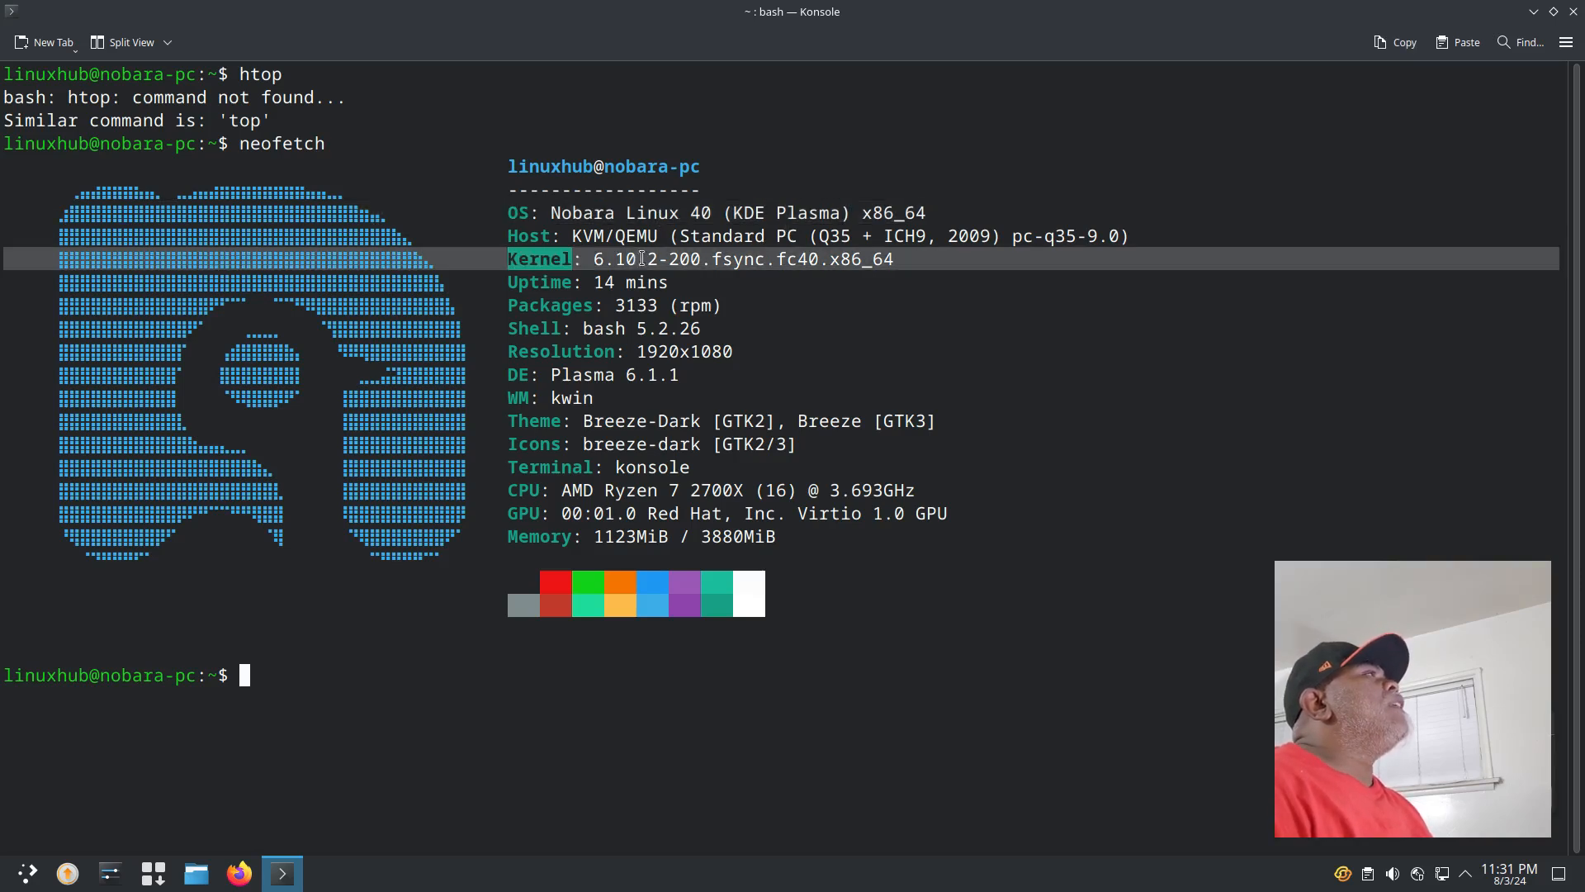
mouse_move(520, 444)
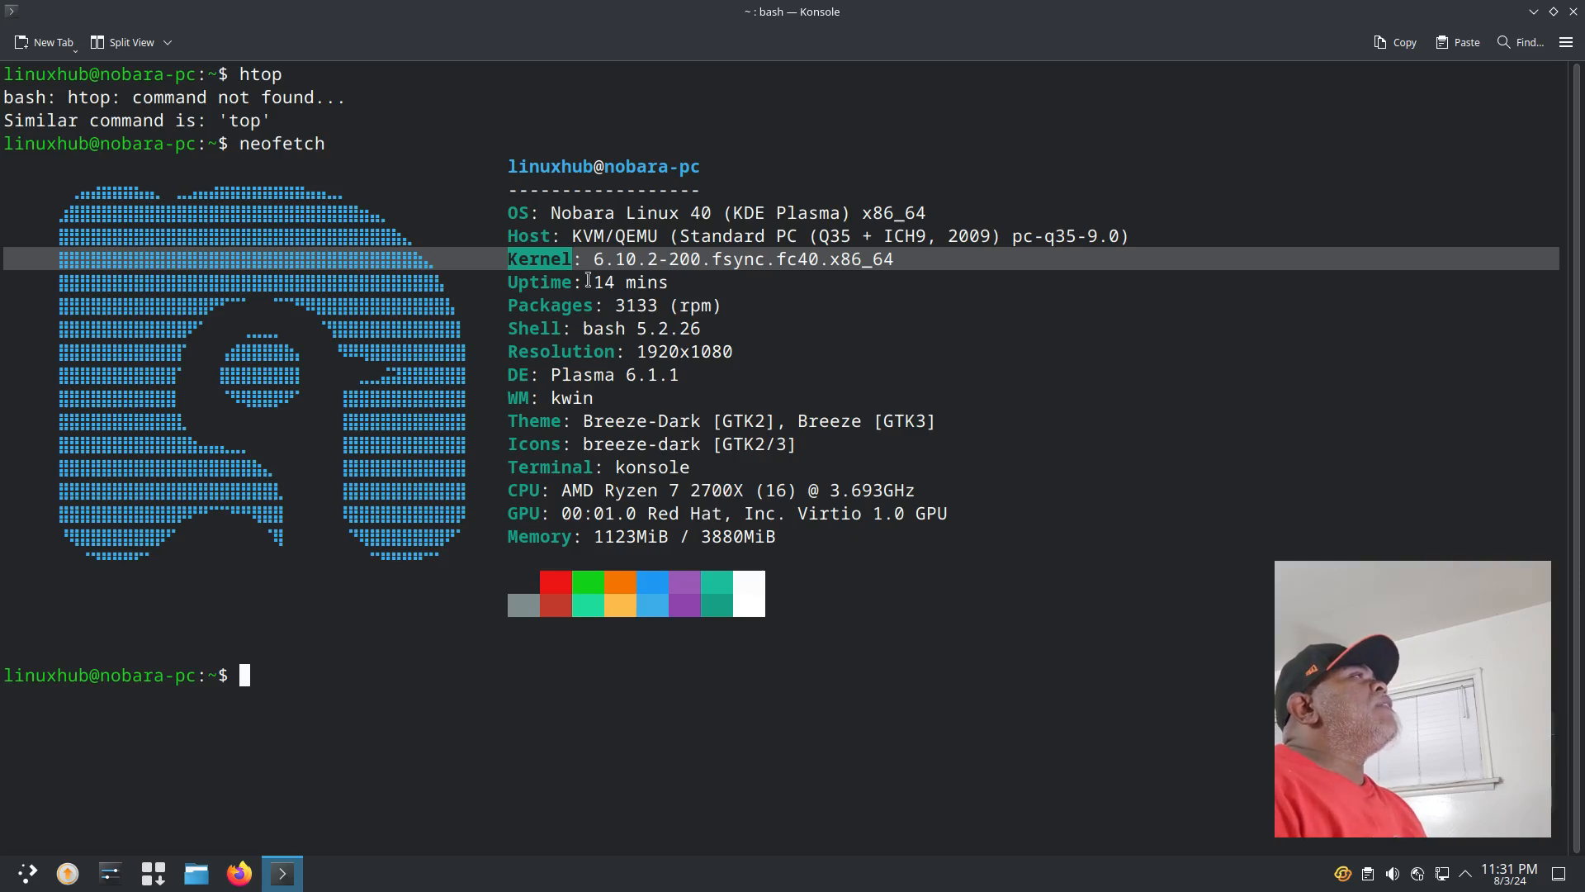
mouse_move(539, 350)
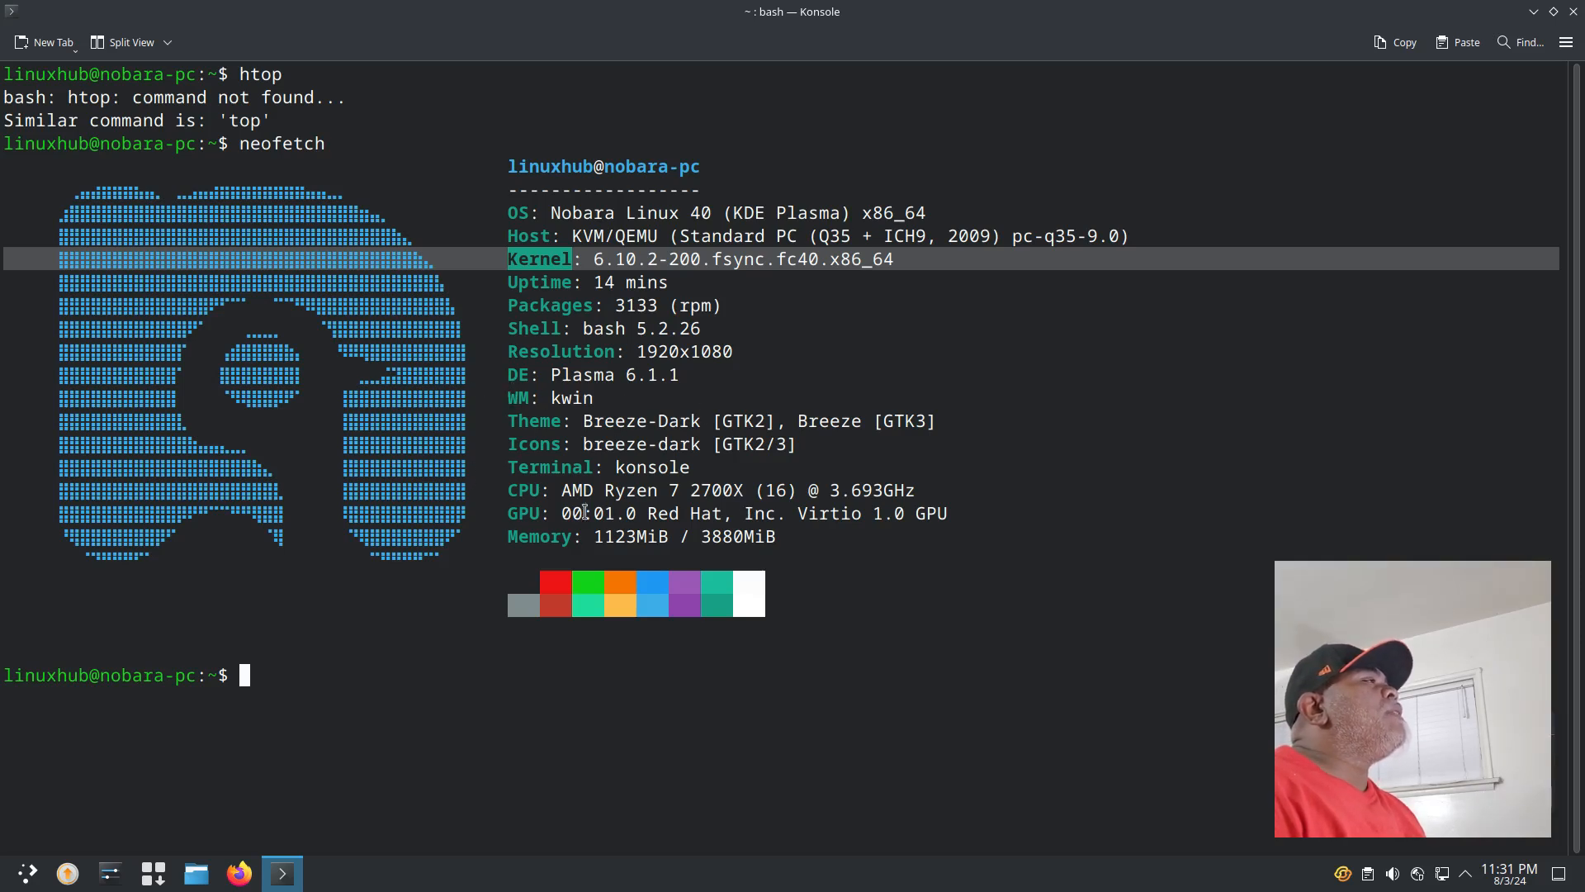
mouse_move(1129, 569)
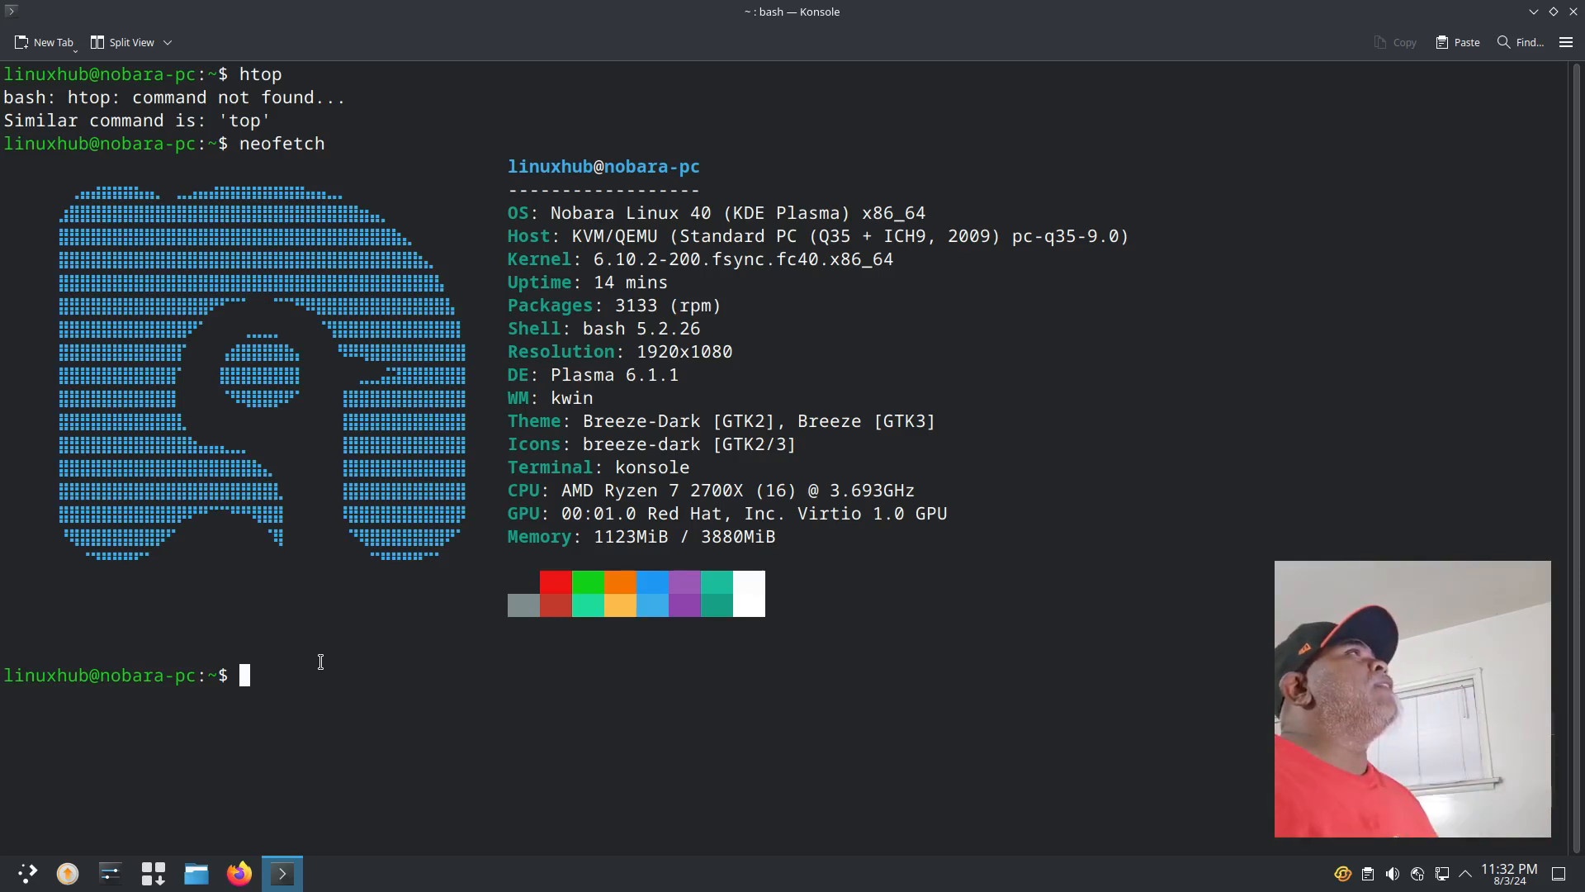
type("s")
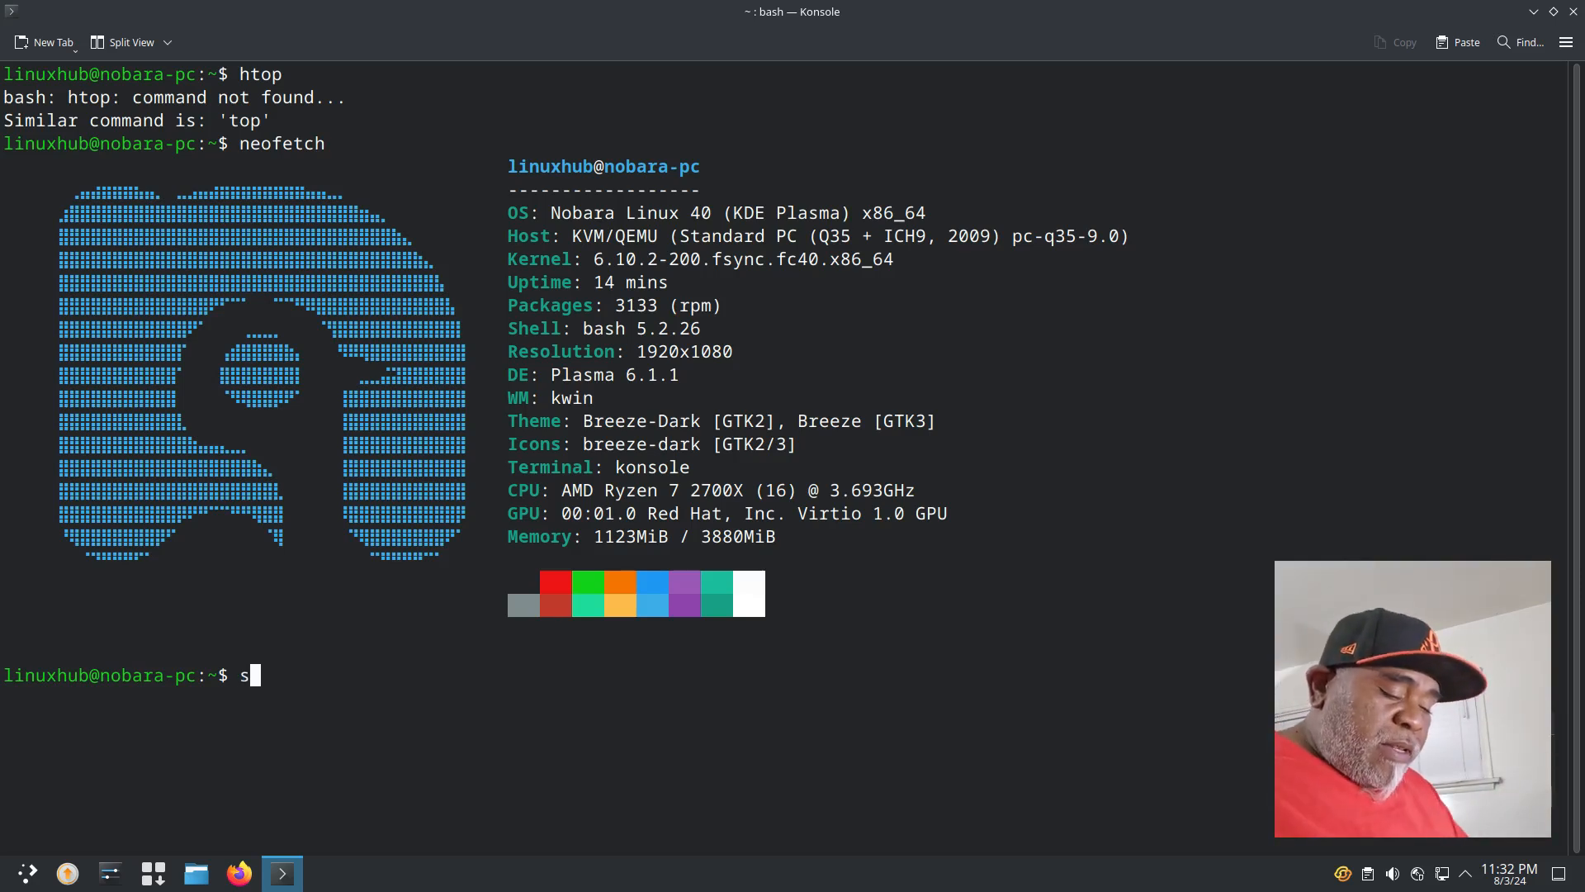
Run sudo dnf install htop, supply the password and answer y to install htop 3.3.0.
type("udo dn")
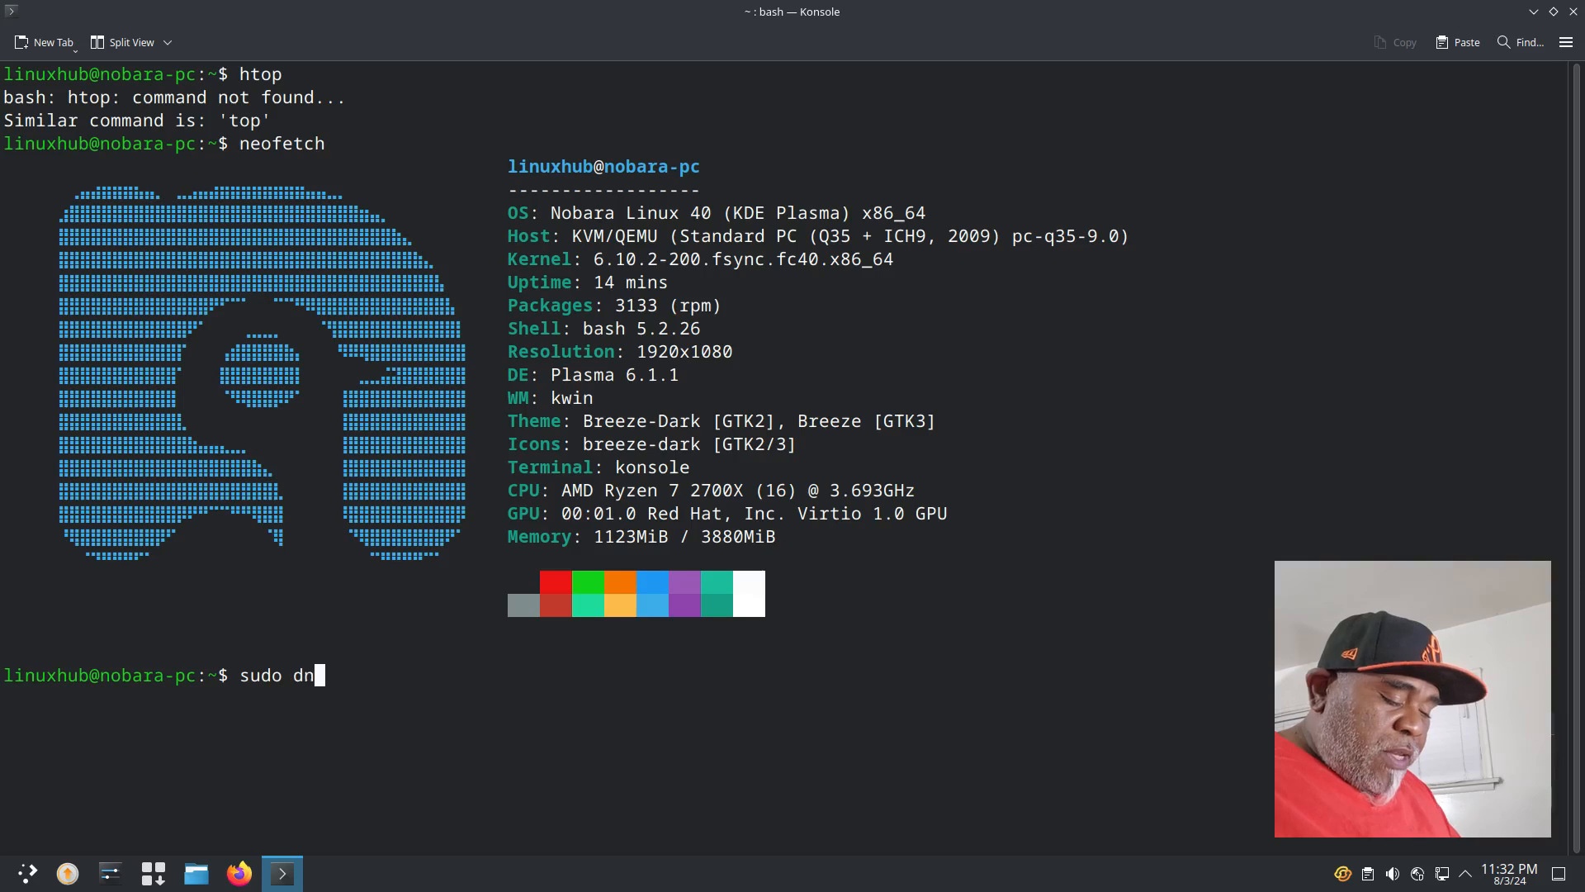
type("f inst")
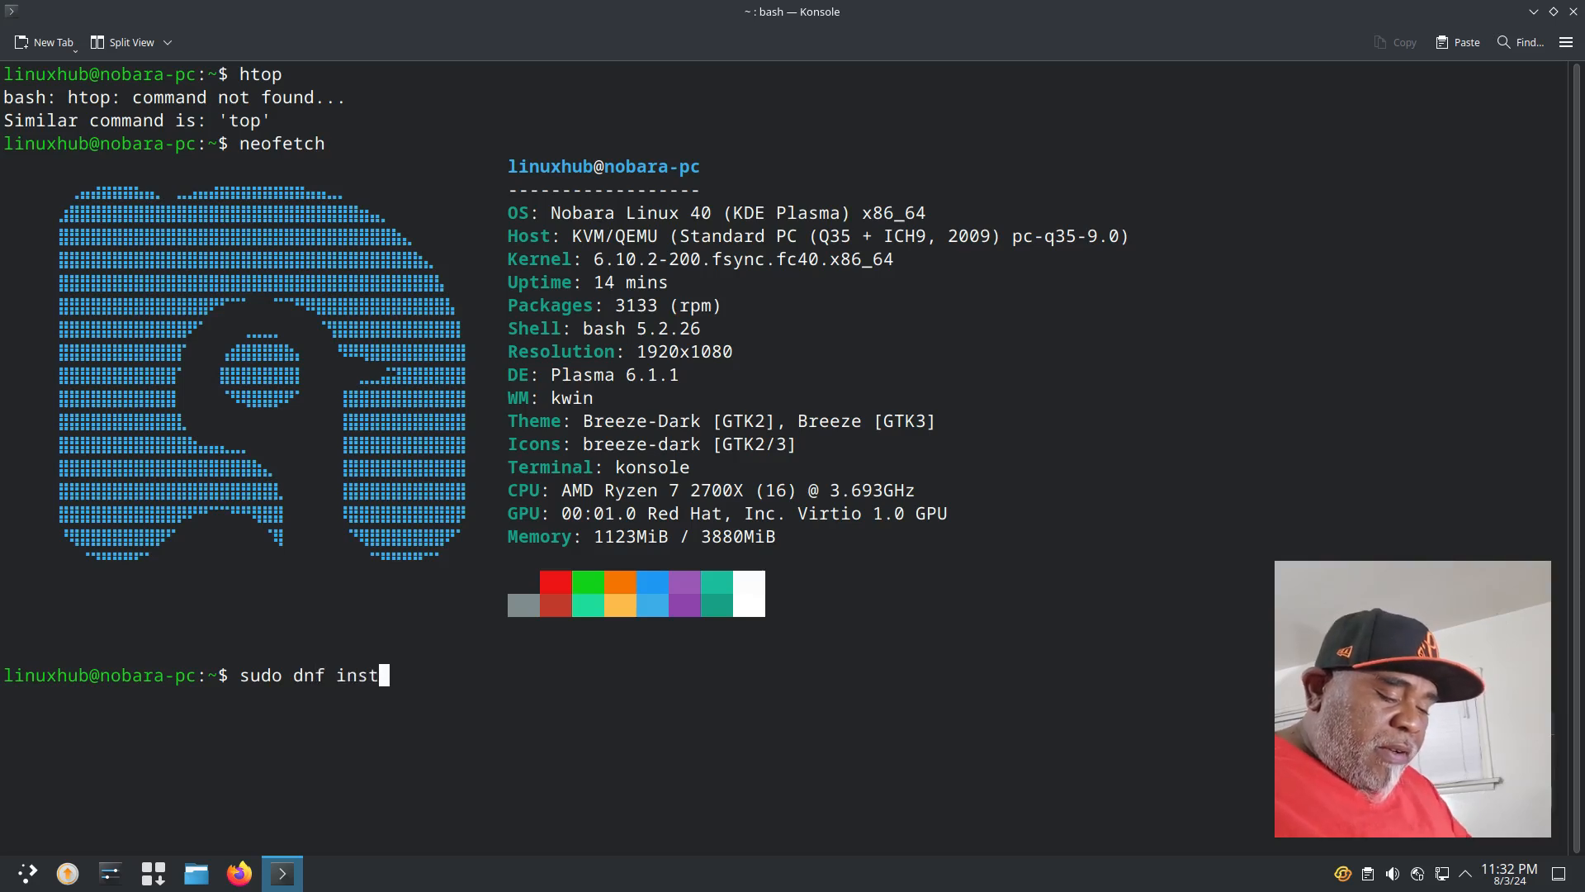
type("all htop")
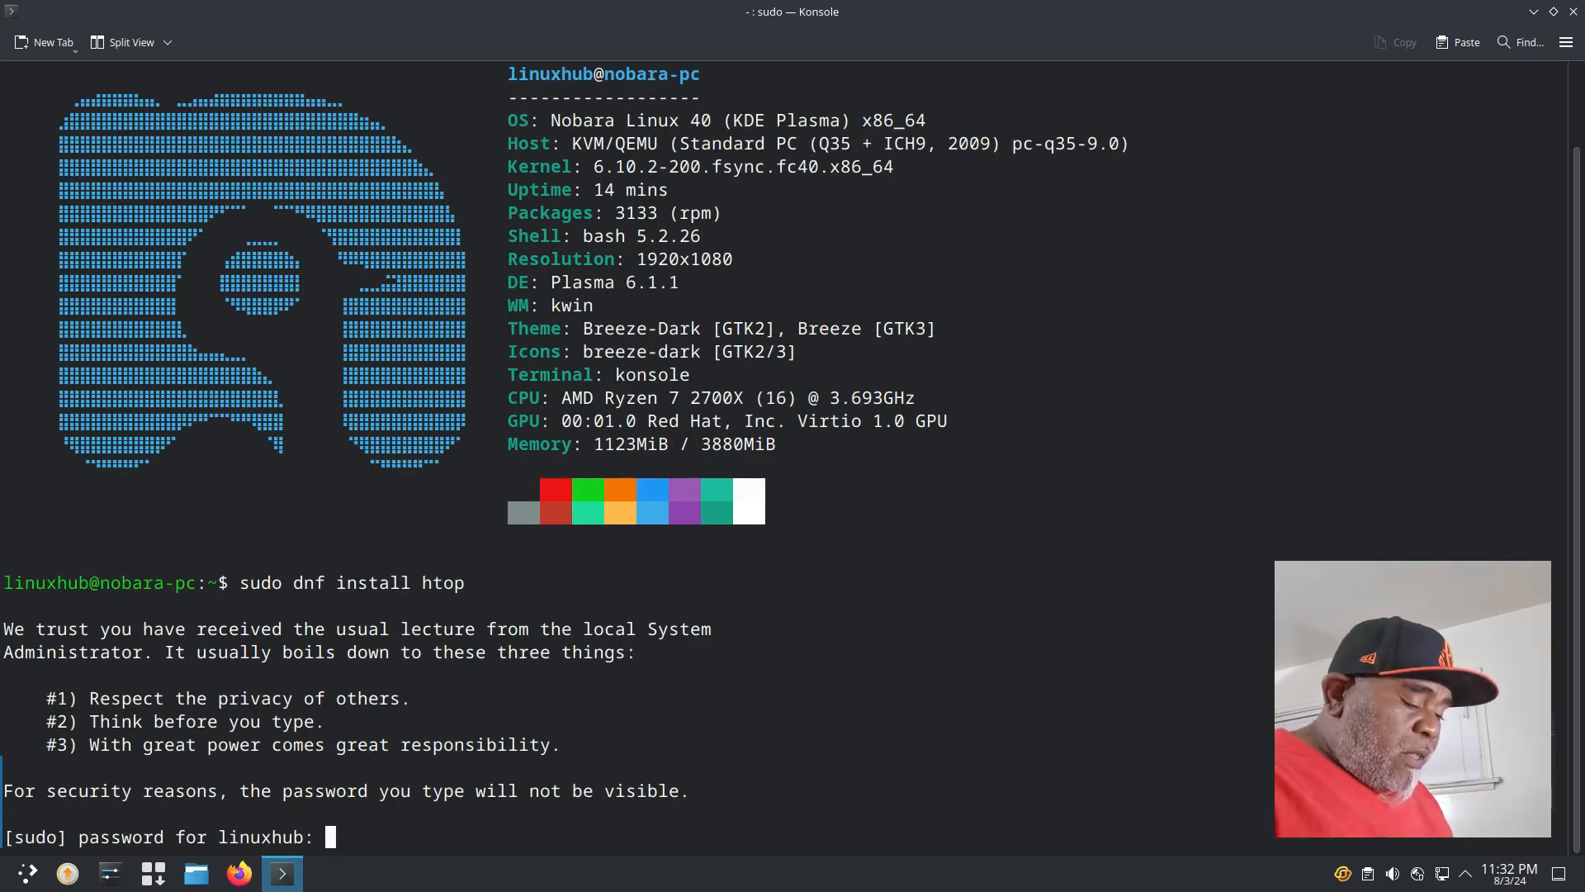
key("Return")
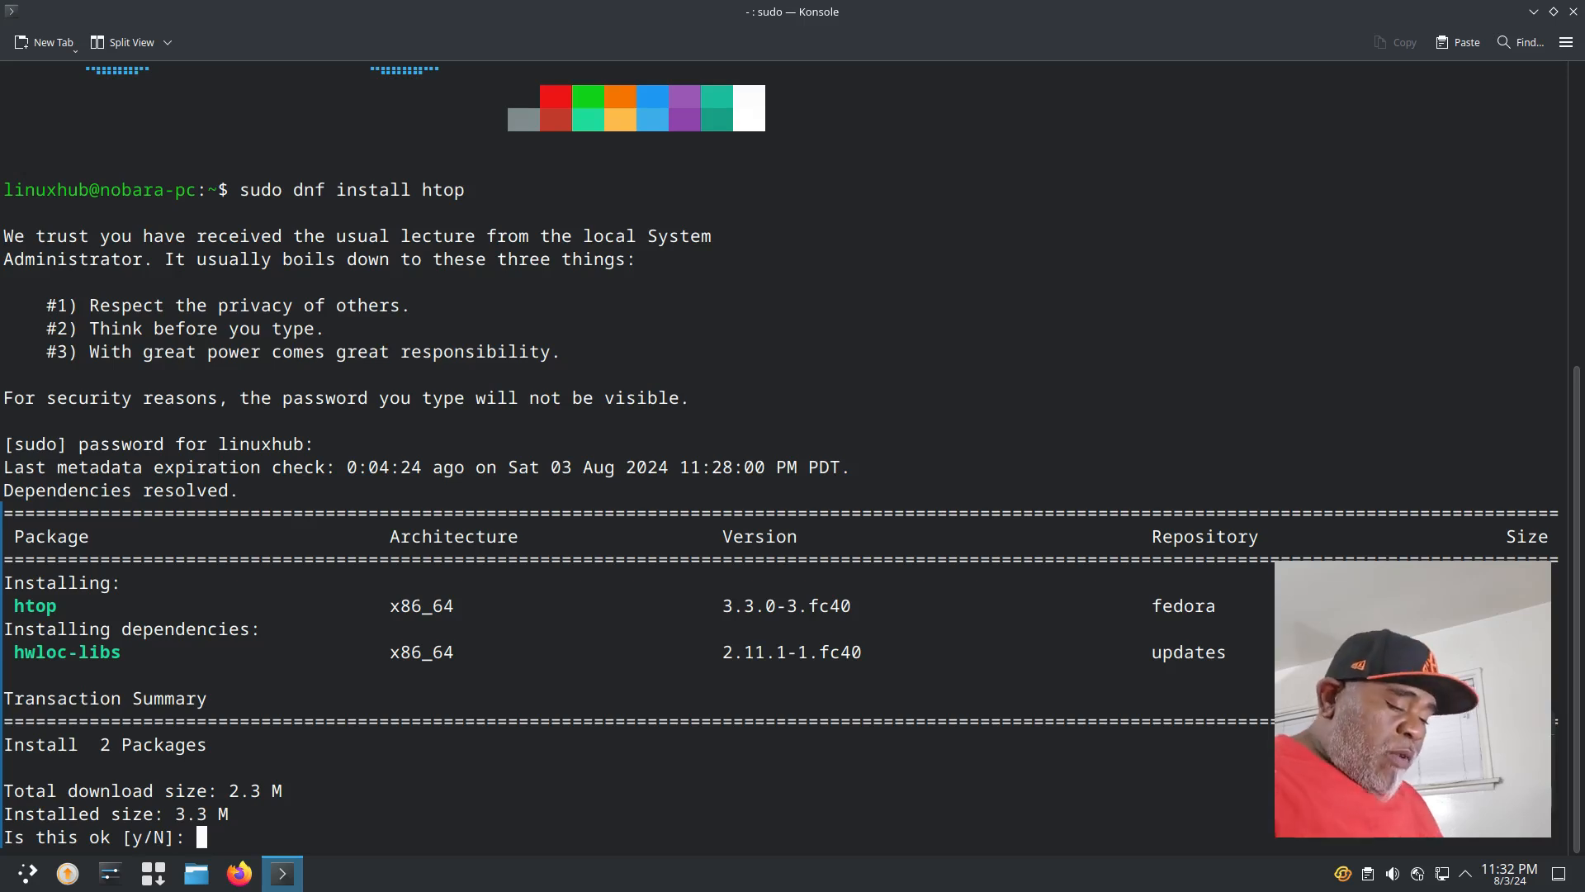
type("y")
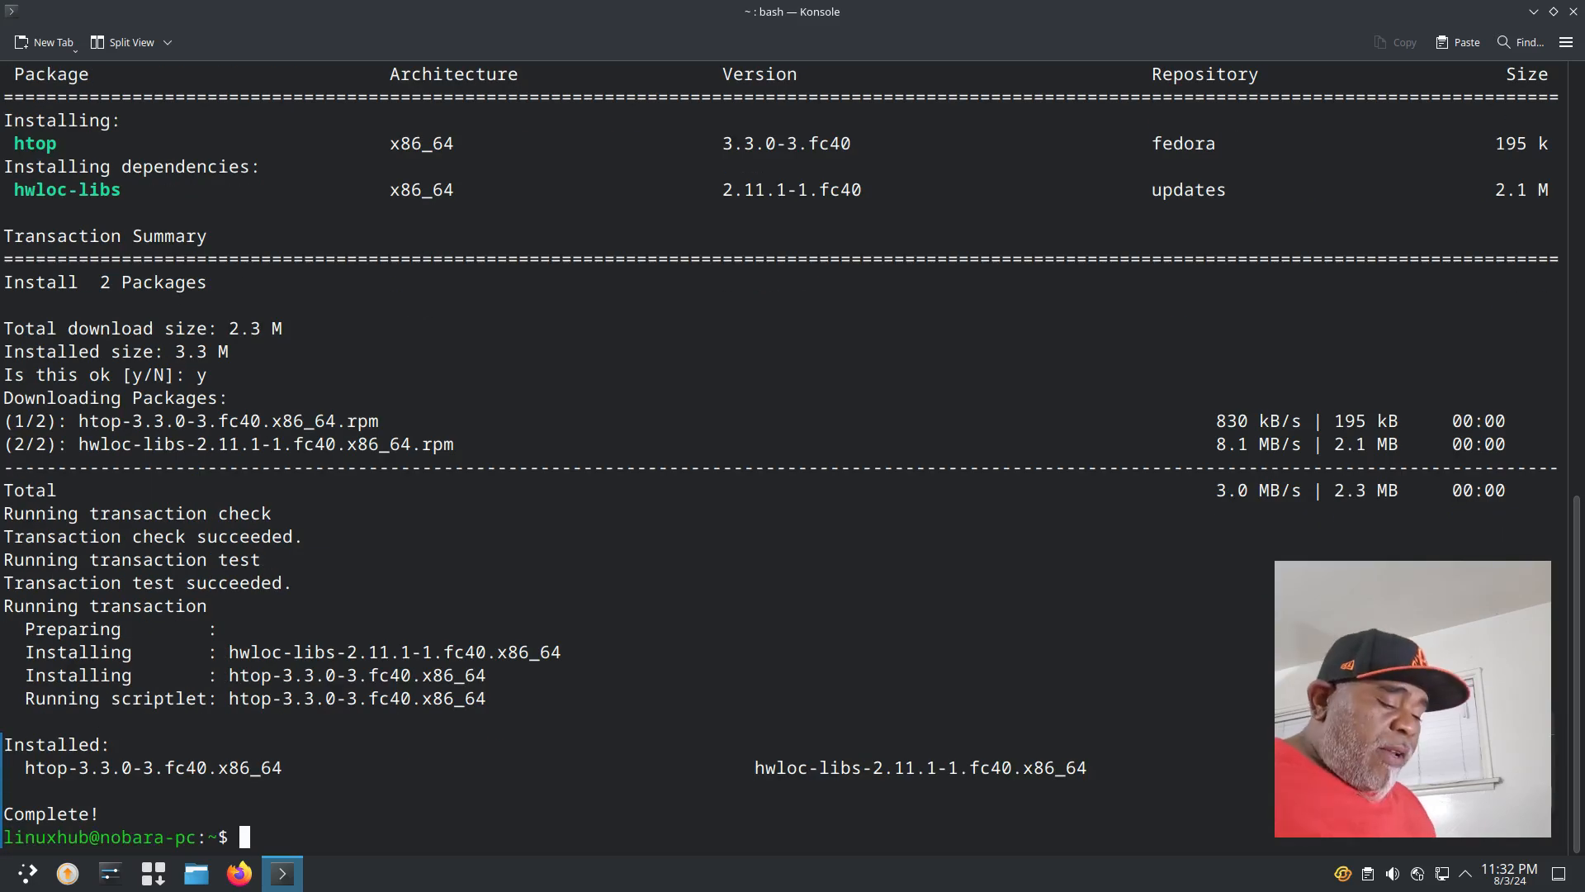
Start htop to show its live process monitor.
type("htop")
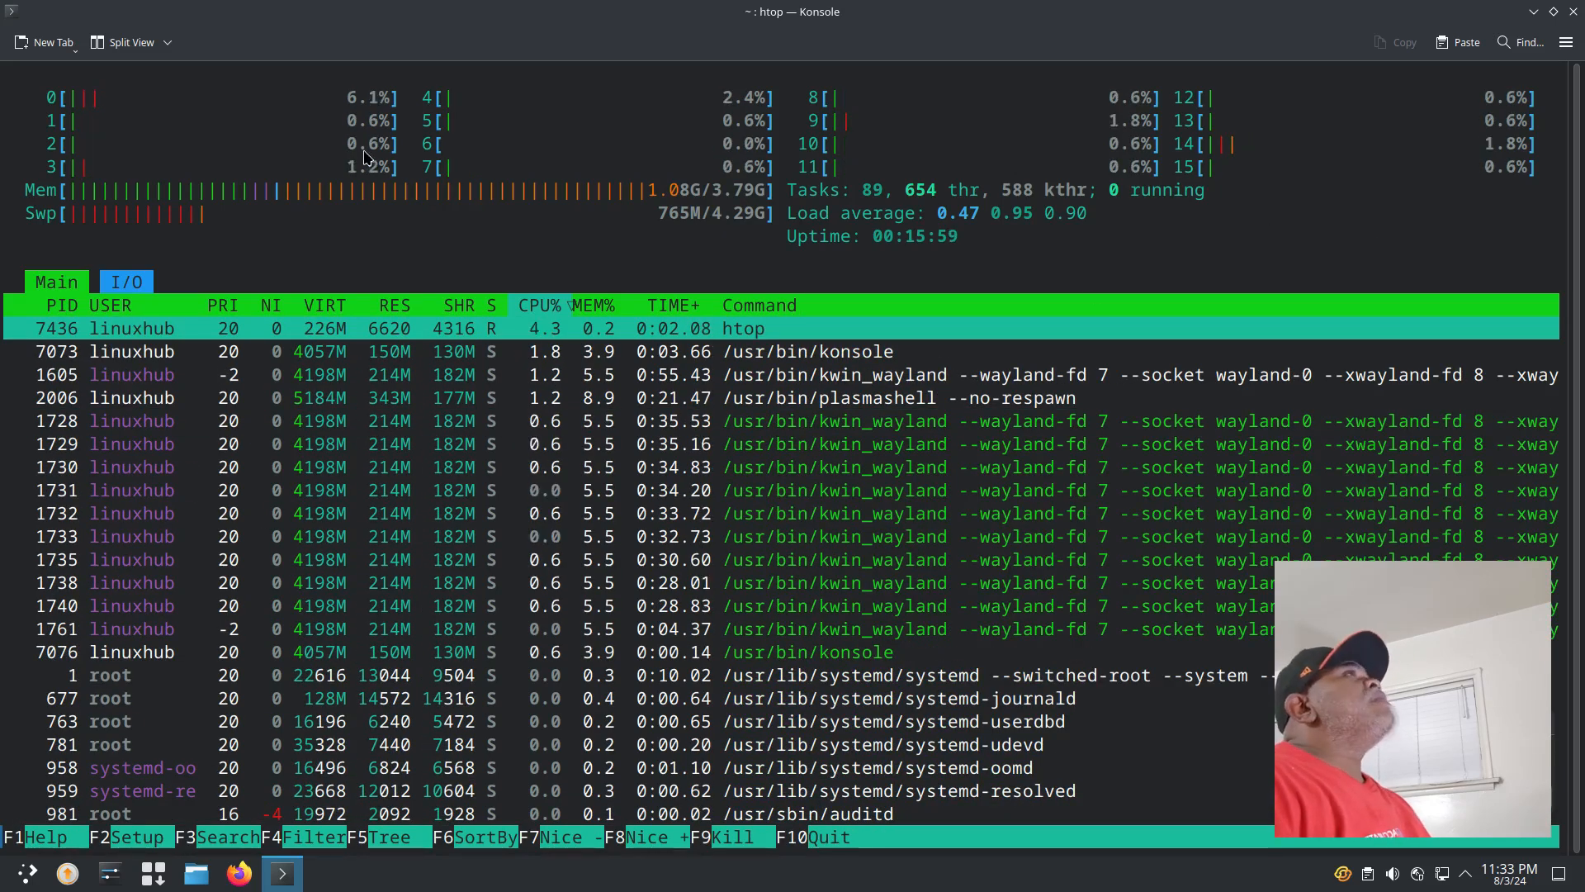
View Konsole's About dialog showing version 24.05.0 and dismiss it.
left_click(1566, 43)
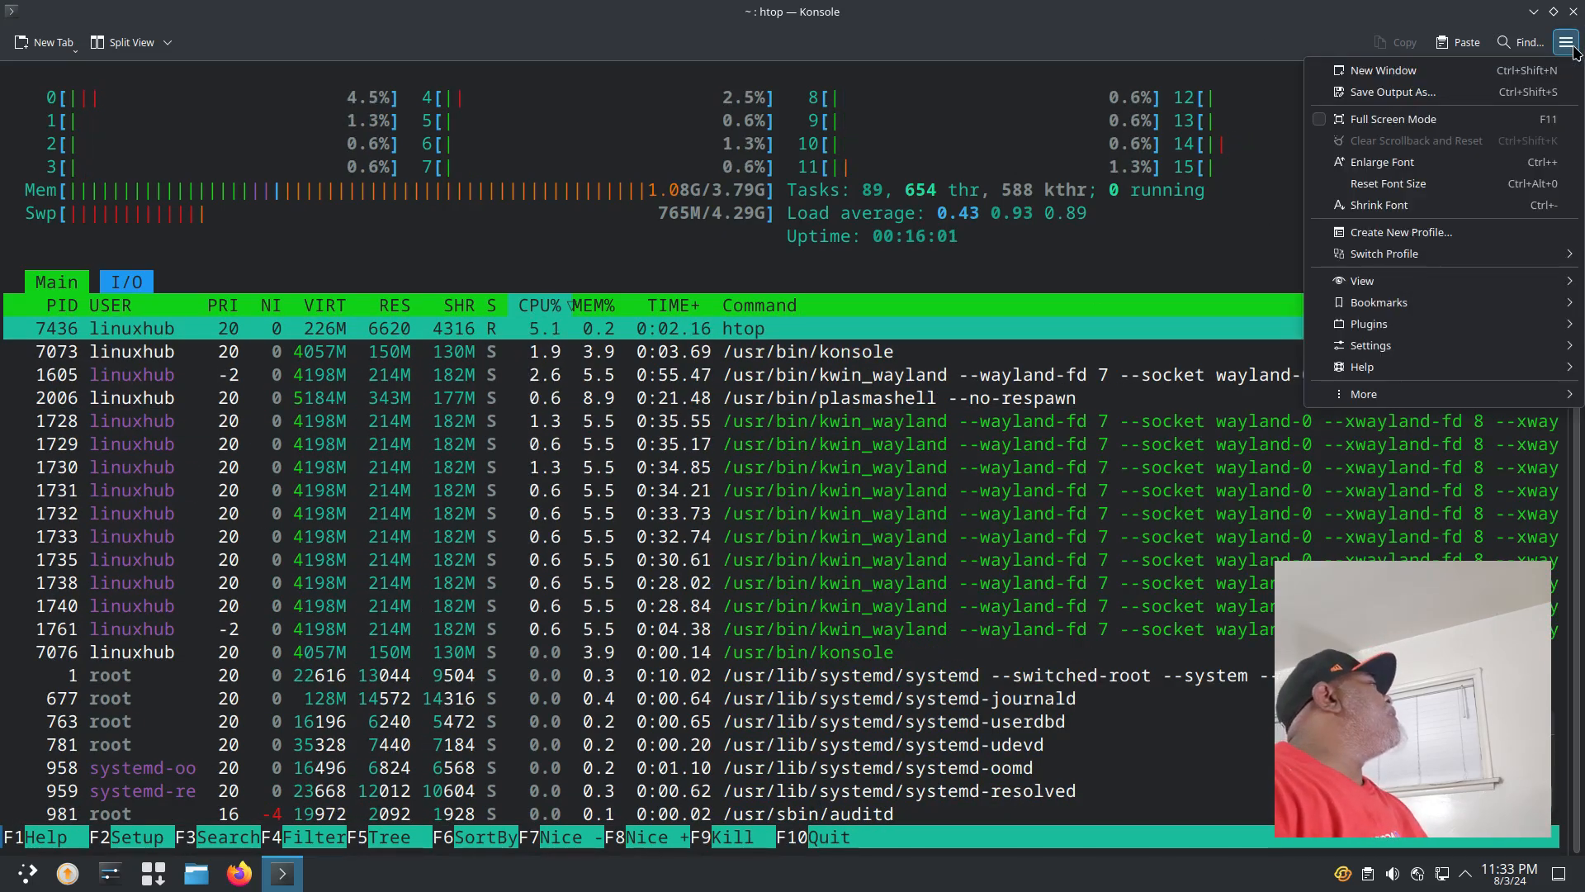
left_click(1362, 367)
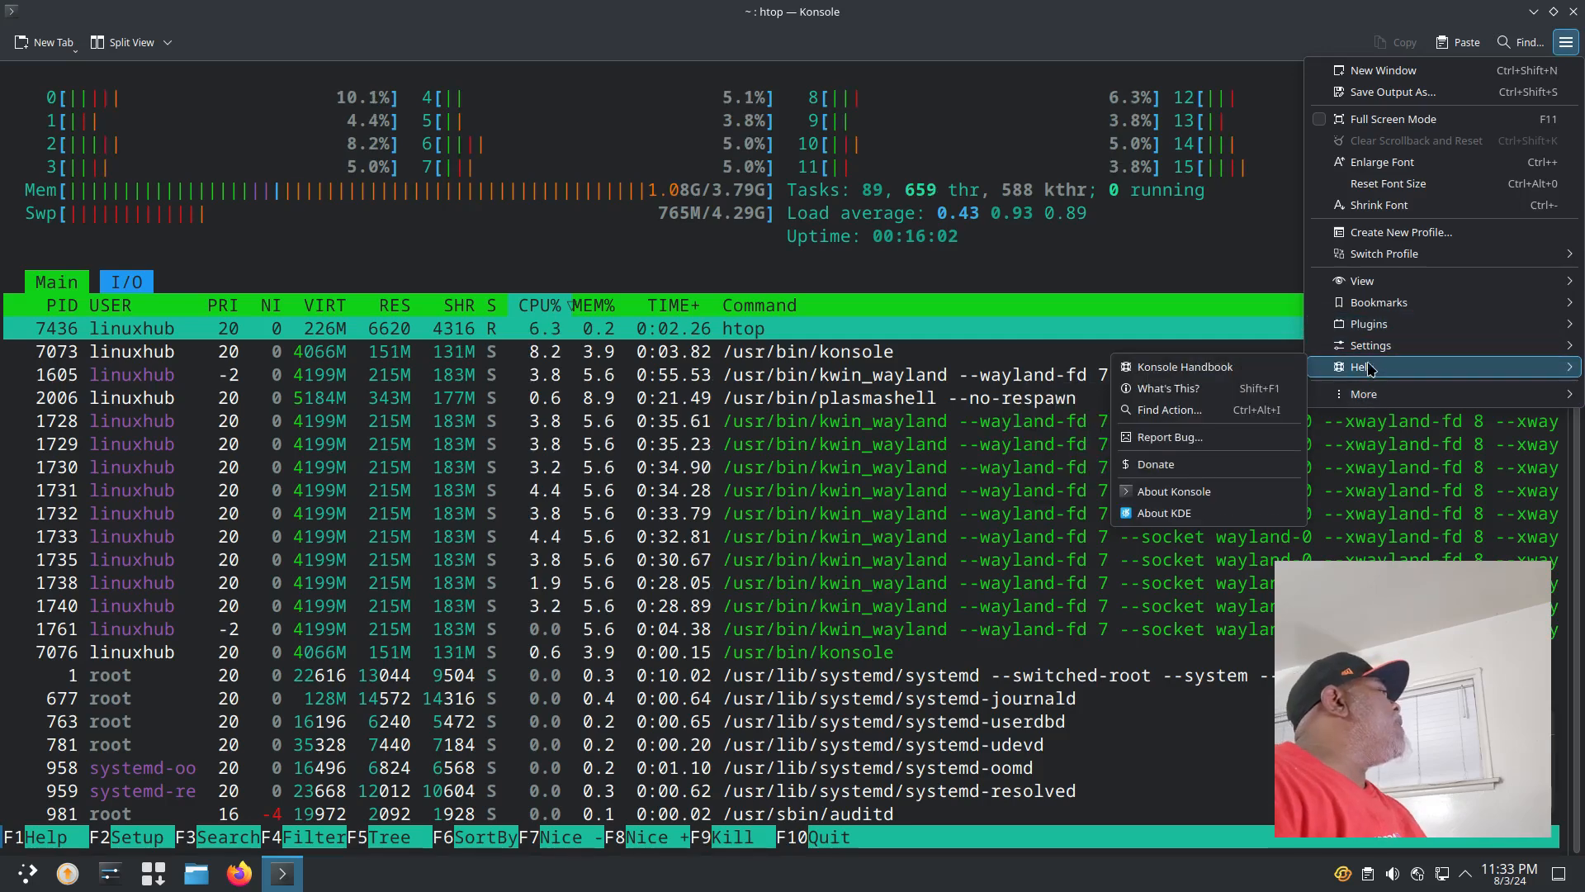
left_click(1176, 490)
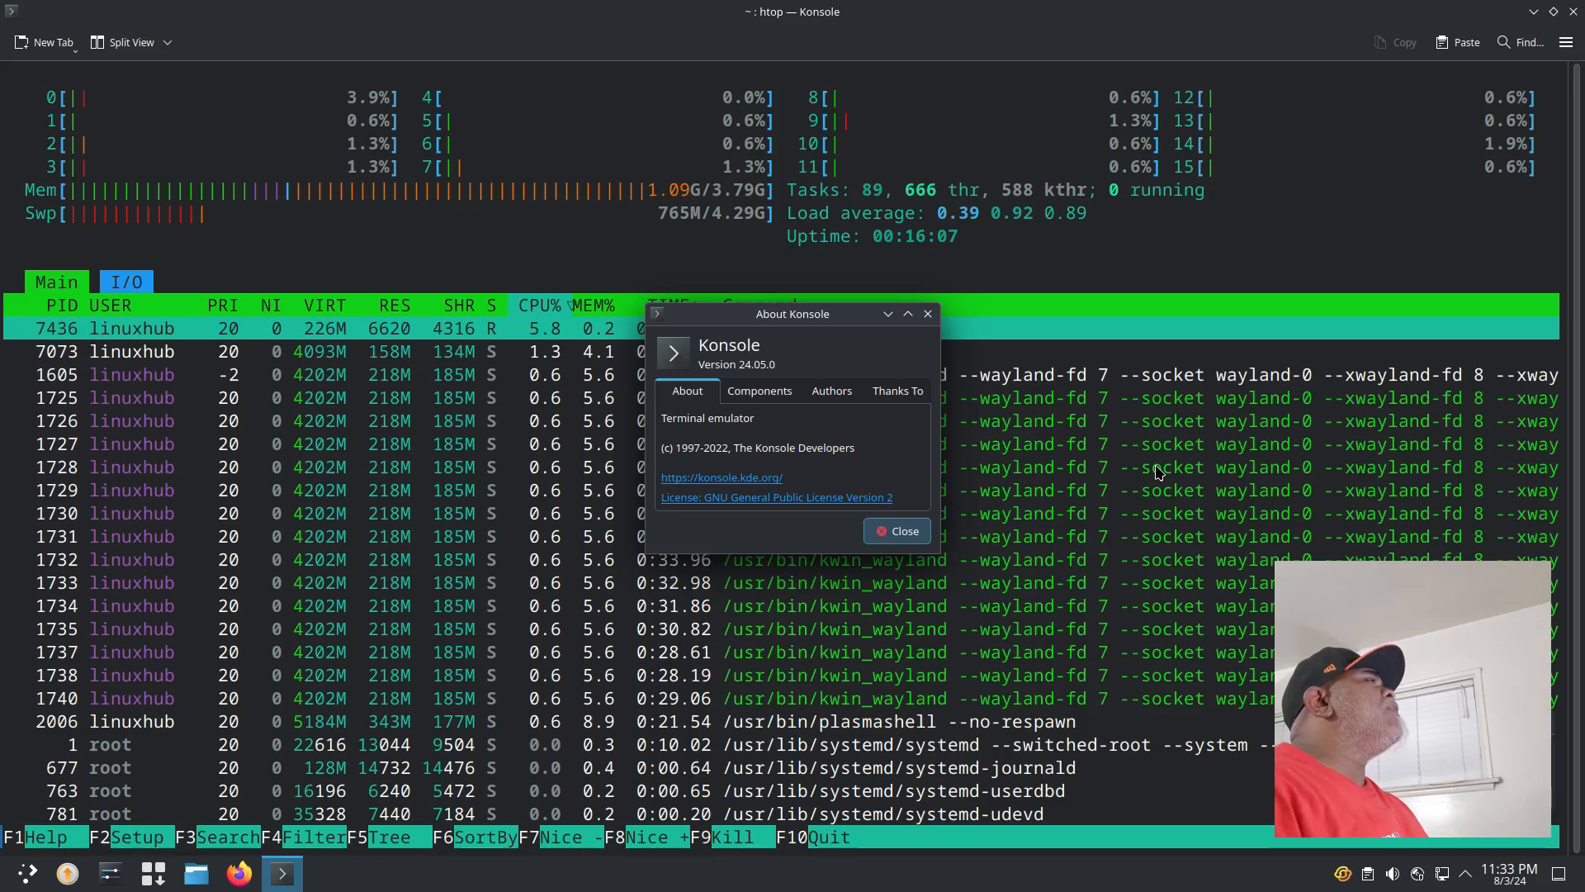
left_click(895, 530)
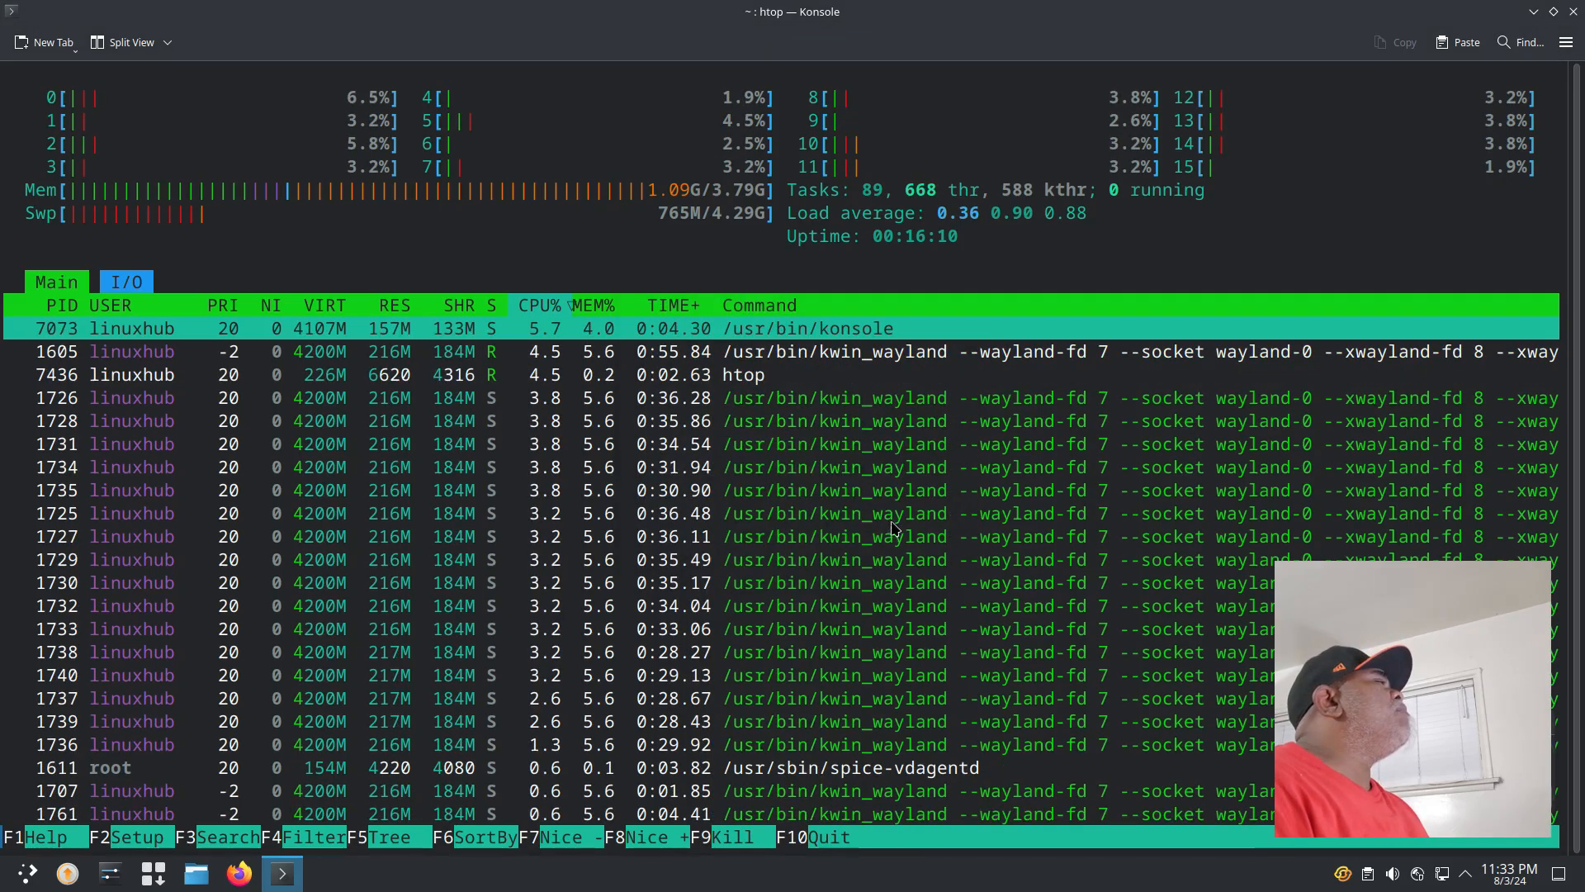
Close the terminal window, confirming quit while htop is still running.
left_click(1574, 12)
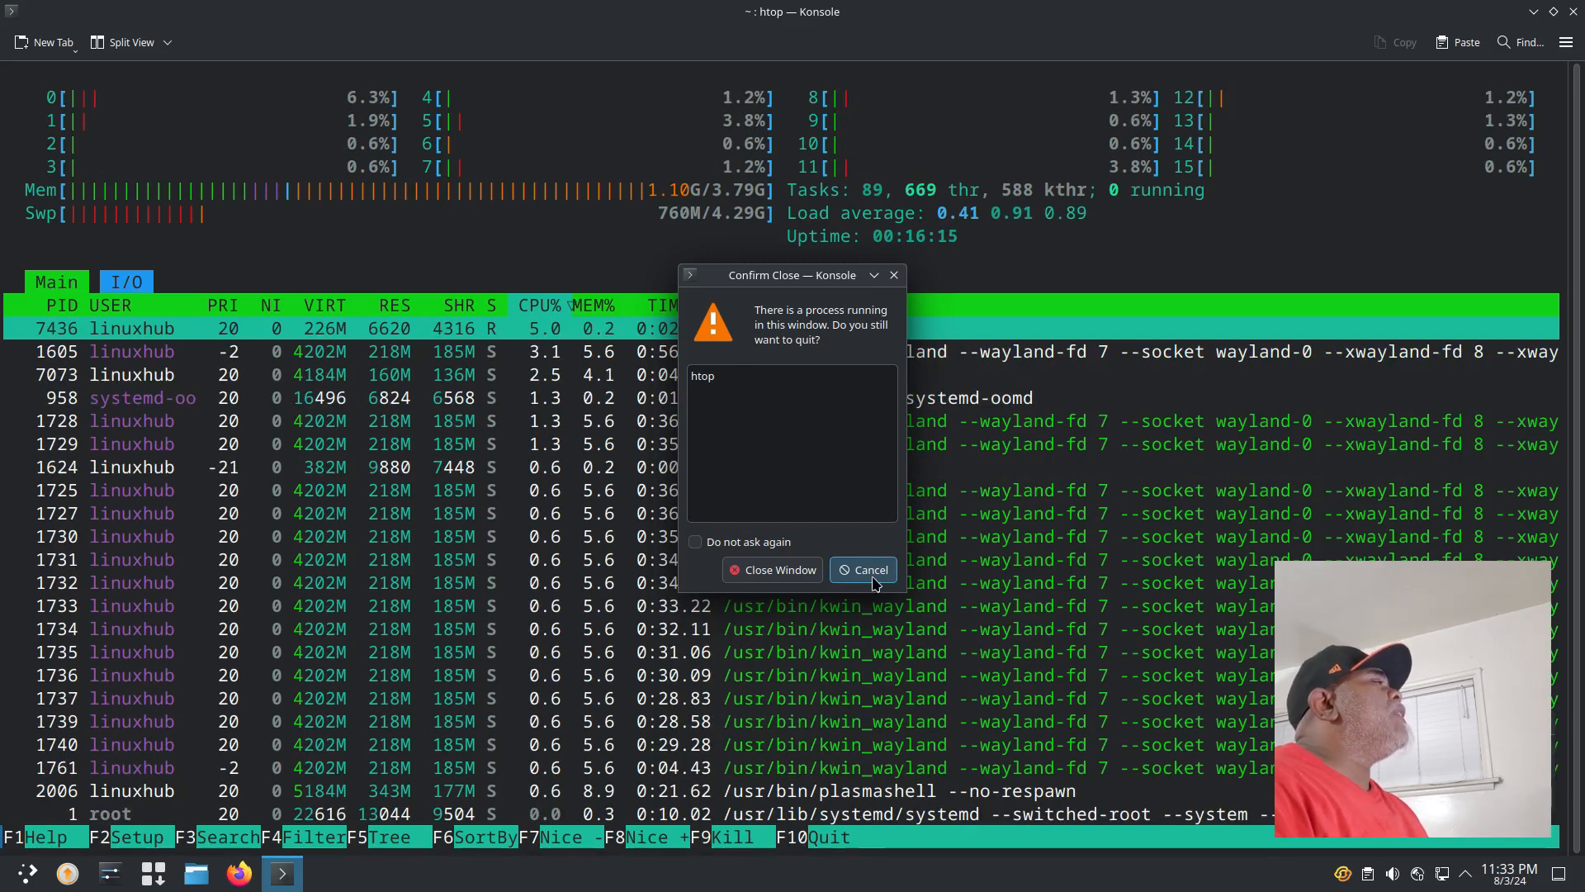
left_click(771, 570)
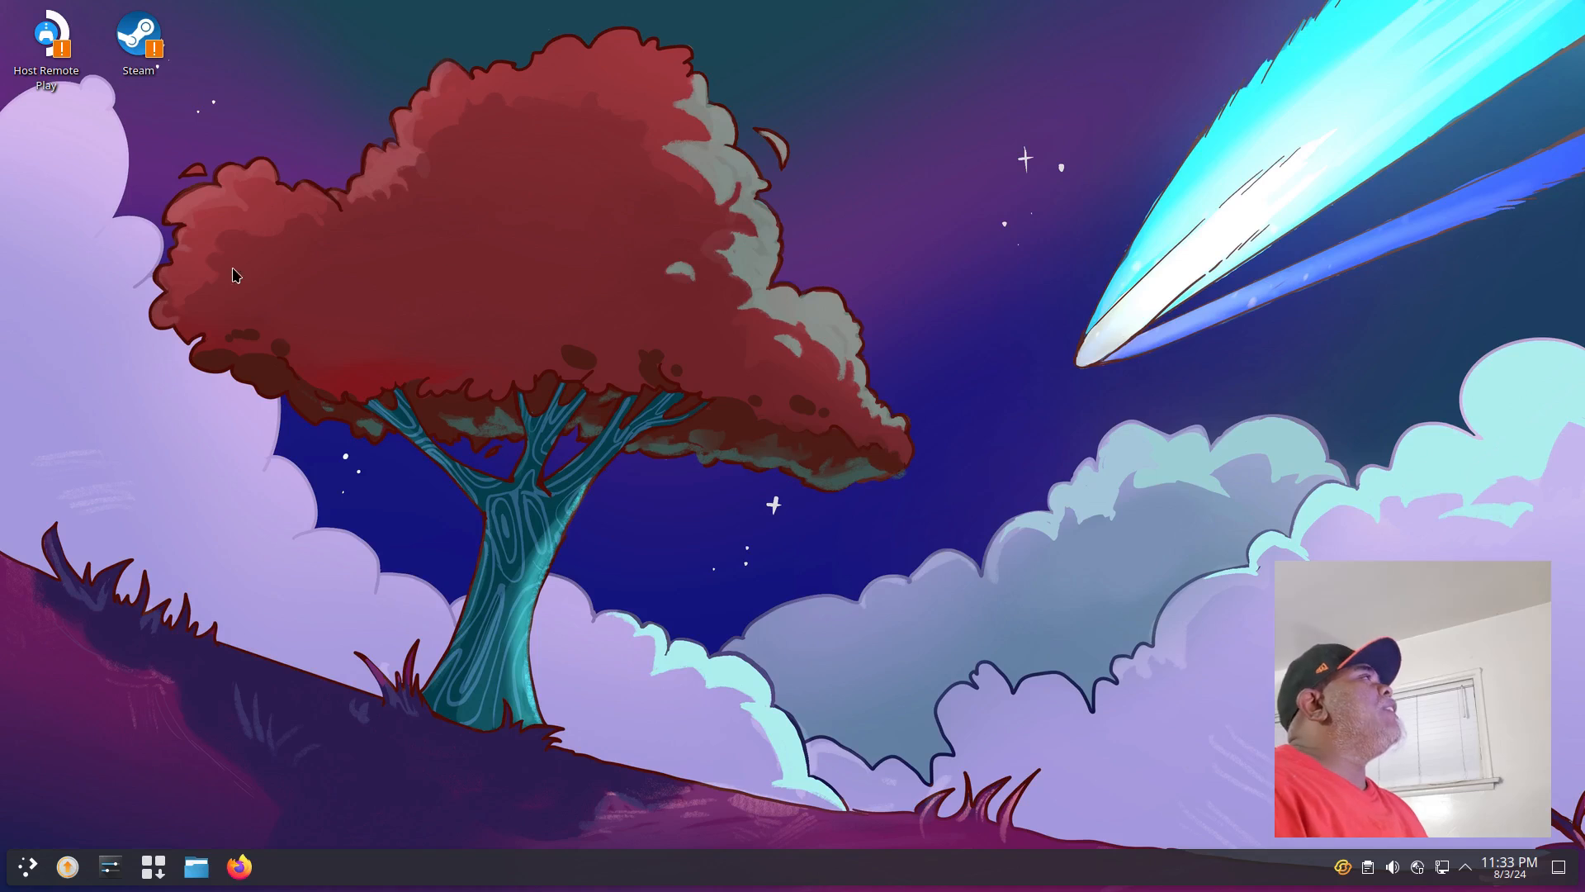
mouse_move(177, 273)
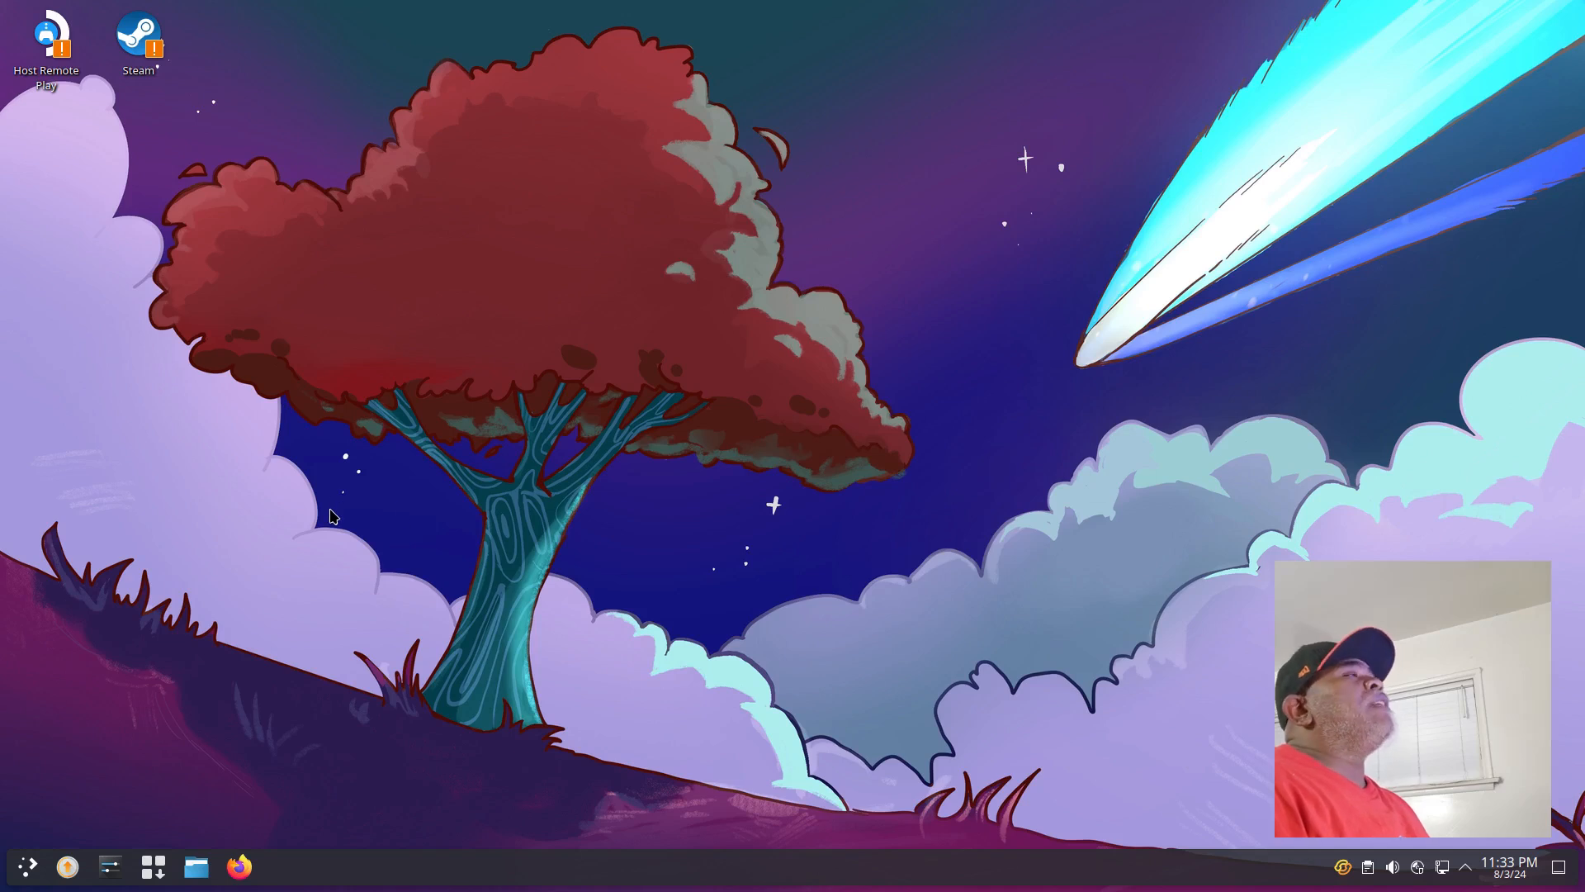
mouse_move(308, 527)
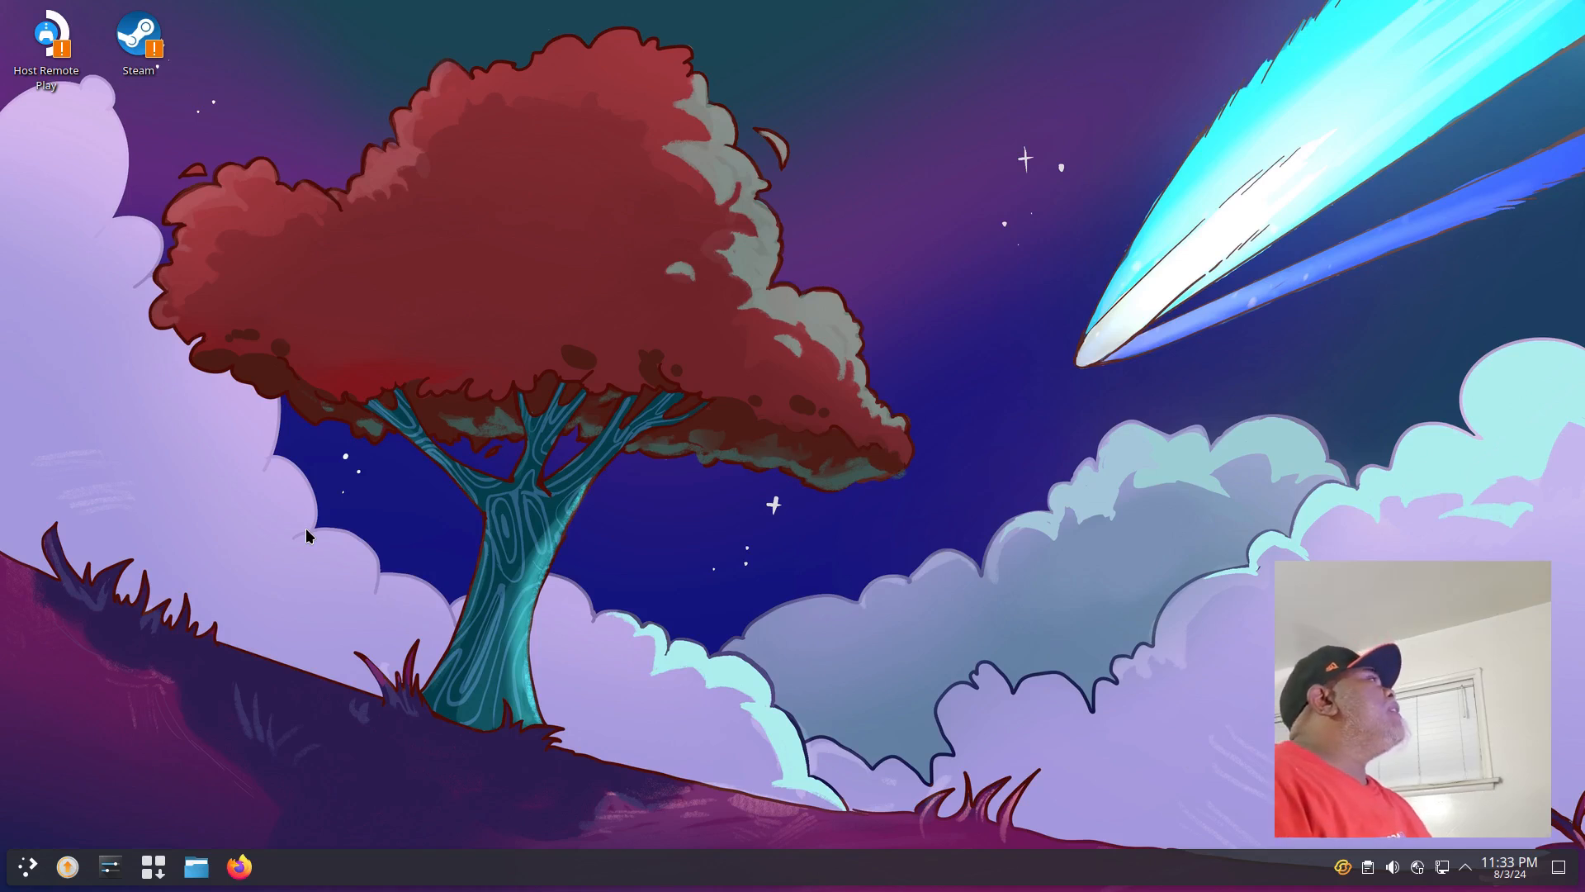
mouse_move(1242, 598)
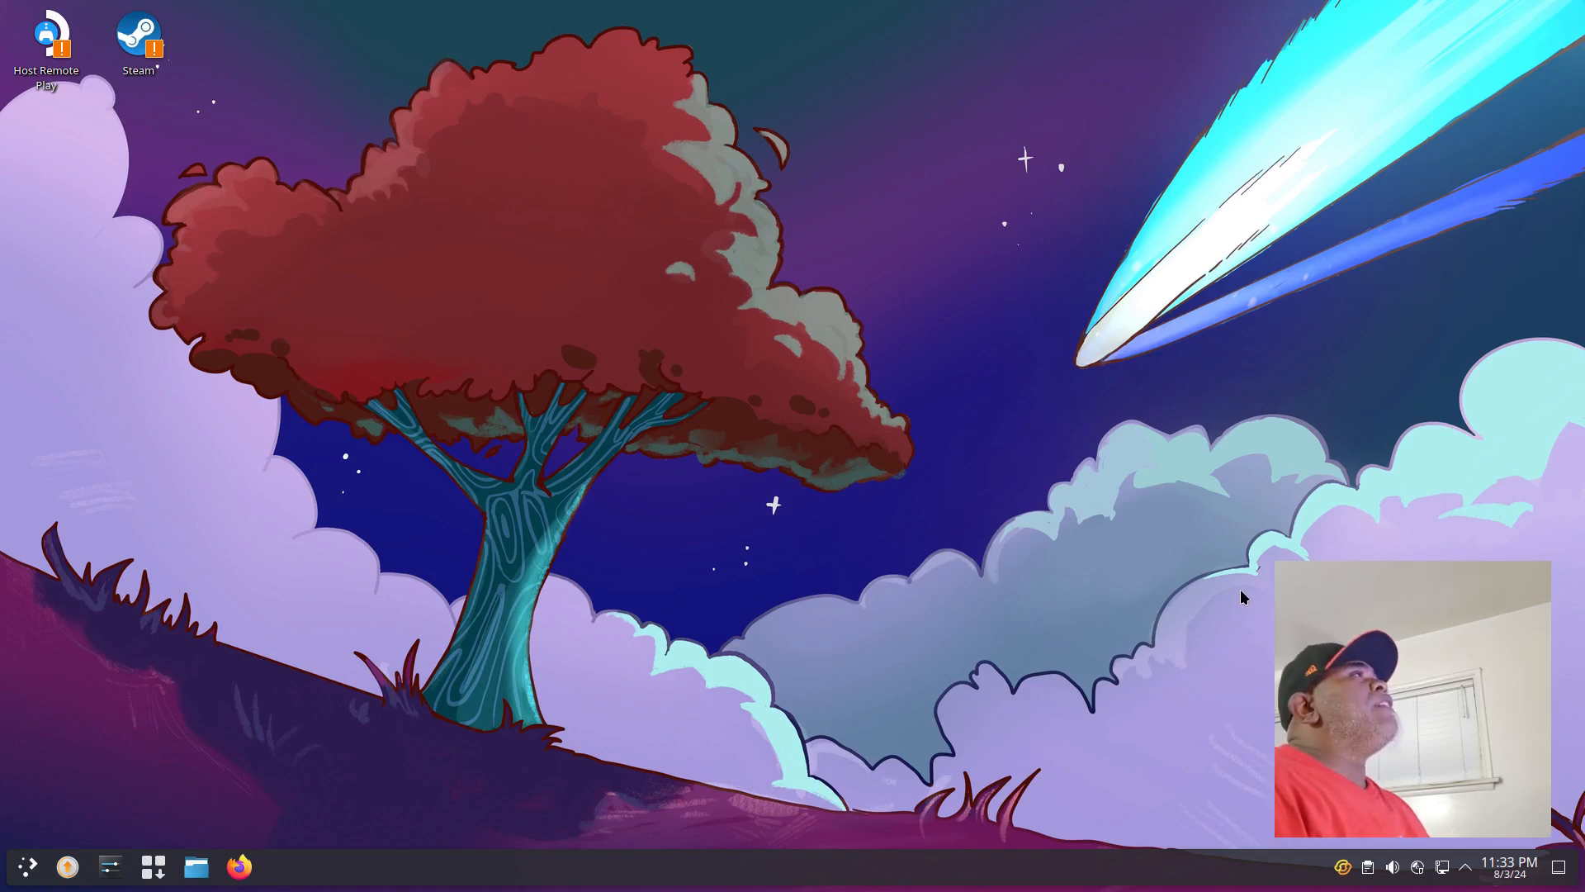
mouse_move(1161, 567)
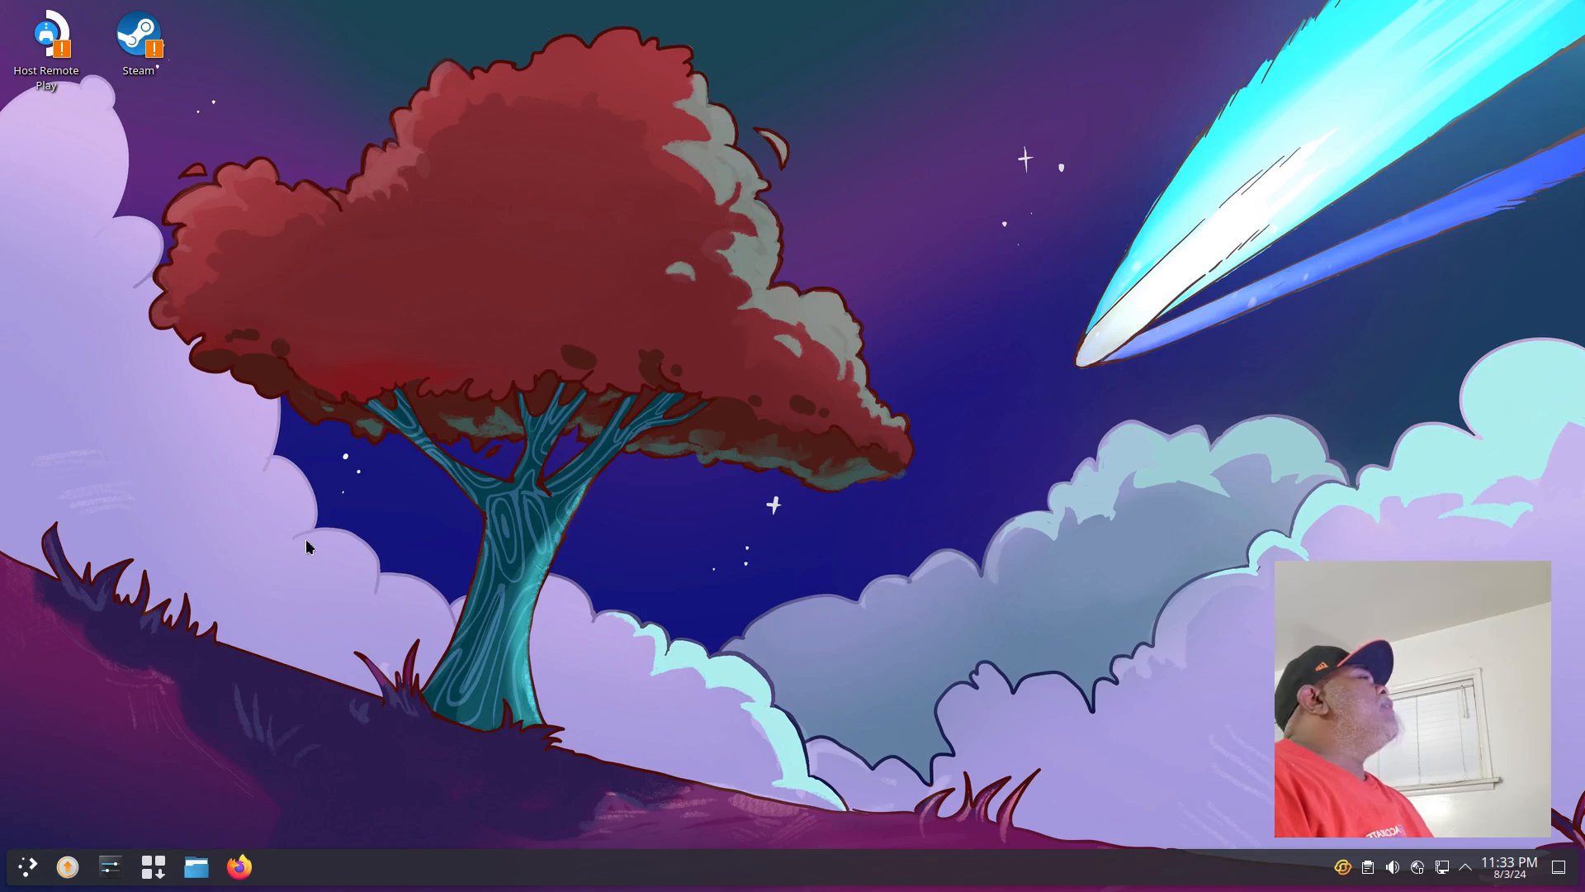
mouse_move(632, 606)
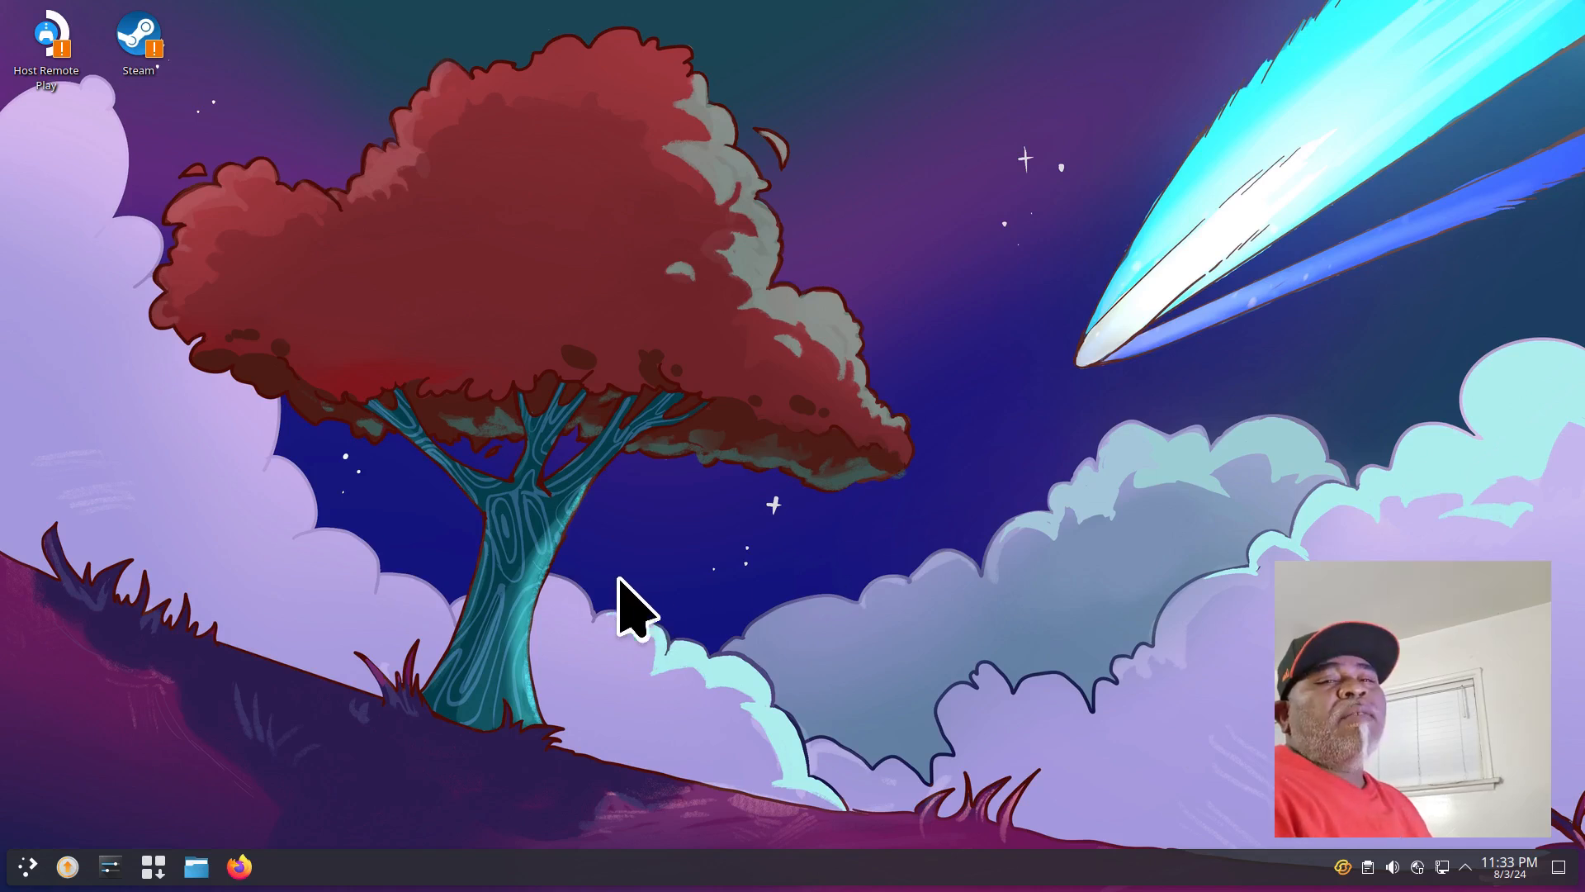
mouse_move(405, 611)
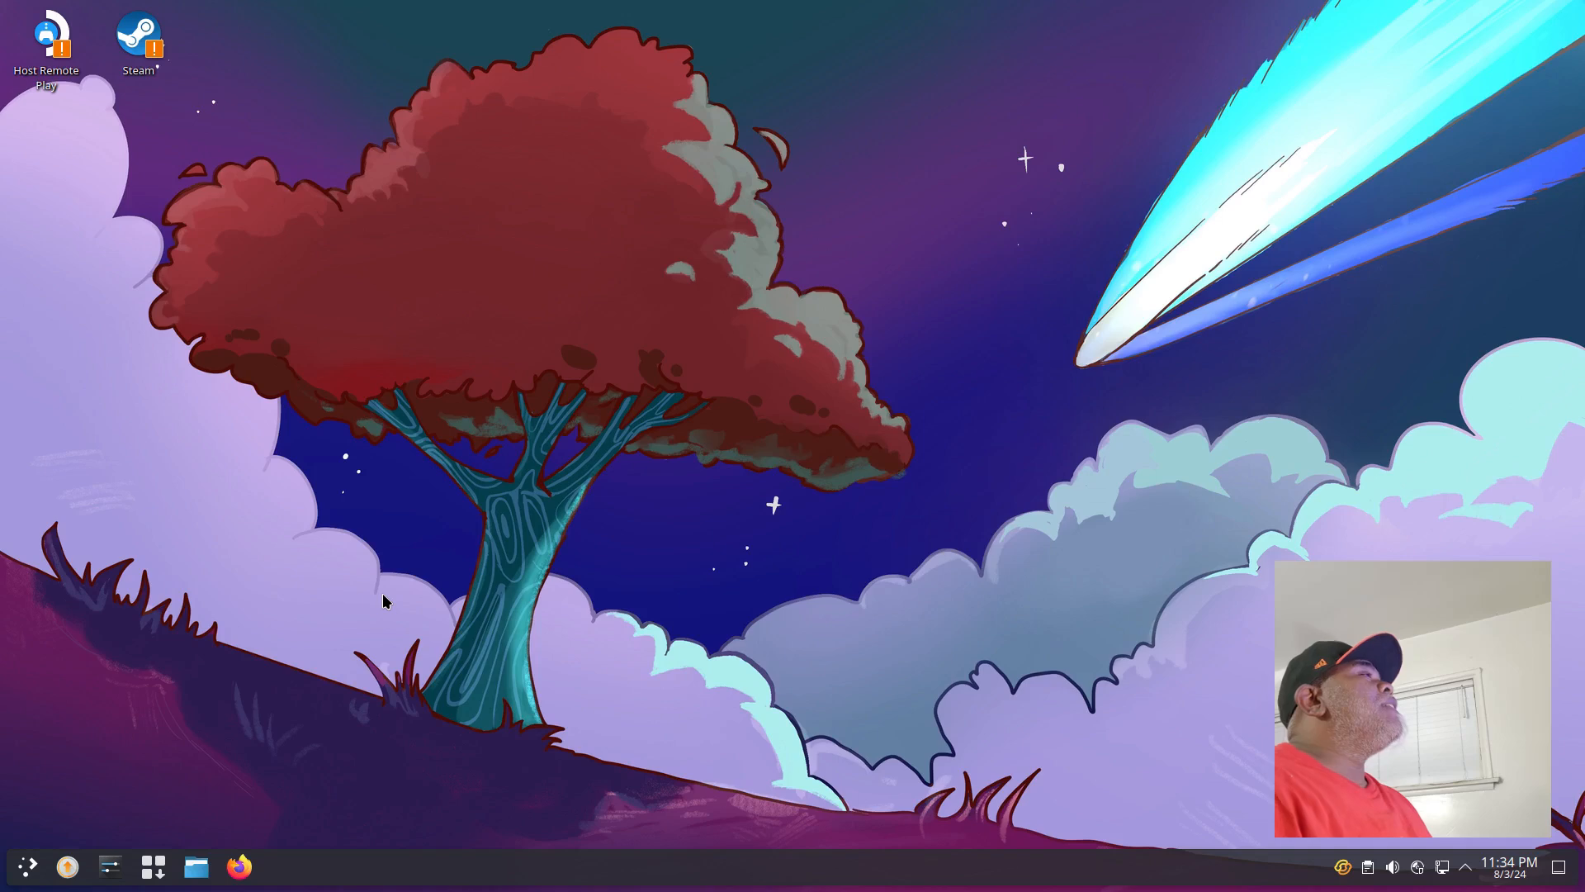
mouse_move(1088, 593)
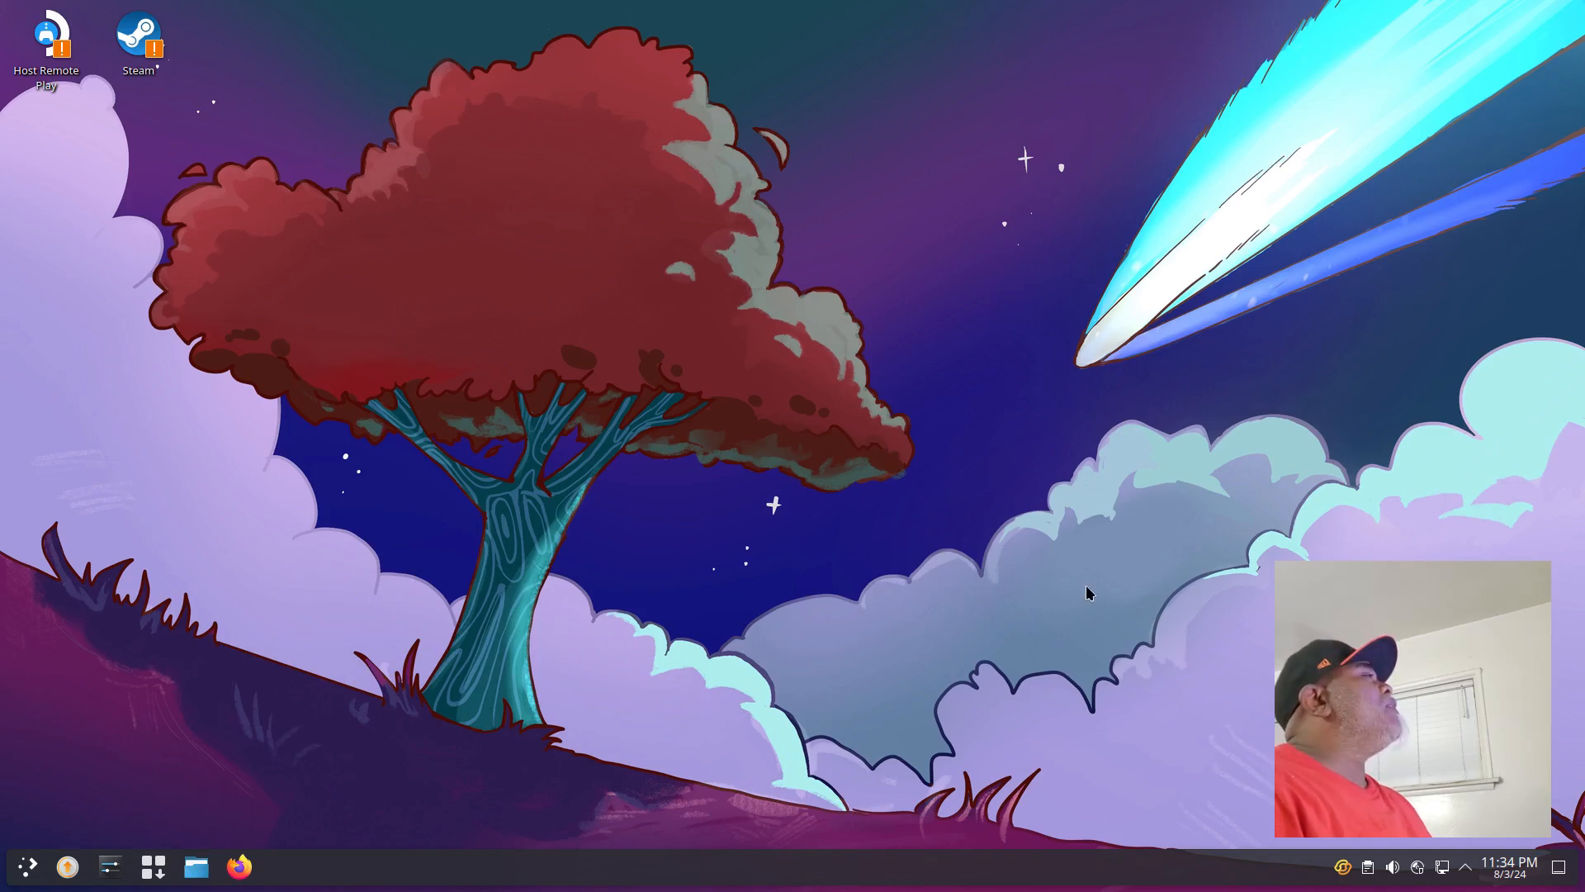